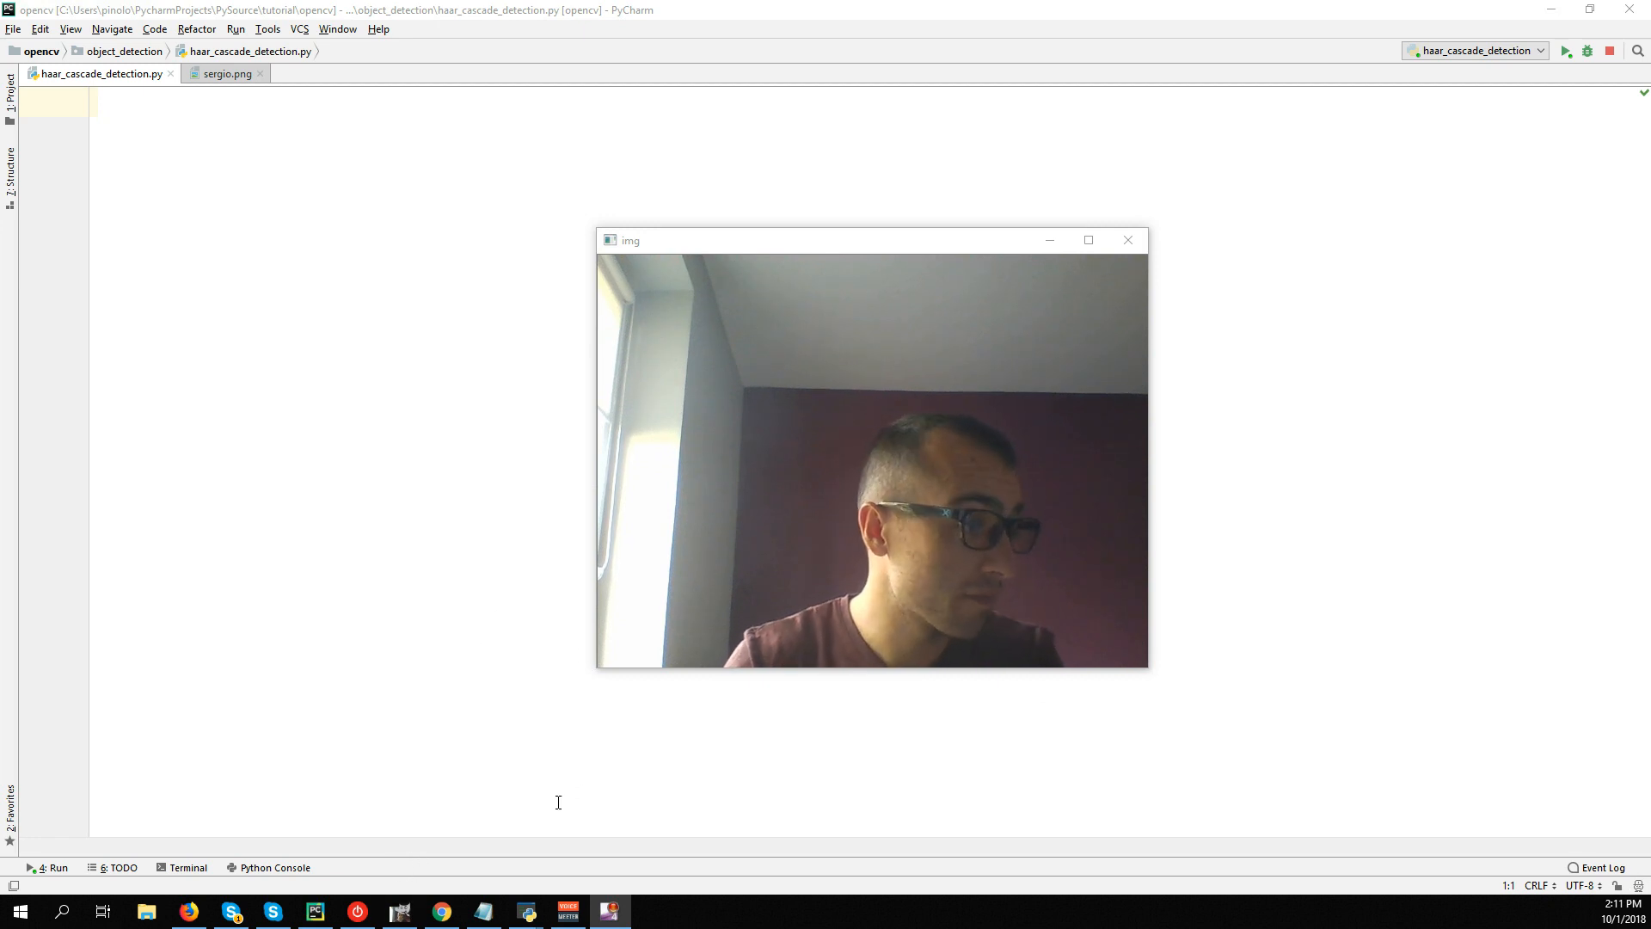
mouse_move(398, 911)
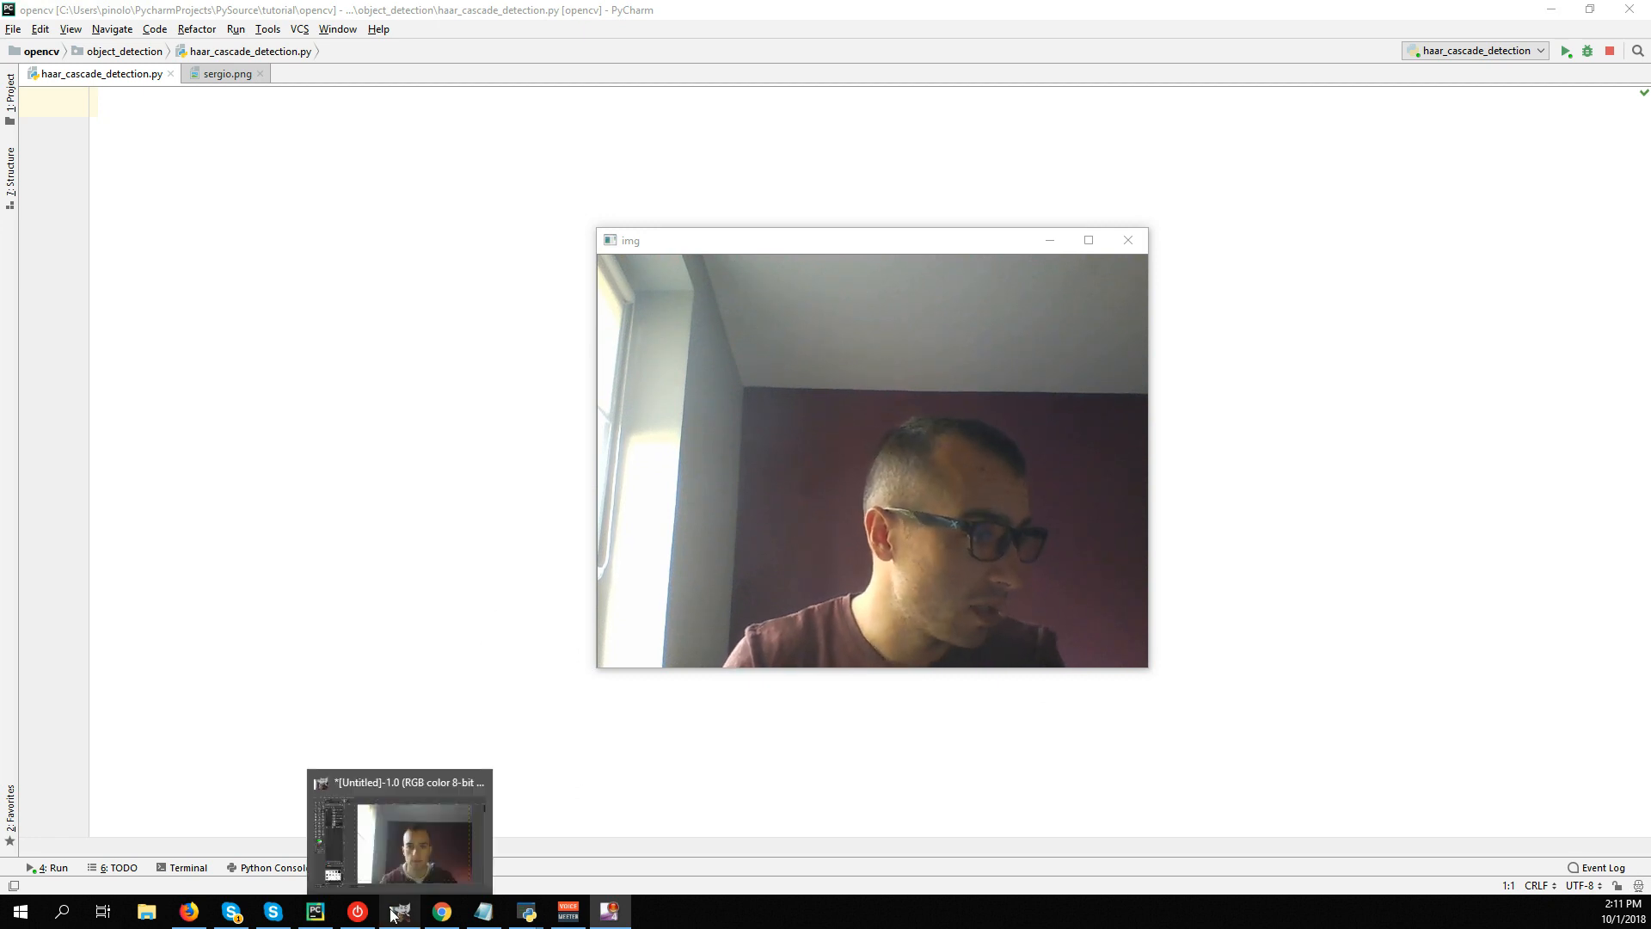
Switch from the PyCharm webcam preview to the GIMP face image.
left_click(397, 827)
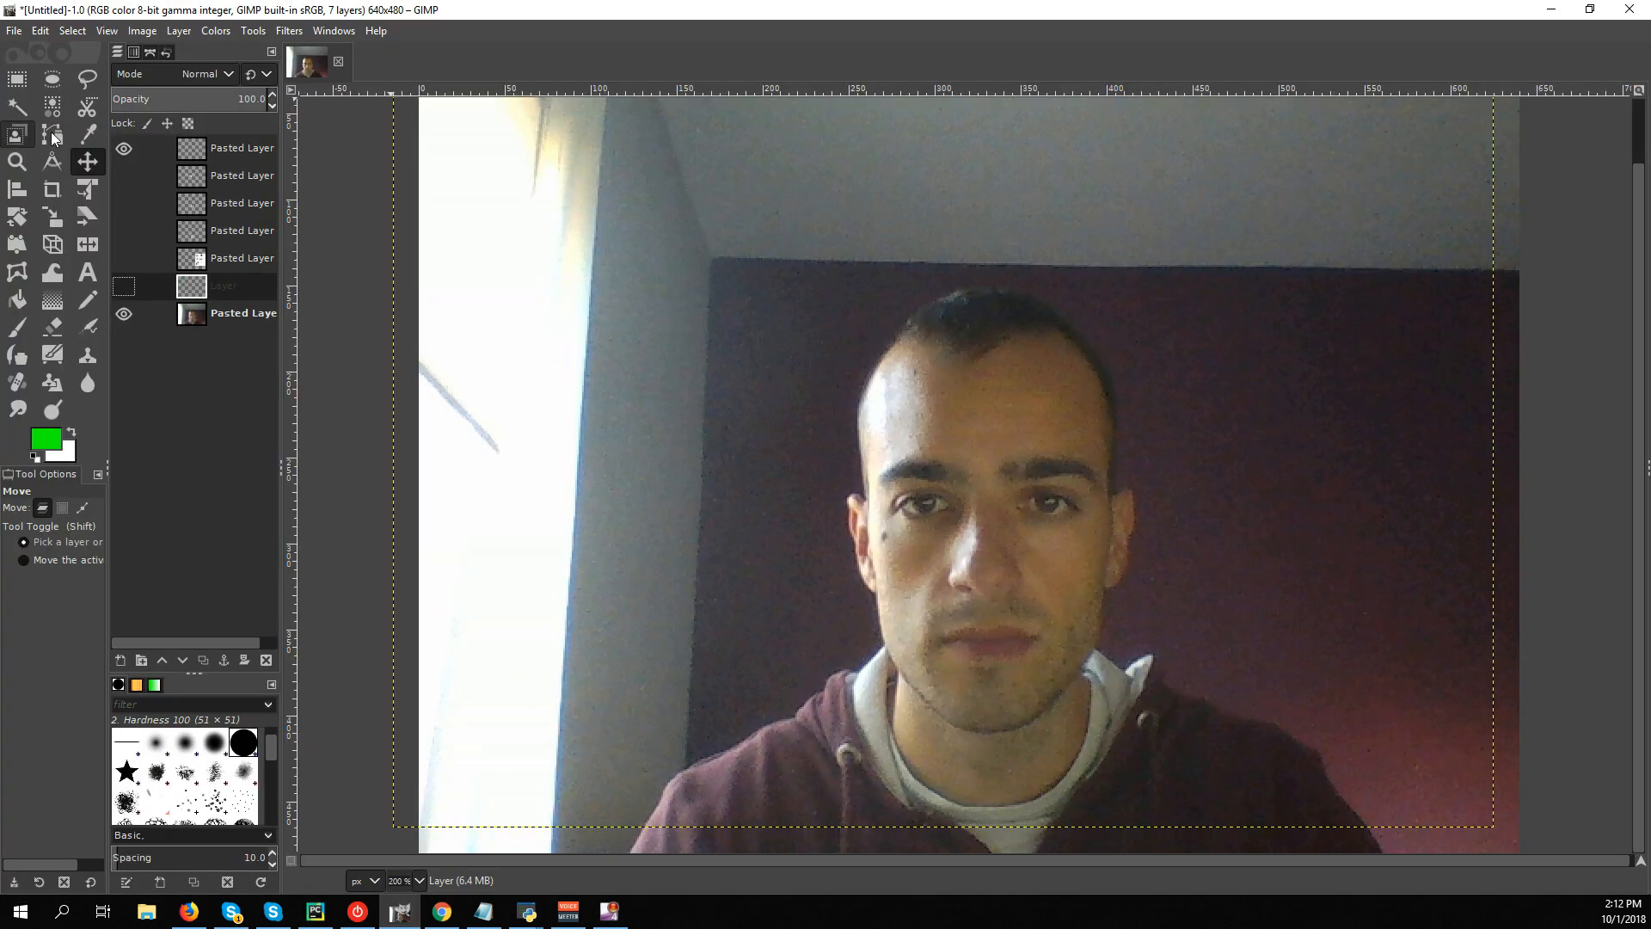
left_click(124, 176)
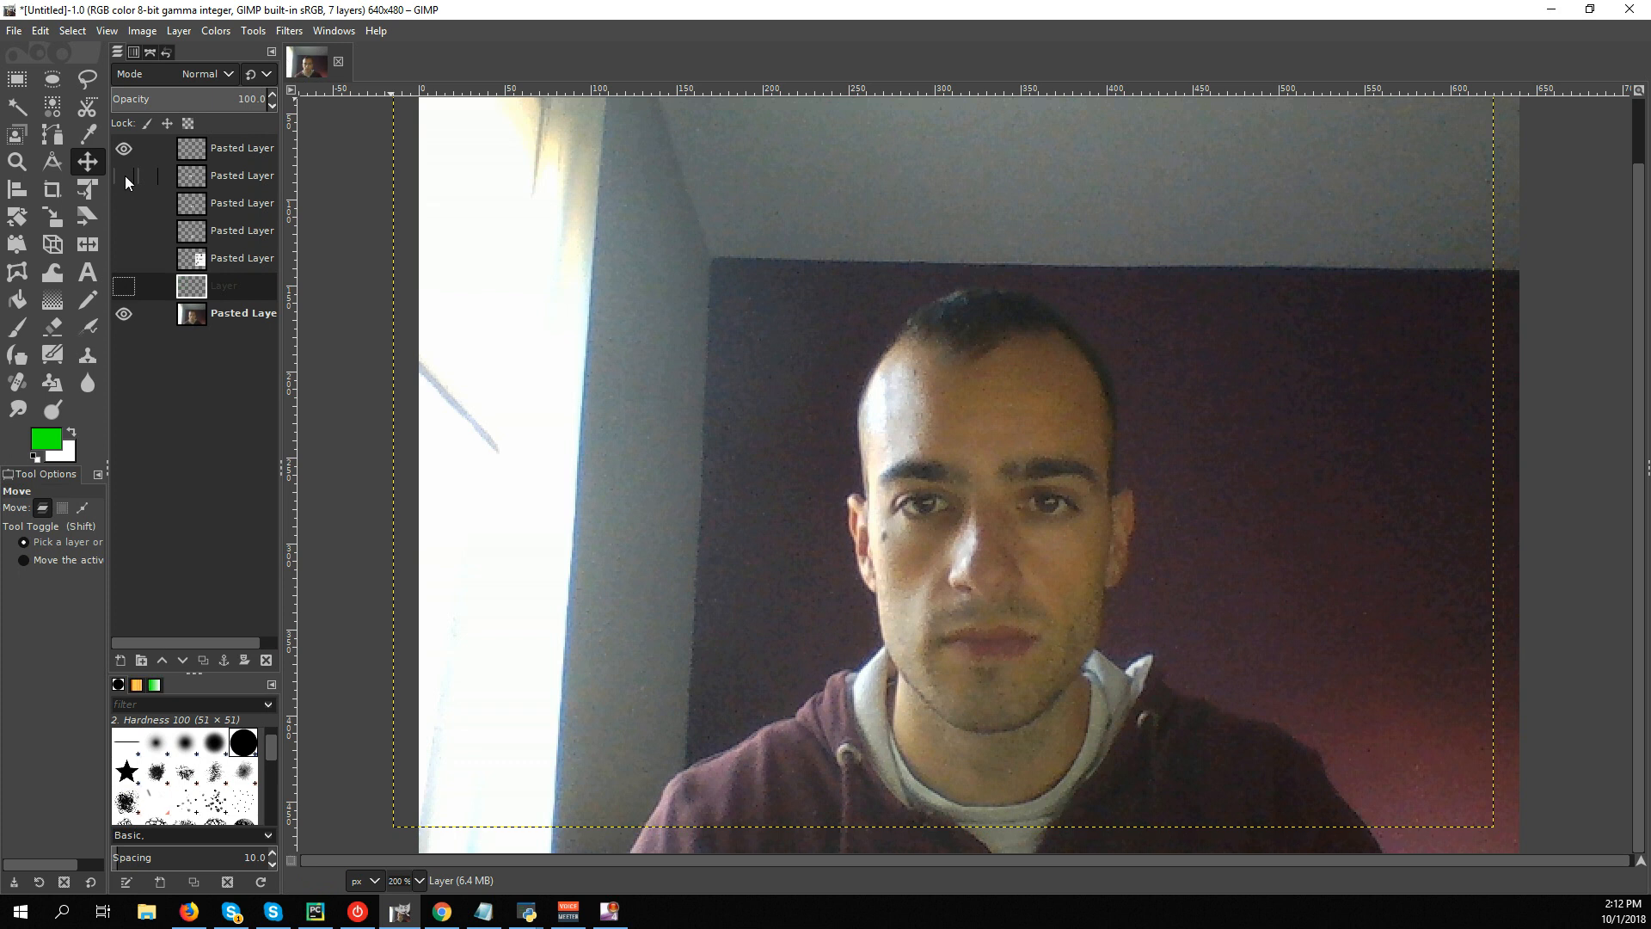
mouse_move(115, 173)
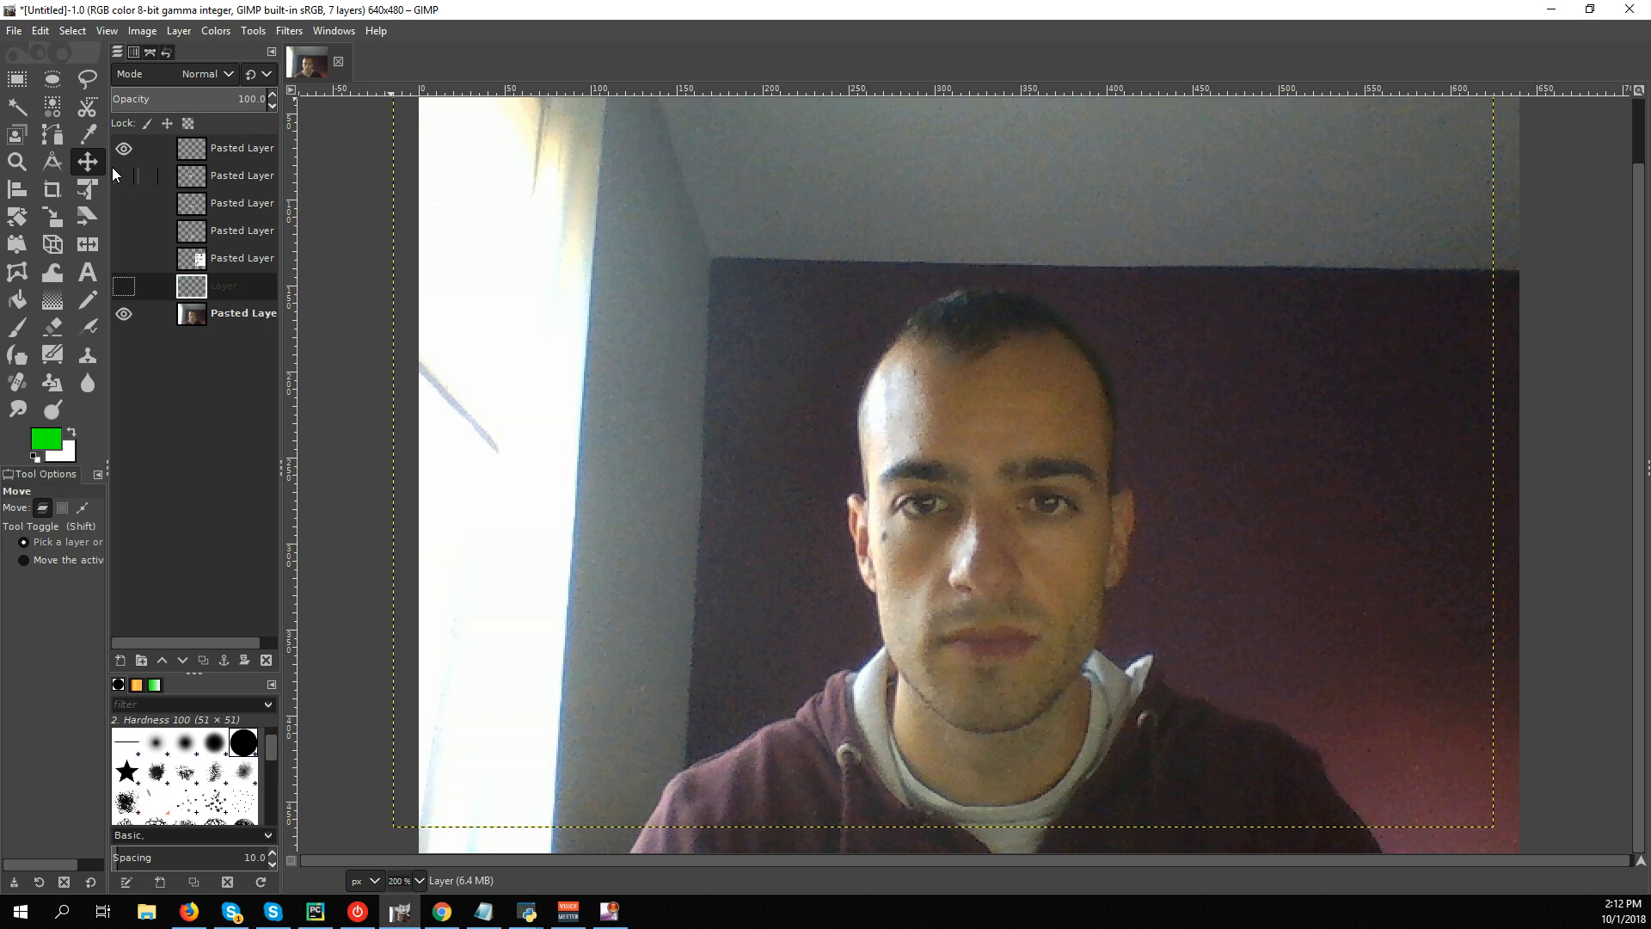
mouse_move(129, 181)
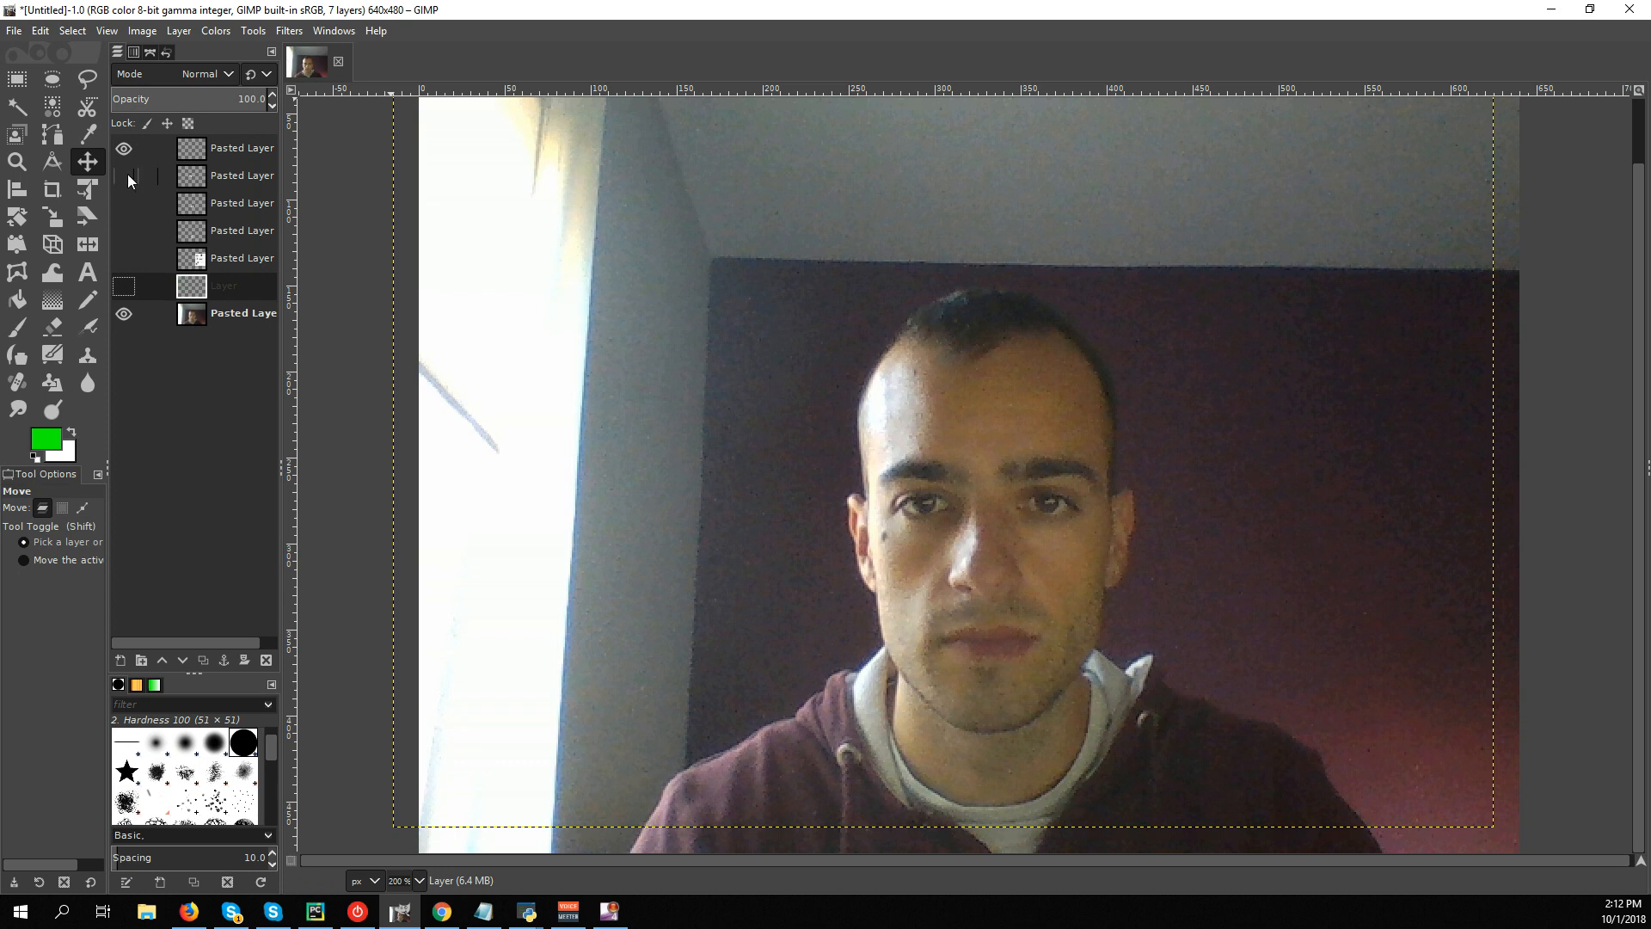
mouse_move(123, 175)
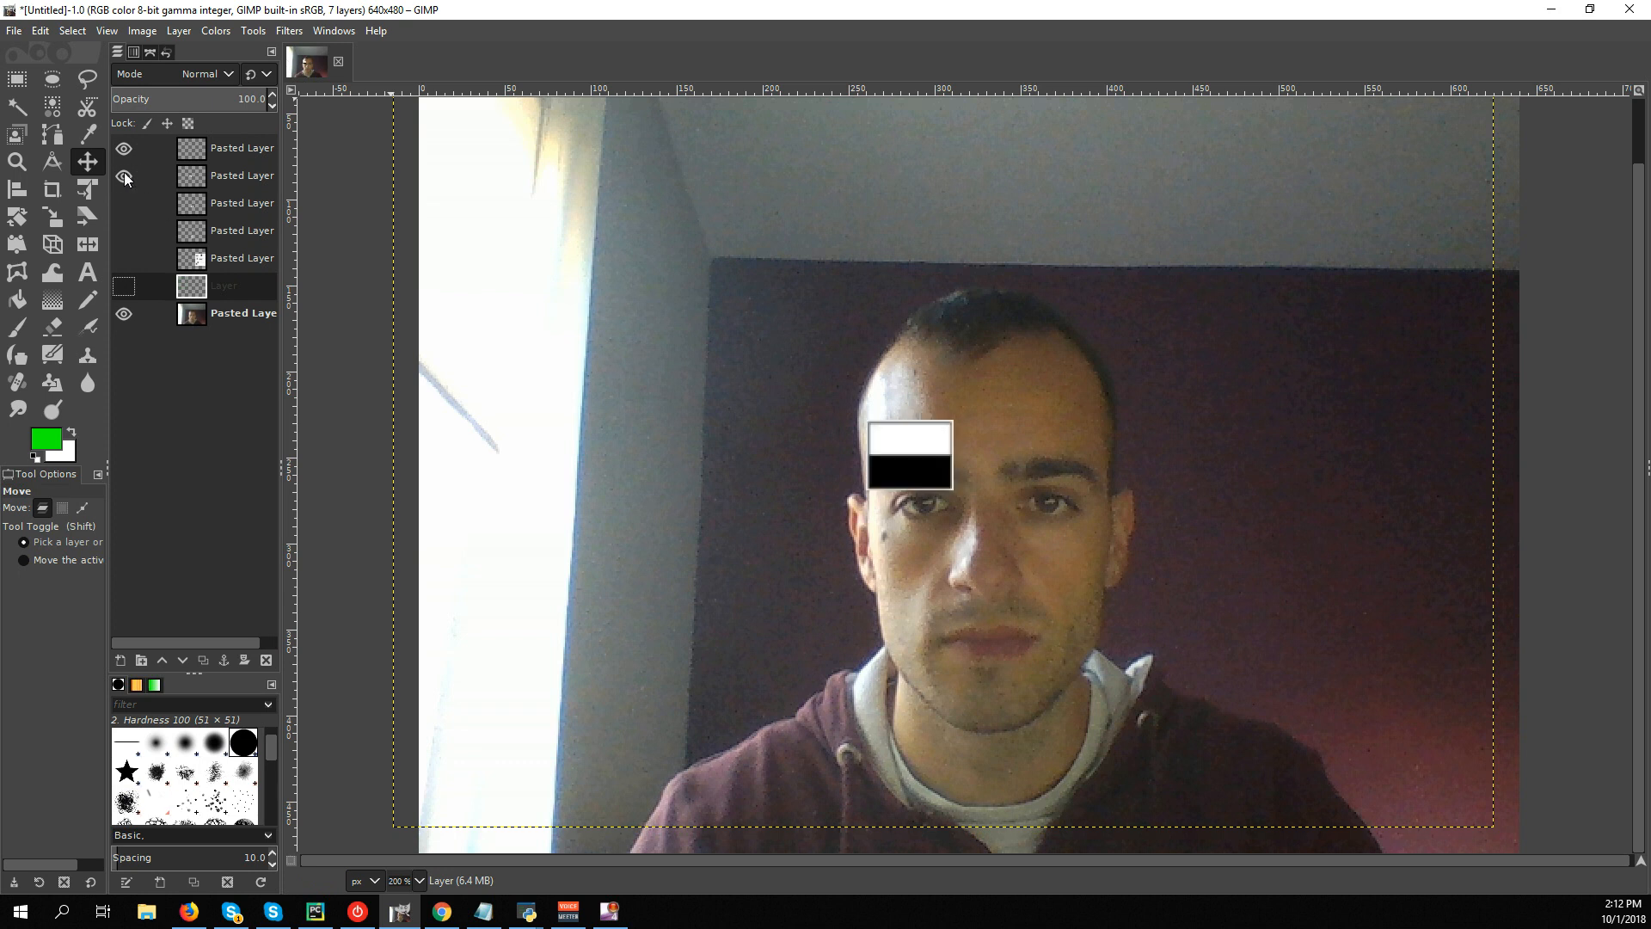
left_click(124, 175)
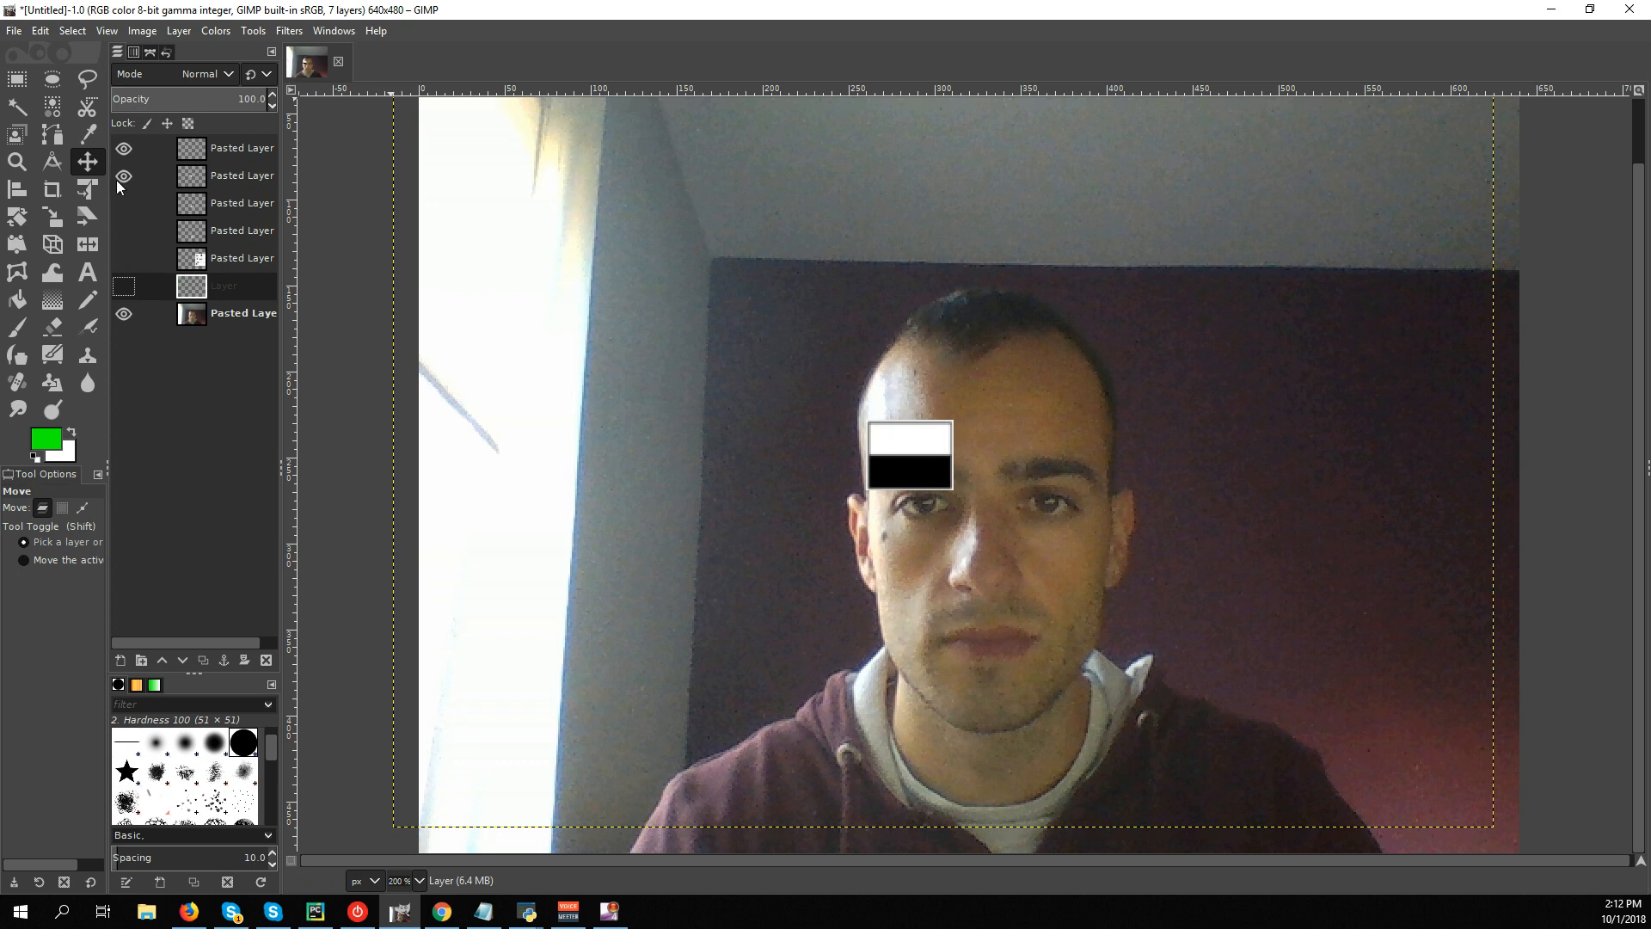
left_click(124, 176)
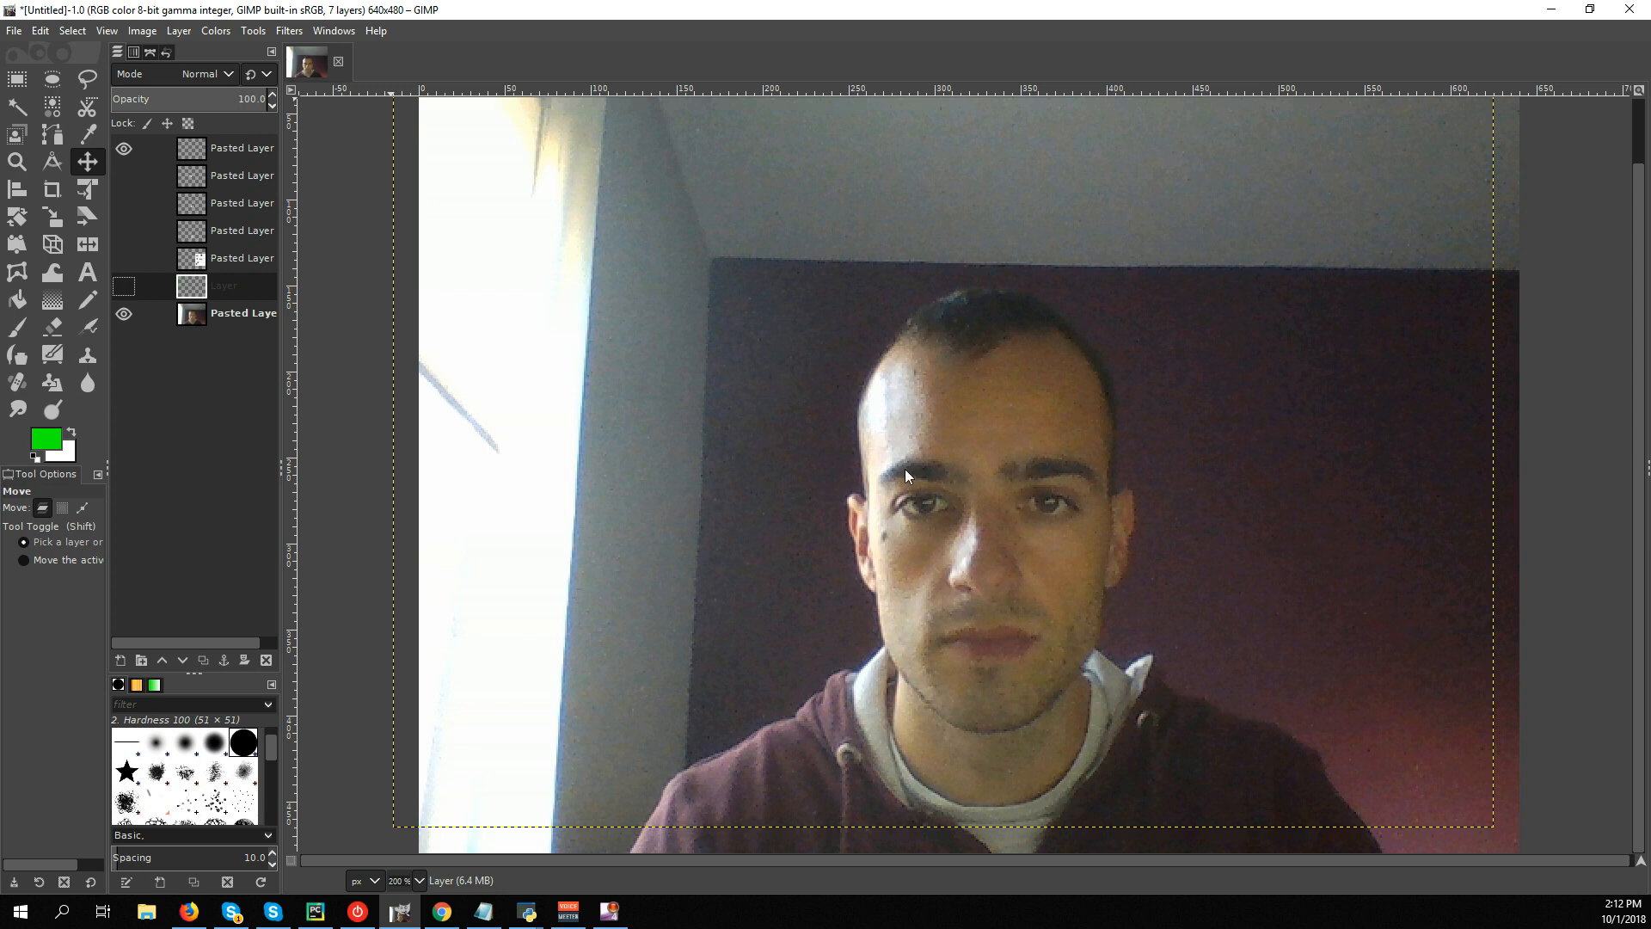
mouse_move(935, 444)
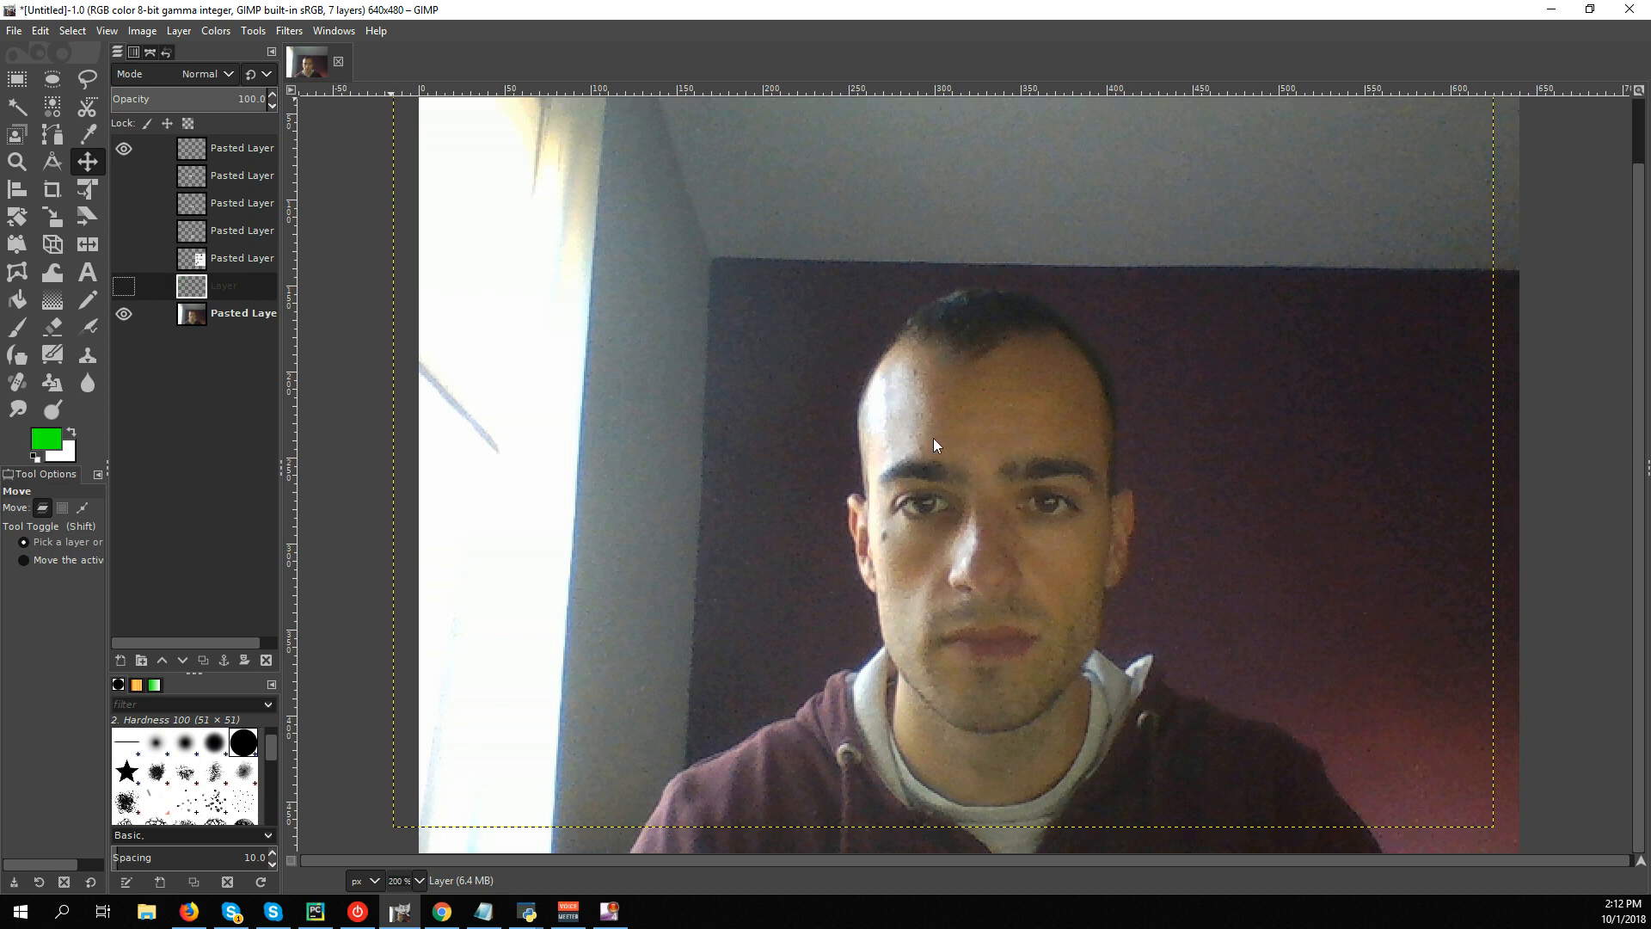
mouse_move(923, 426)
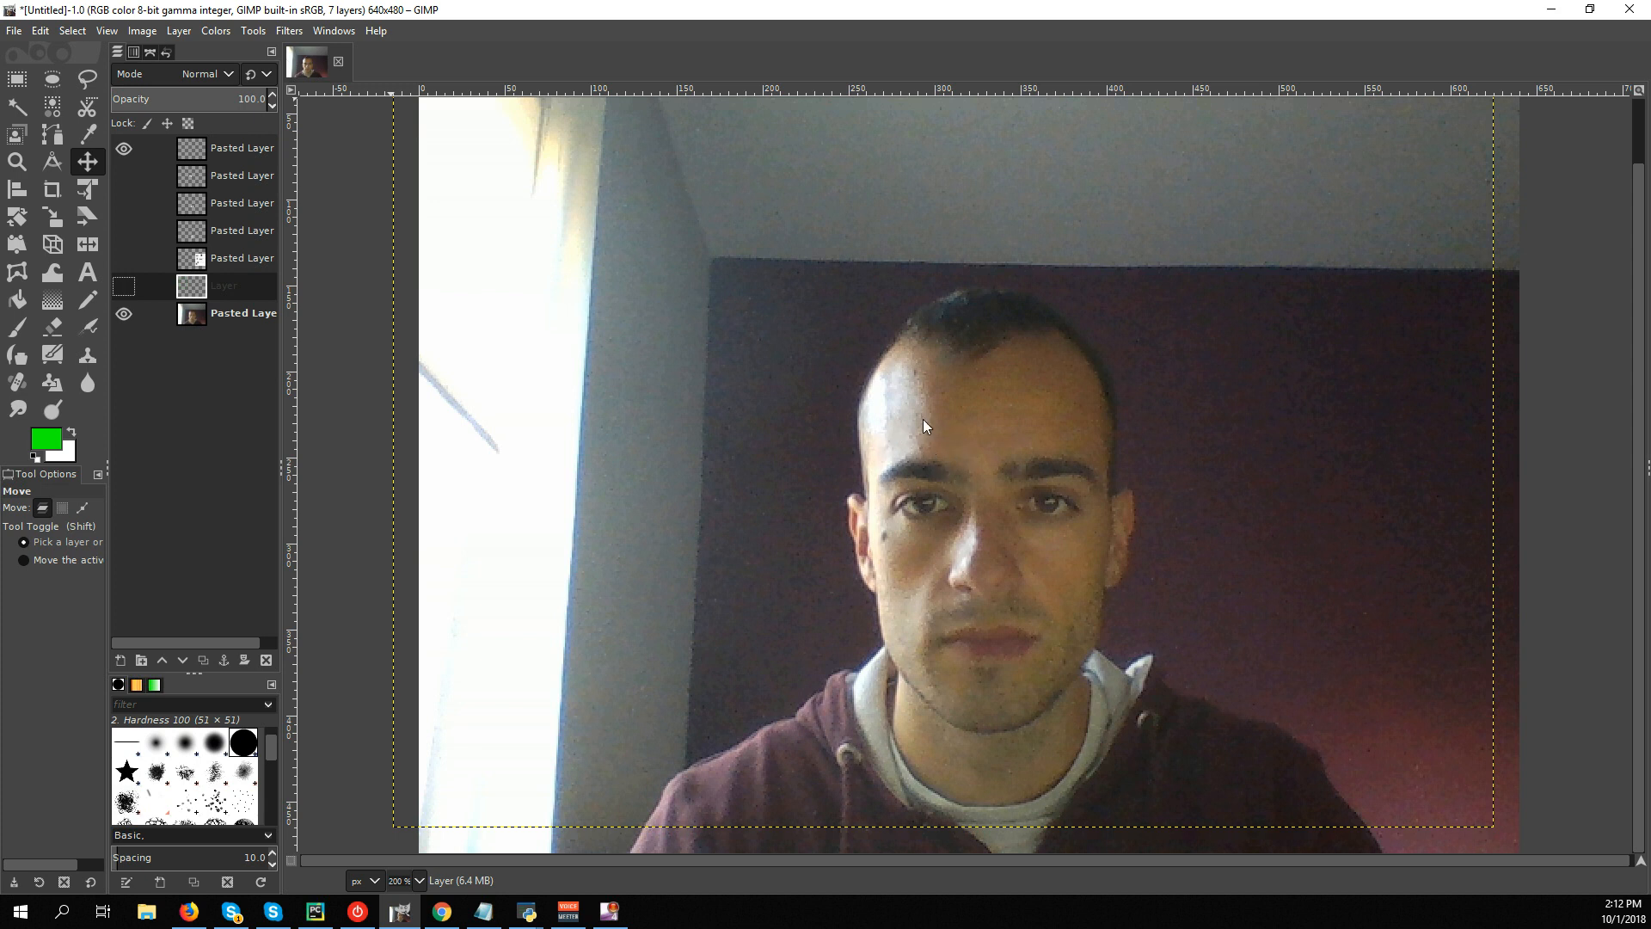
mouse_move(888, 439)
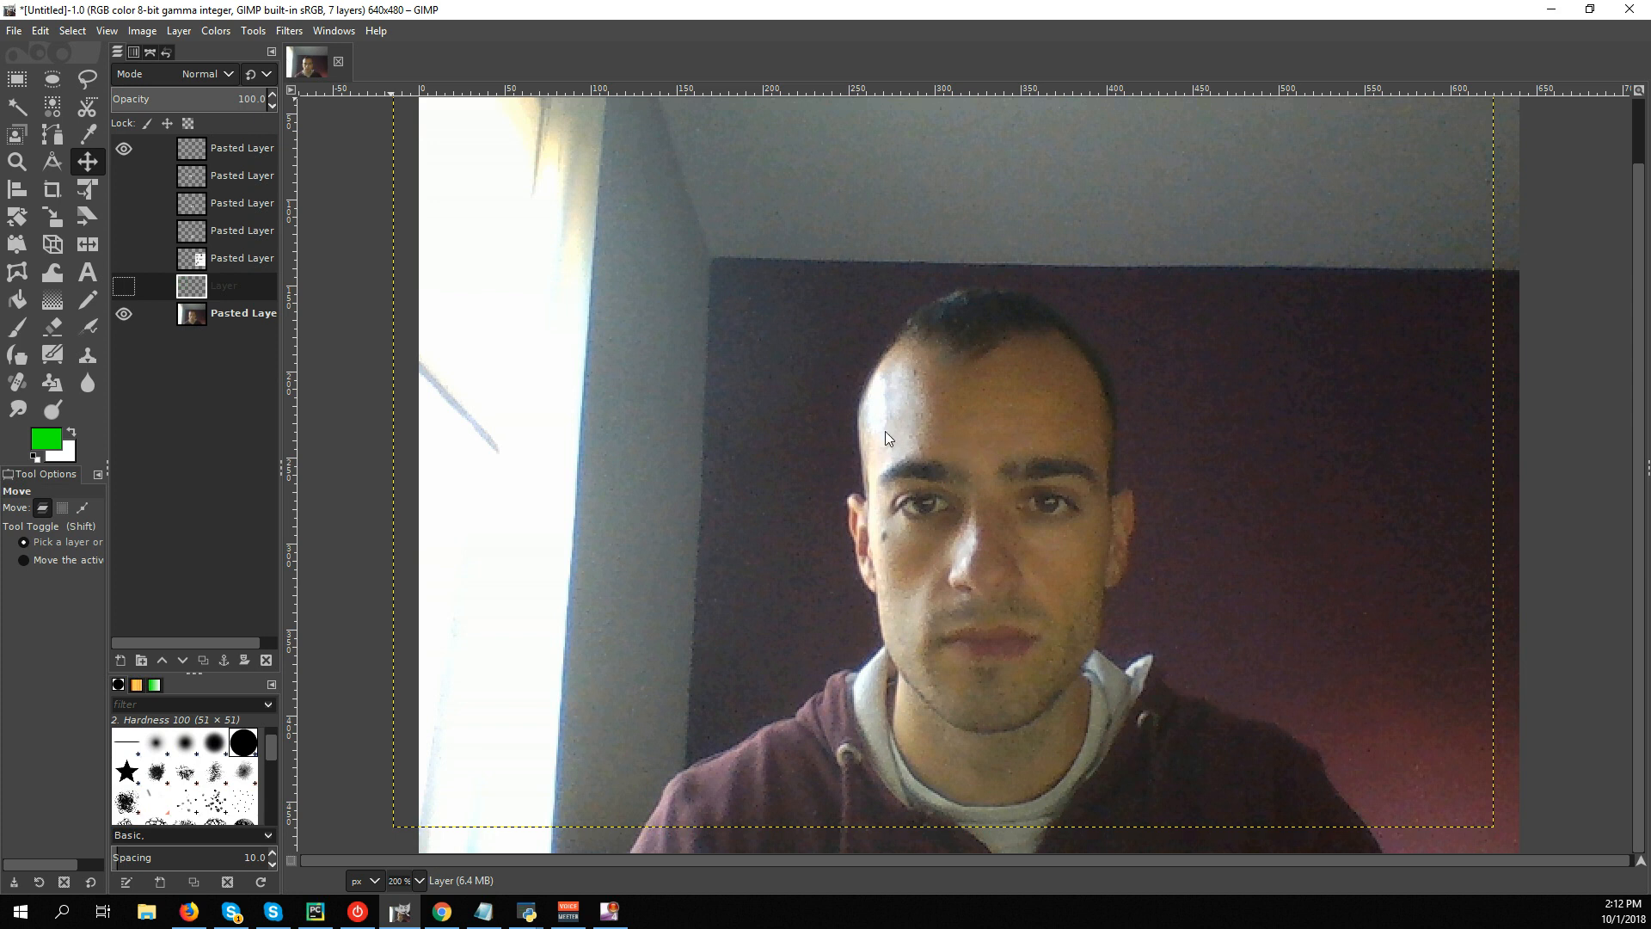
mouse_move(965, 451)
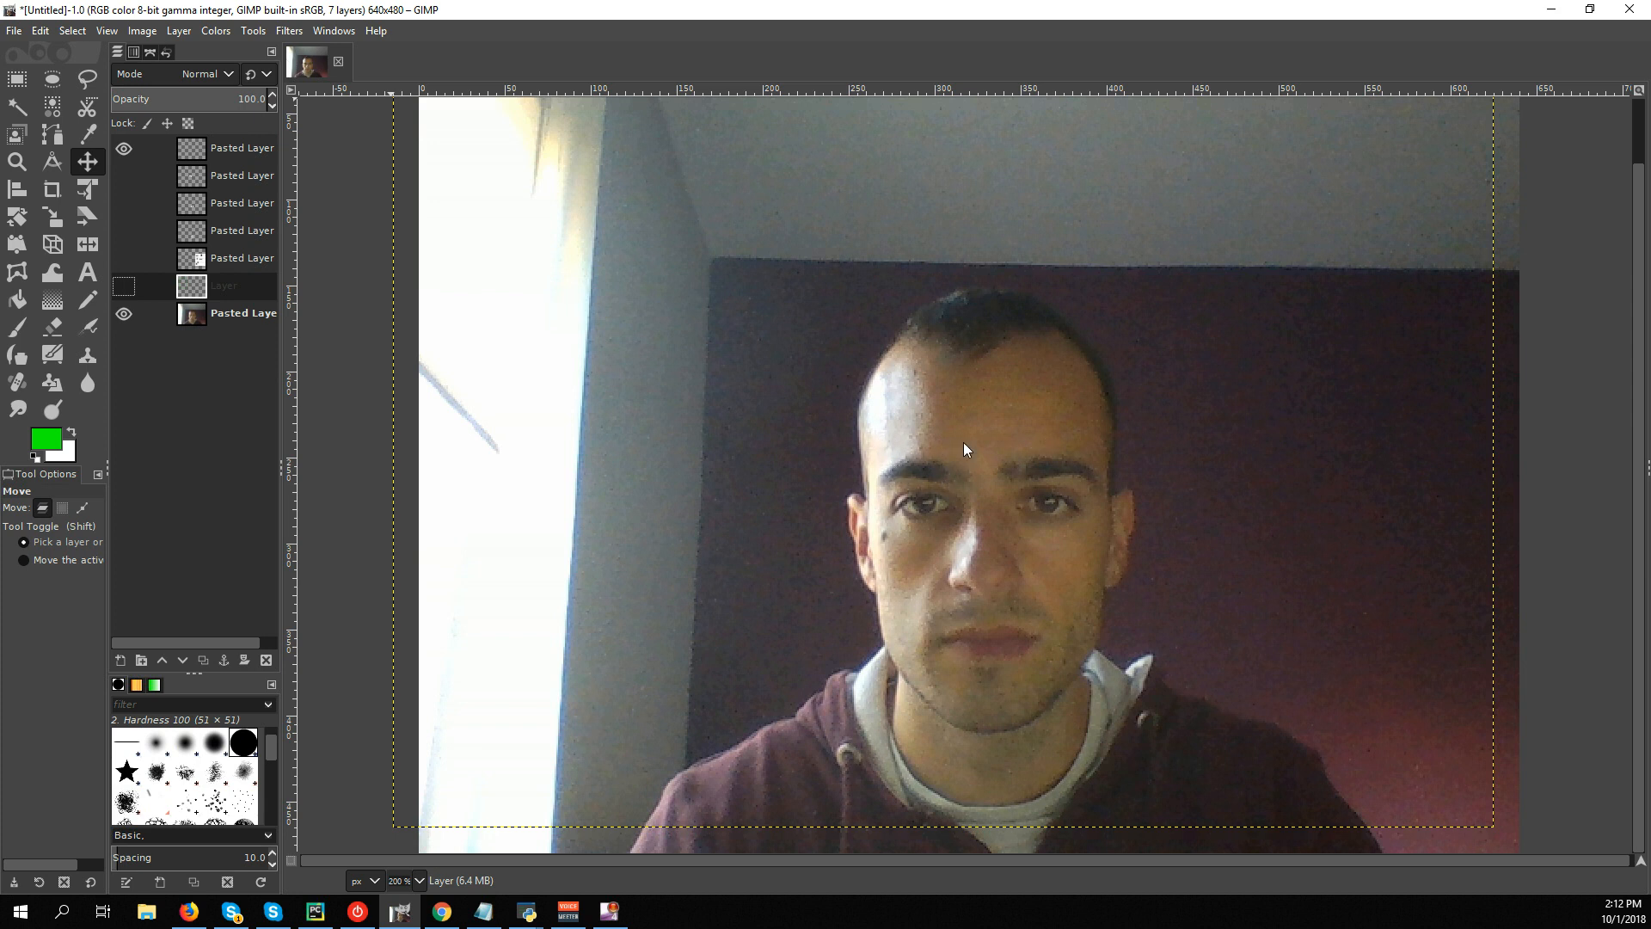
mouse_move(1027, 430)
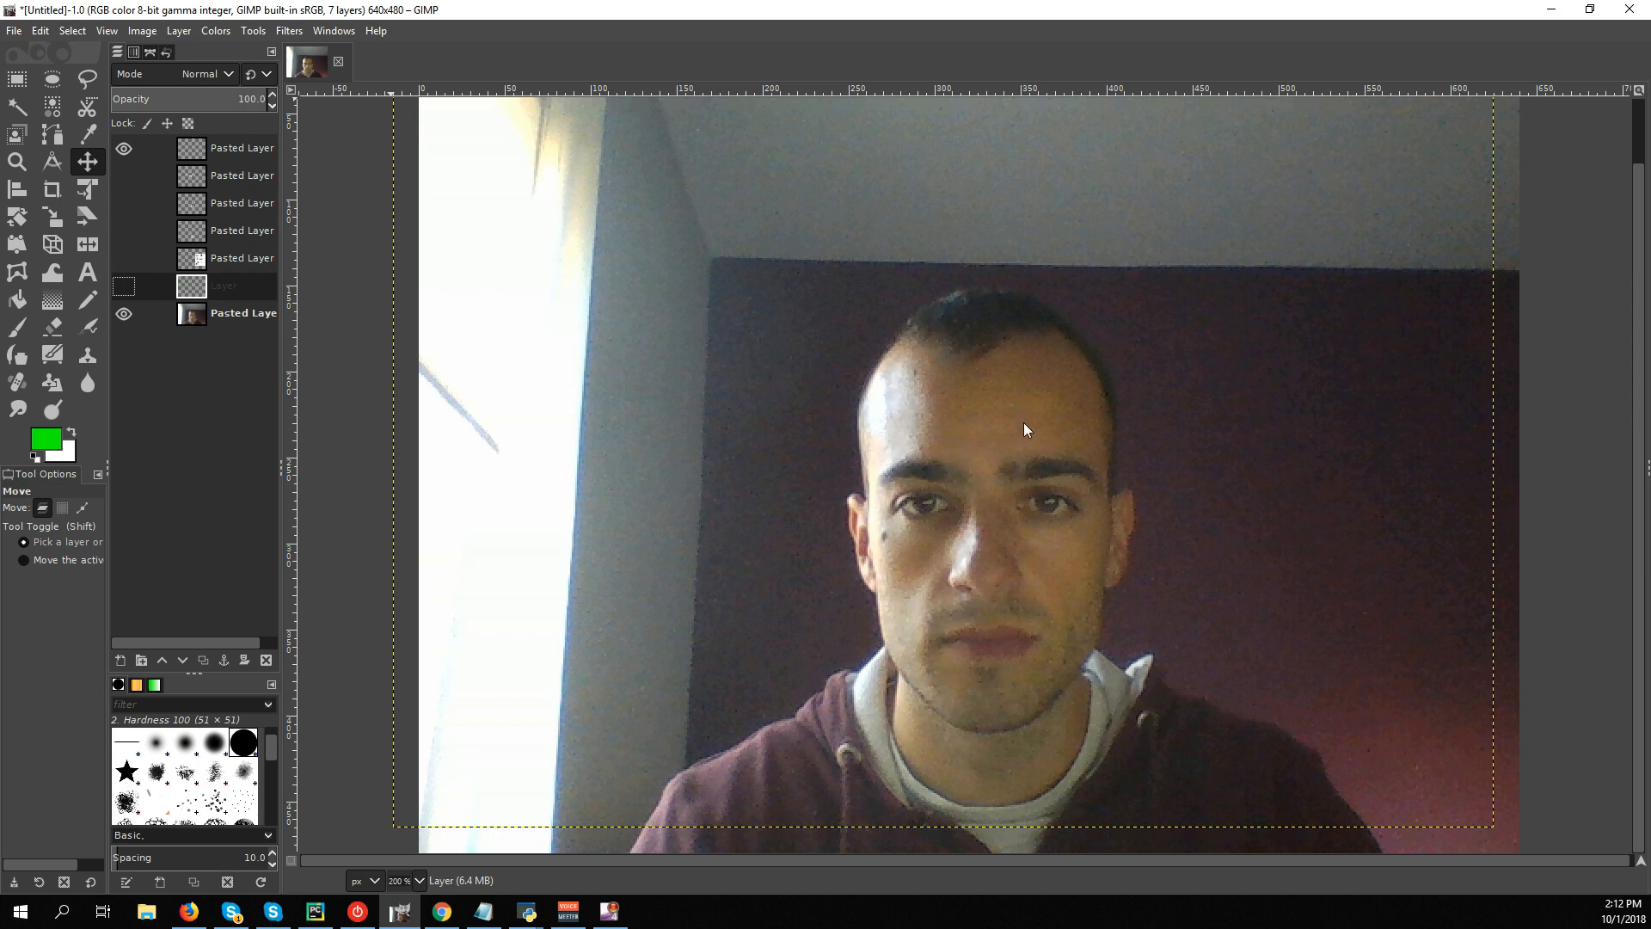
mouse_move(987, 549)
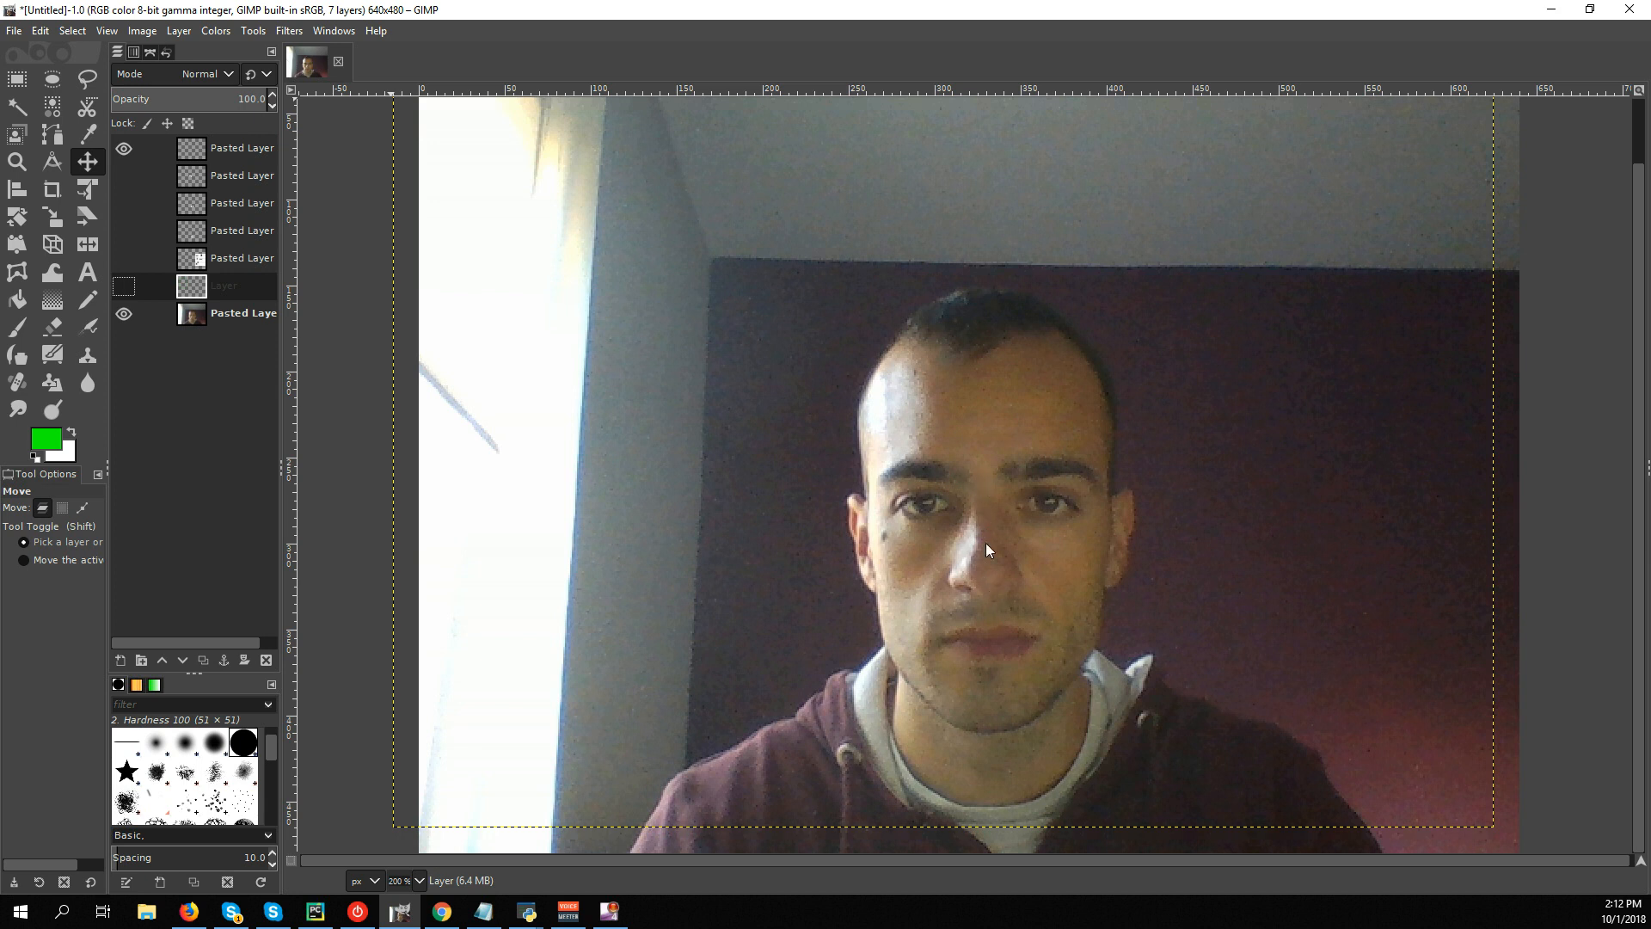
mouse_move(952, 546)
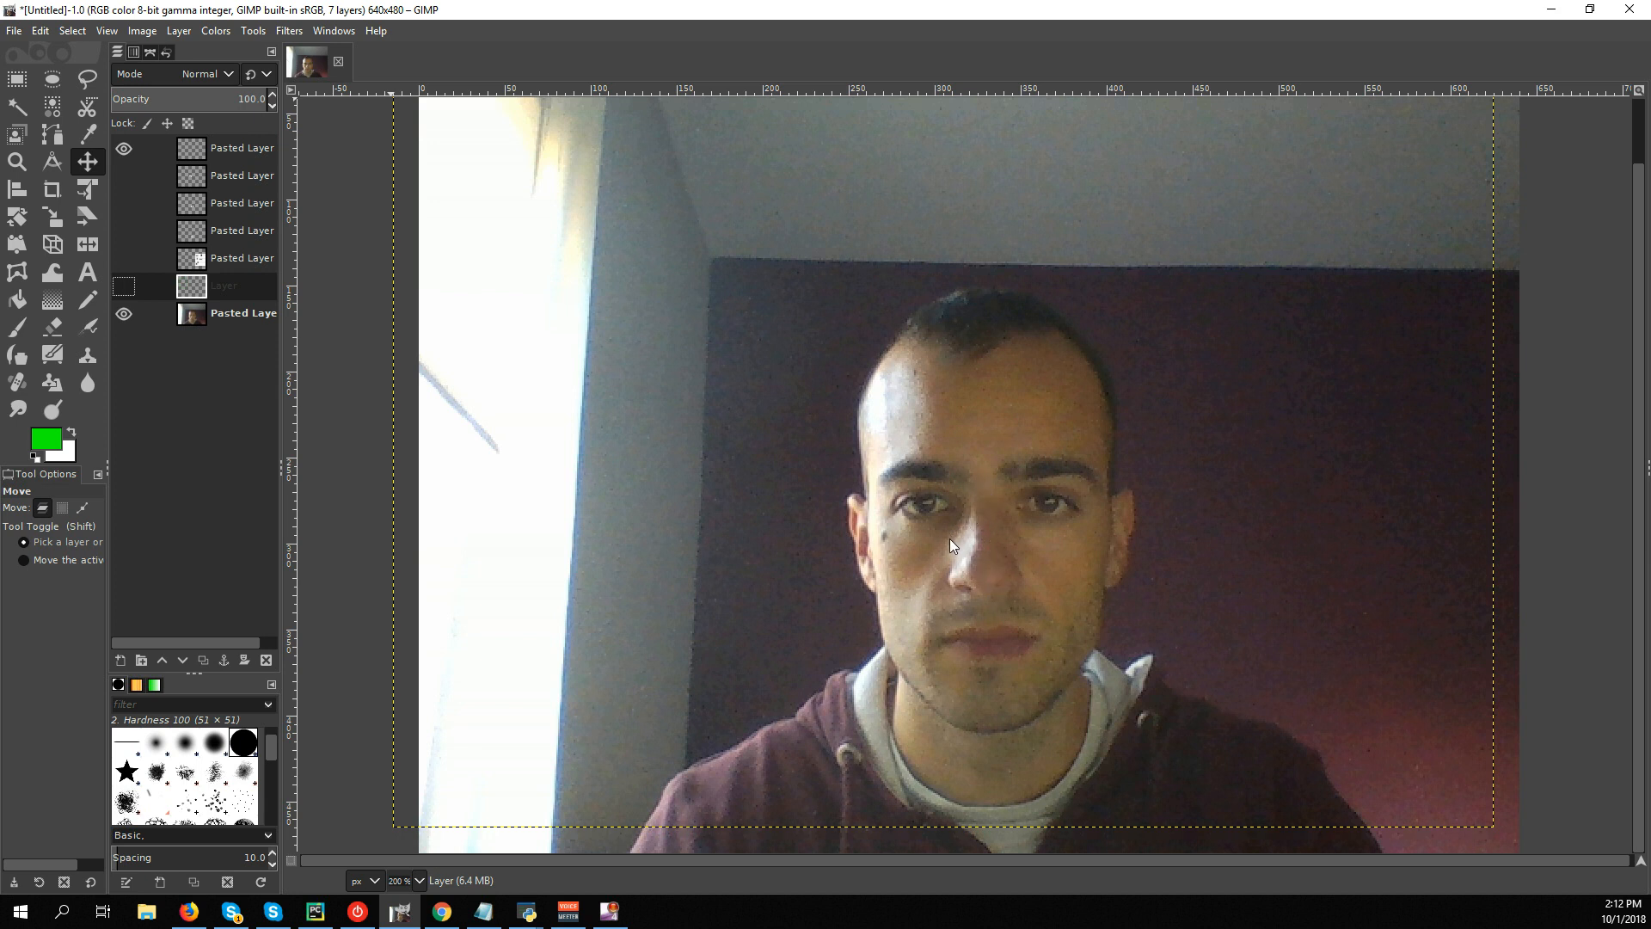
mouse_move(982, 485)
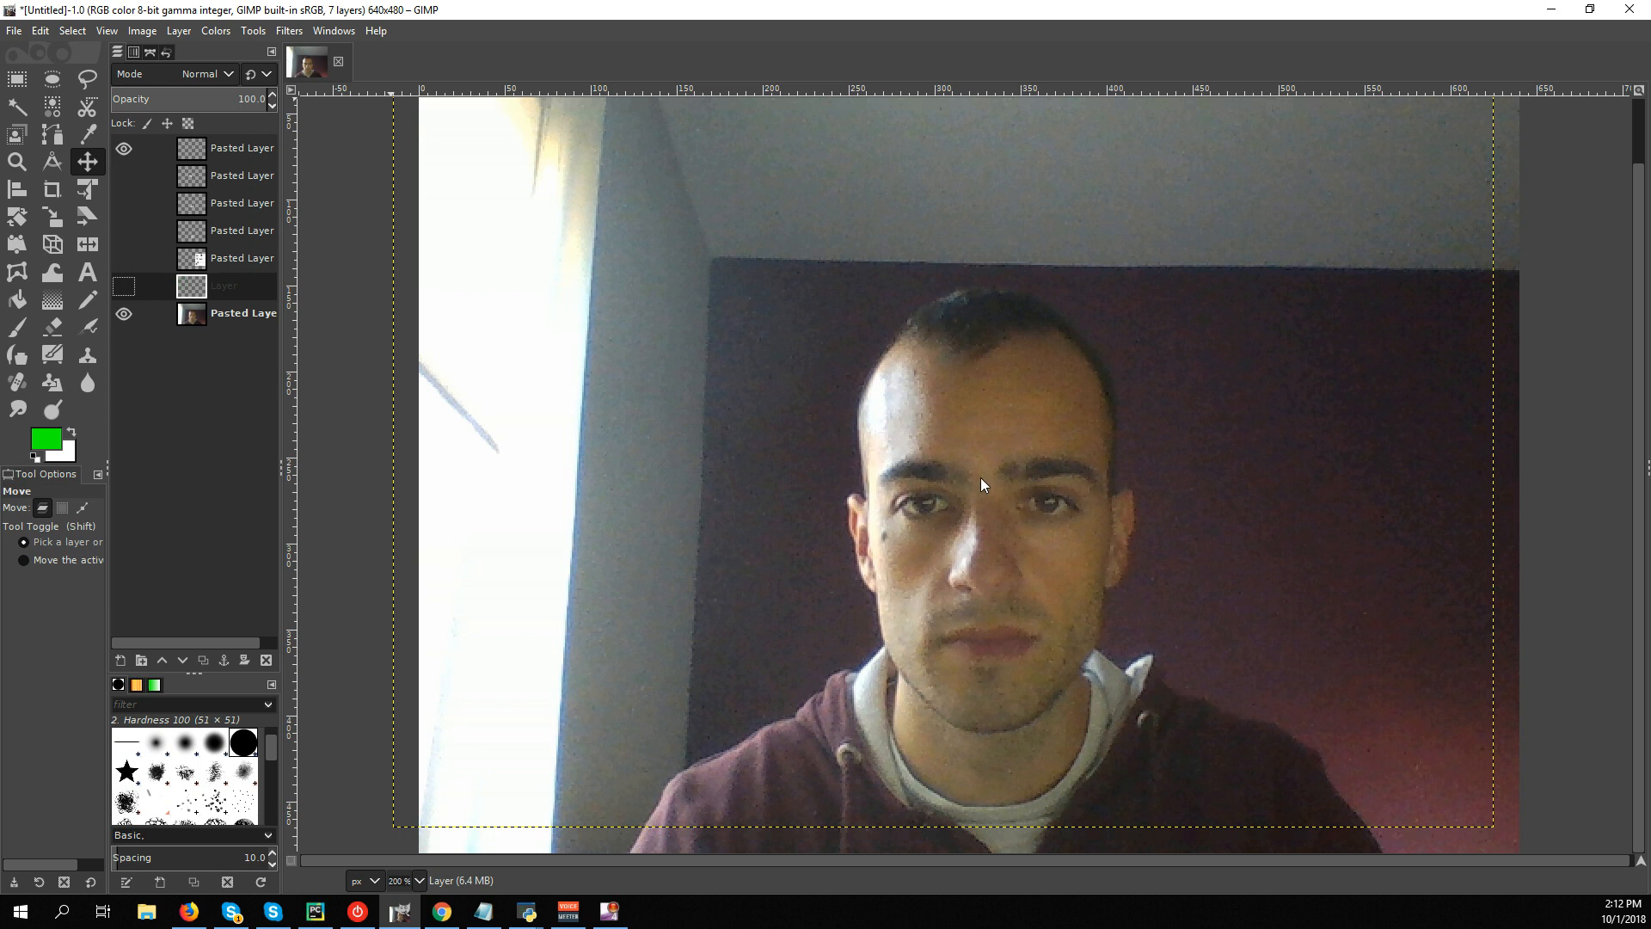
mouse_move(979, 545)
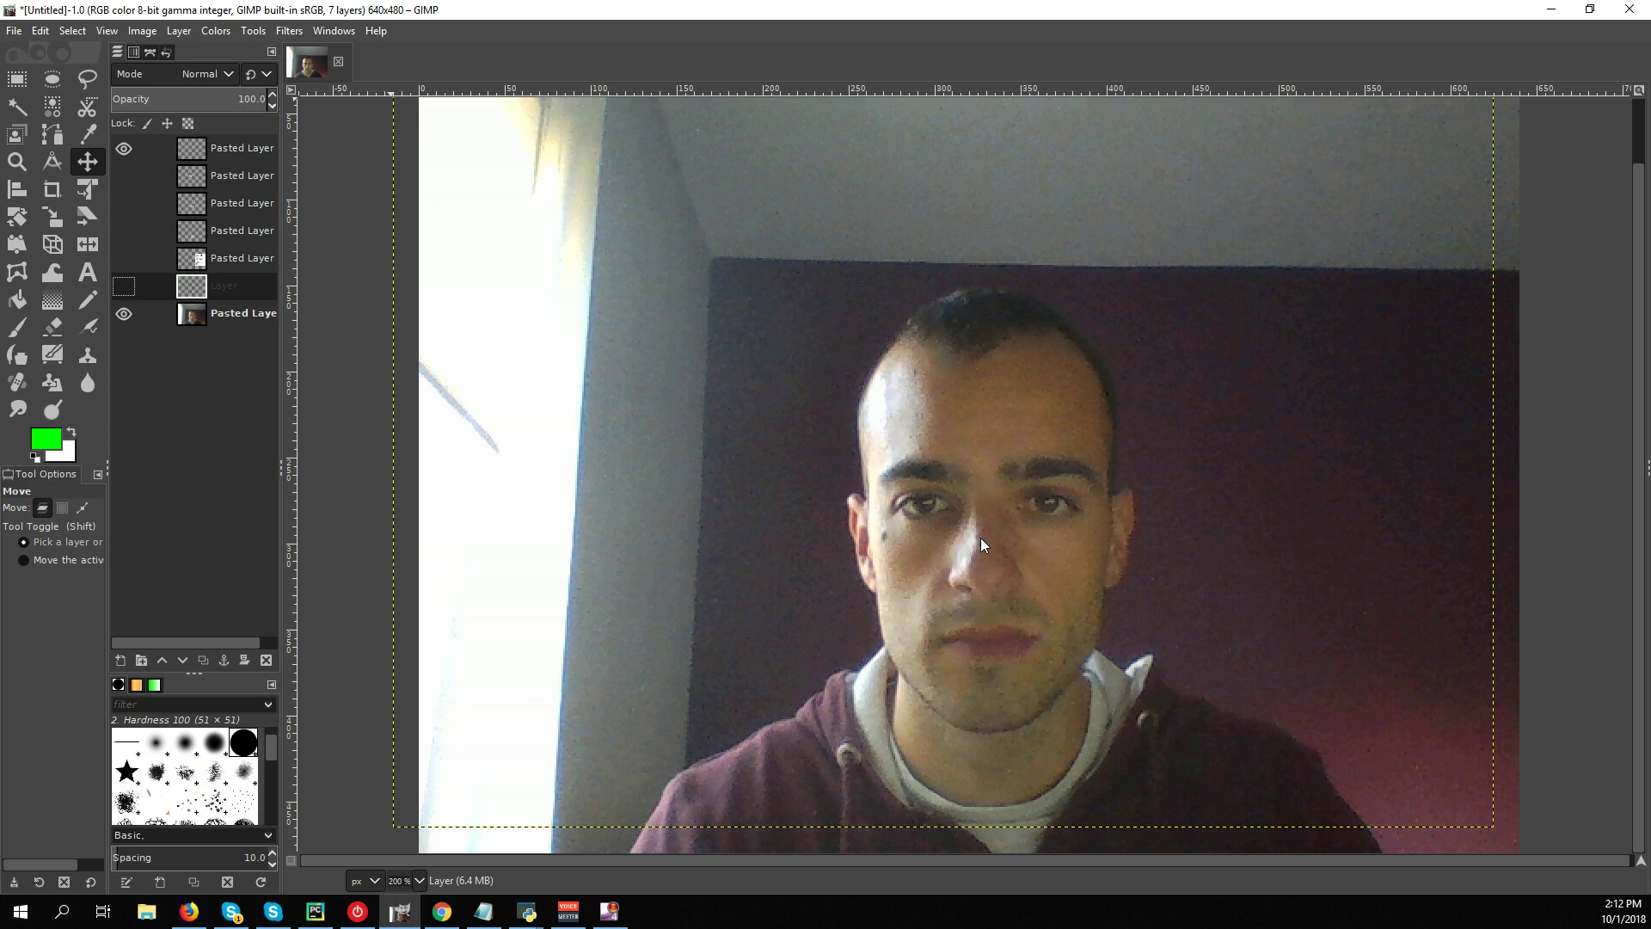
mouse_move(987, 556)
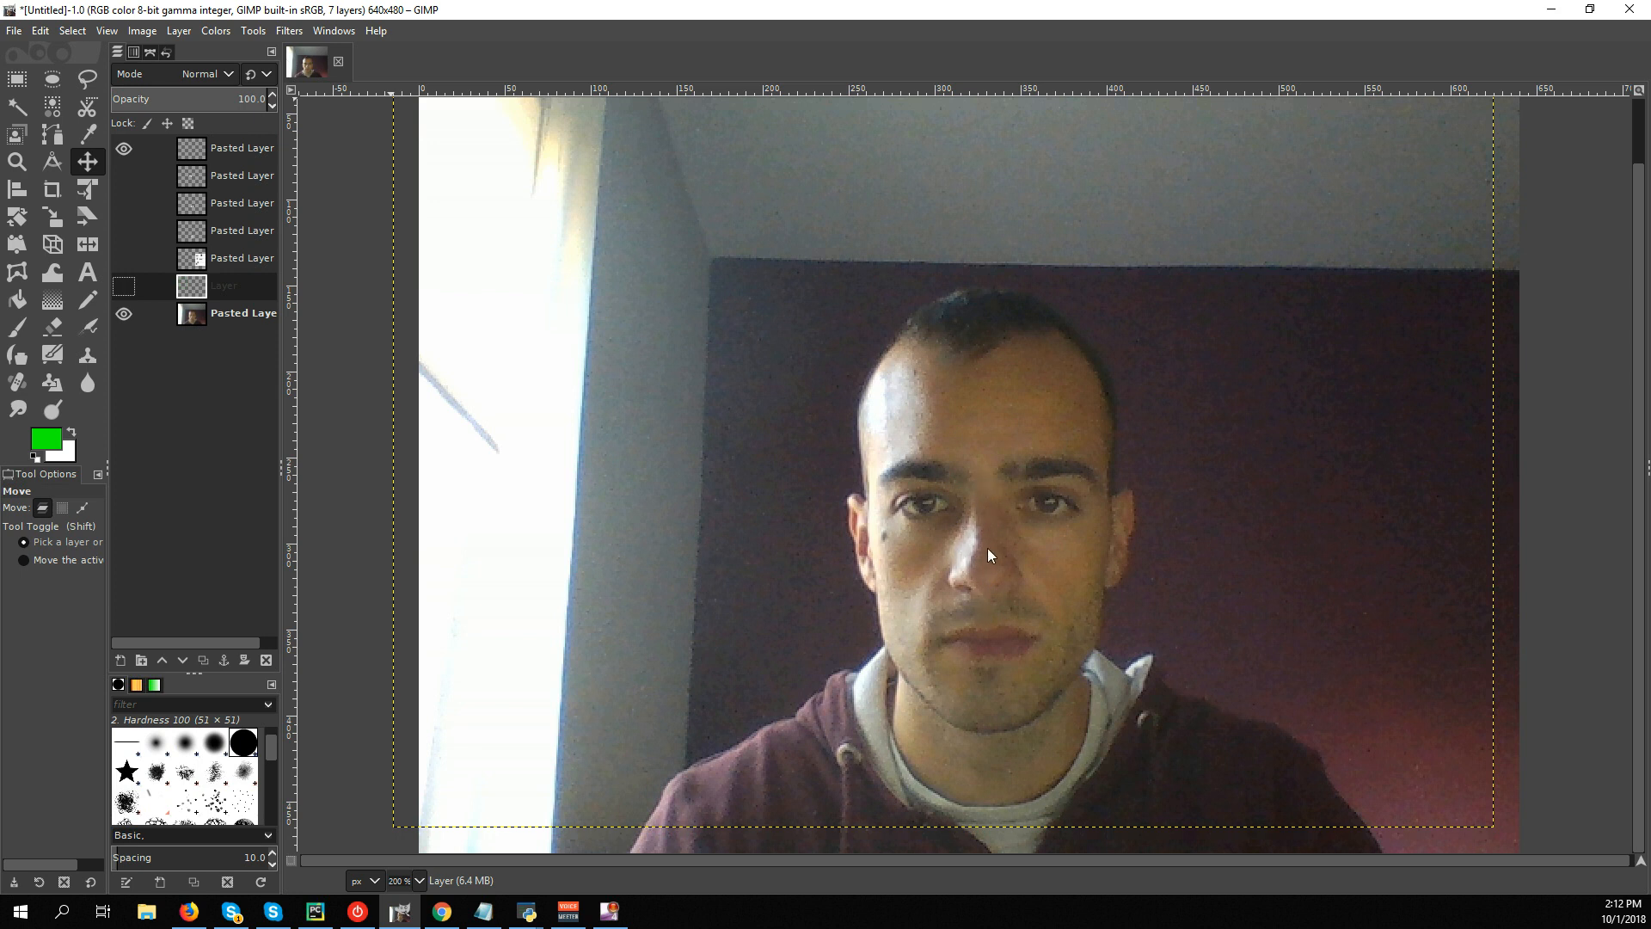
mouse_move(948, 645)
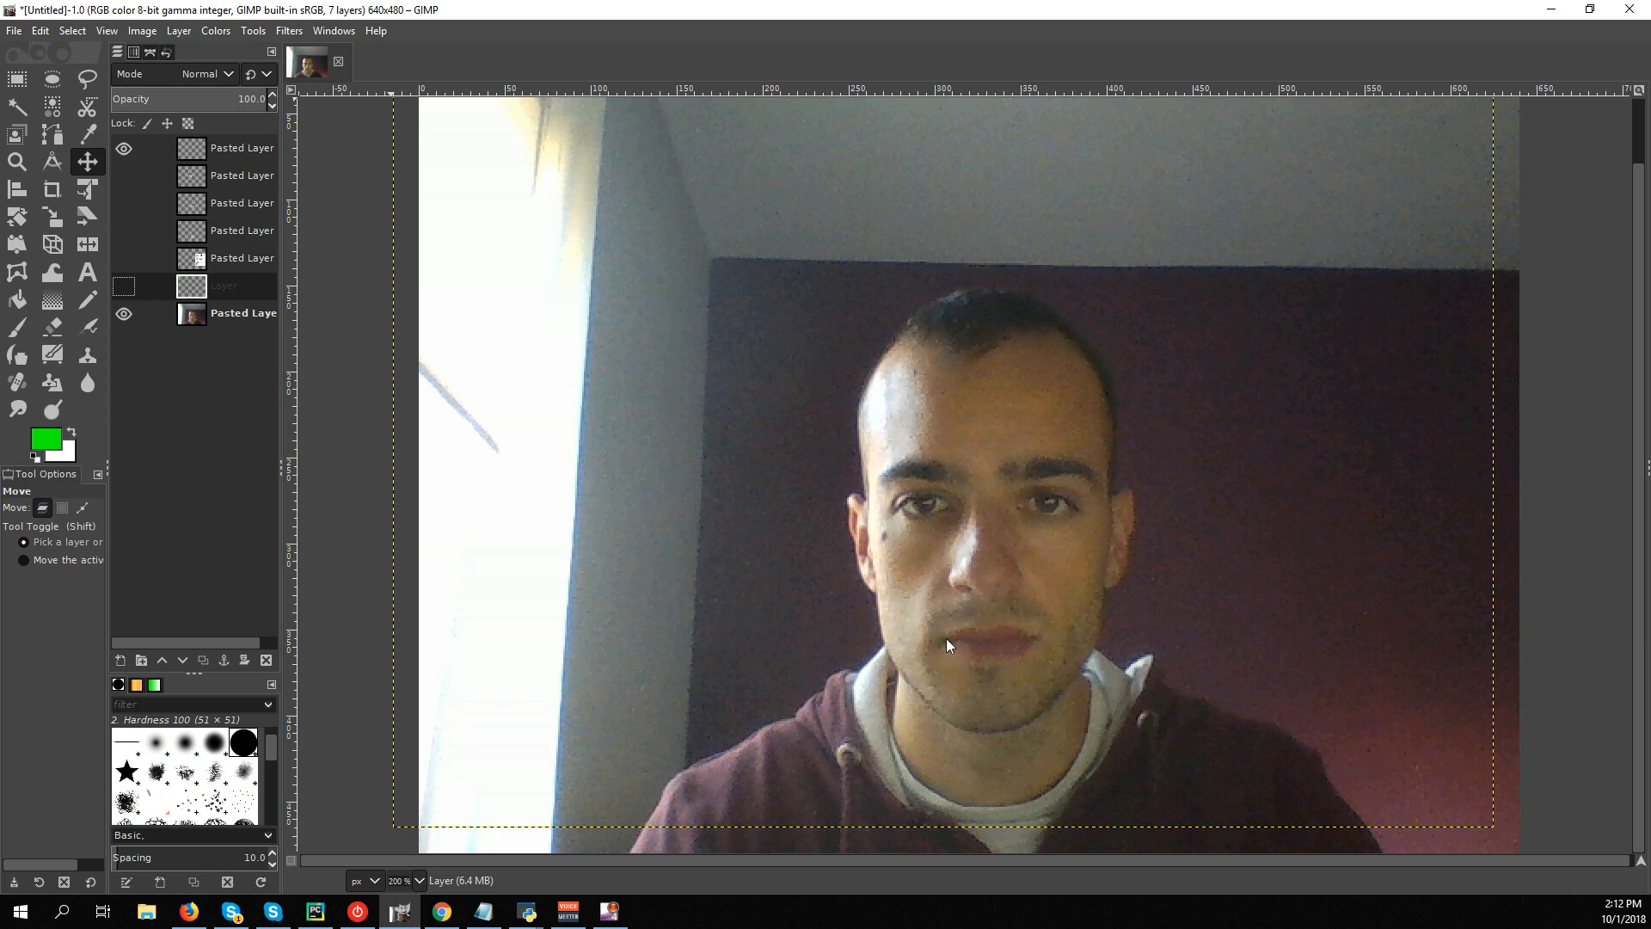
mouse_move(894, 509)
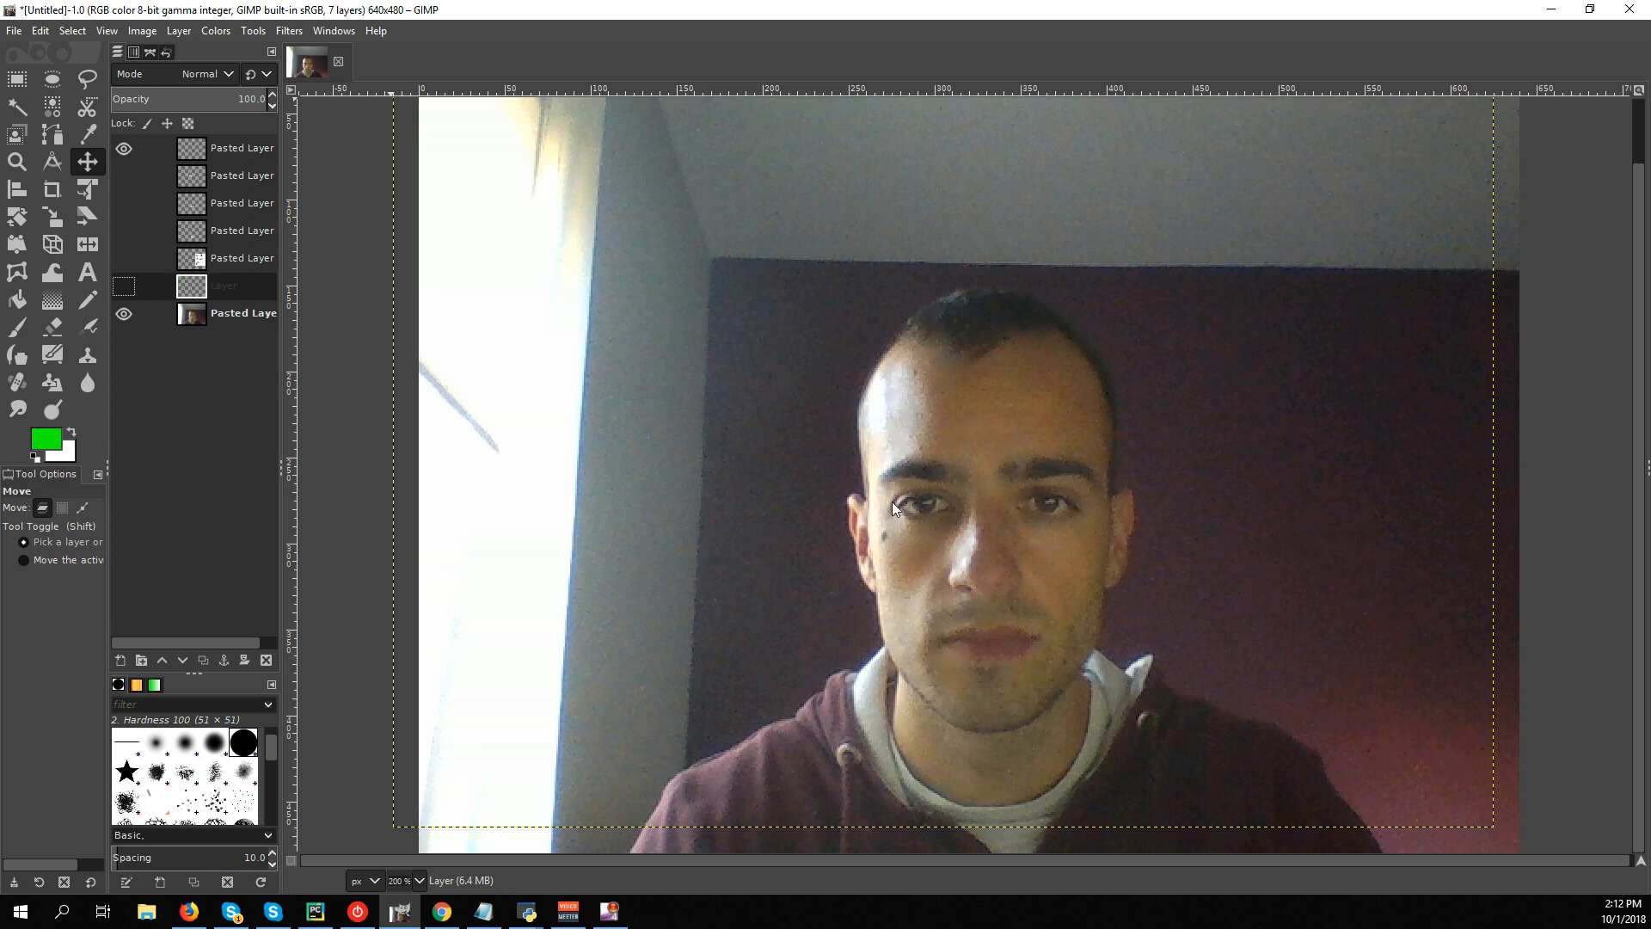
mouse_move(925, 513)
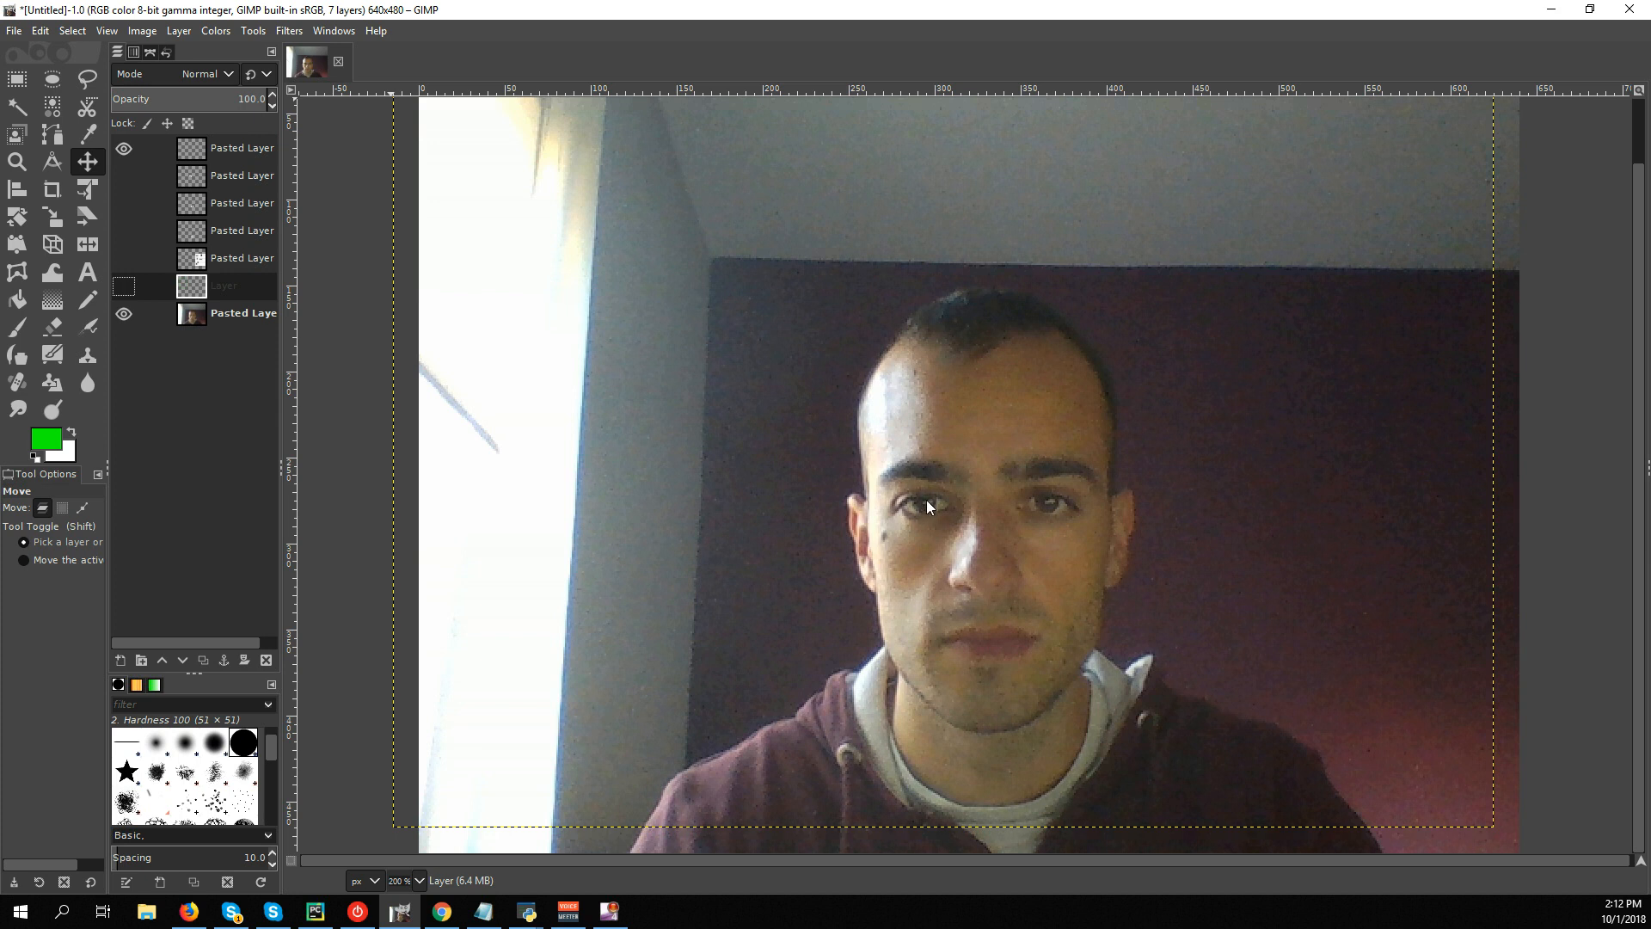
mouse_move(925, 513)
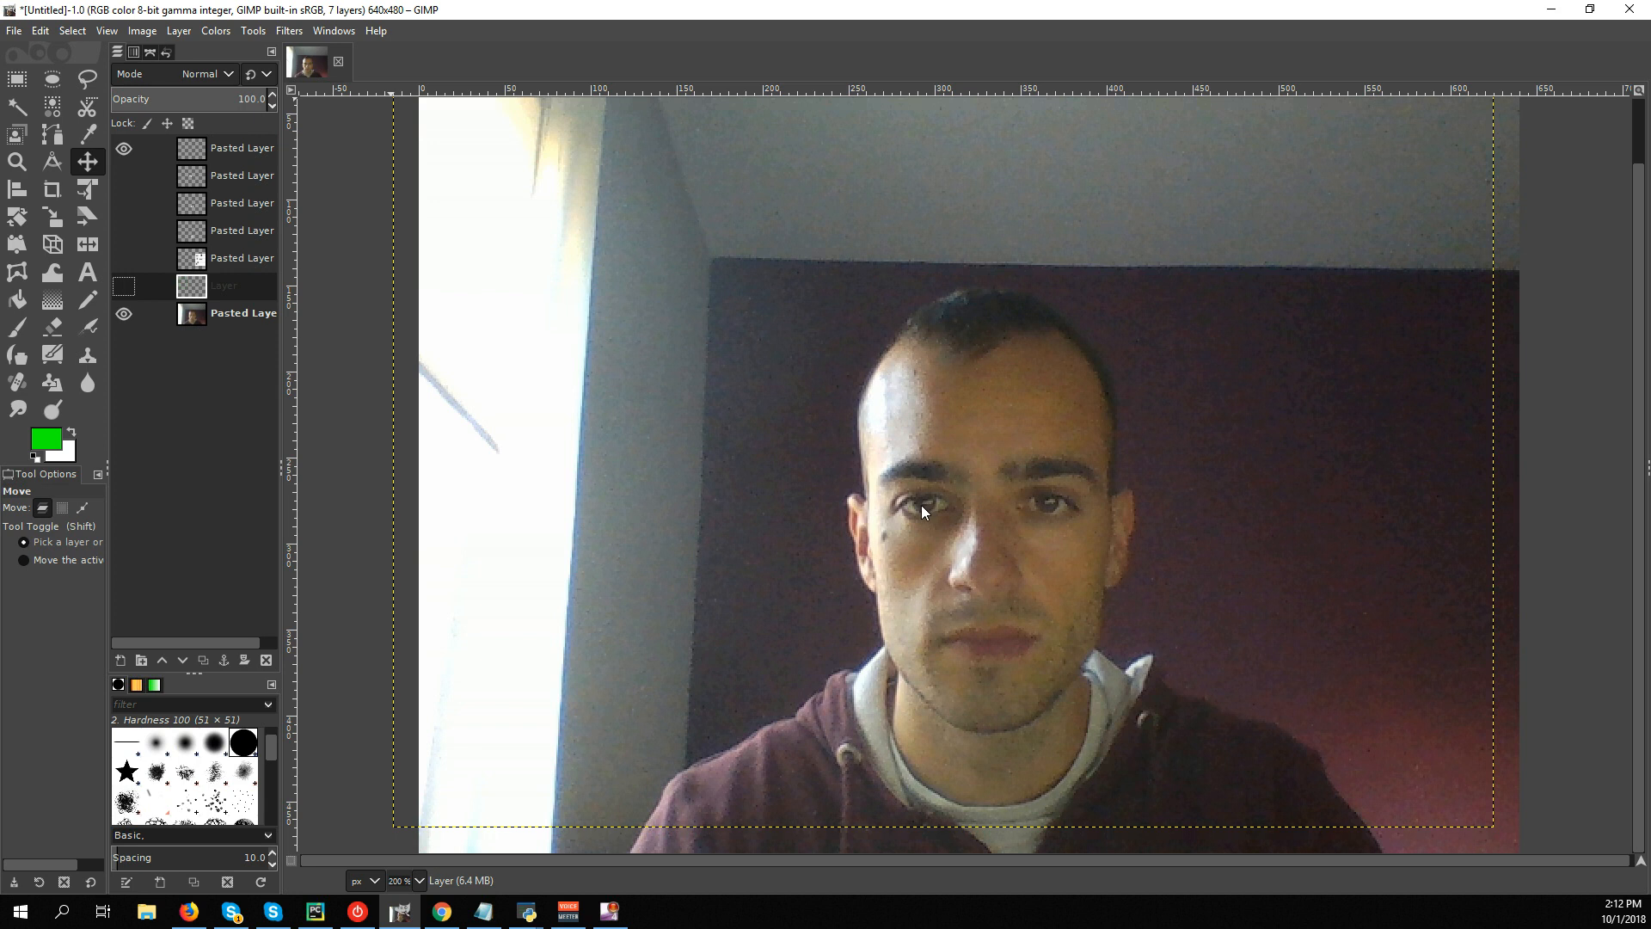
mouse_move(910, 518)
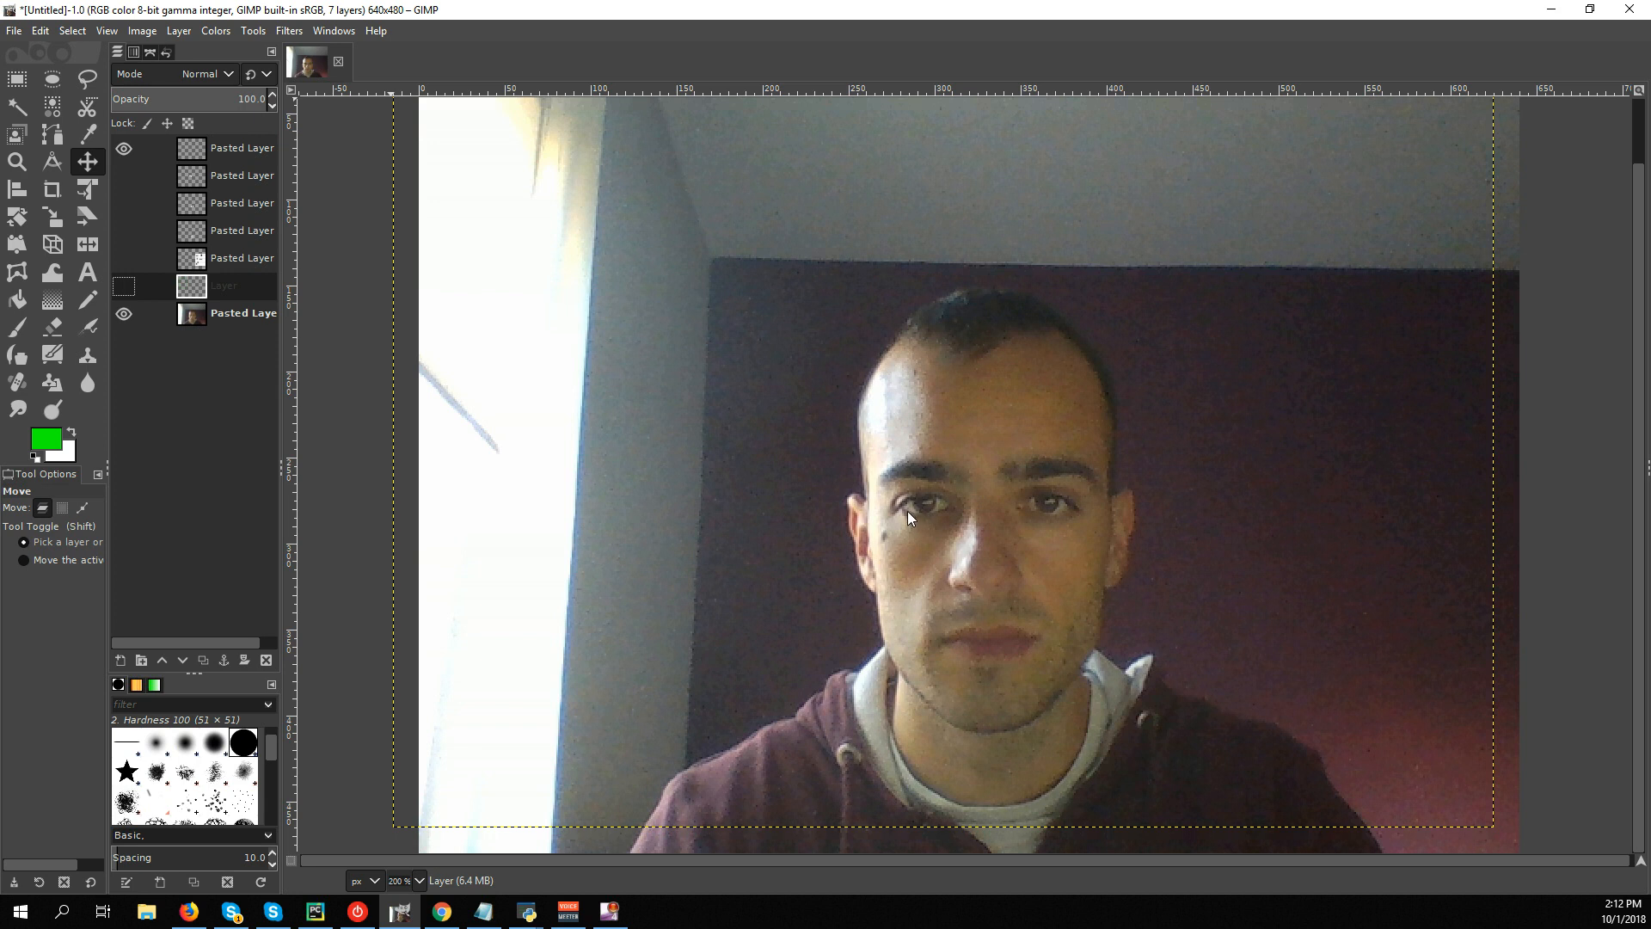
mouse_move(947, 645)
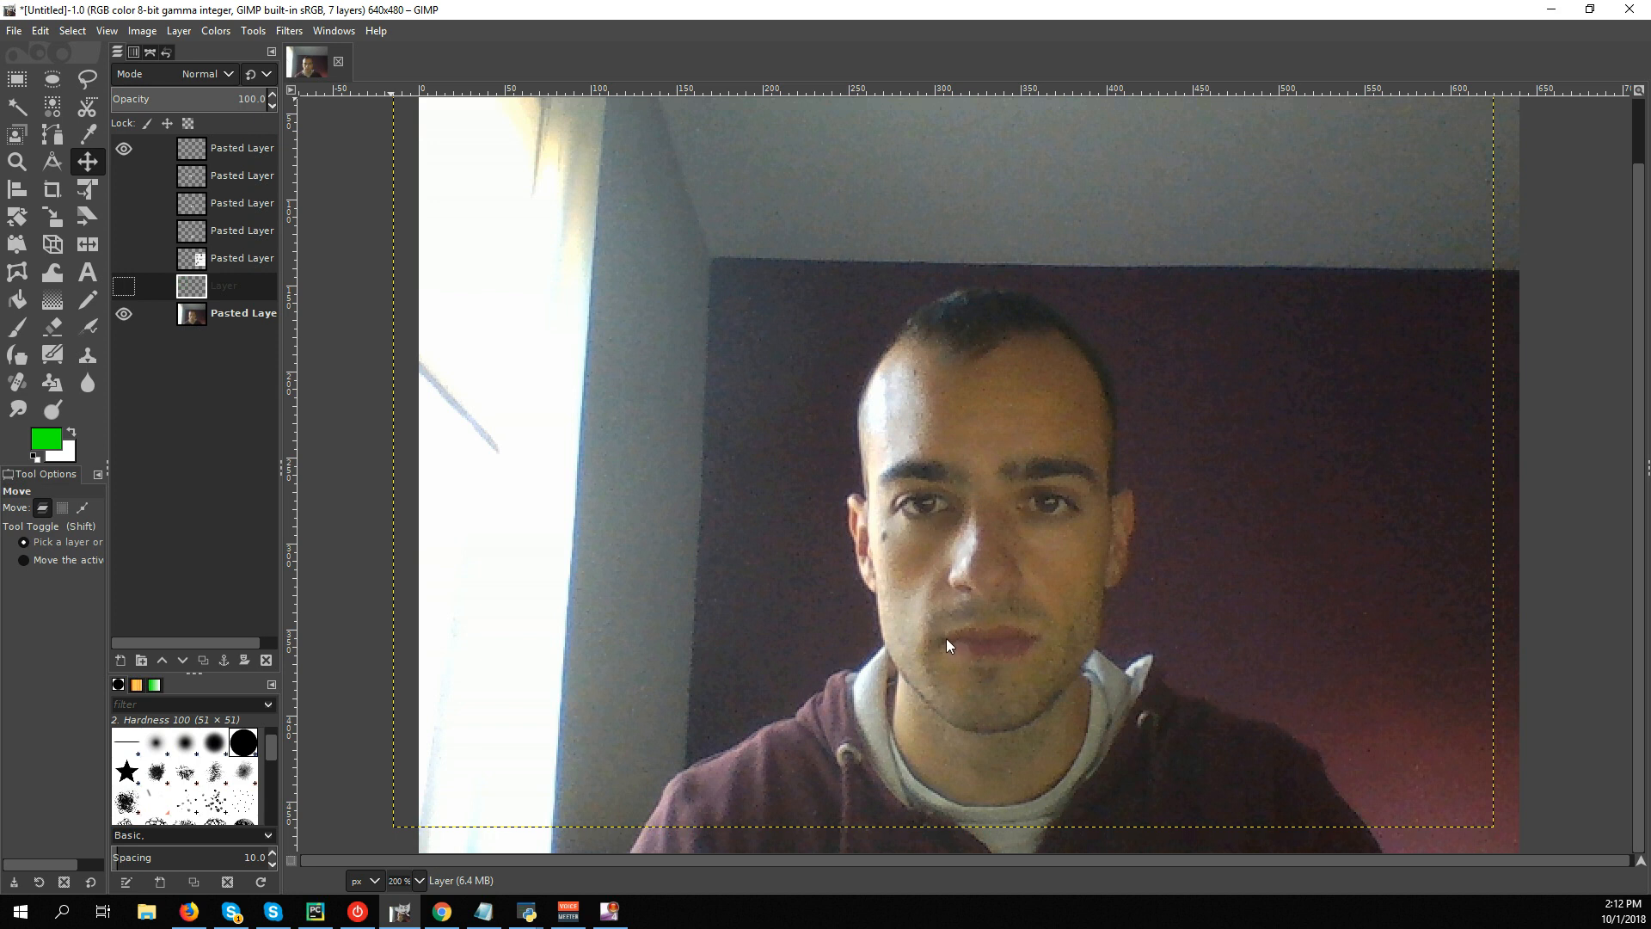
mouse_move(955, 645)
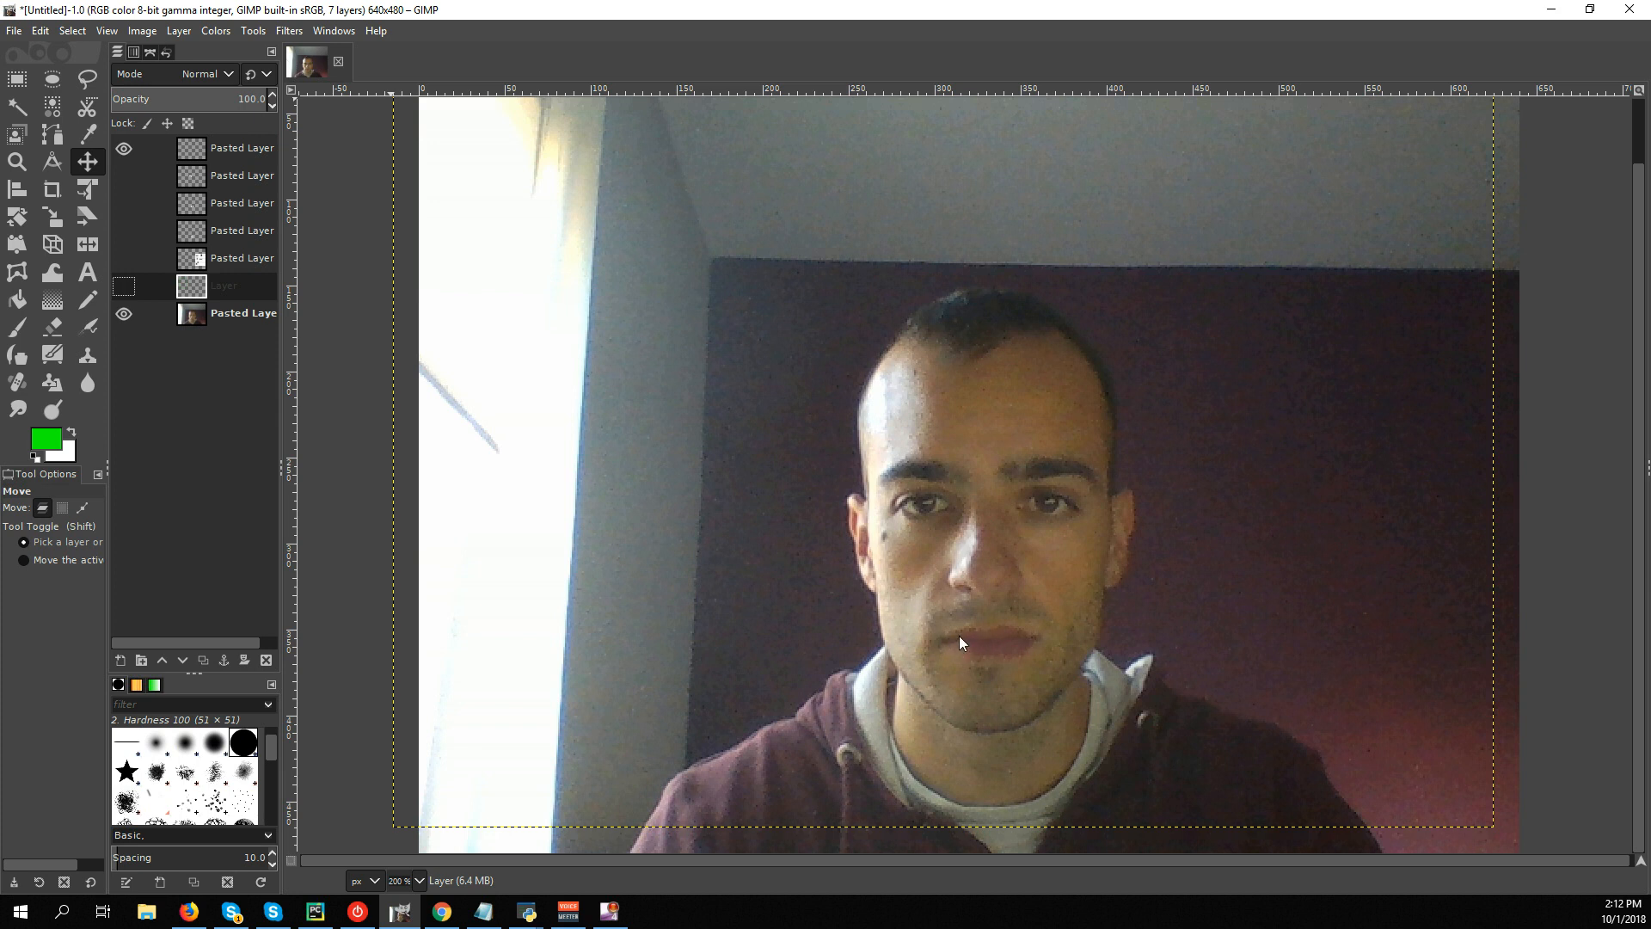
mouse_move(1015, 642)
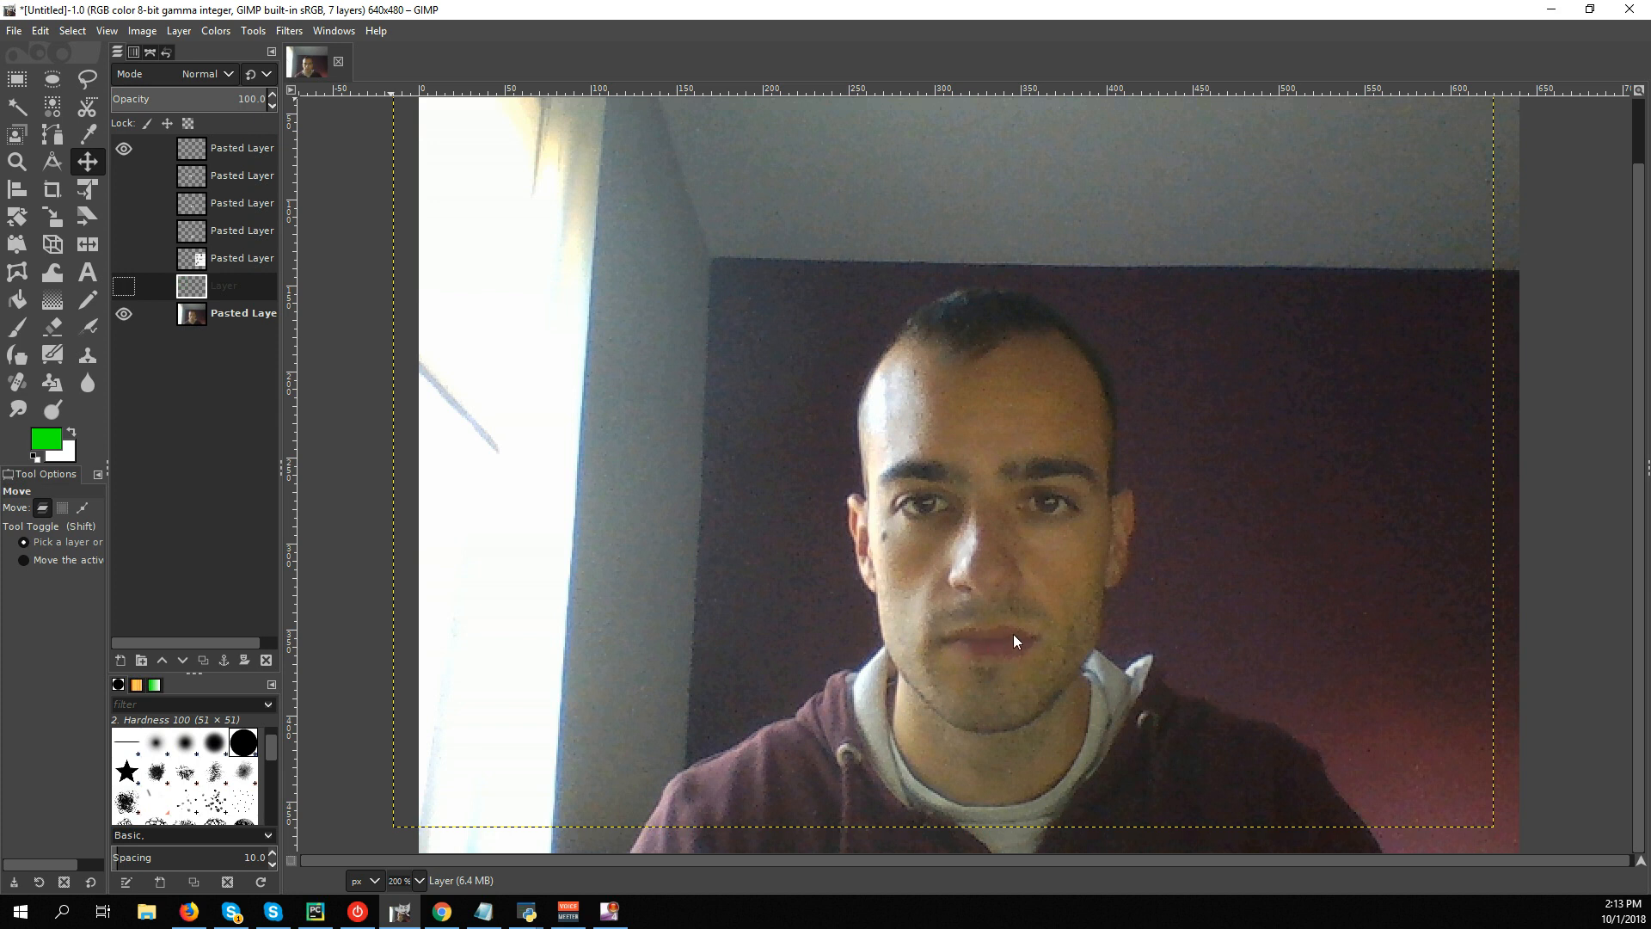
mouse_move(1033, 643)
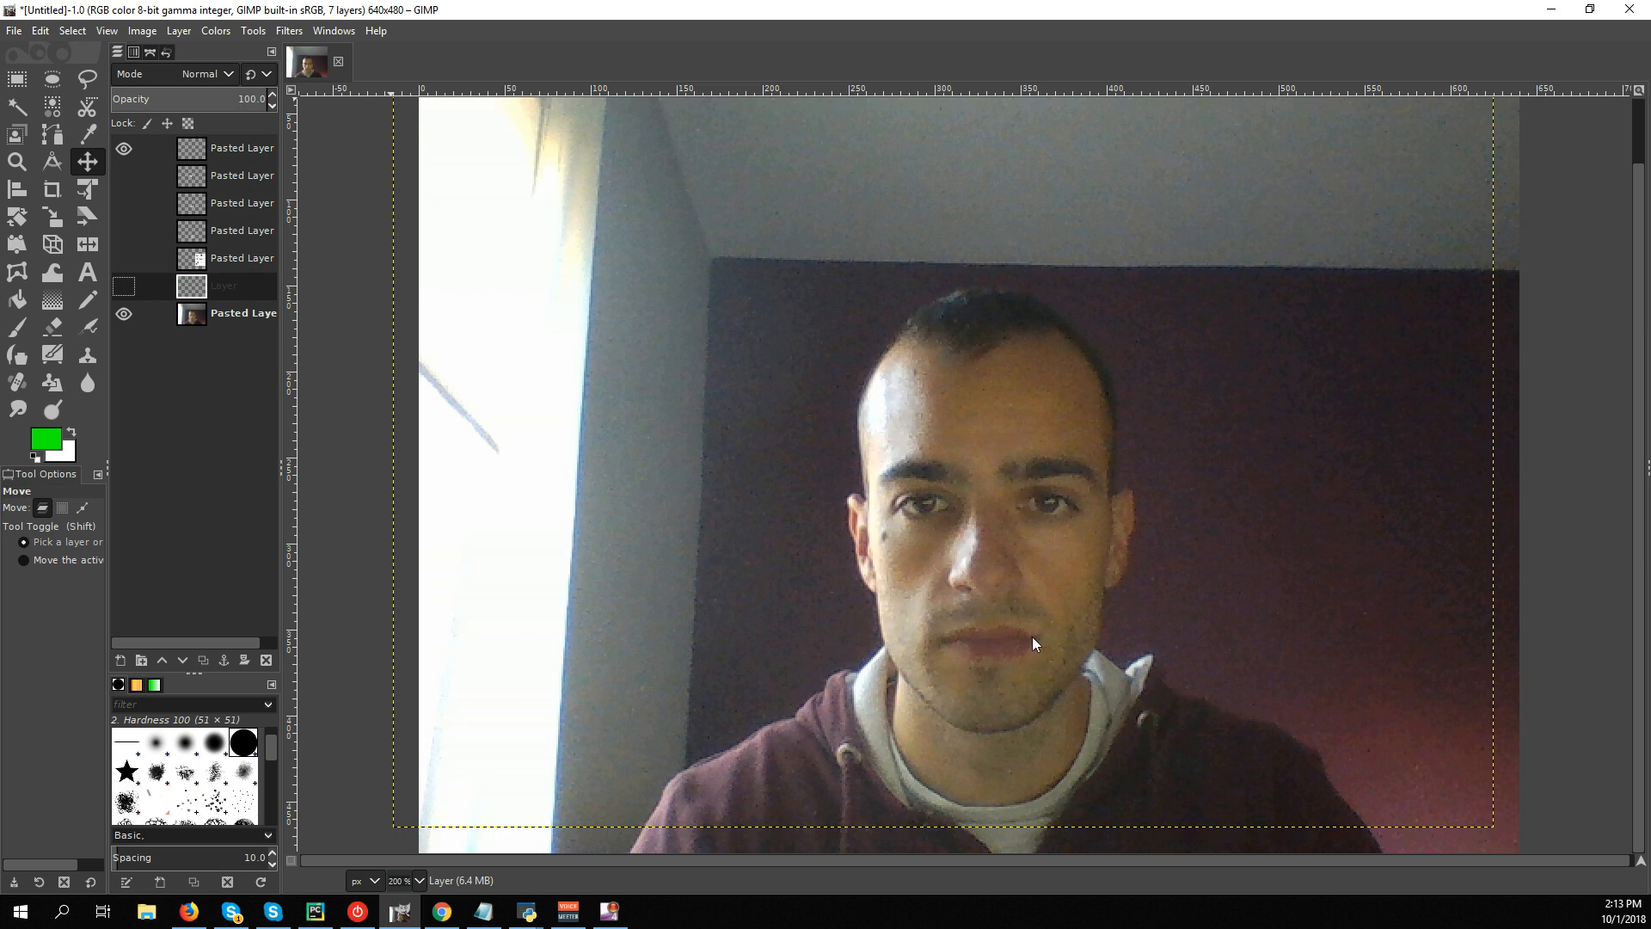
mouse_move(136, 222)
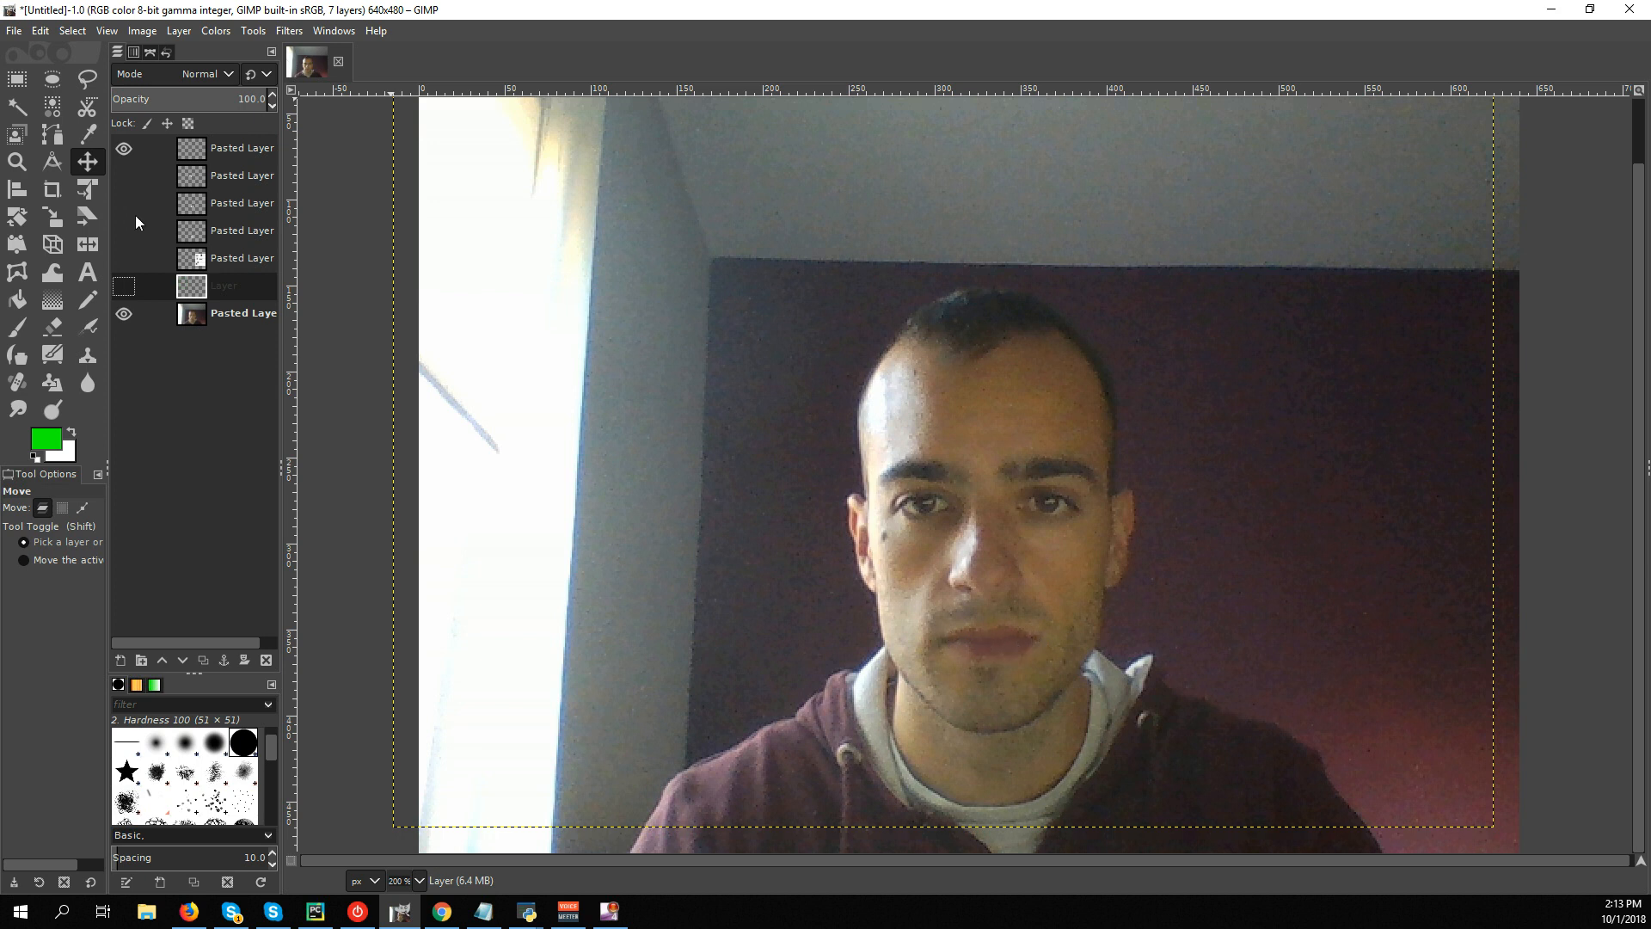
Make the brow, nose and mouth Haar feature pattern layers visible over the face.
left_click(124, 176)
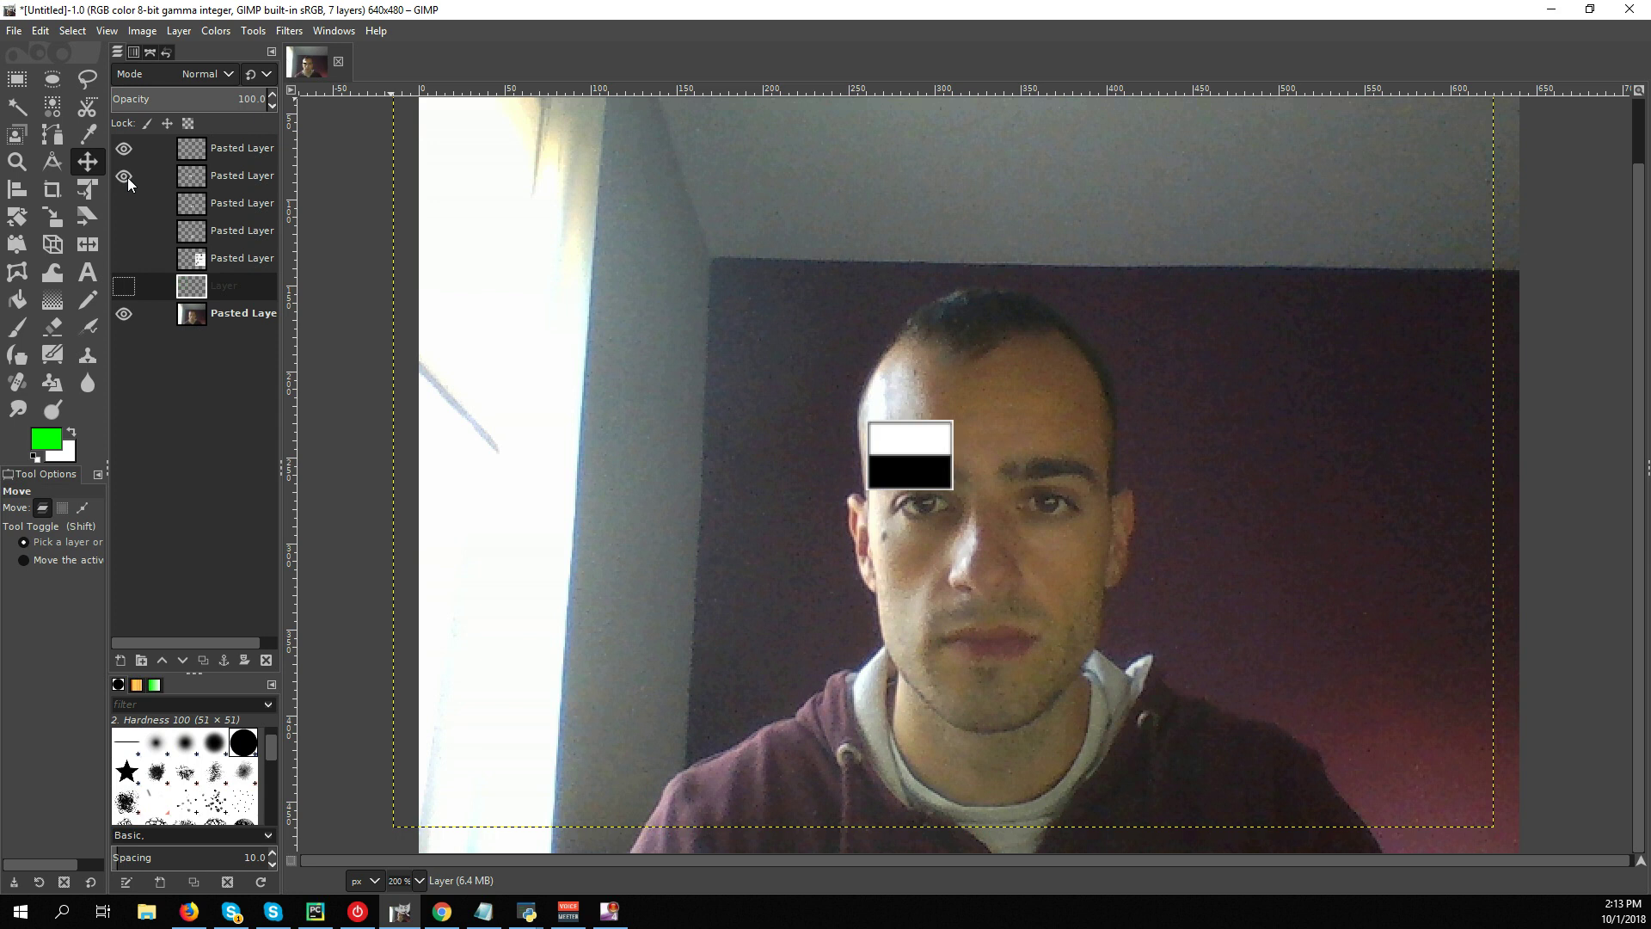
left_click(124, 203)
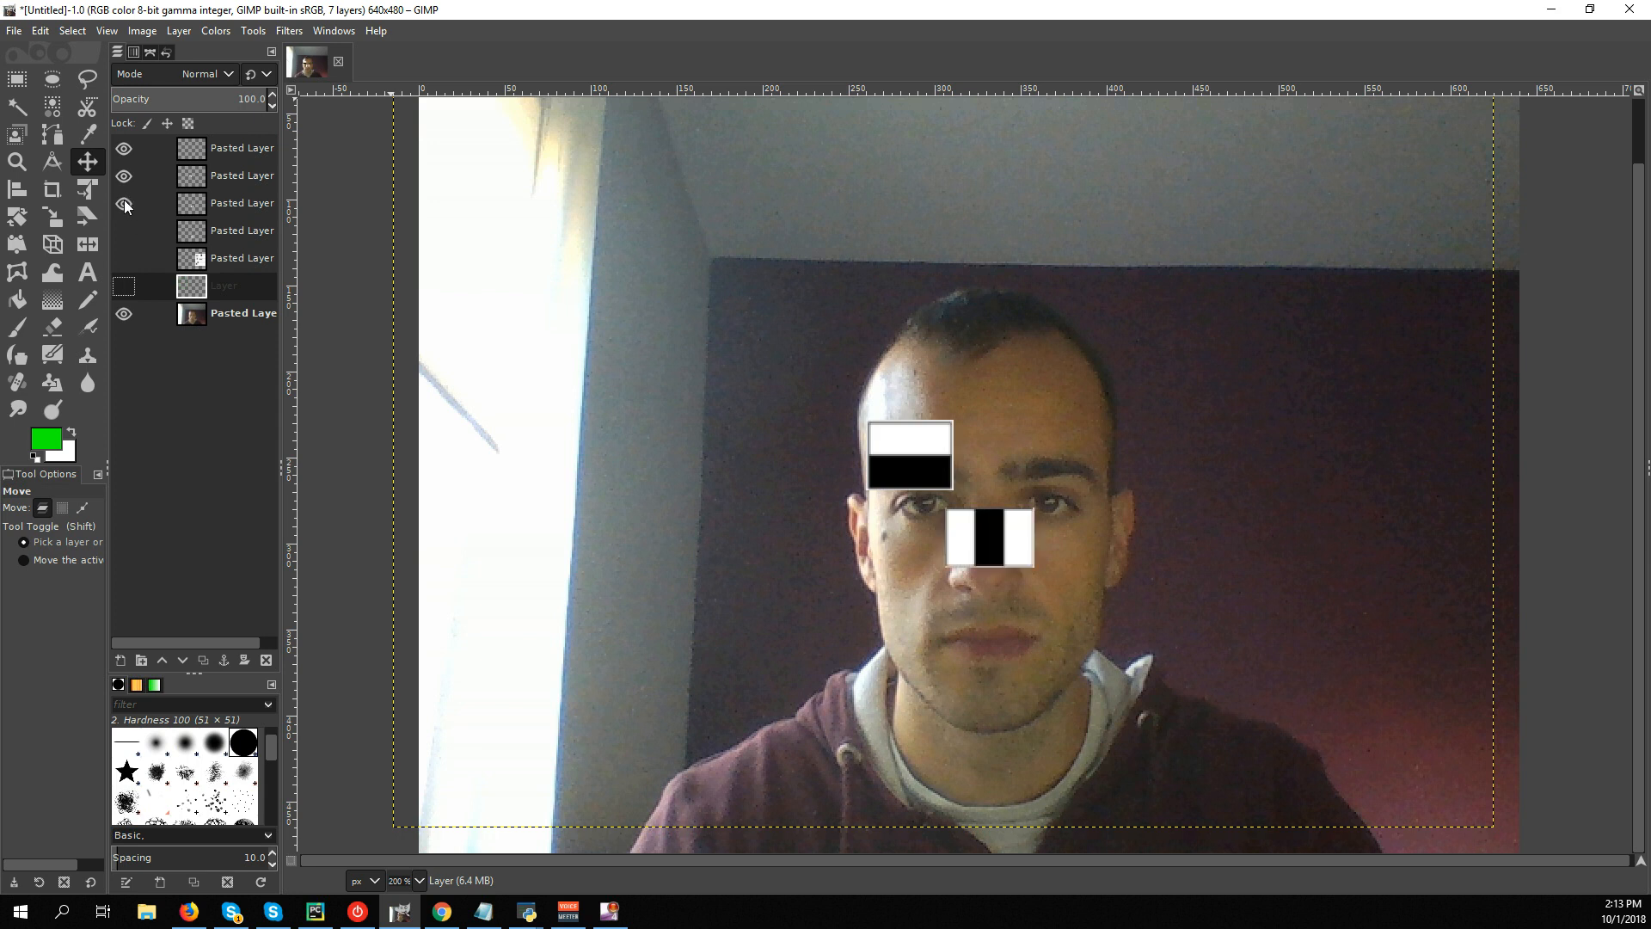
left_click(124, 203)
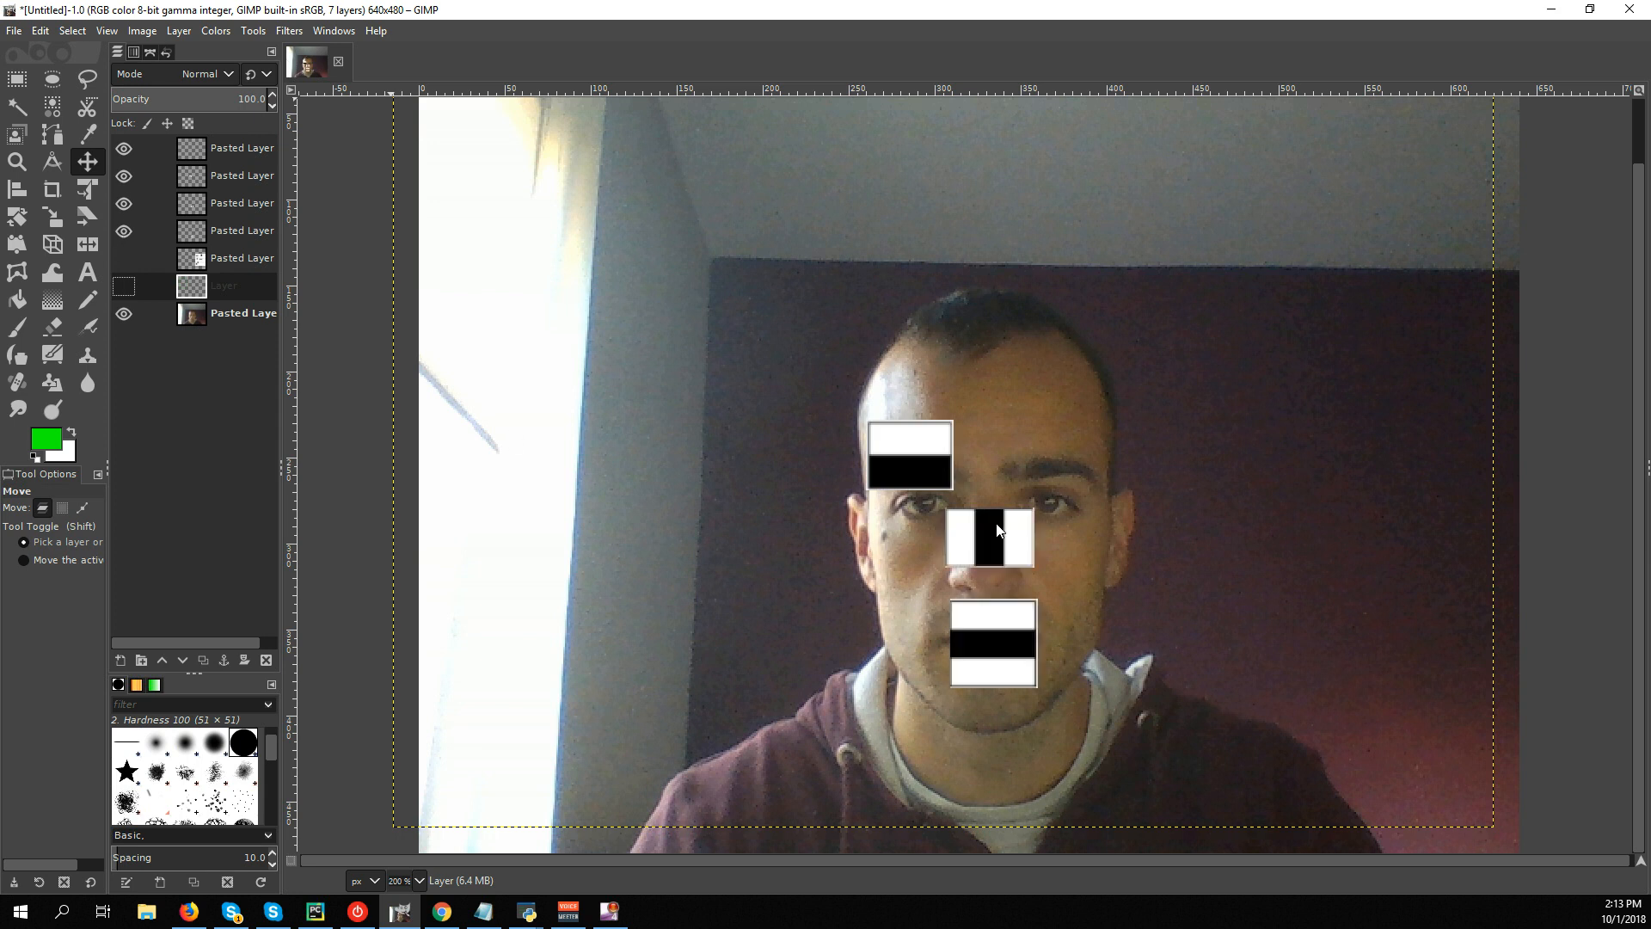
mouse_move(922, 466)
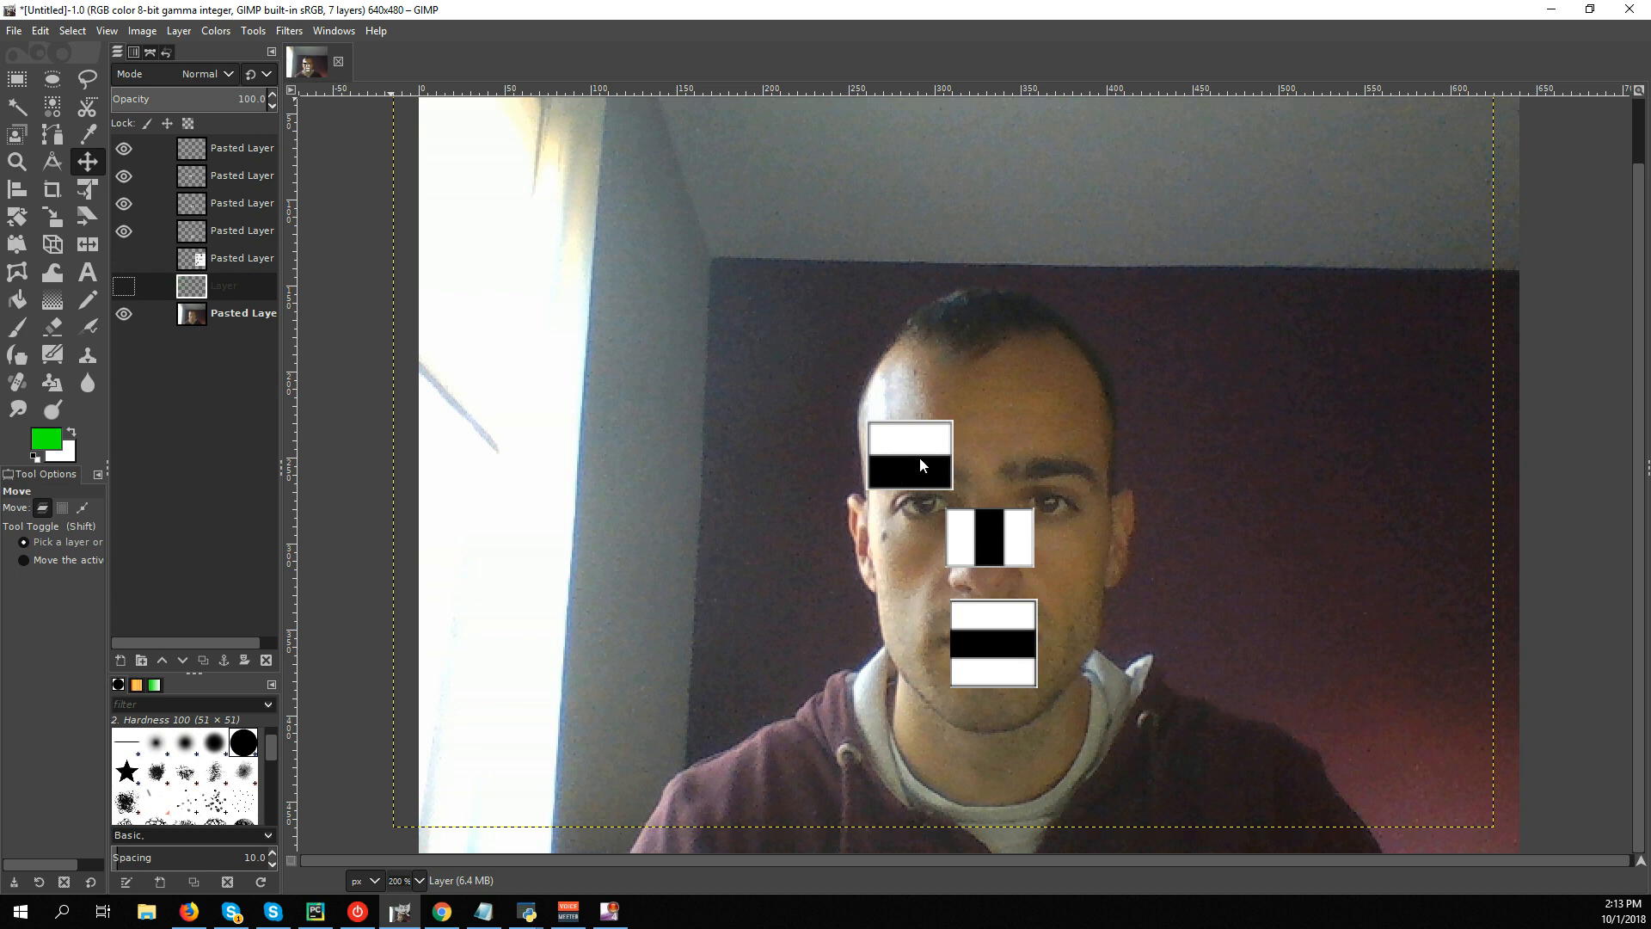
mouse_move(881, 506)
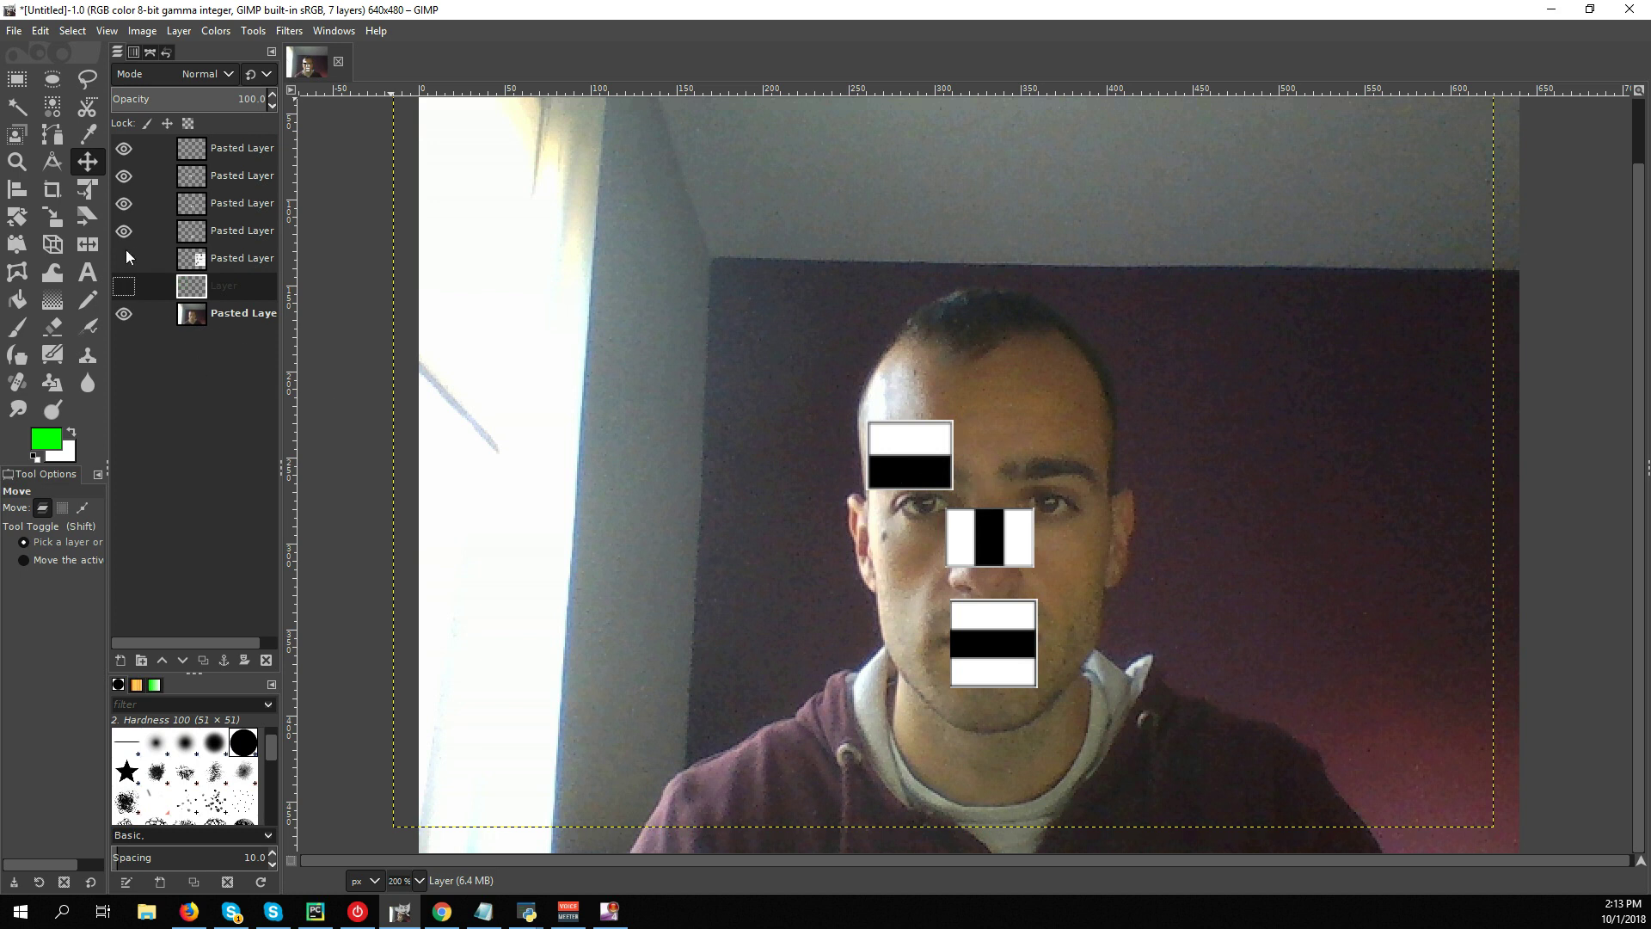
Reveal the green search-window square layer and slide it from the corner onto the upper face.
left_click(124, 175)
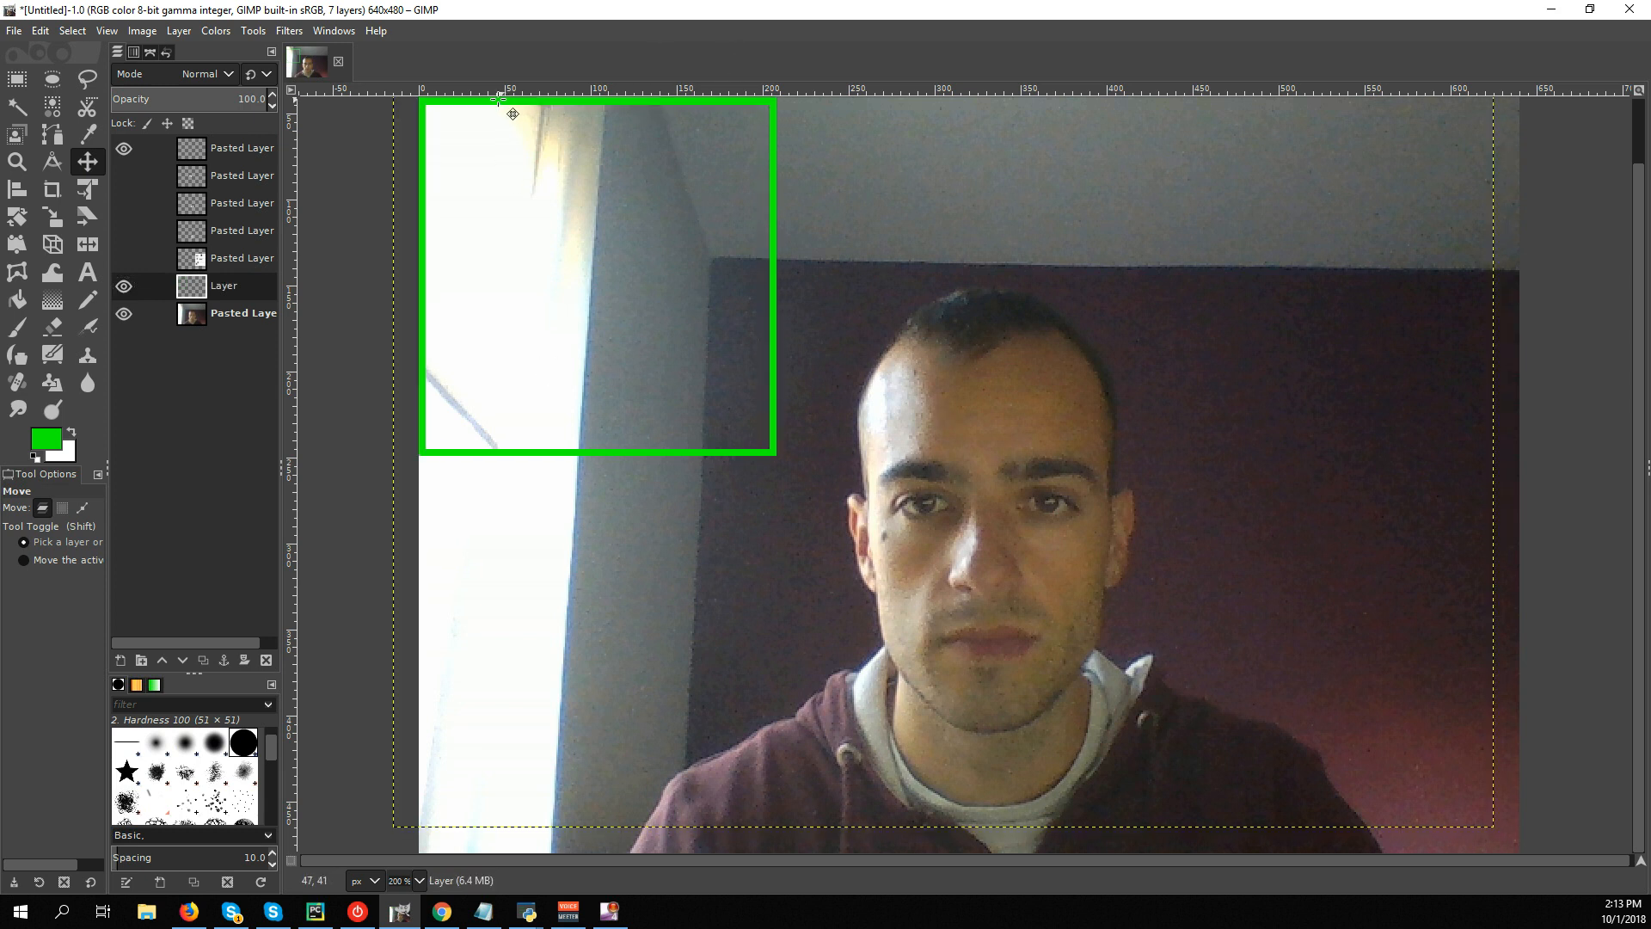
mouse_move(629, 161)
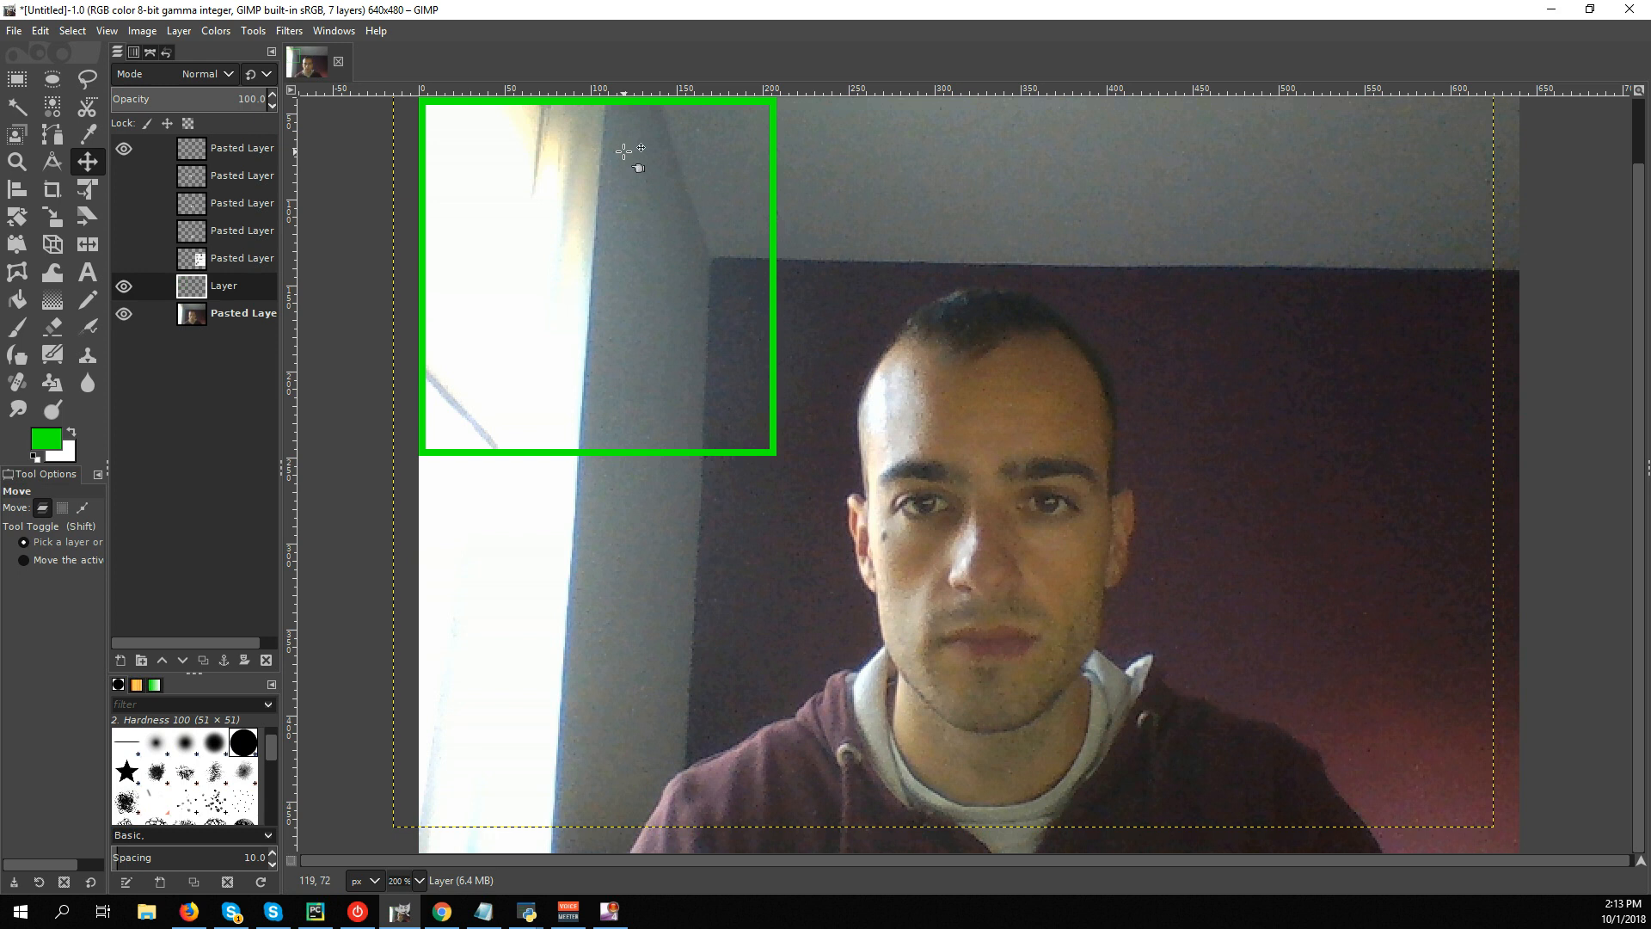
mouse_move(624, 180)
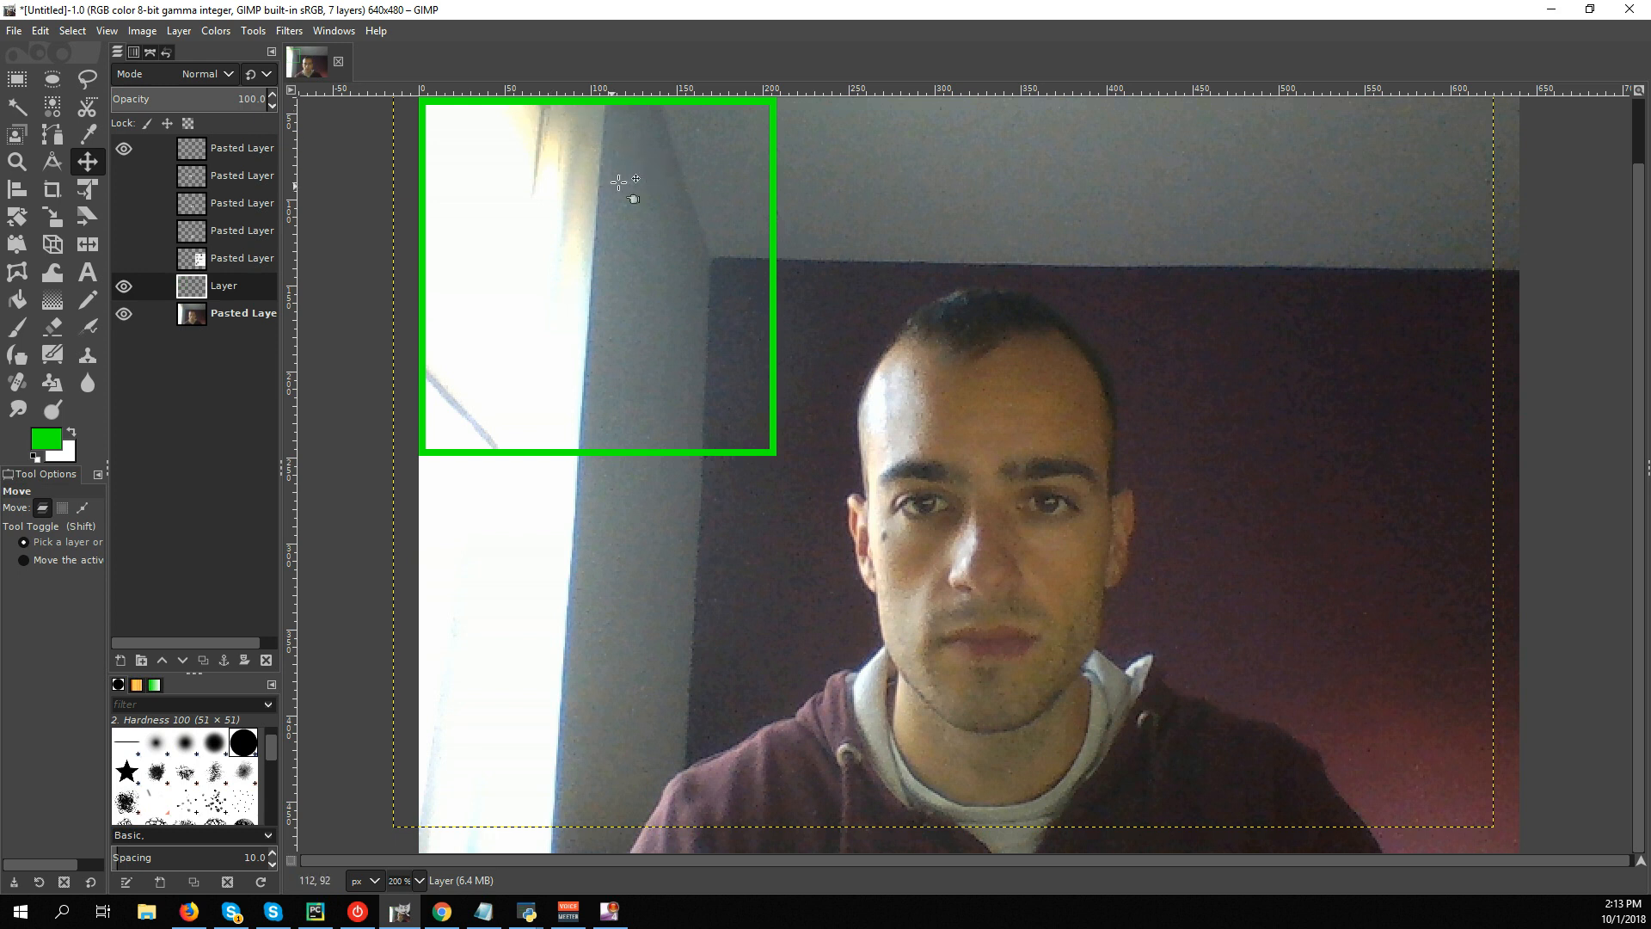
mouse_move(545, 110)
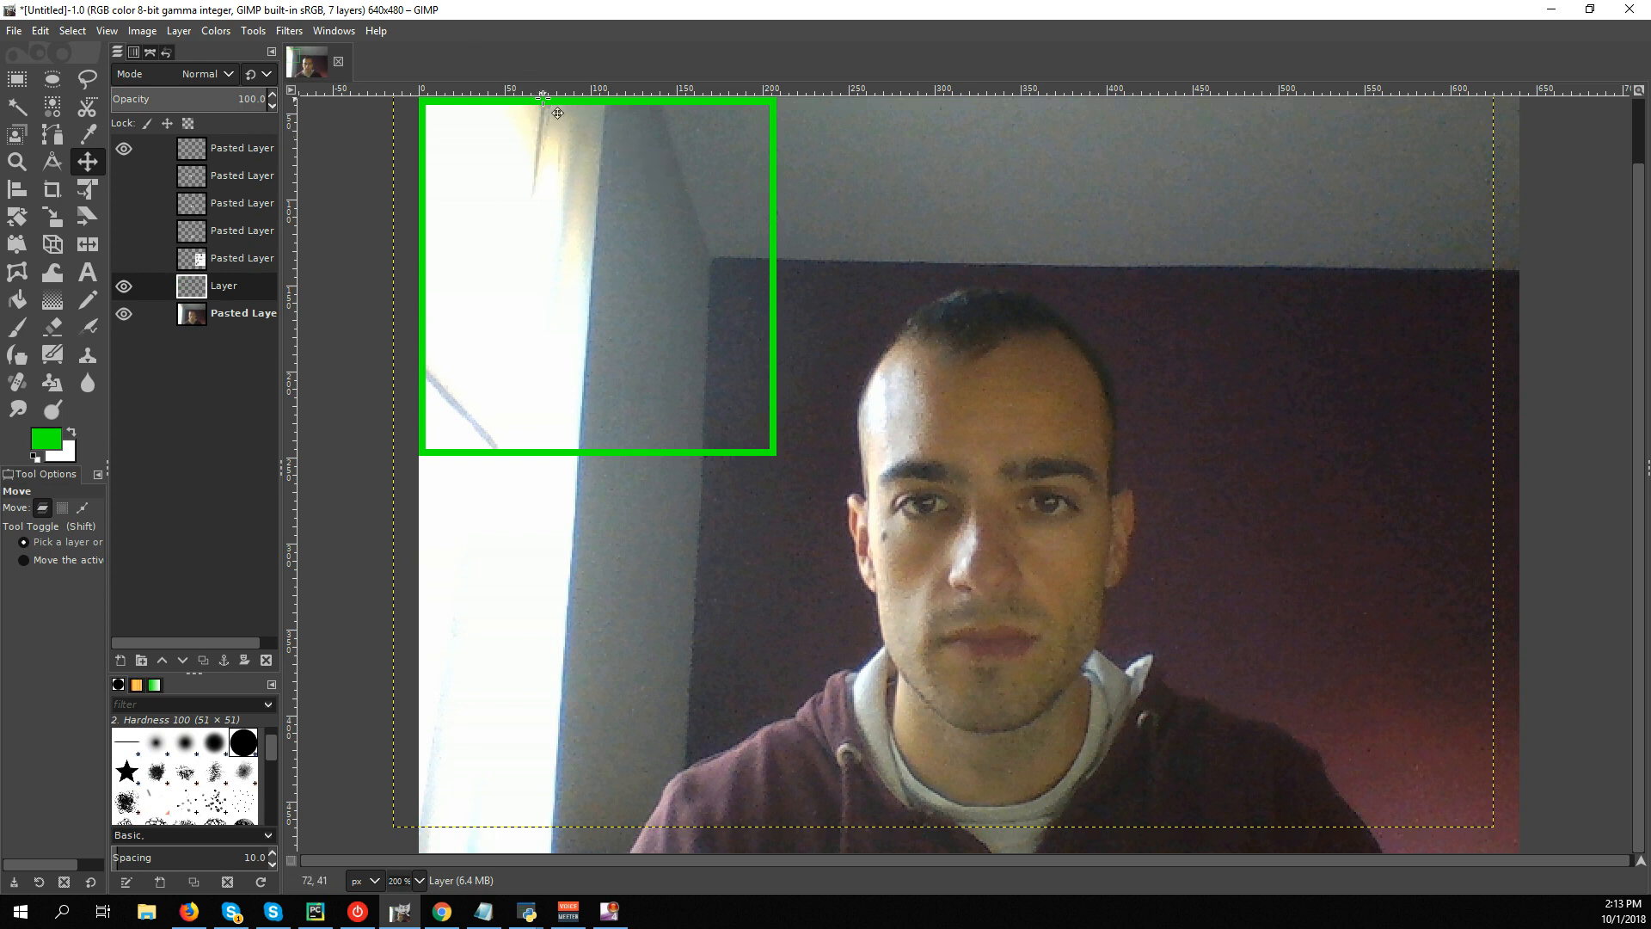
left_click_drag(542, 111, 577, 114)
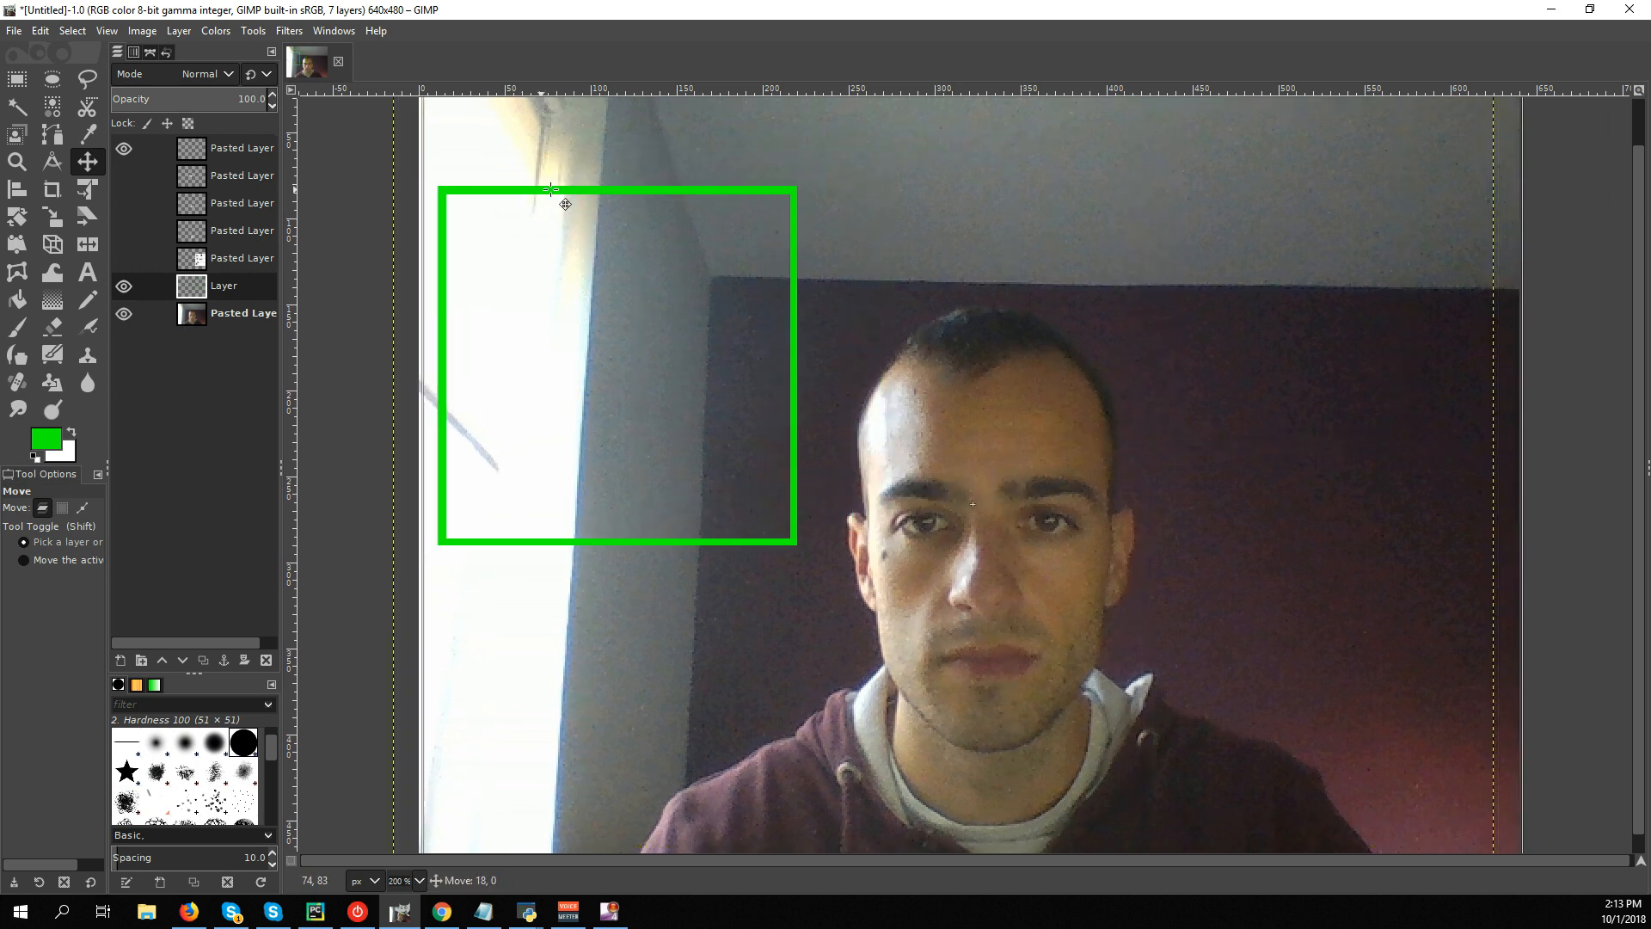
left_click_drag(552, 189, 749, 203)
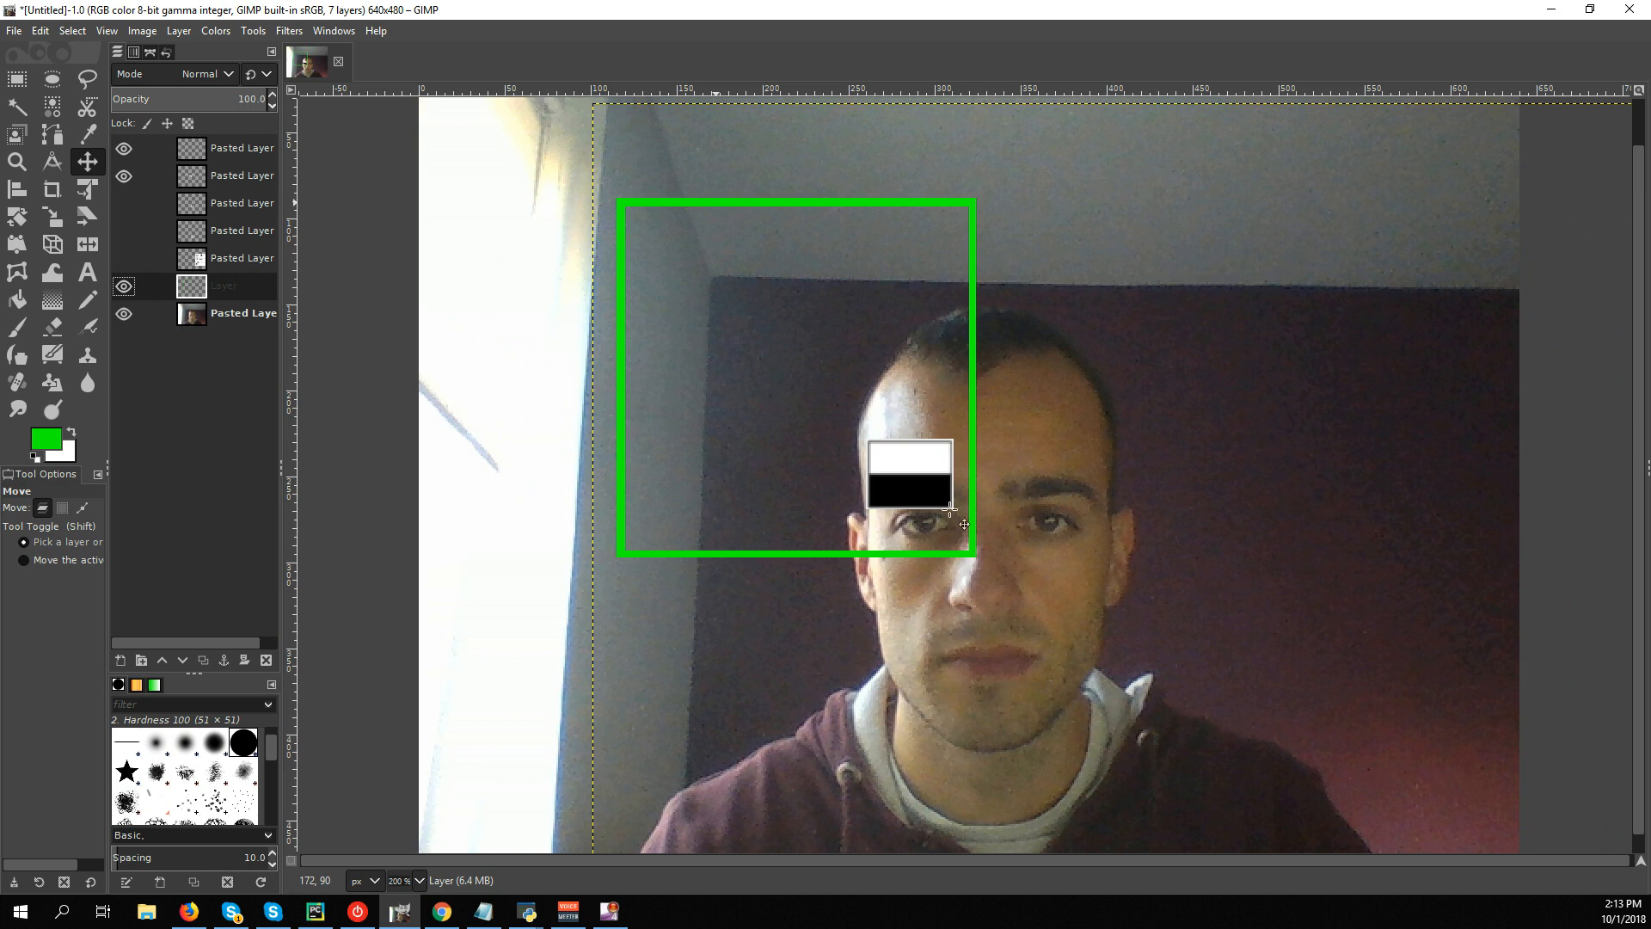
mouse_move(958, 318)
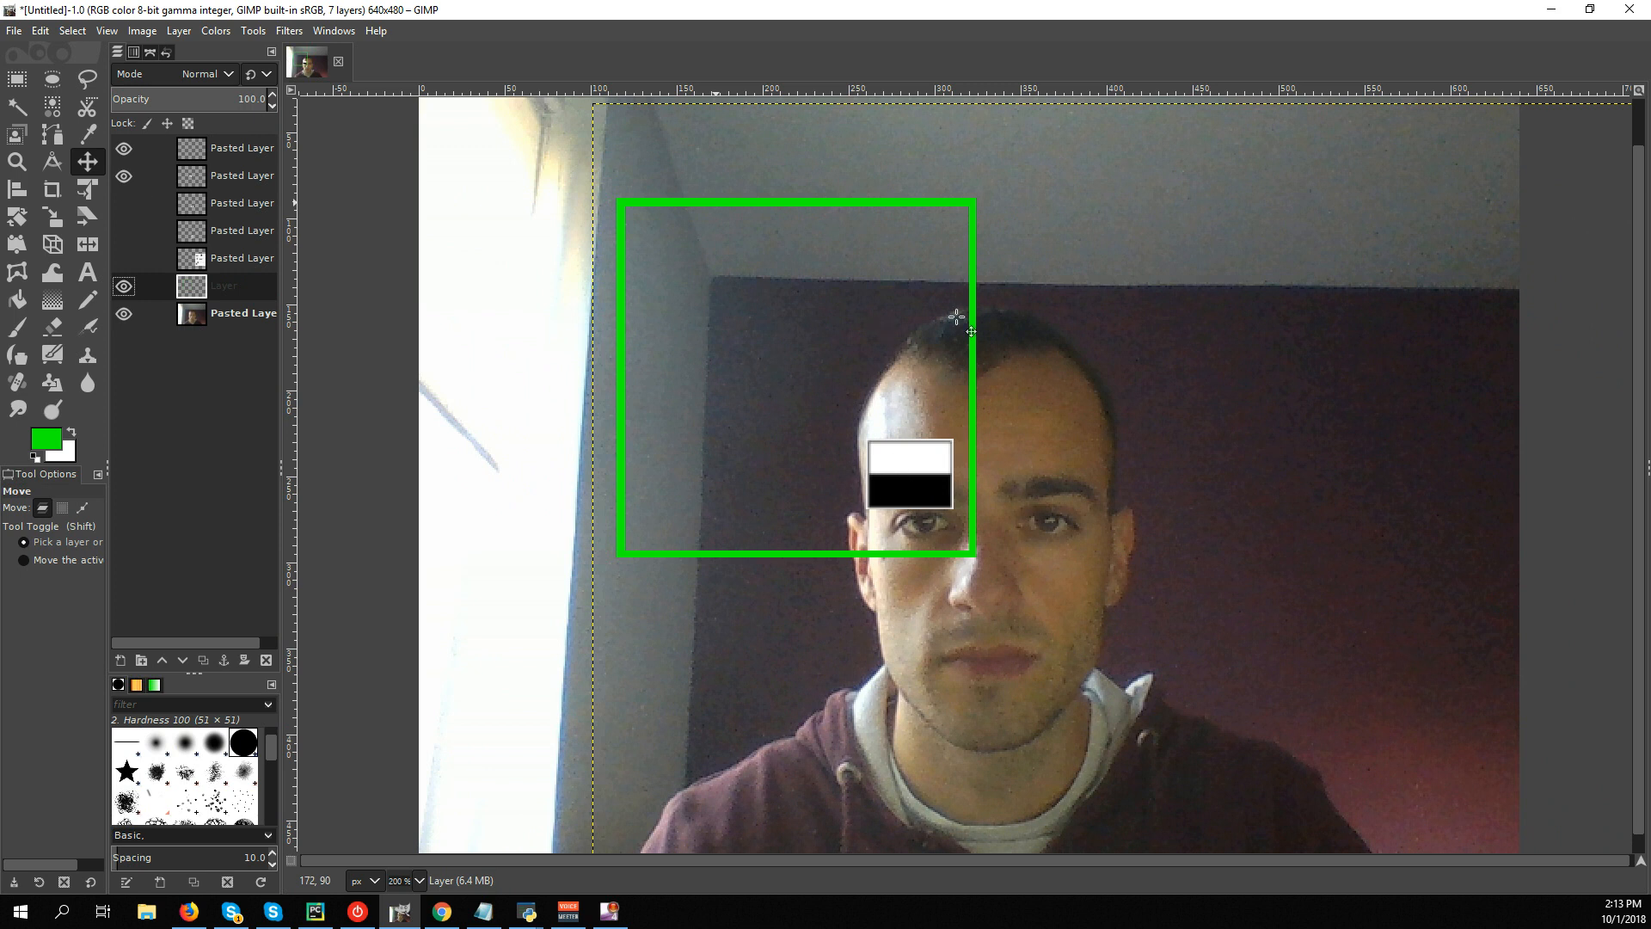
mouse_move(724, 174)
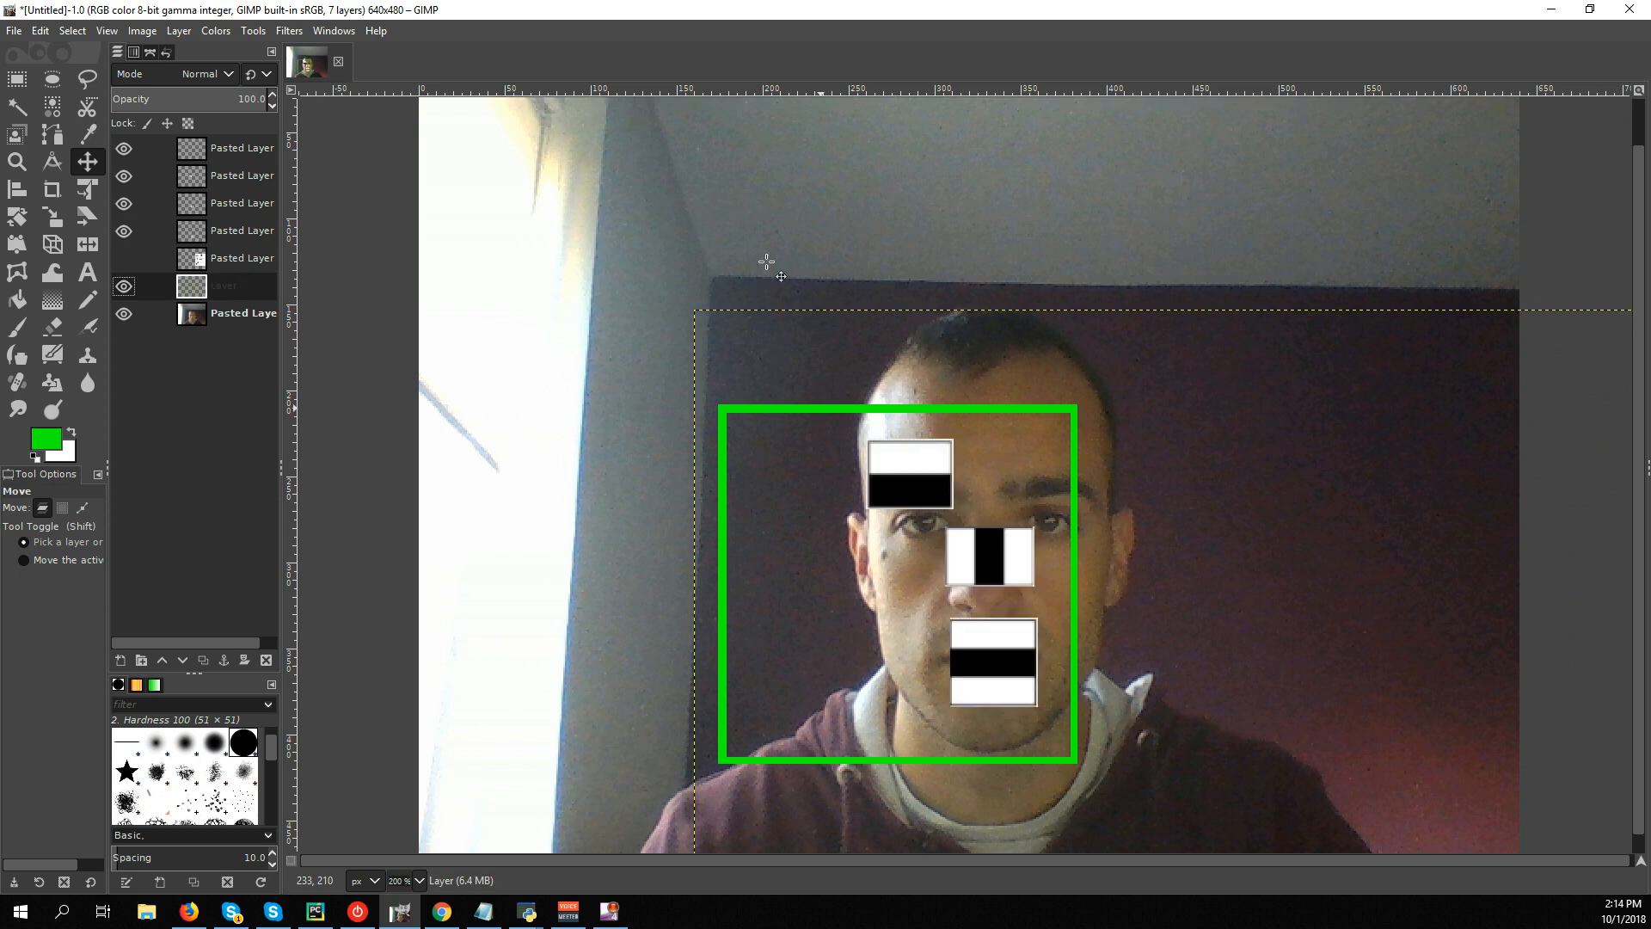
mouse_move(824, 685)
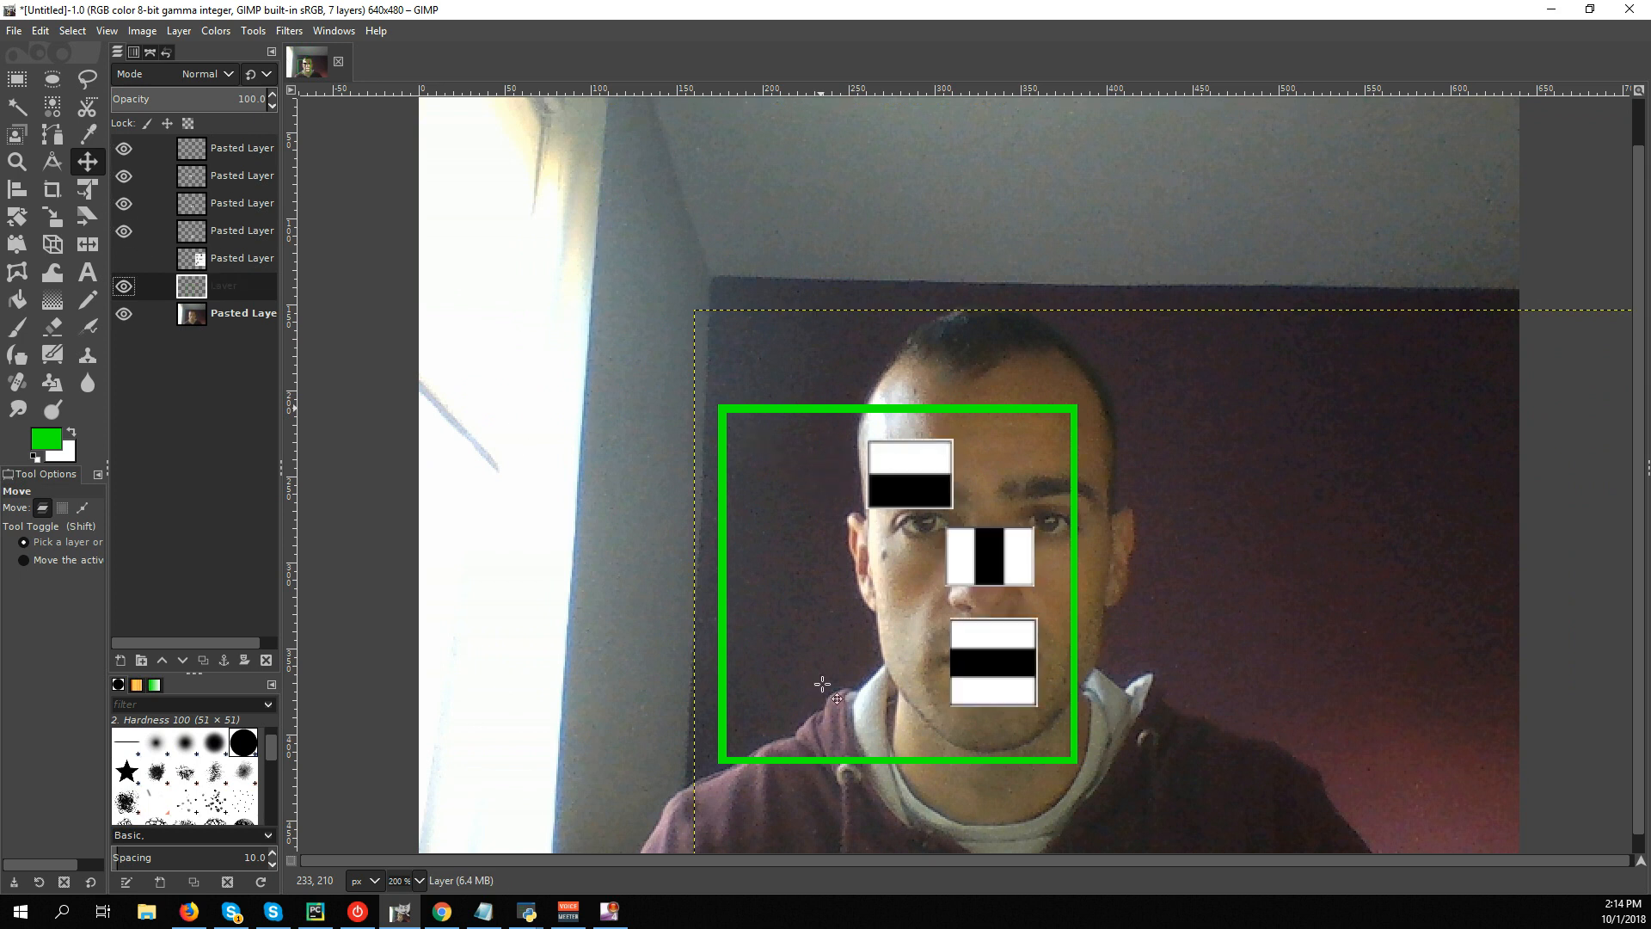
mouse_move(893, 430)
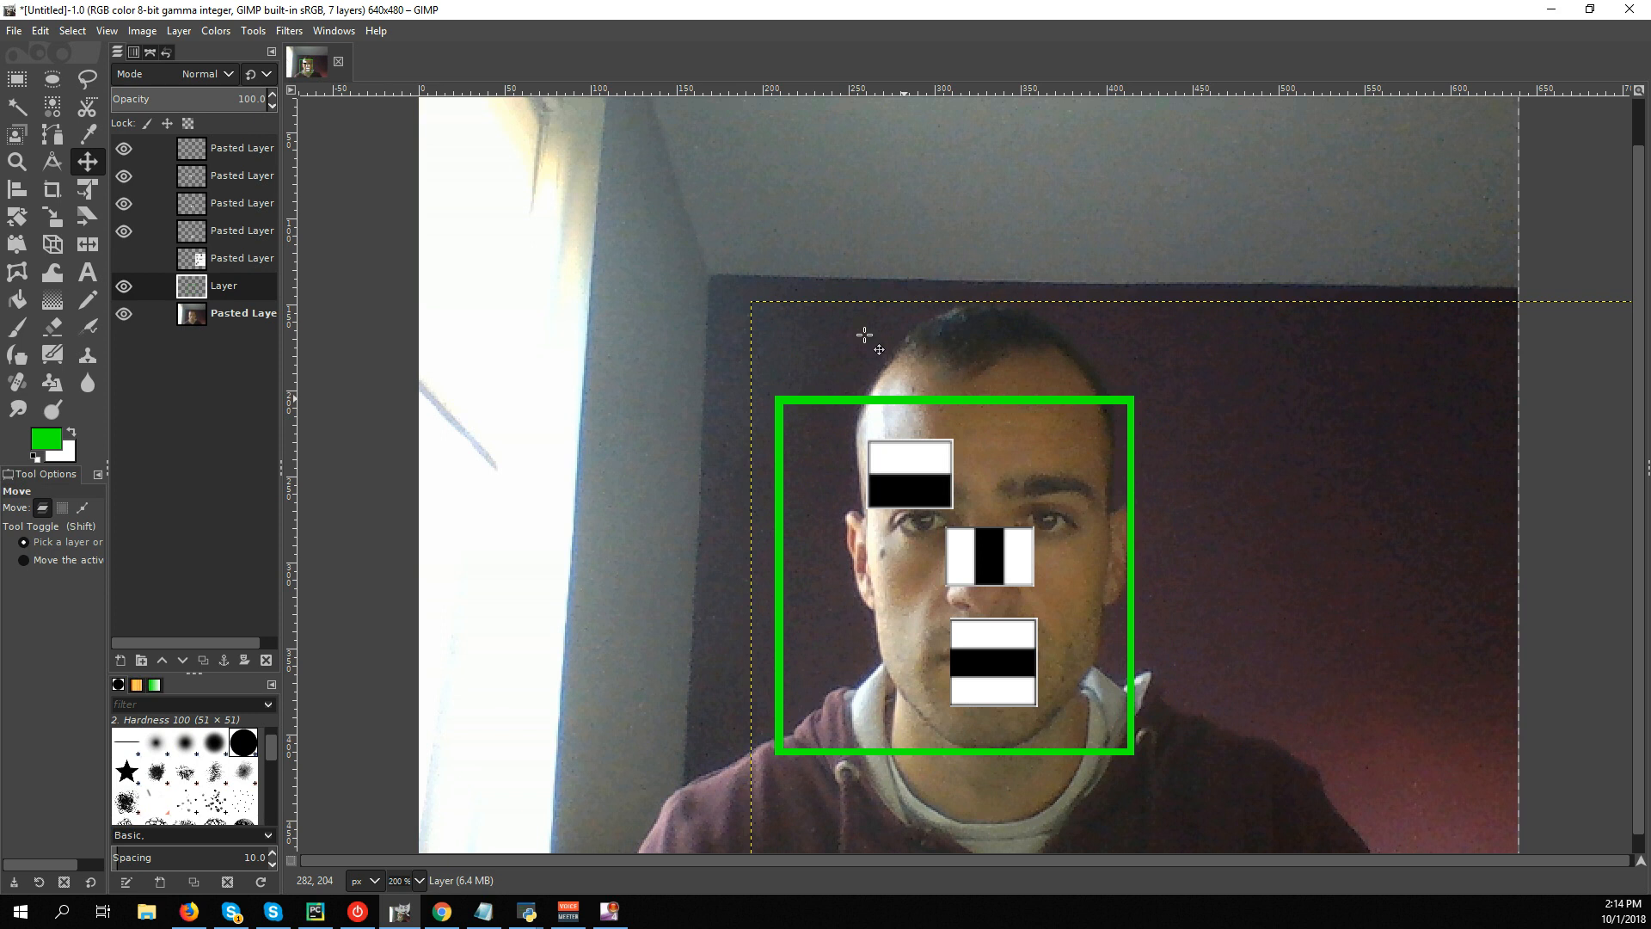
mouse_move(838, 132)
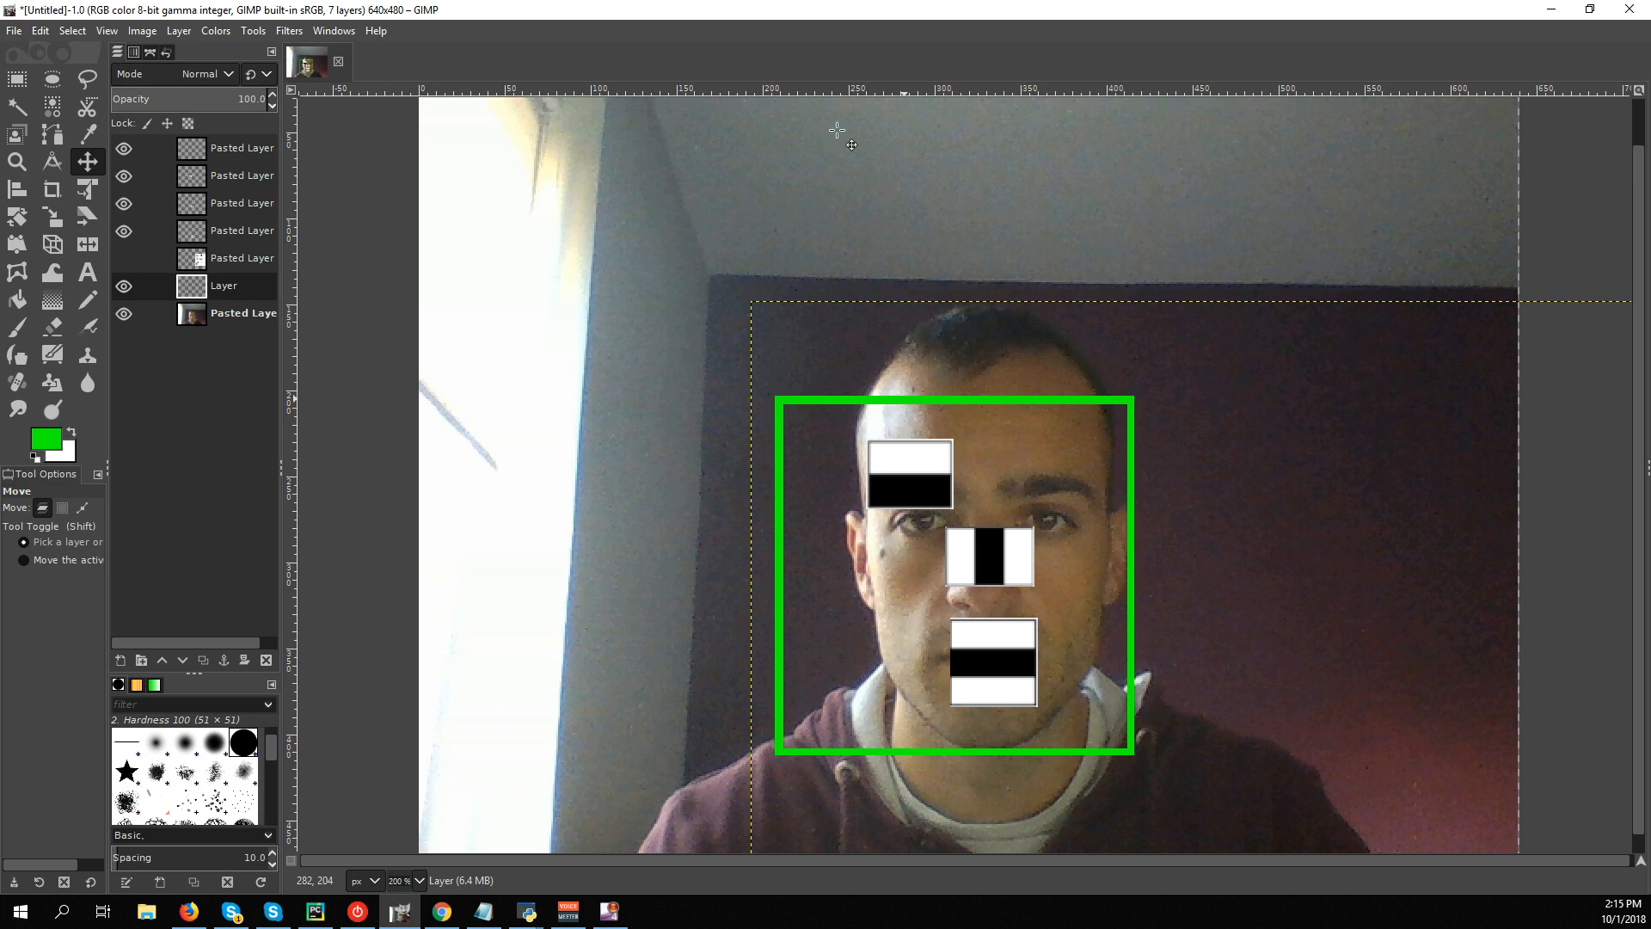
mouse_move(1419, 527)
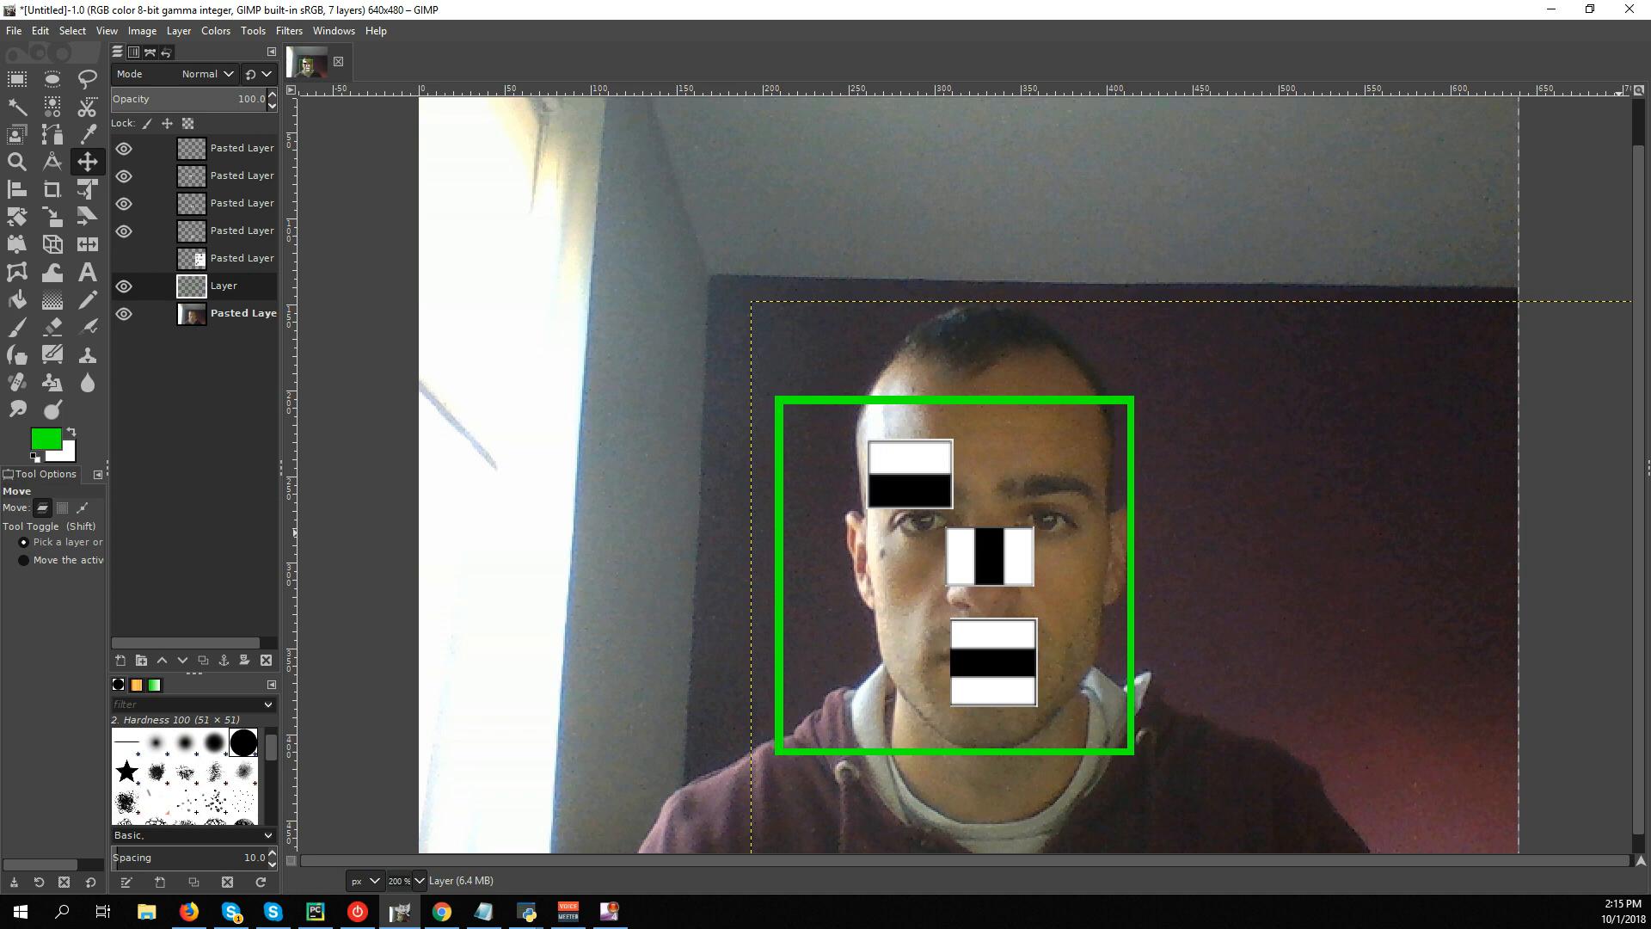
mouse_move(1071, 523)
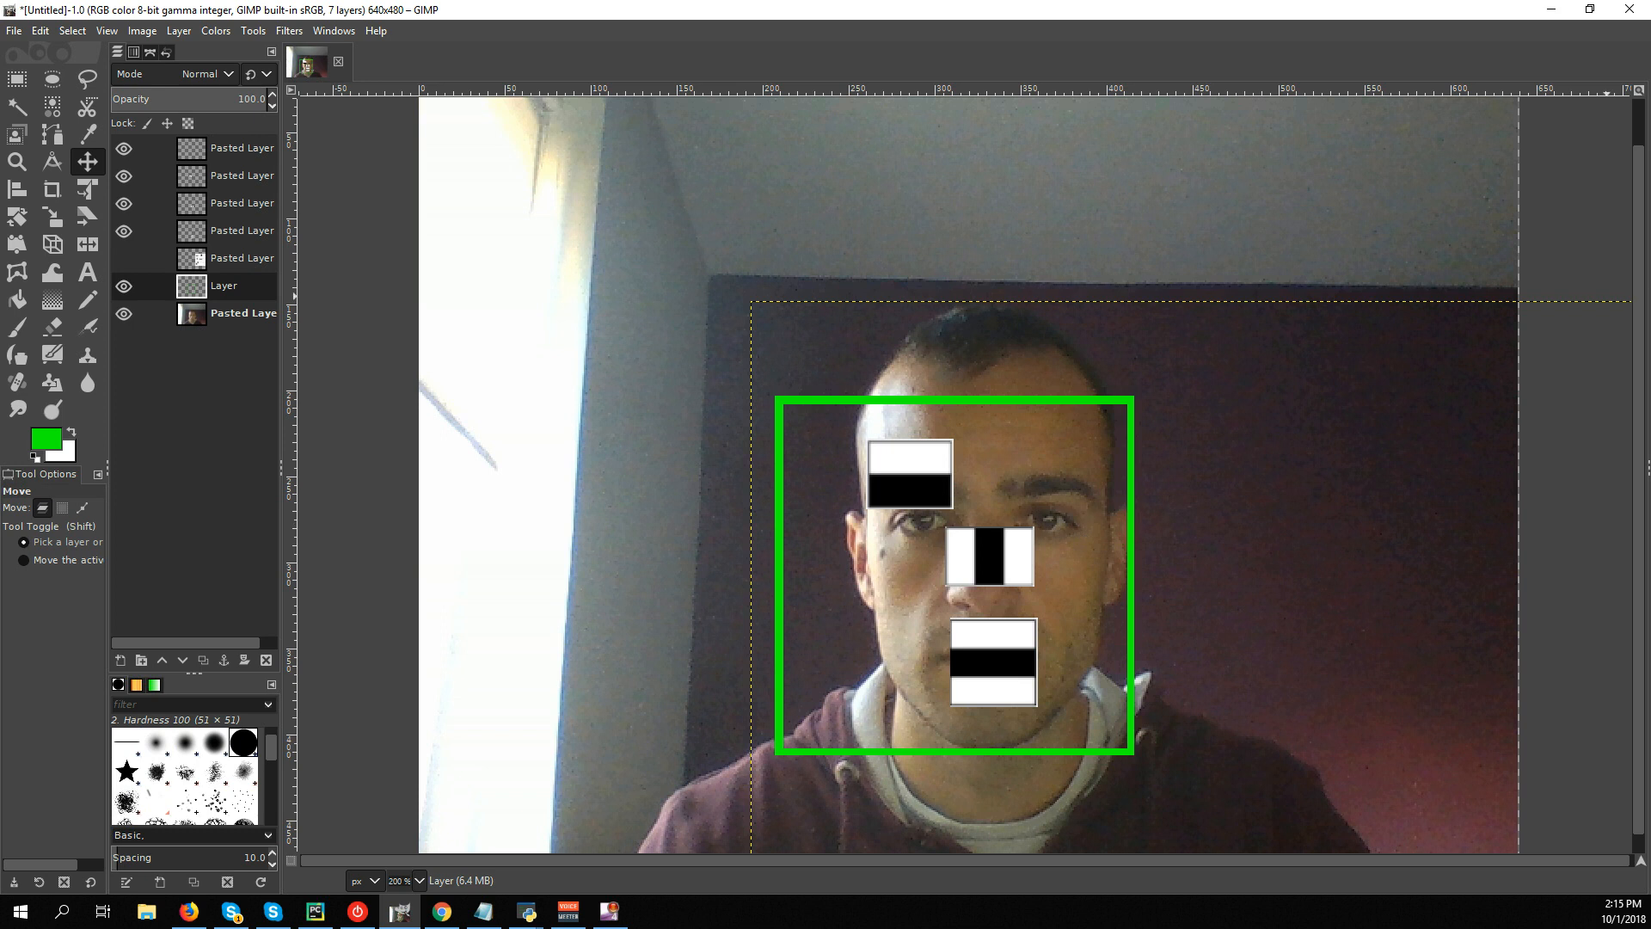
Import cv2 and numpy as np and create cap = cv2.VideoCapture(0).
left_click(313, 912)
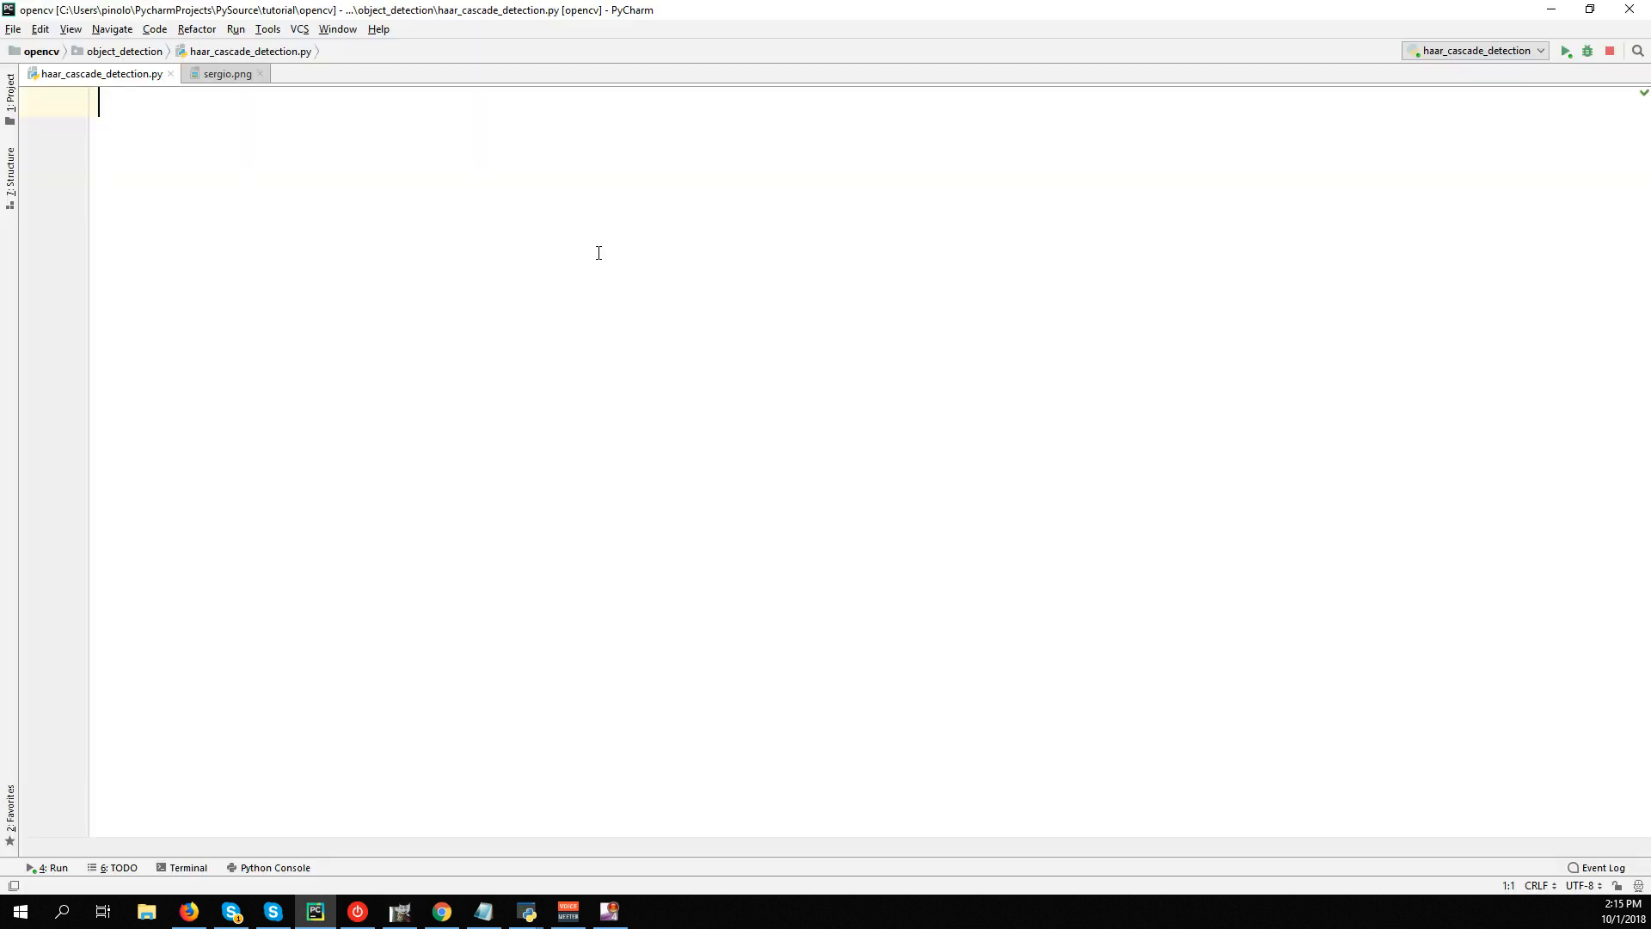
type("import c")
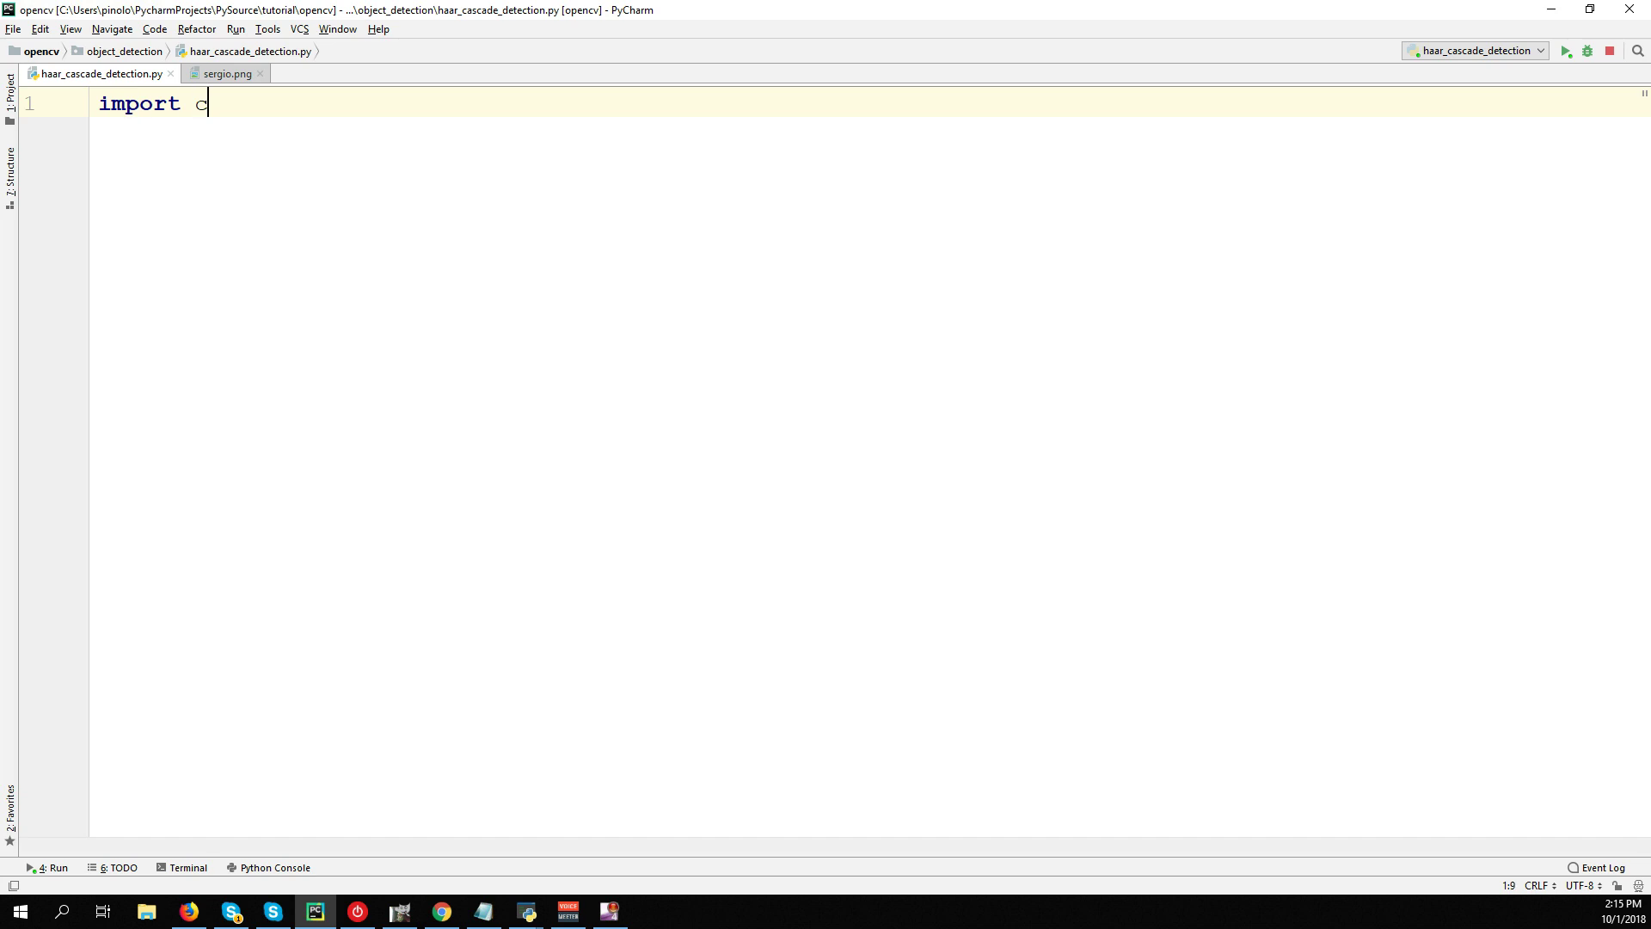
type("v2")
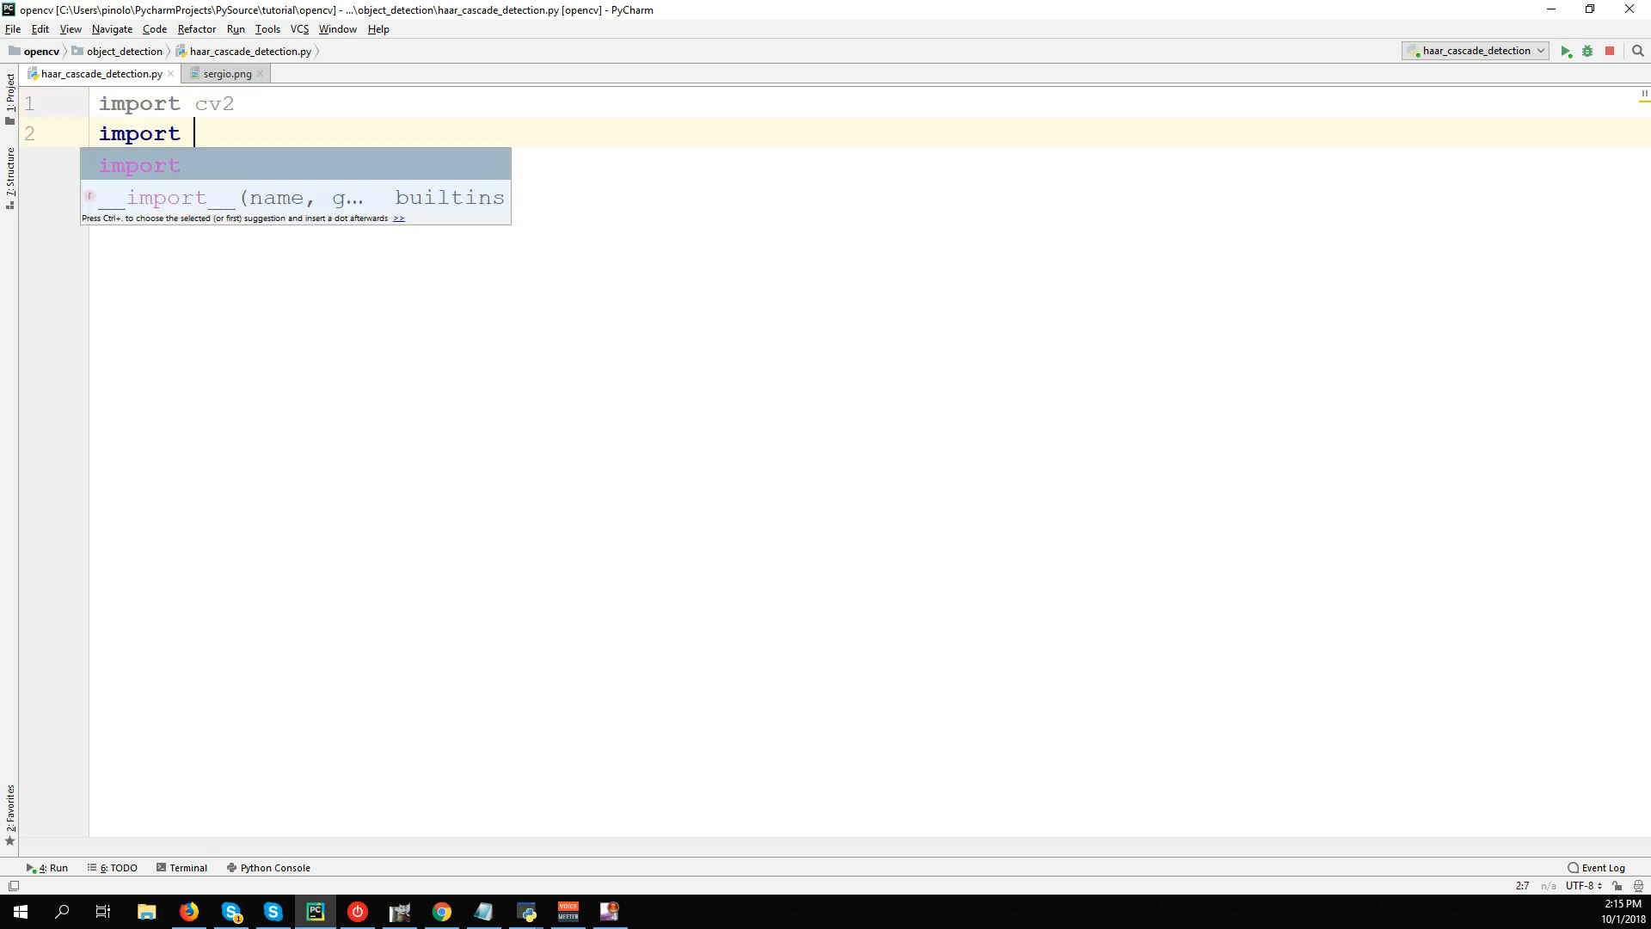
type("numpy as n")
type("ca")
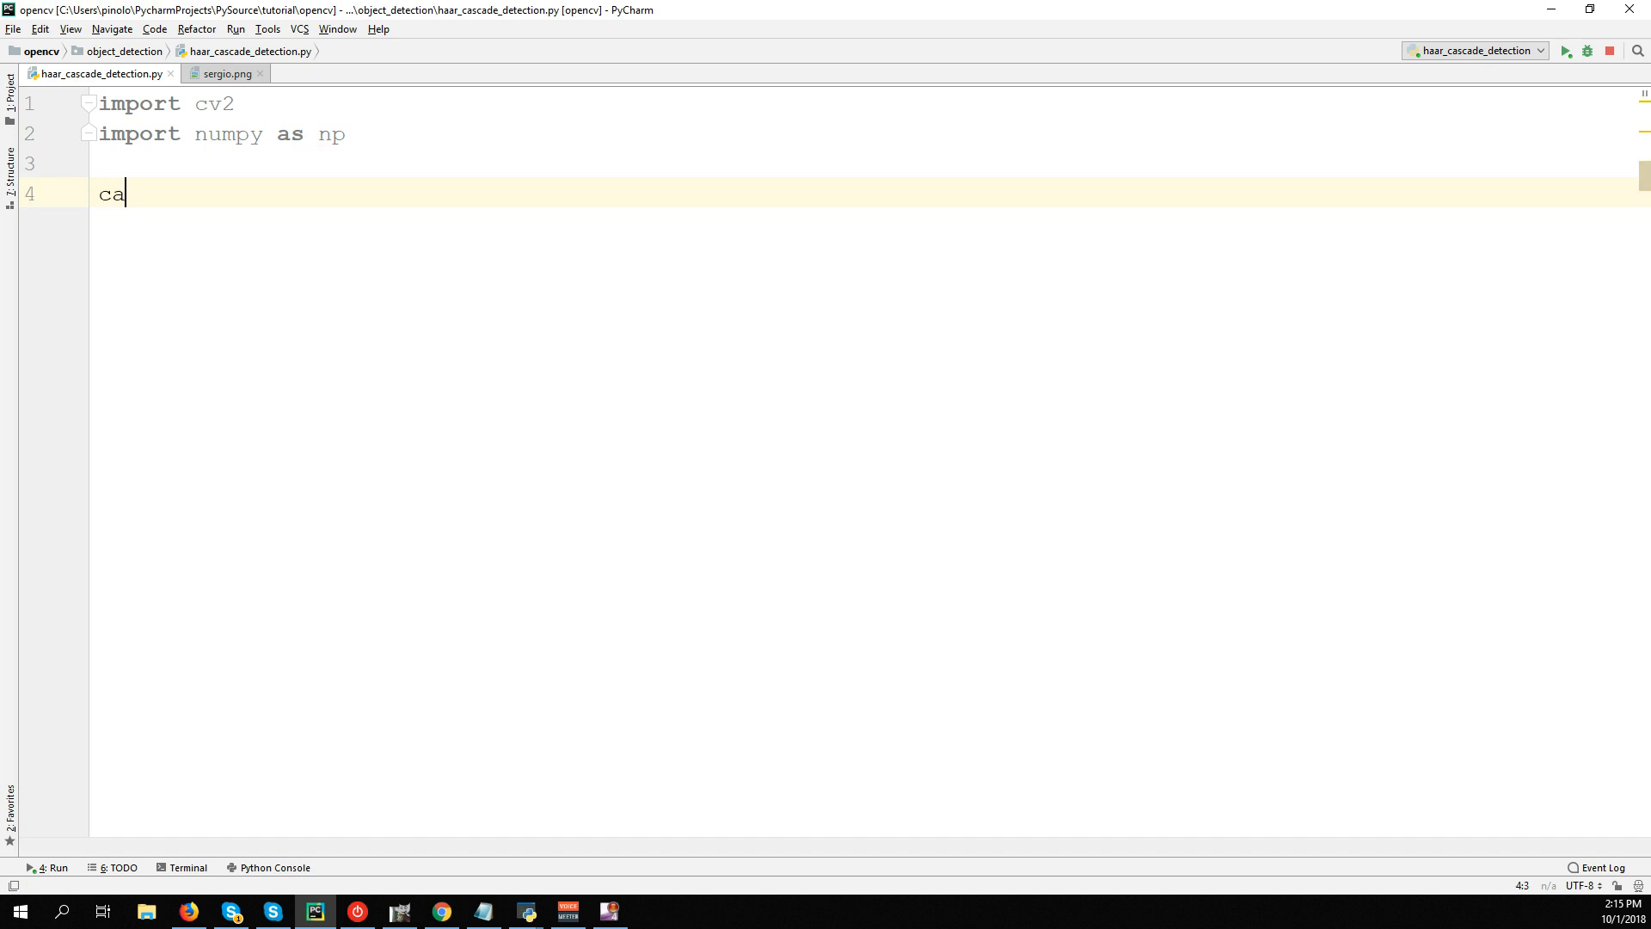
type("p = cv2.VideoCapture")
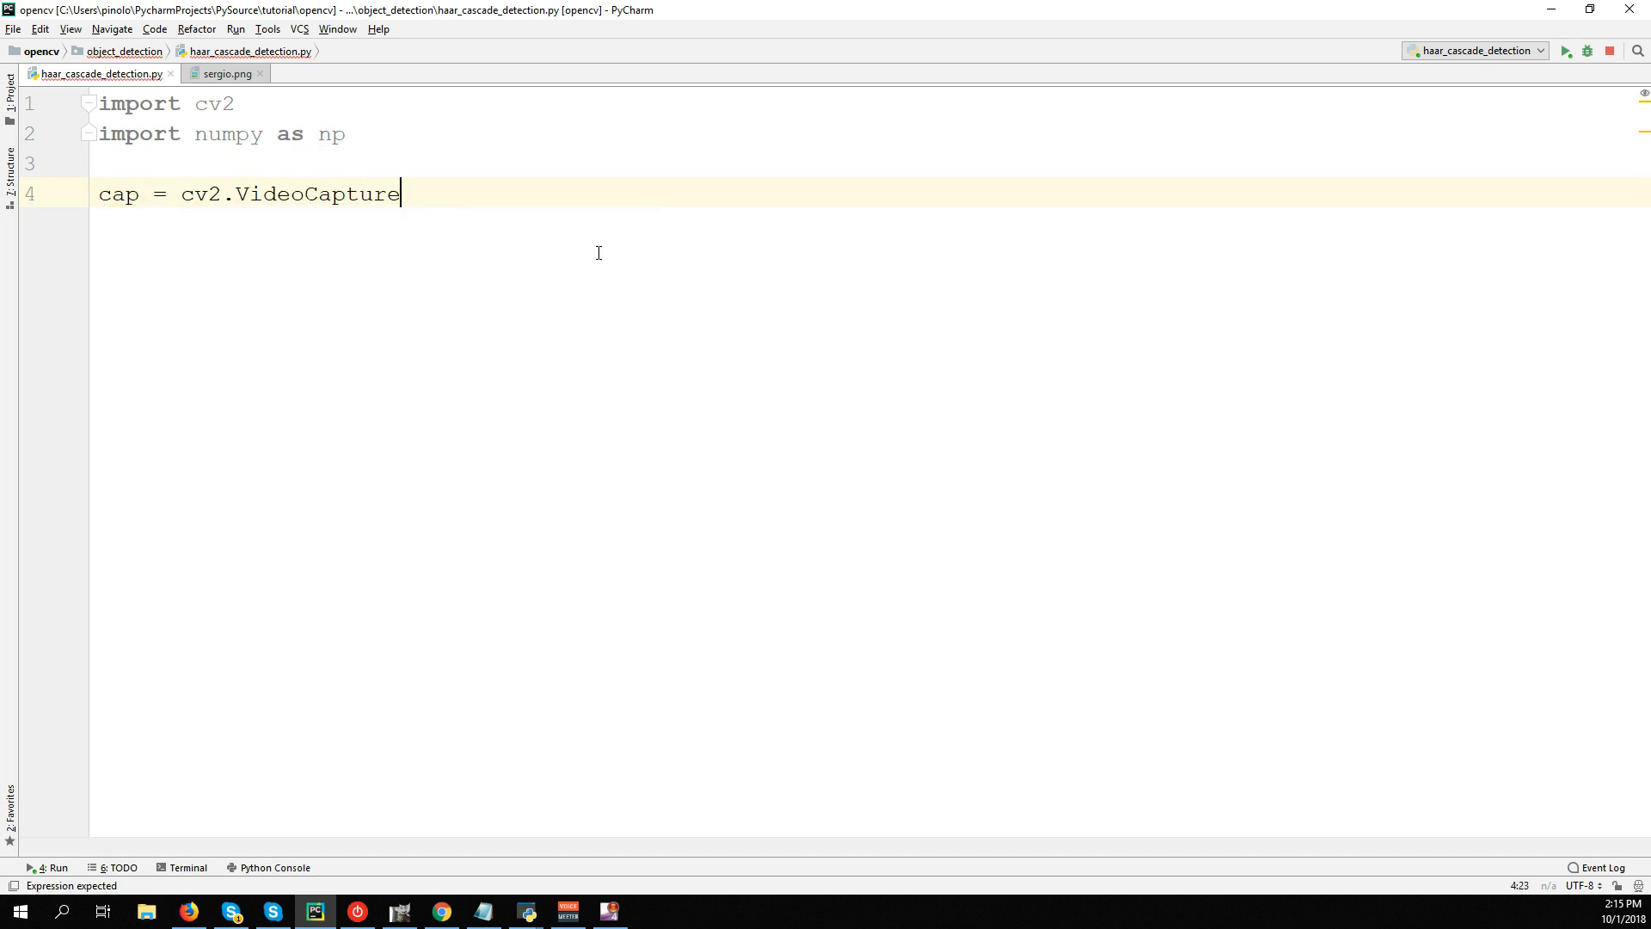
type("(0)")
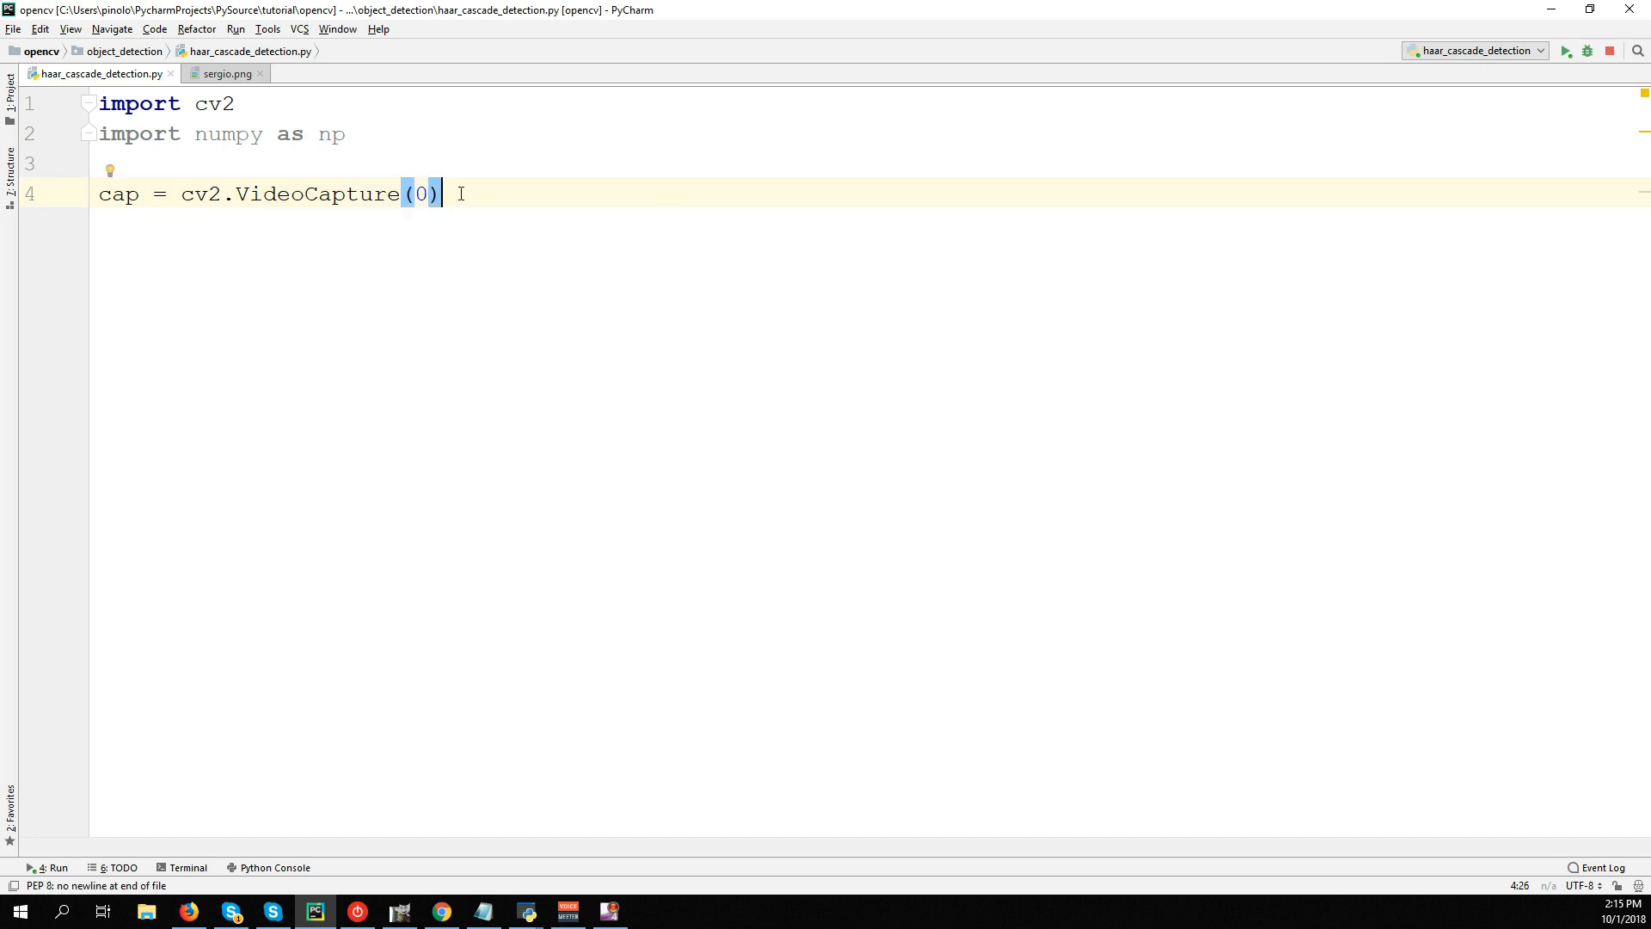
key("enter")
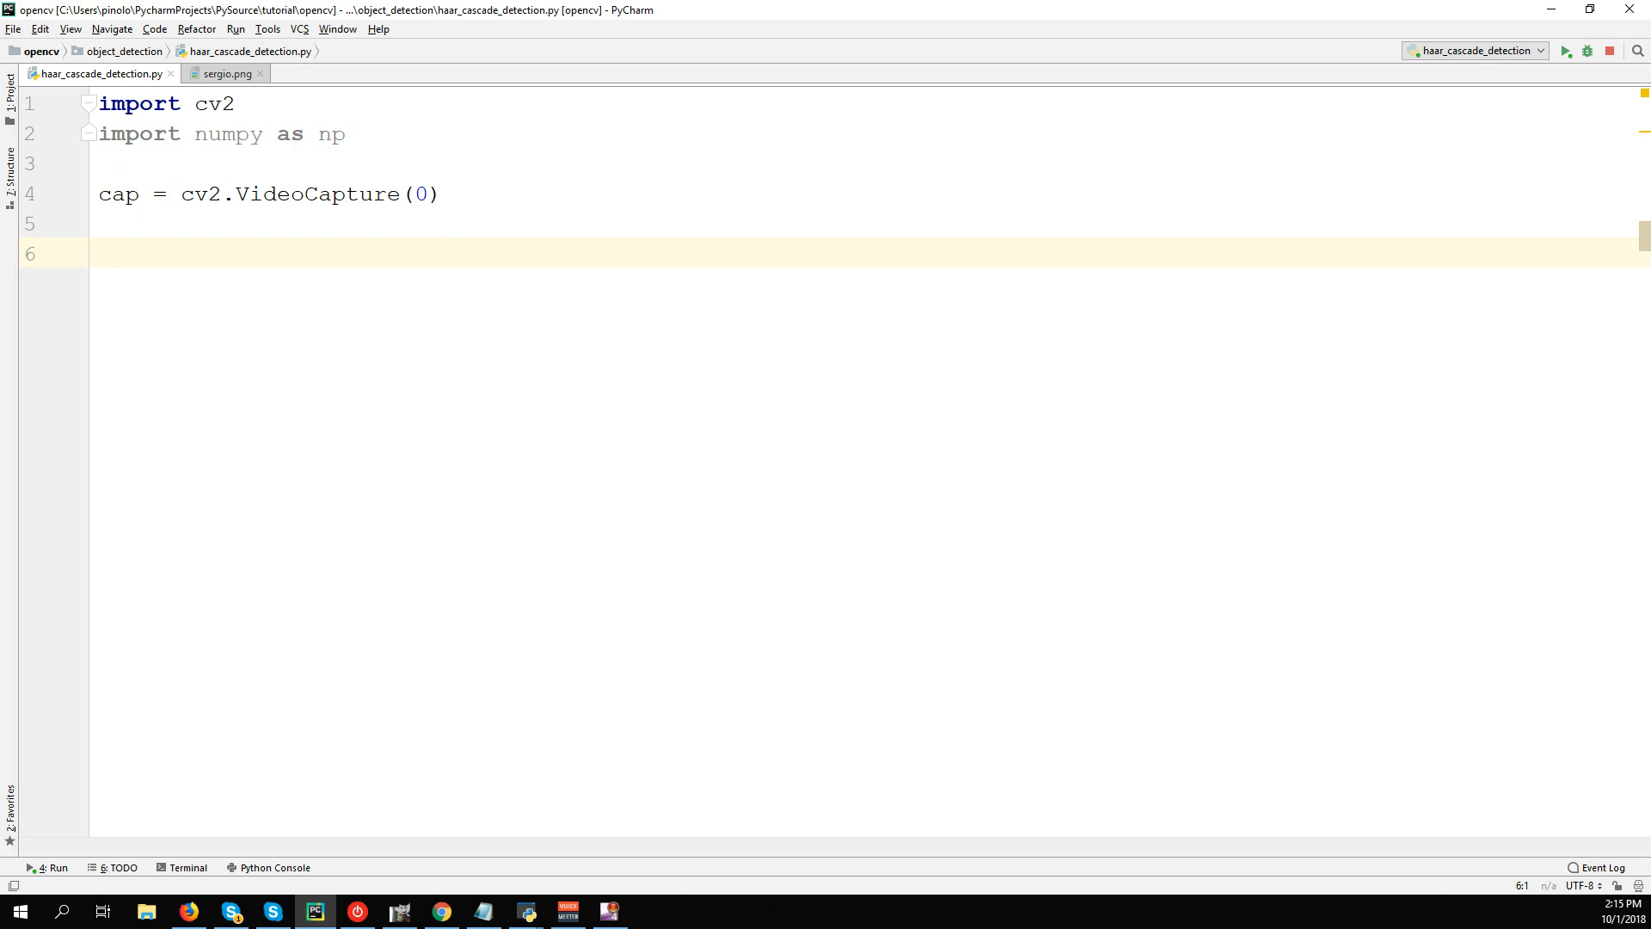
Write a while True loop that reads a frame and shows it with cv2.imshow("Frame", frame).
type("while")
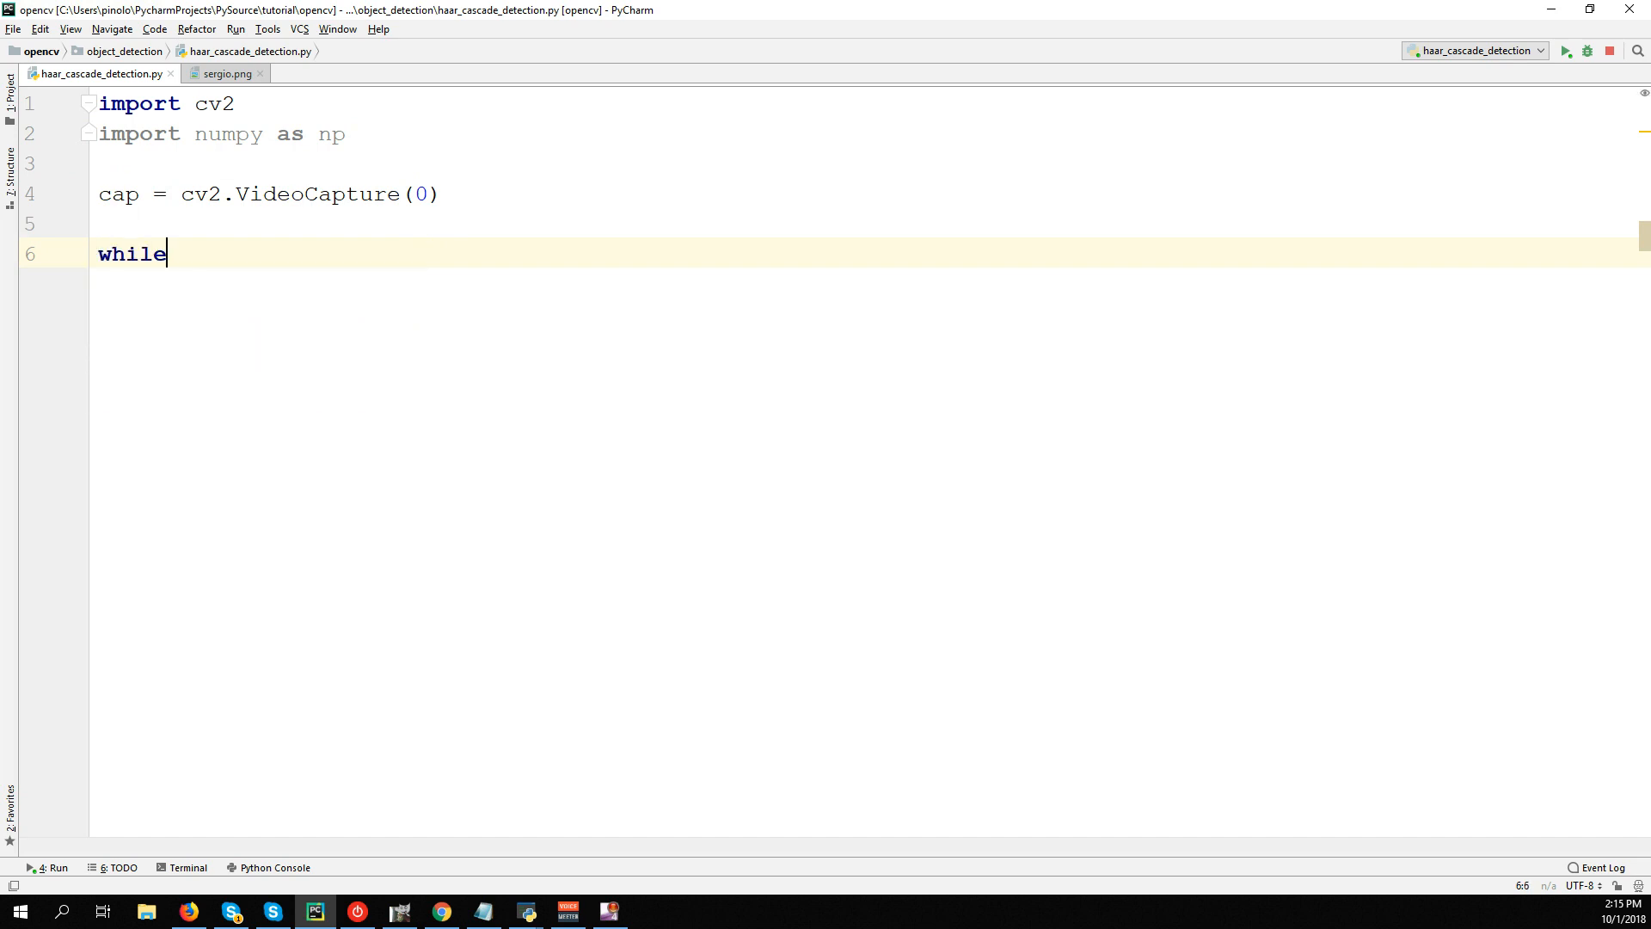
type("True:")
type("_")
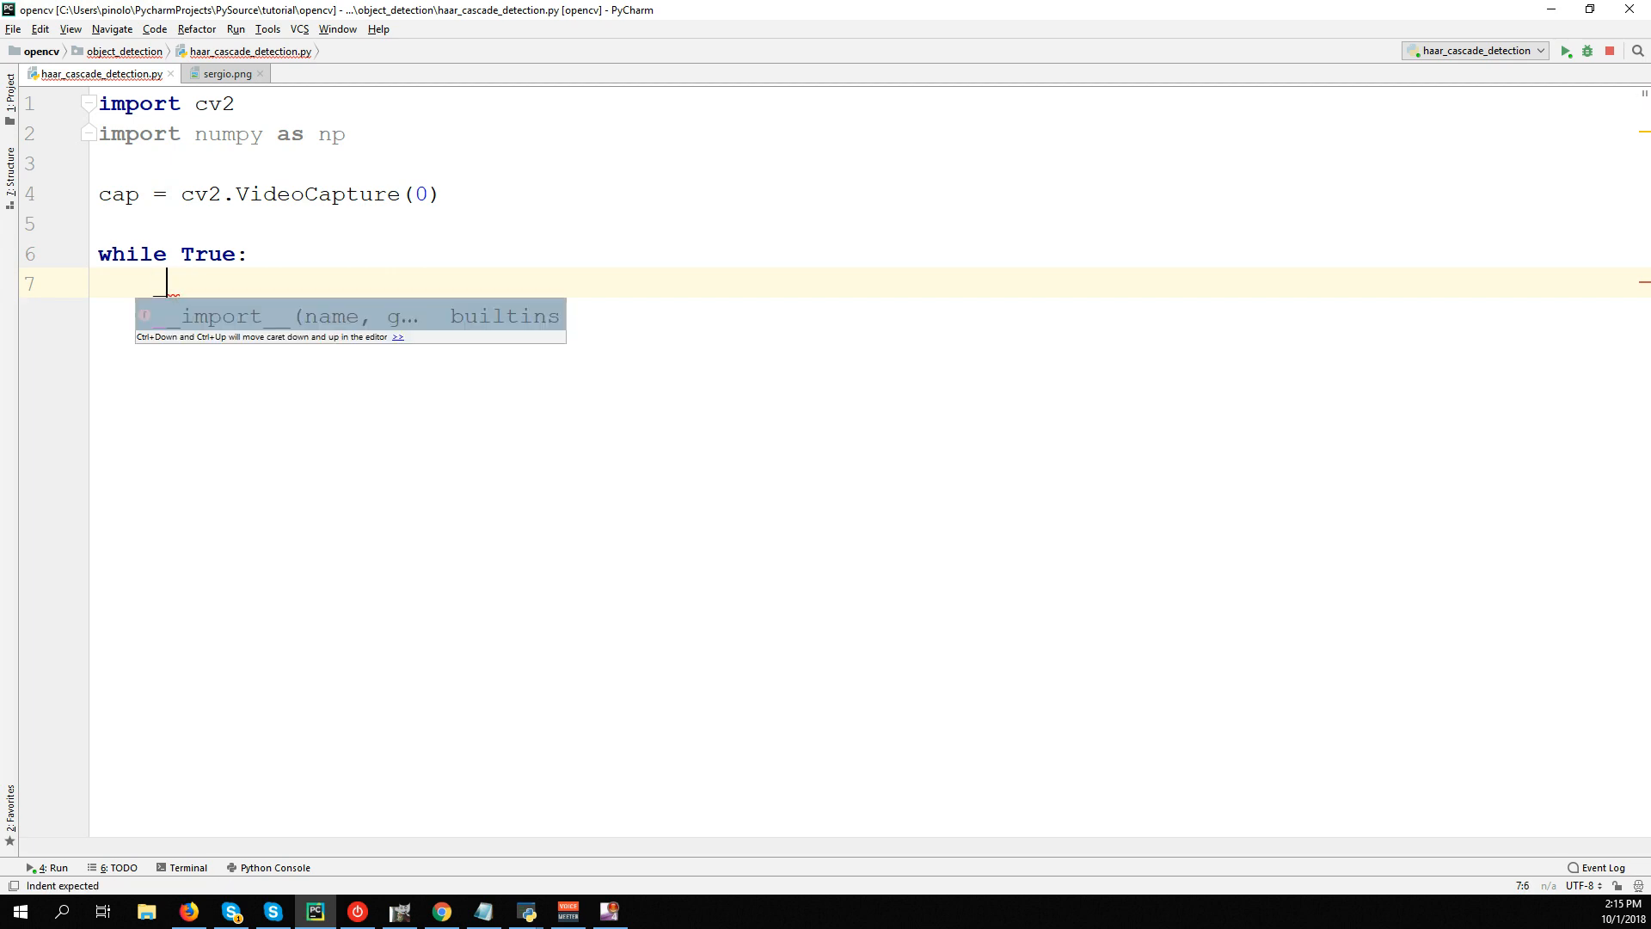
type("f")
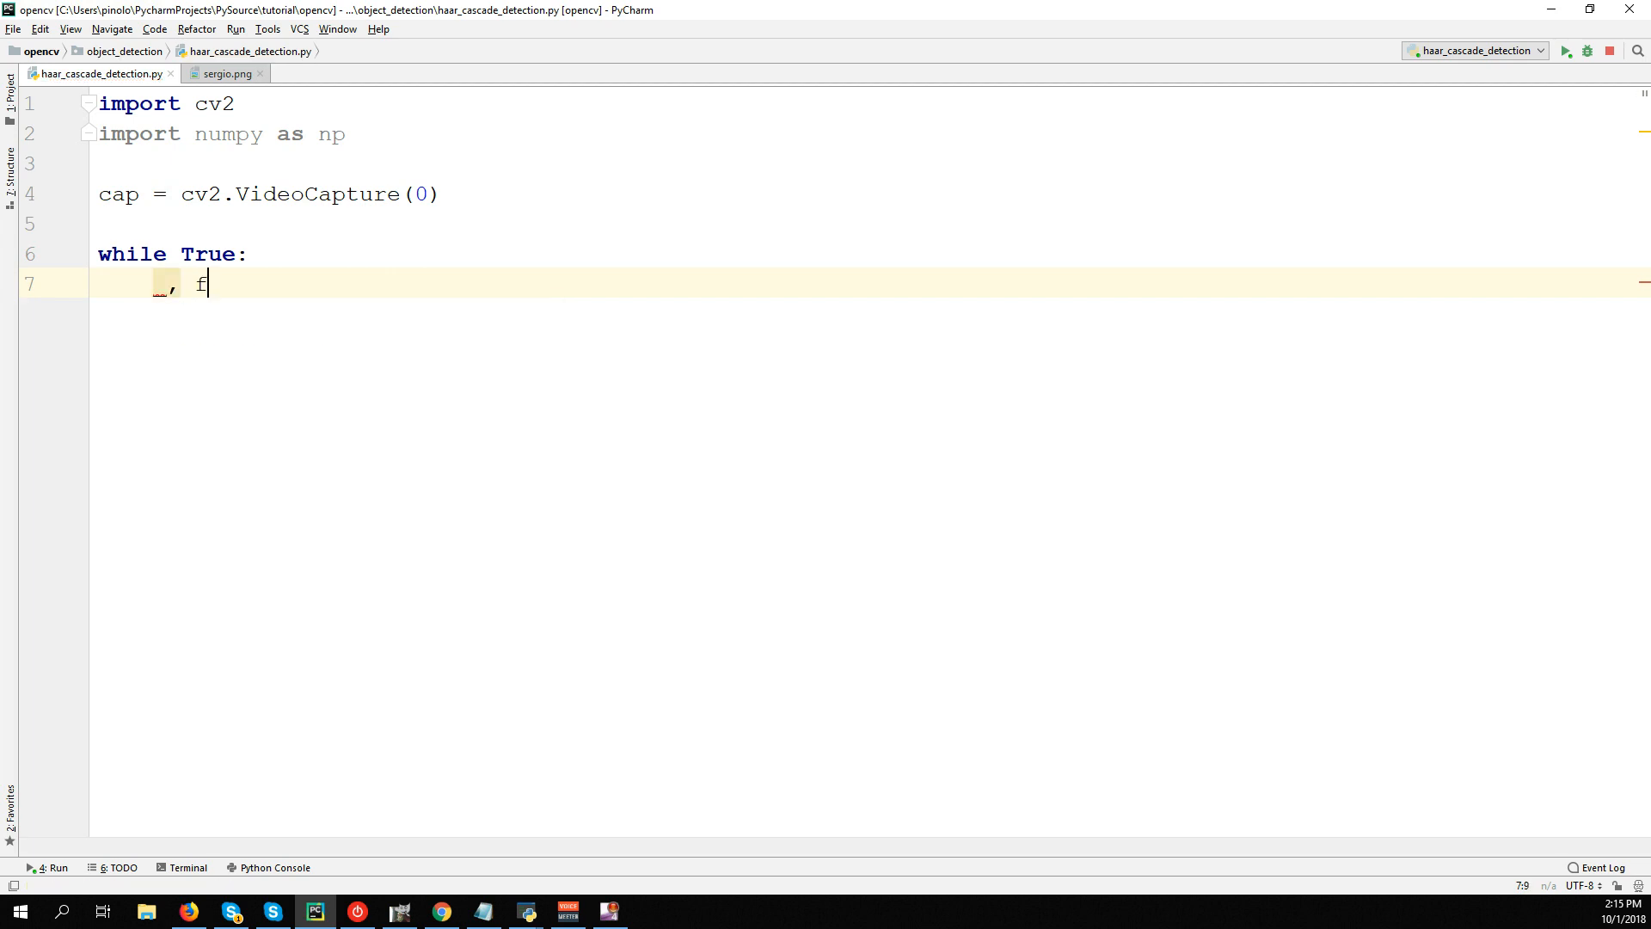
type("rame = cap")
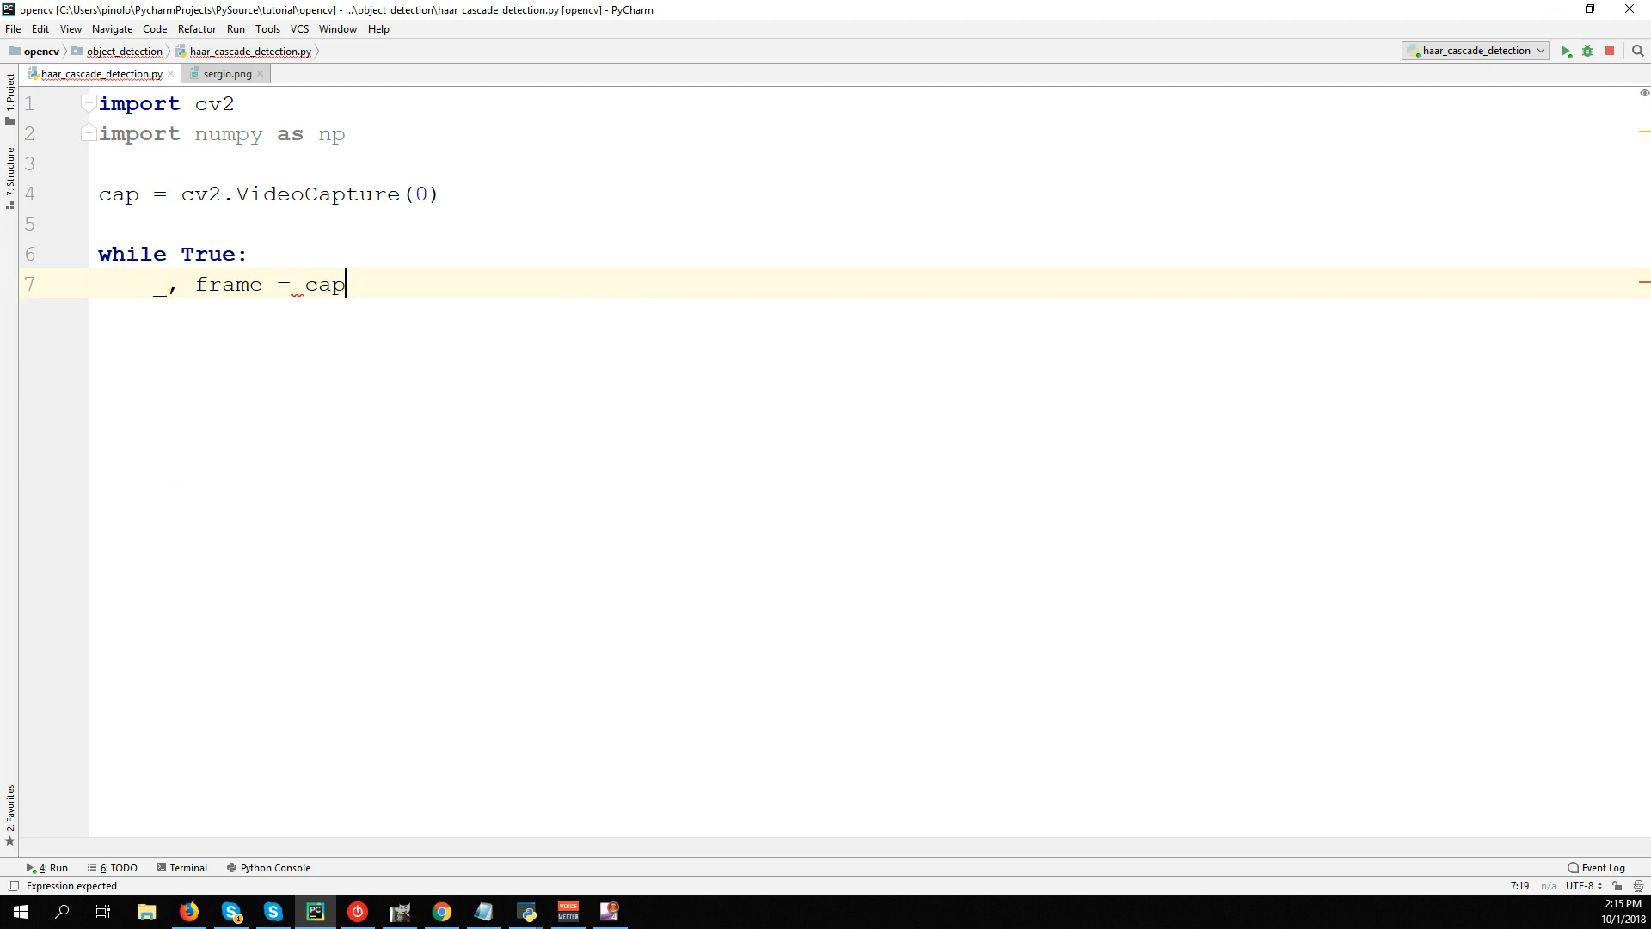
type(".read(")
type("cv2.imshow(\"")
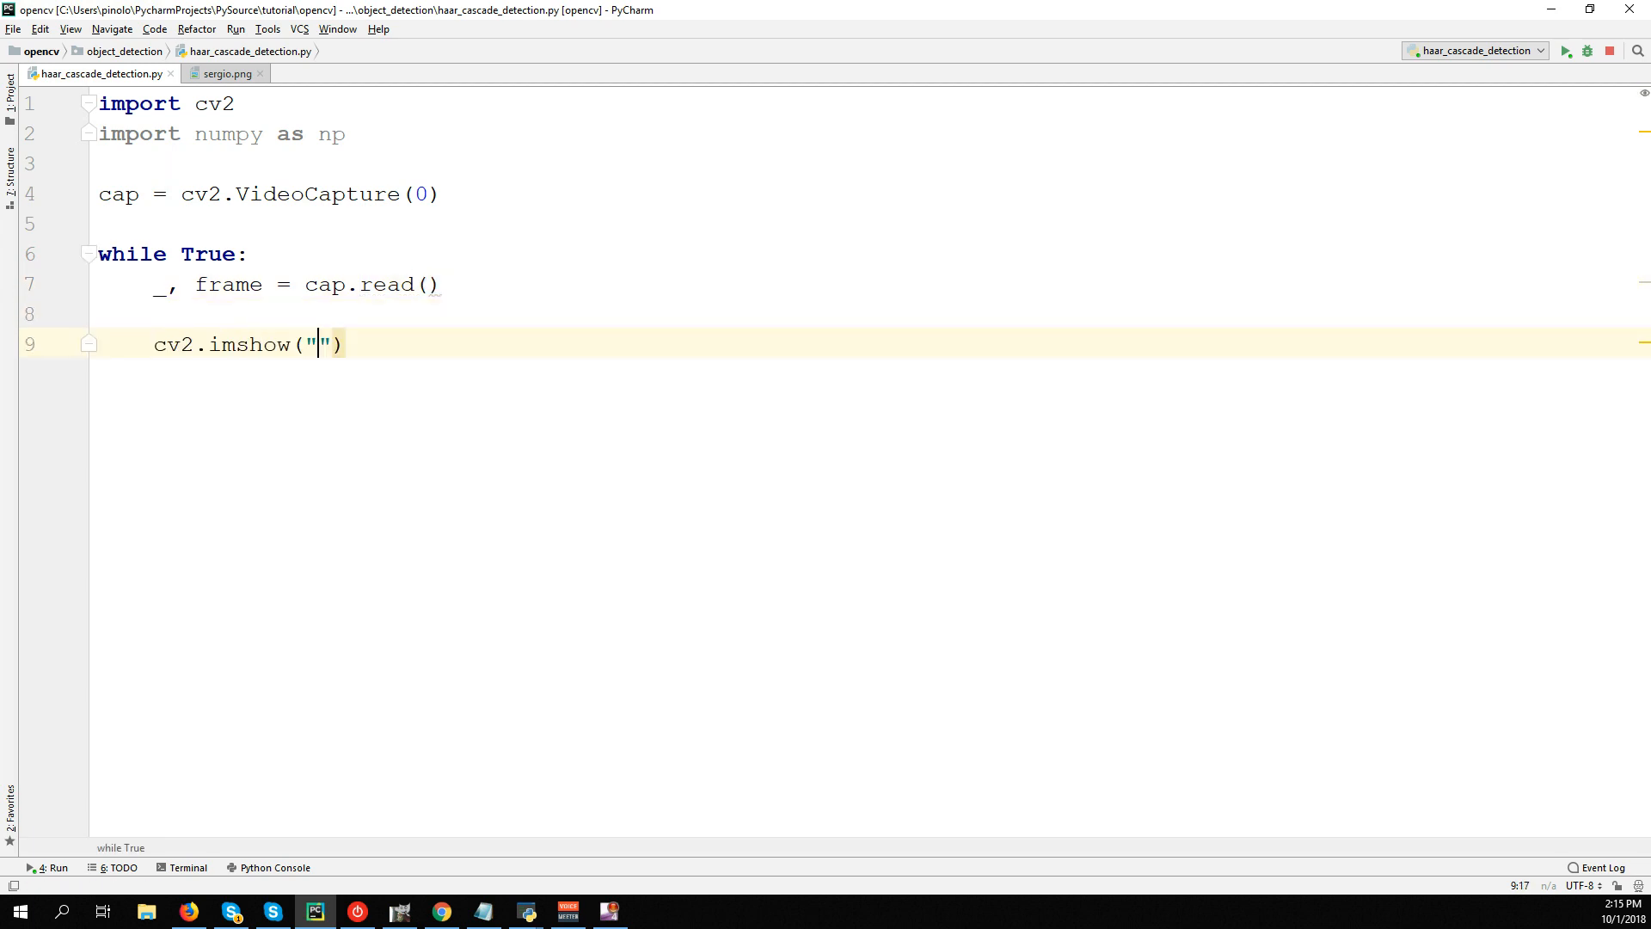
type("Frame\", frame")
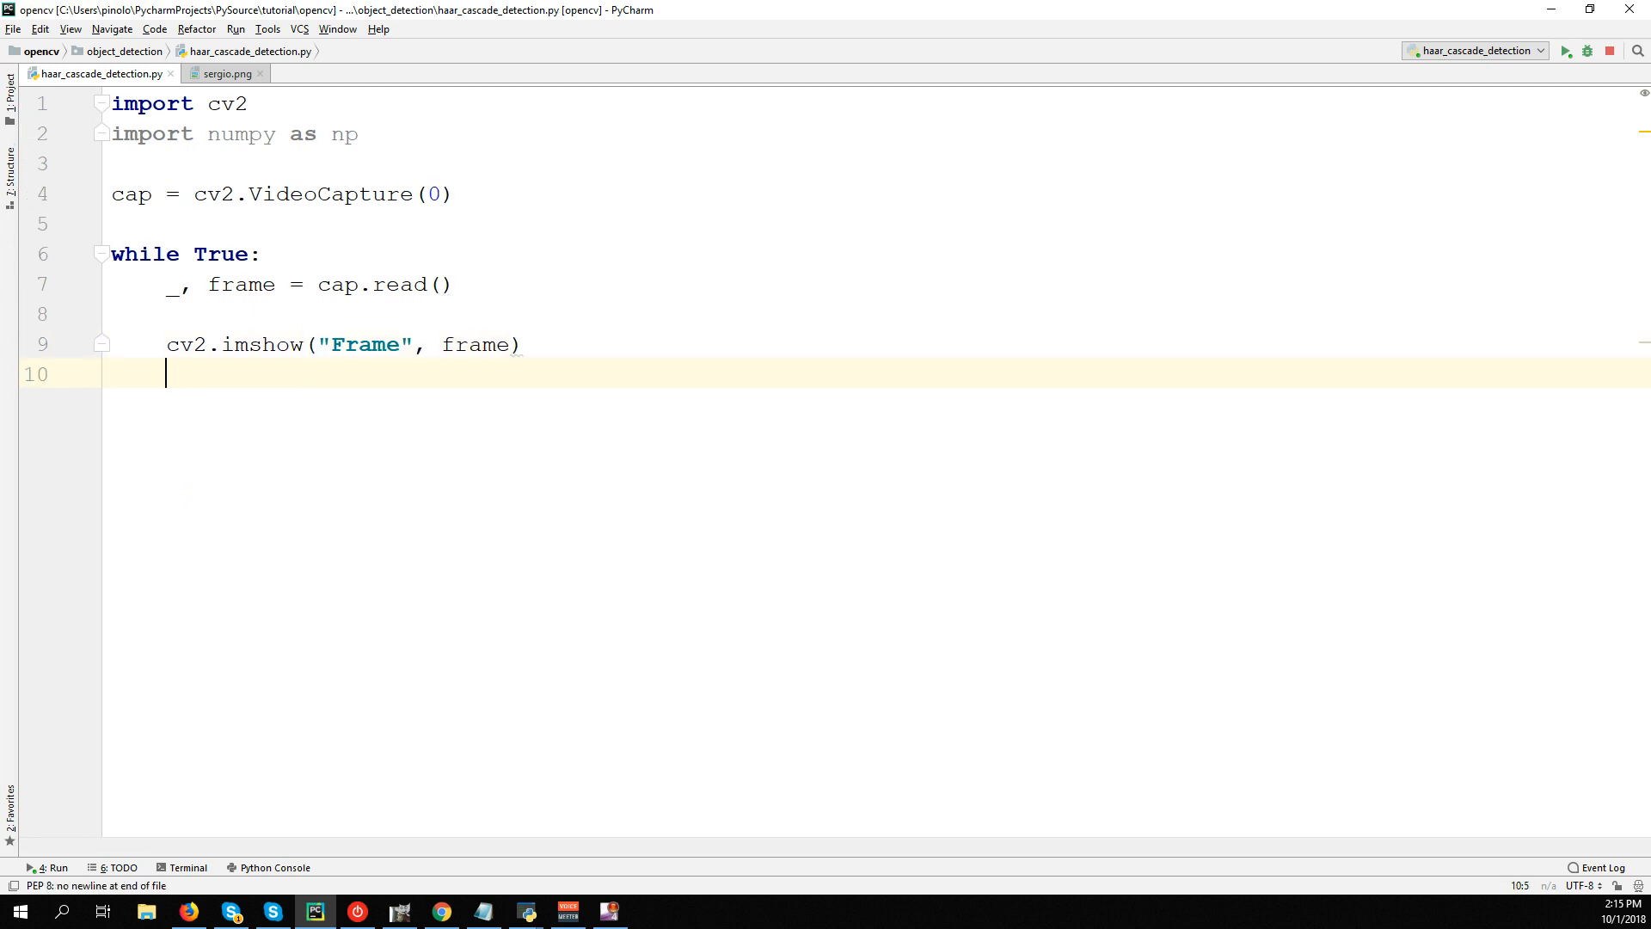
Break on key code 27 from cv2.waitKey(1), then cap.release() and cv2.destroyAllWindows().
type("key =")
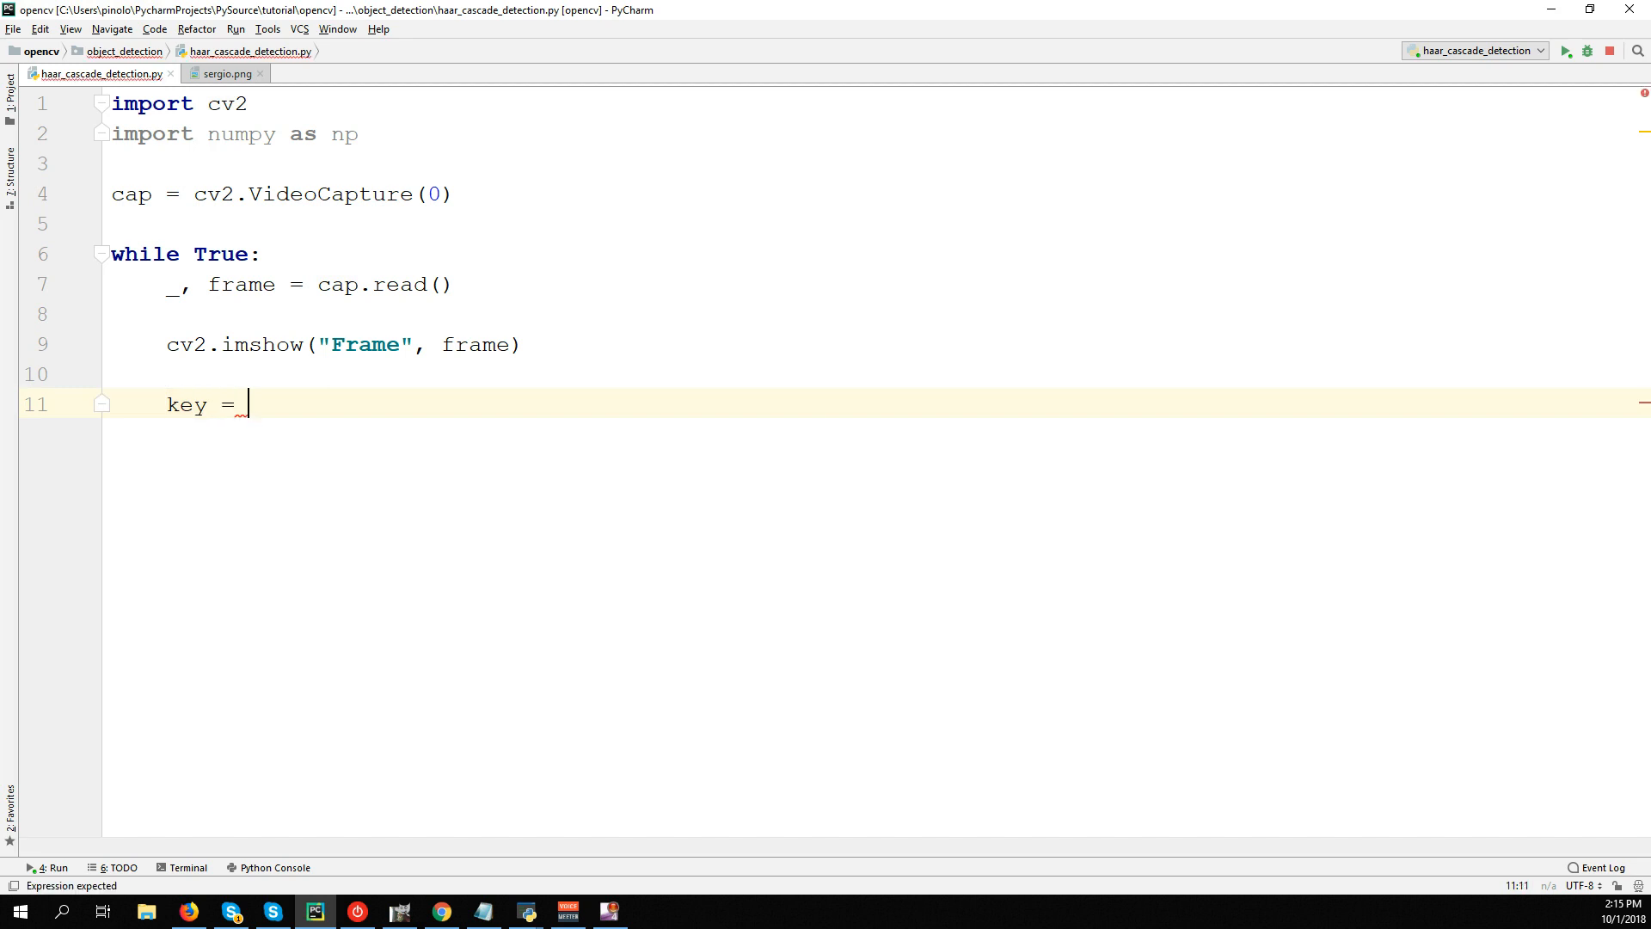
type("cv2.waitKey(")
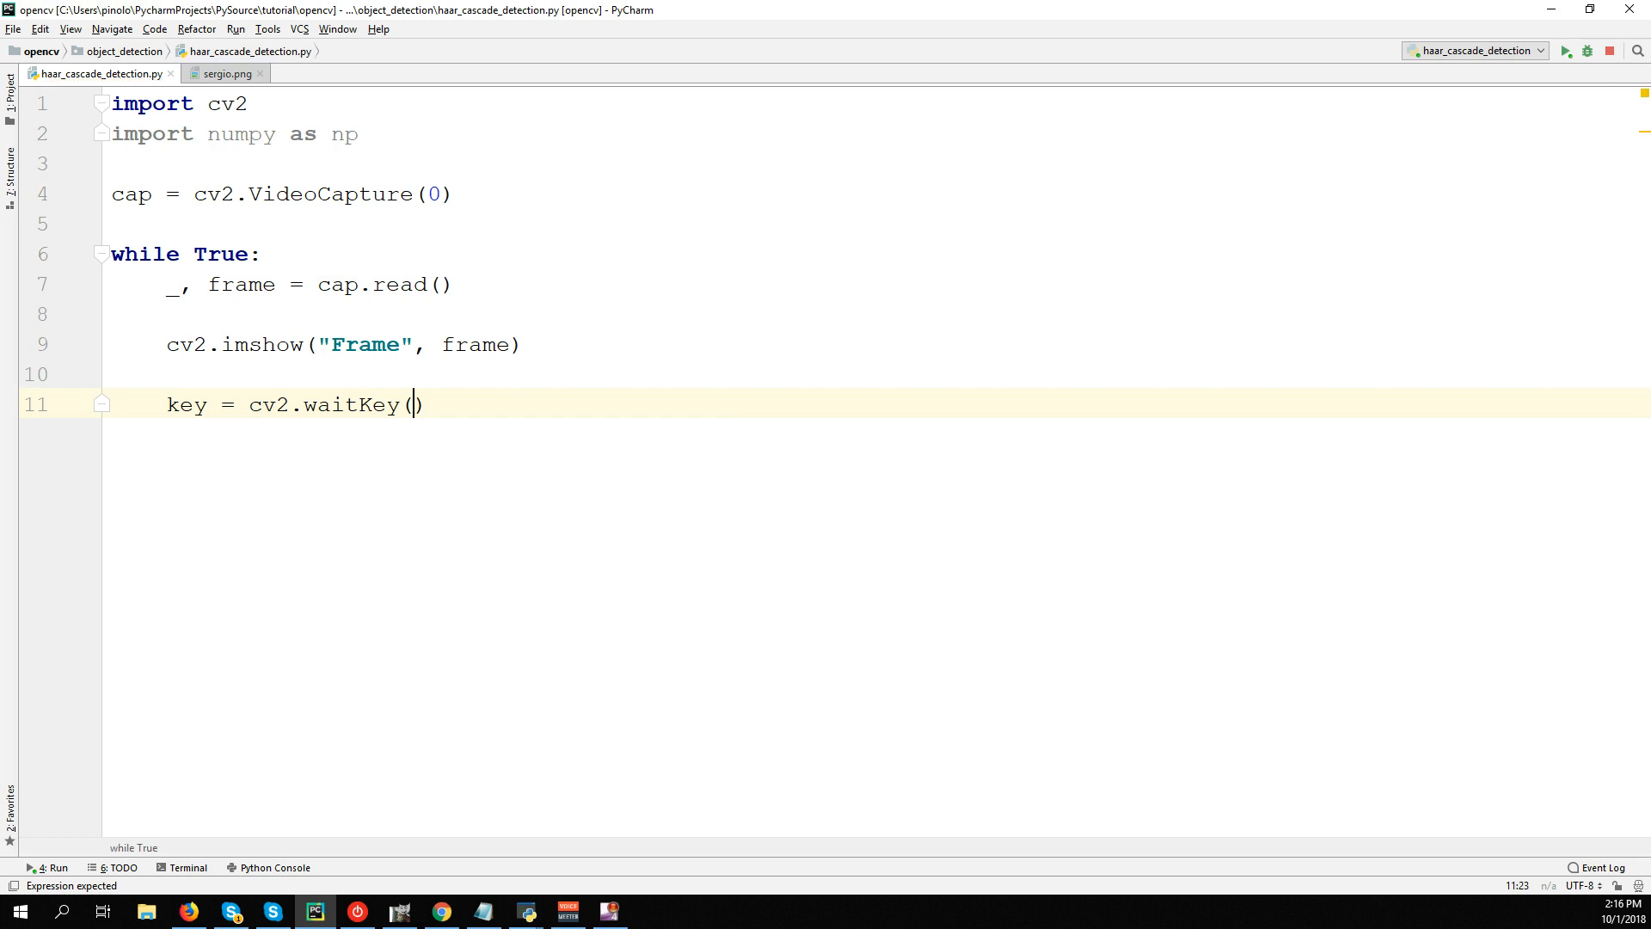
type("1)")
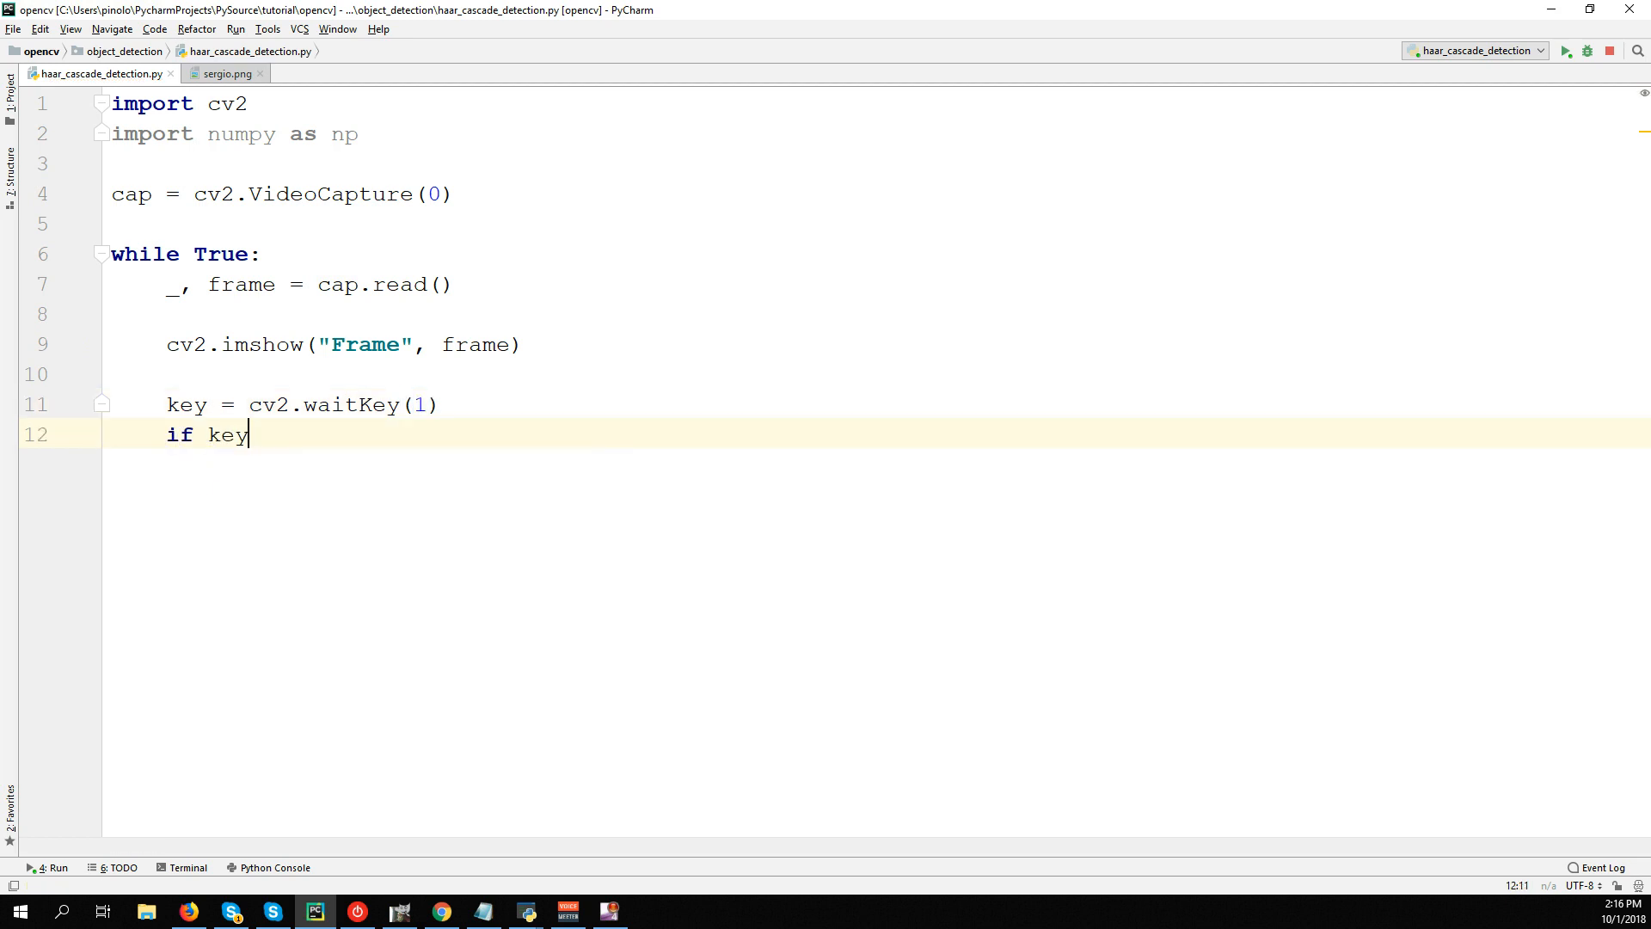
type("== 27:")
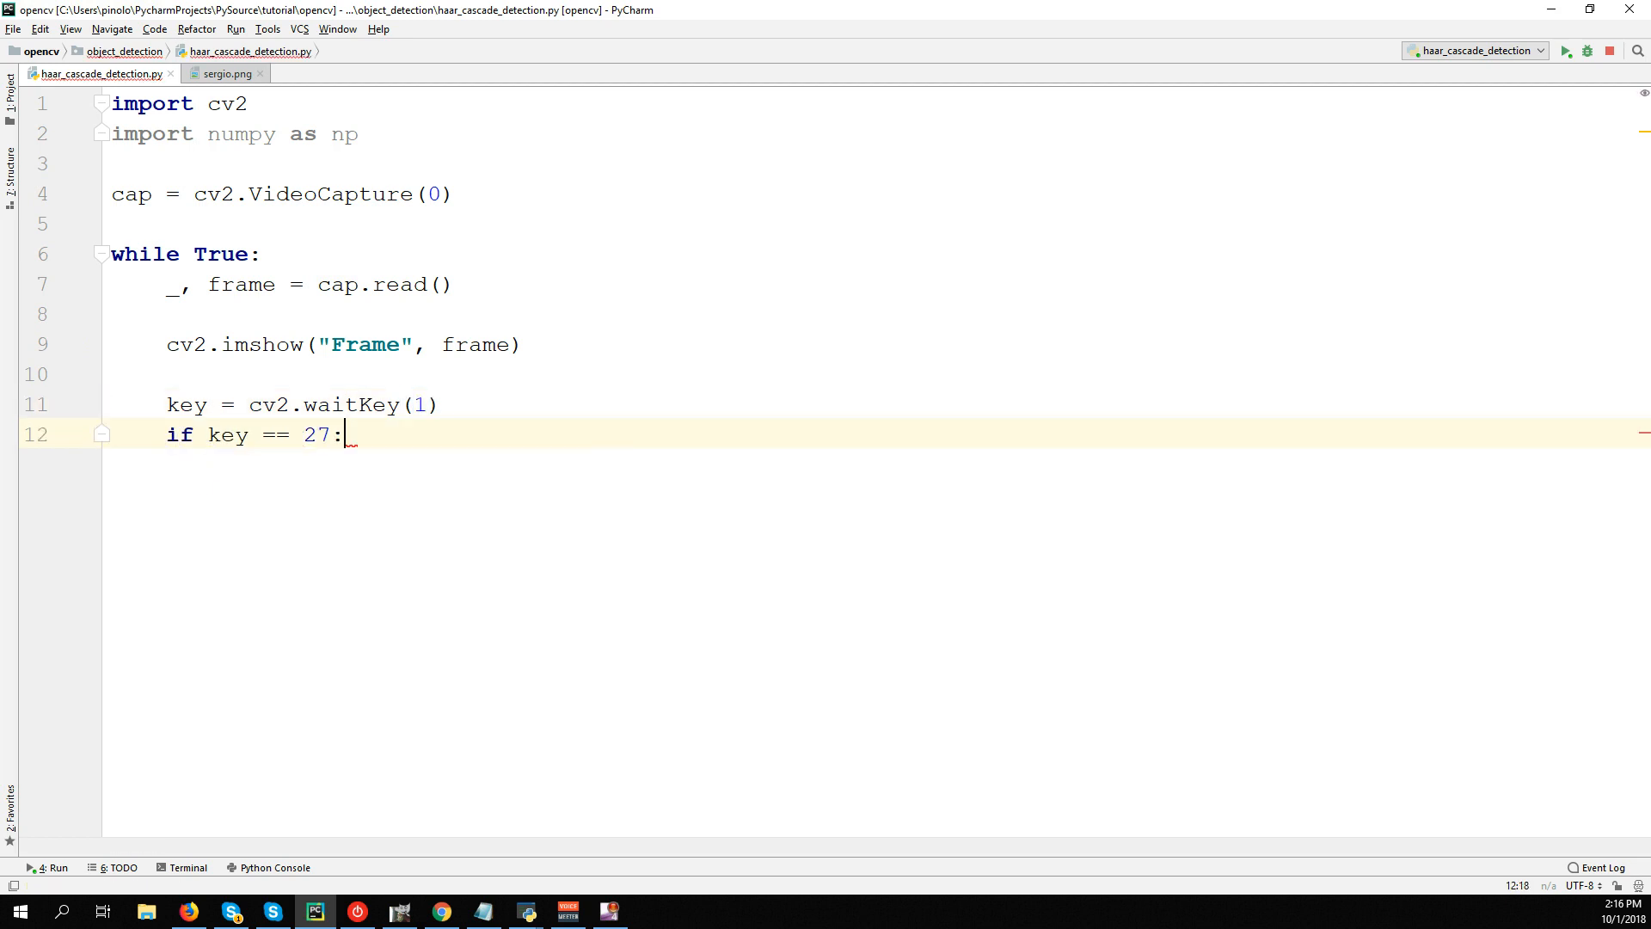
type("break")
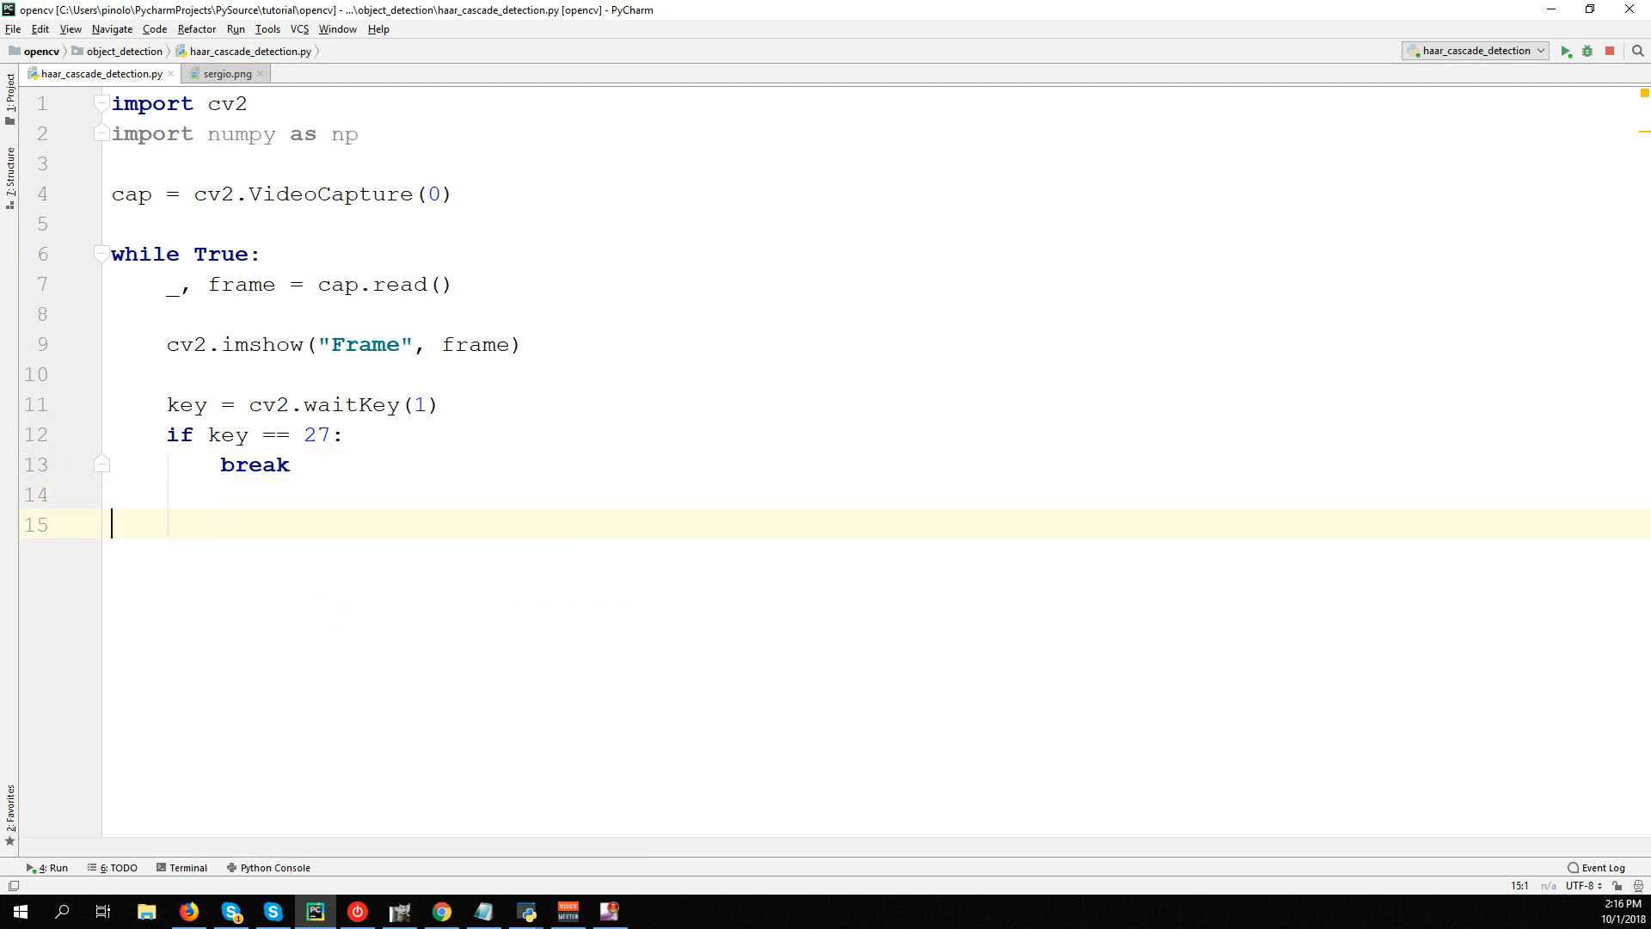
type("cap.release()")
type("cv2.")
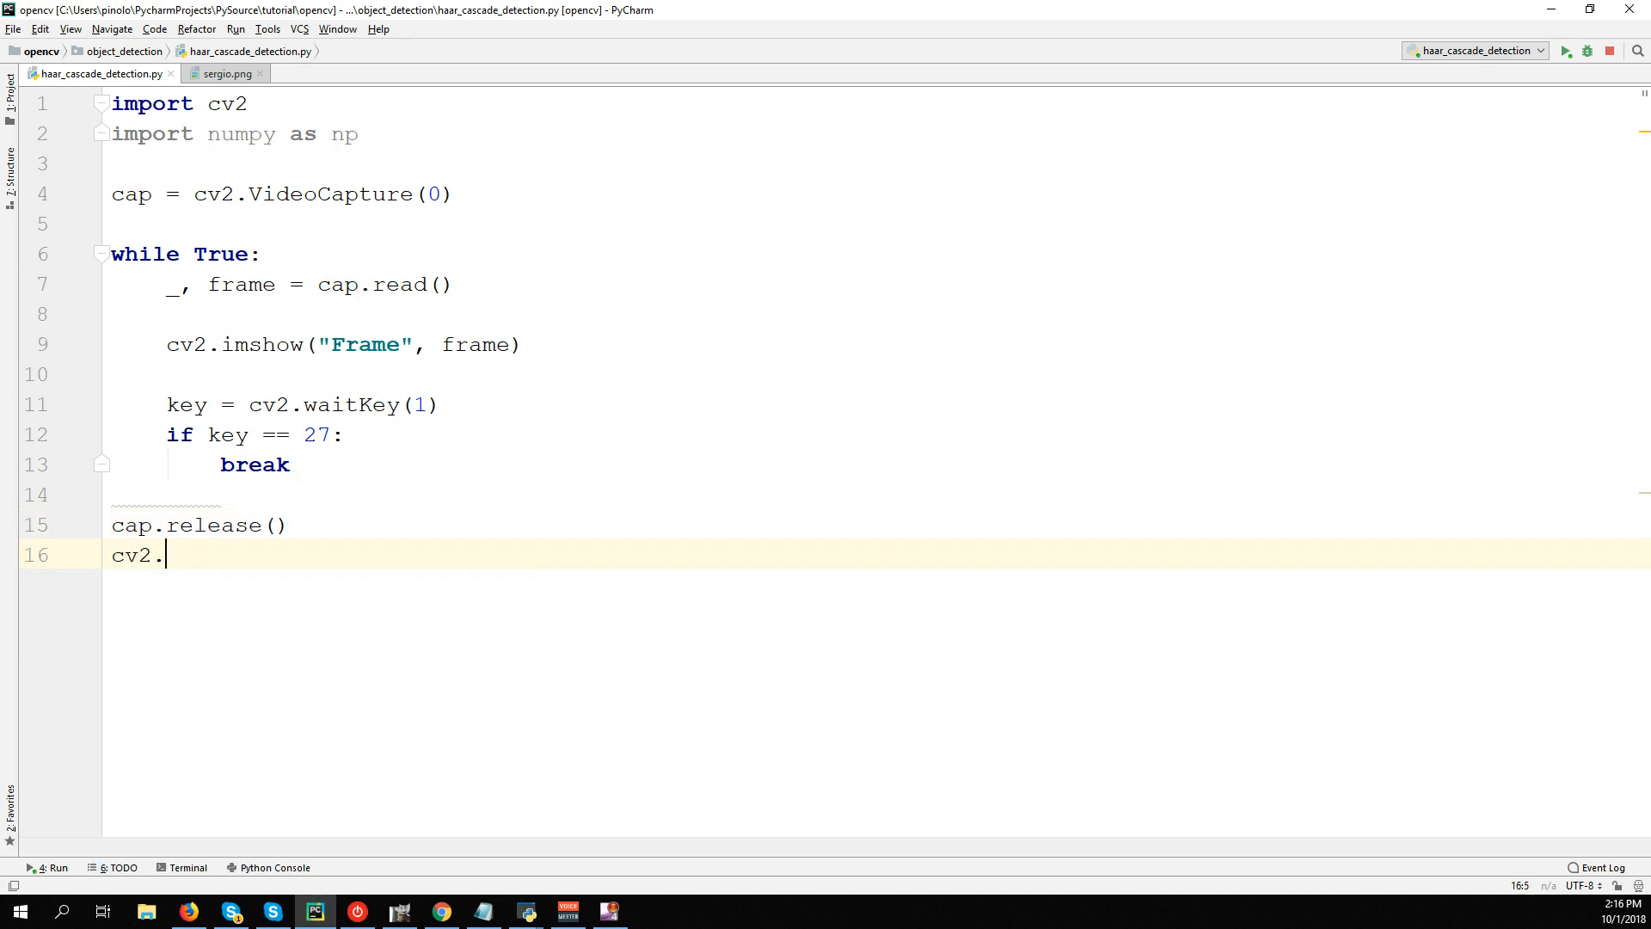
type("destroyAllWindows()")
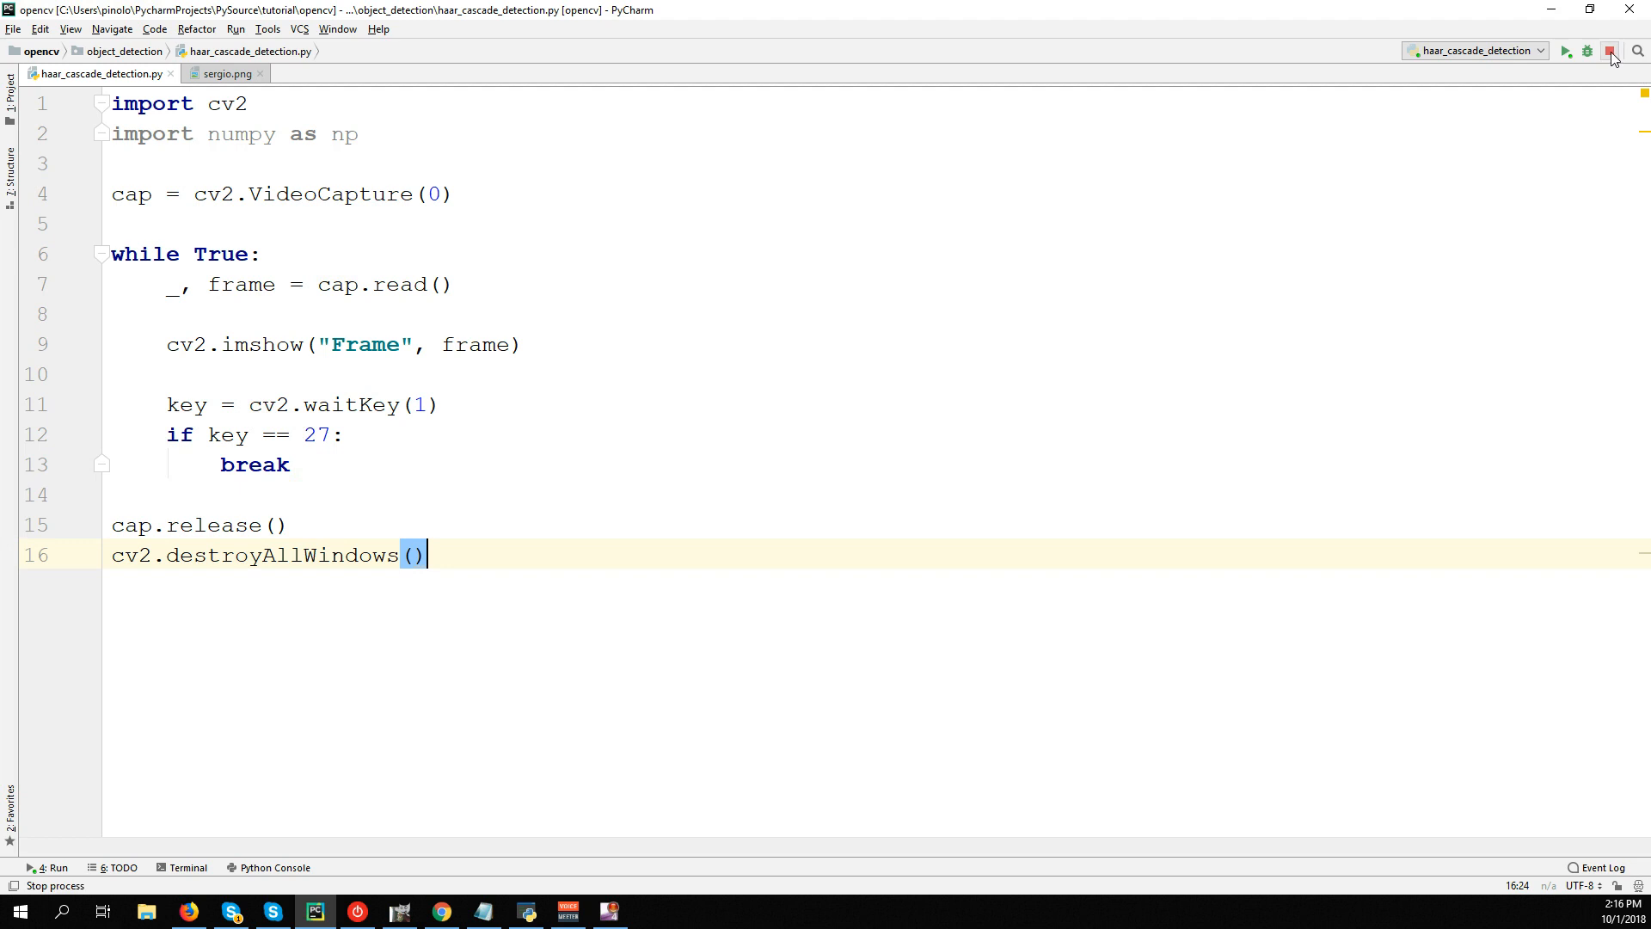
Stop the old run and run the webcam script through to exit code 0.
left_click(1611, 49)
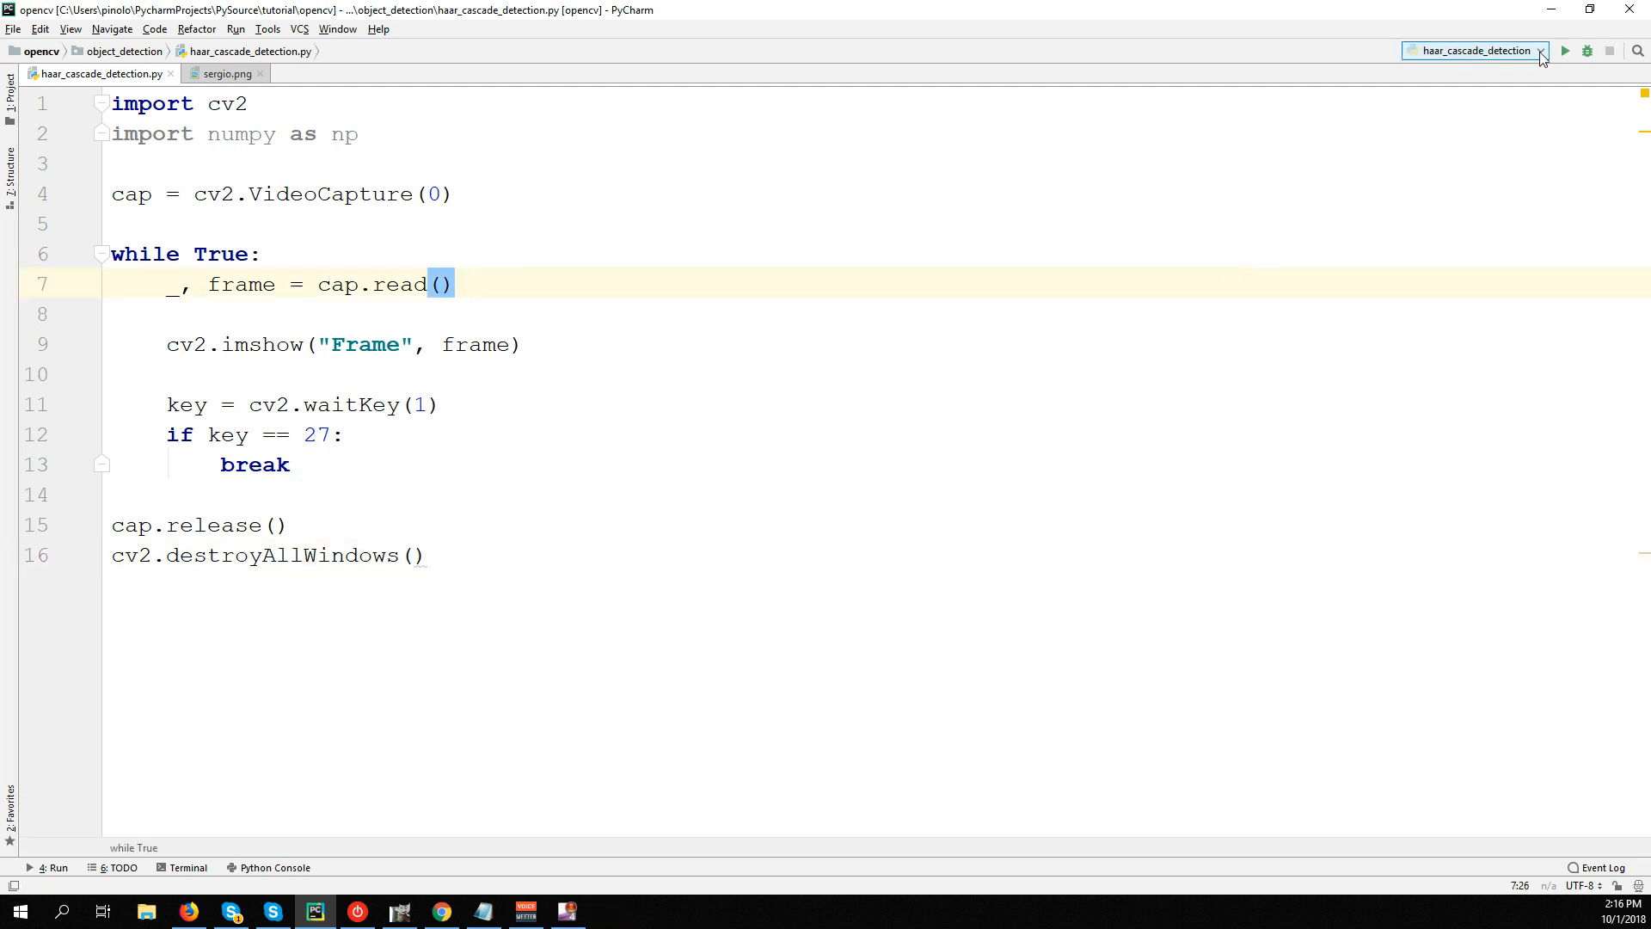
left_click(1565, 50)
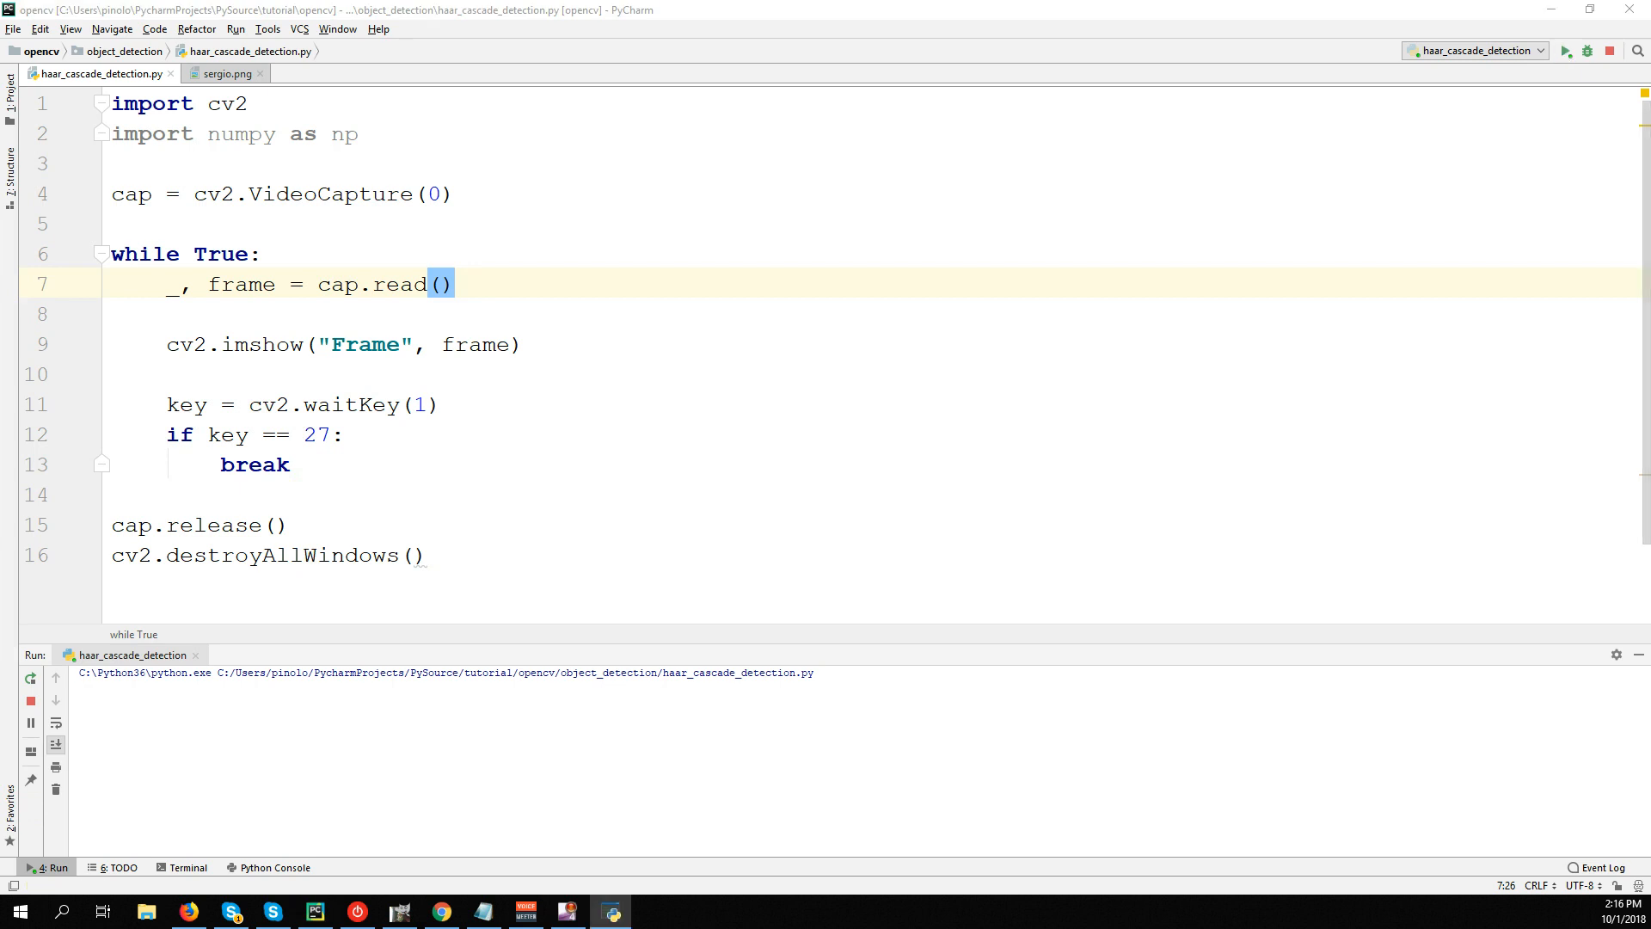
left_click(1565, 50)
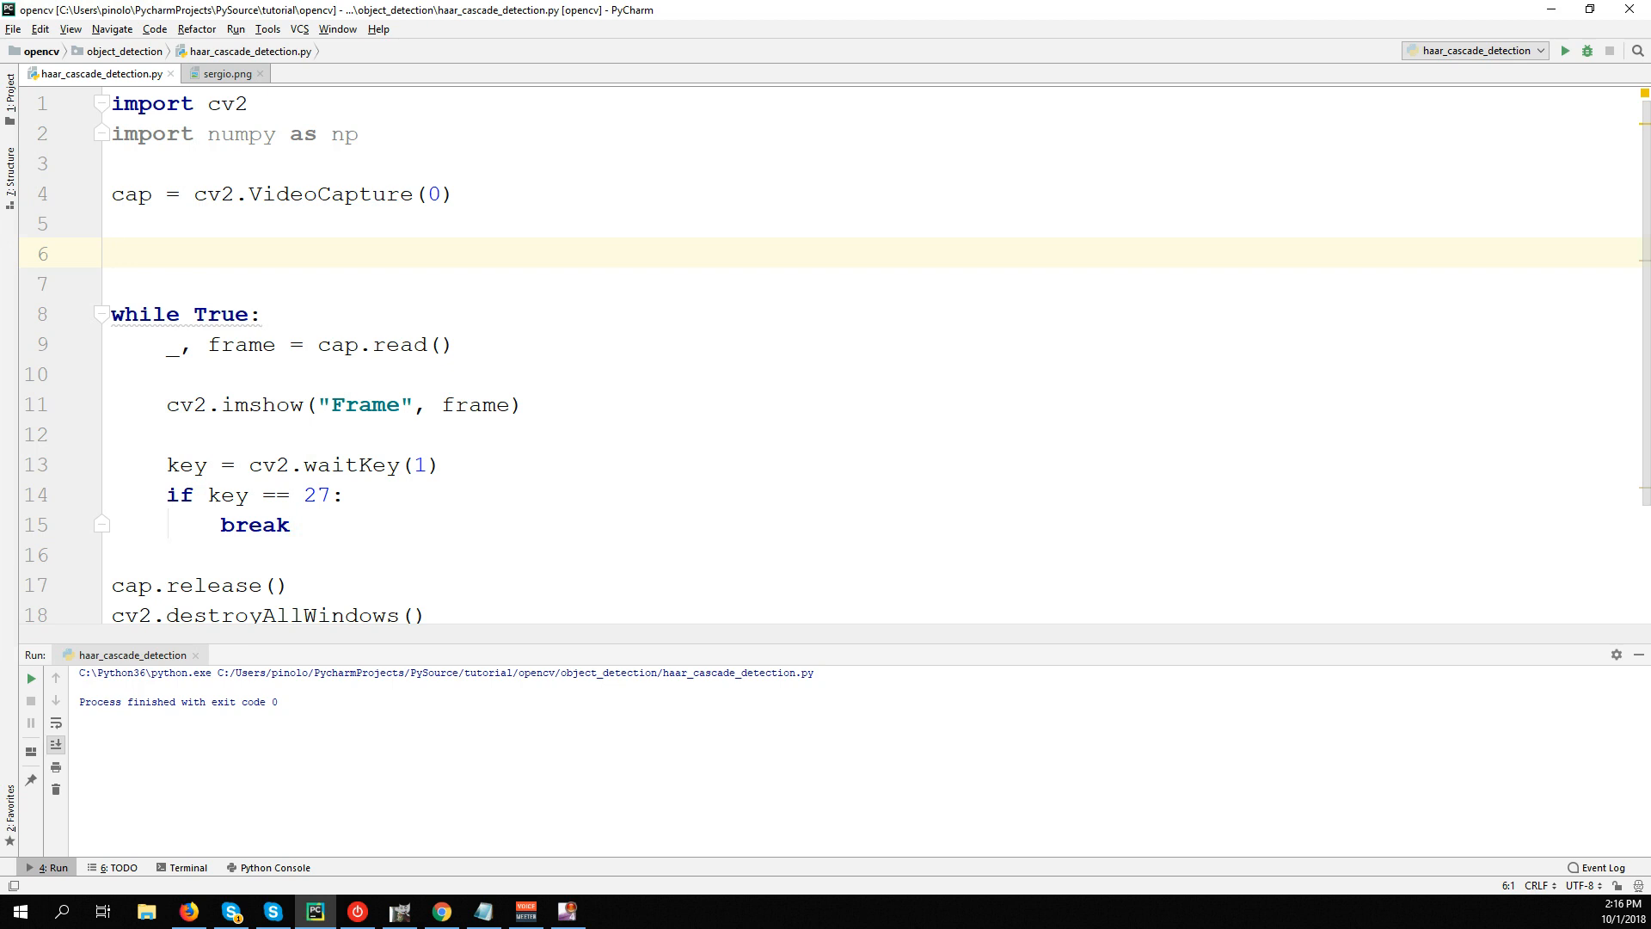
Start face_cascade = cv2.CascadeClassifier("") and check the XML names in the Project panel.
type("f")
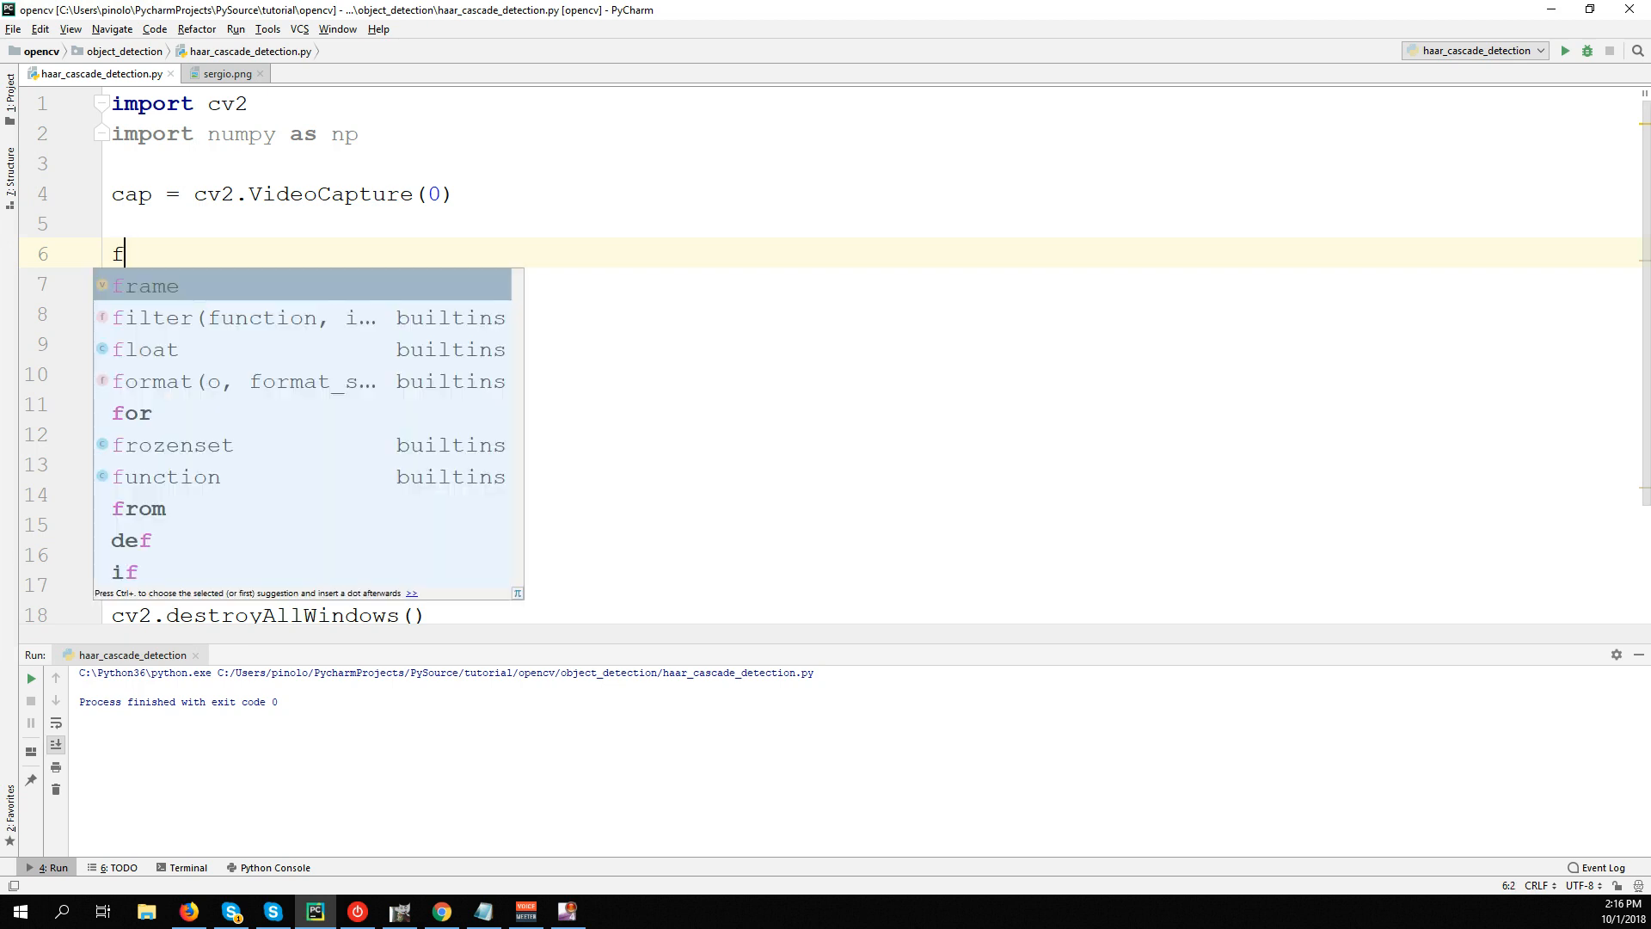
type("ac")
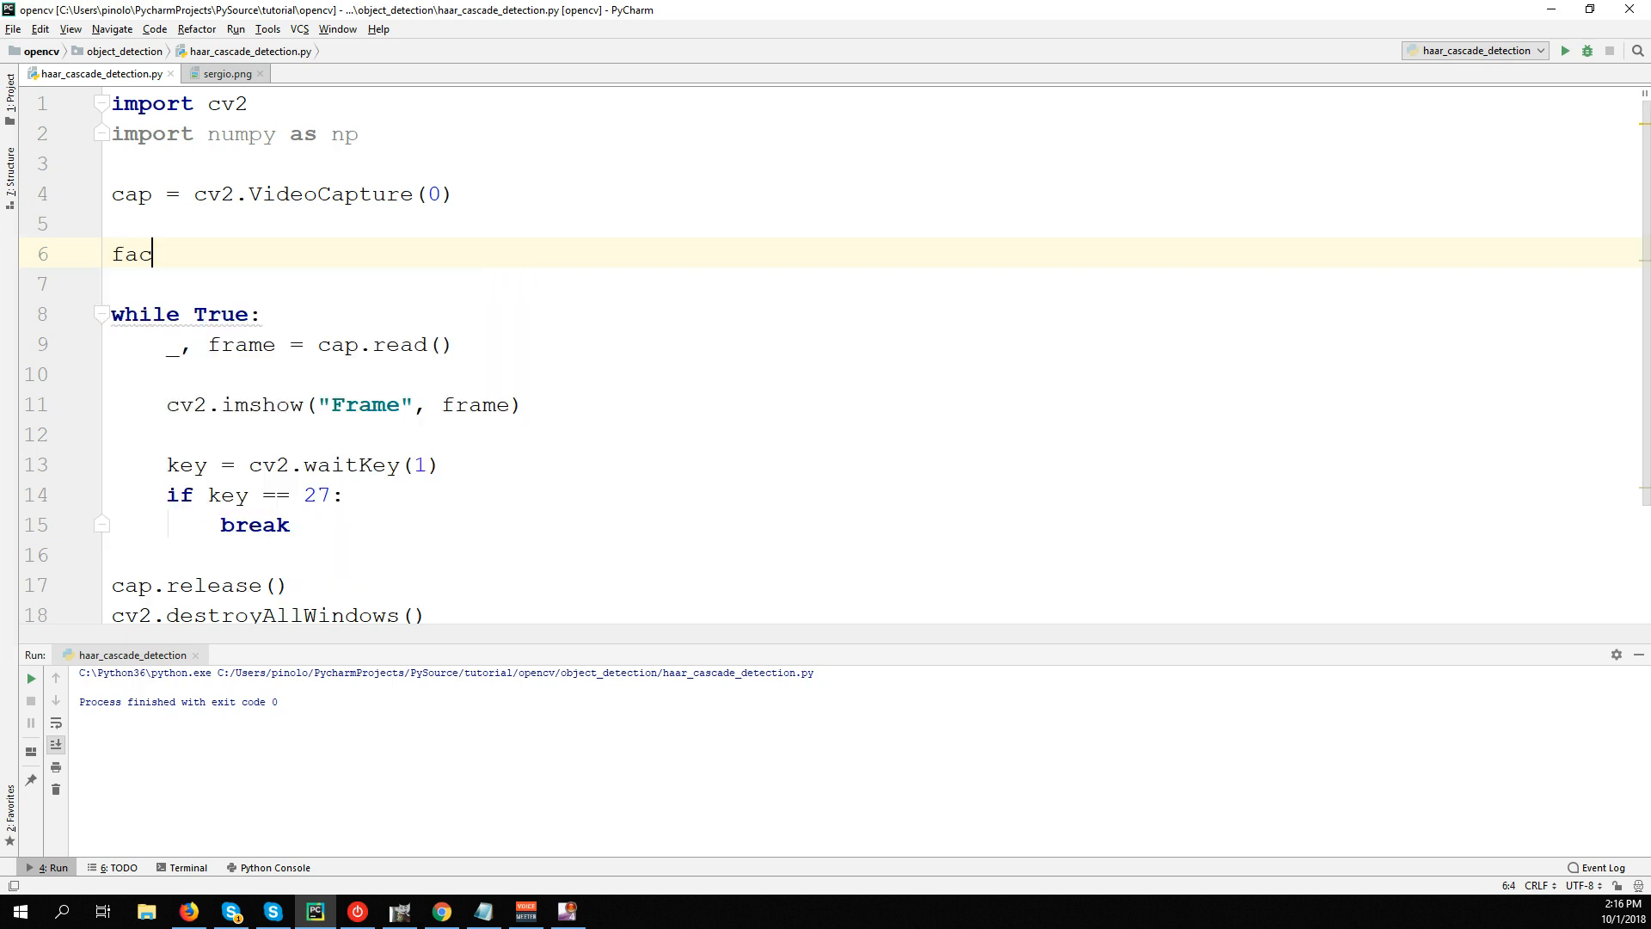
type("e_cascade =")
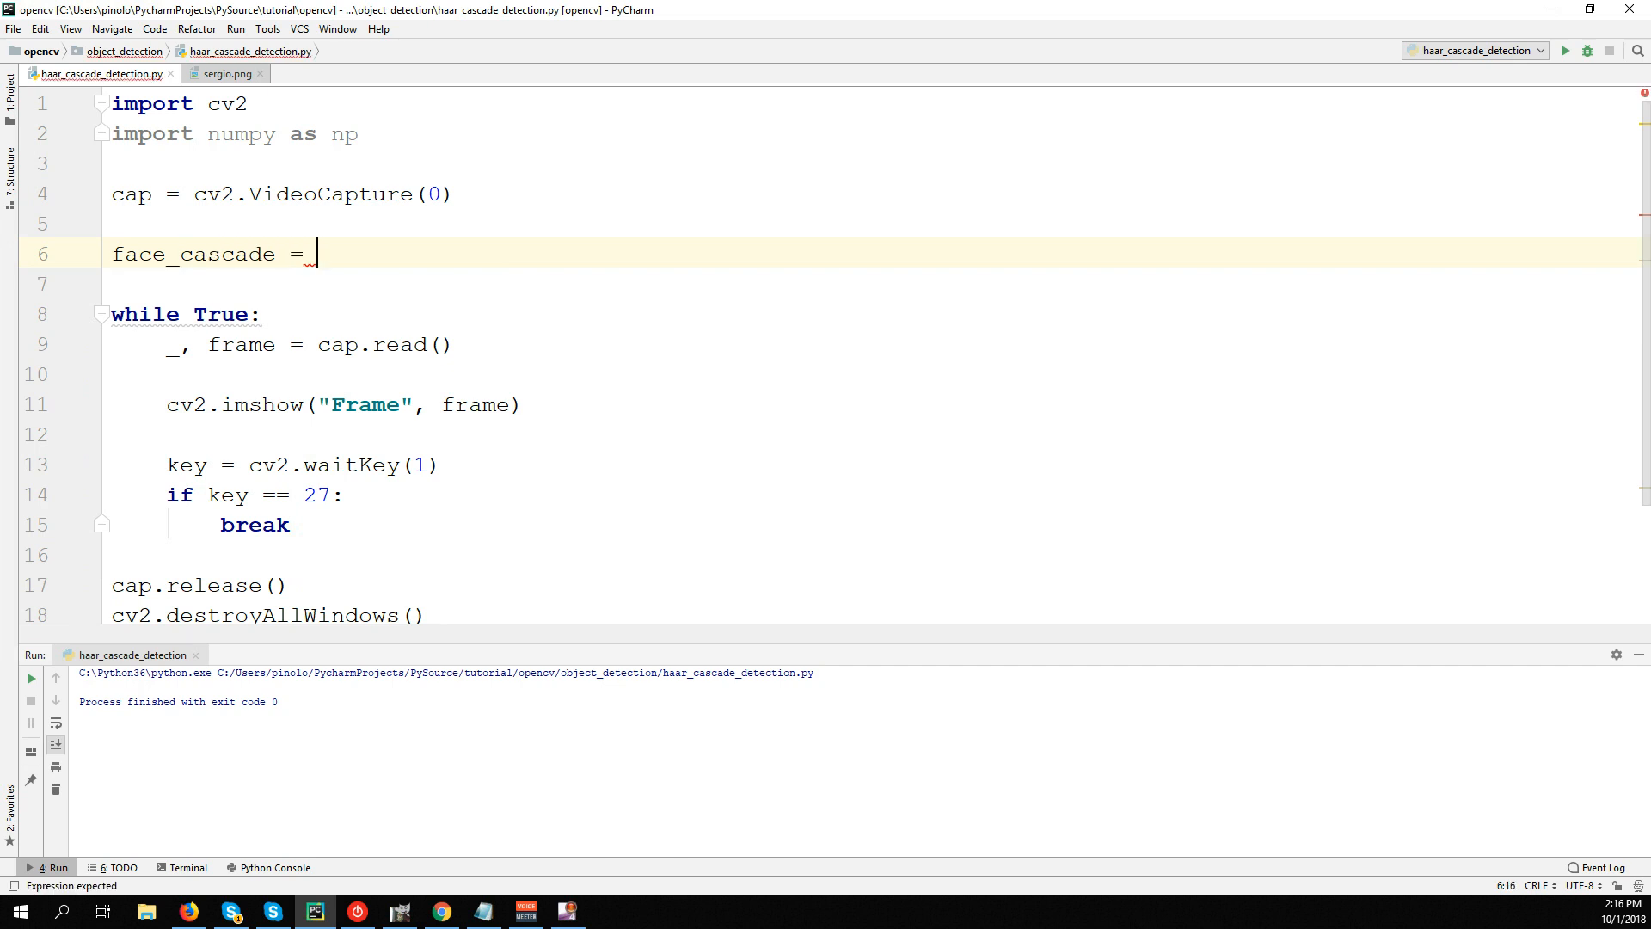
type("cv2.C")
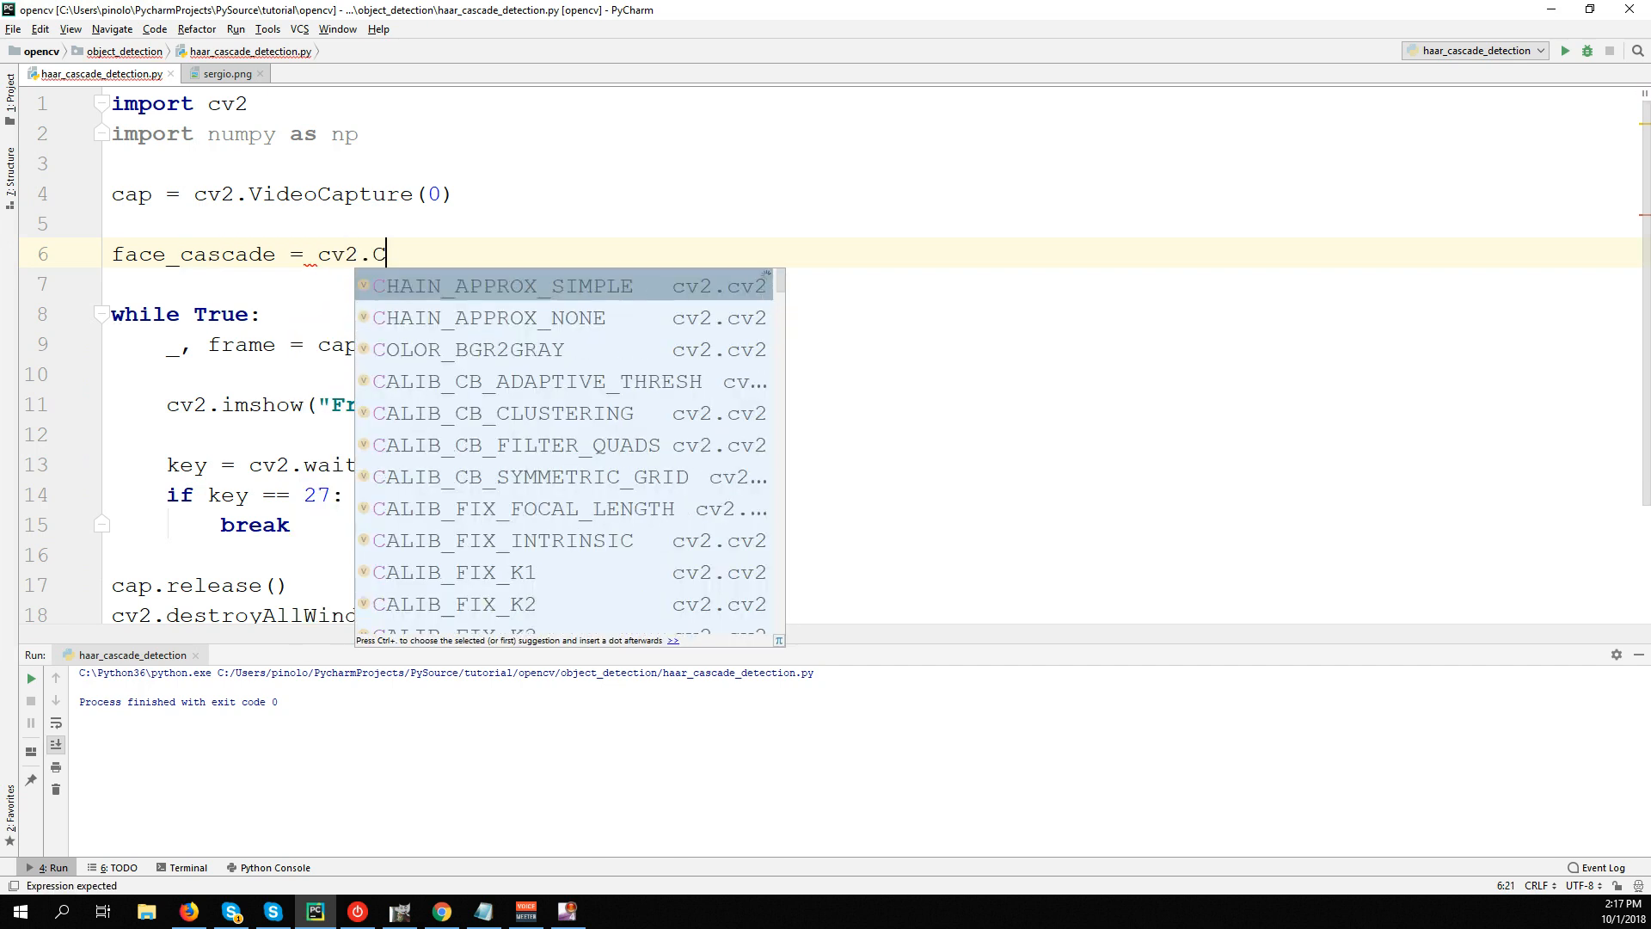
type("ascadeClassifier(")
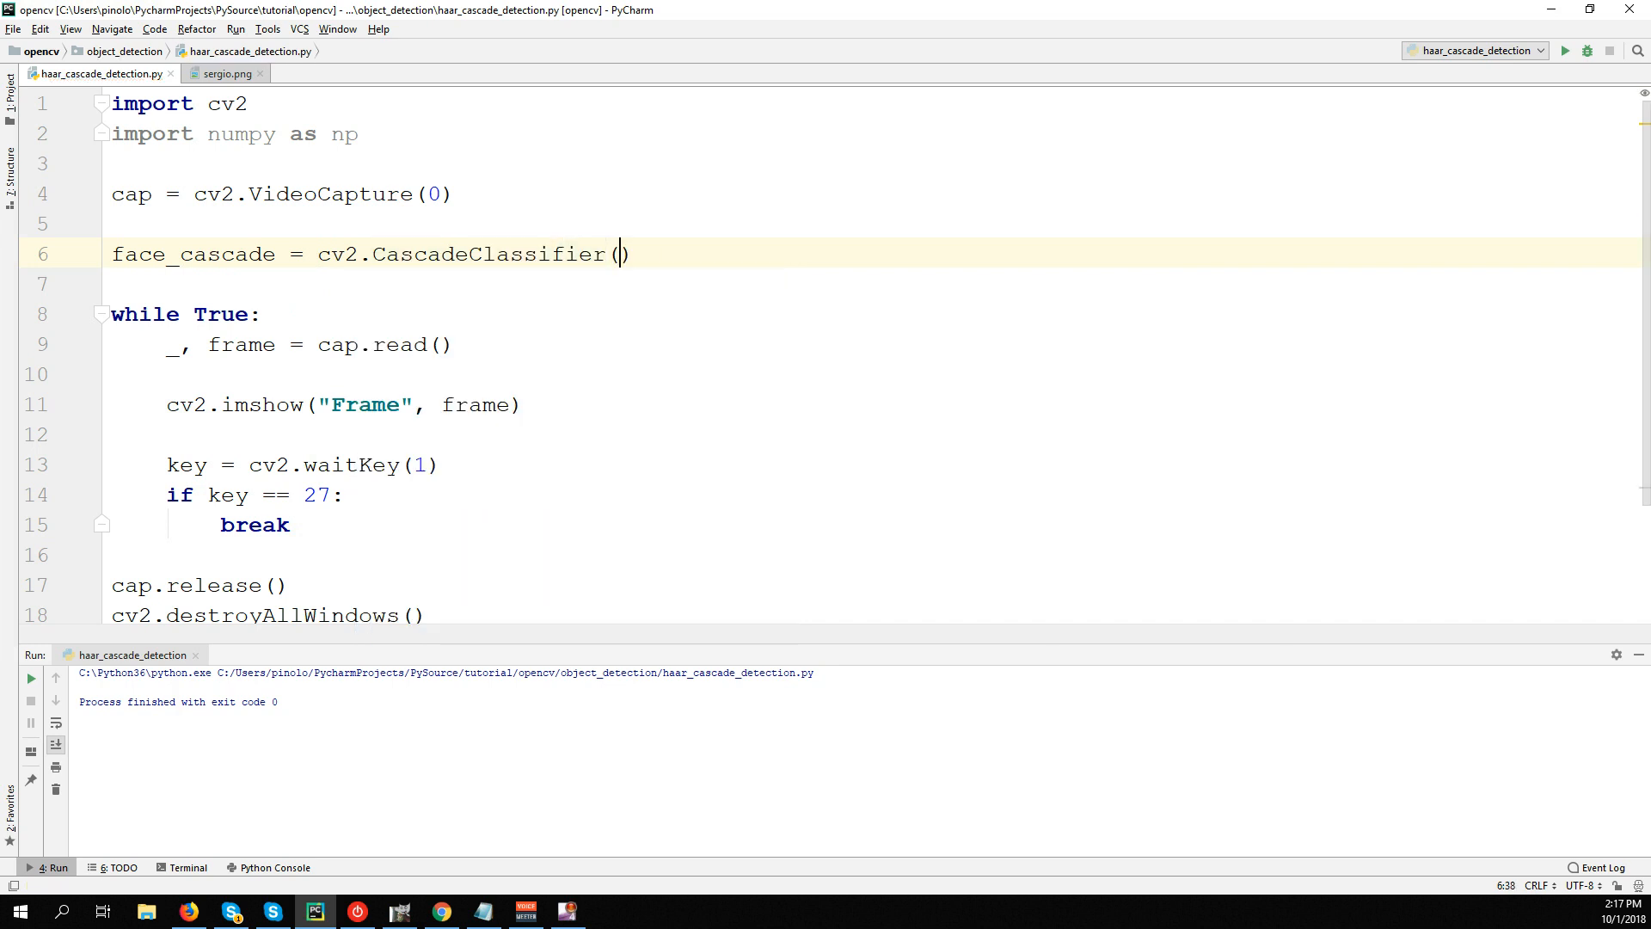
type("\"\"")
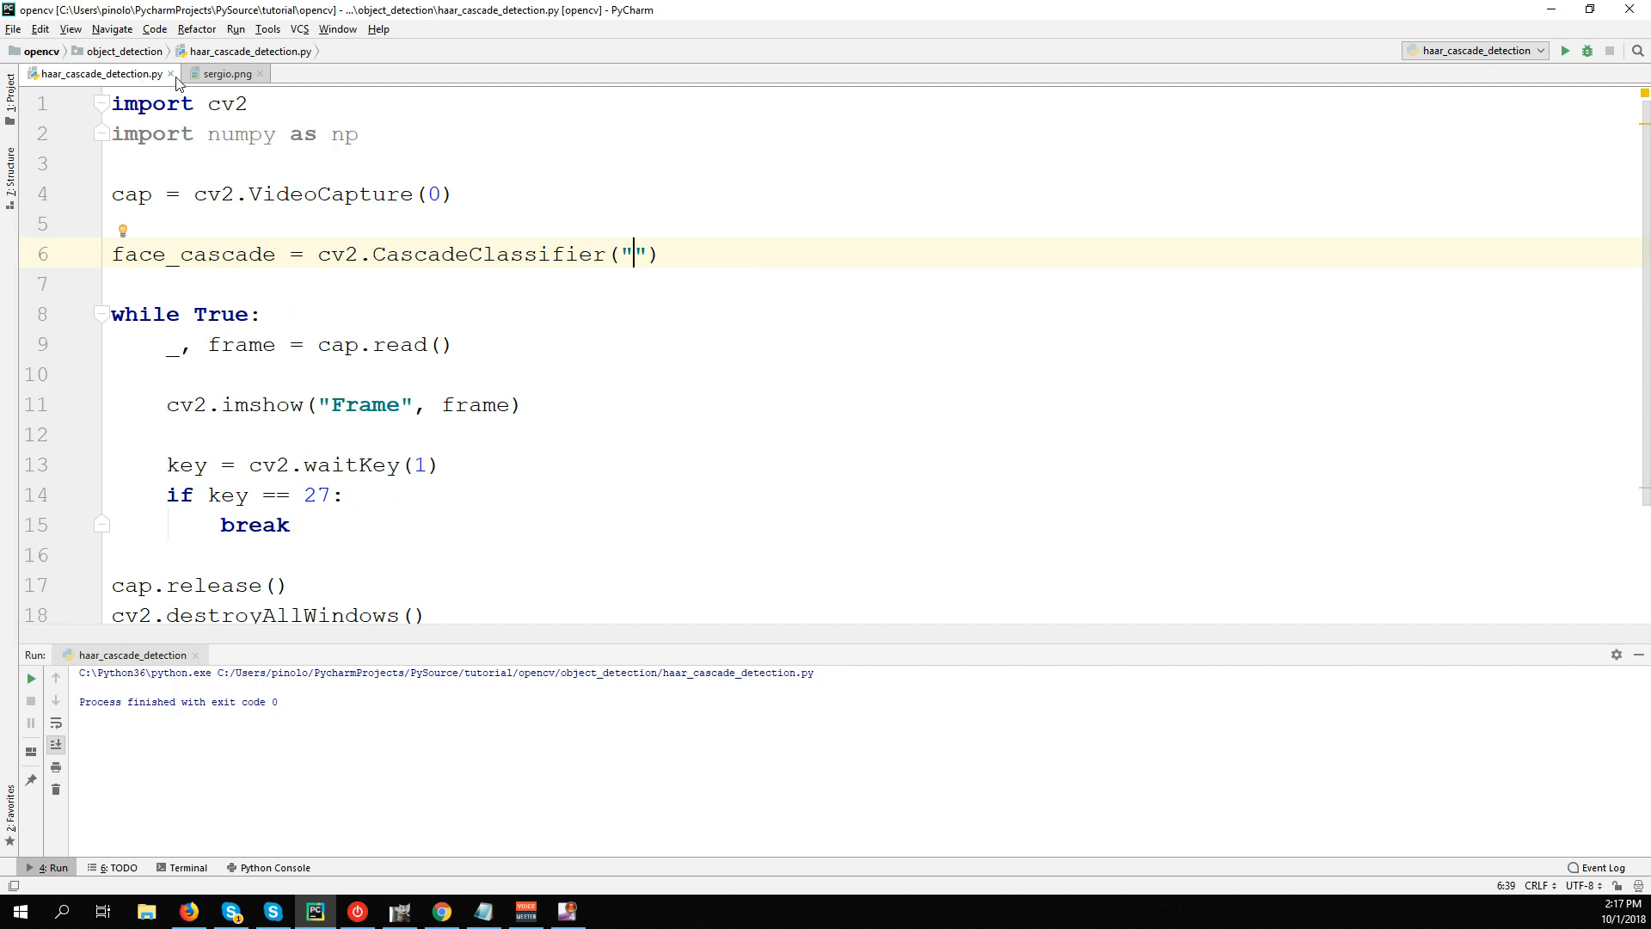
left_click(10, 104)
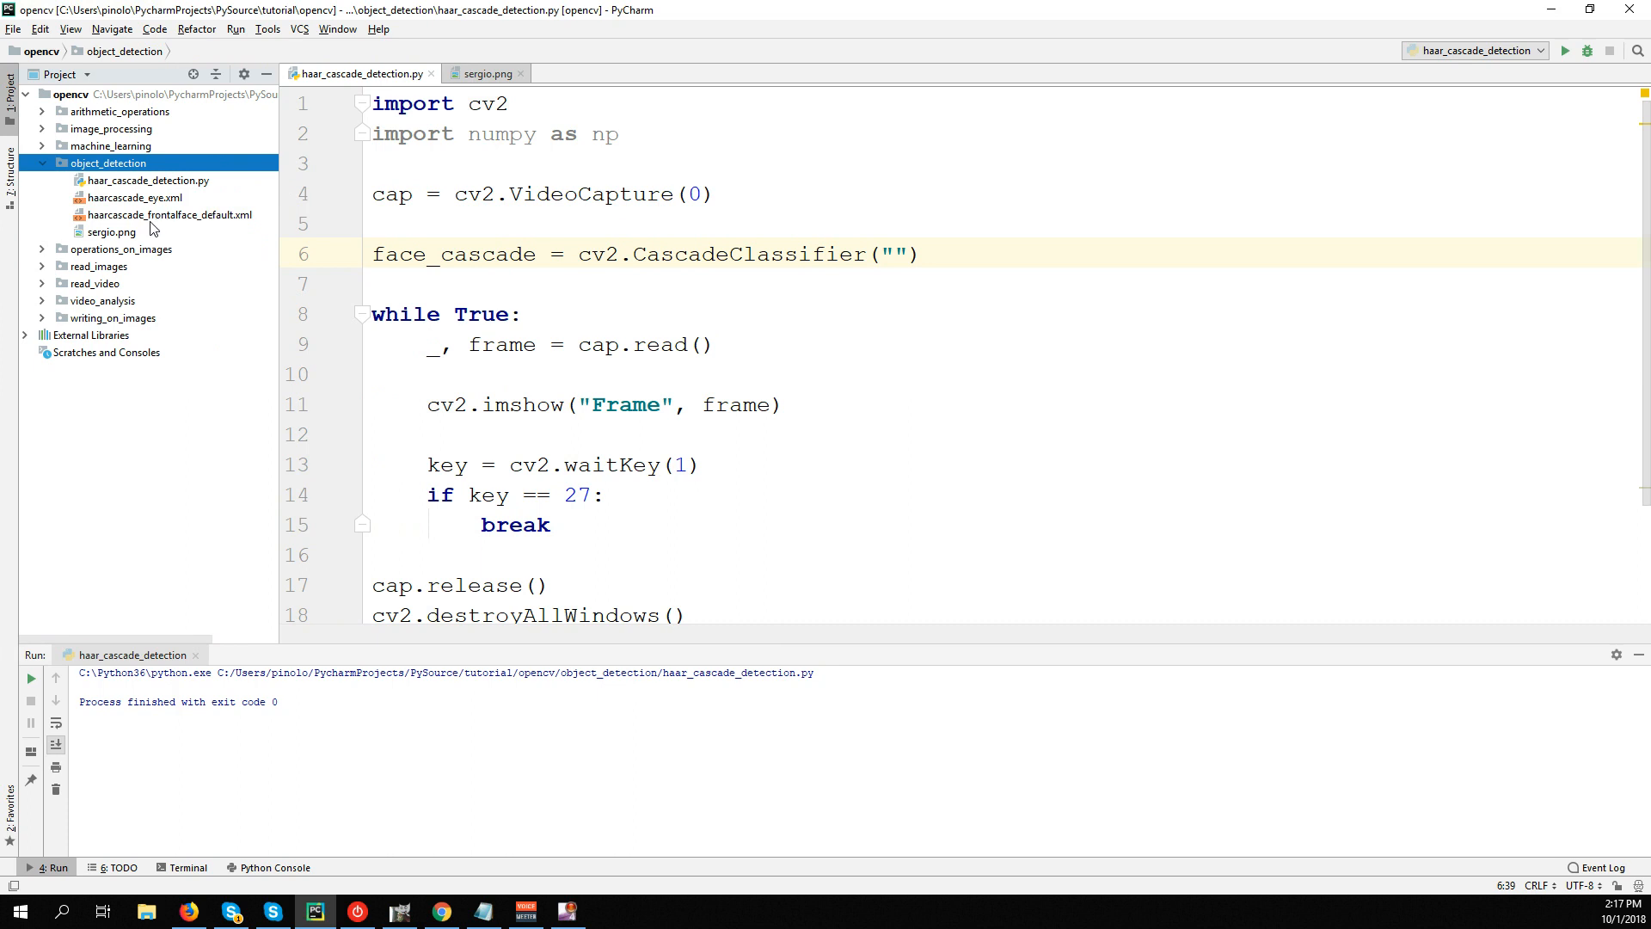
mouse_move(267, 74)
type("haar_cascade_")
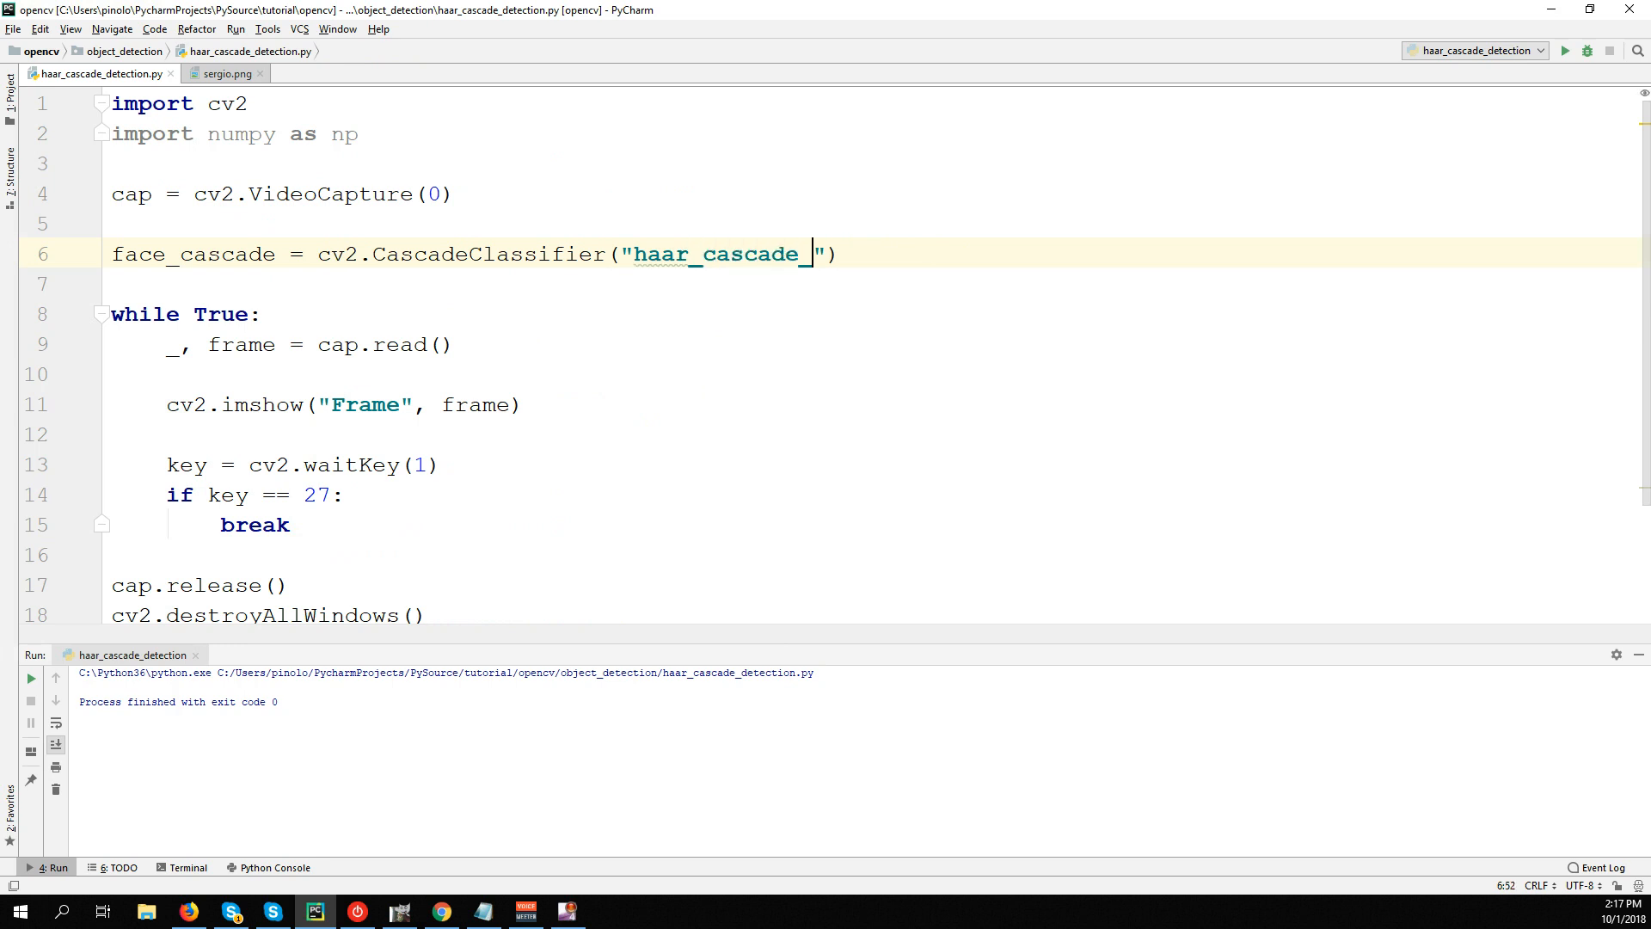
Fill in the haar_cascade_frontalface_default.xml file name for the classifier.
type("frontalface")
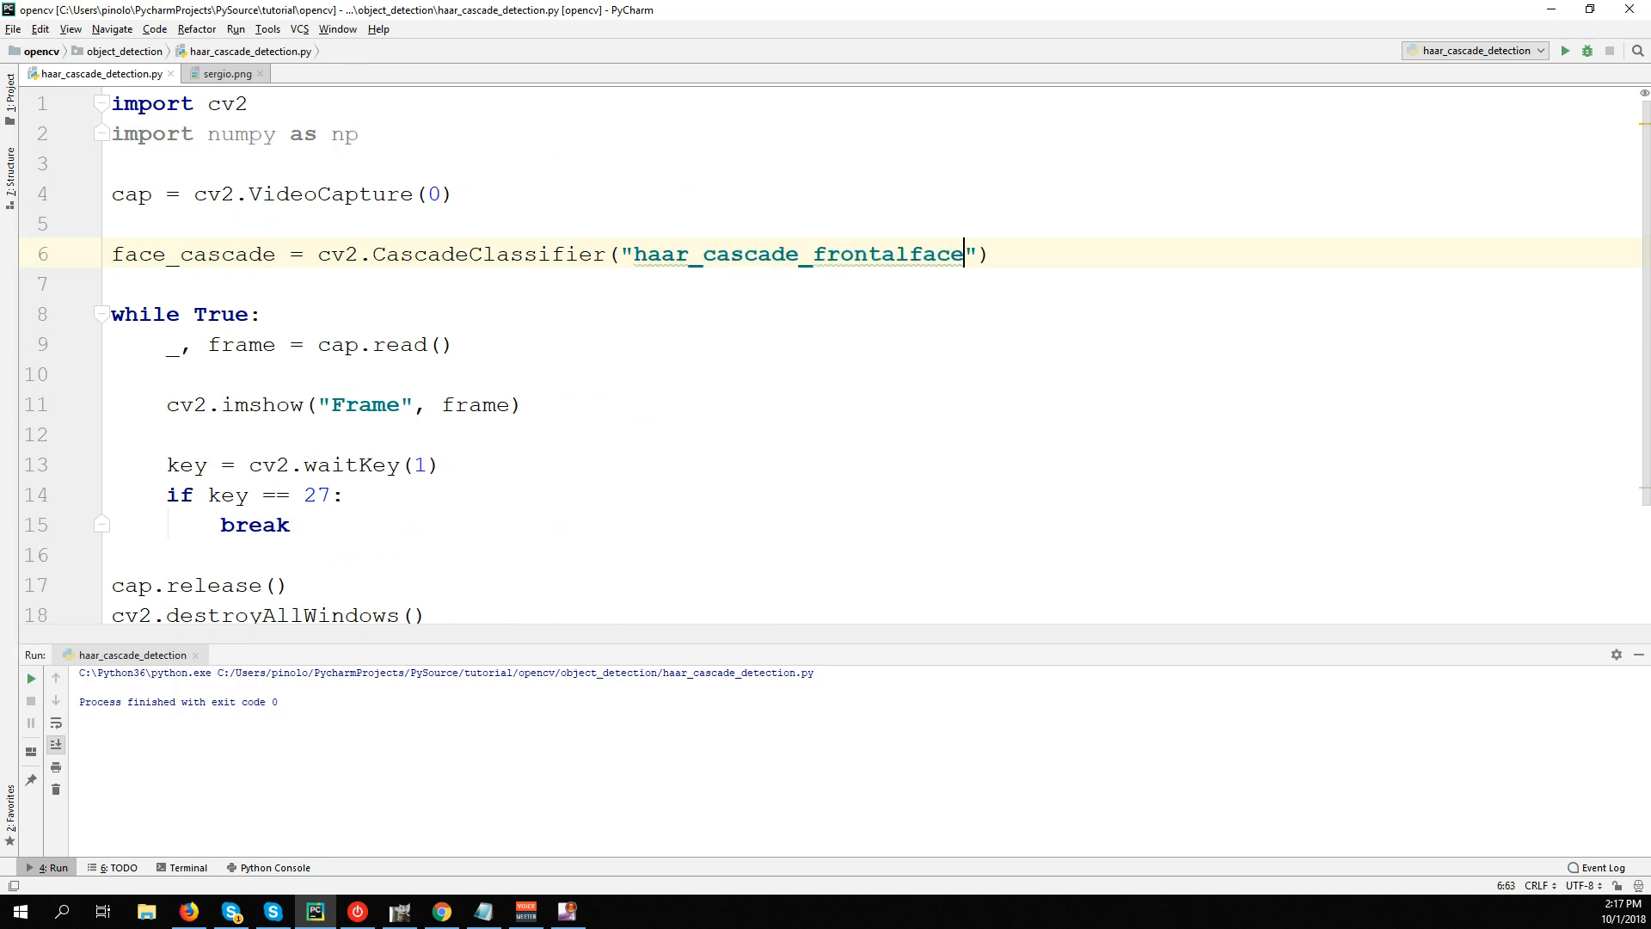
type("_default.x")
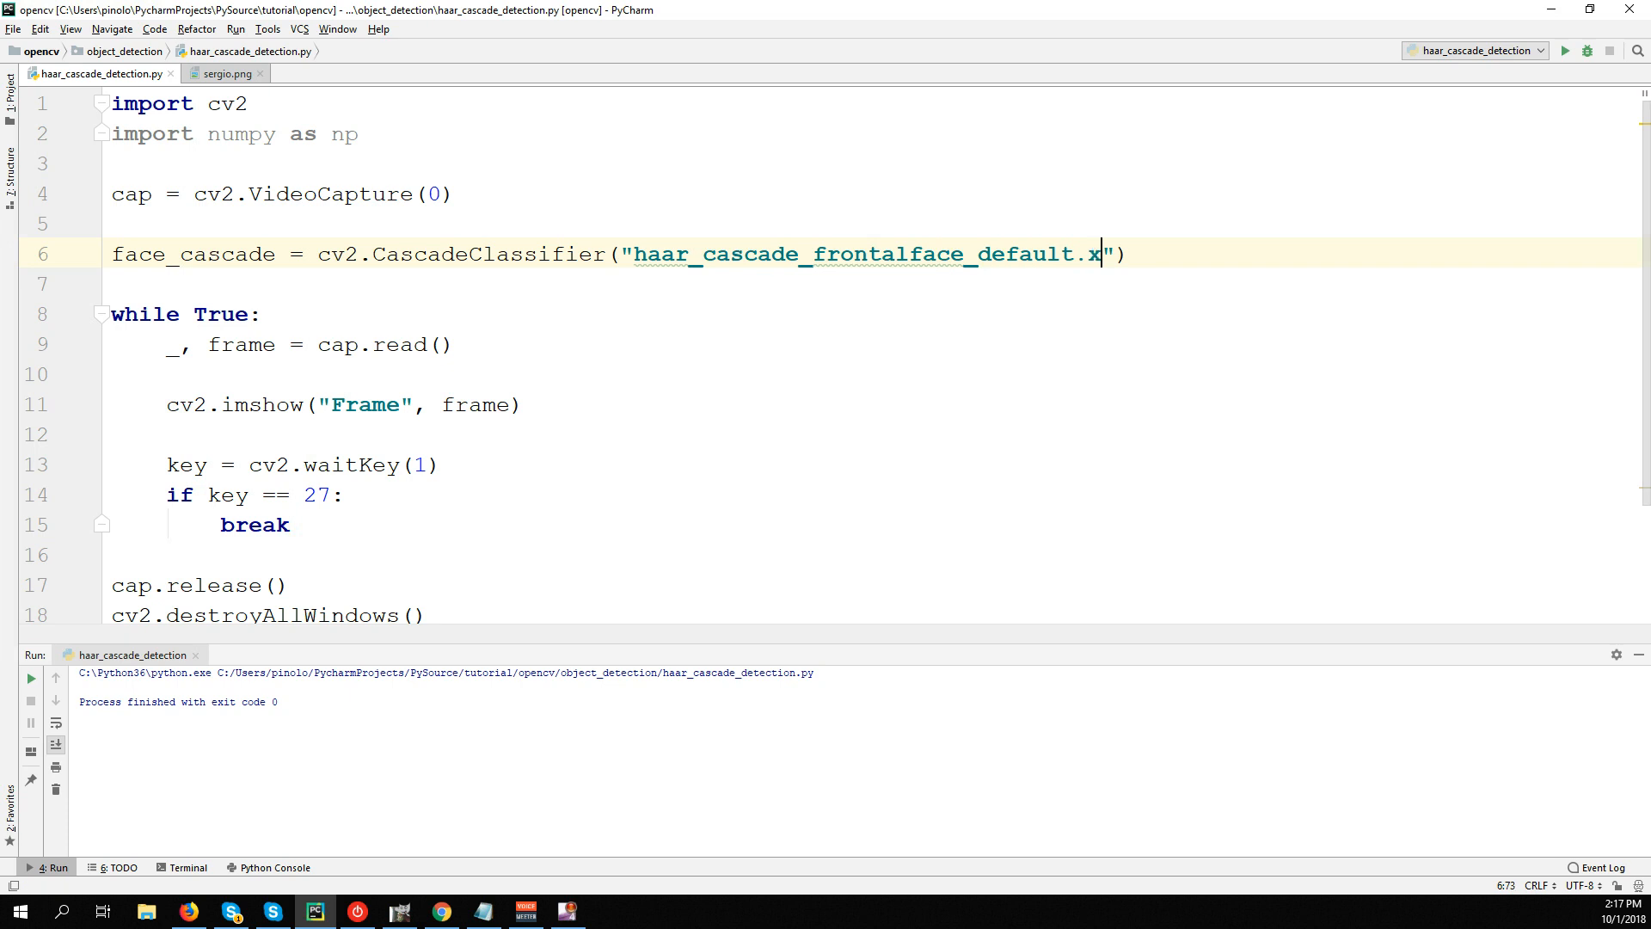
type("ml")
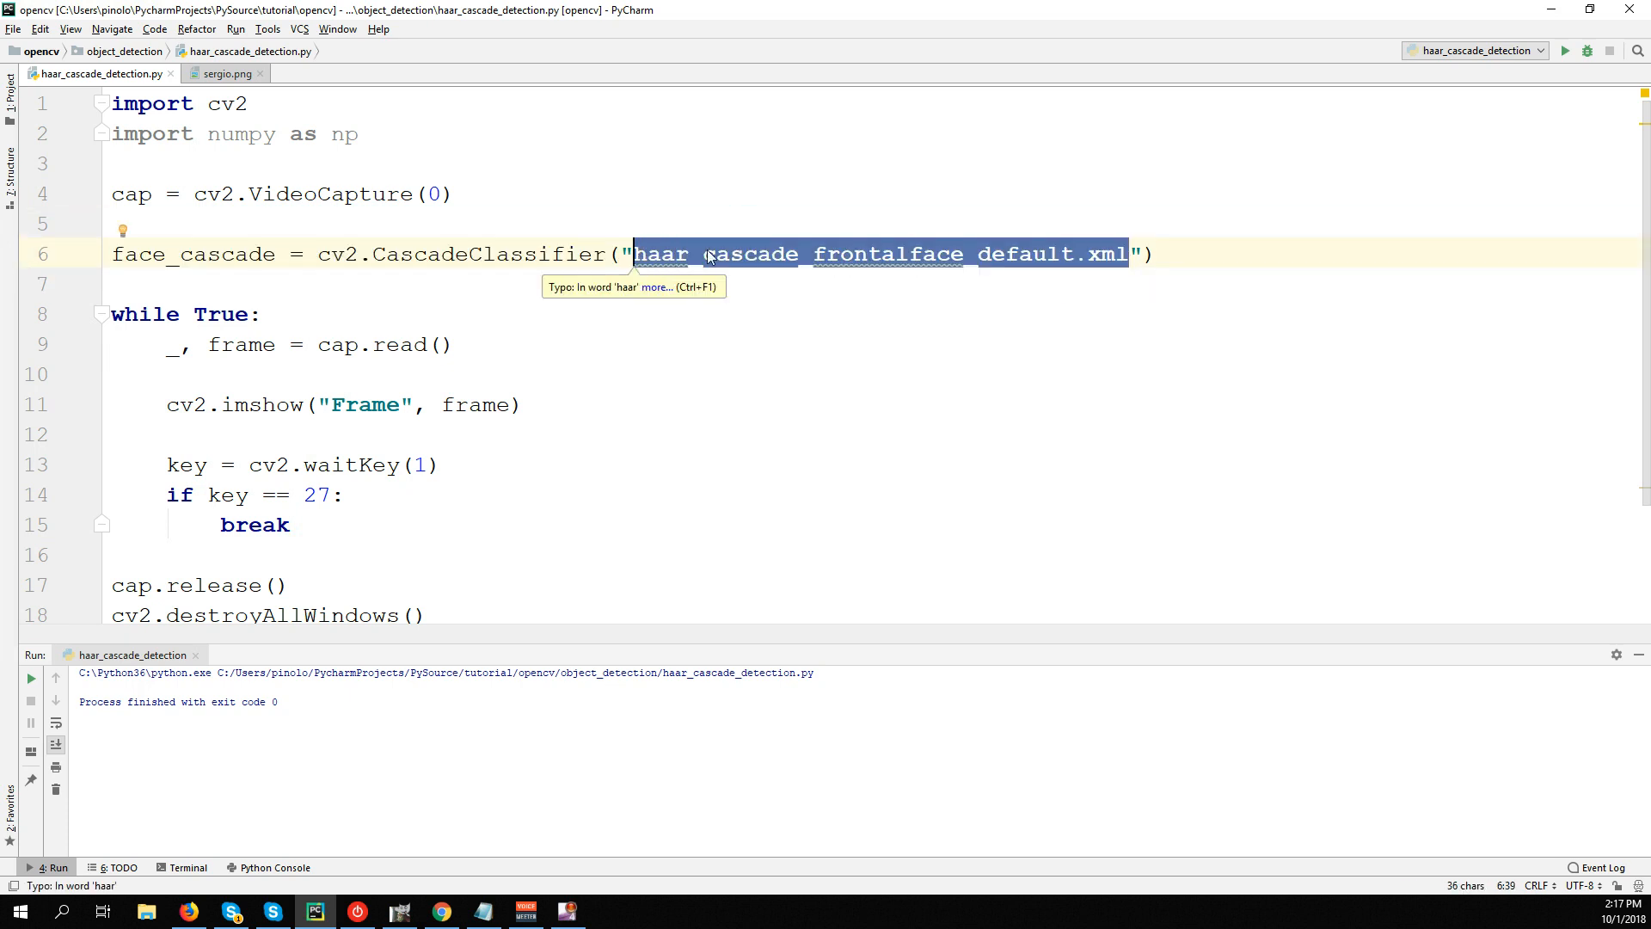
left_click(1156, 255)
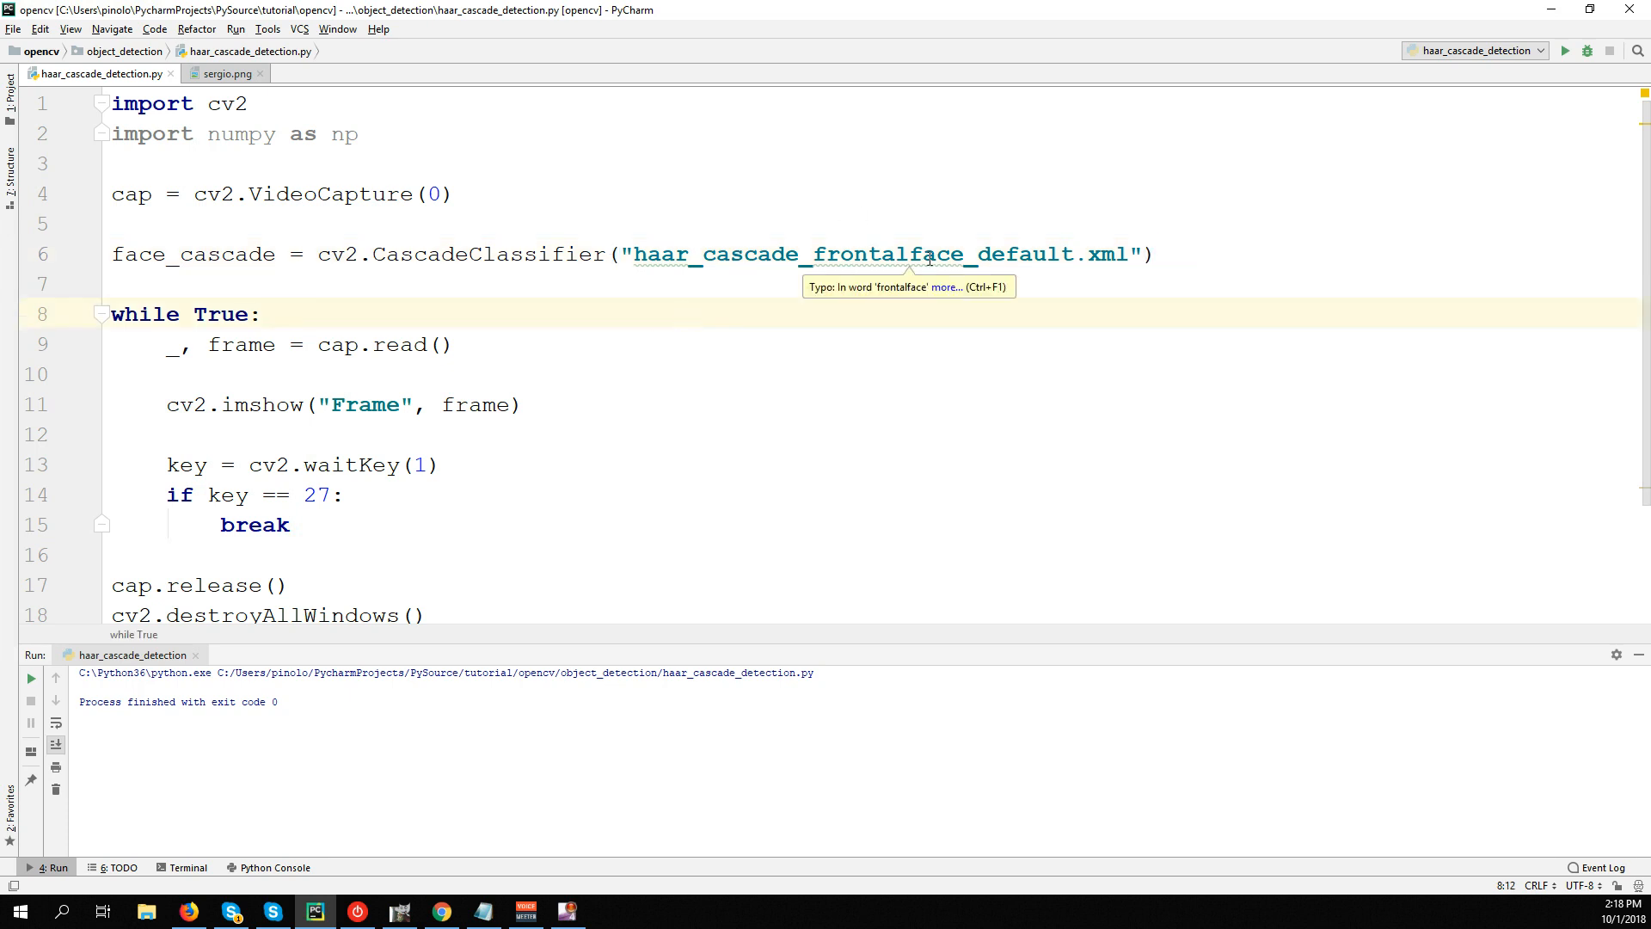
Convert each frame to grayscale with cv2.cvtColor(frame, cv2.COLOR_BGR2GRAY).
left_click(262, 313)
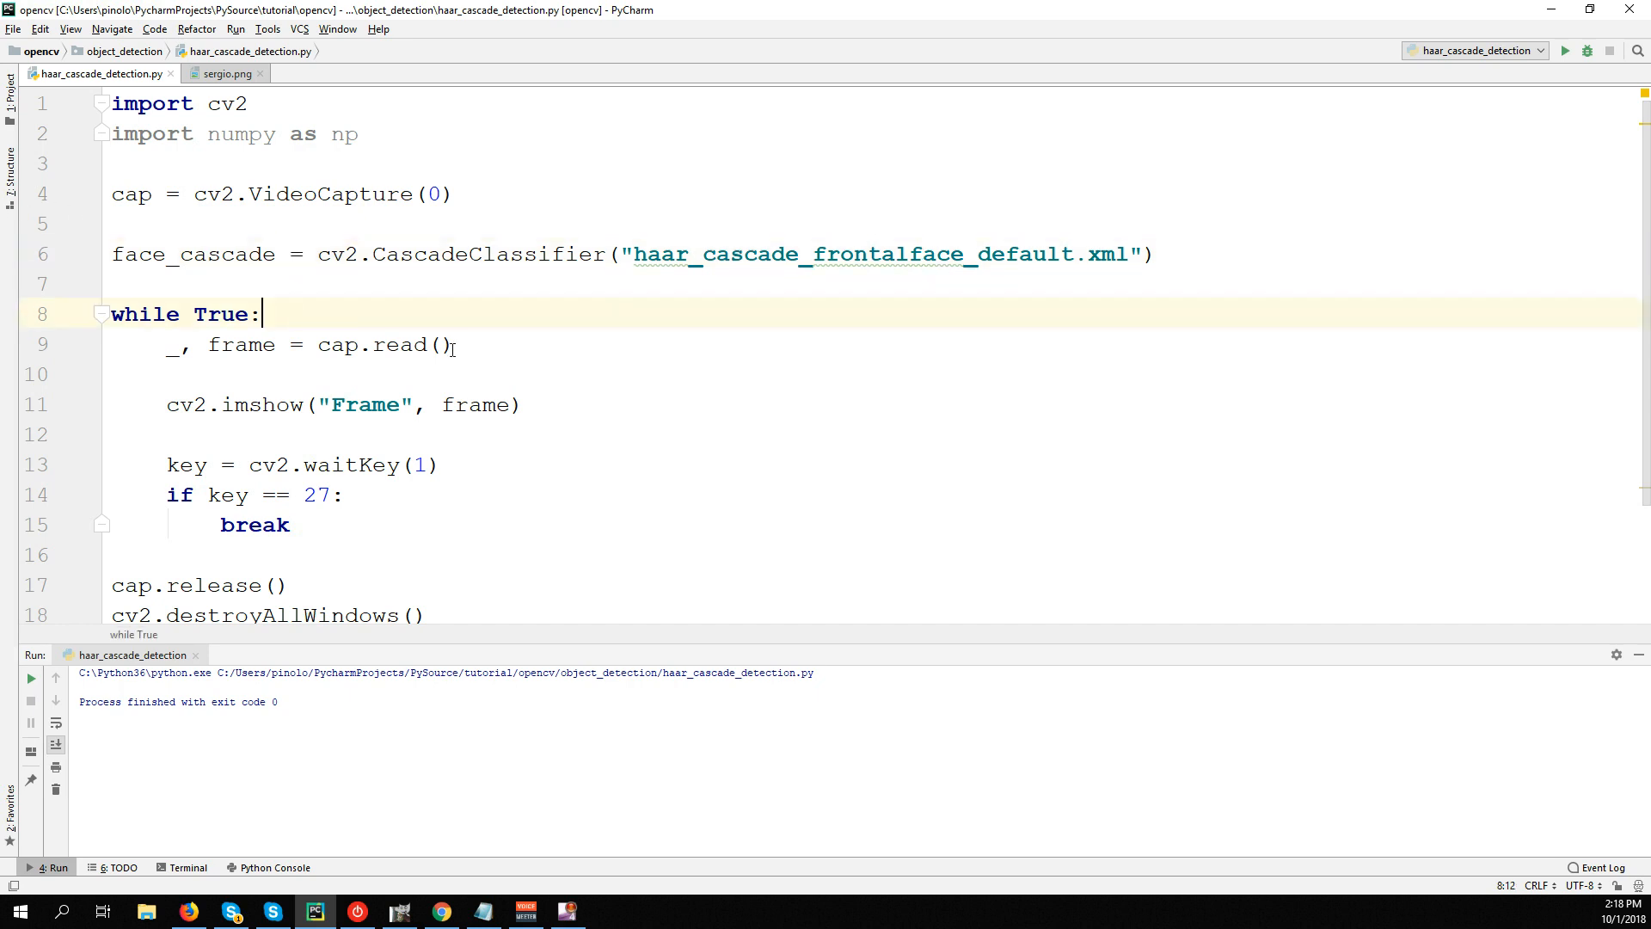
double_click(208, 254)
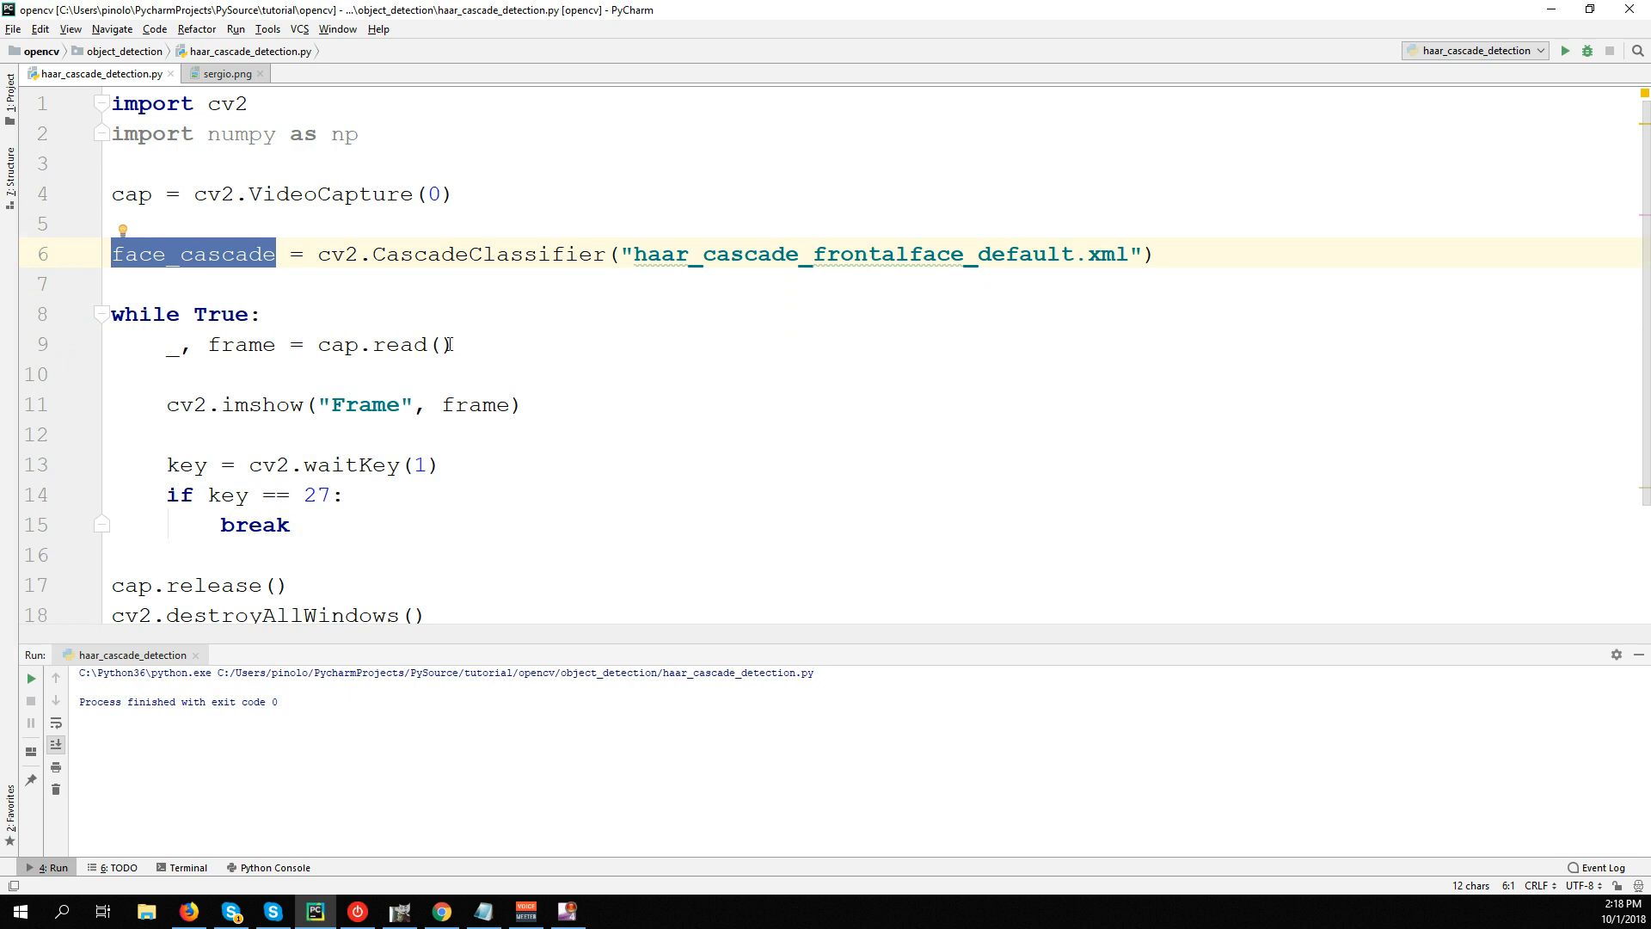
left_click(439, 344)
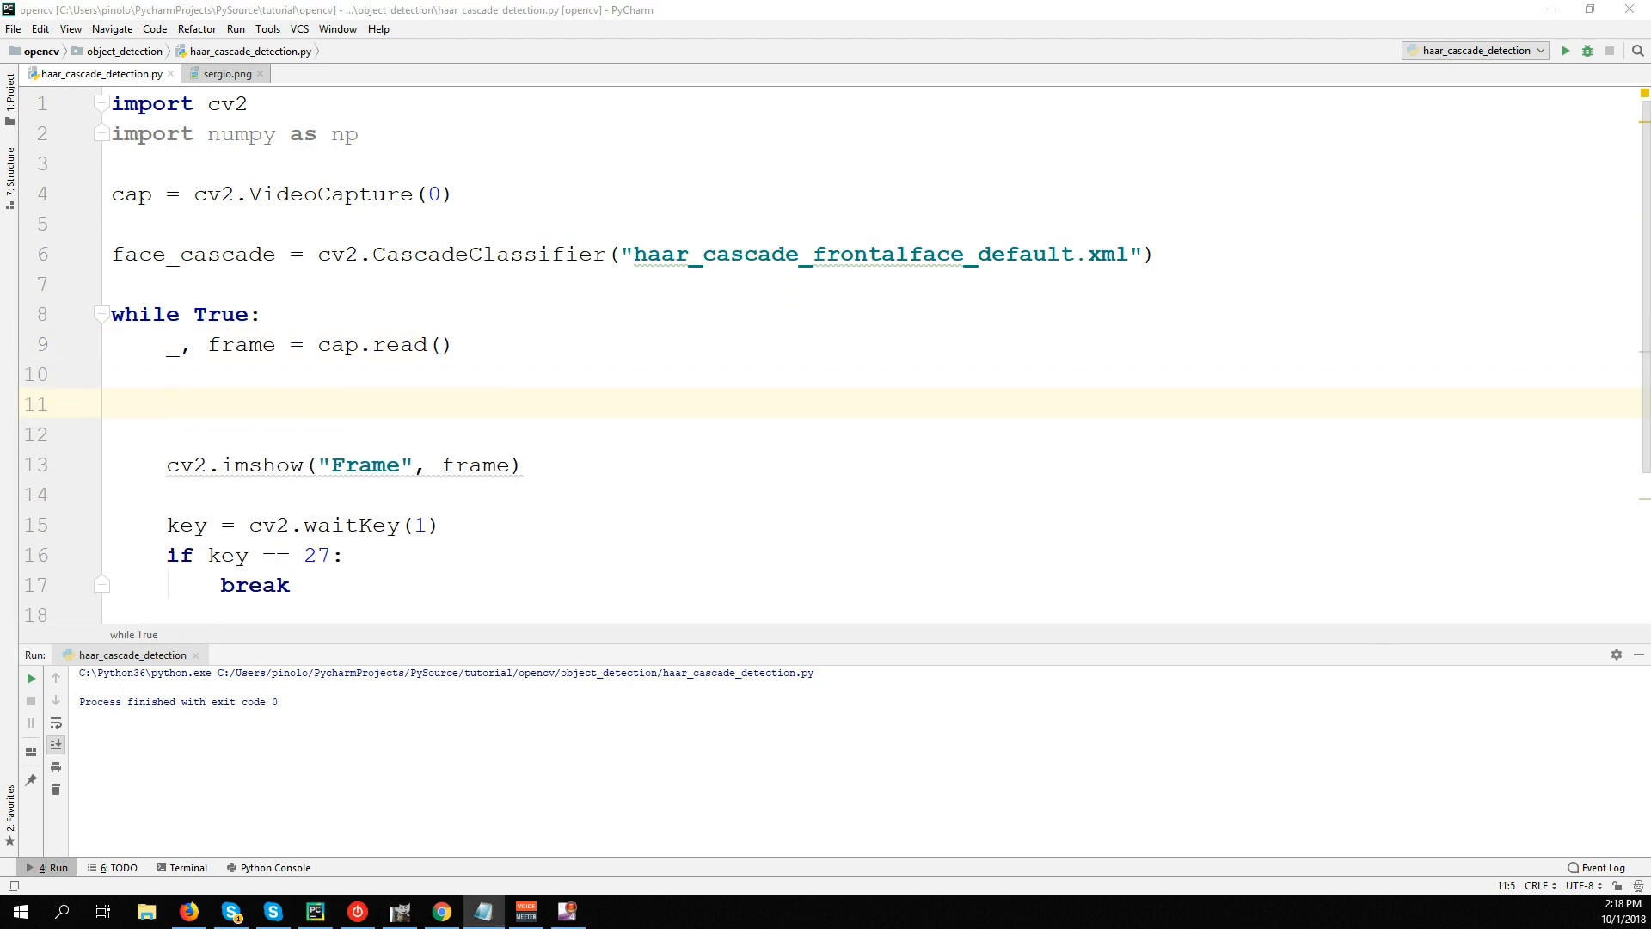
left_click(257, 373)
type("gray =")
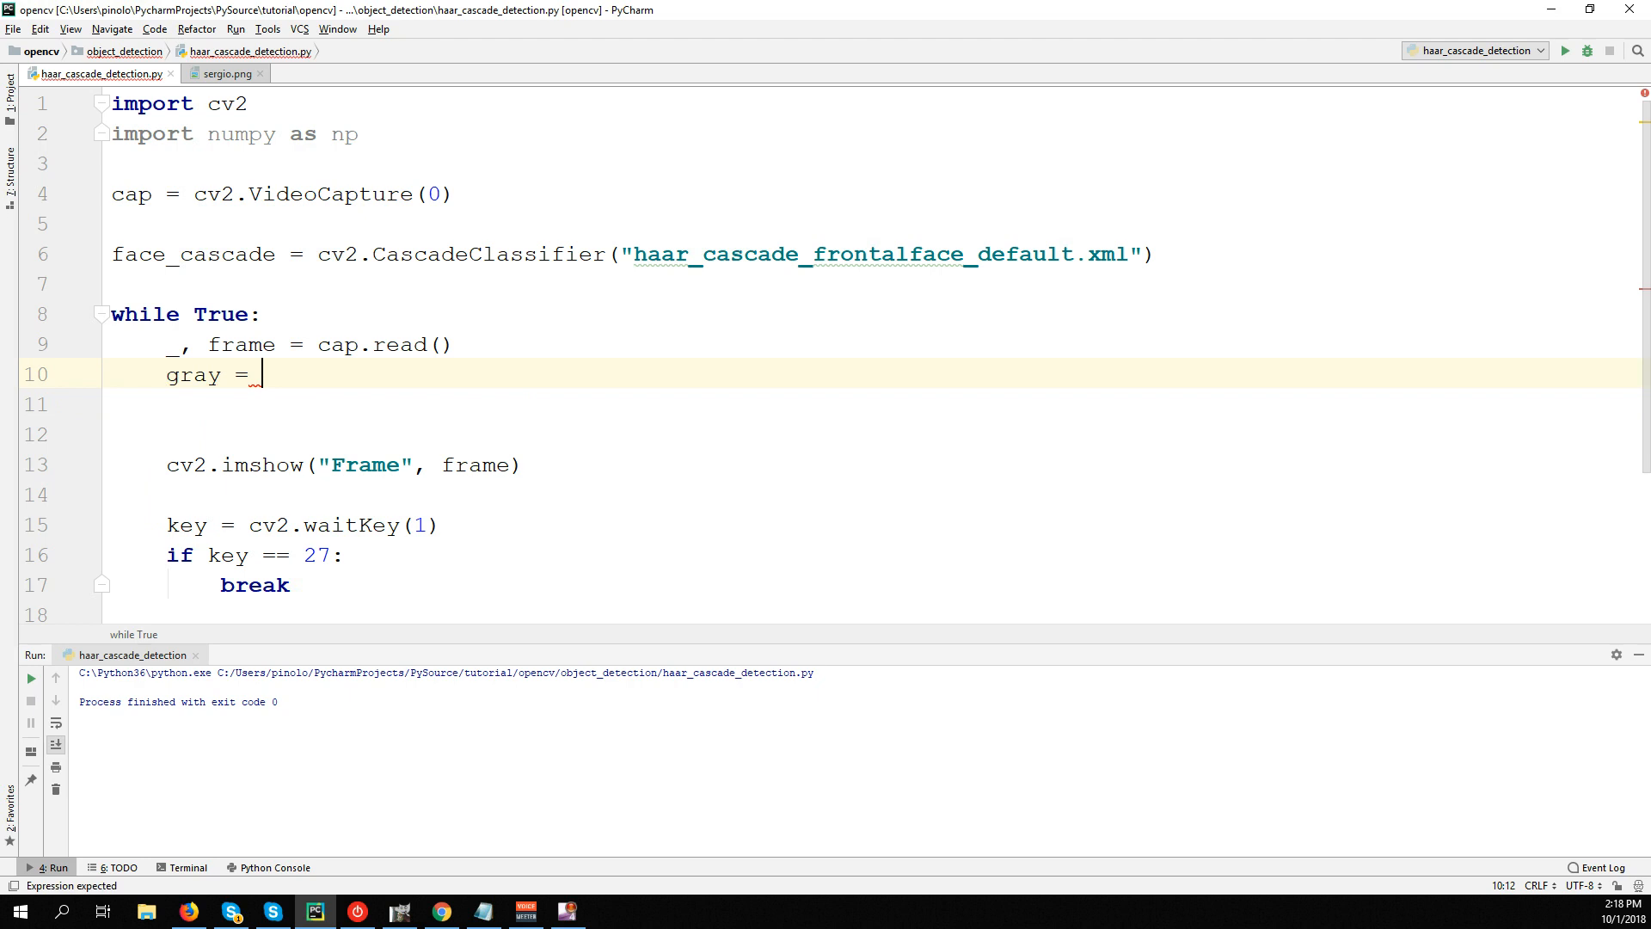
type("cv2.cvtColor(")
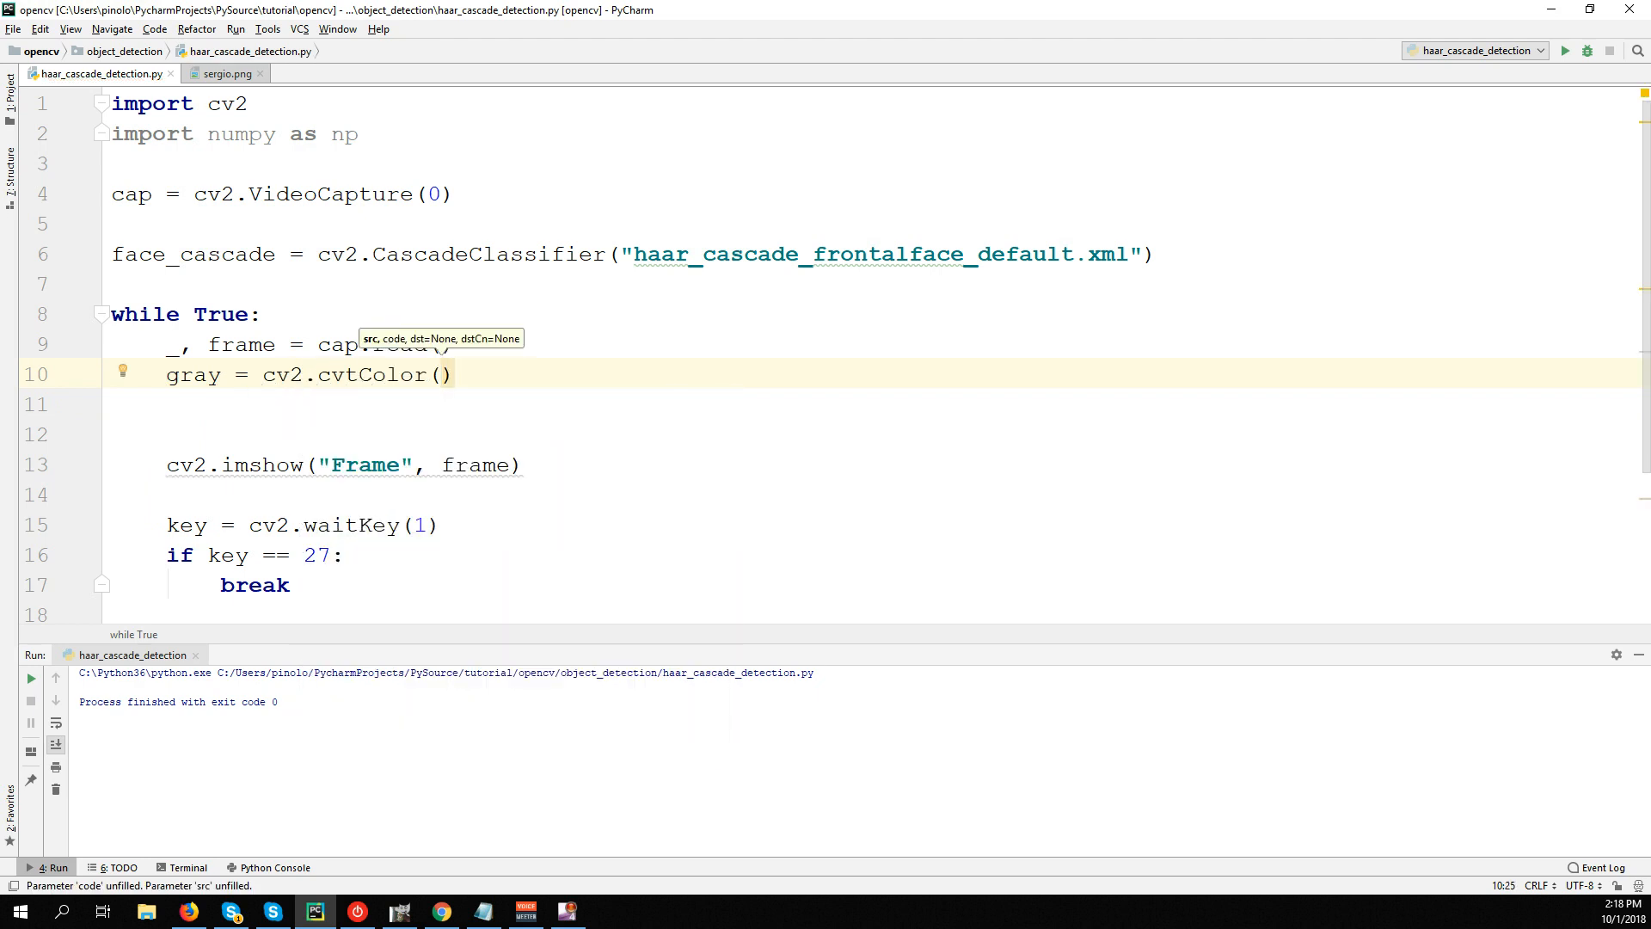
type("frame, c")
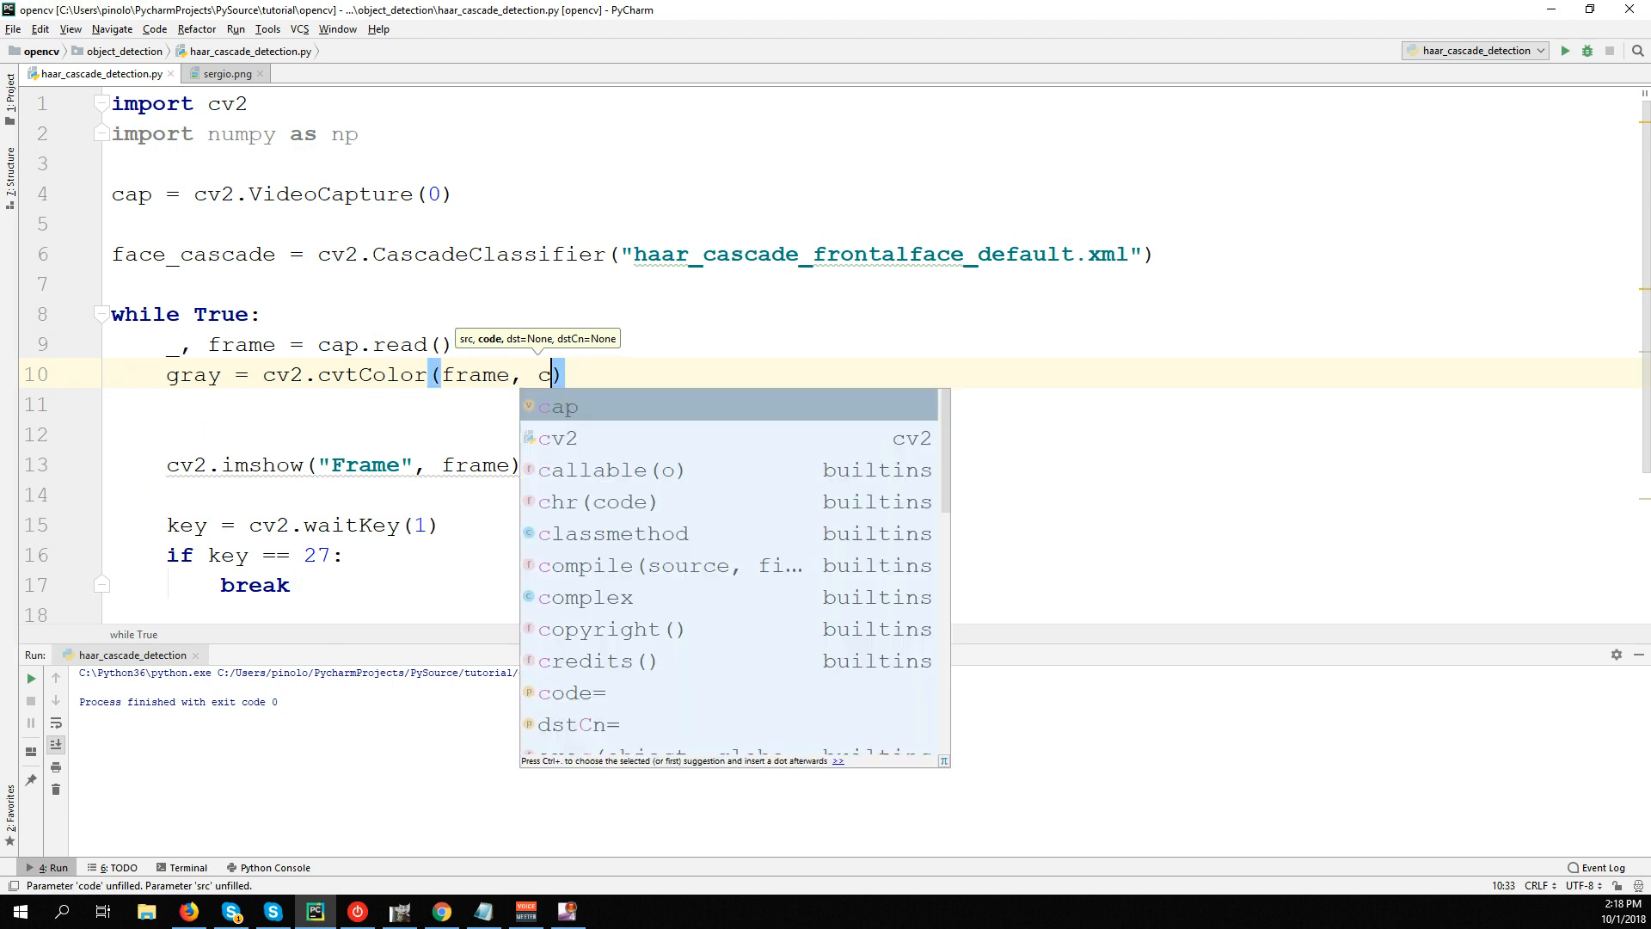
type("v2.COL")
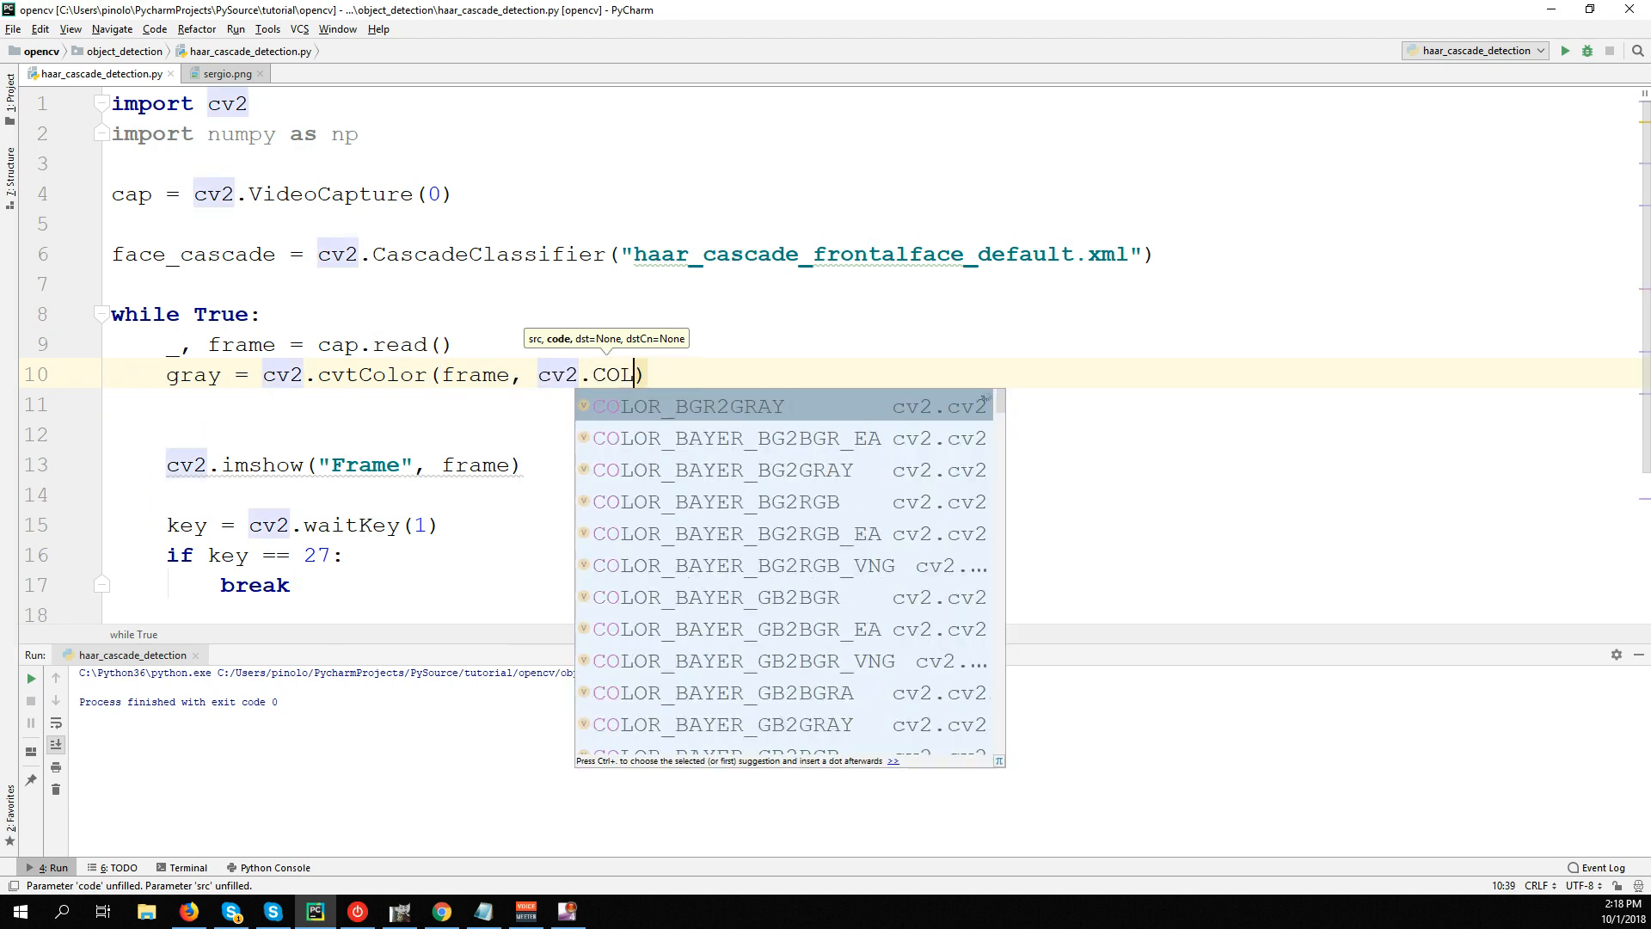
left_click(691, 406)
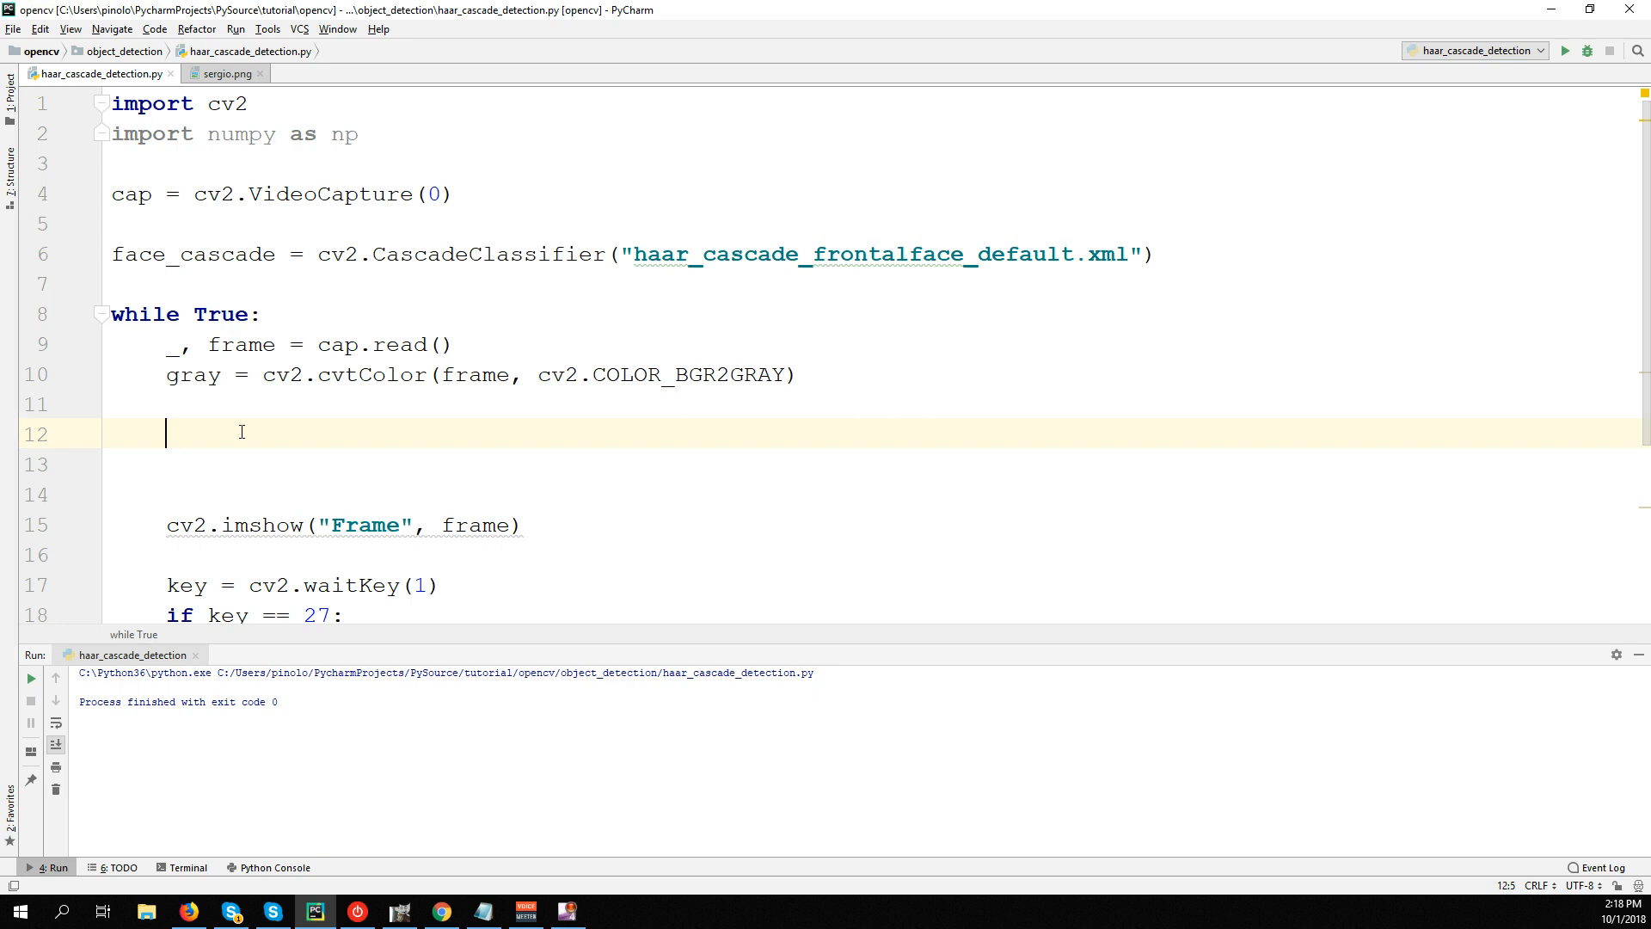
Assign faces = face_cascade.detectMultiScale(gray, 1, 5).
type("fa")
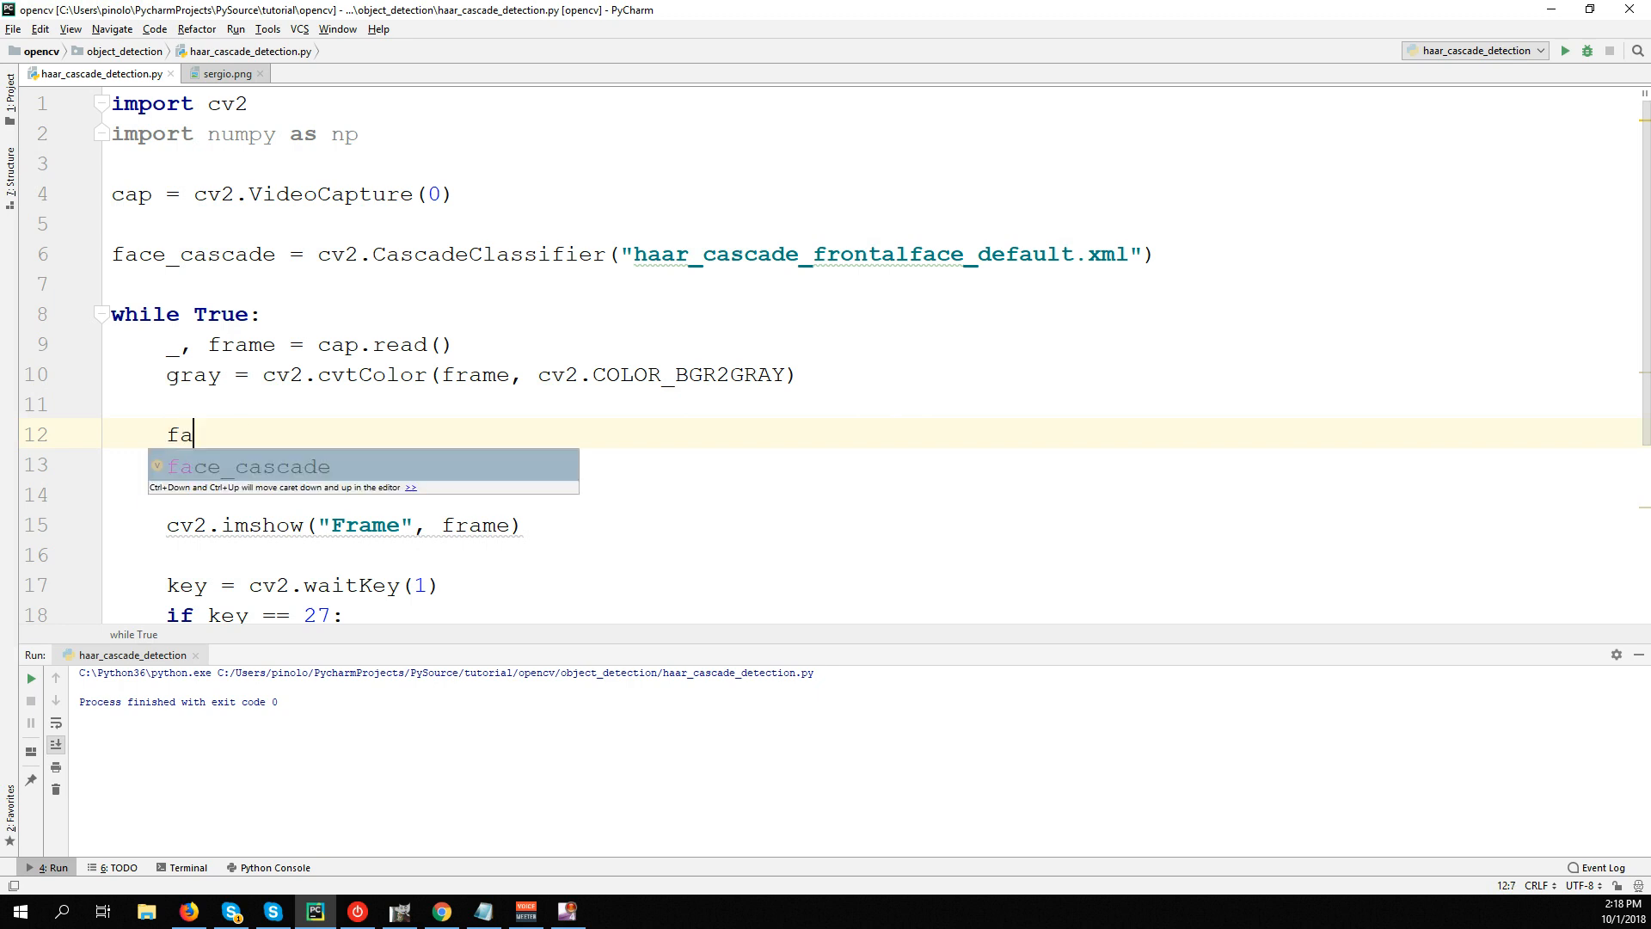
type("ces =")
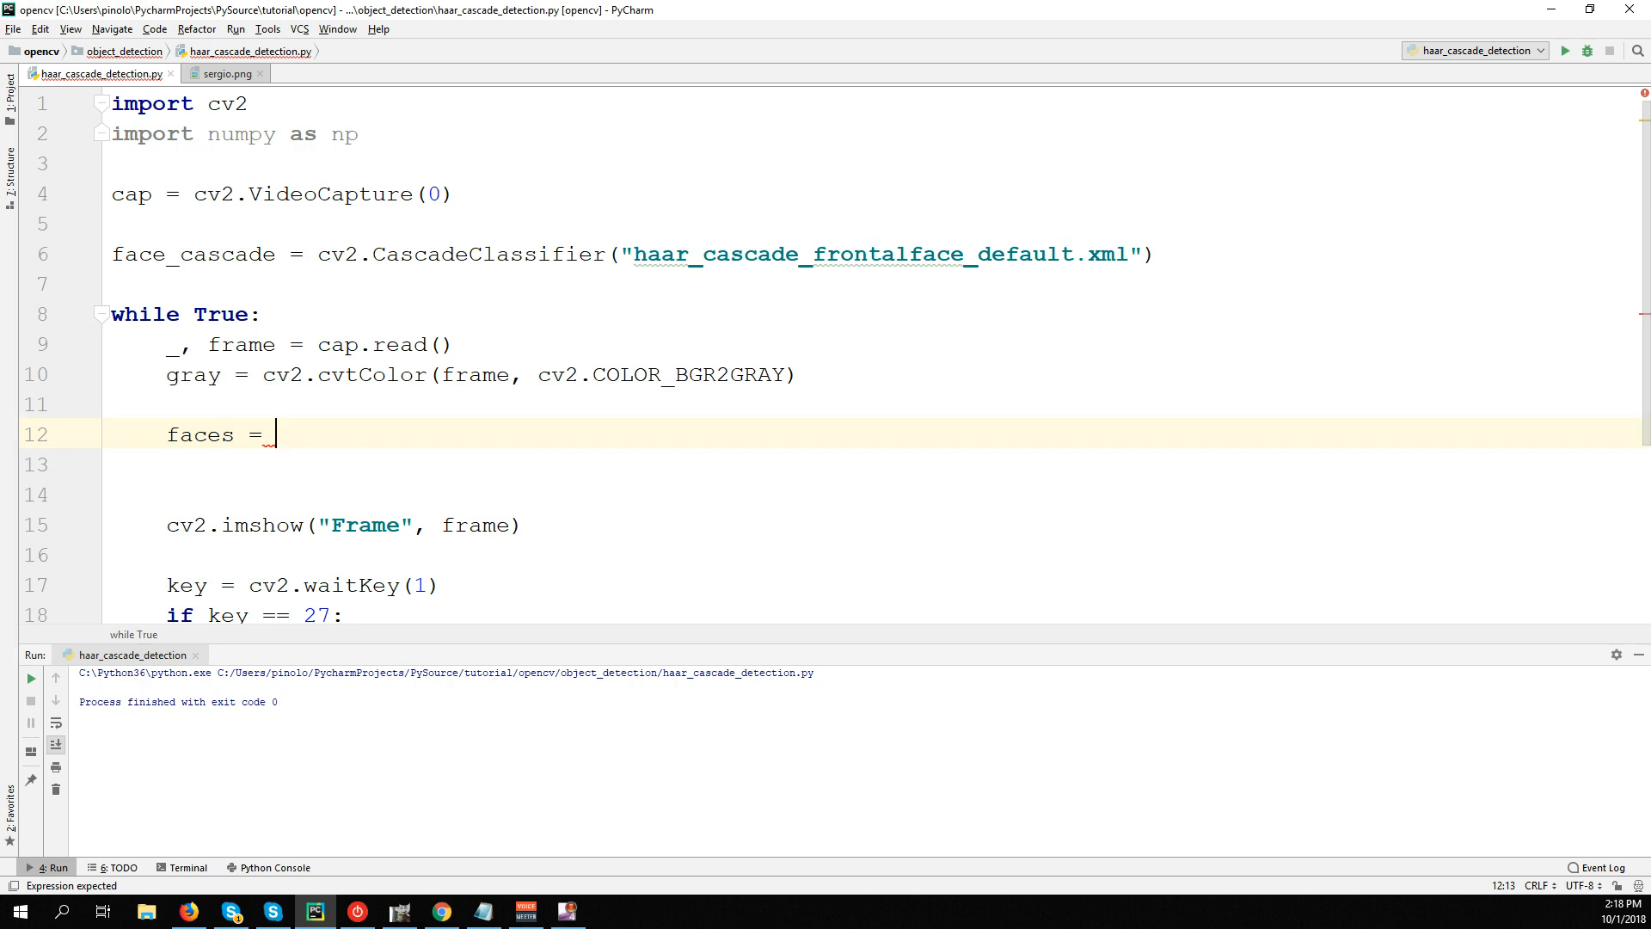
type("face_cascade.")
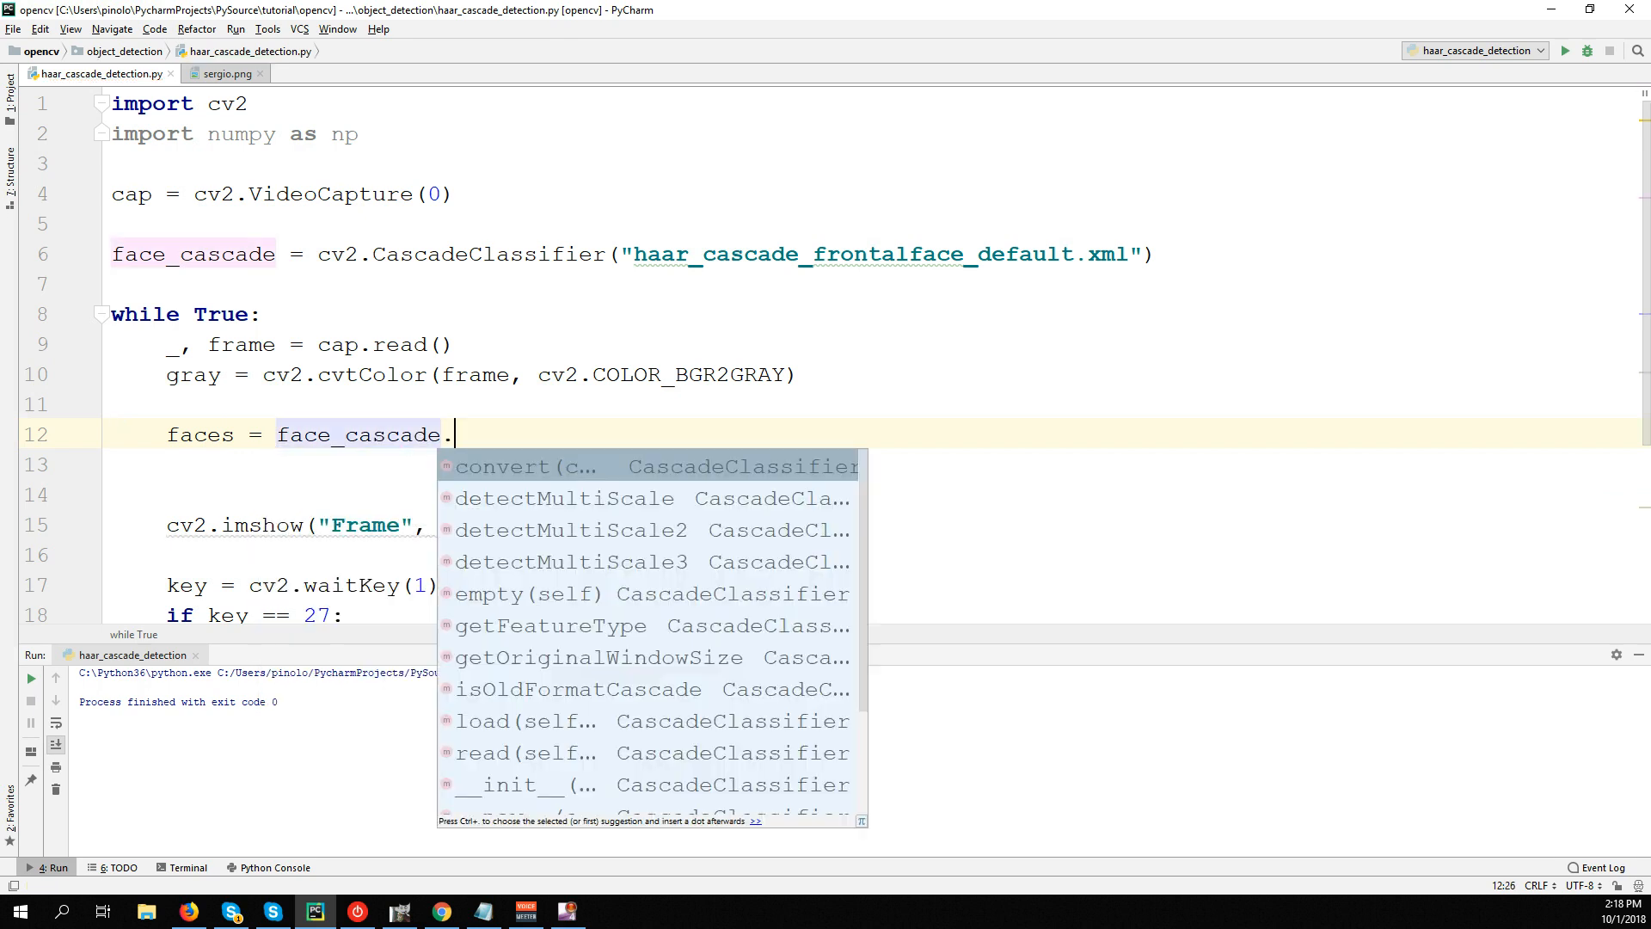
type("dete")
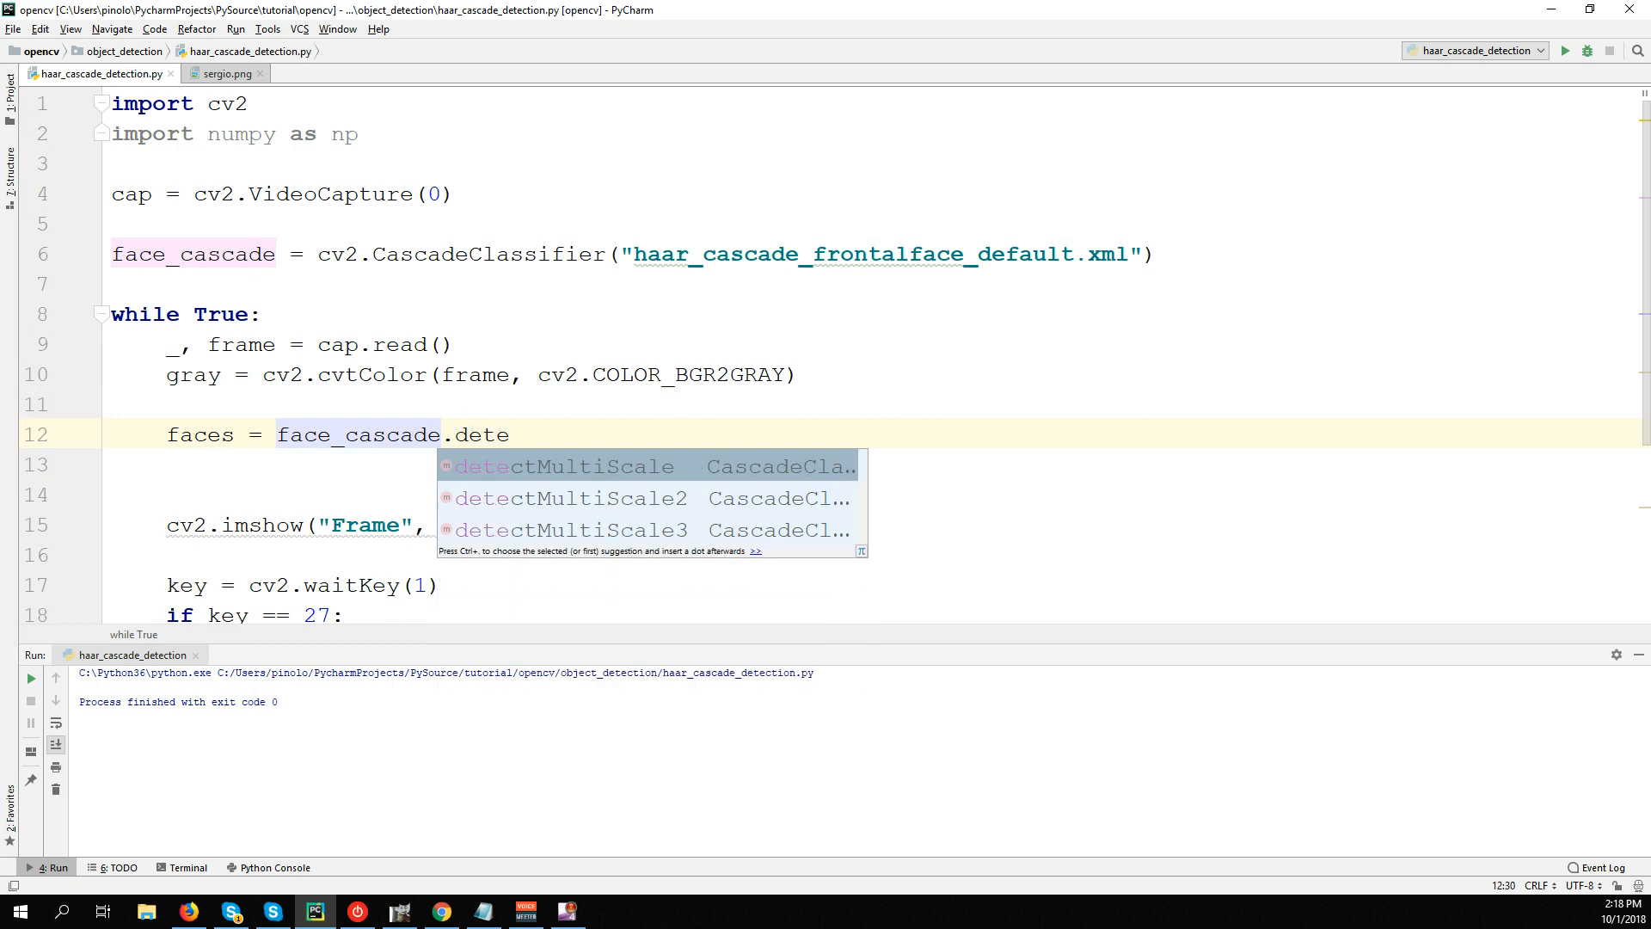
left_click(561, 466)
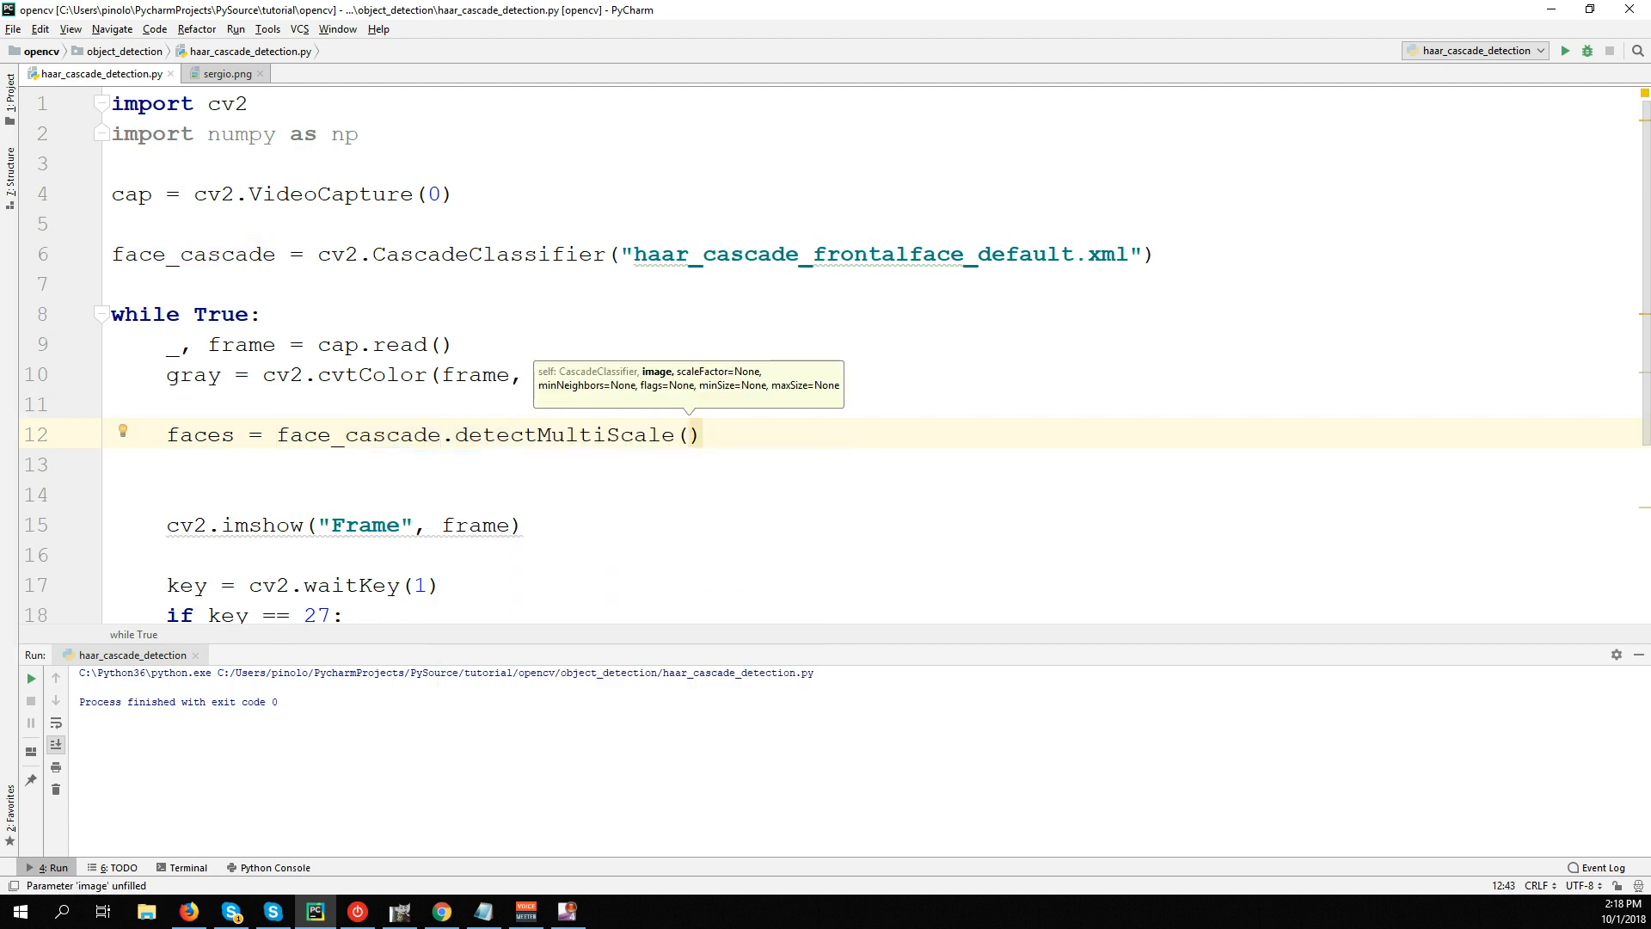
type("gray")
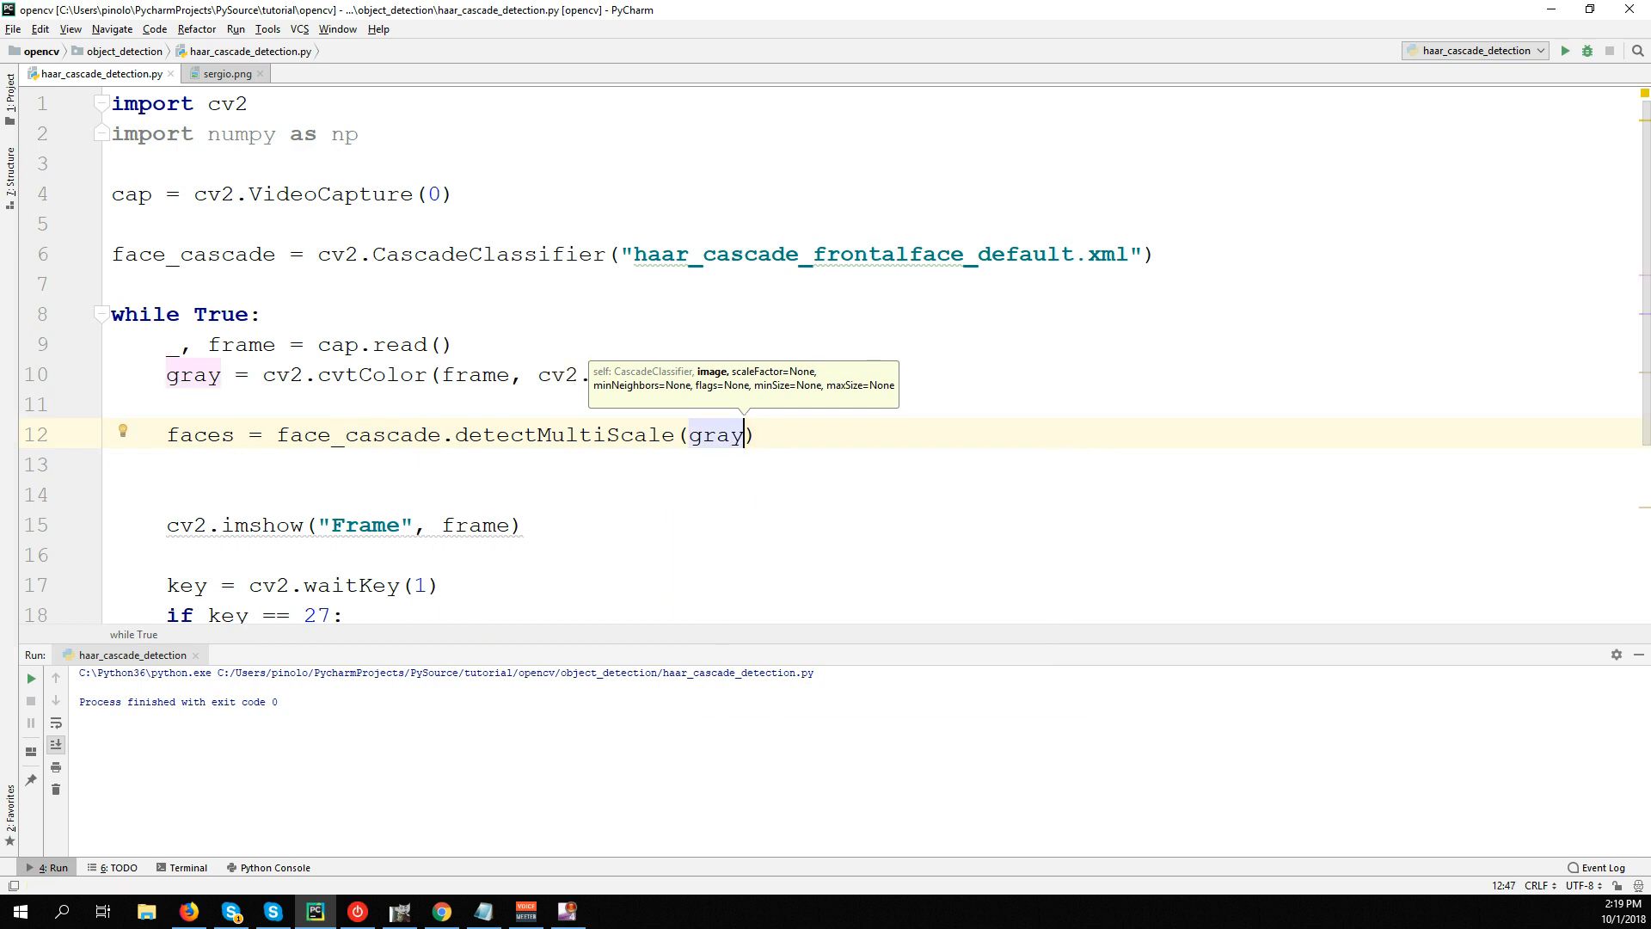
type(",")
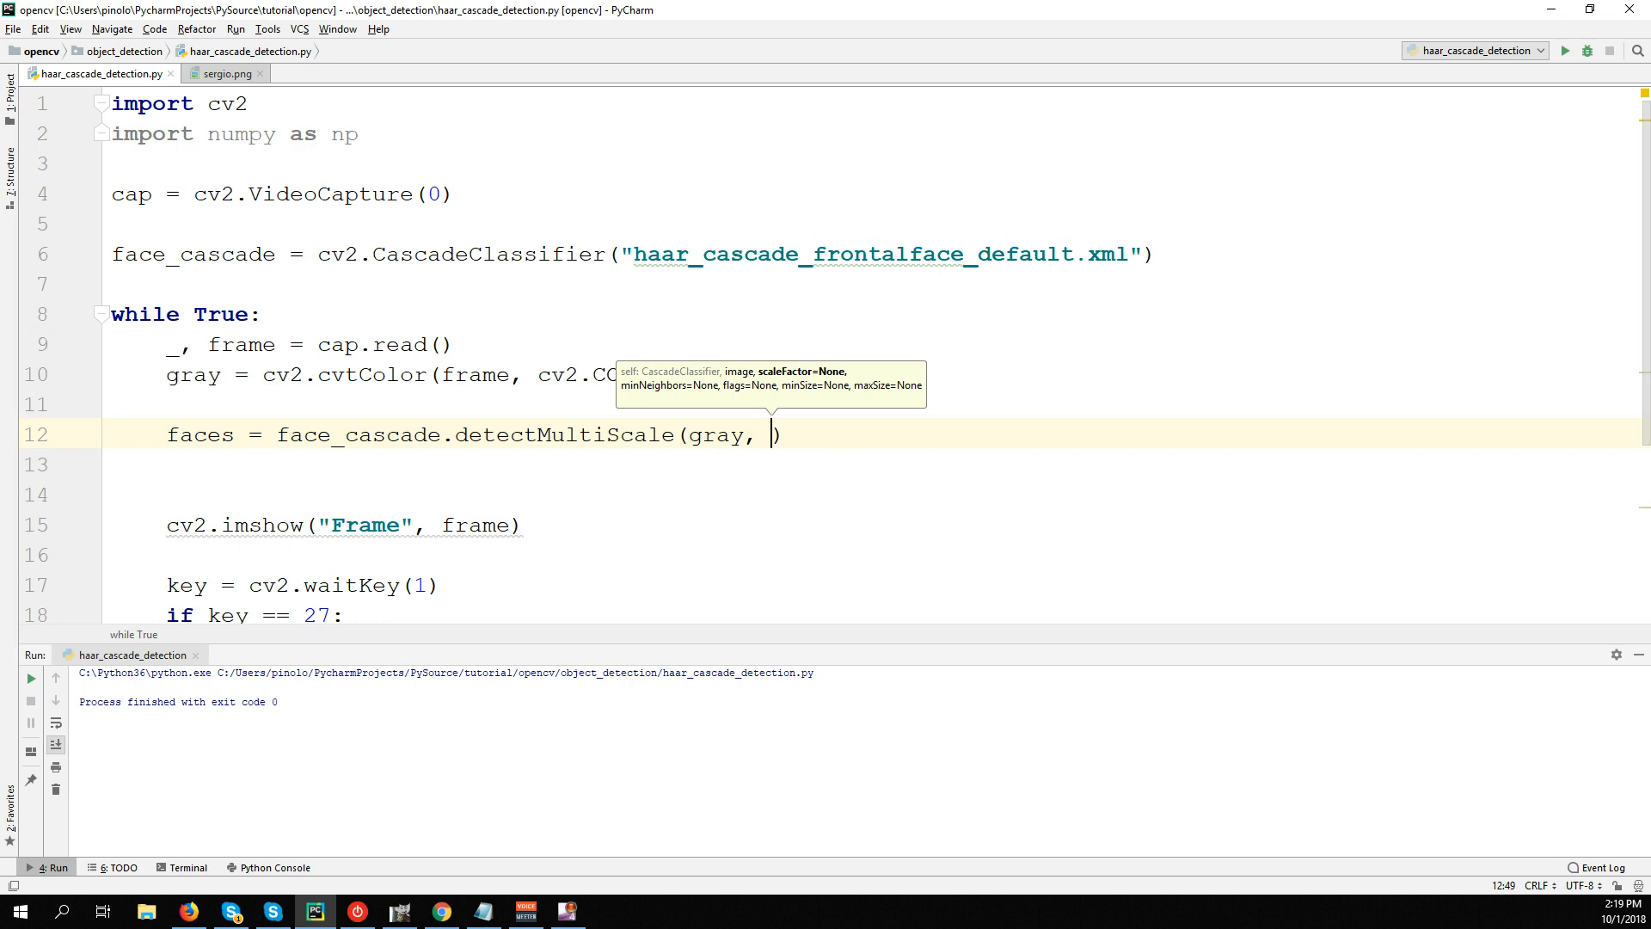
type("1")
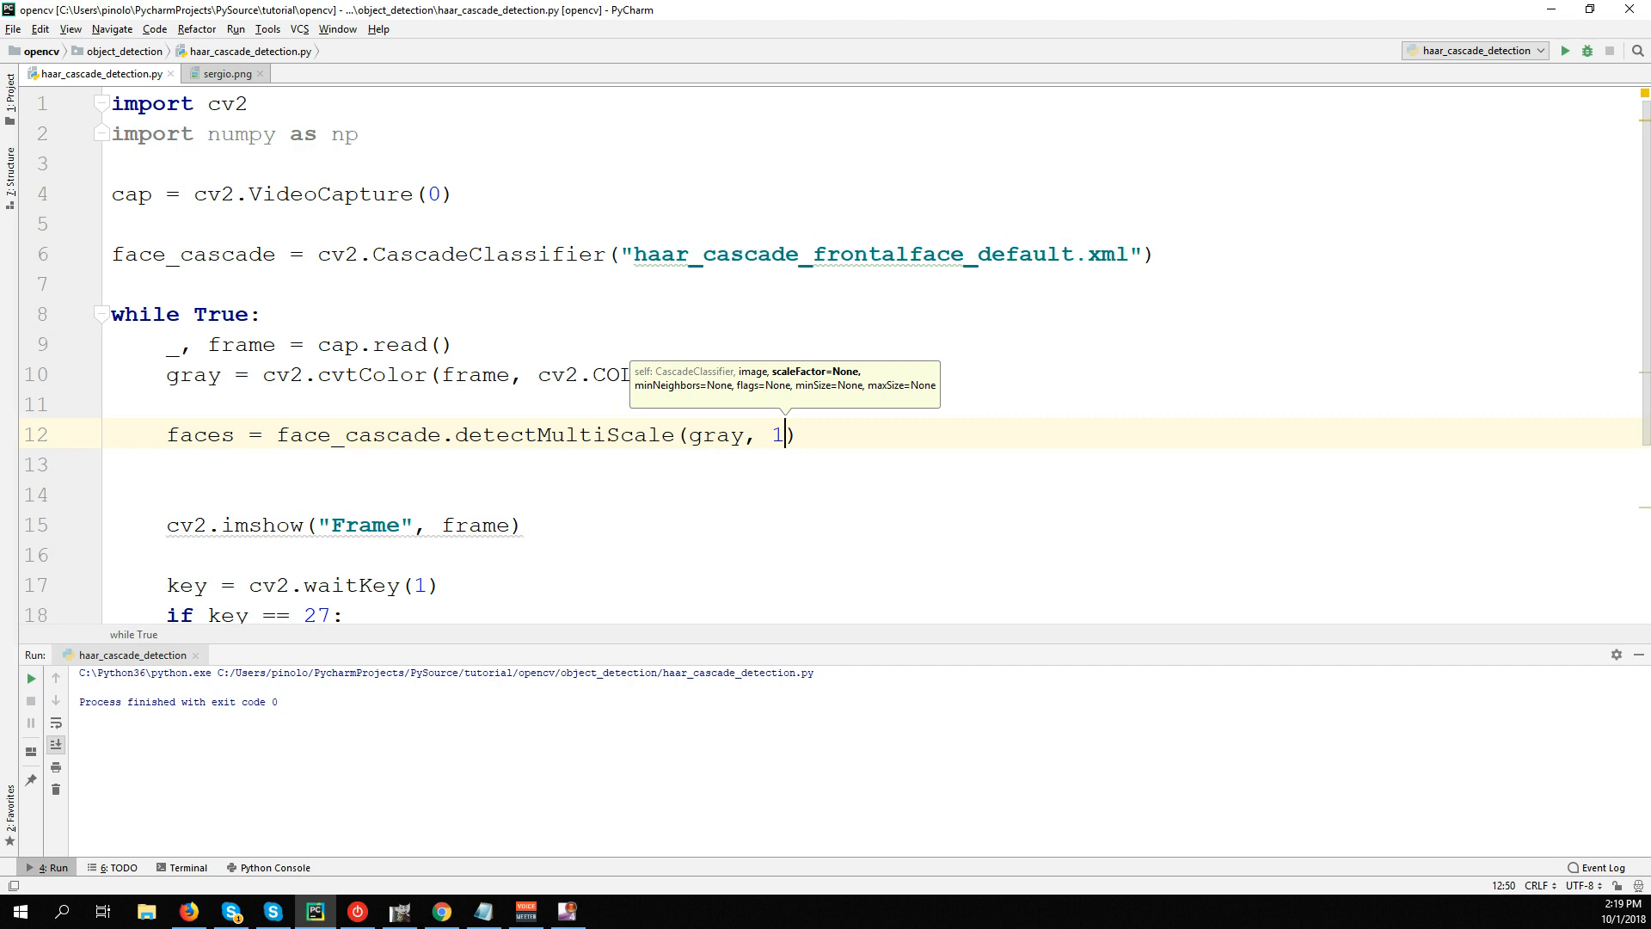
type(",")
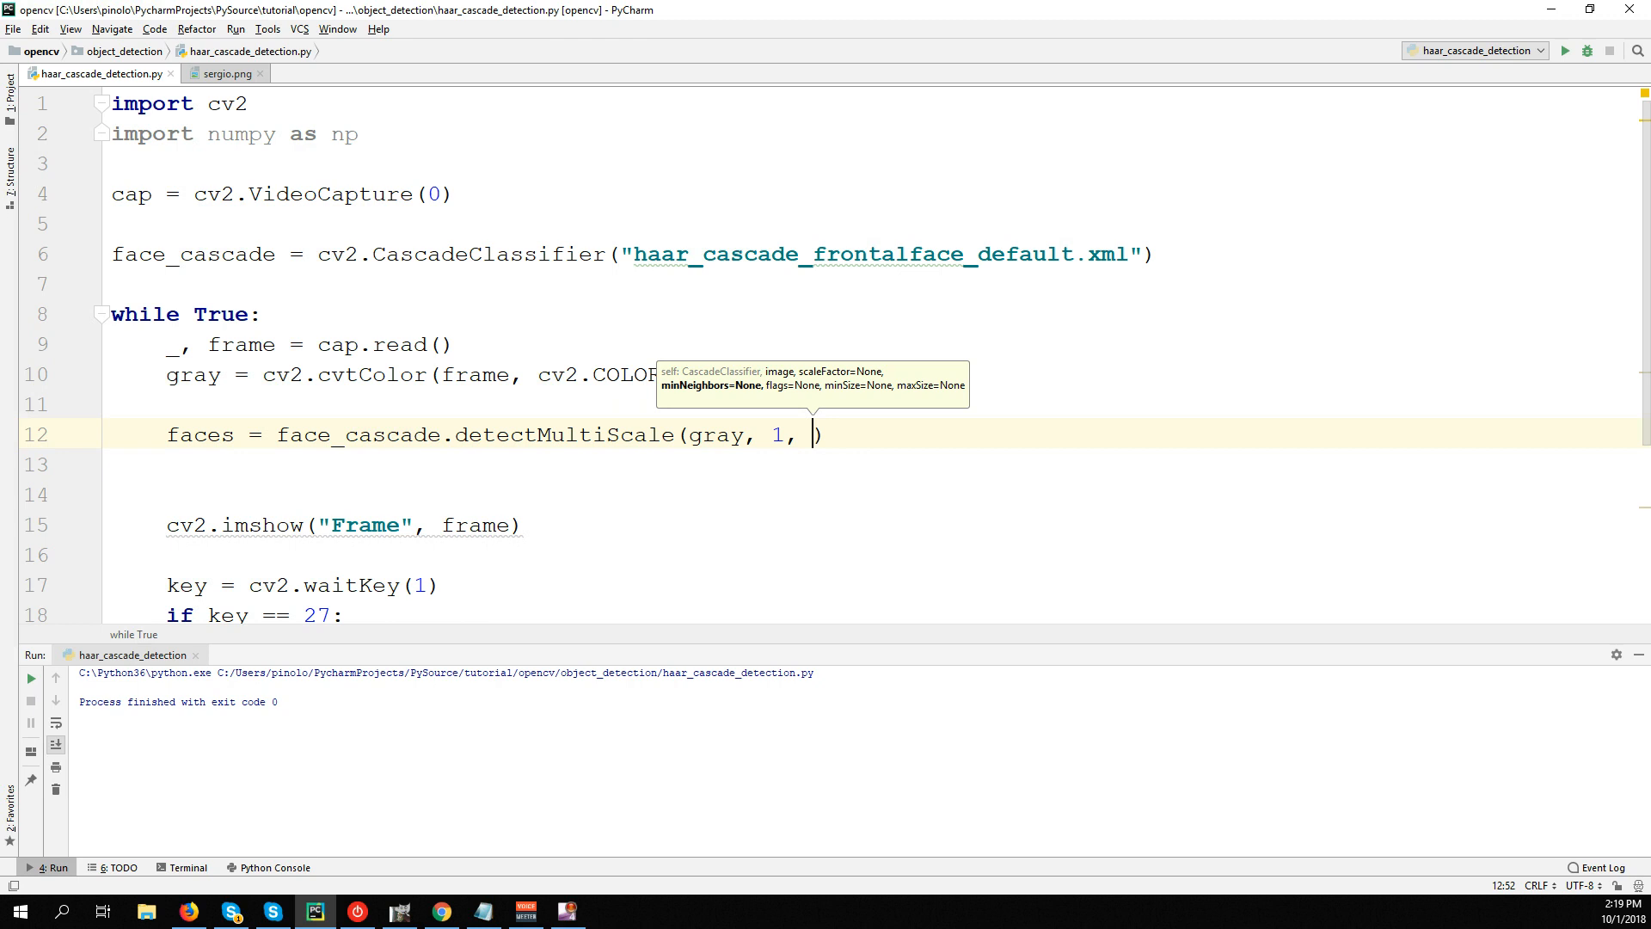
mouse_move(606, 762)
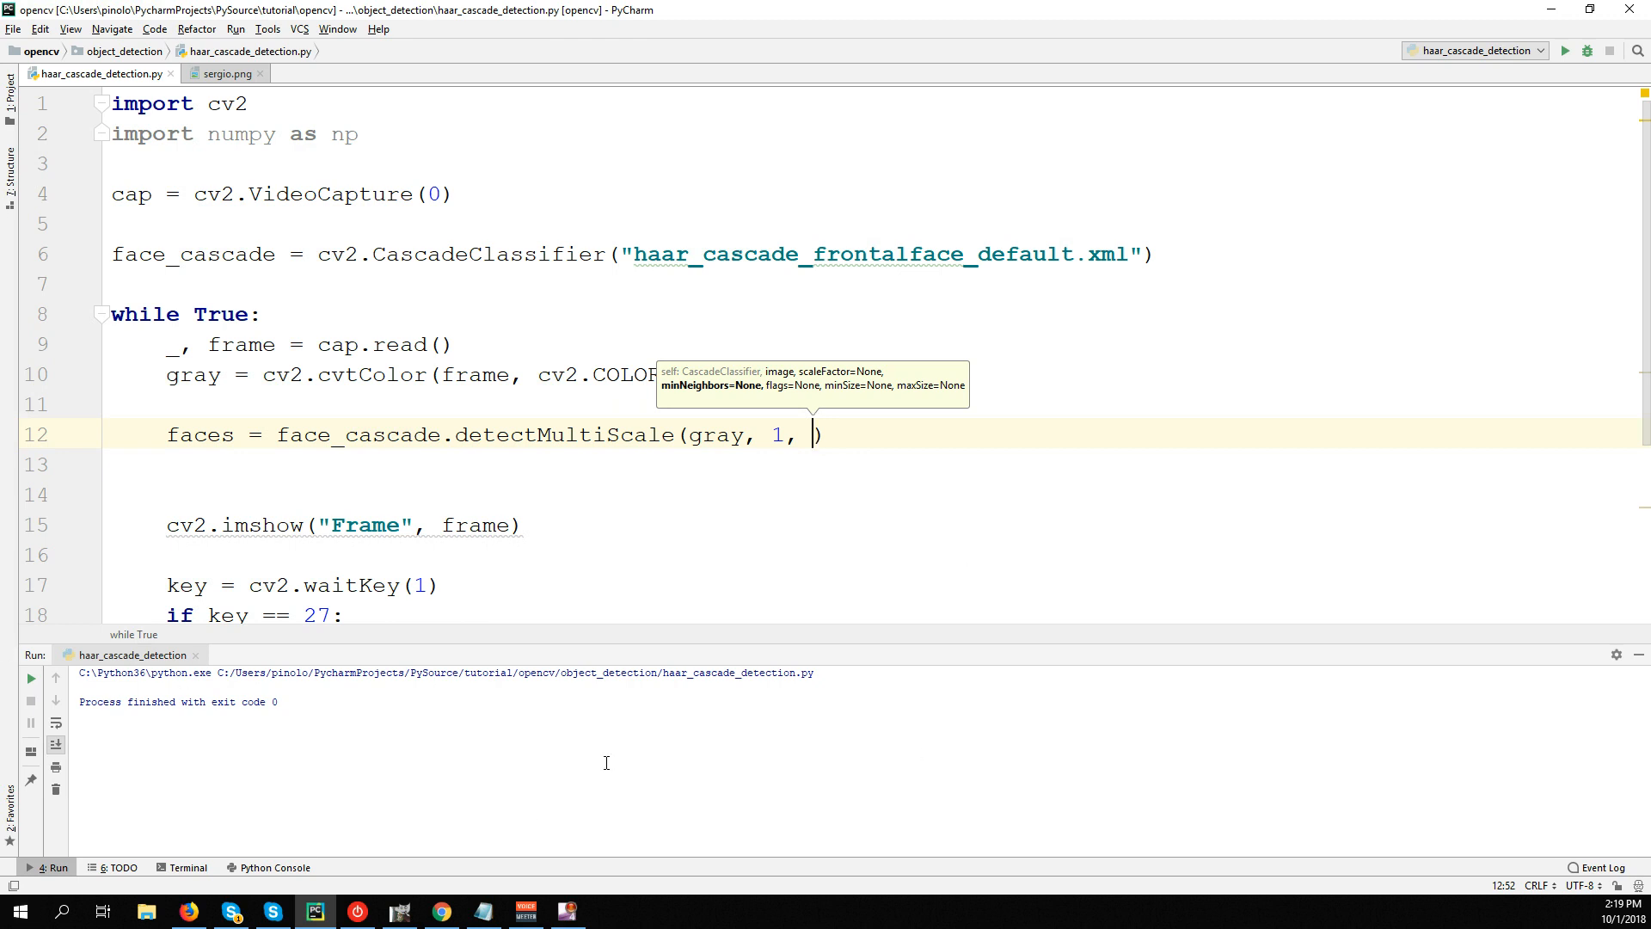
mouse_move(856, 408)
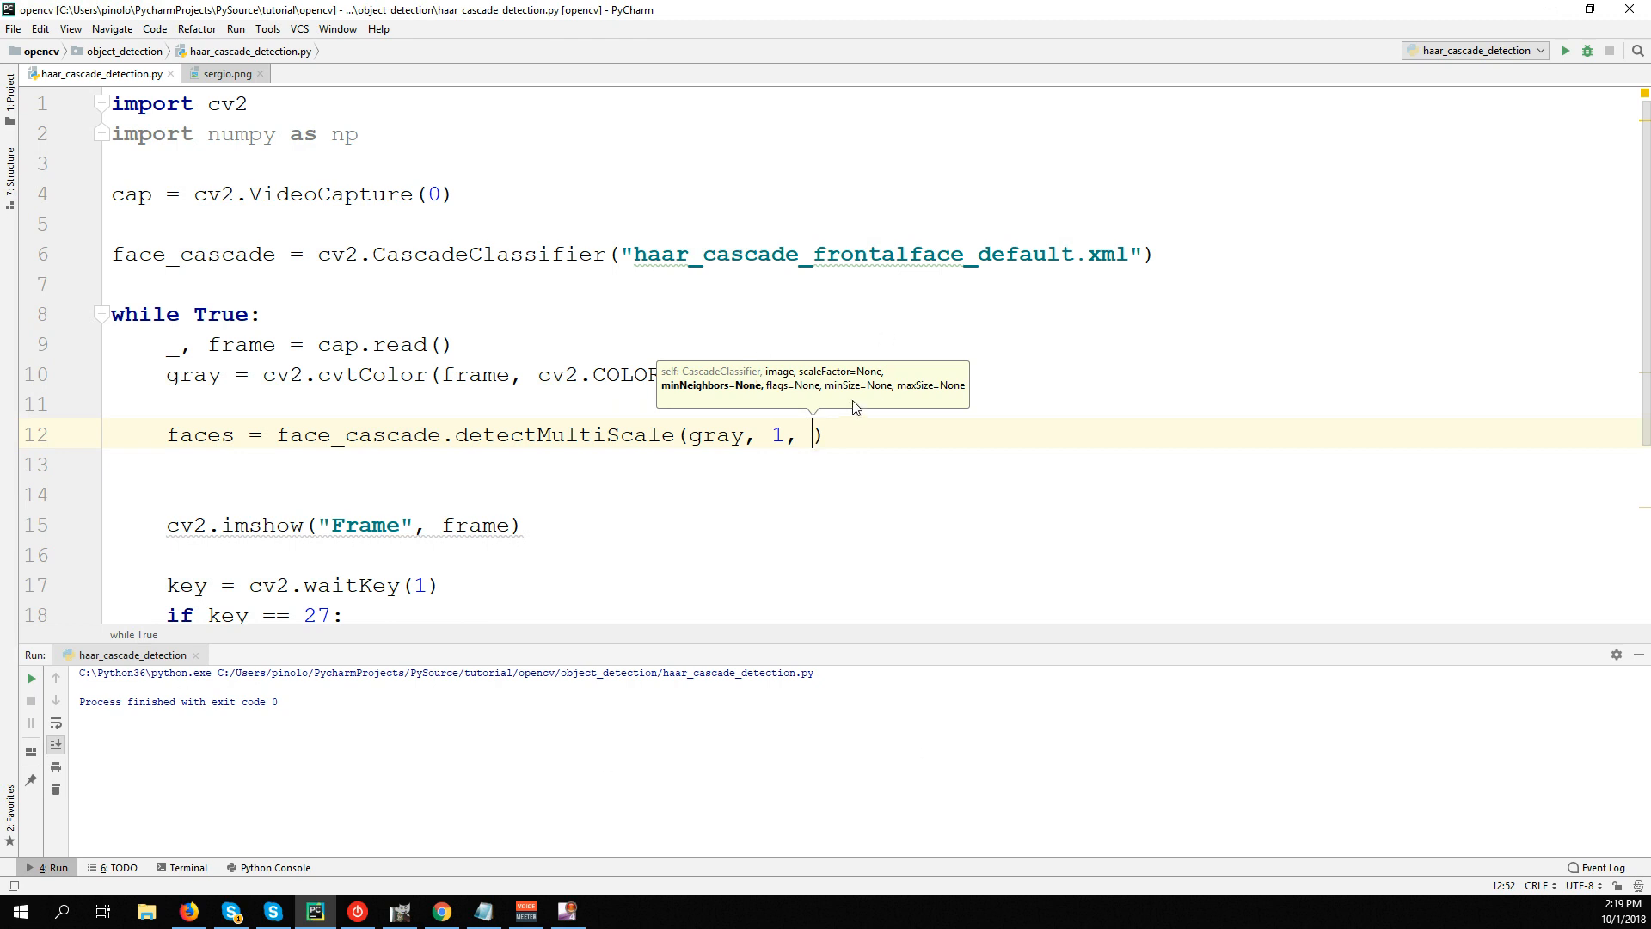
type("5")
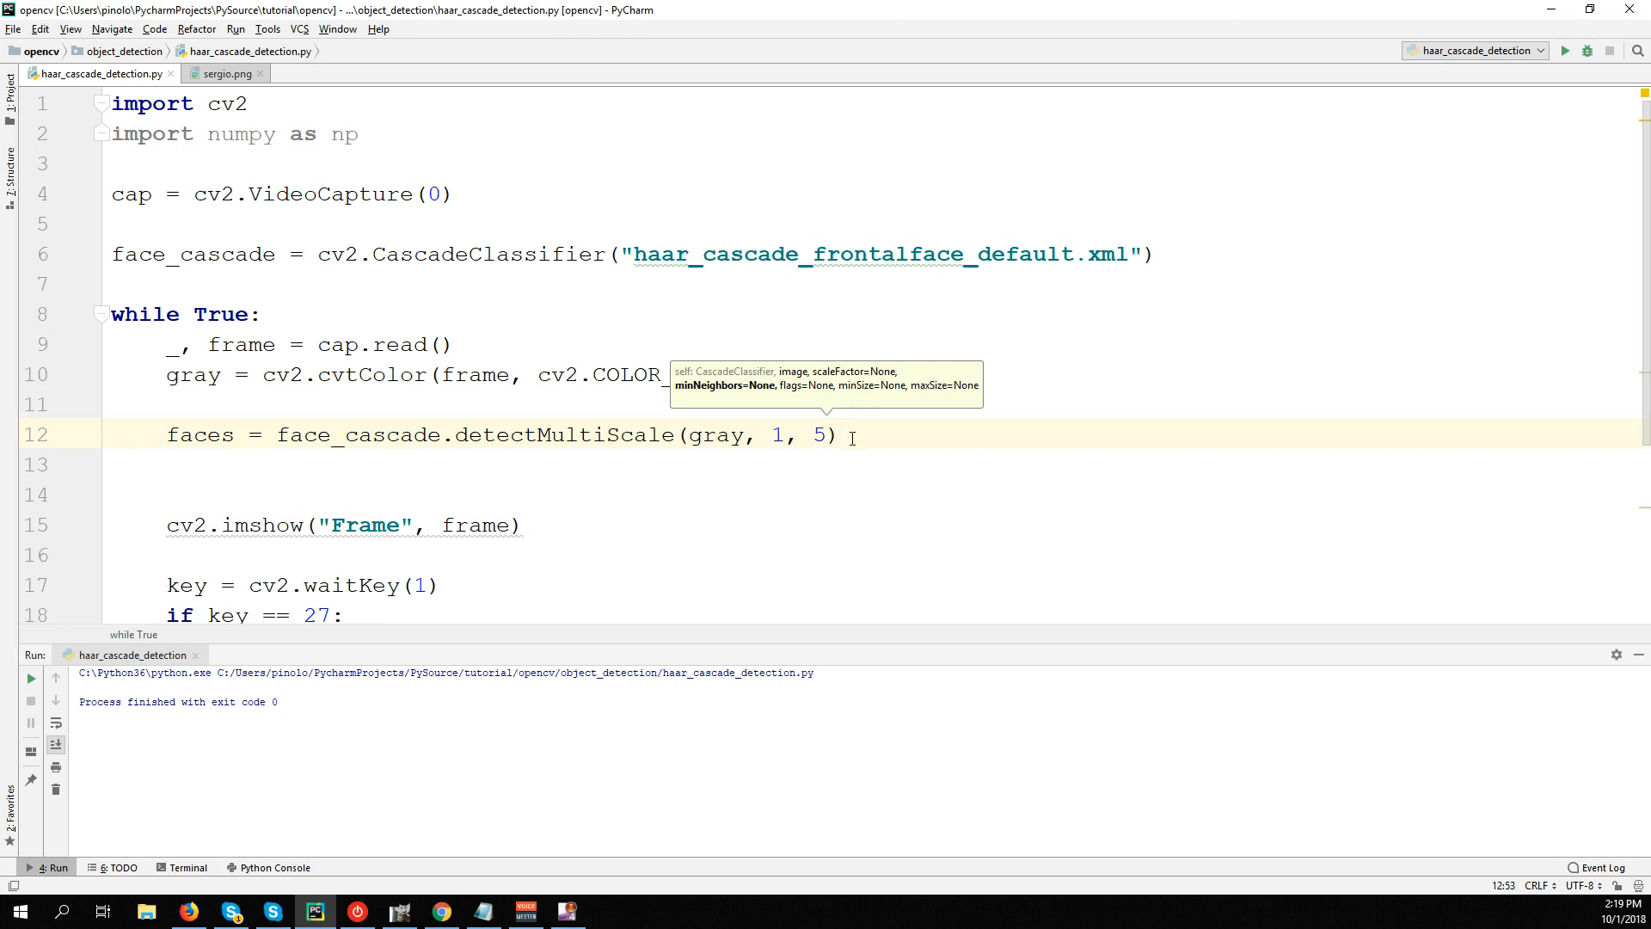
mouse_move(852, 434)
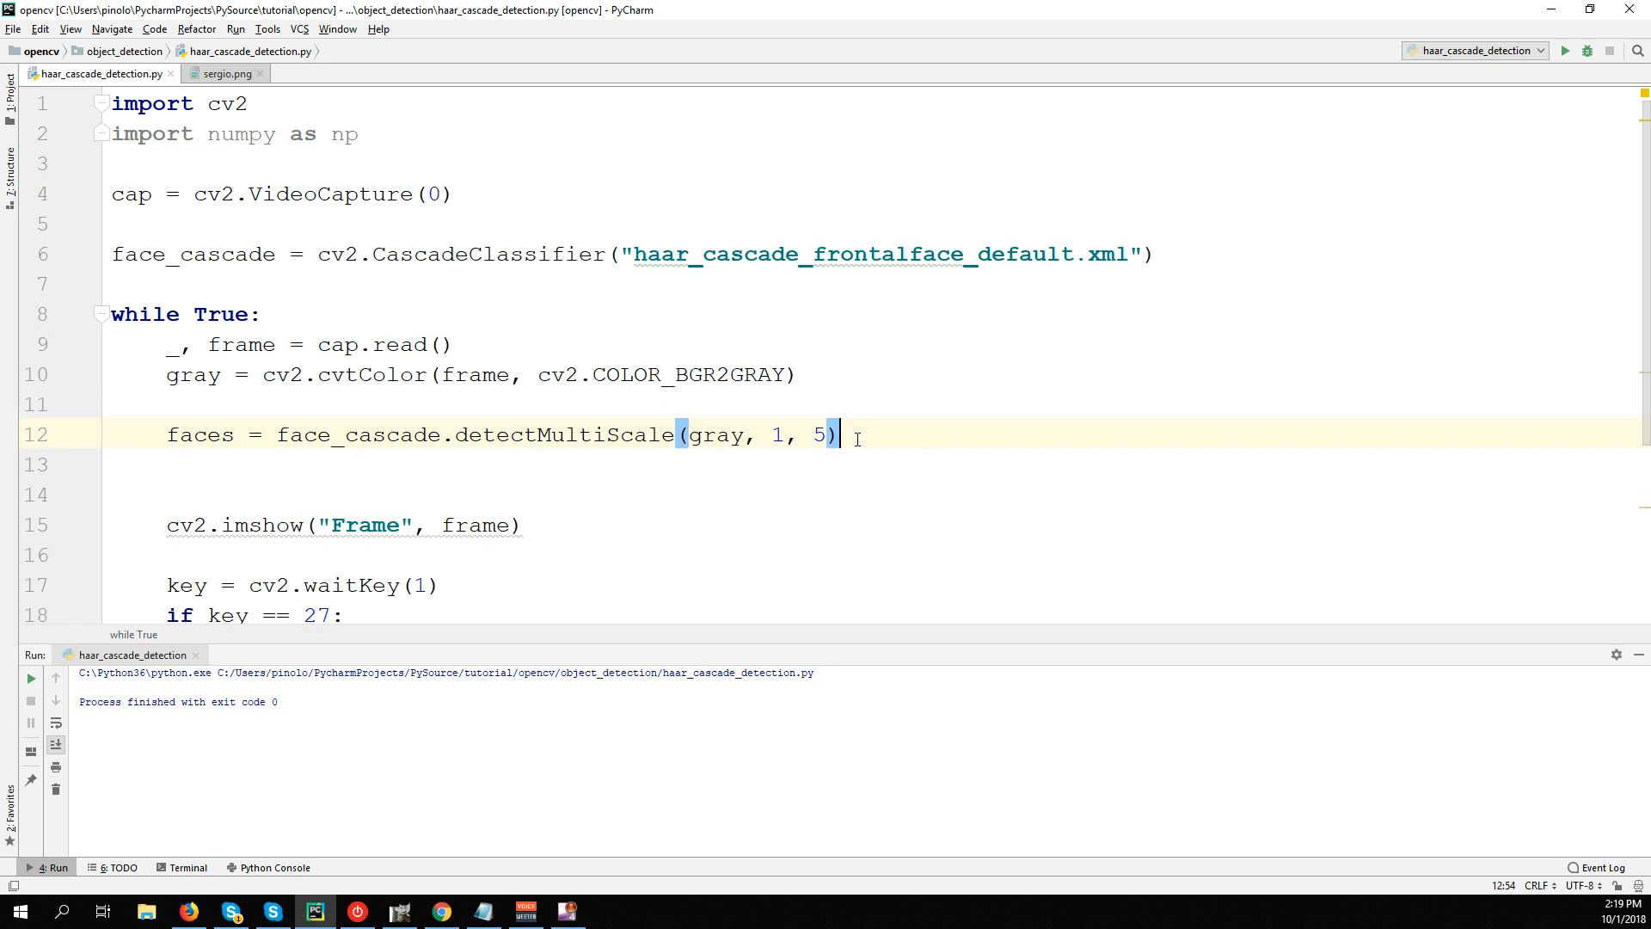
mouse_move(932, 372)
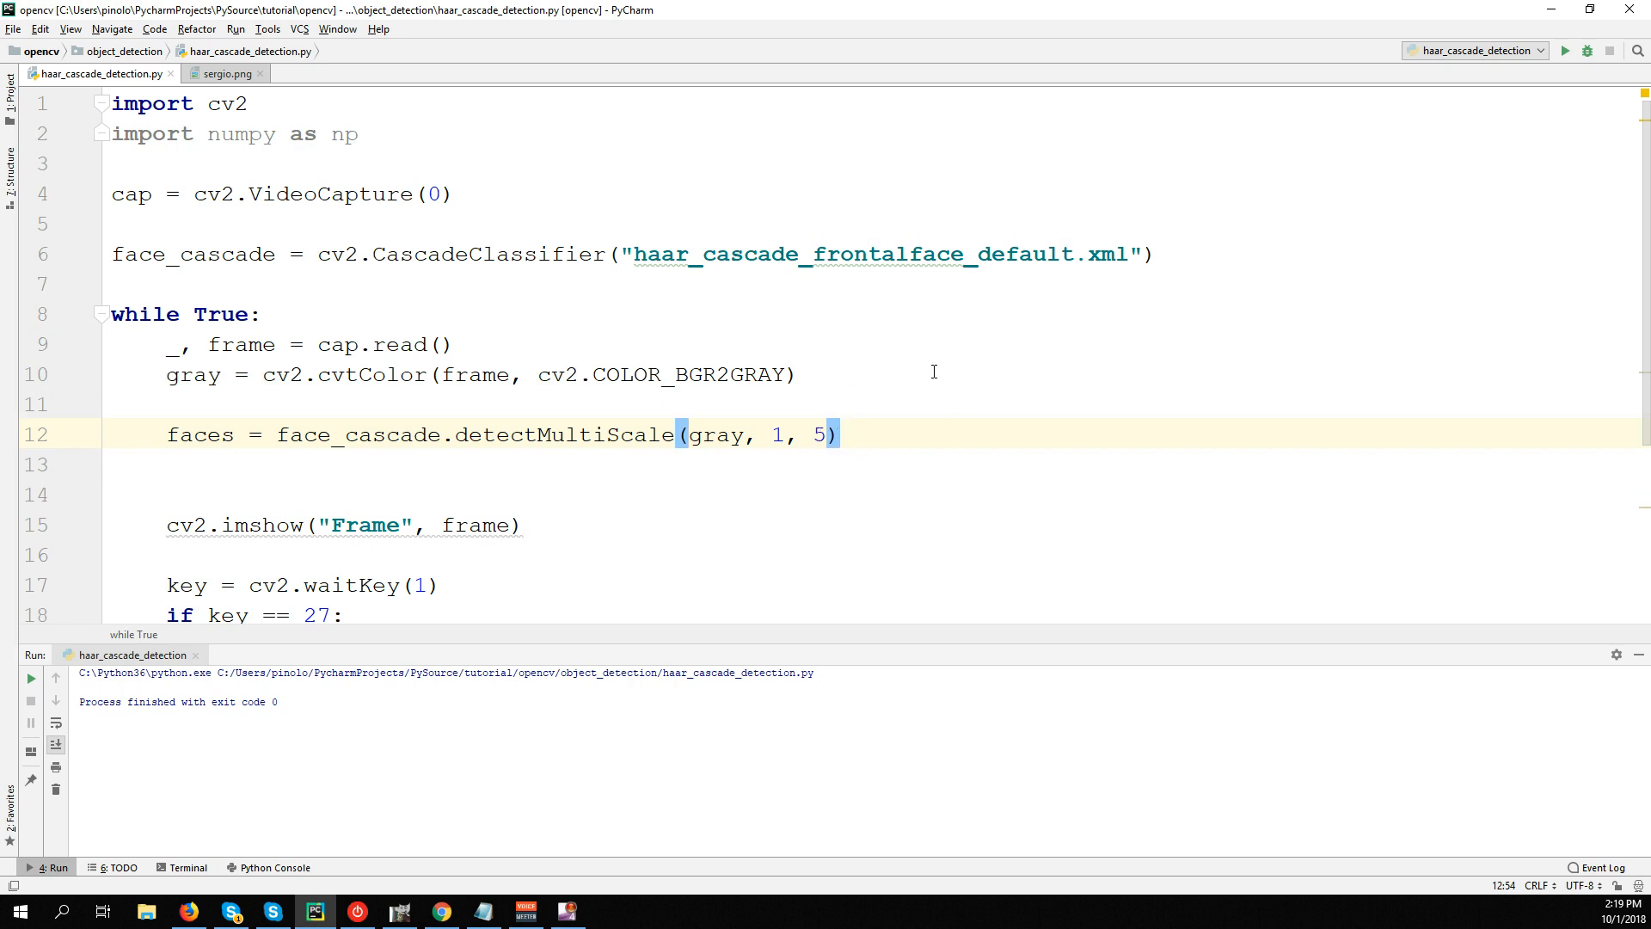
left_click(843, 433)
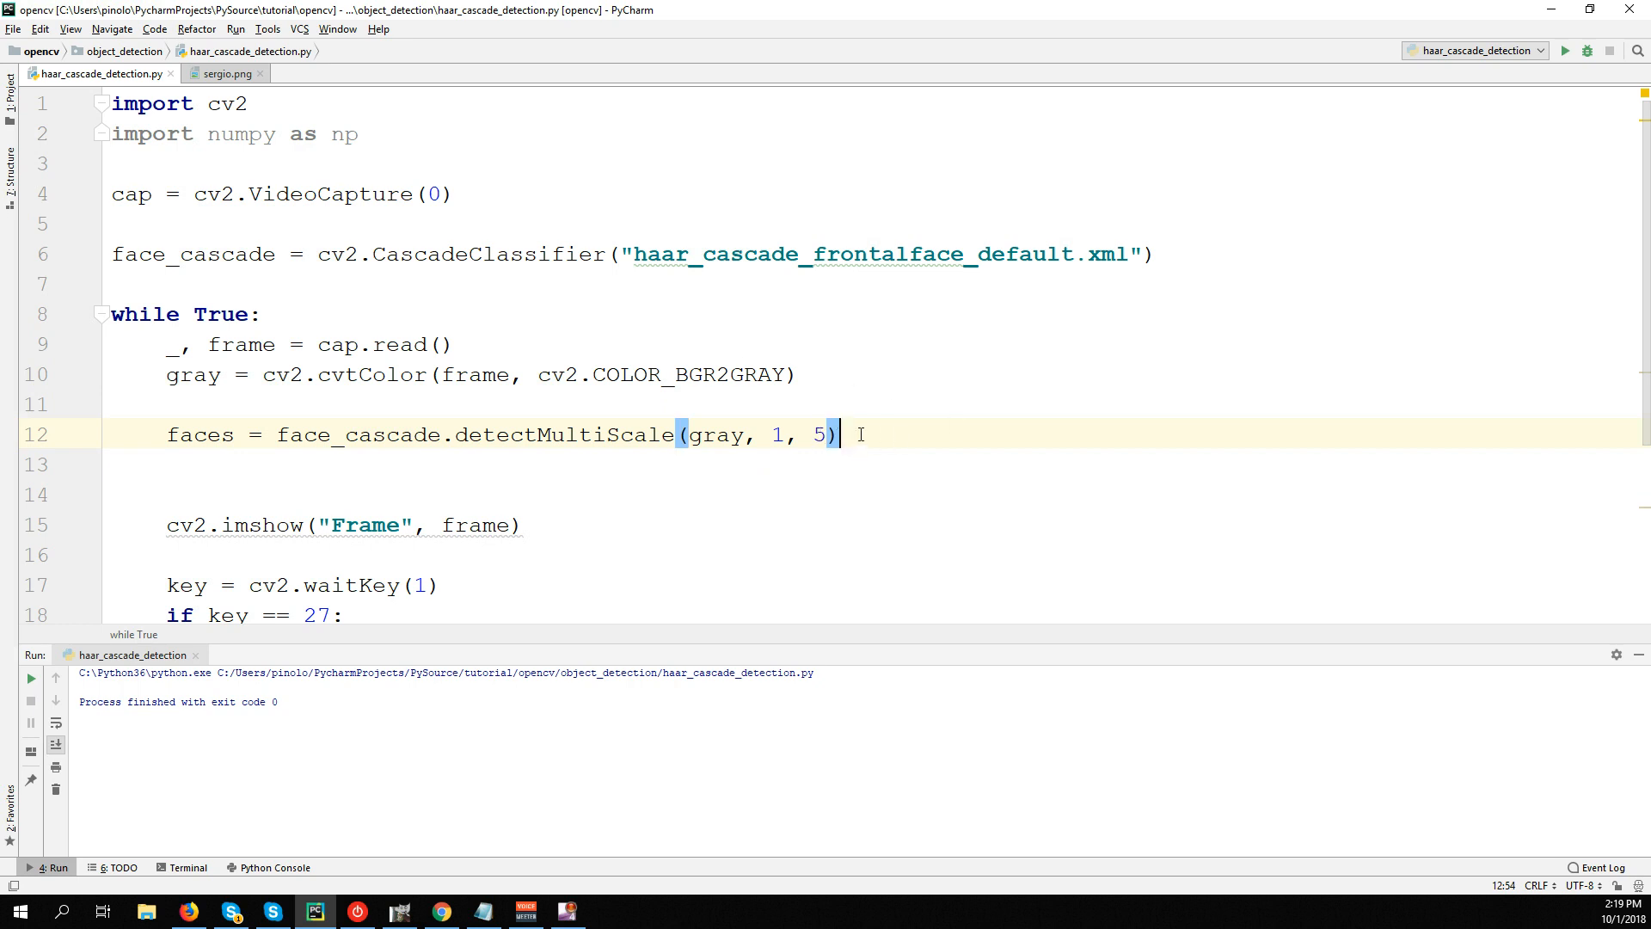
mouse_move(167, 434)
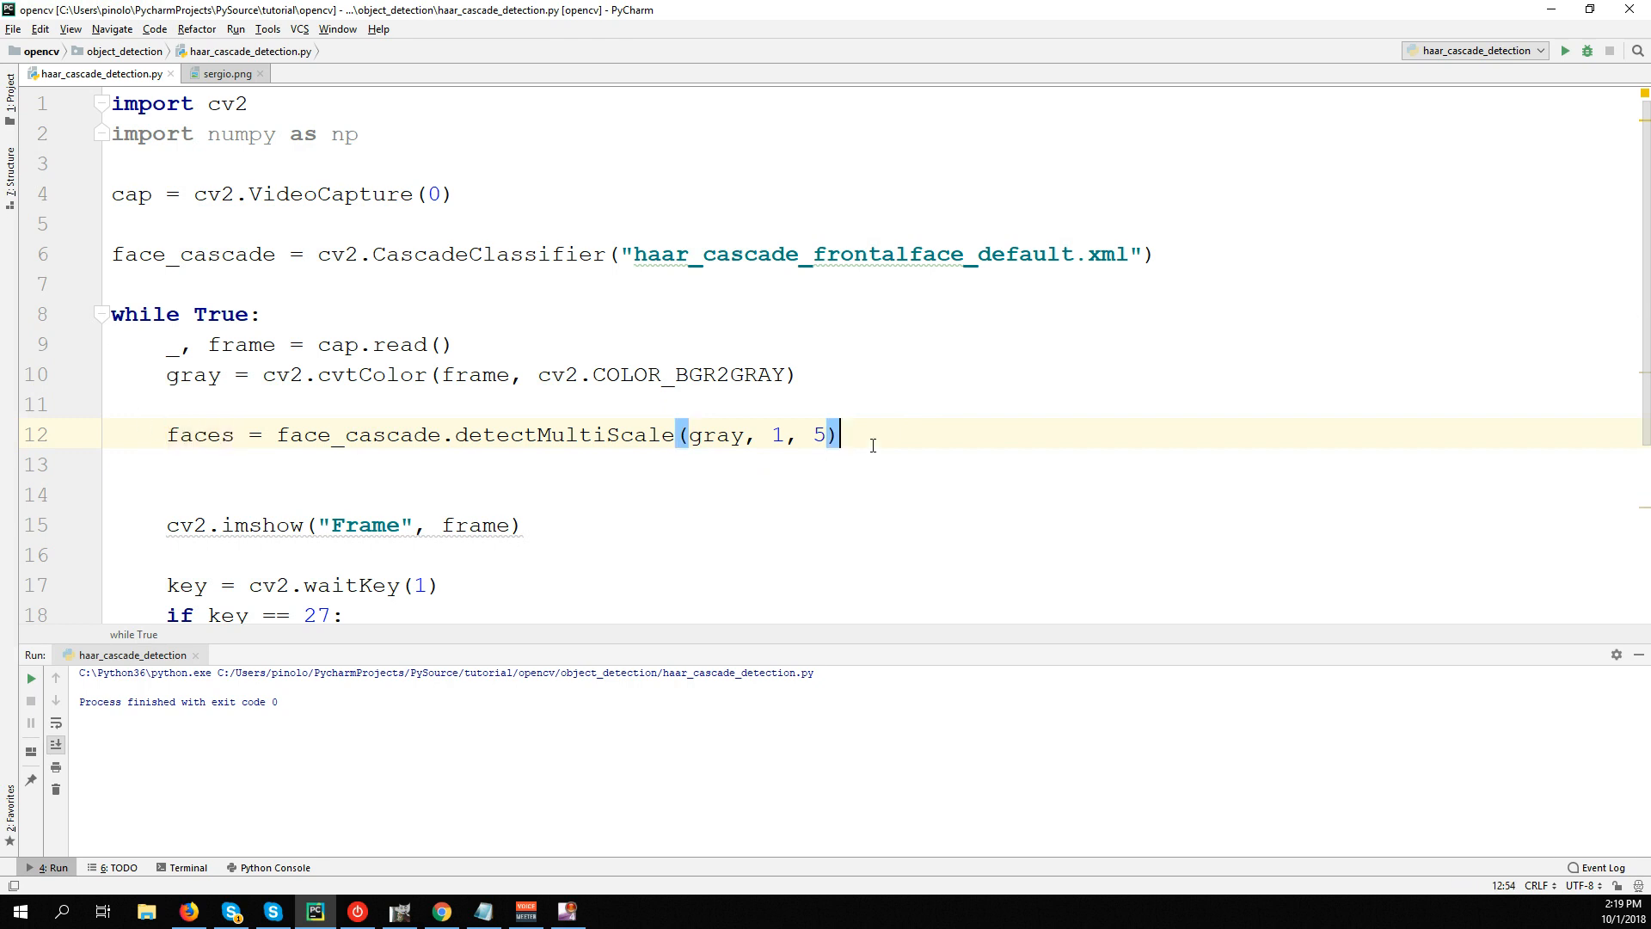
Add print(faces) and run the script, which fails with an empty-cascade assertion error.
type("print")
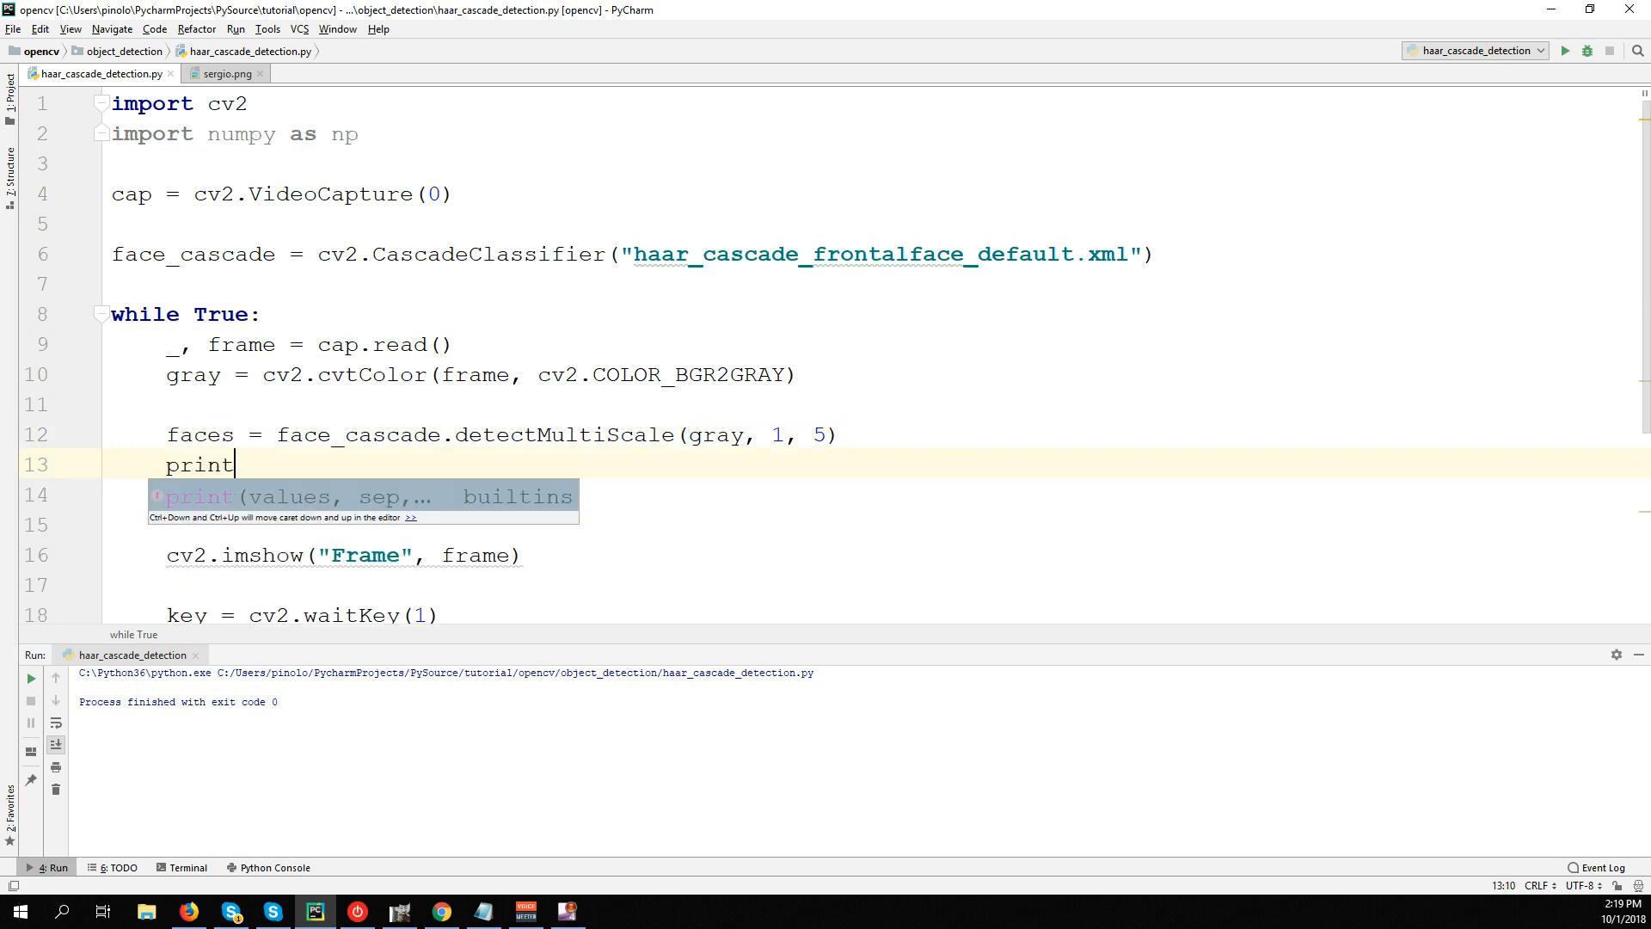
type("(faces")
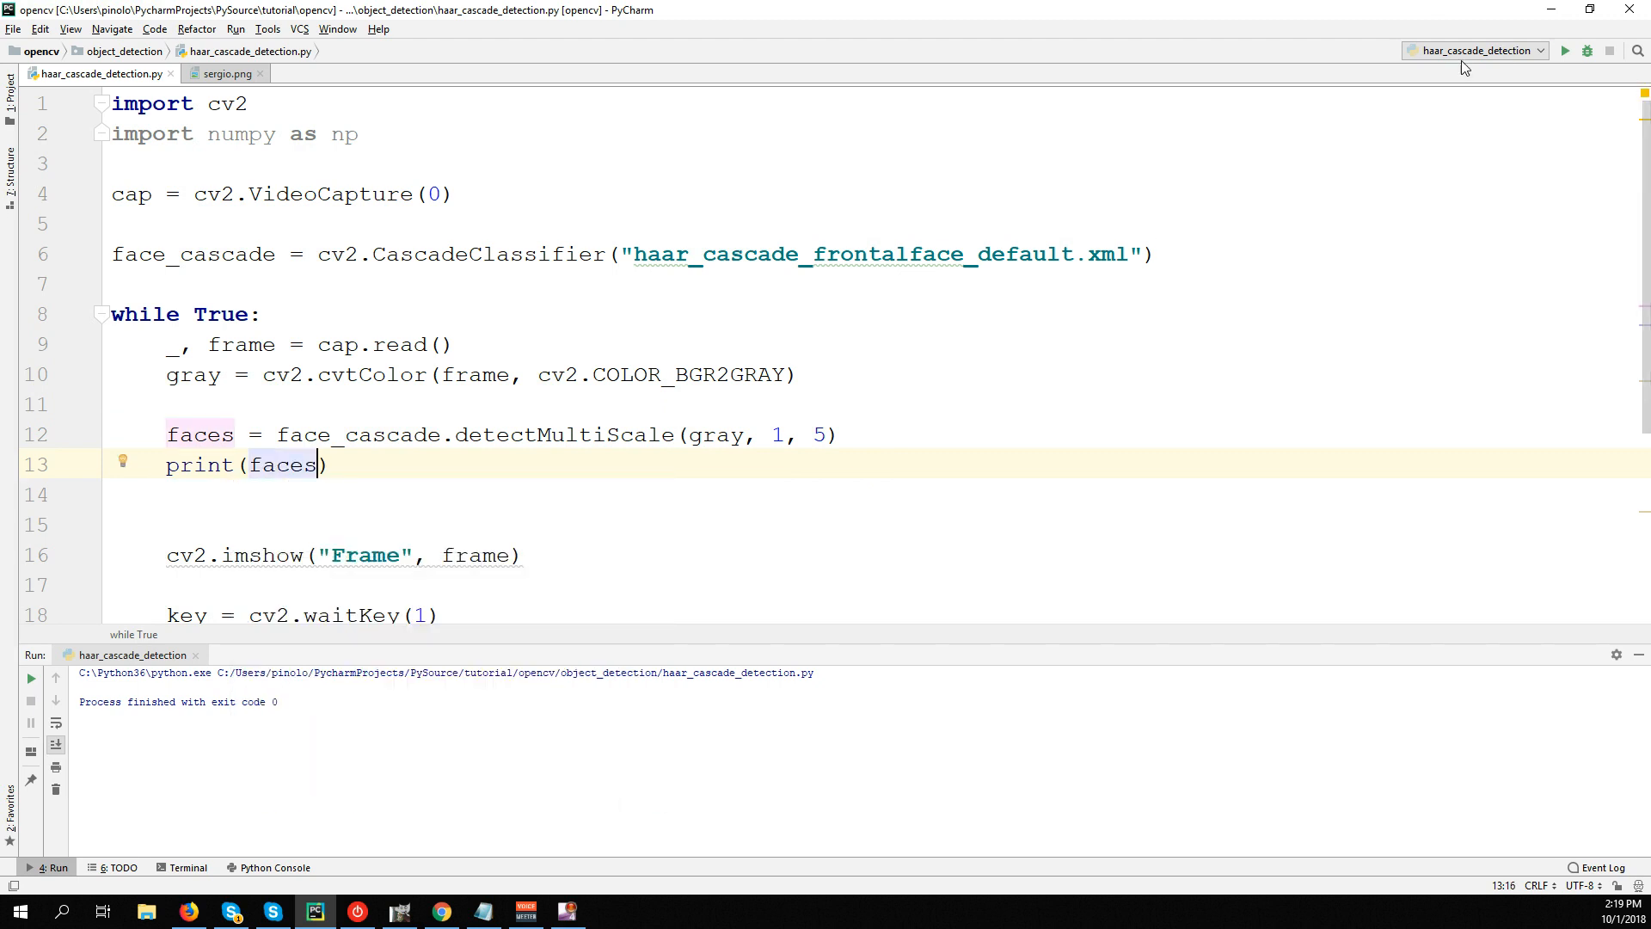
left_click(1565, 50)
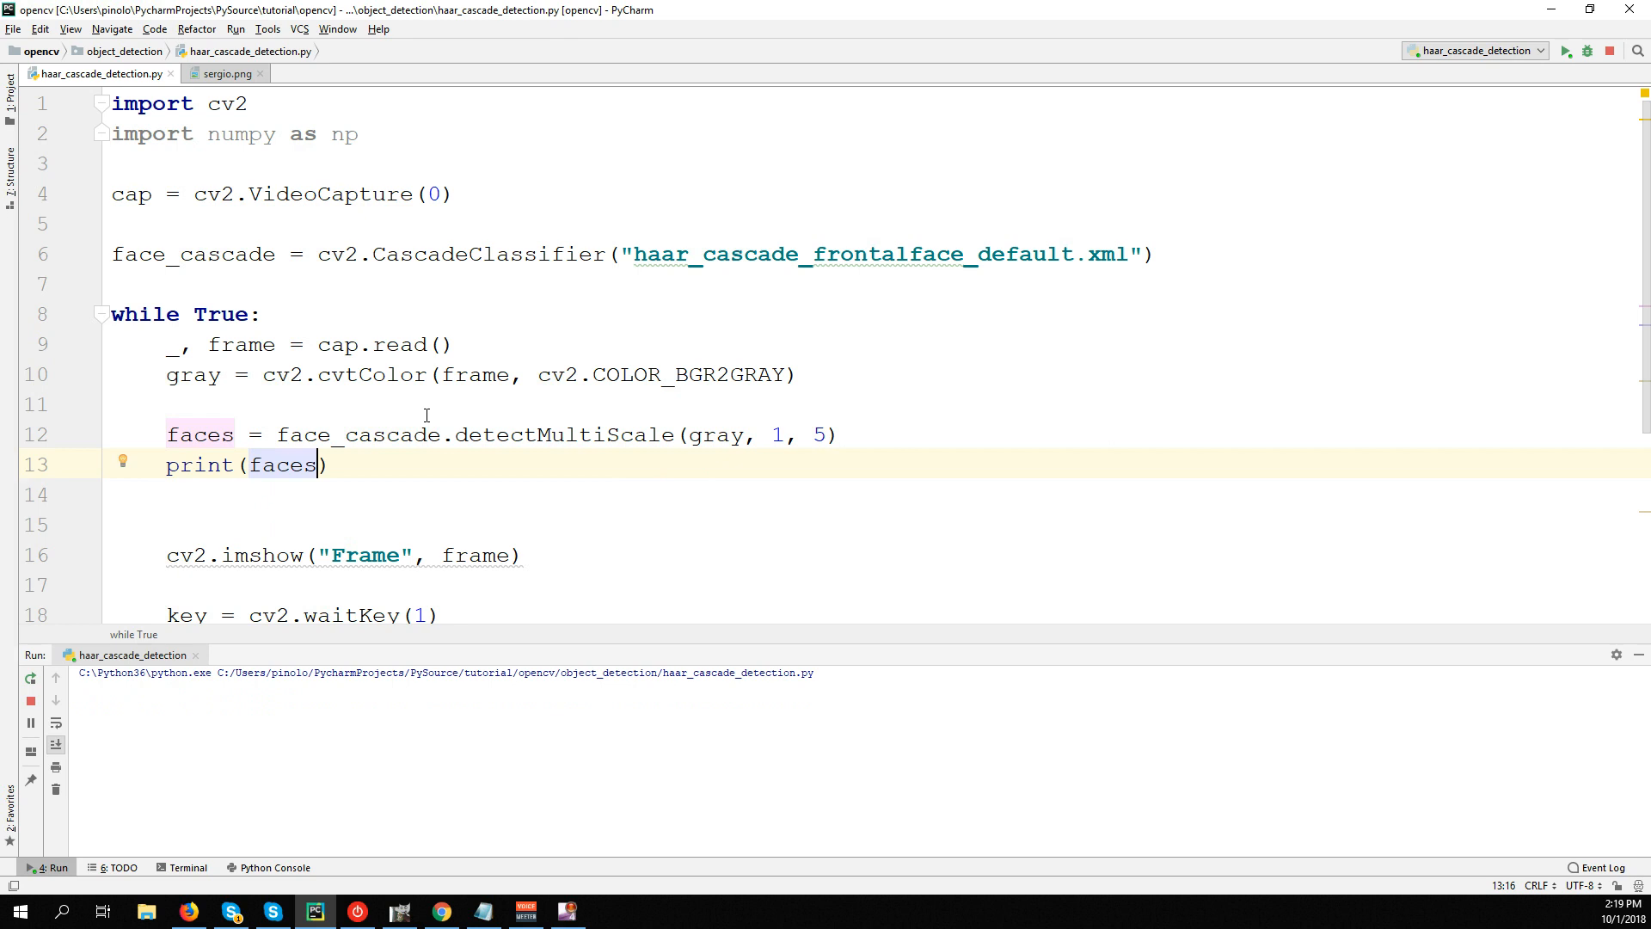
left_click(1565, 50)
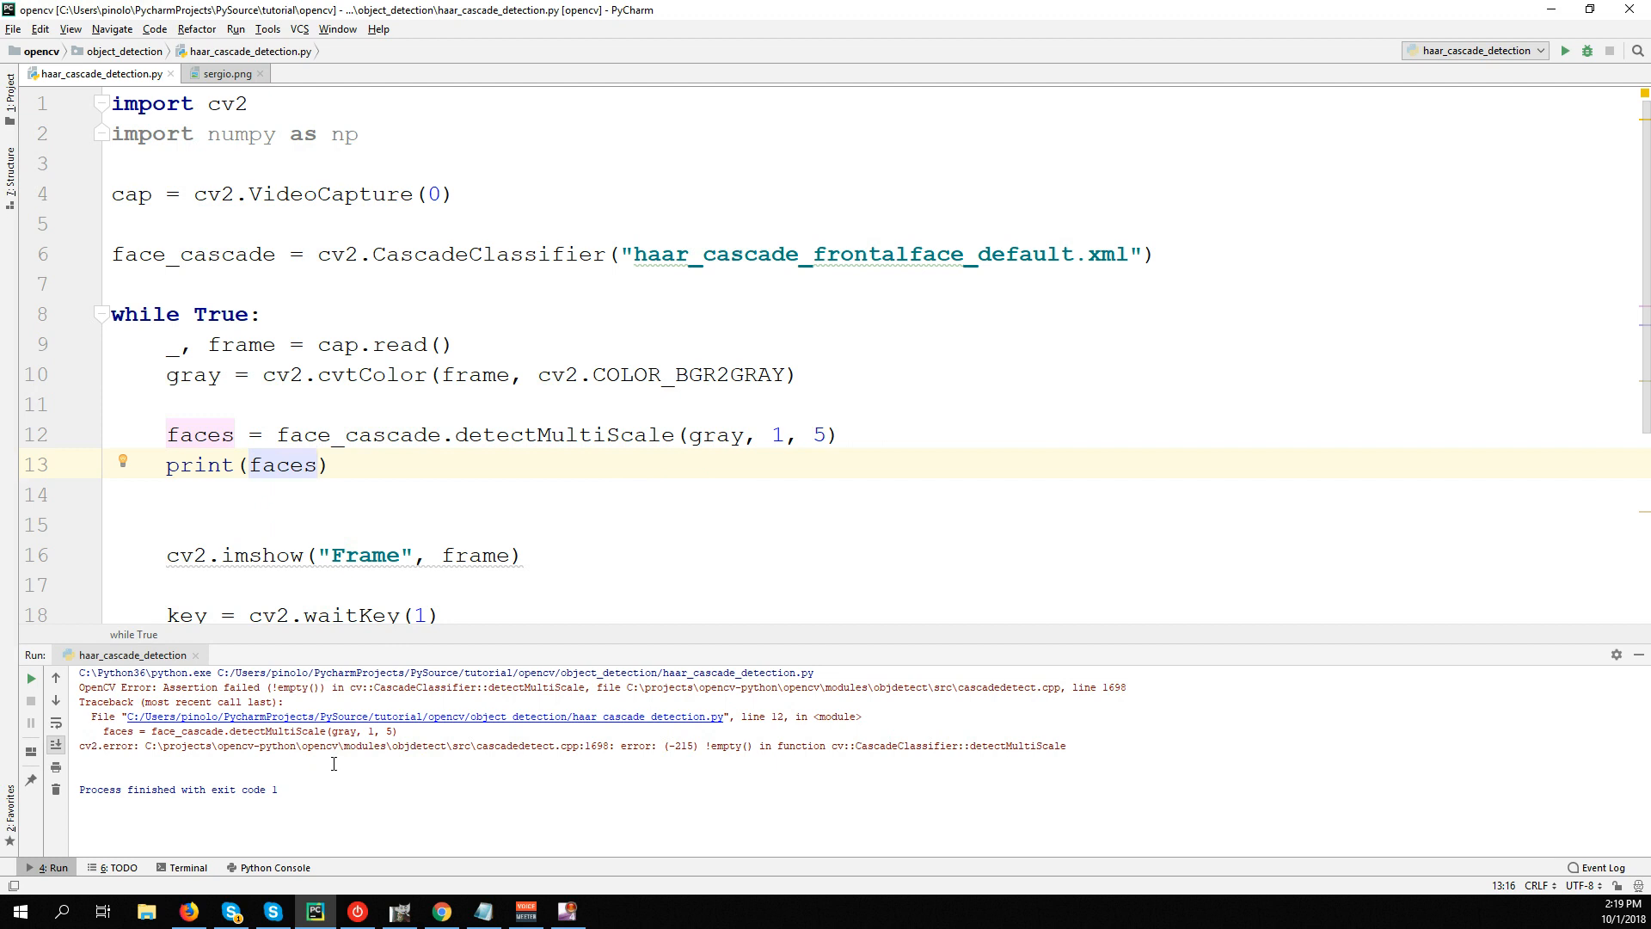
mouse_move(1070, 752)
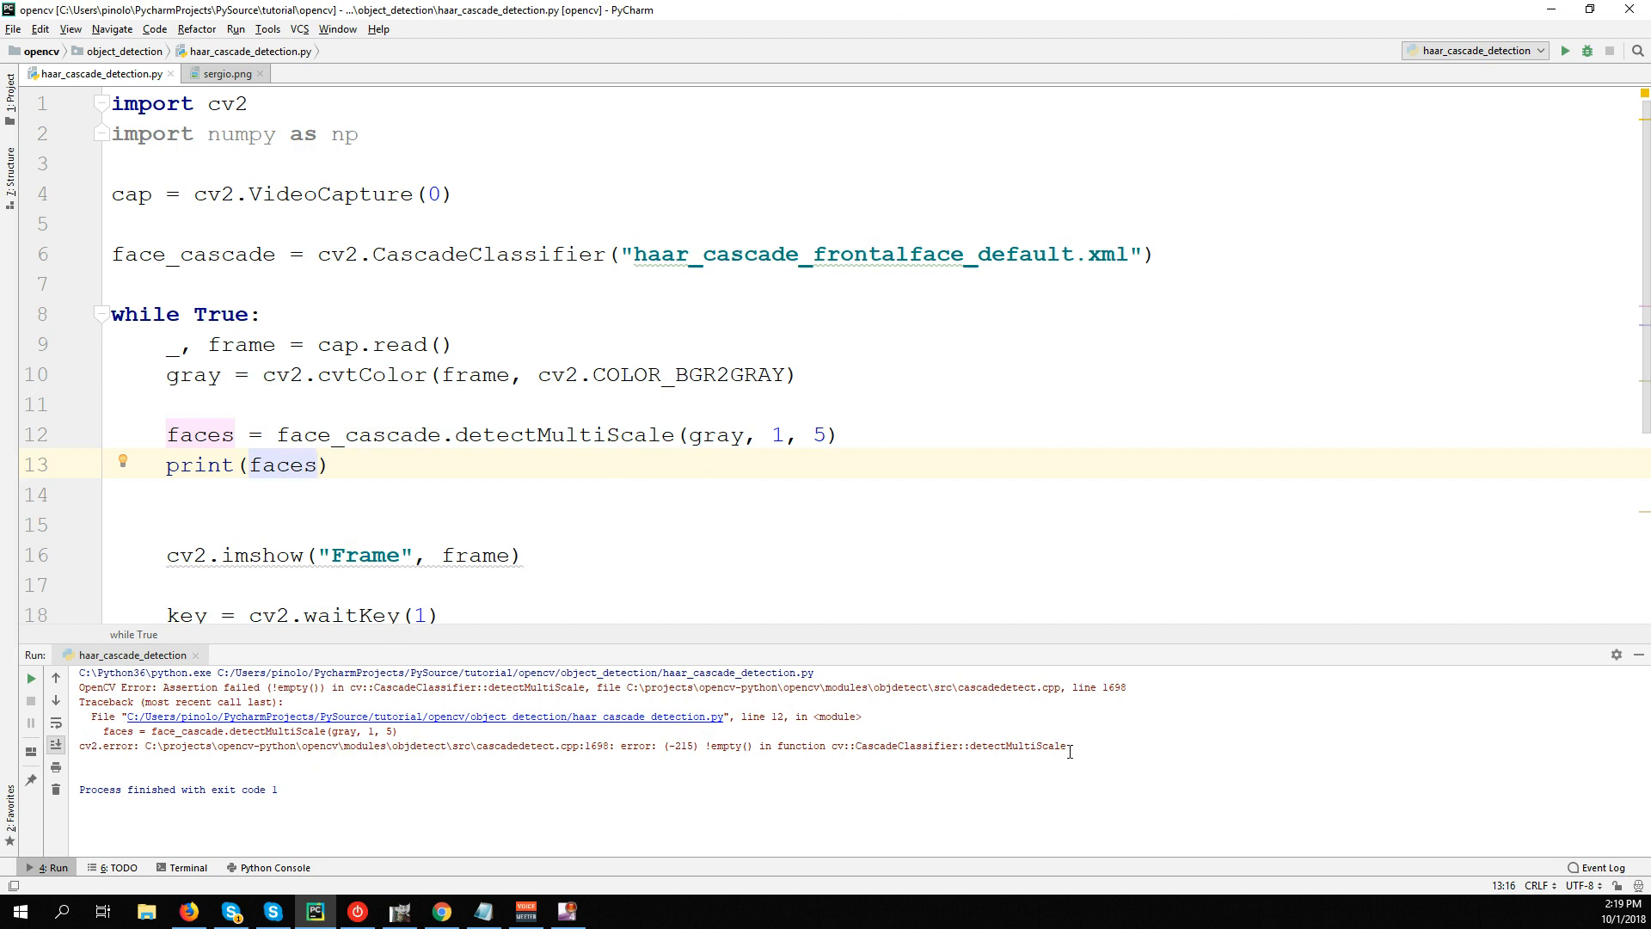
mouse_move(647, 255)
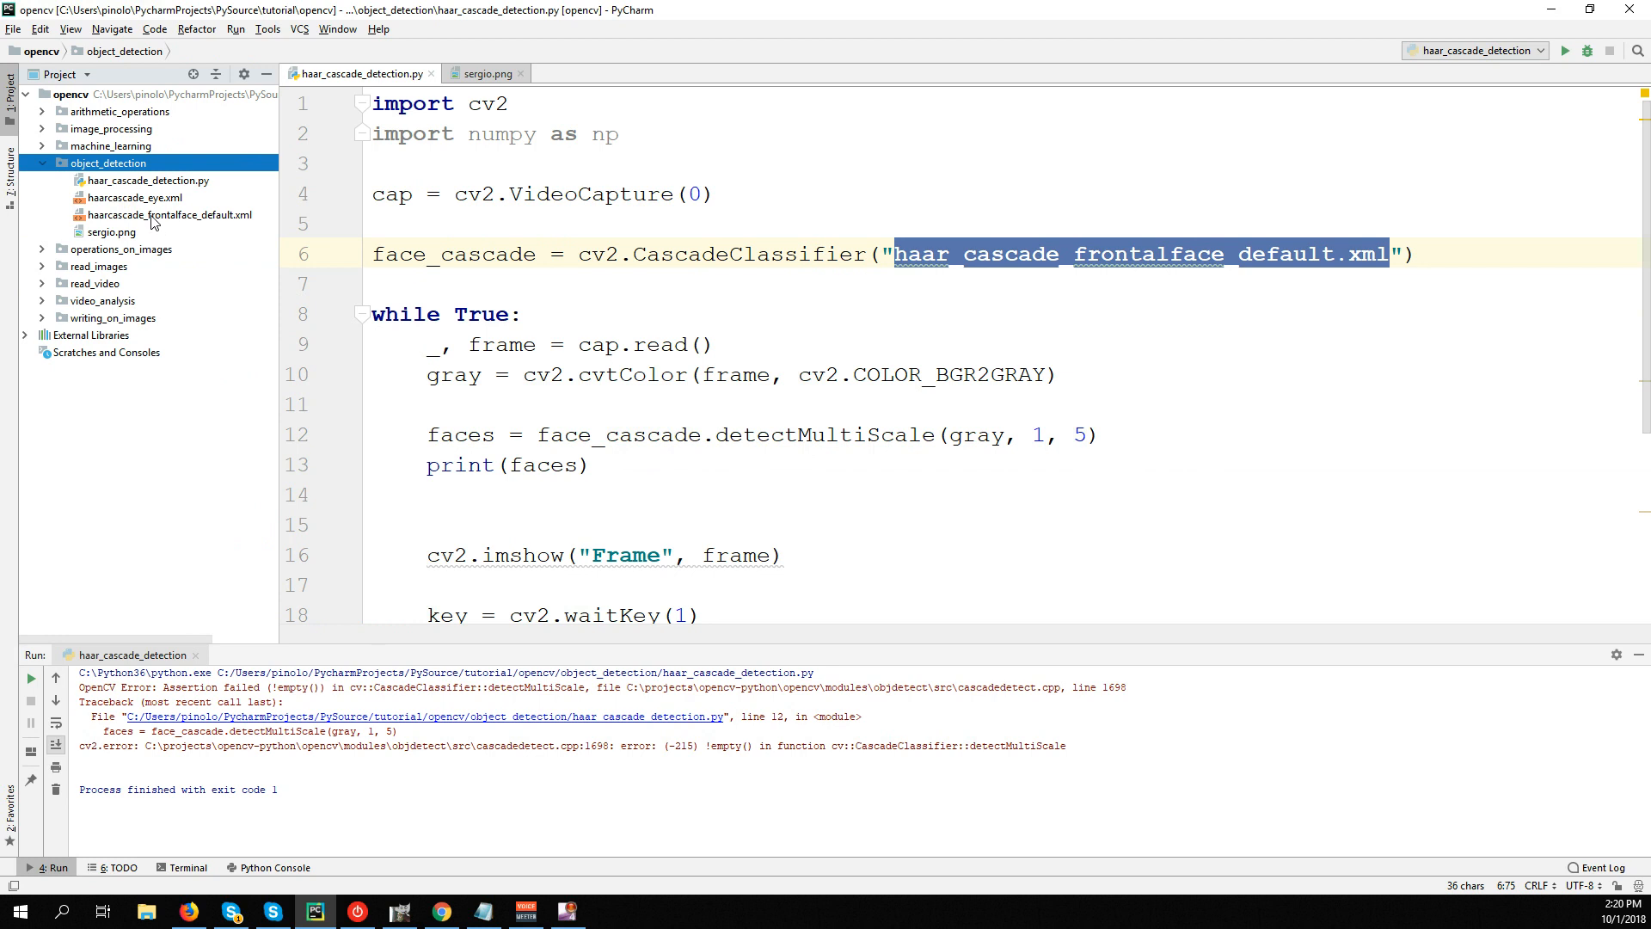
Change the detectMultiScale scale factor to 1.1 and rerun so face coordinates print.
left_click(960, 255)
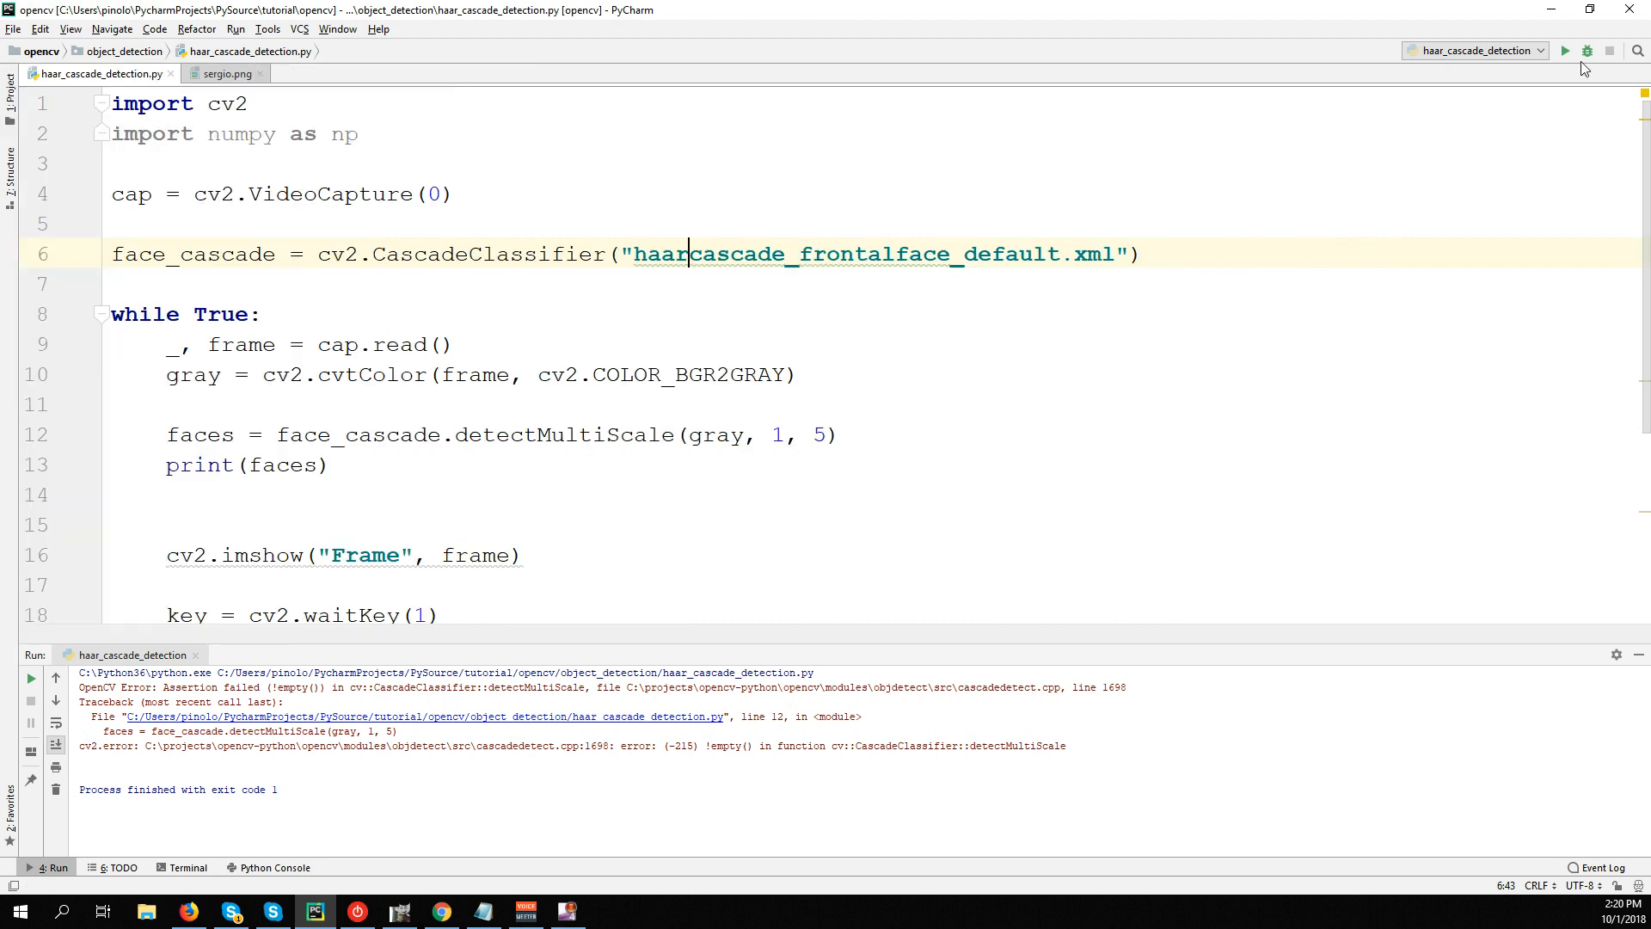
left_click(1565, 50)
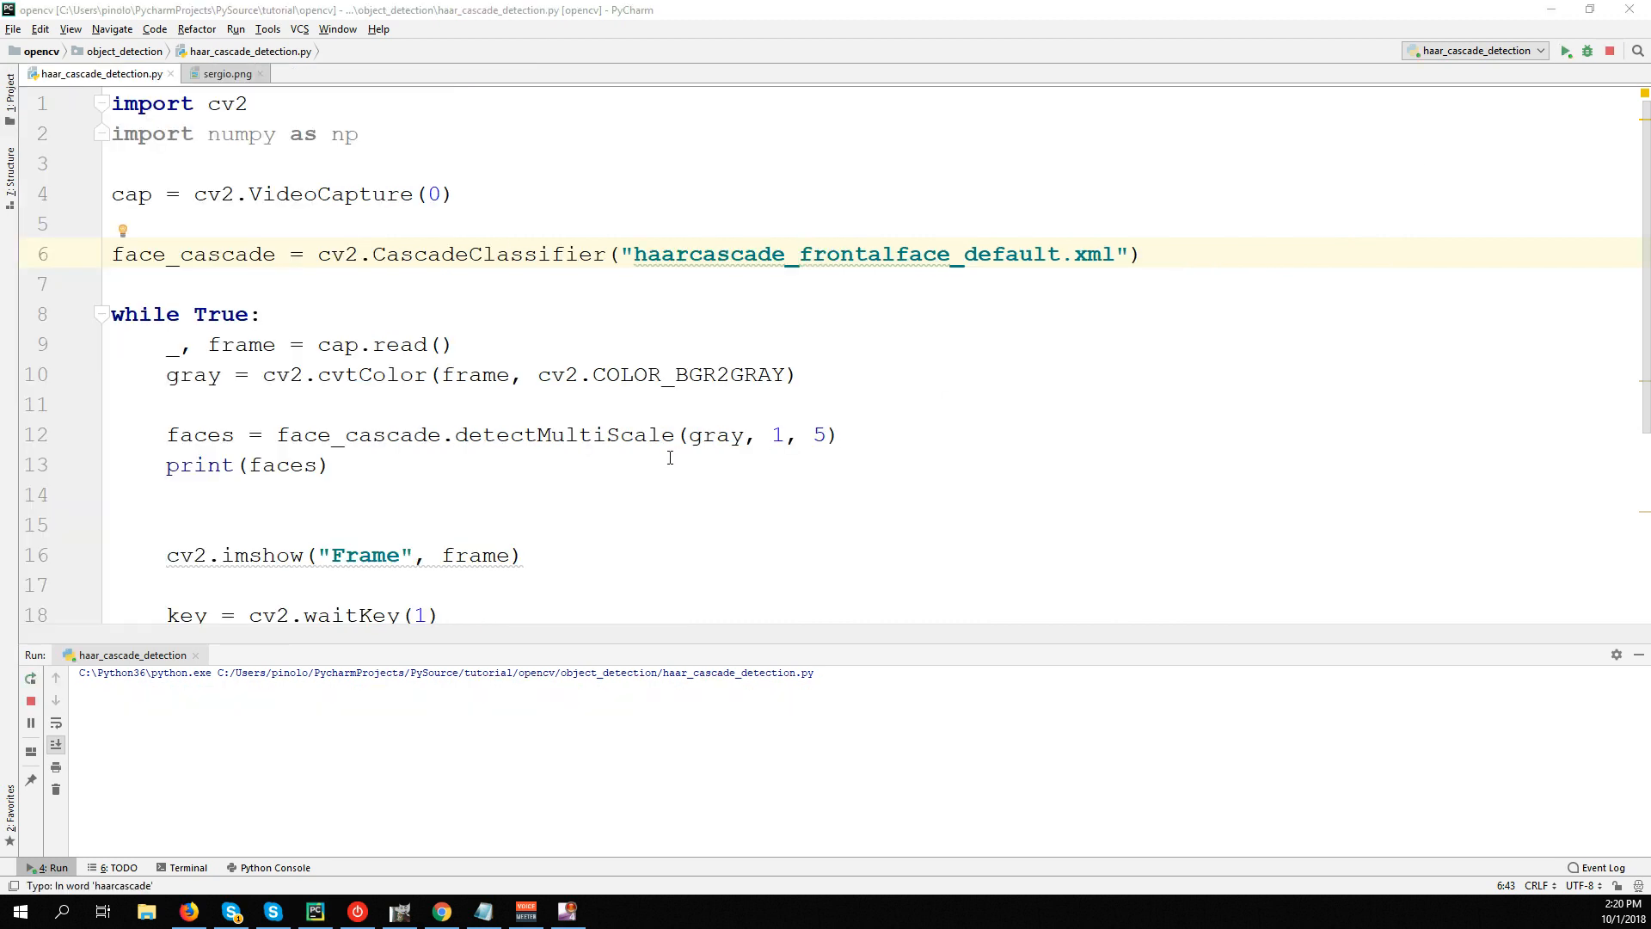
left_click(1565, 50)
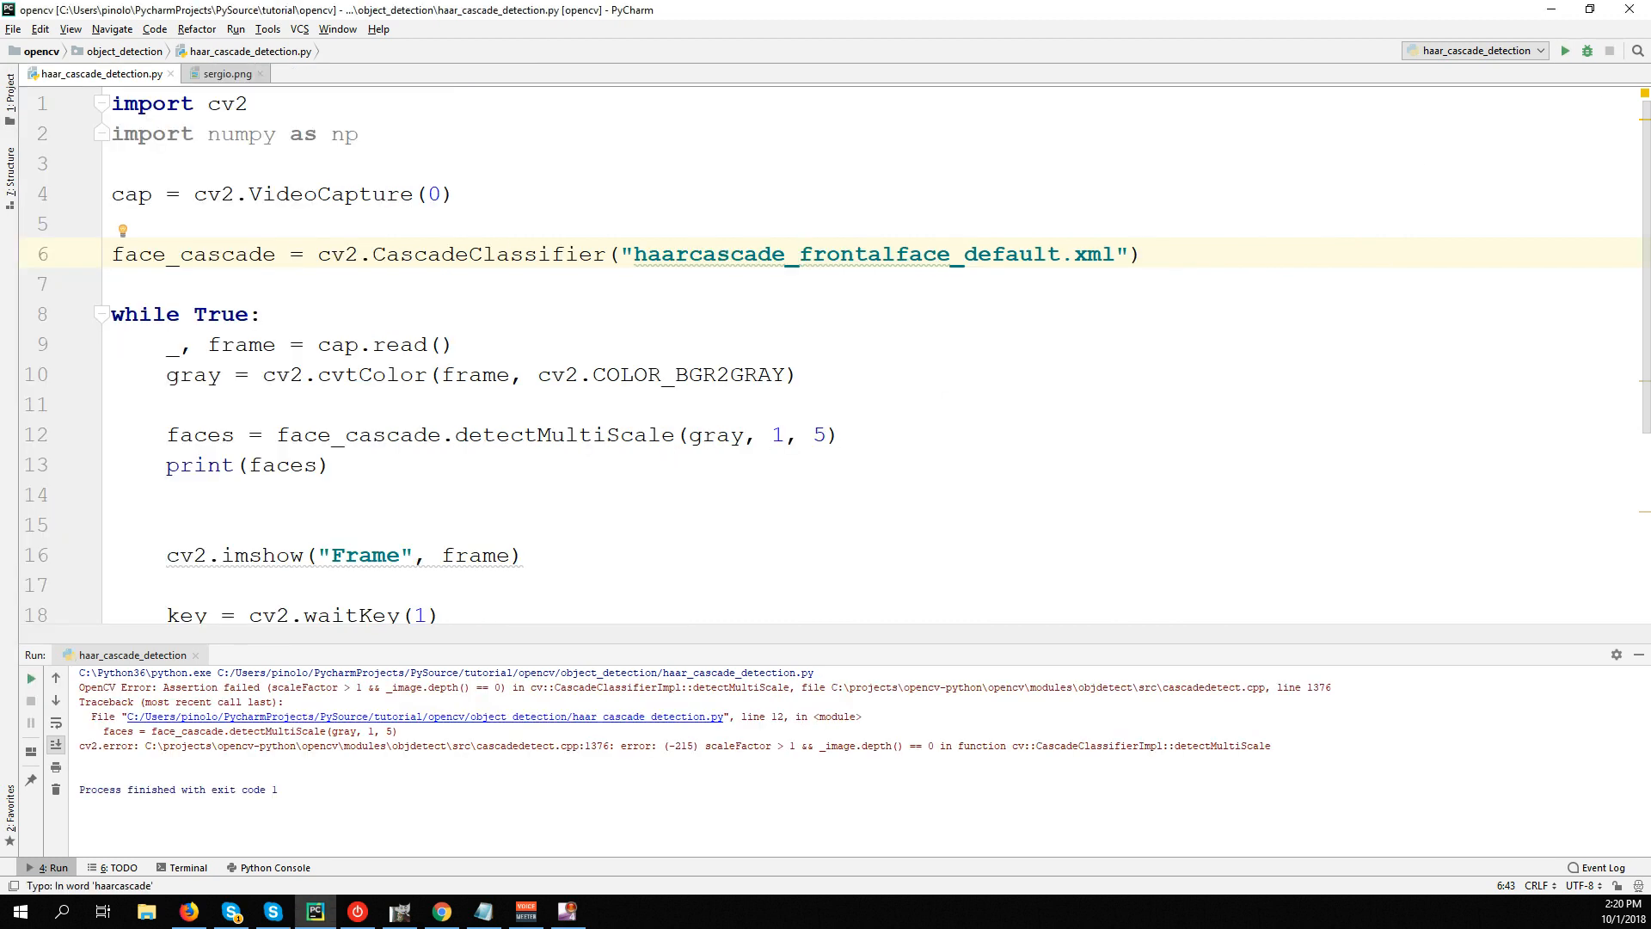
left_click(257, 167)
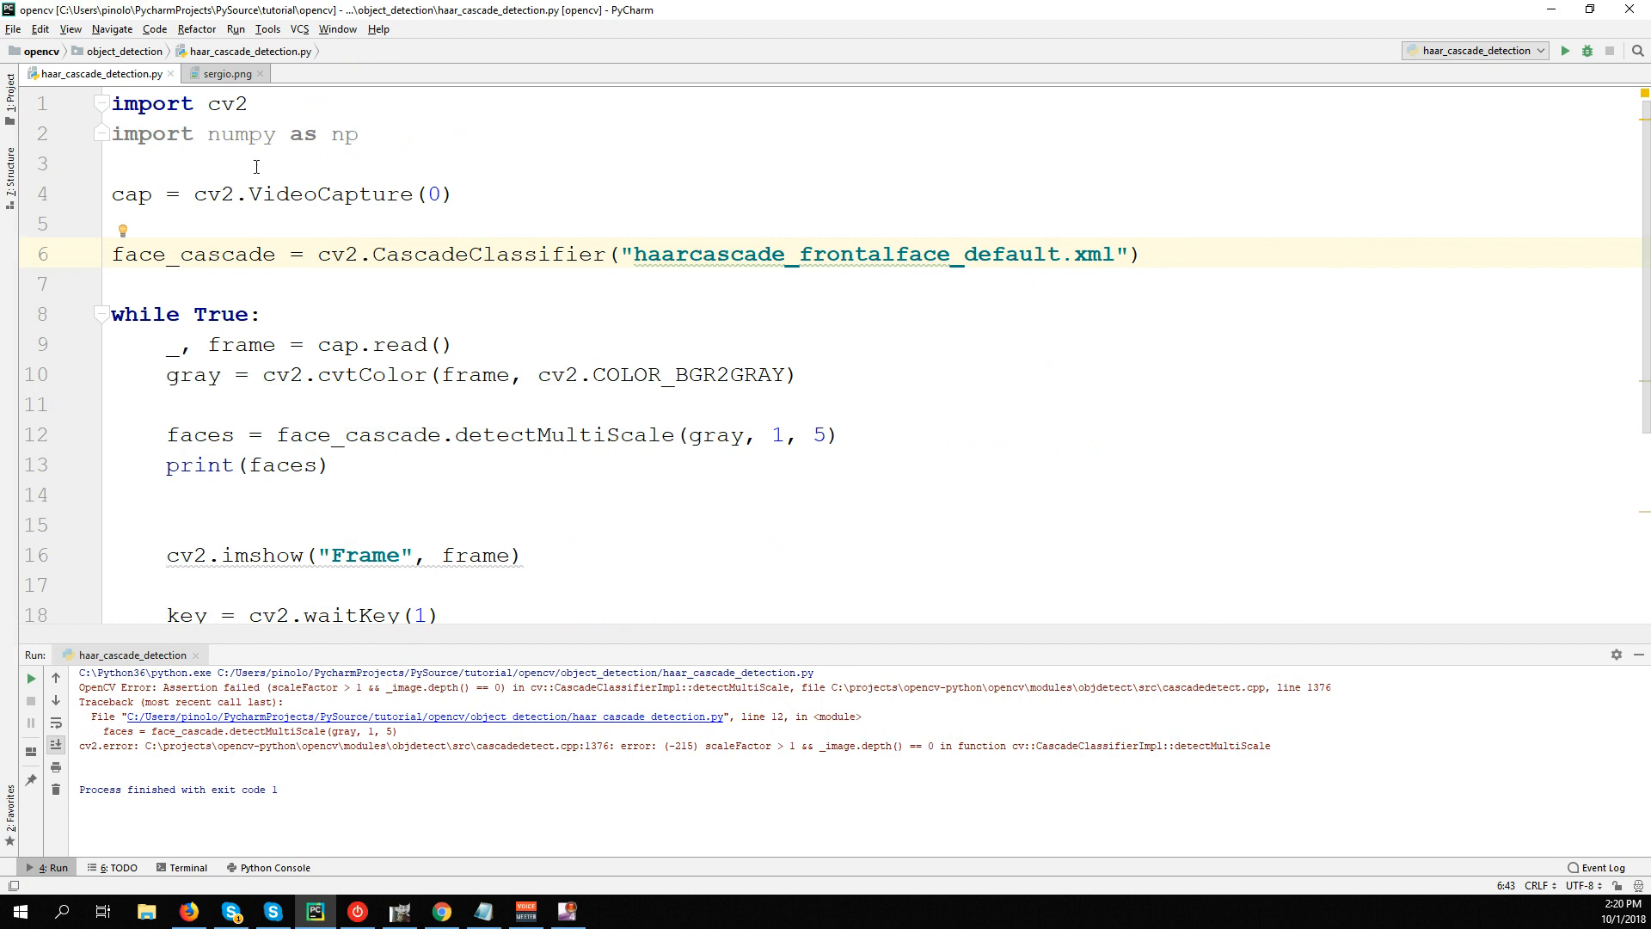
mouse_move(895, 745)
type(".")
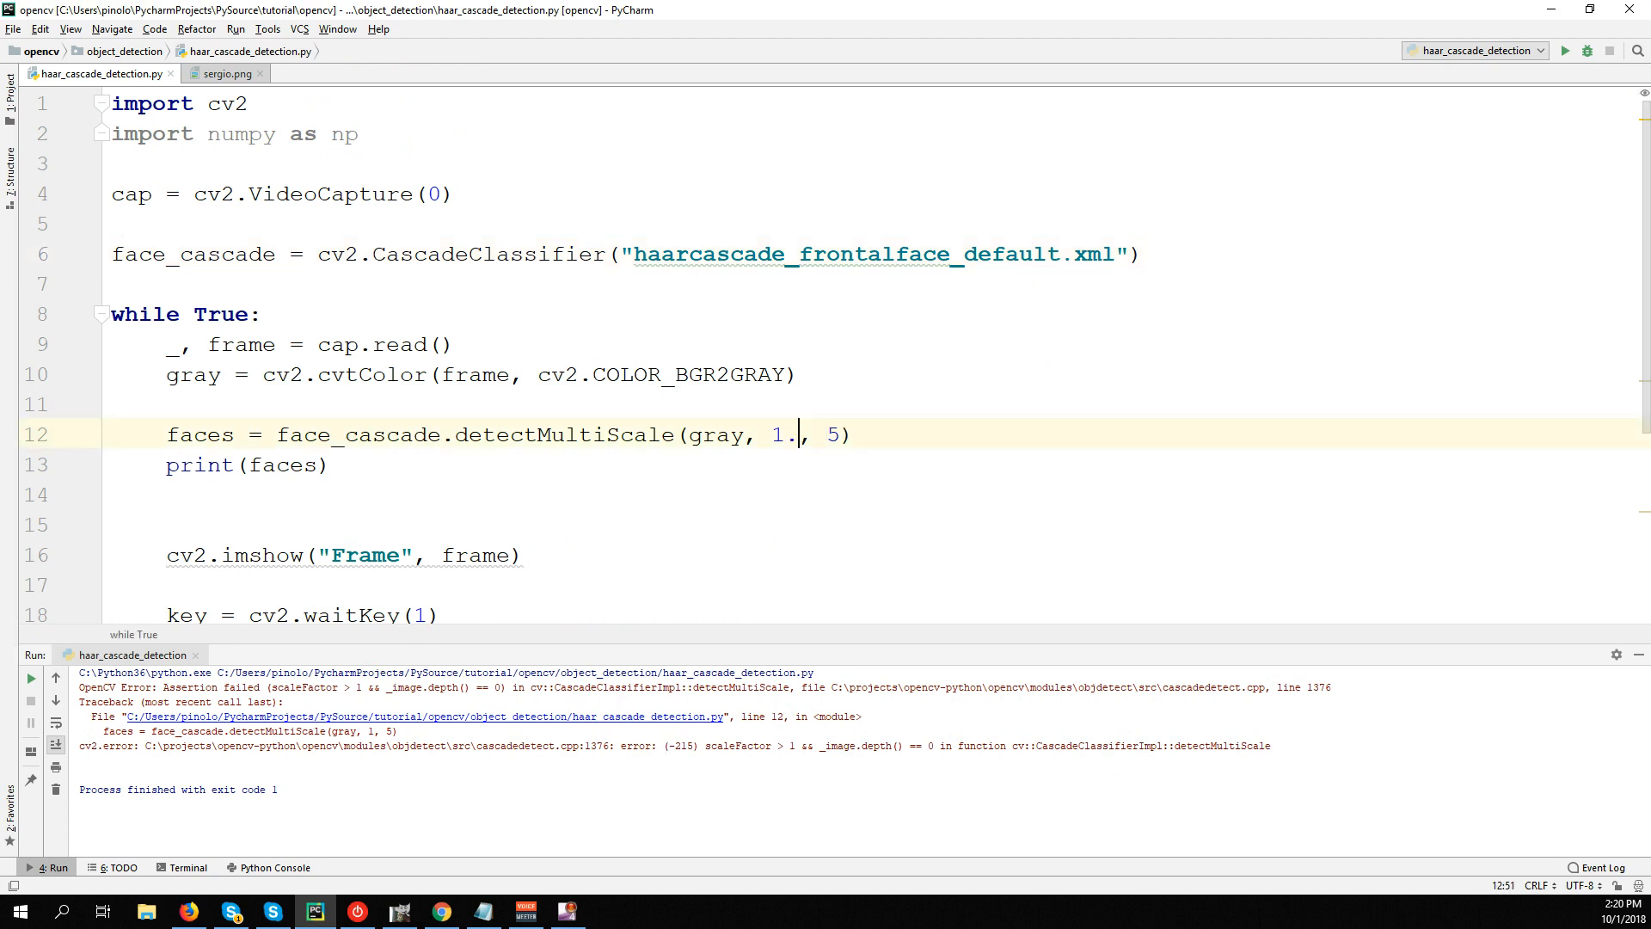
type("1")
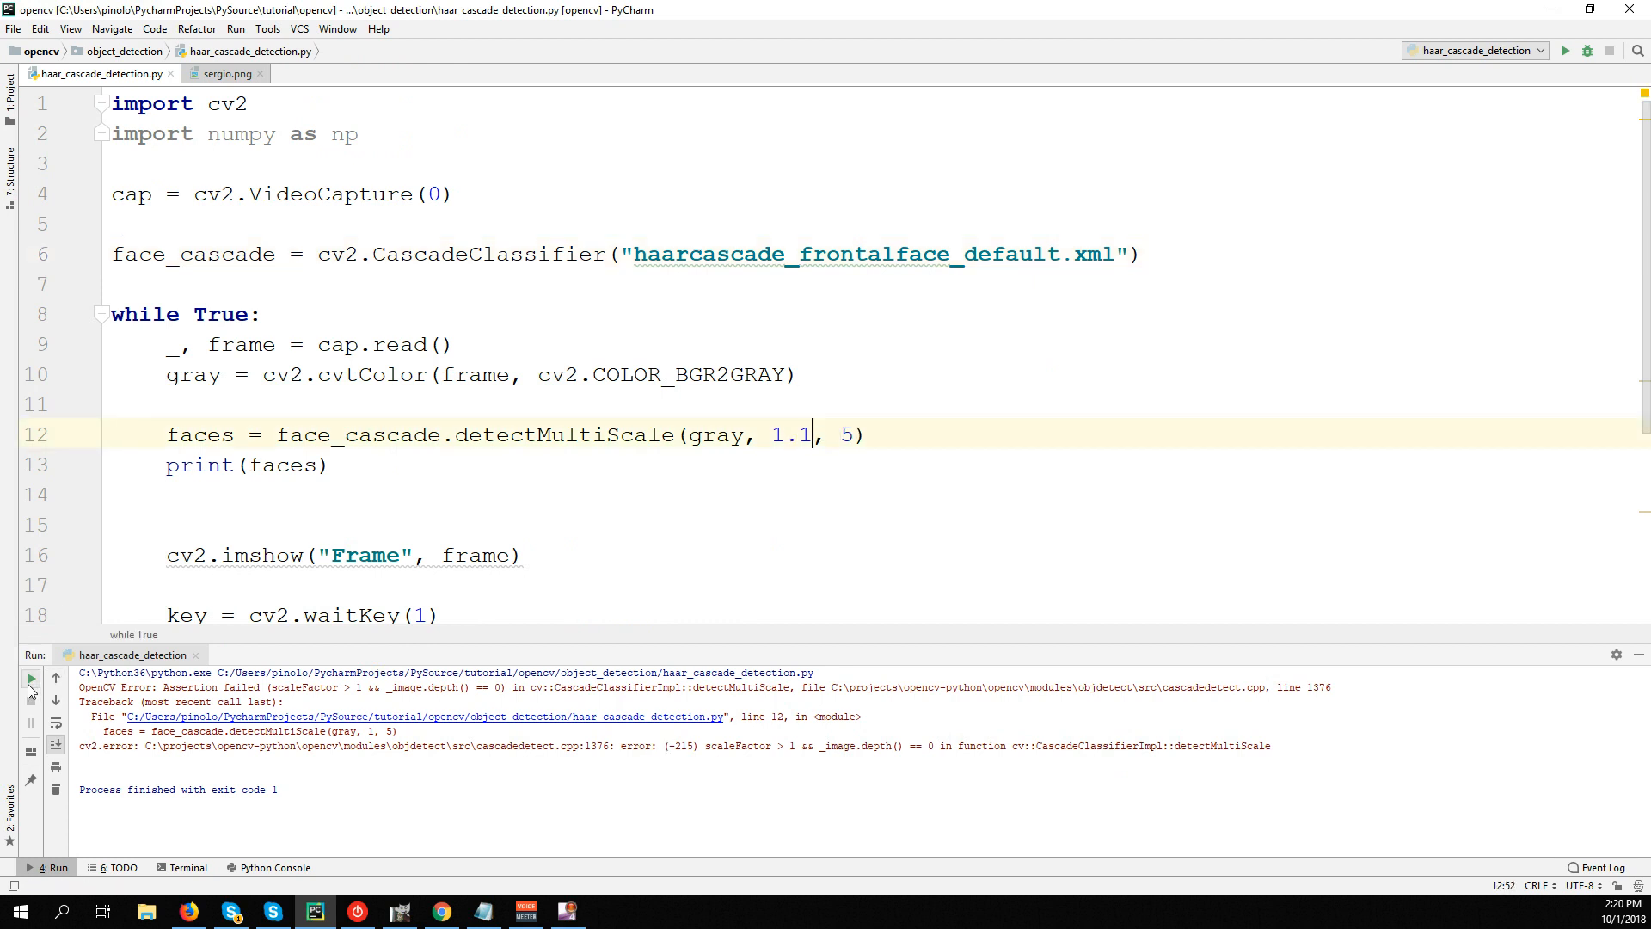
left_click(31, 677)
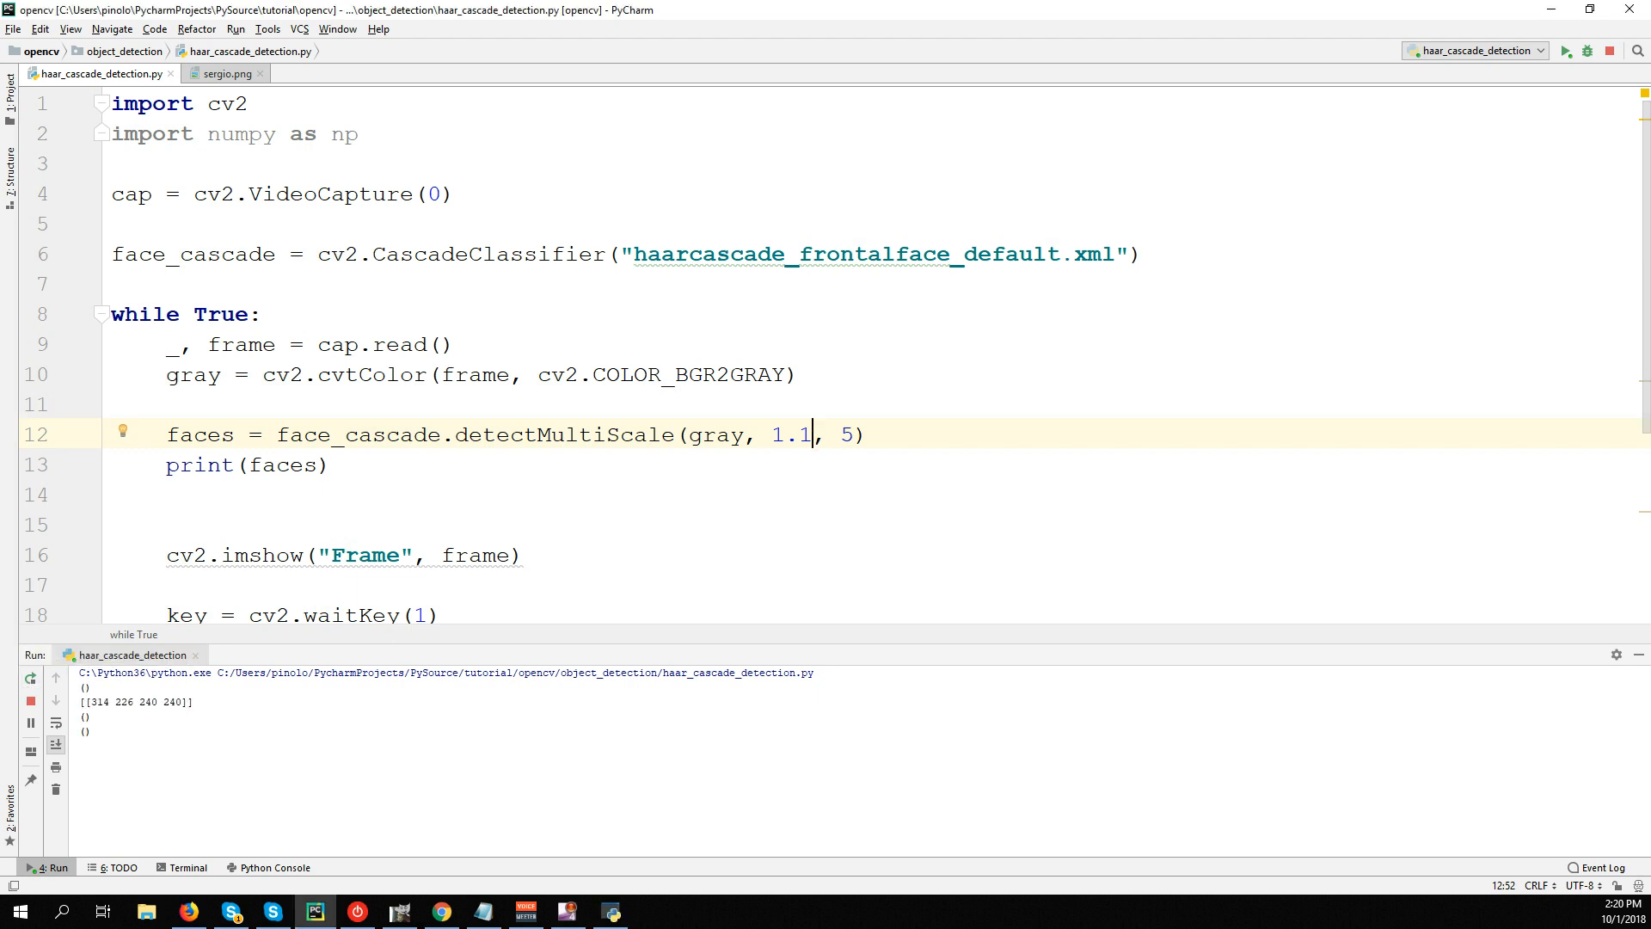
Stop the run and inspect a printed face coordinate pair against the faces variable.
left_click(1567, 50)
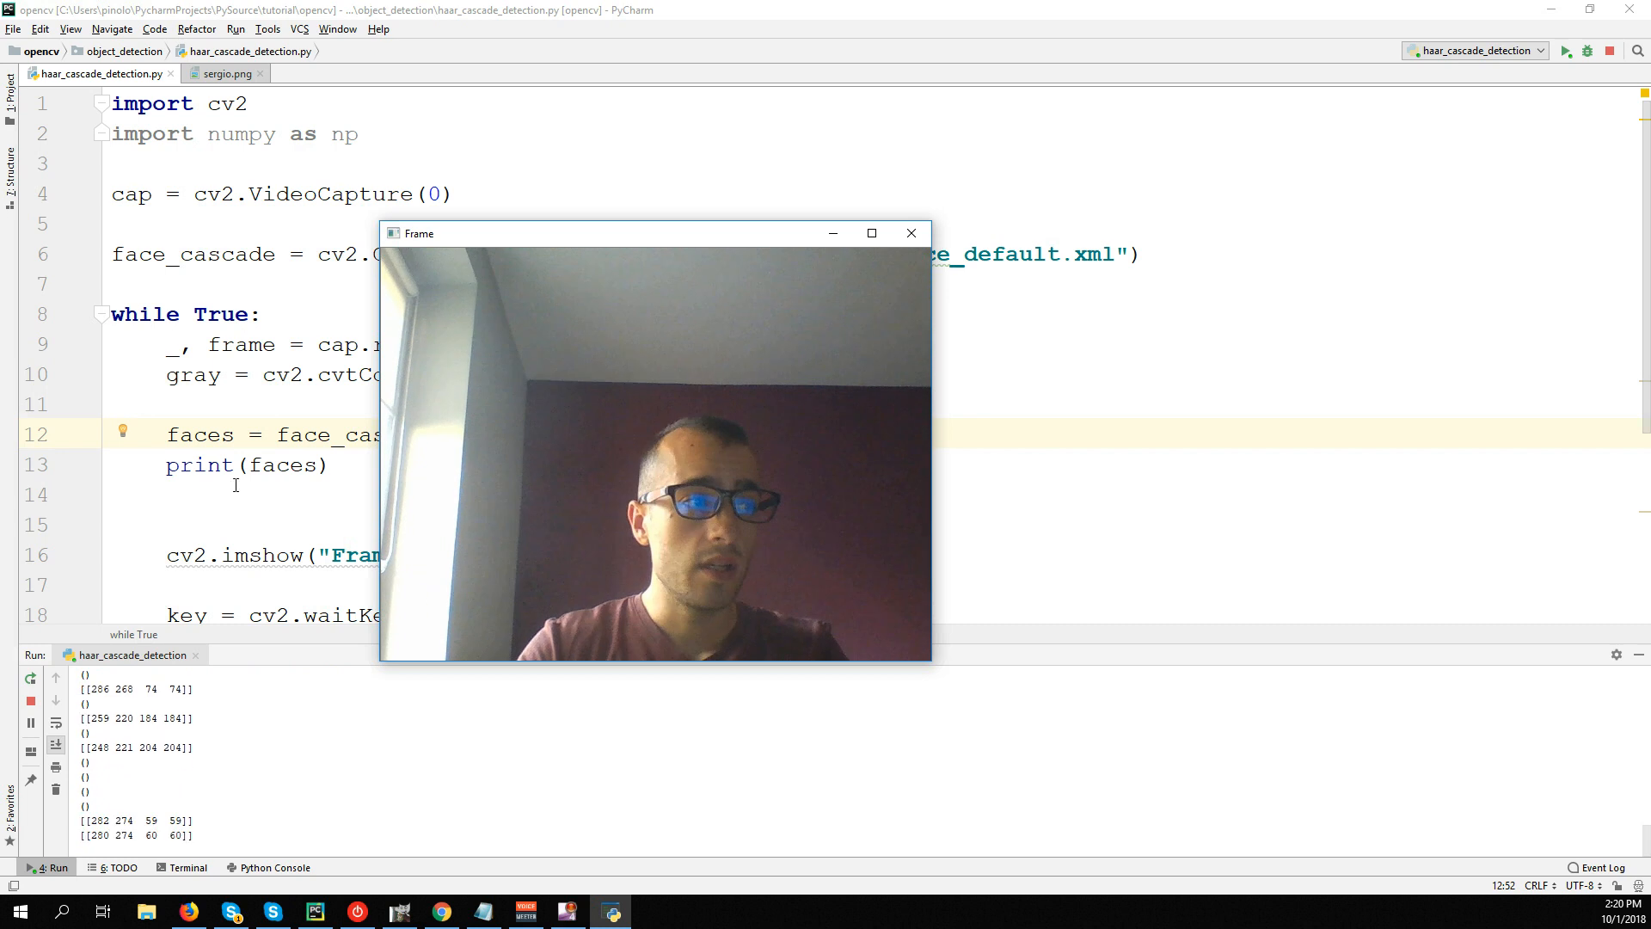
left_click(912, 232)
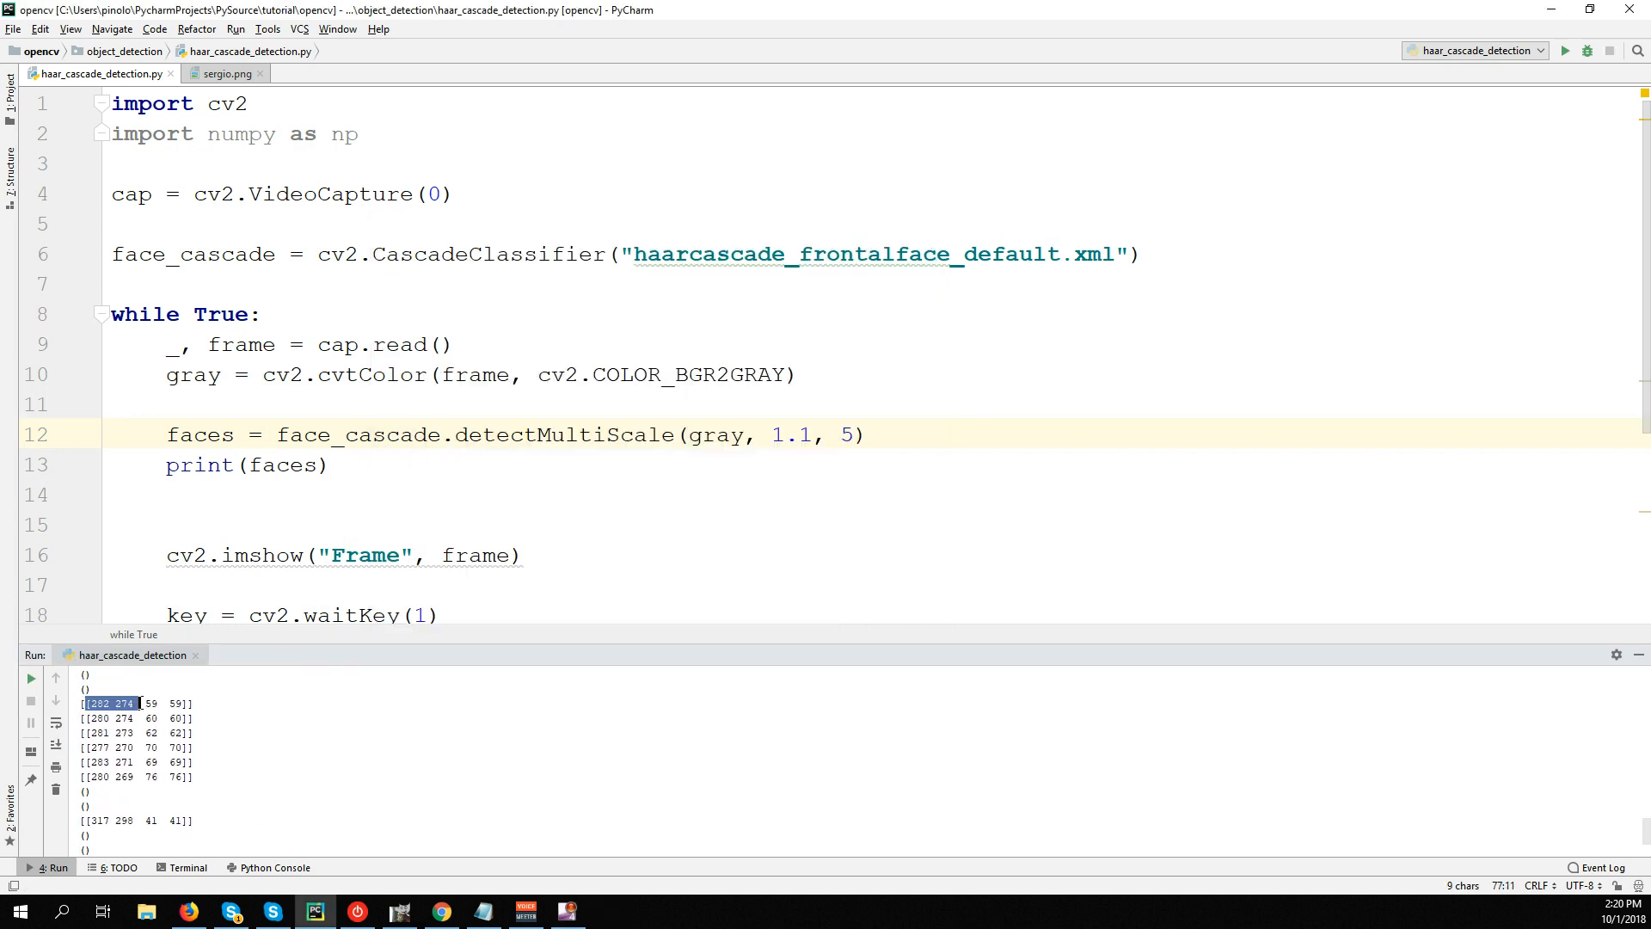
double_click(199, 433)
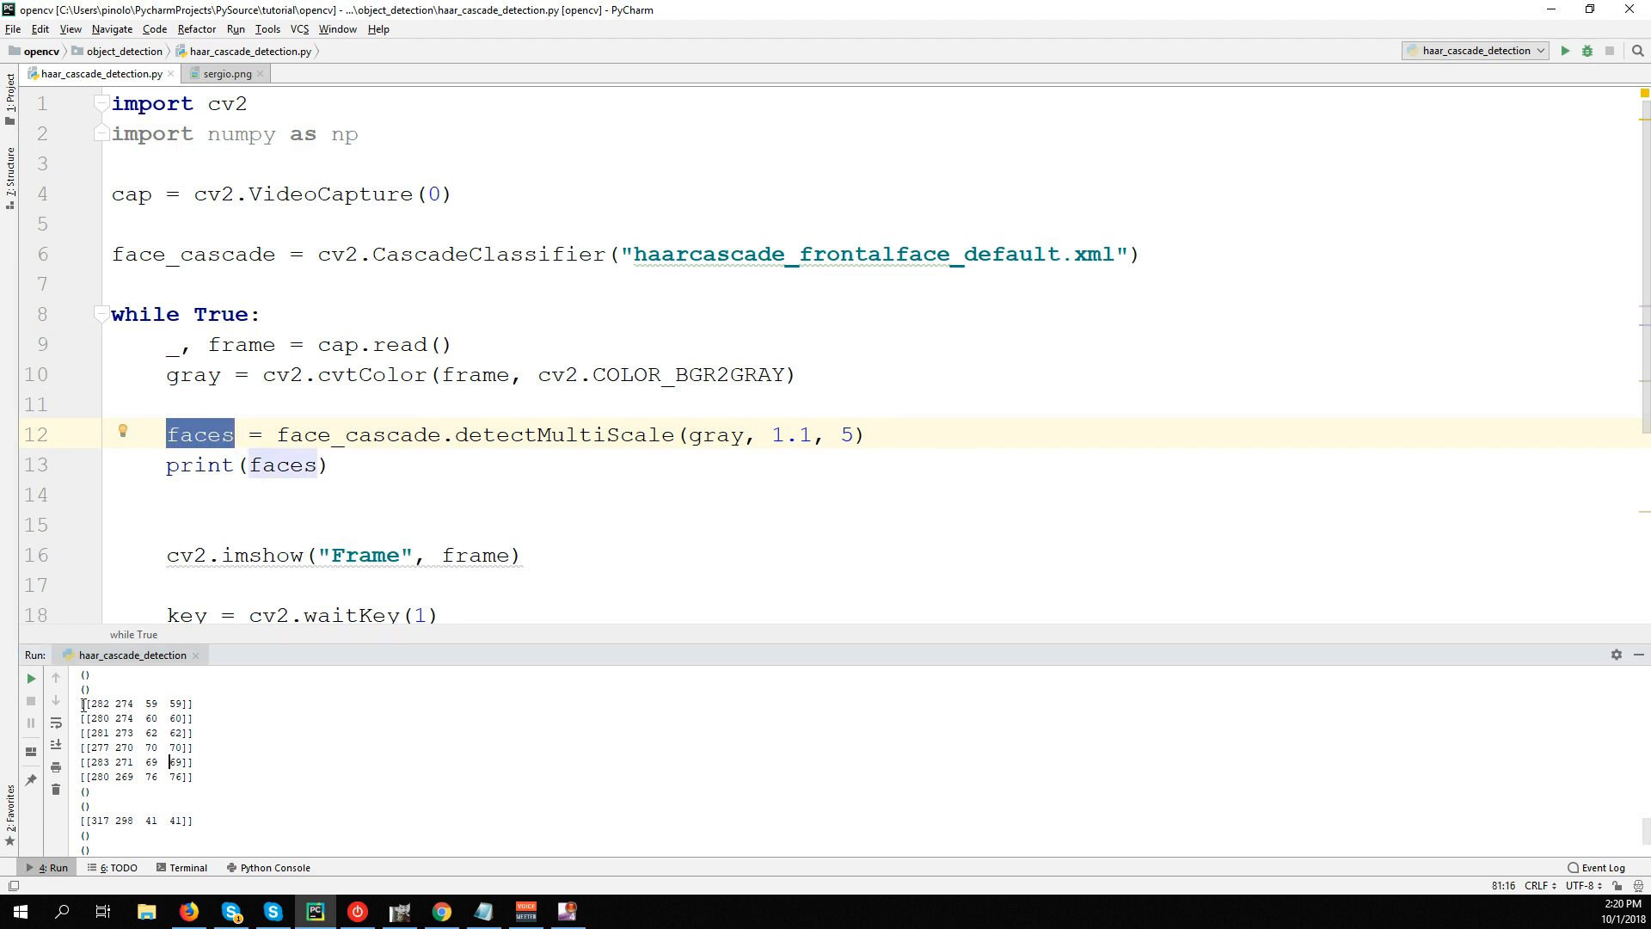
double_click(123, 704)
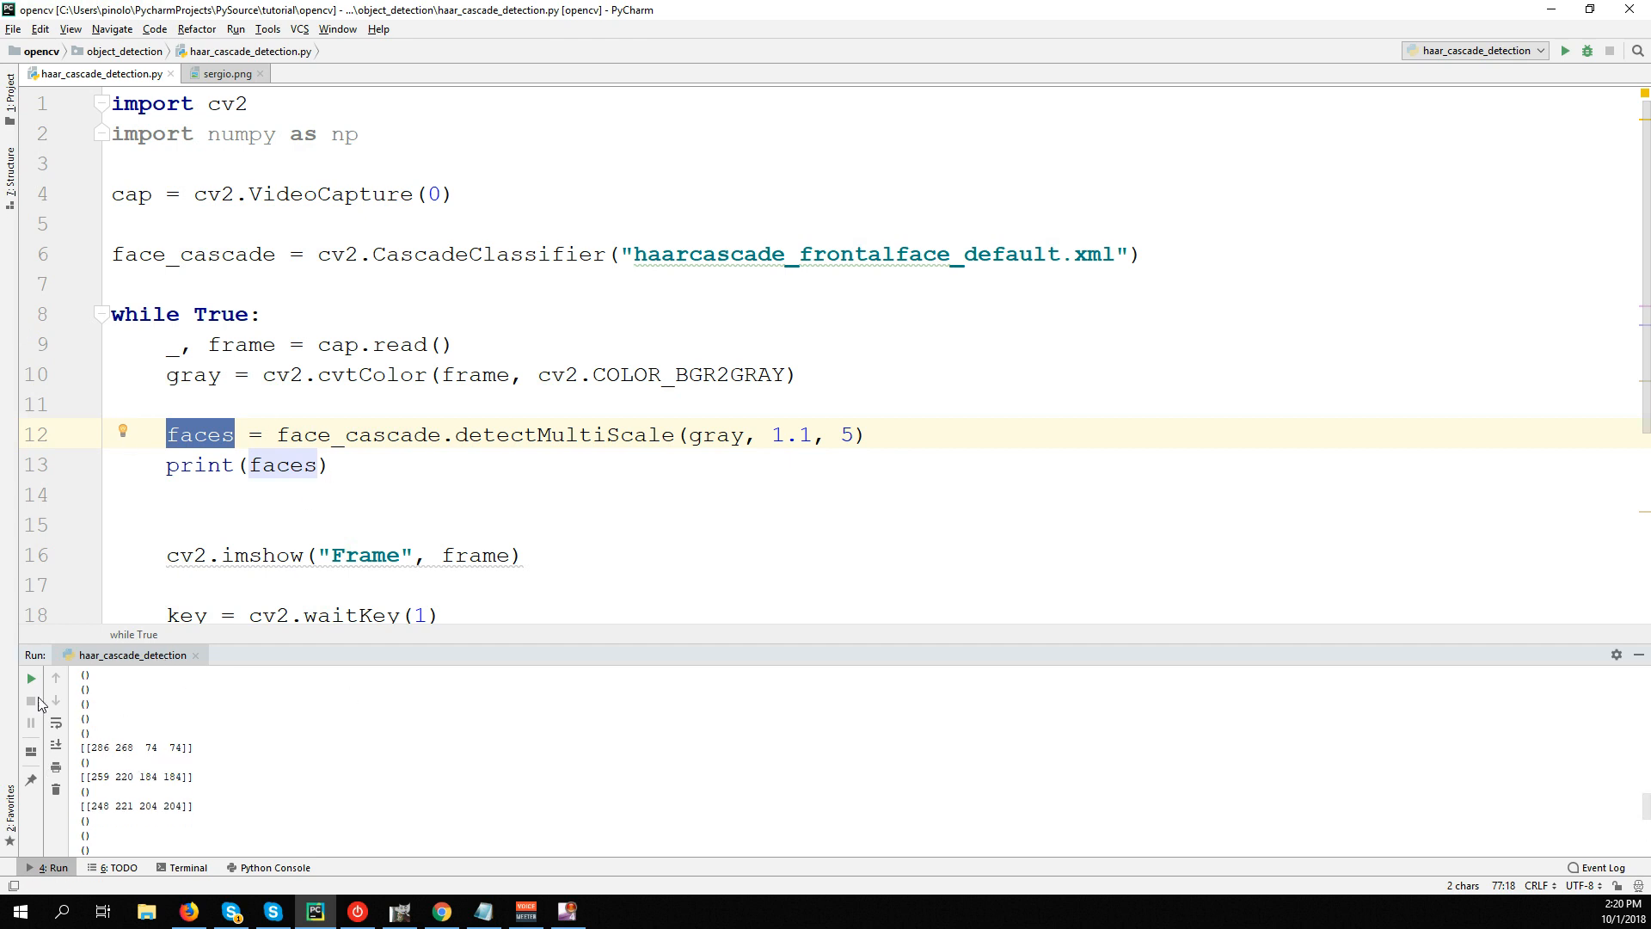
mouse_move(1637, 654)
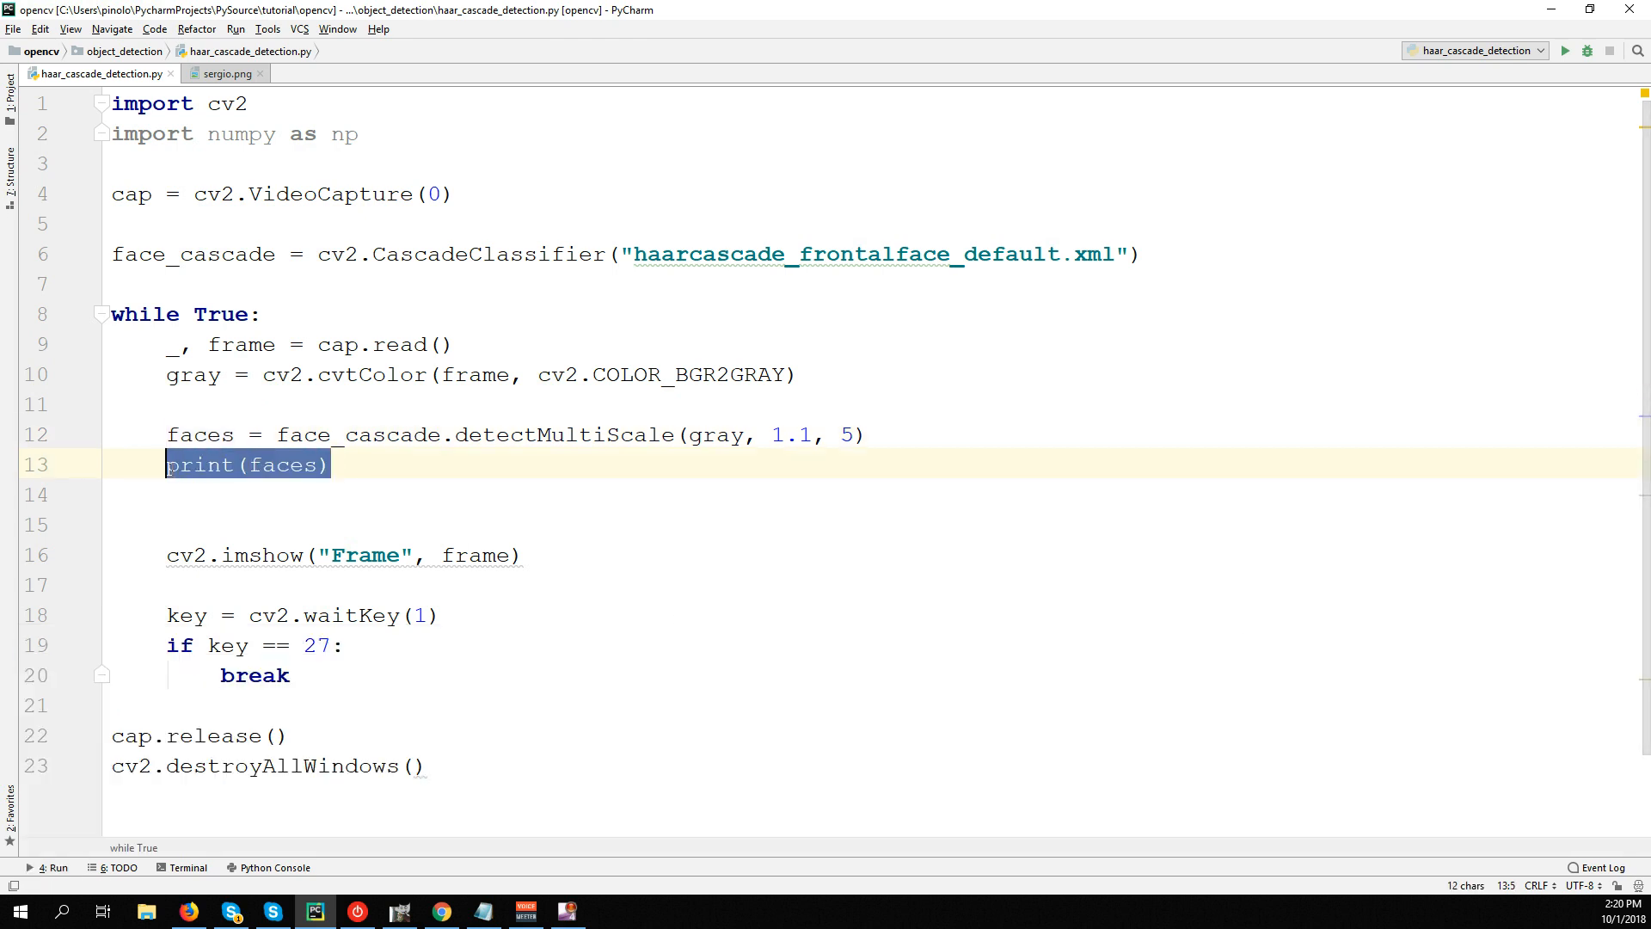
Replace print(faces) with a for loop over faces unpacking each rect into (x, y, w, h).
key("Delete")
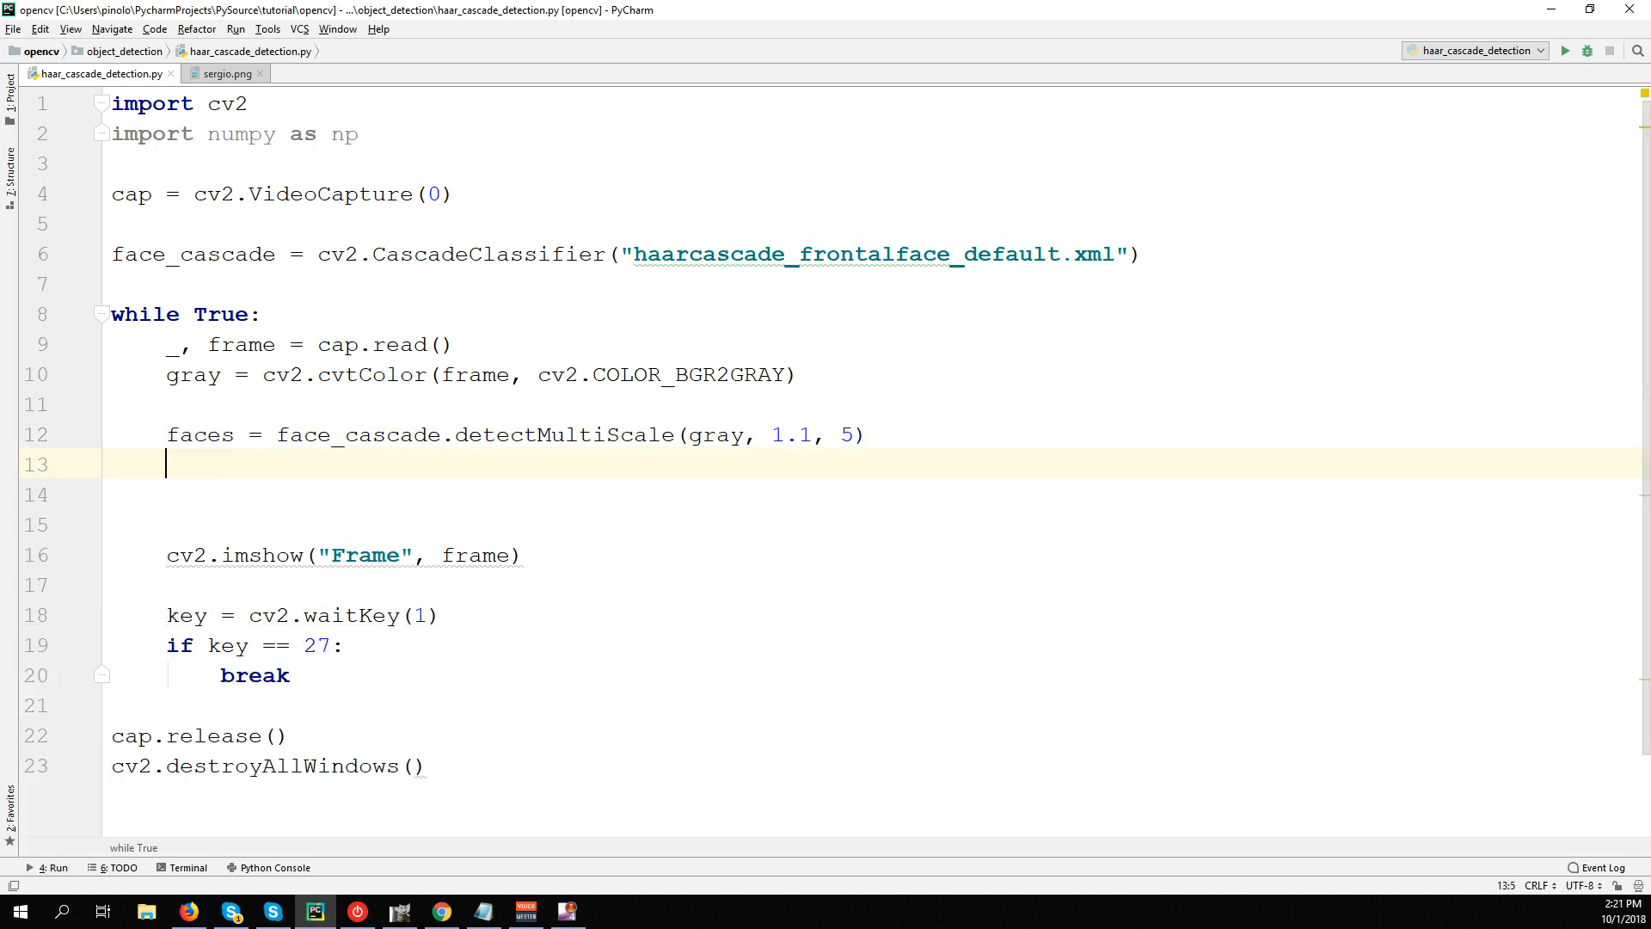
type("fo")
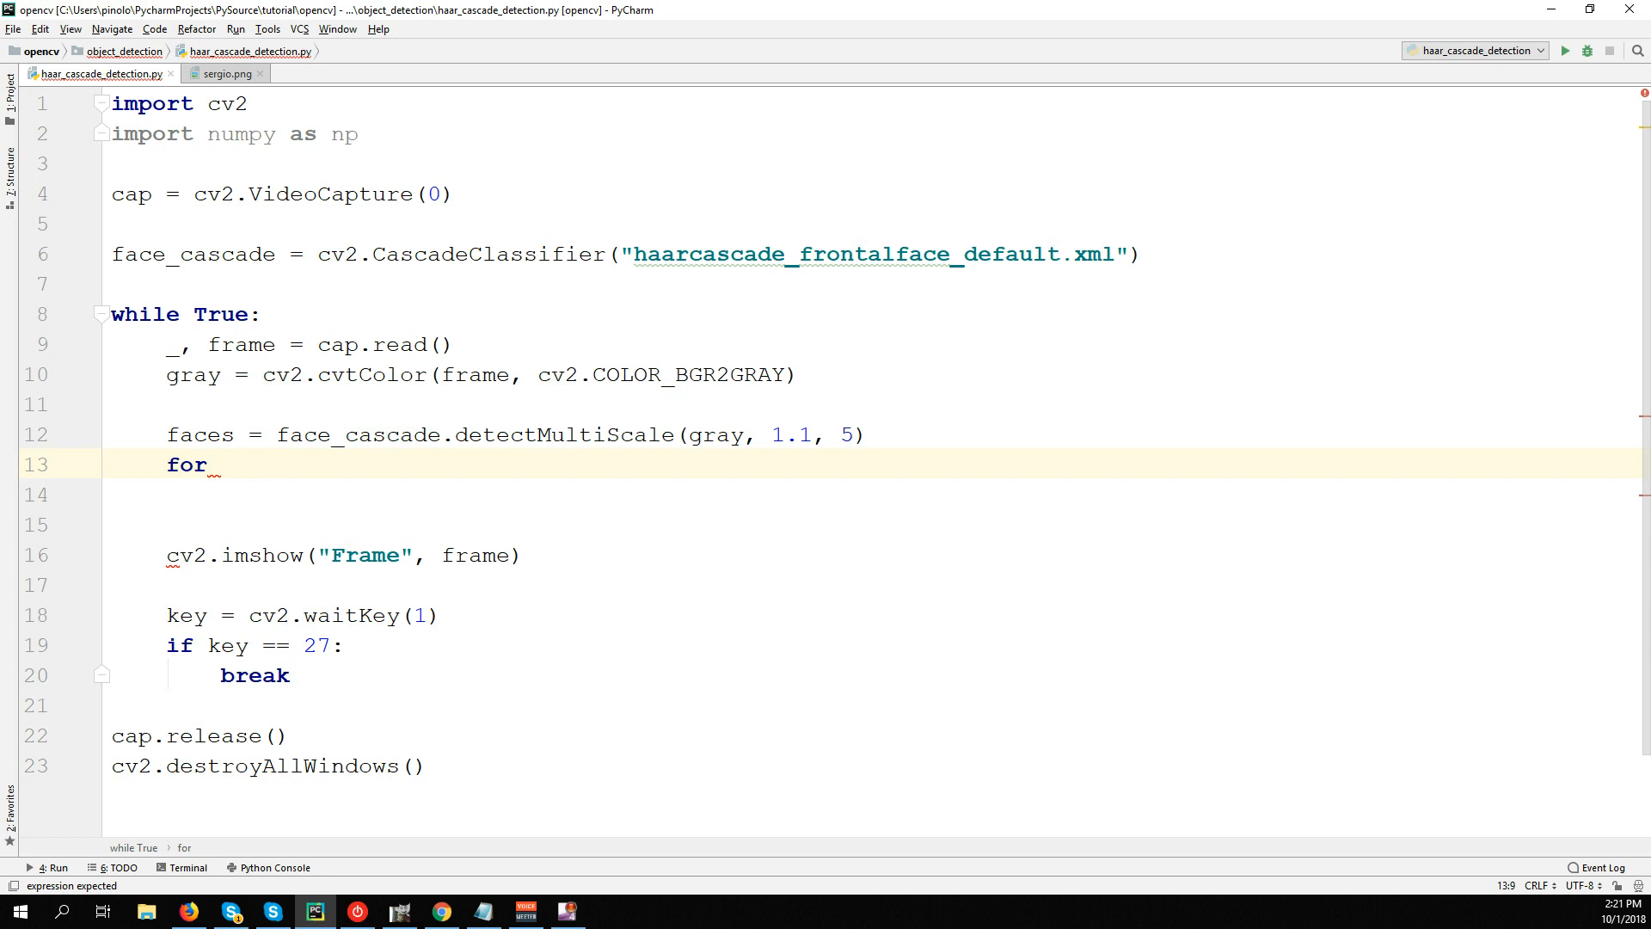
type("rect in")
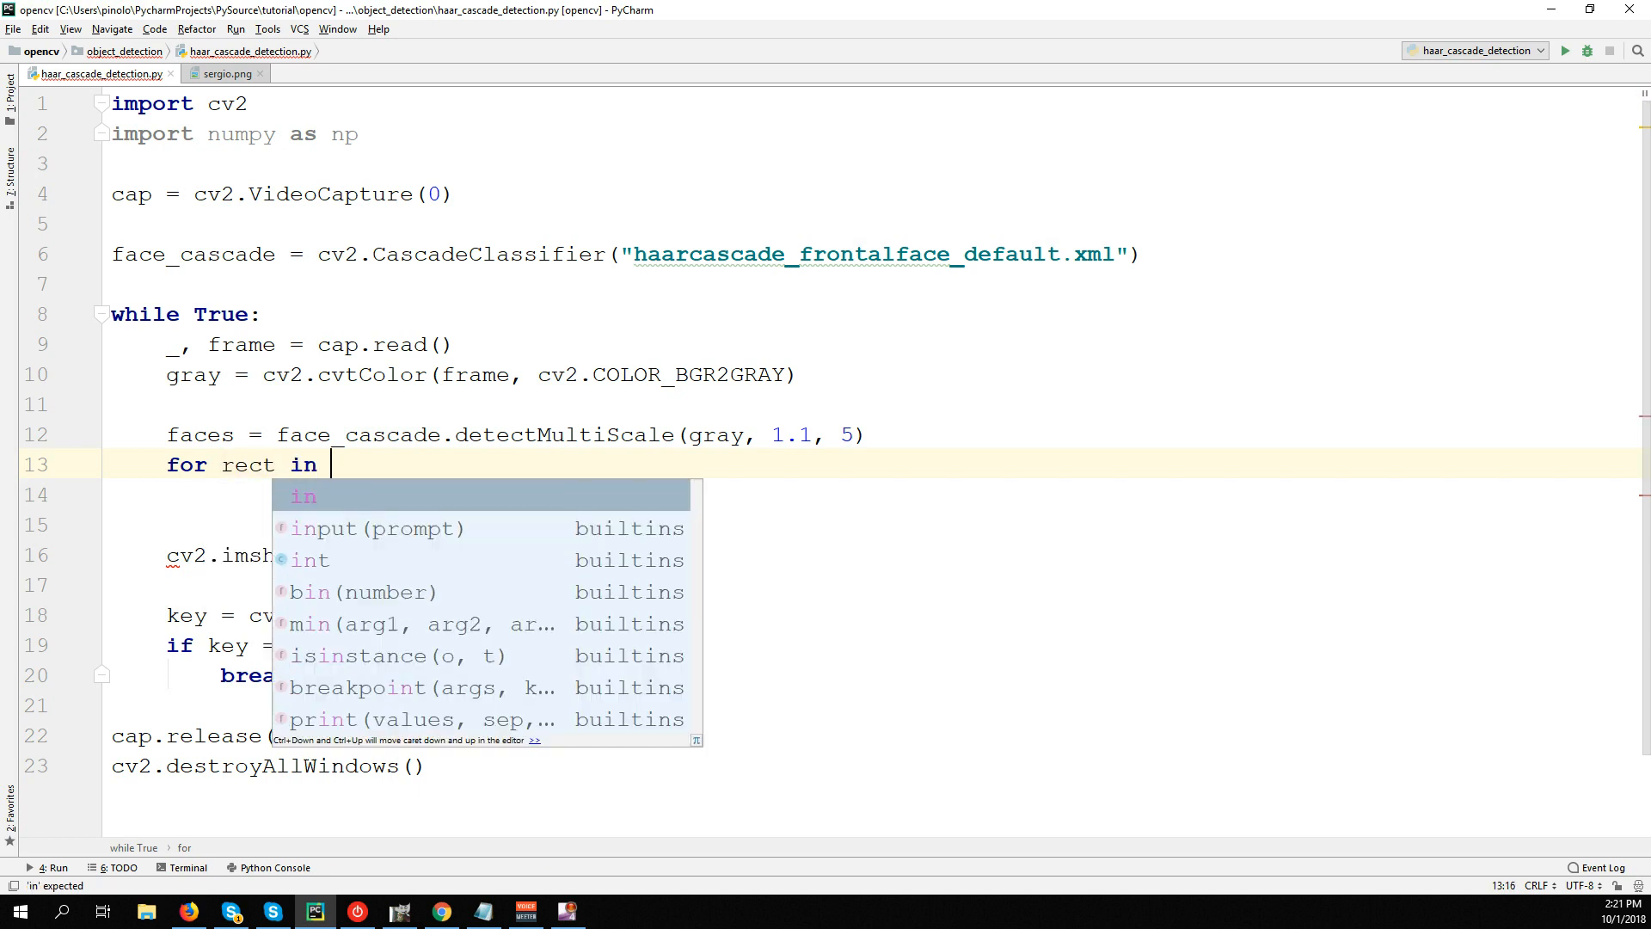
type("faces")
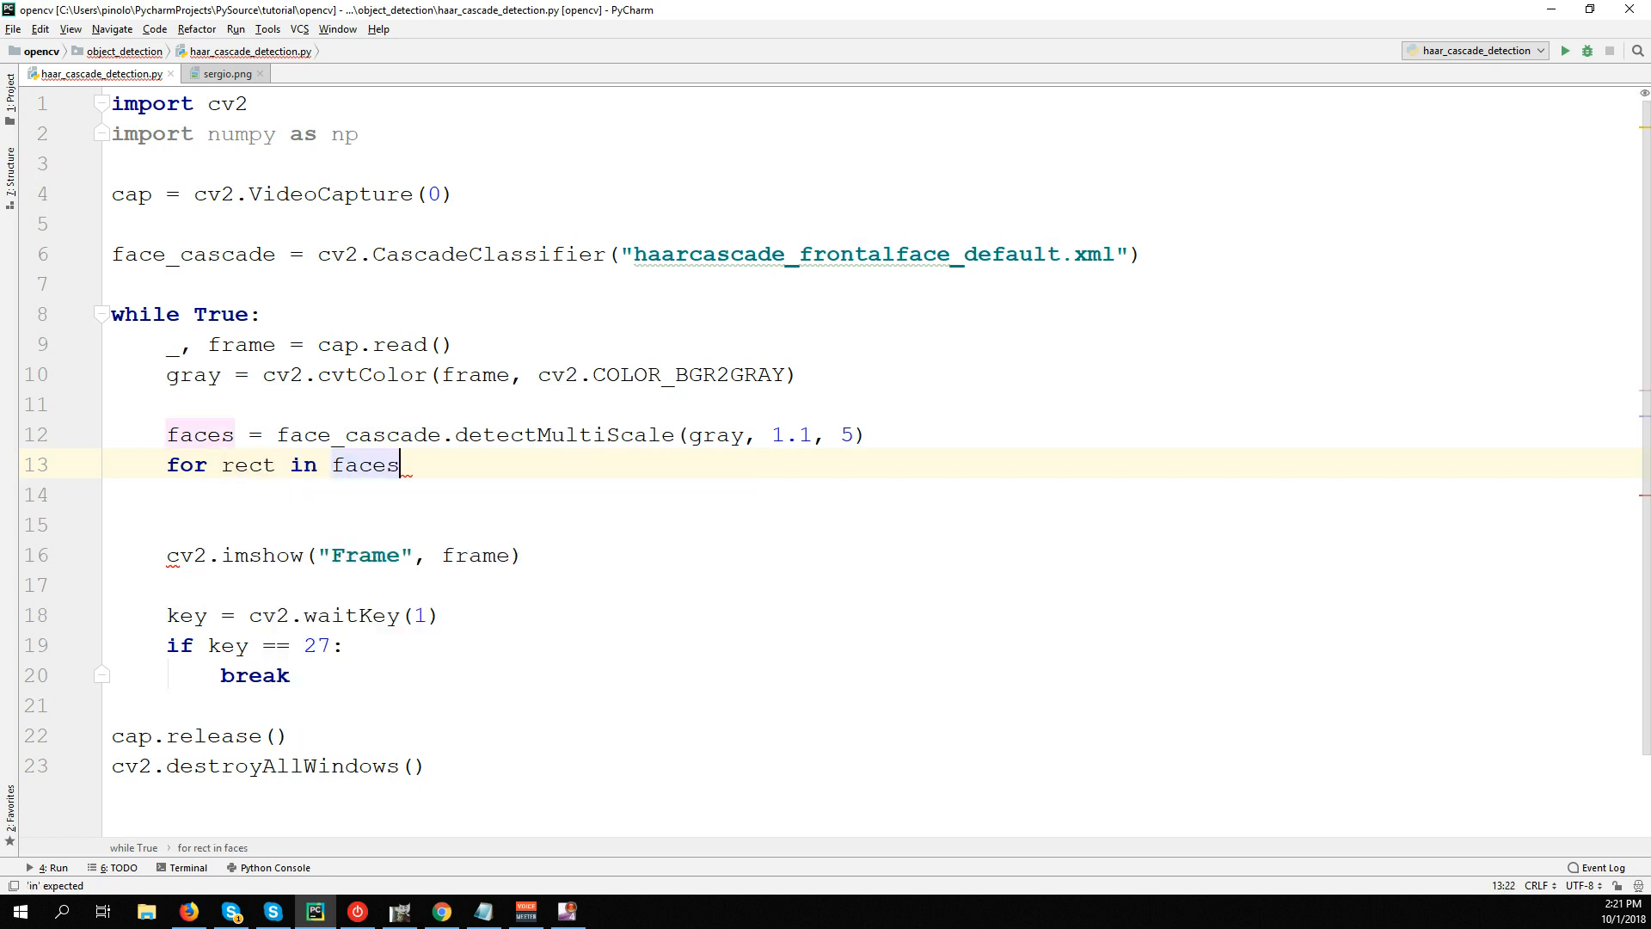
type(":")
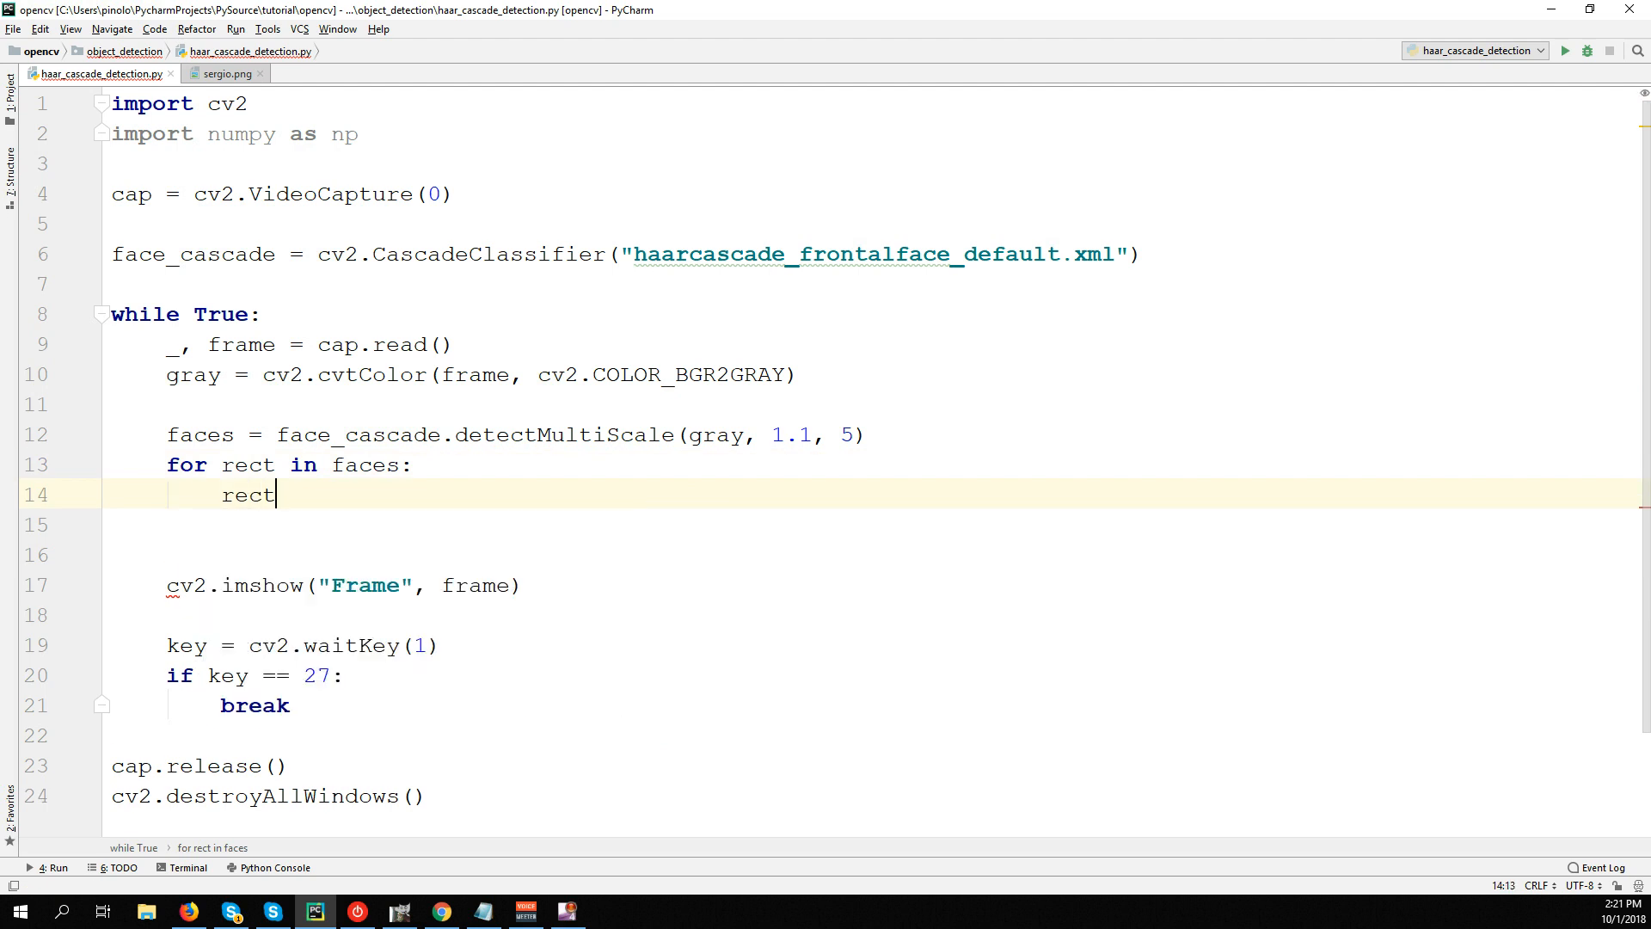
type("=")
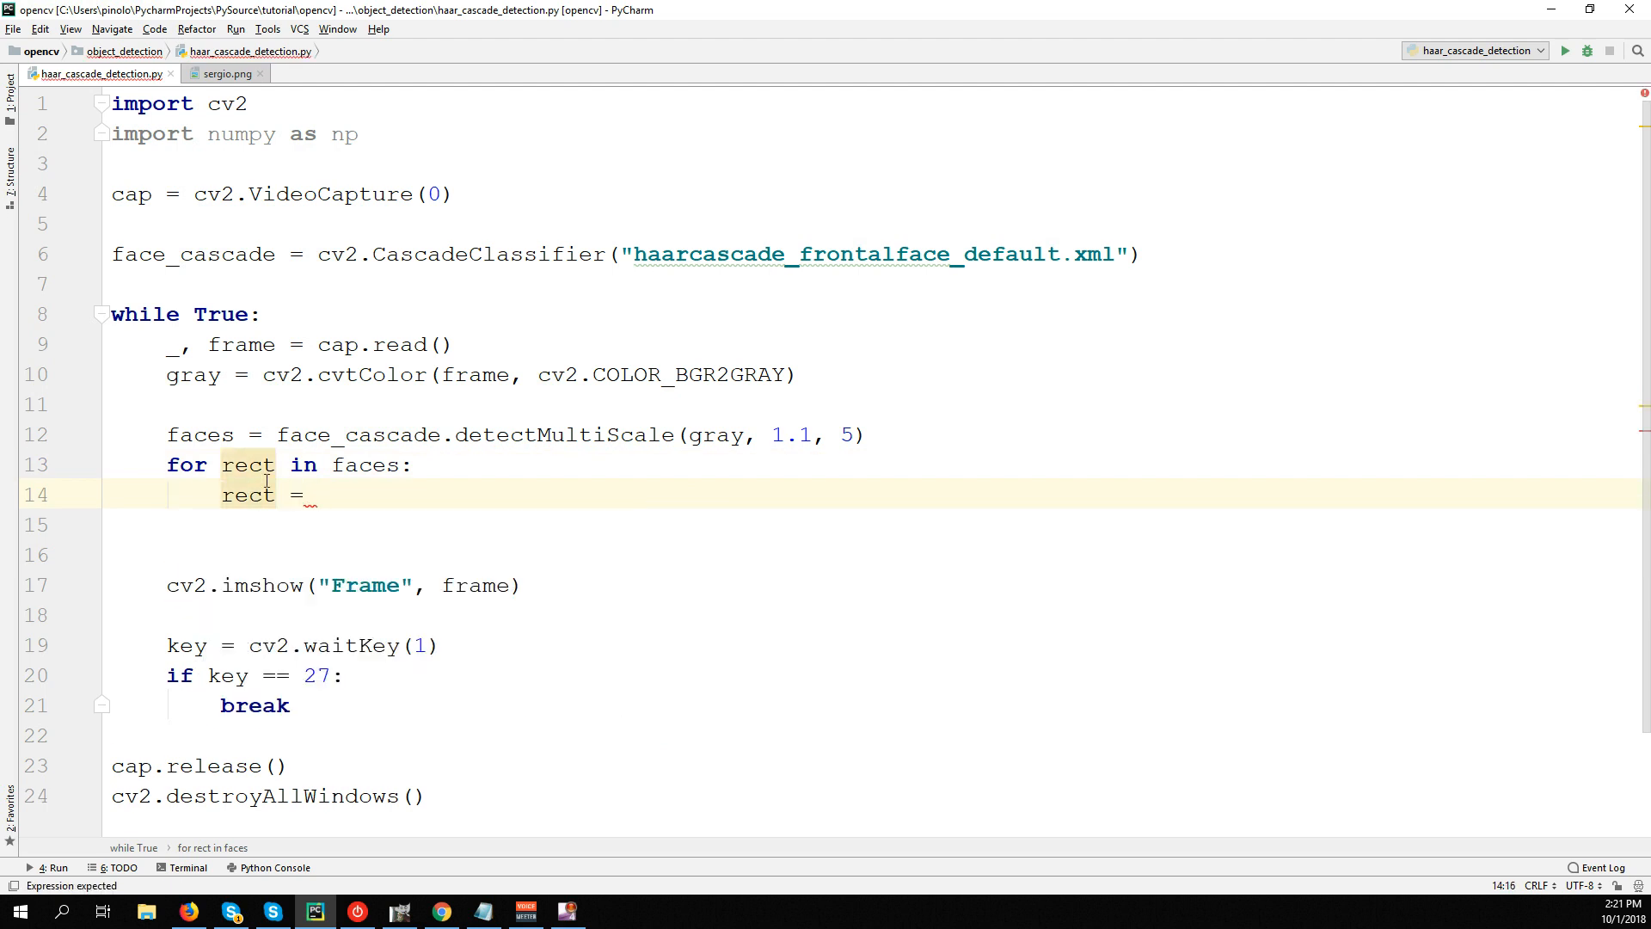
type("(")
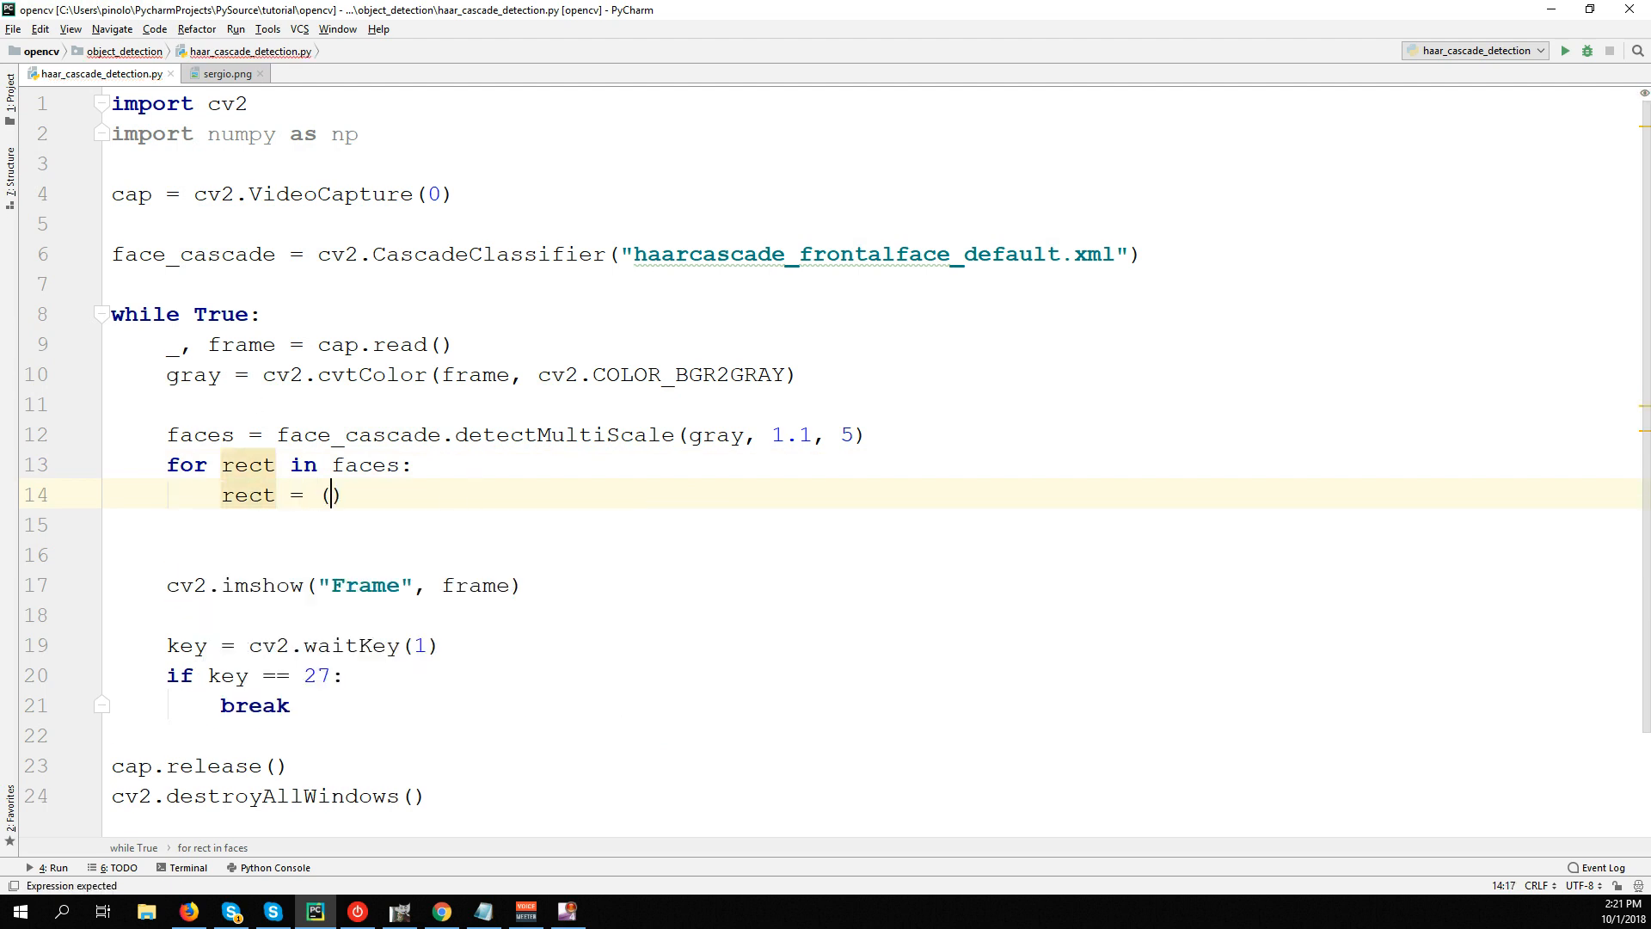
type("x, y, w, h")
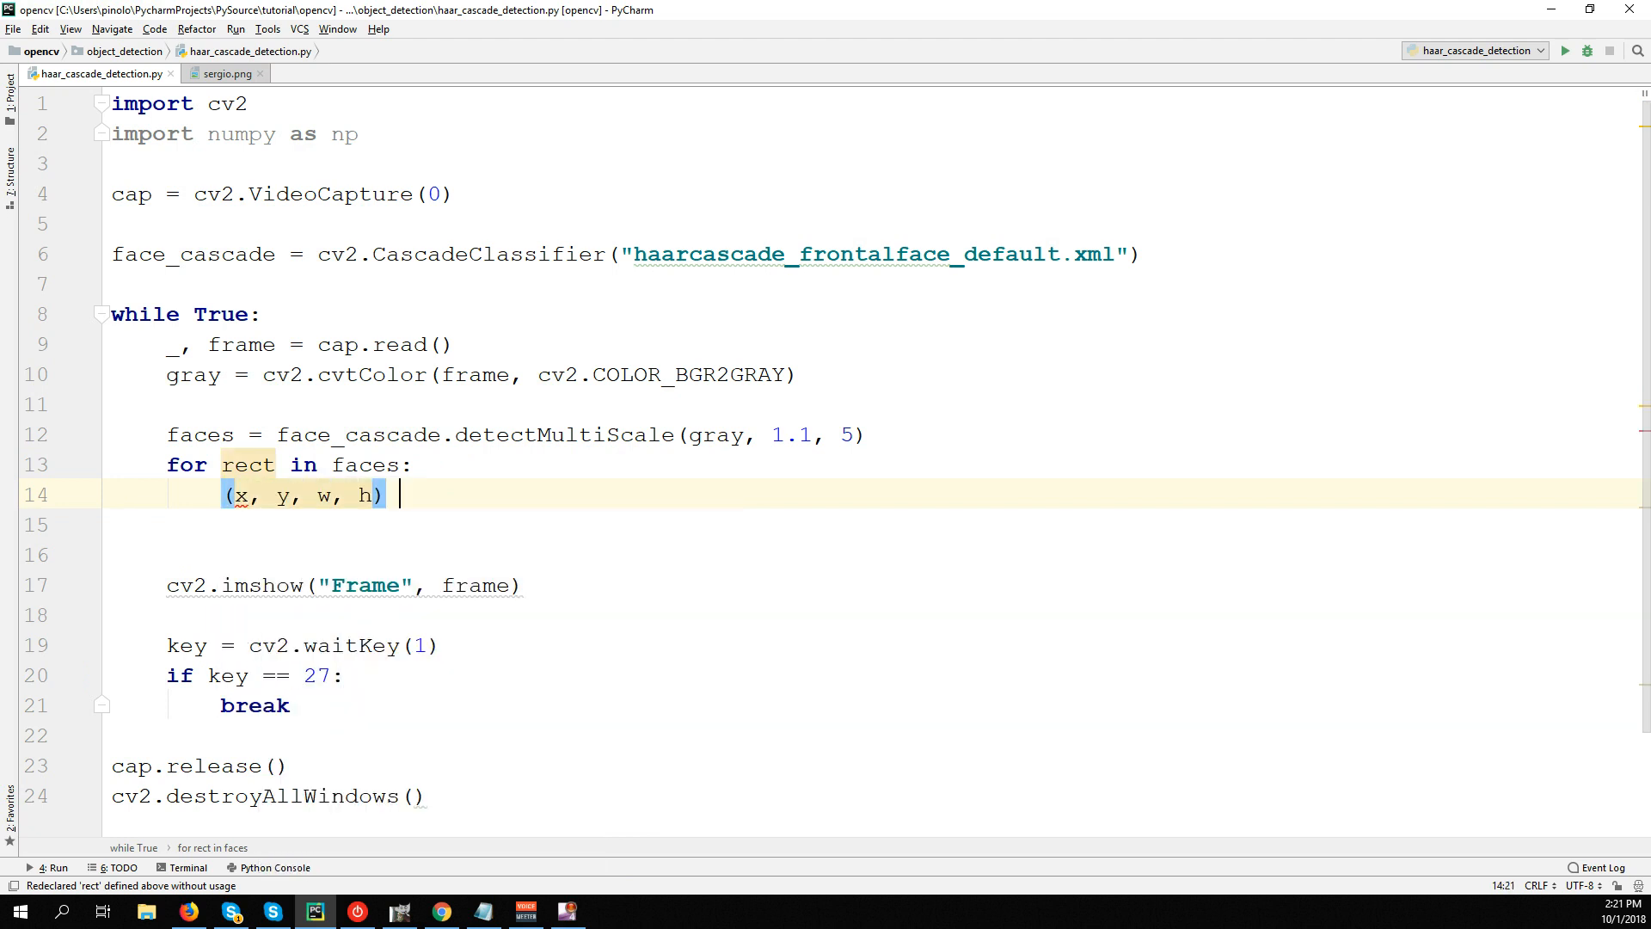
type("= rect")
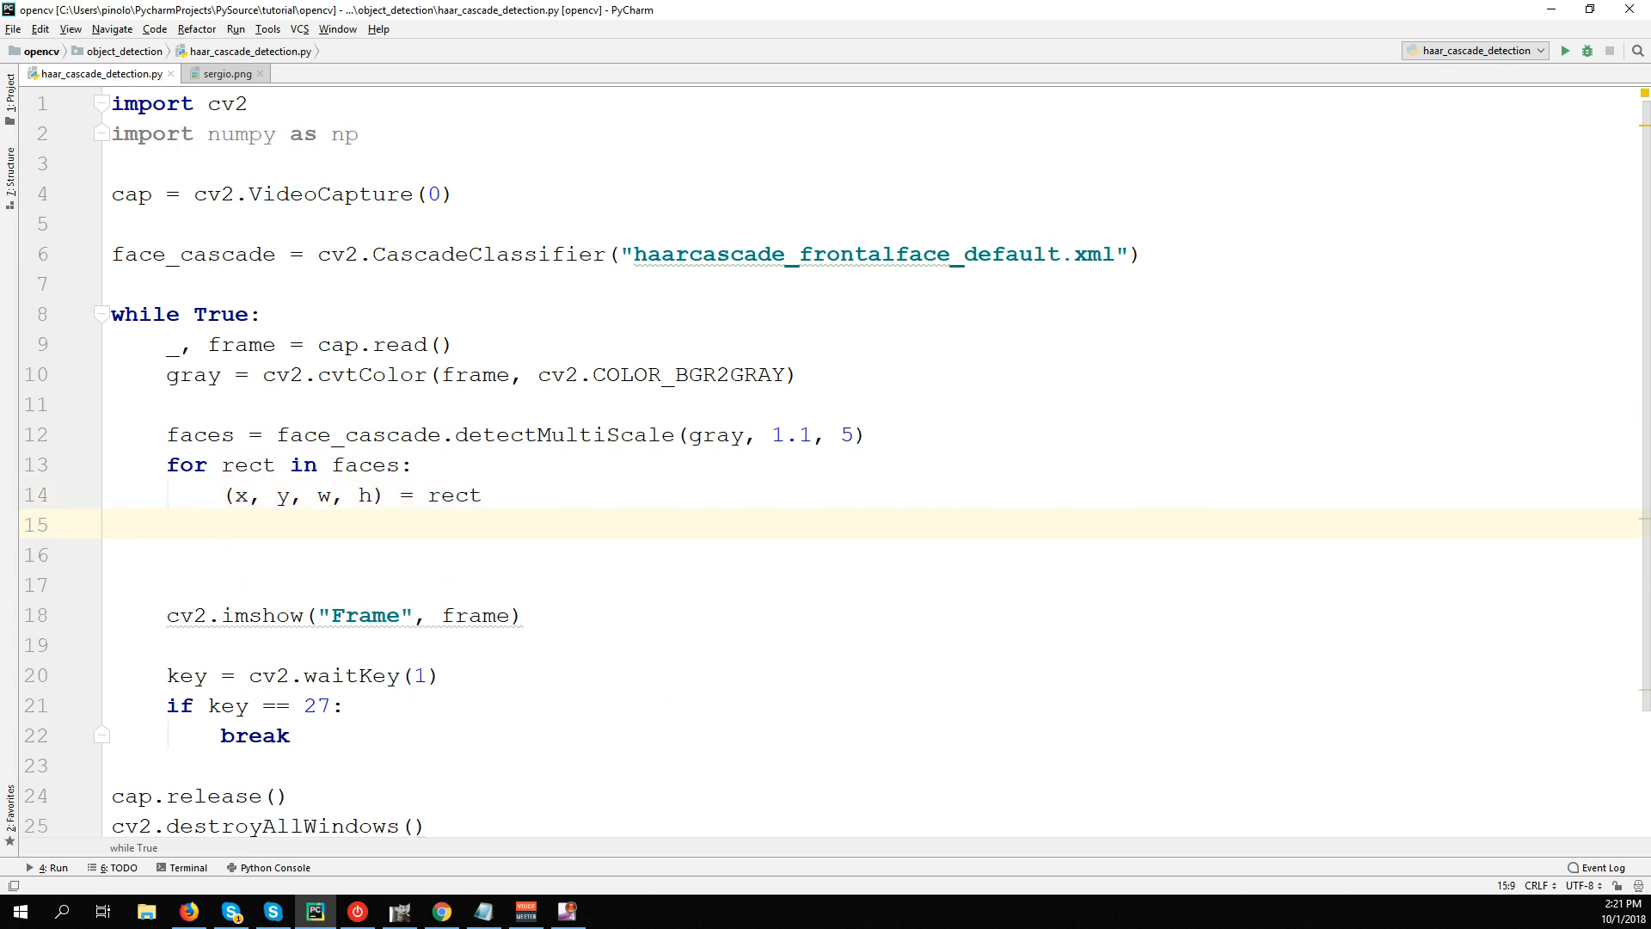
Draw cv2.rectangle on frame from (x, y) to (x + w, y + h) in green (0, 255, 0), thickness 2.
type("frame =")
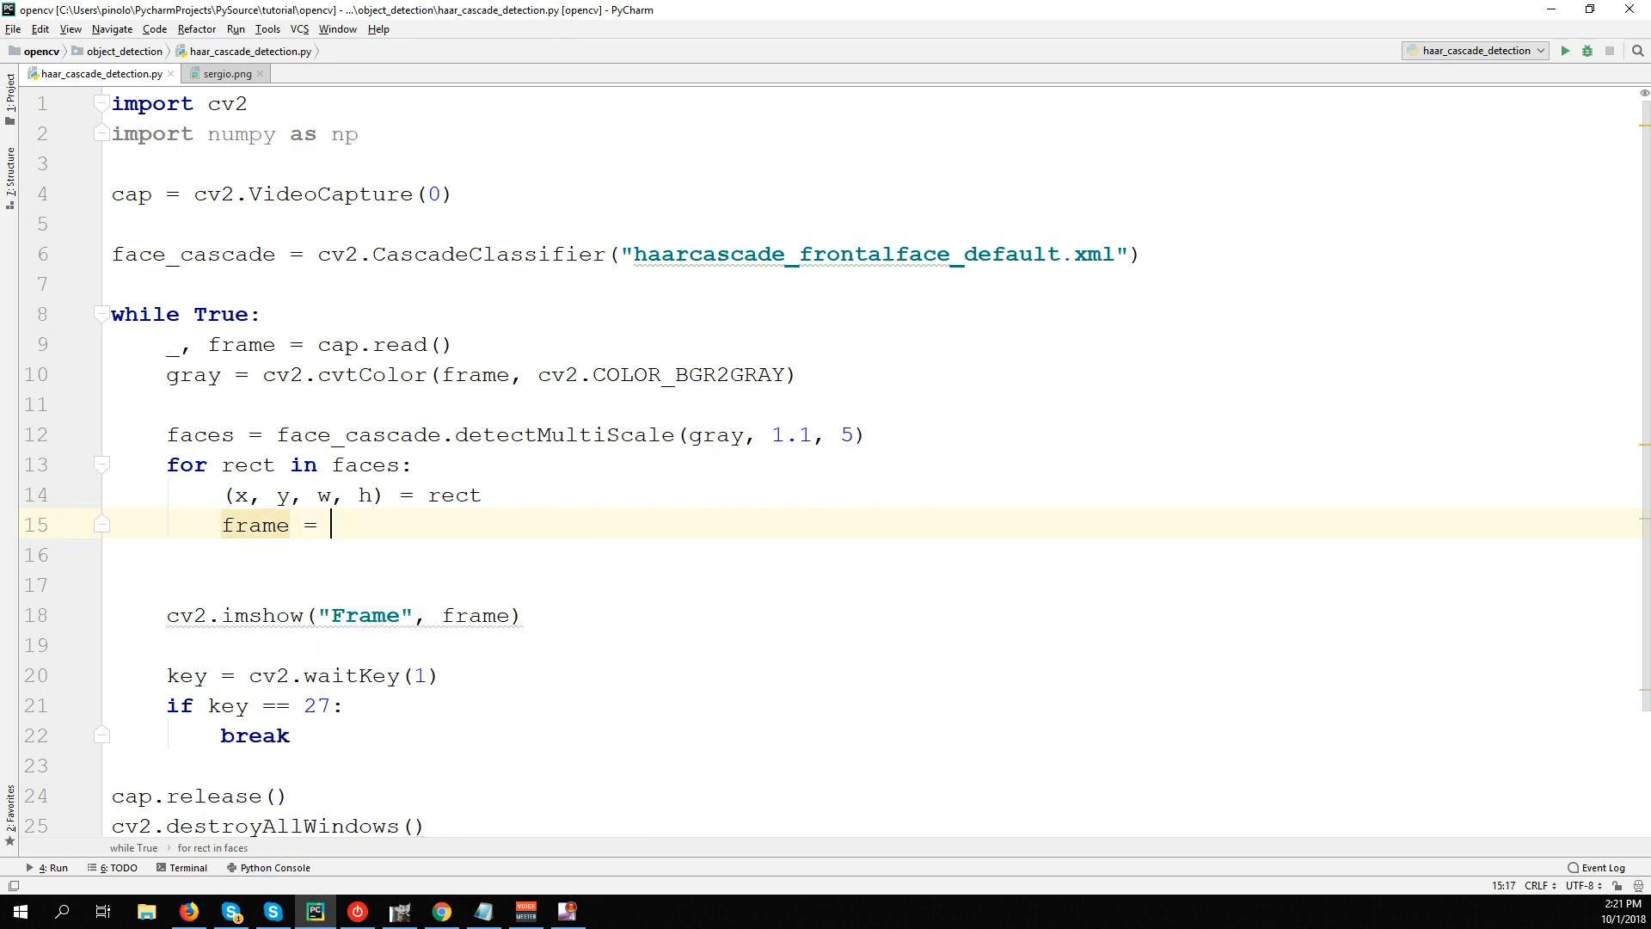
type("cv2.rectangle(frame")
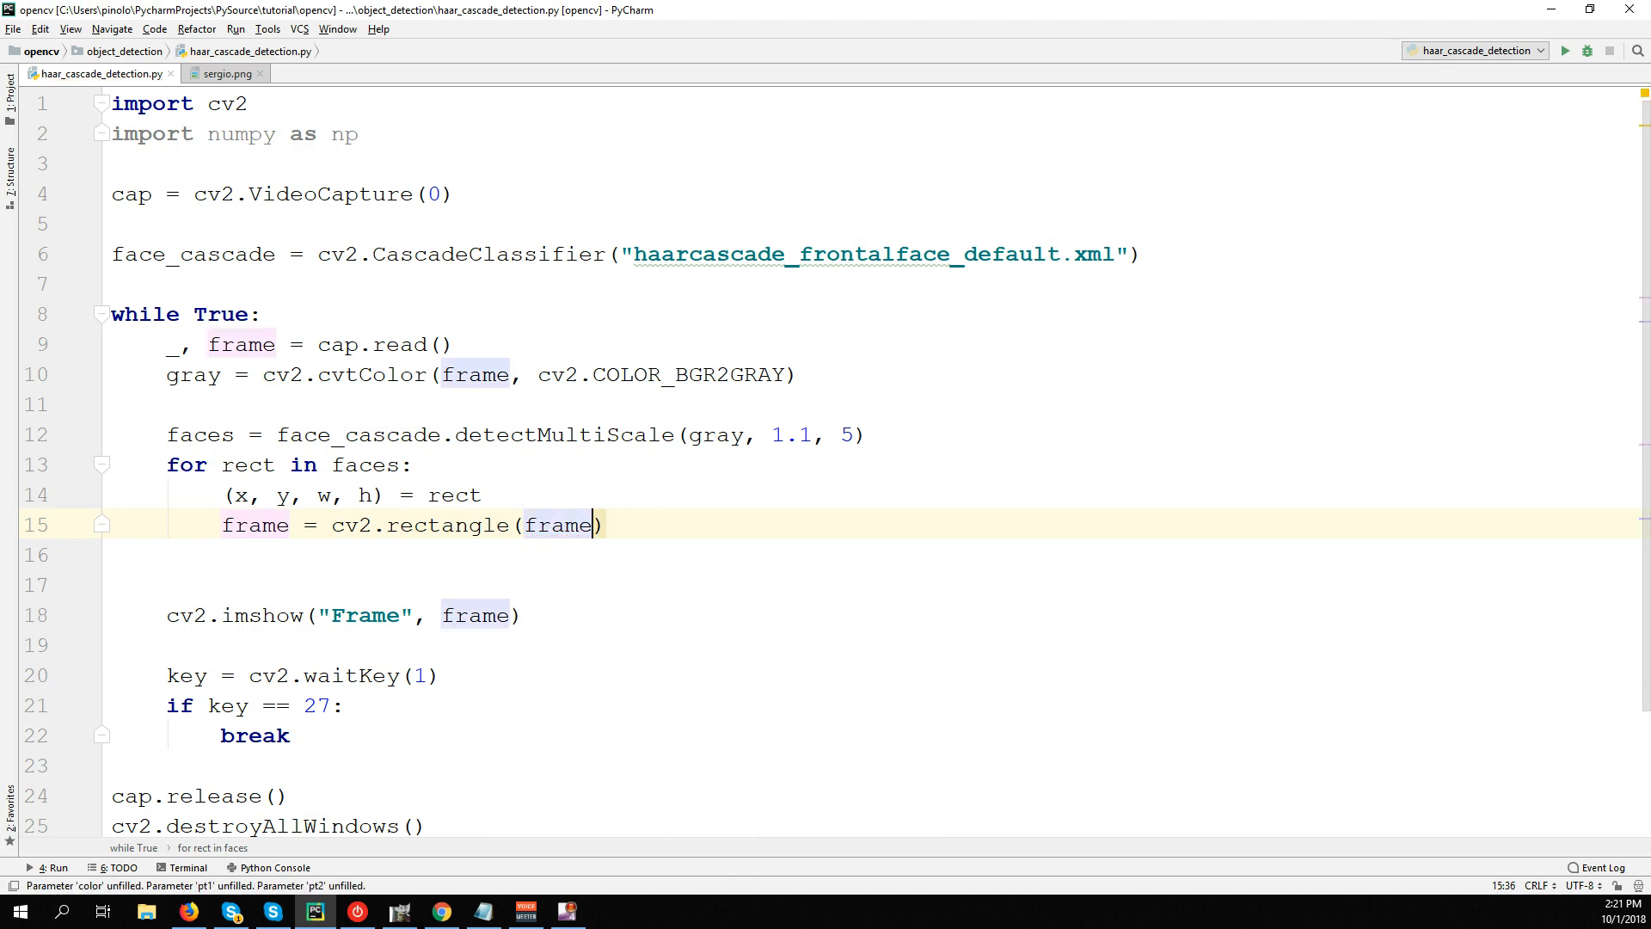
type(", (")
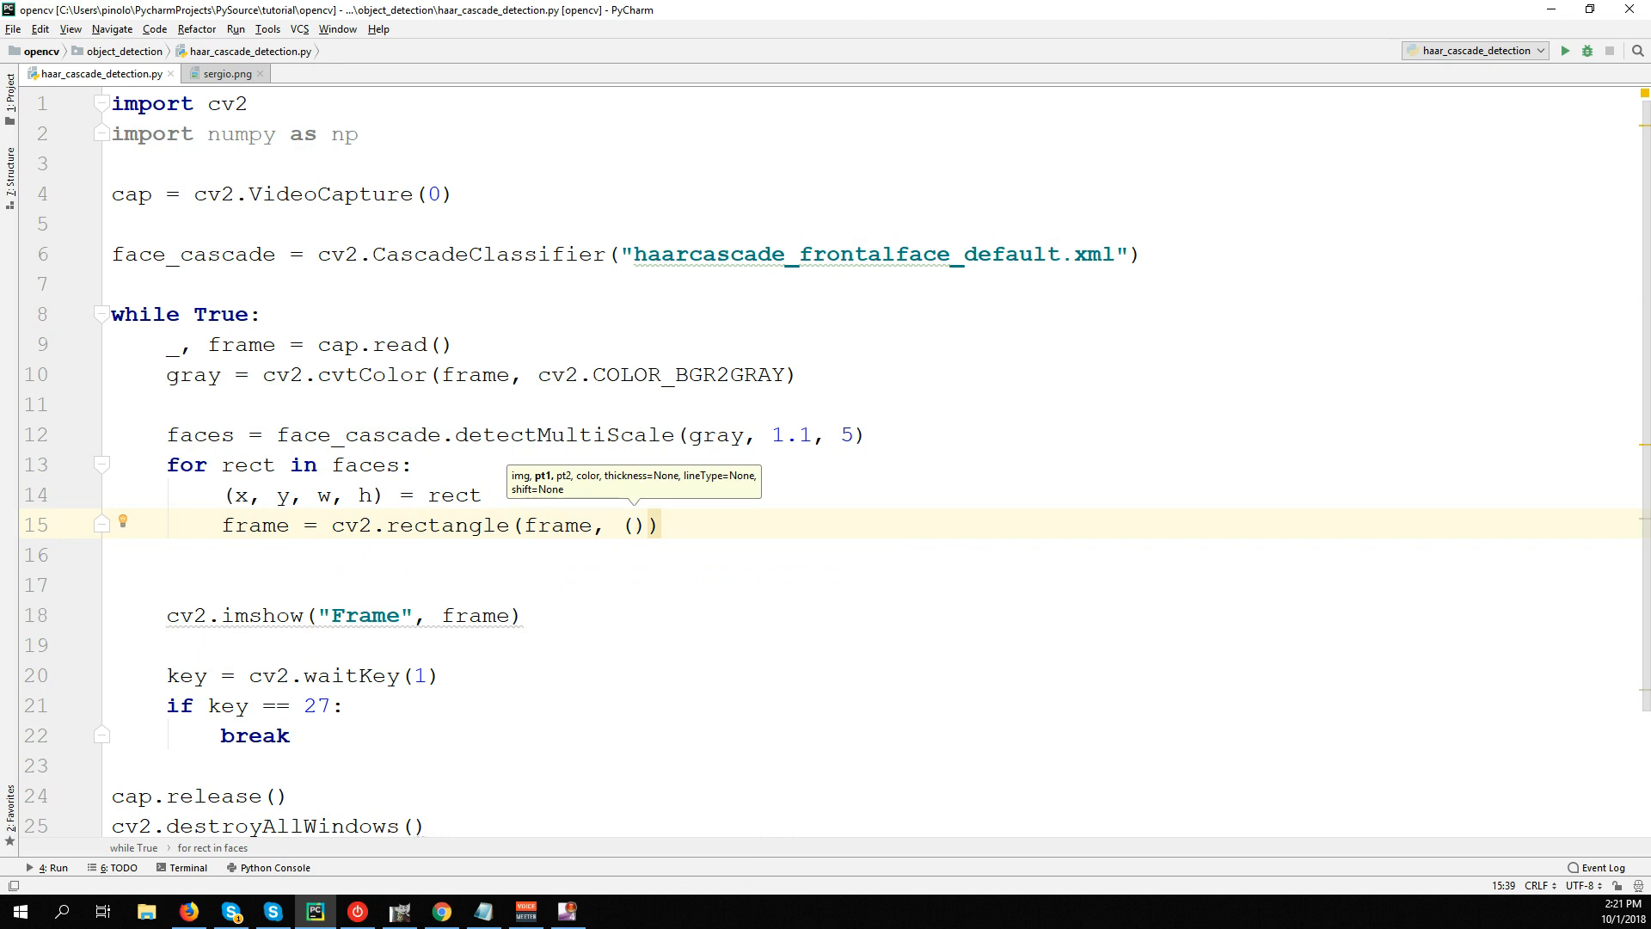
type("x, y")
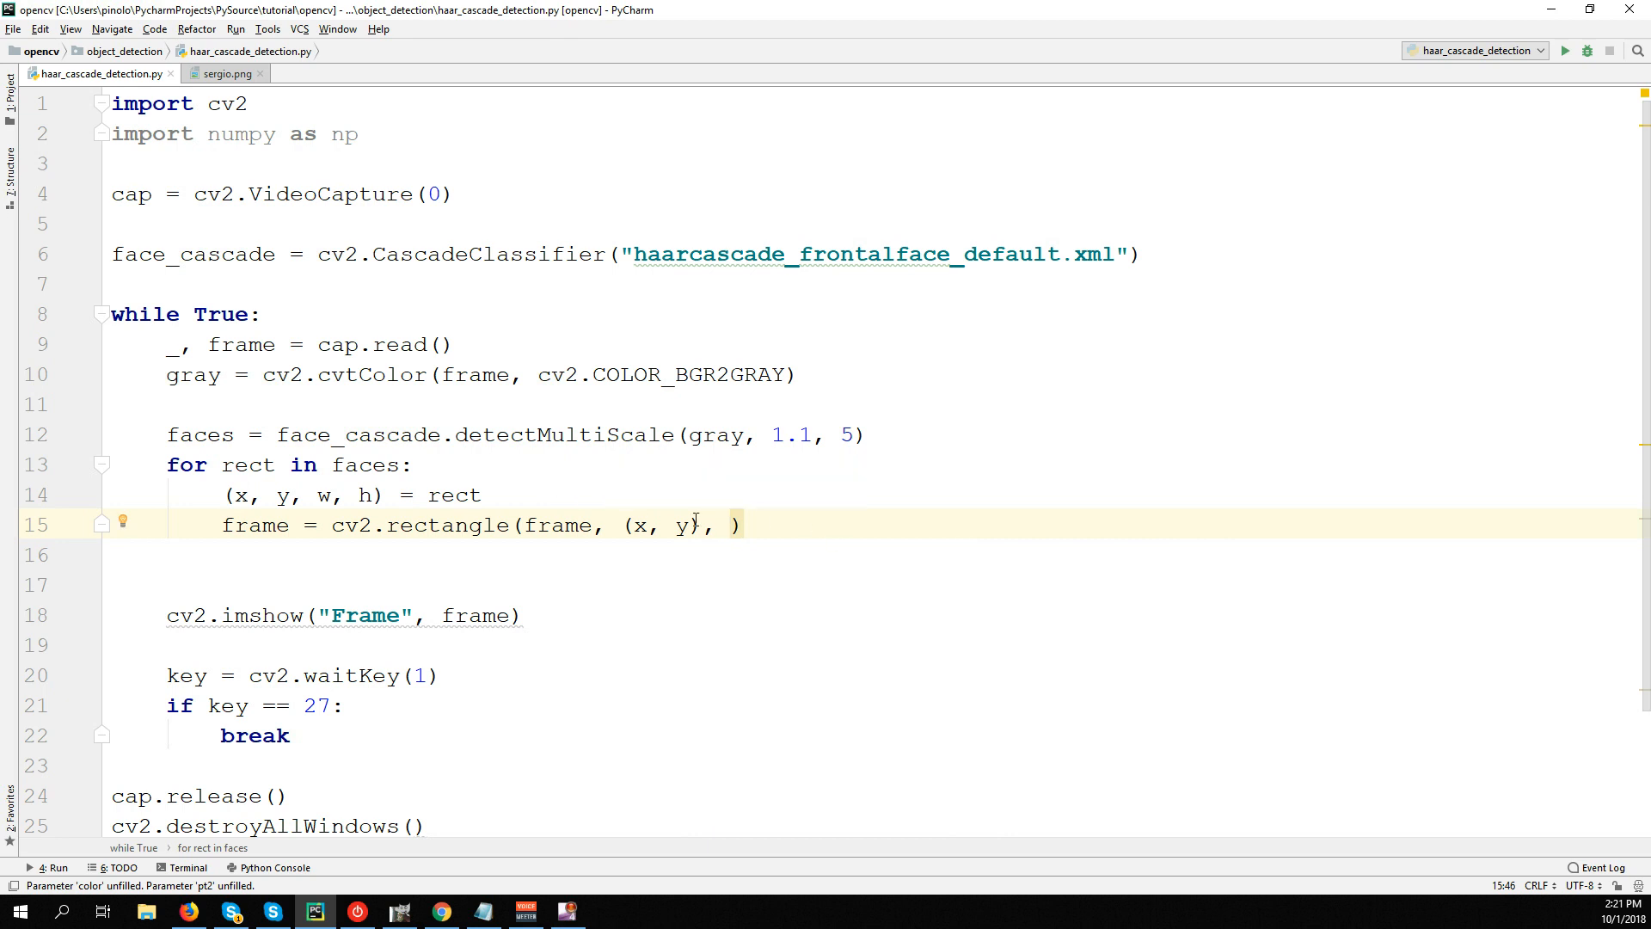
left_click(637, 527)
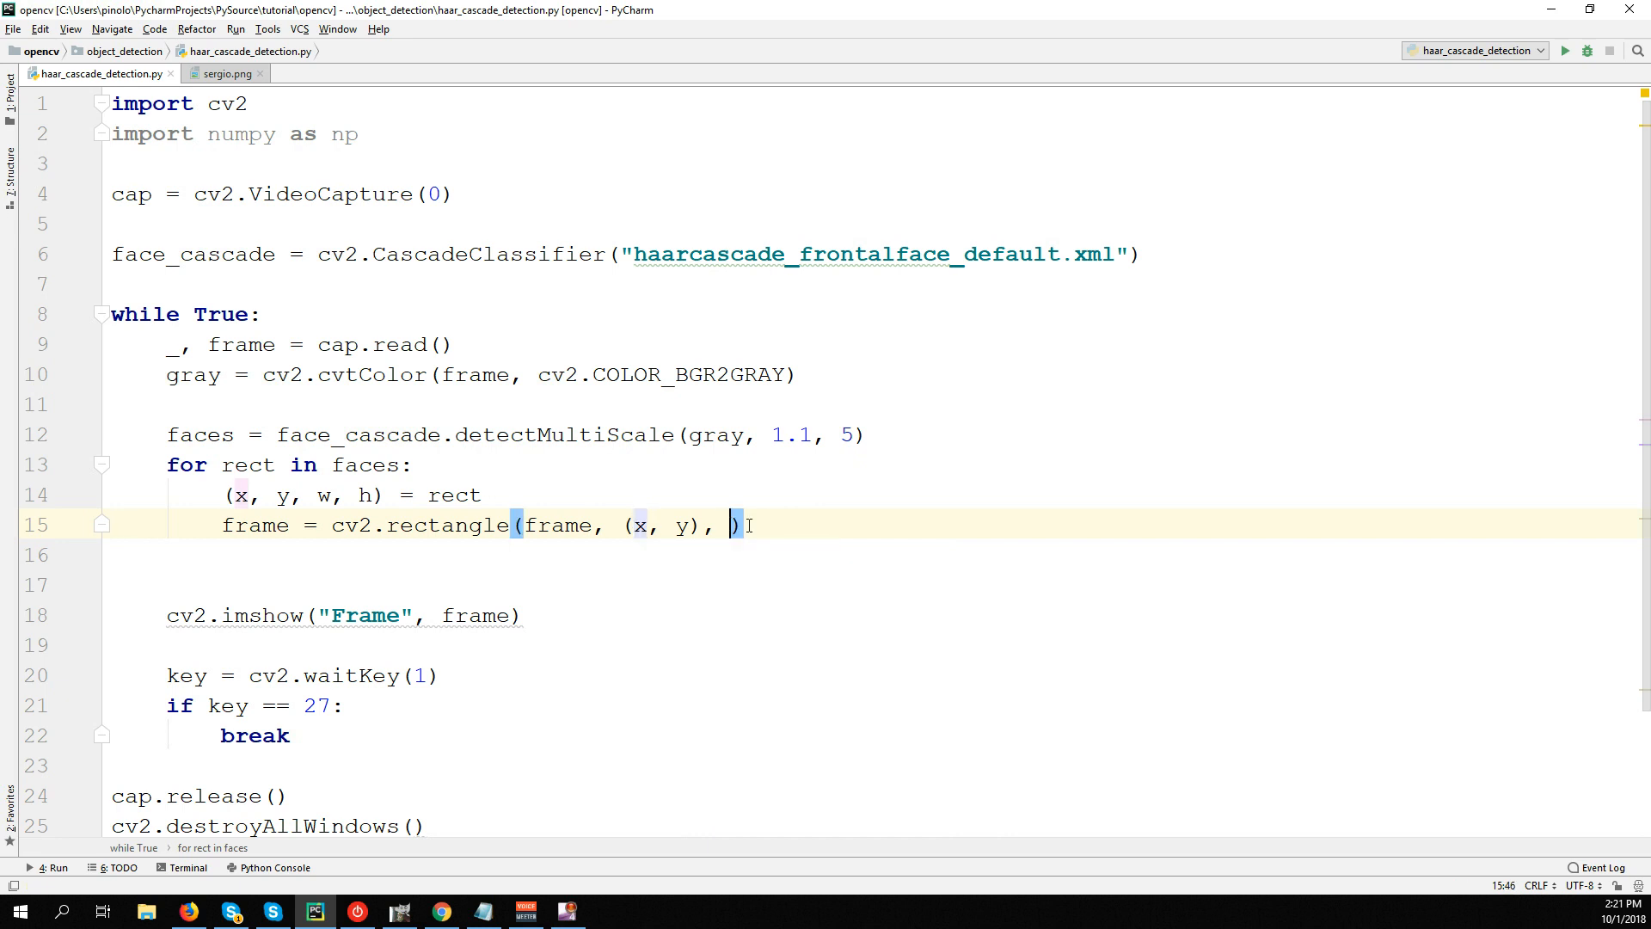
type("(x +")
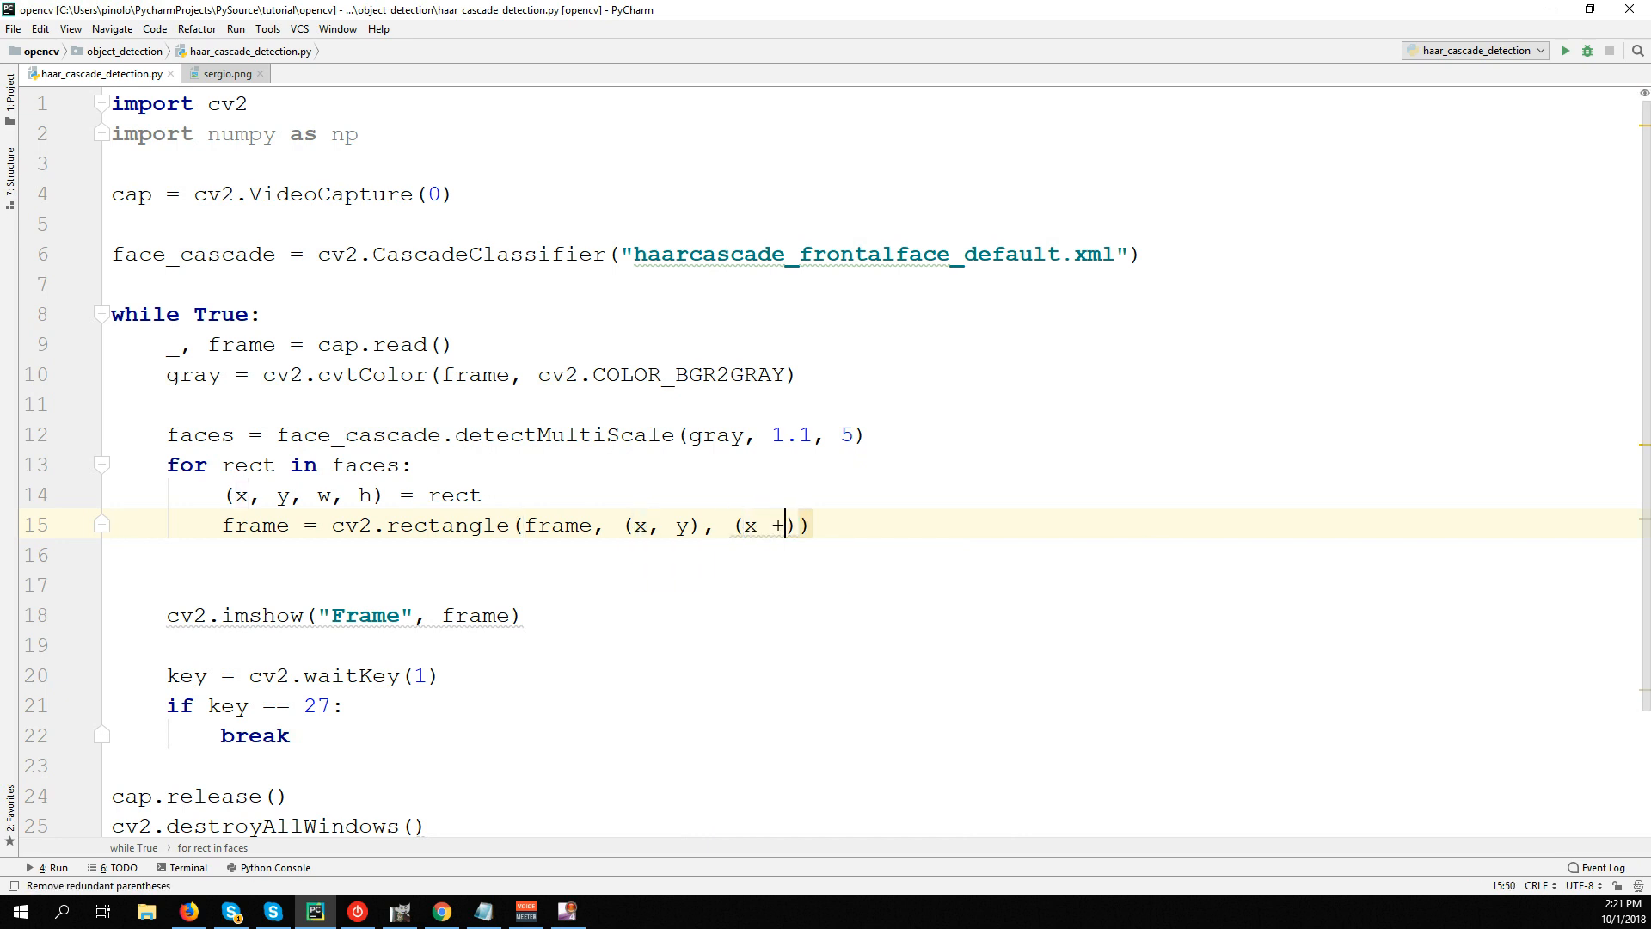
type("w, y + h")
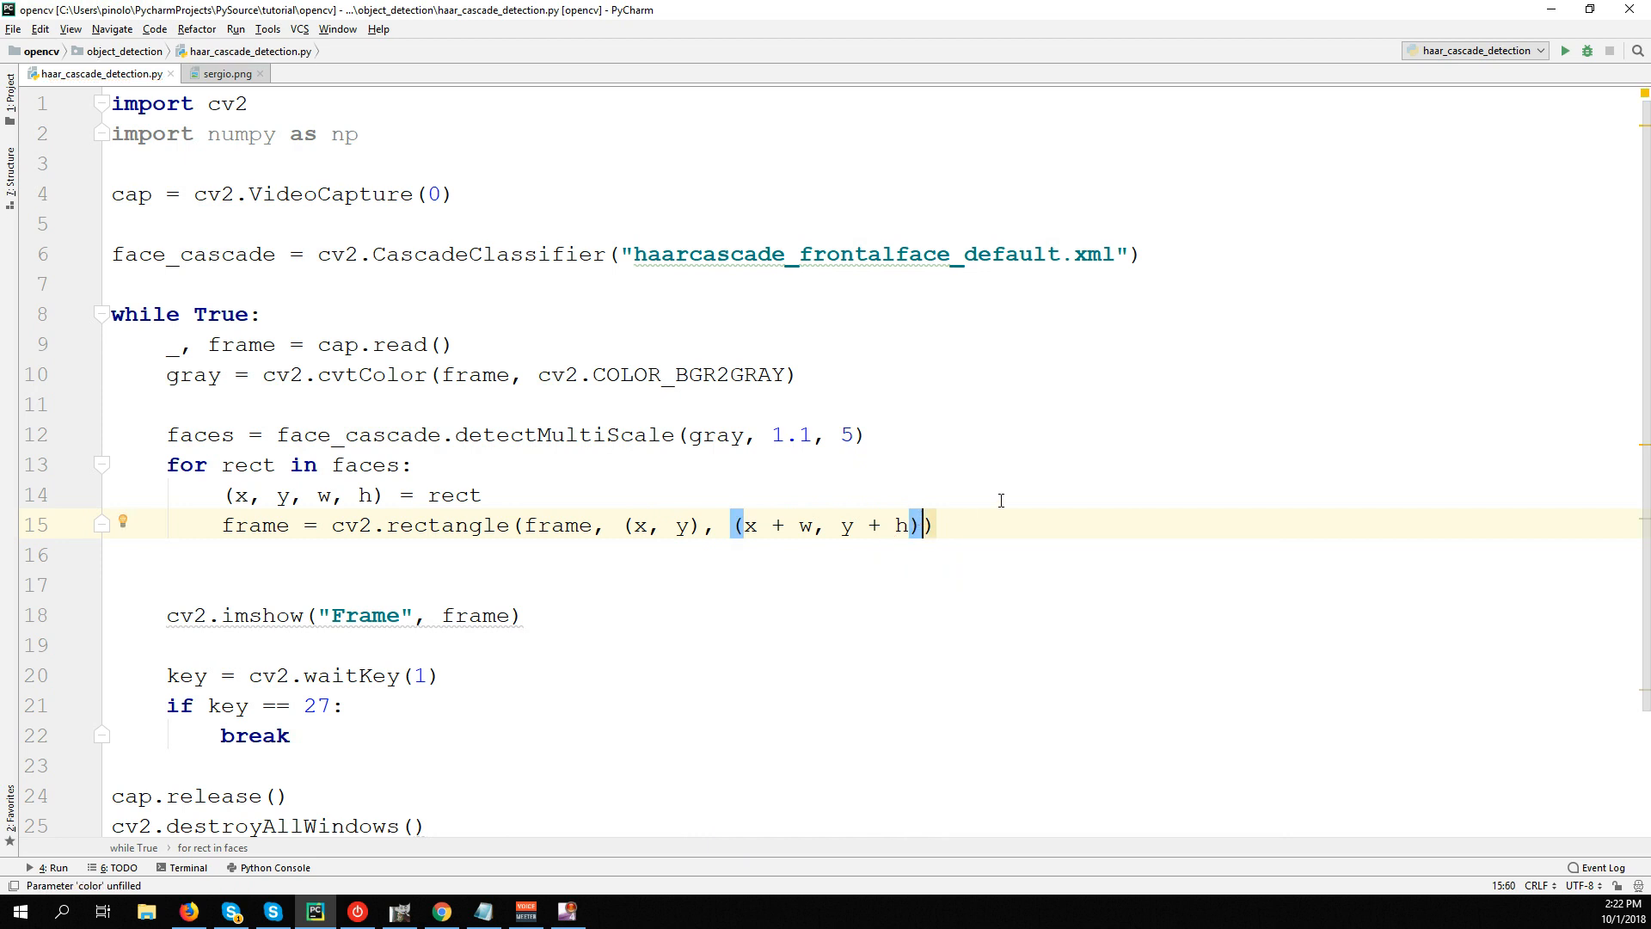
type(", (")
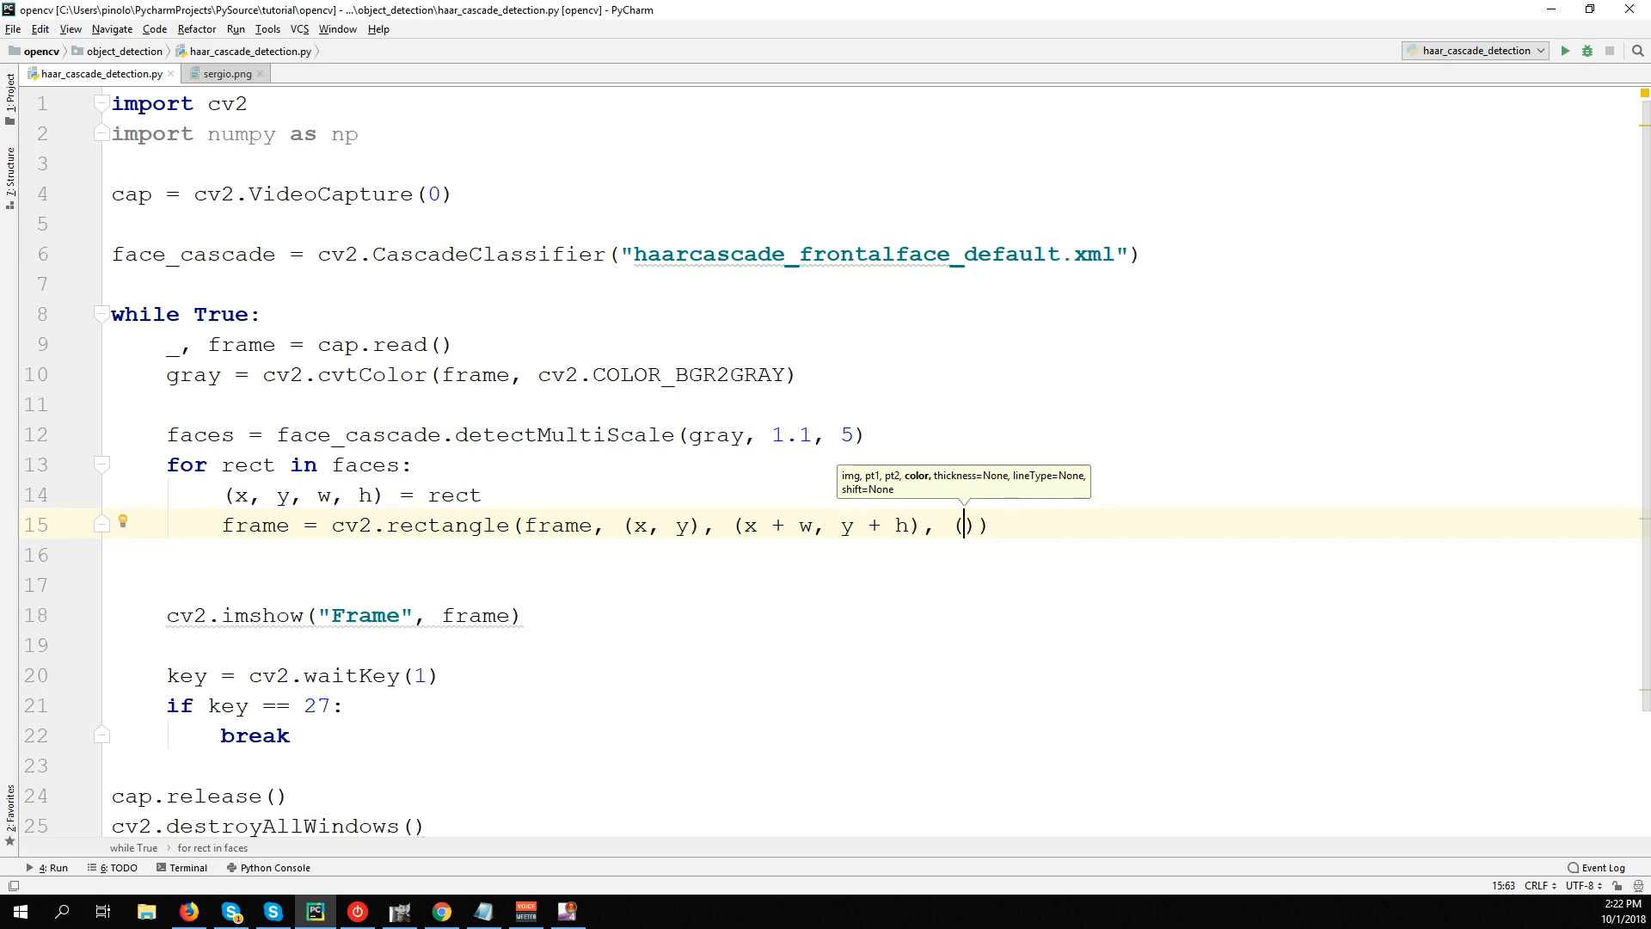
type("0, 255, 0")
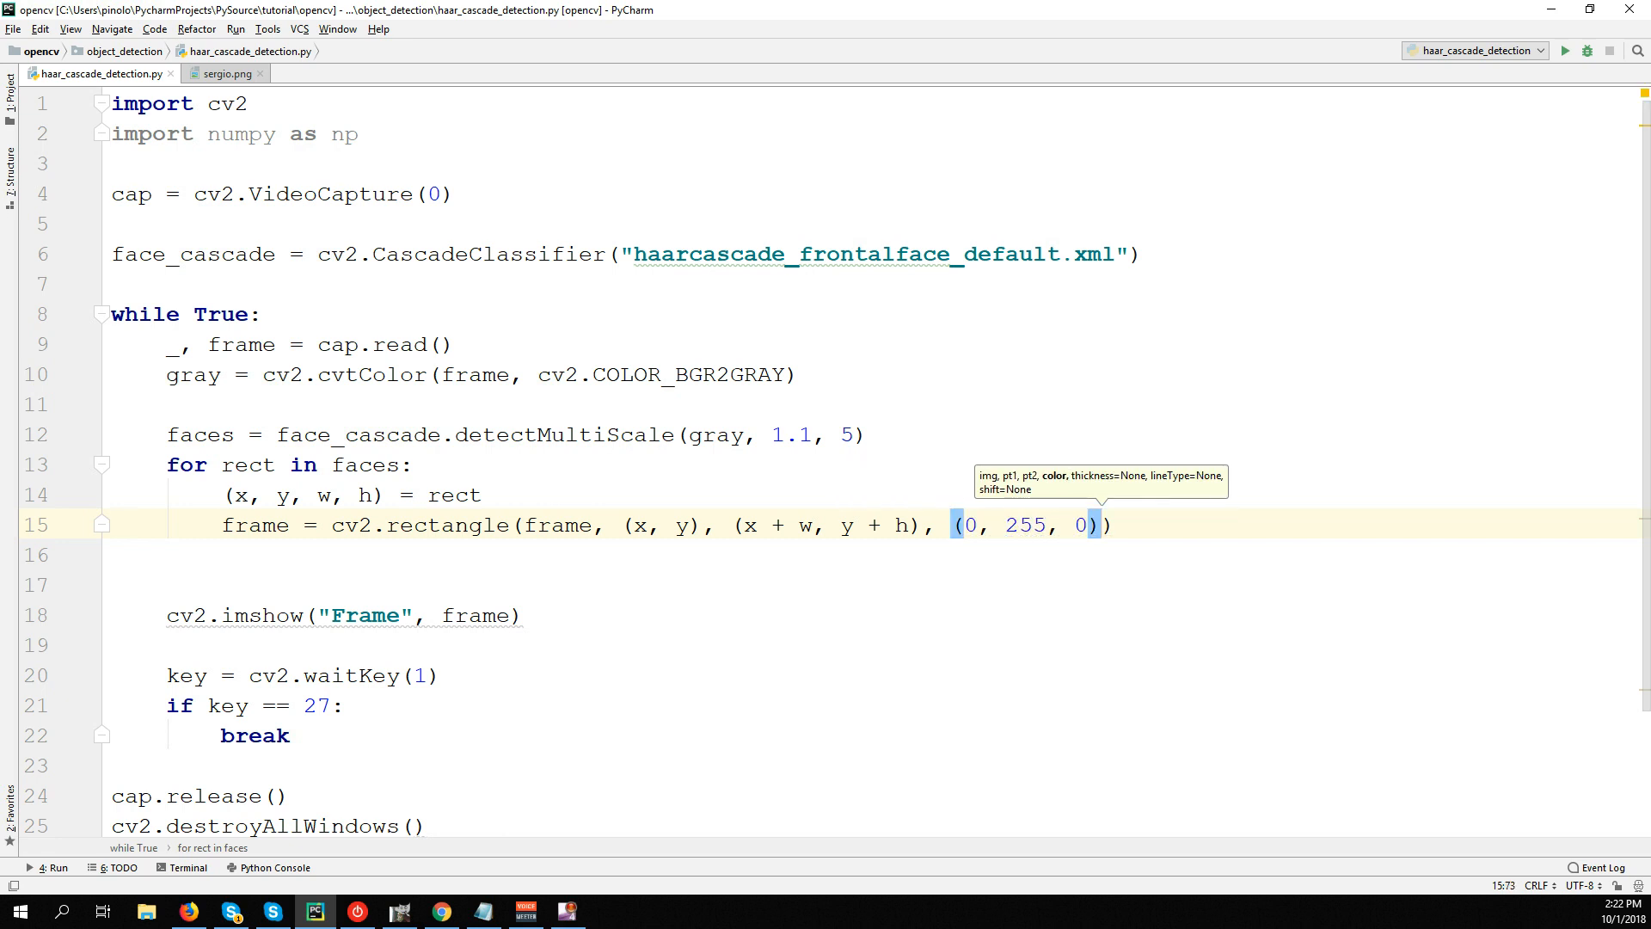
type(", (2")
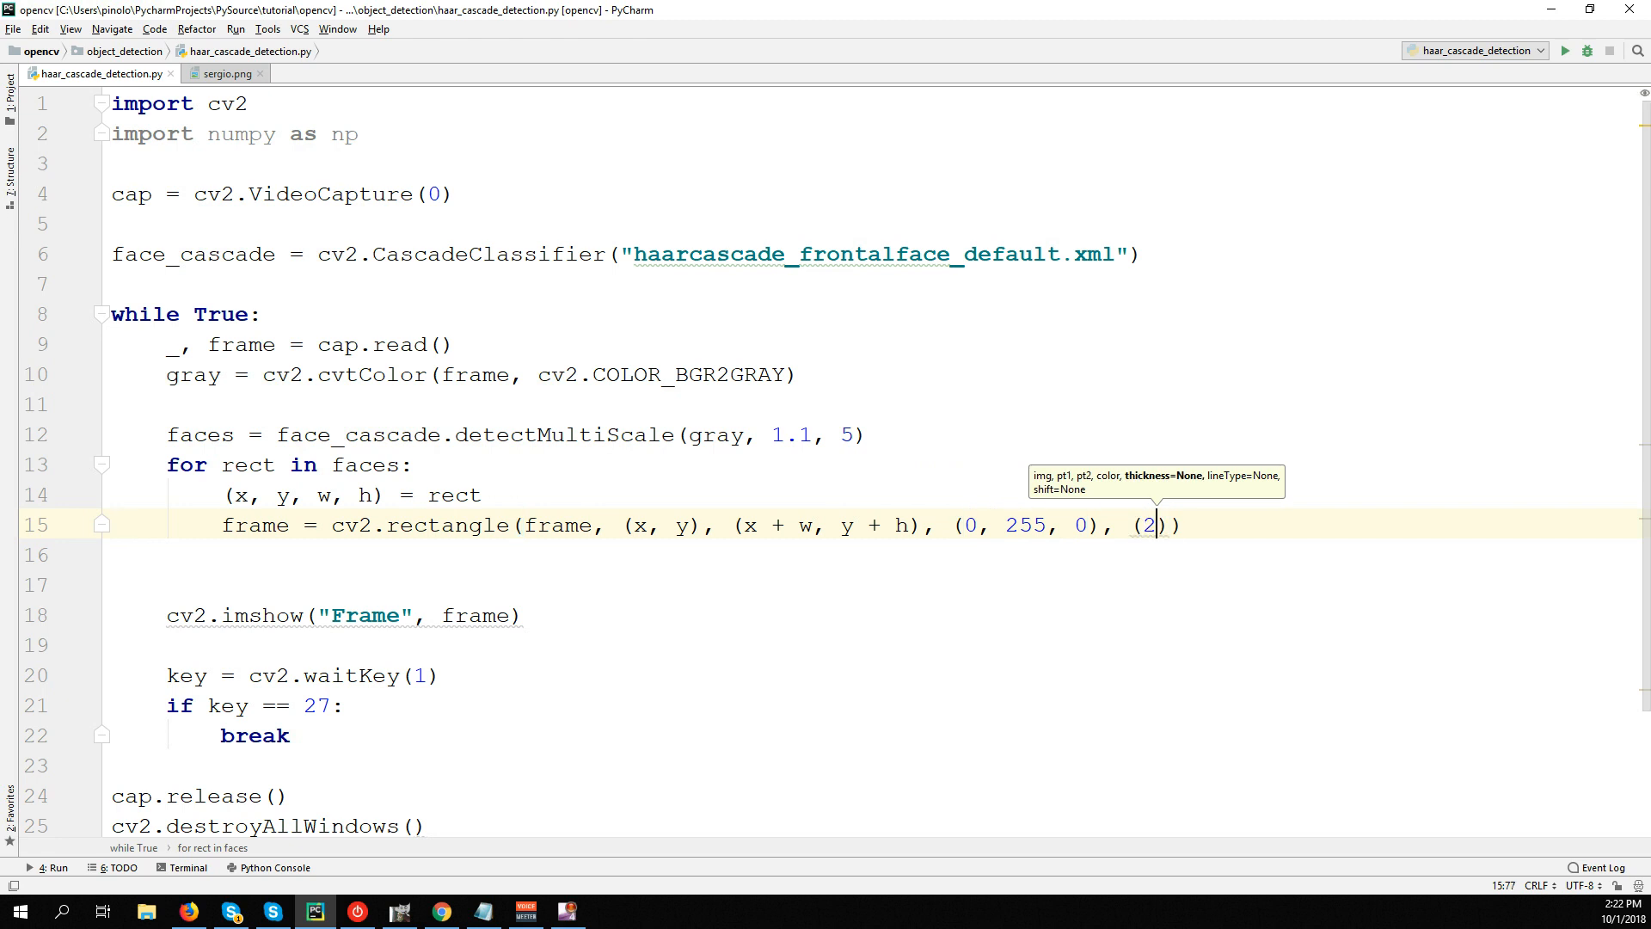
key("Backspace")
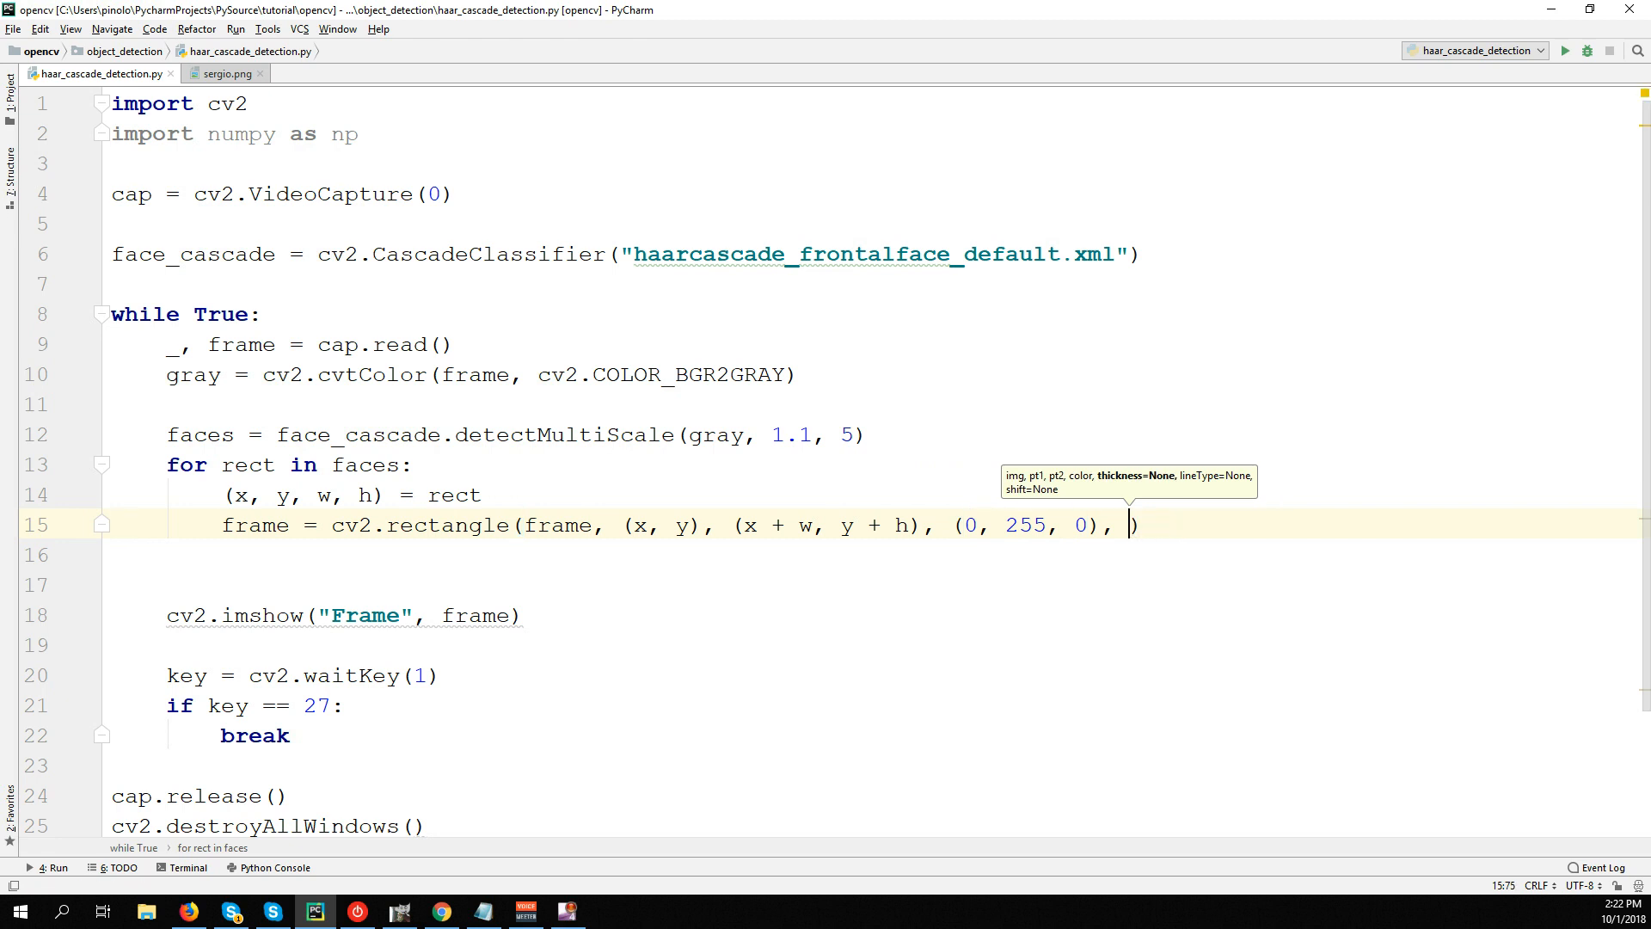
type("2")
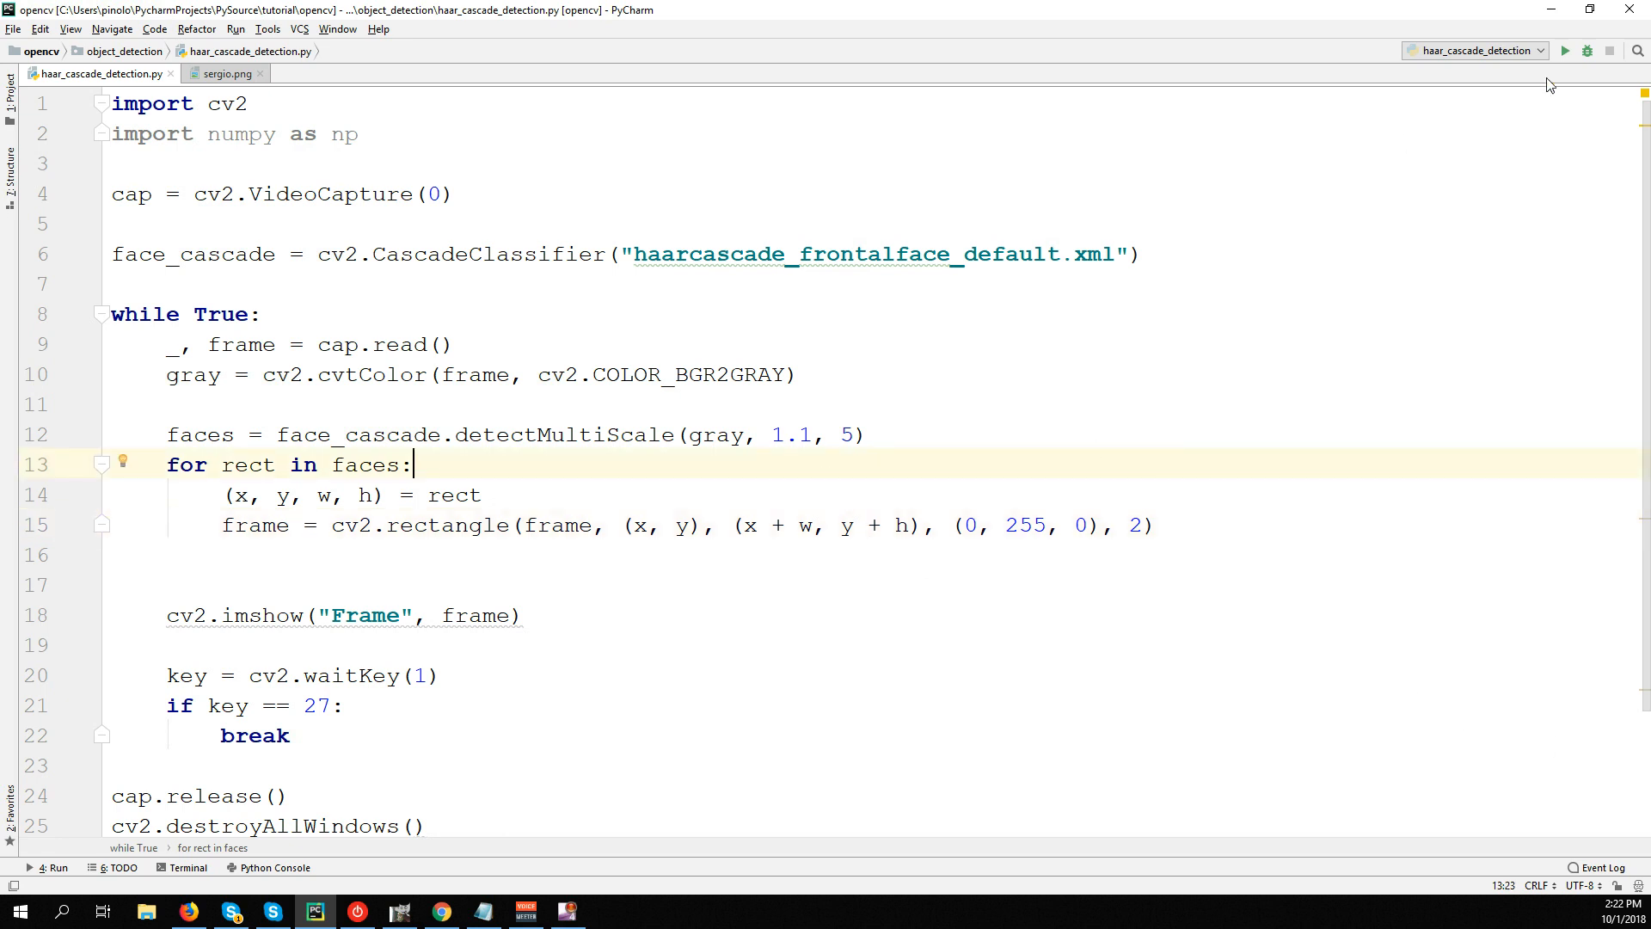
Run the rectangle-drawing script to view the live Frame window, then stop it.
left_click(1565, 50)
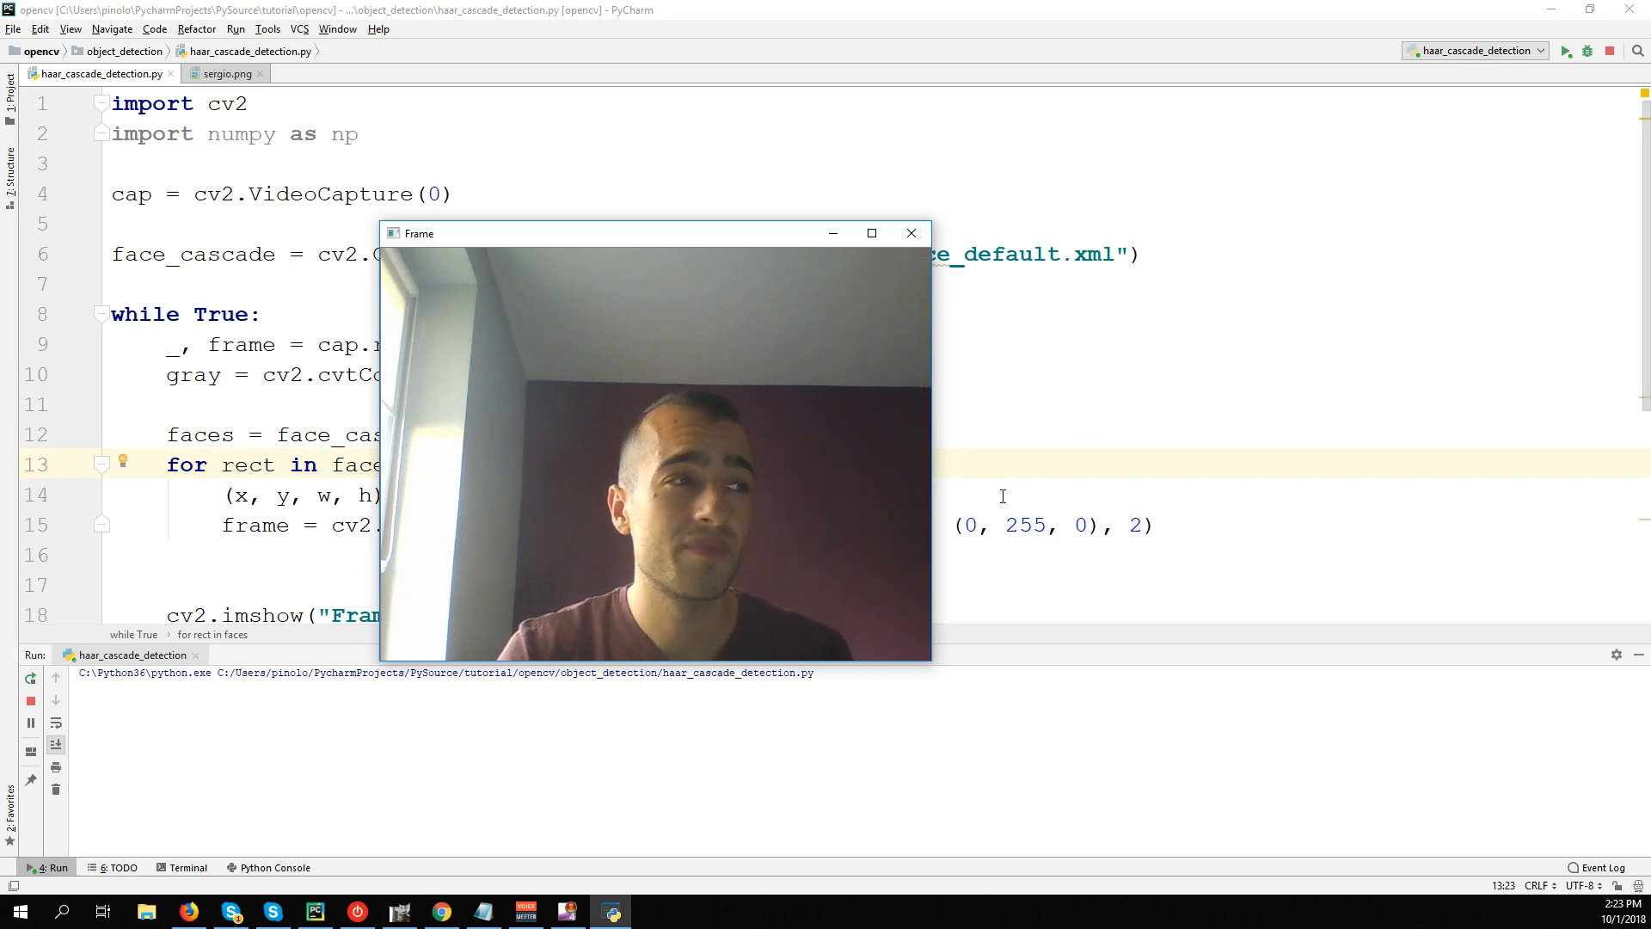
left_click(910, 232)
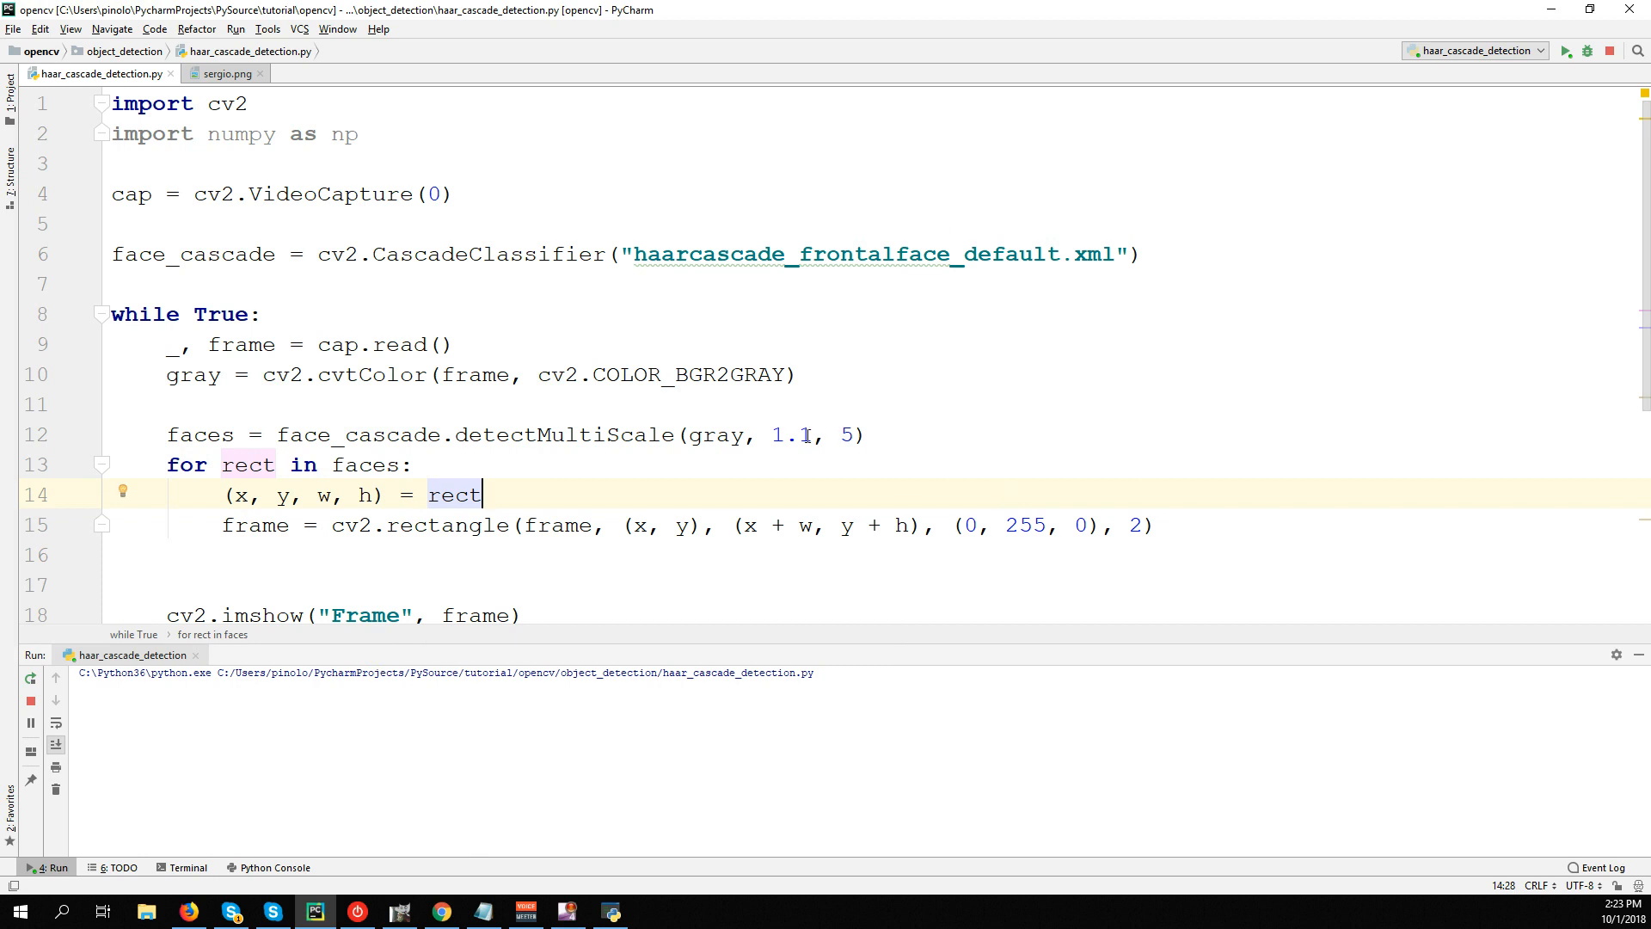
double_click(790, 434)
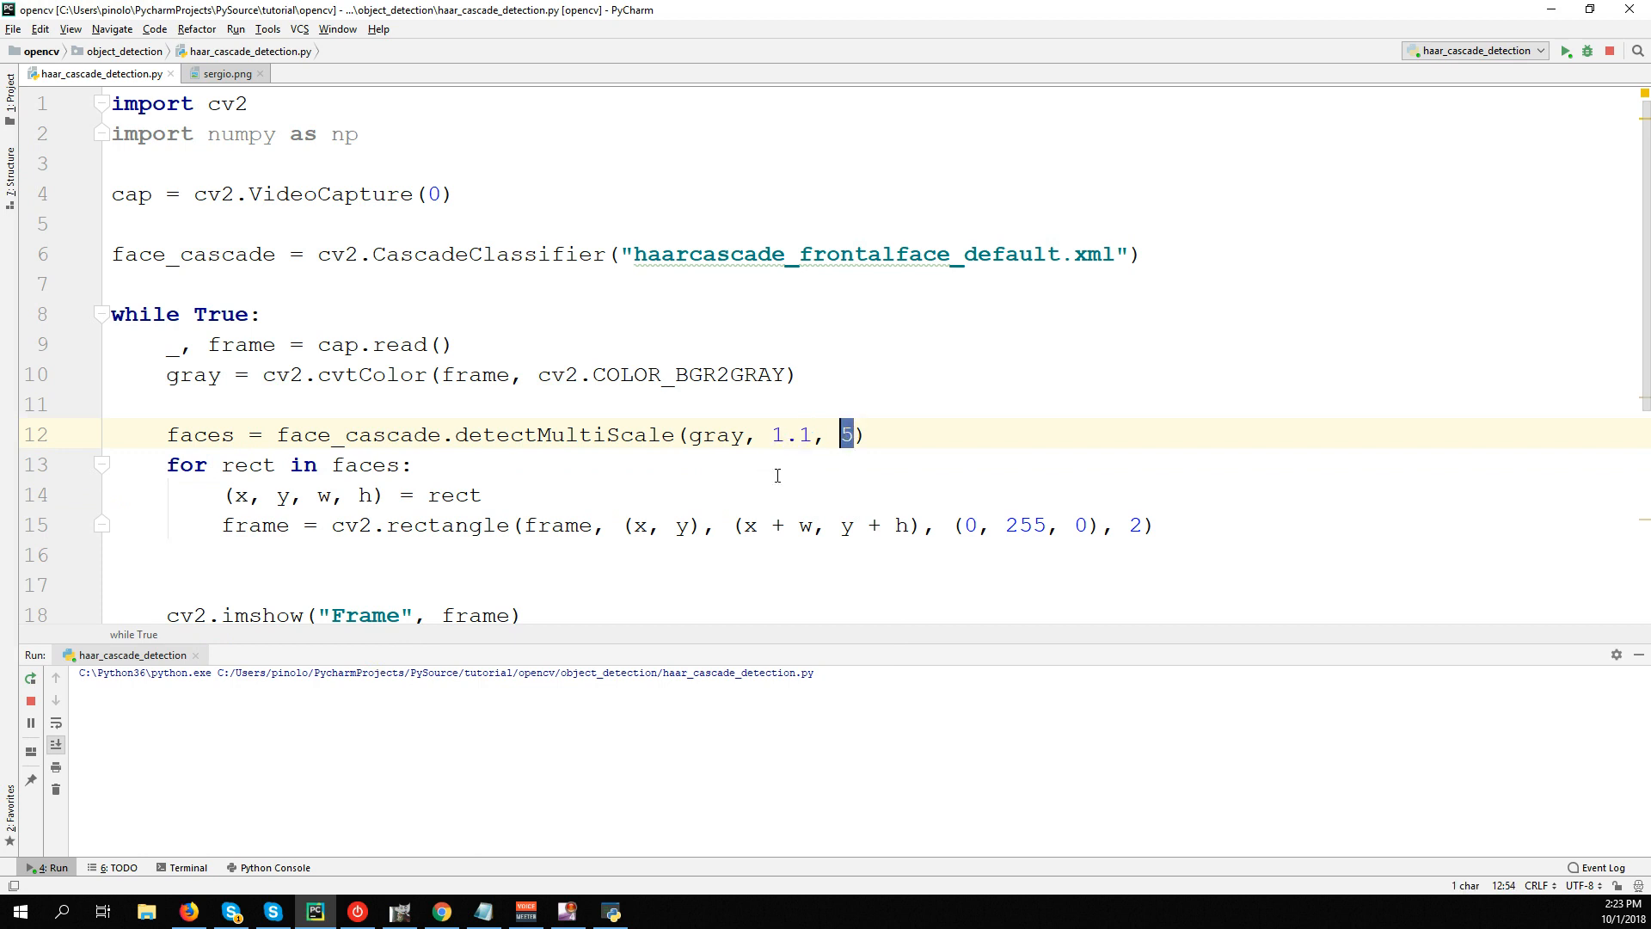
left_click(307, 496)
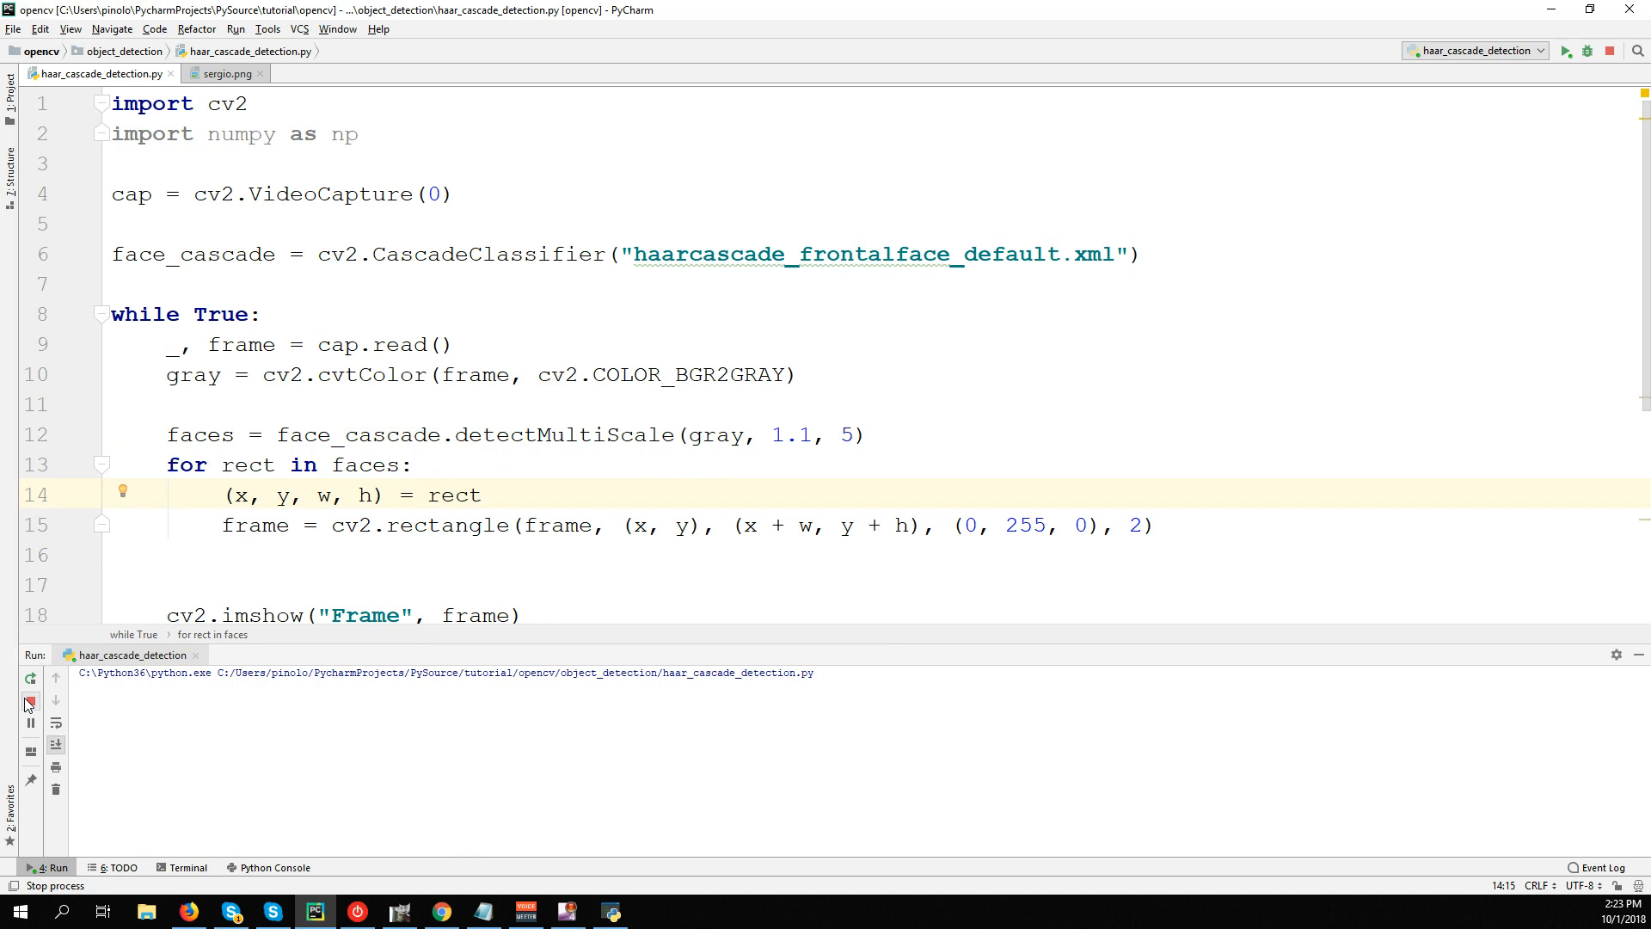
left_click(29, 703)
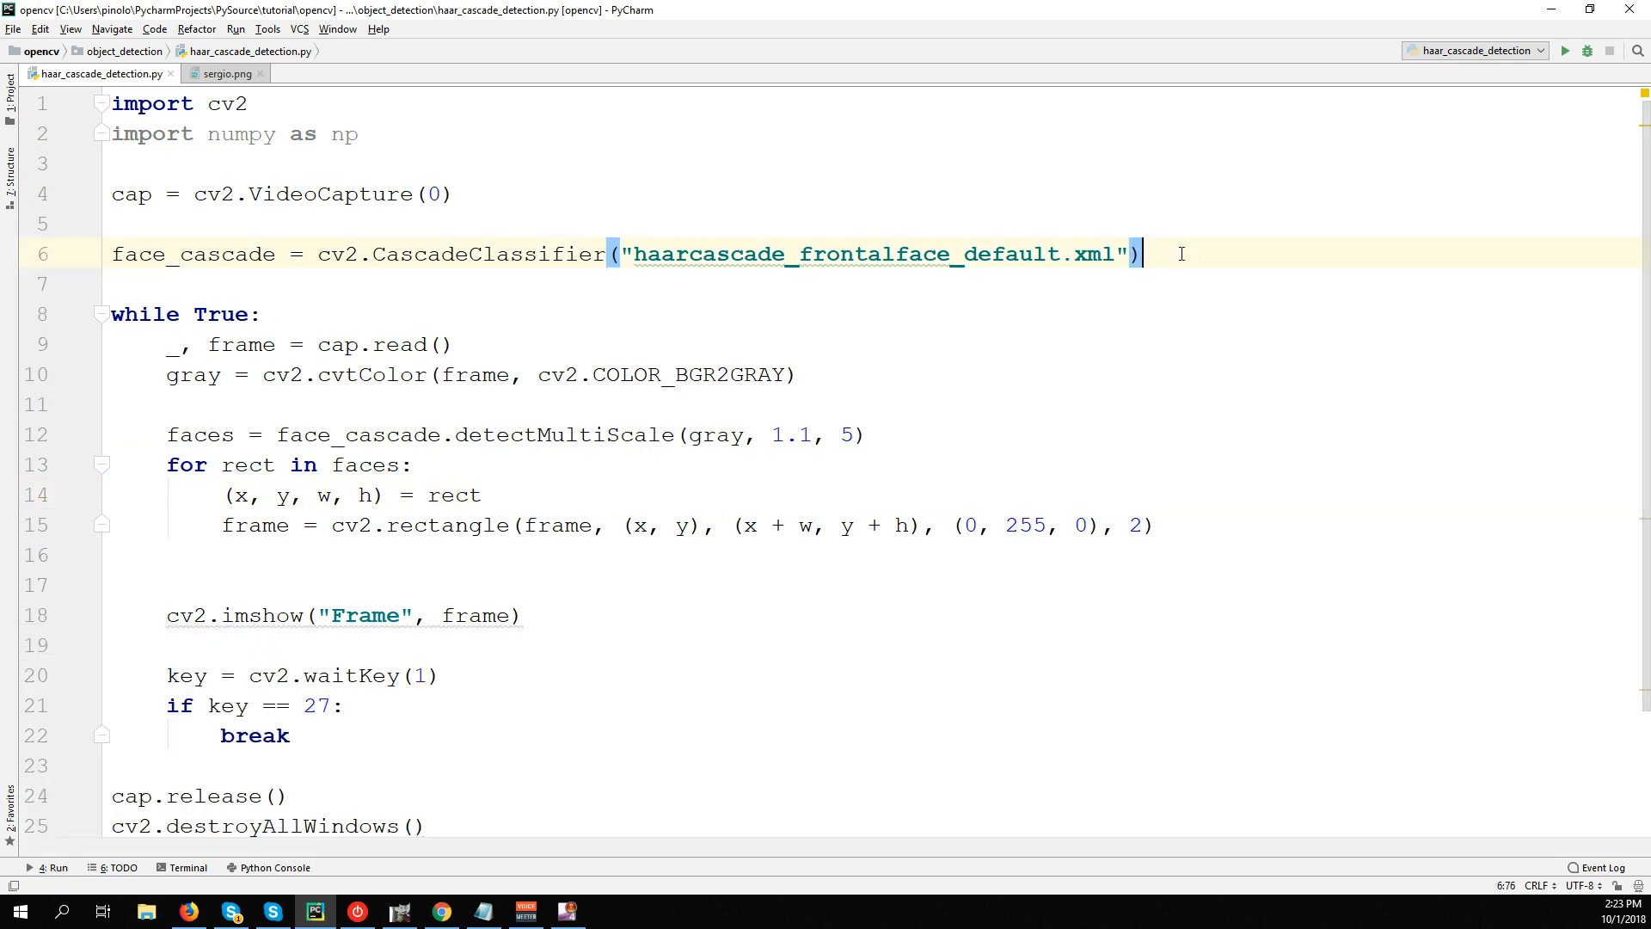
Add cv2.namedWindow("Frame") above the while loop.
type("c")
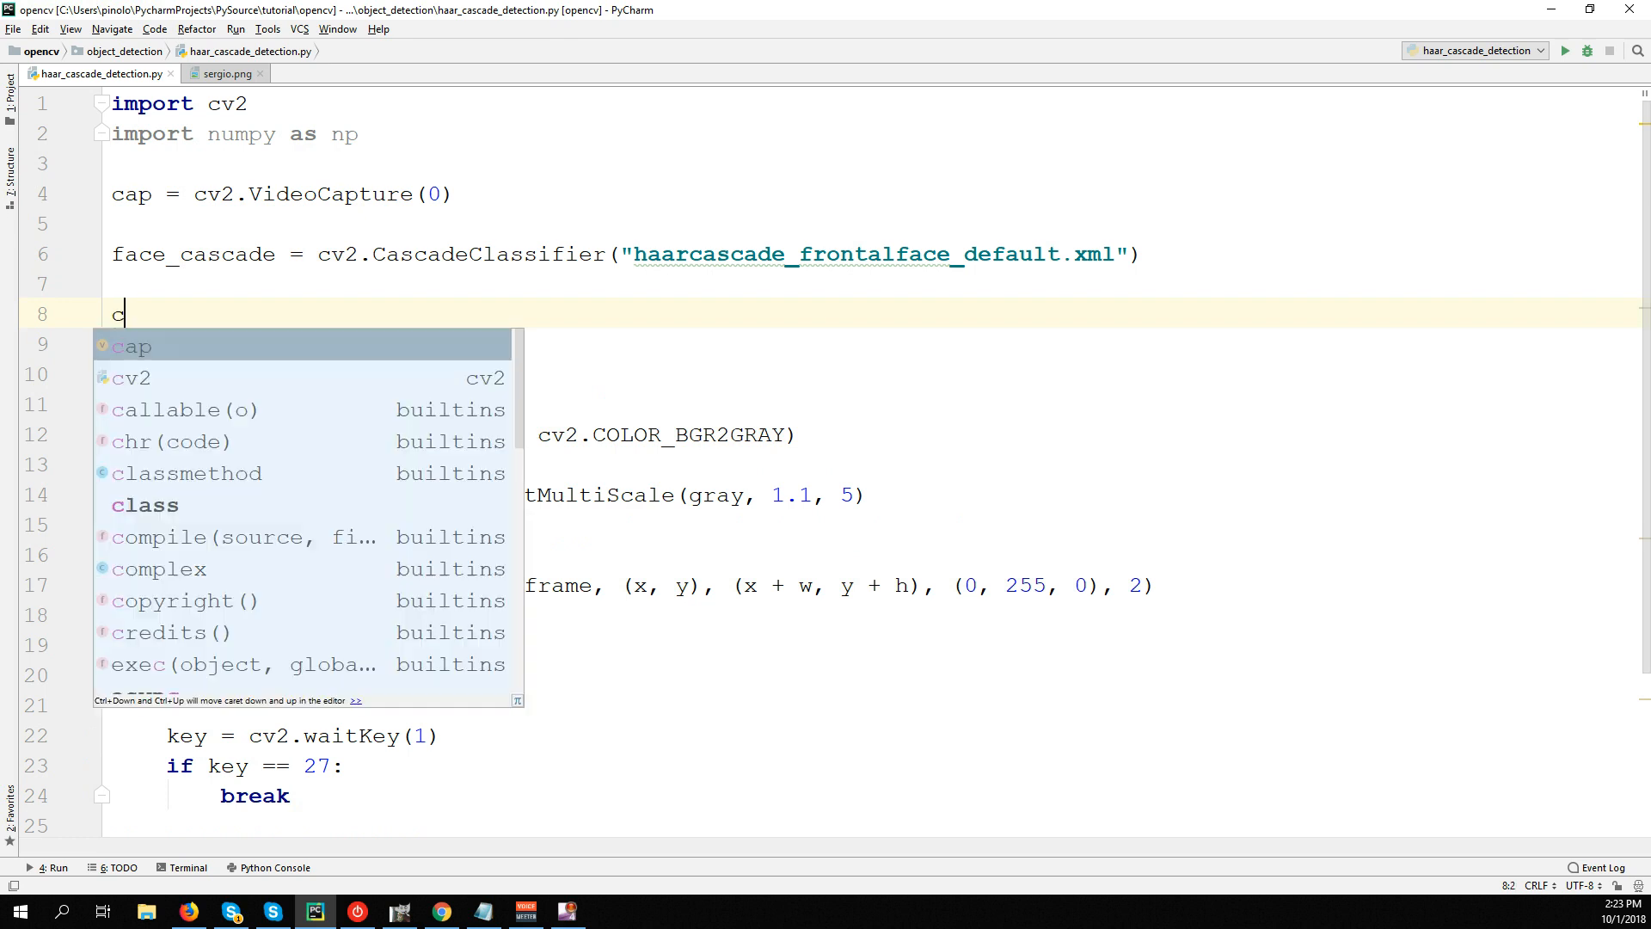
type("v2.namedWindow(\"Frame")
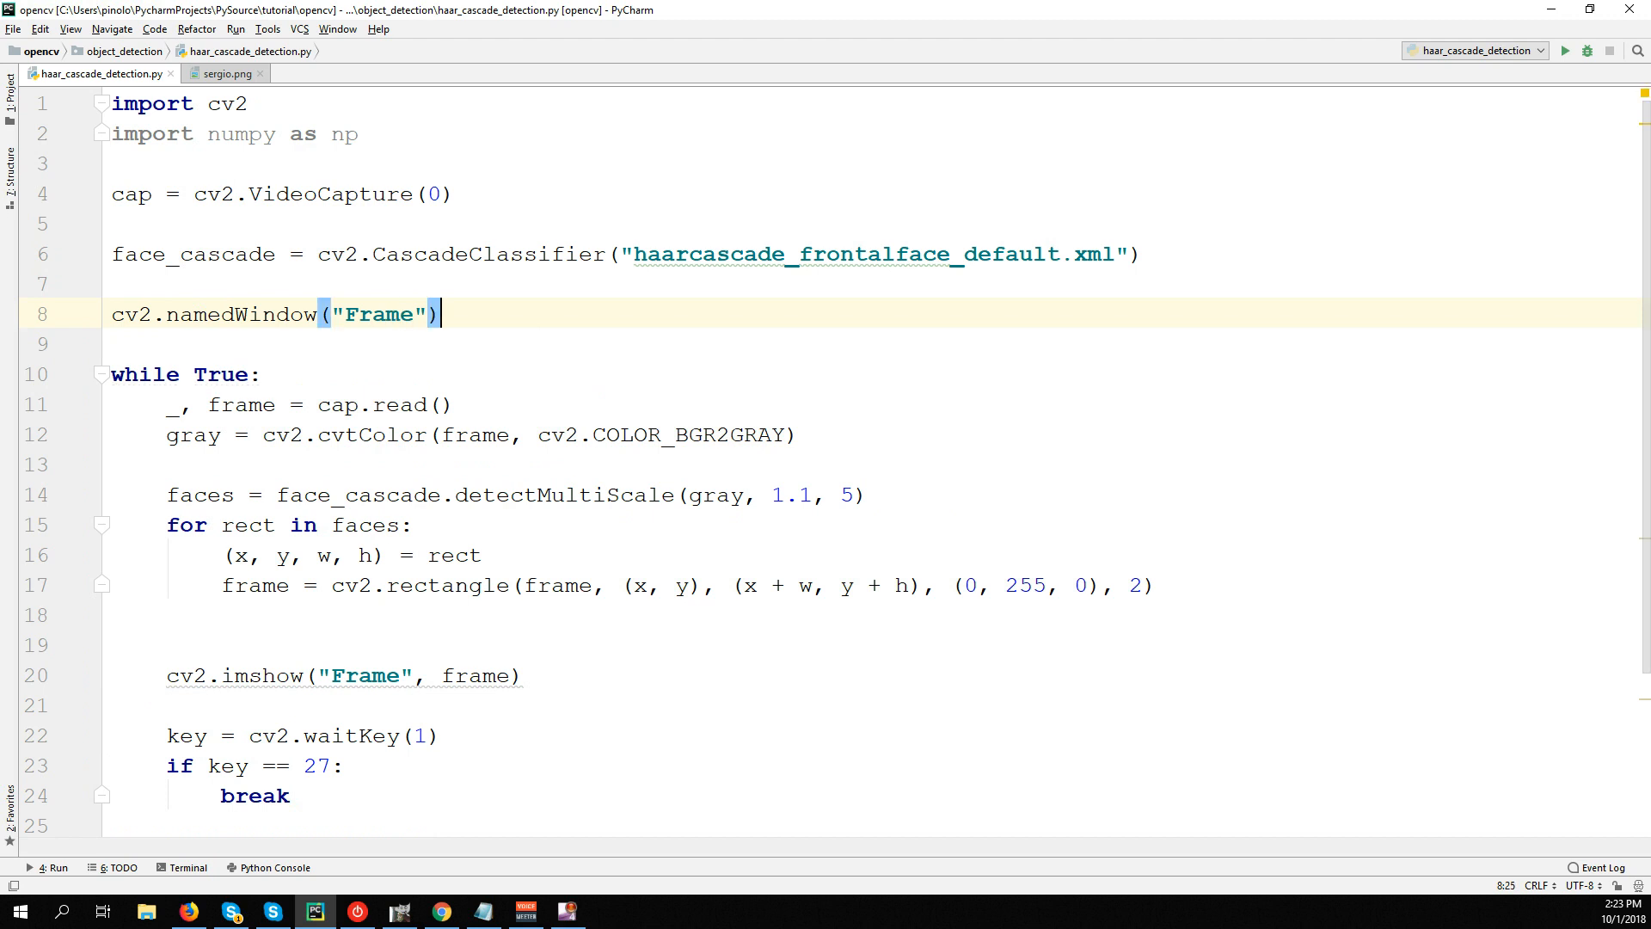
type("cv2.")
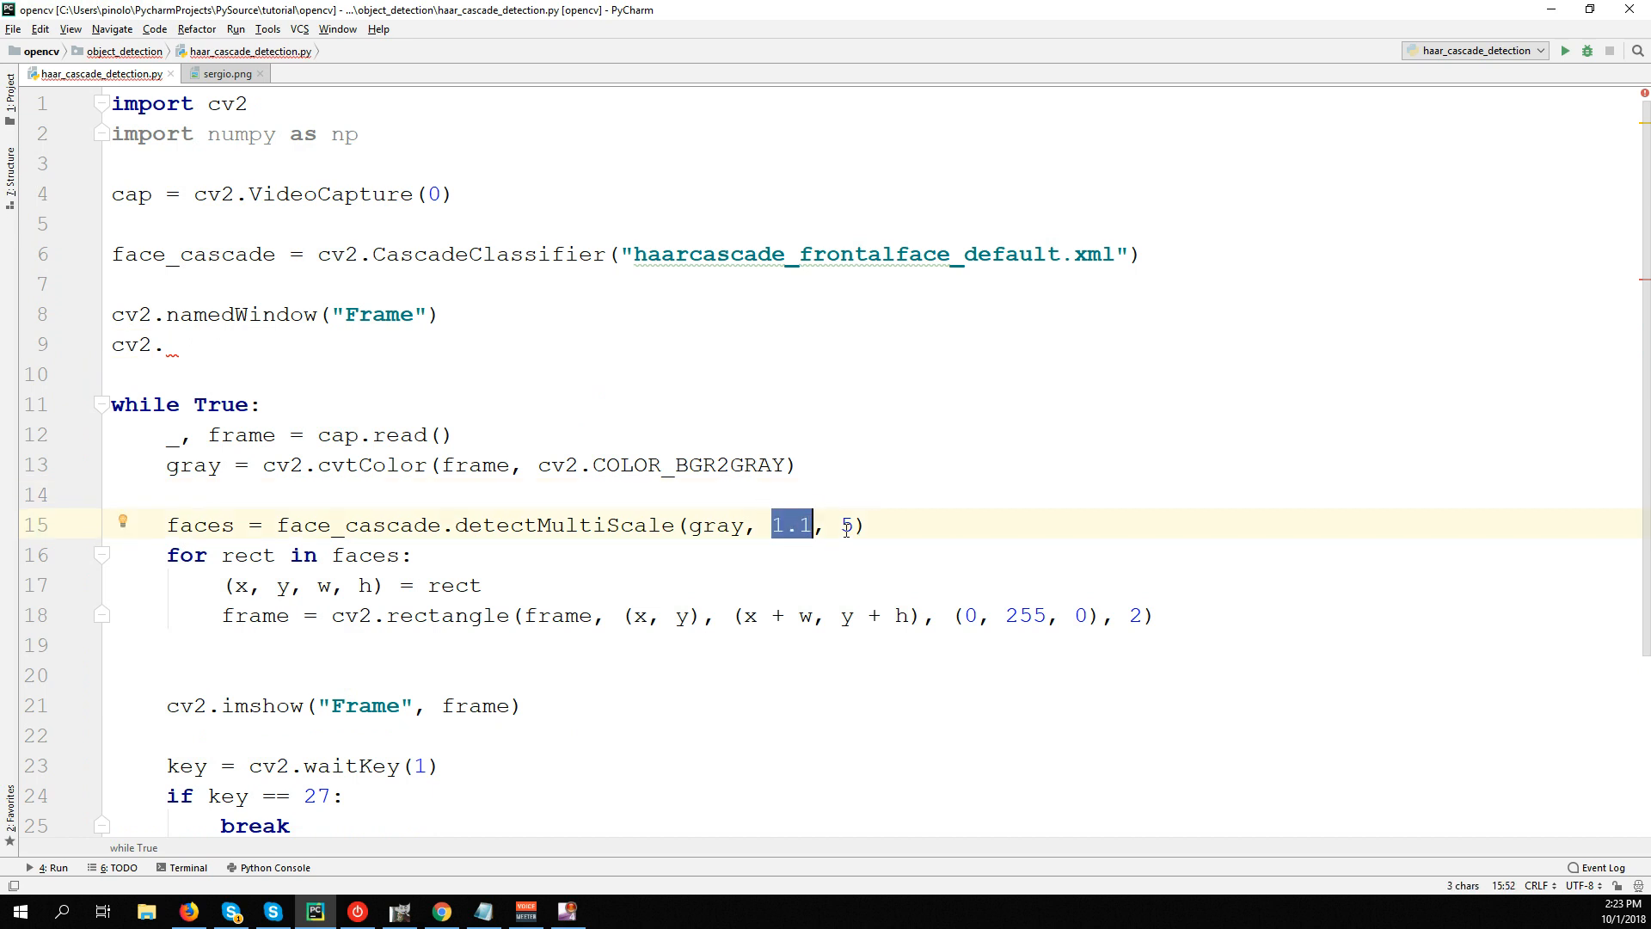
double_click(848, 526)
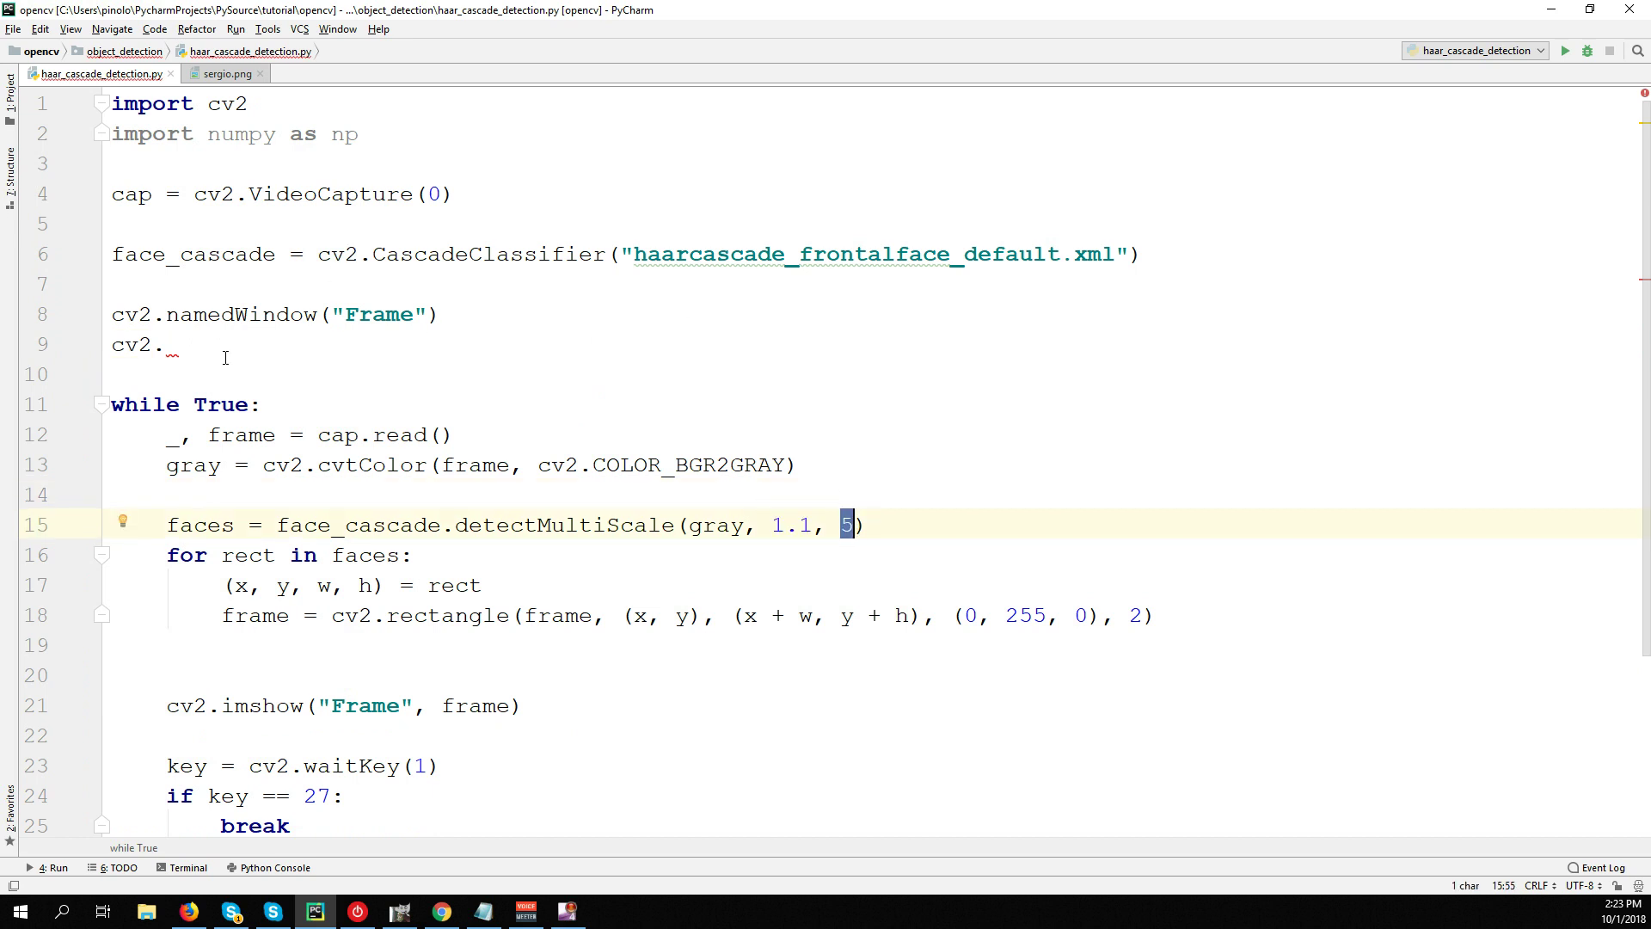
left_click(222, 346)
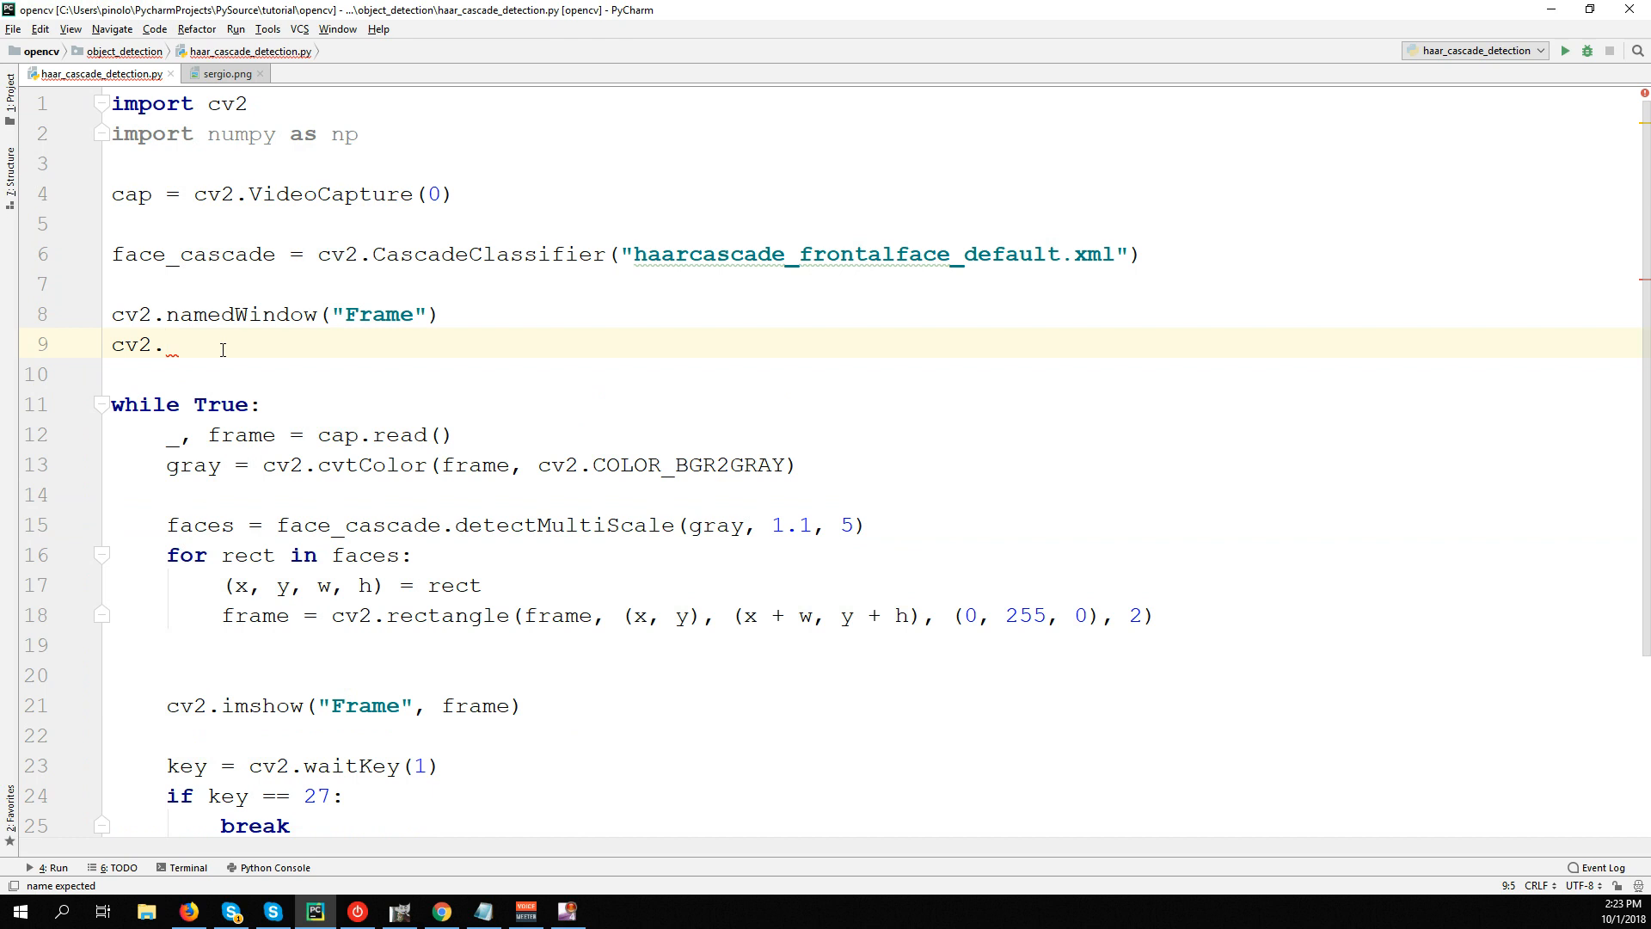
Start cv2.createTrackbar("Scale", "Frame", 11, ...) on the next line.
type("createTrackbar(")
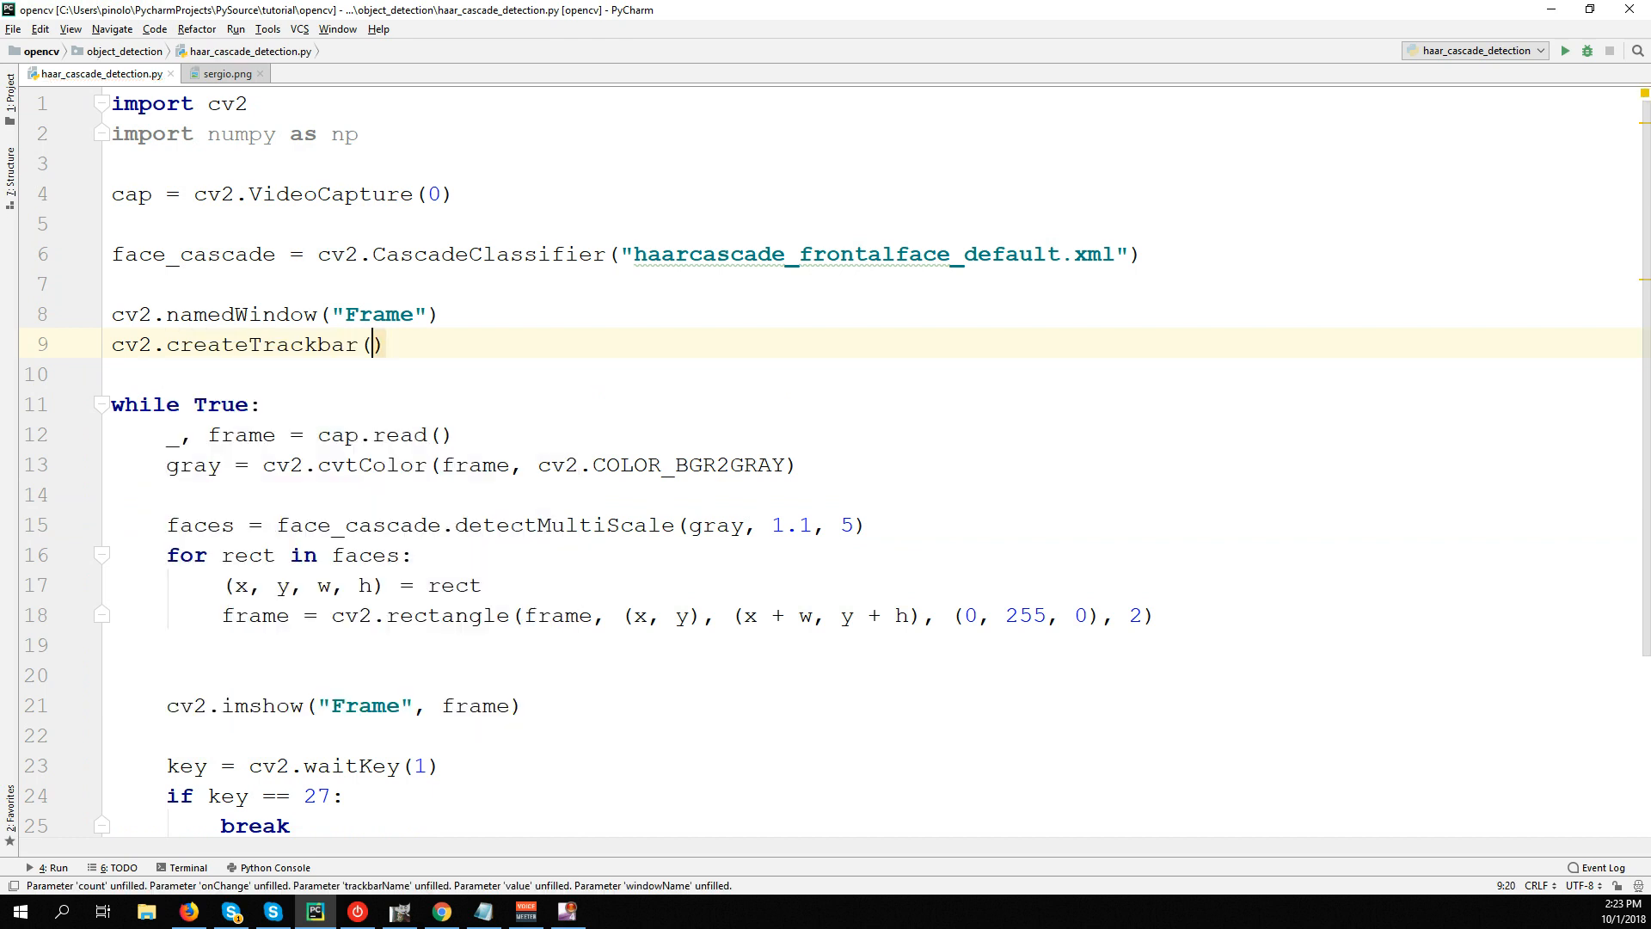
type("\"\"")
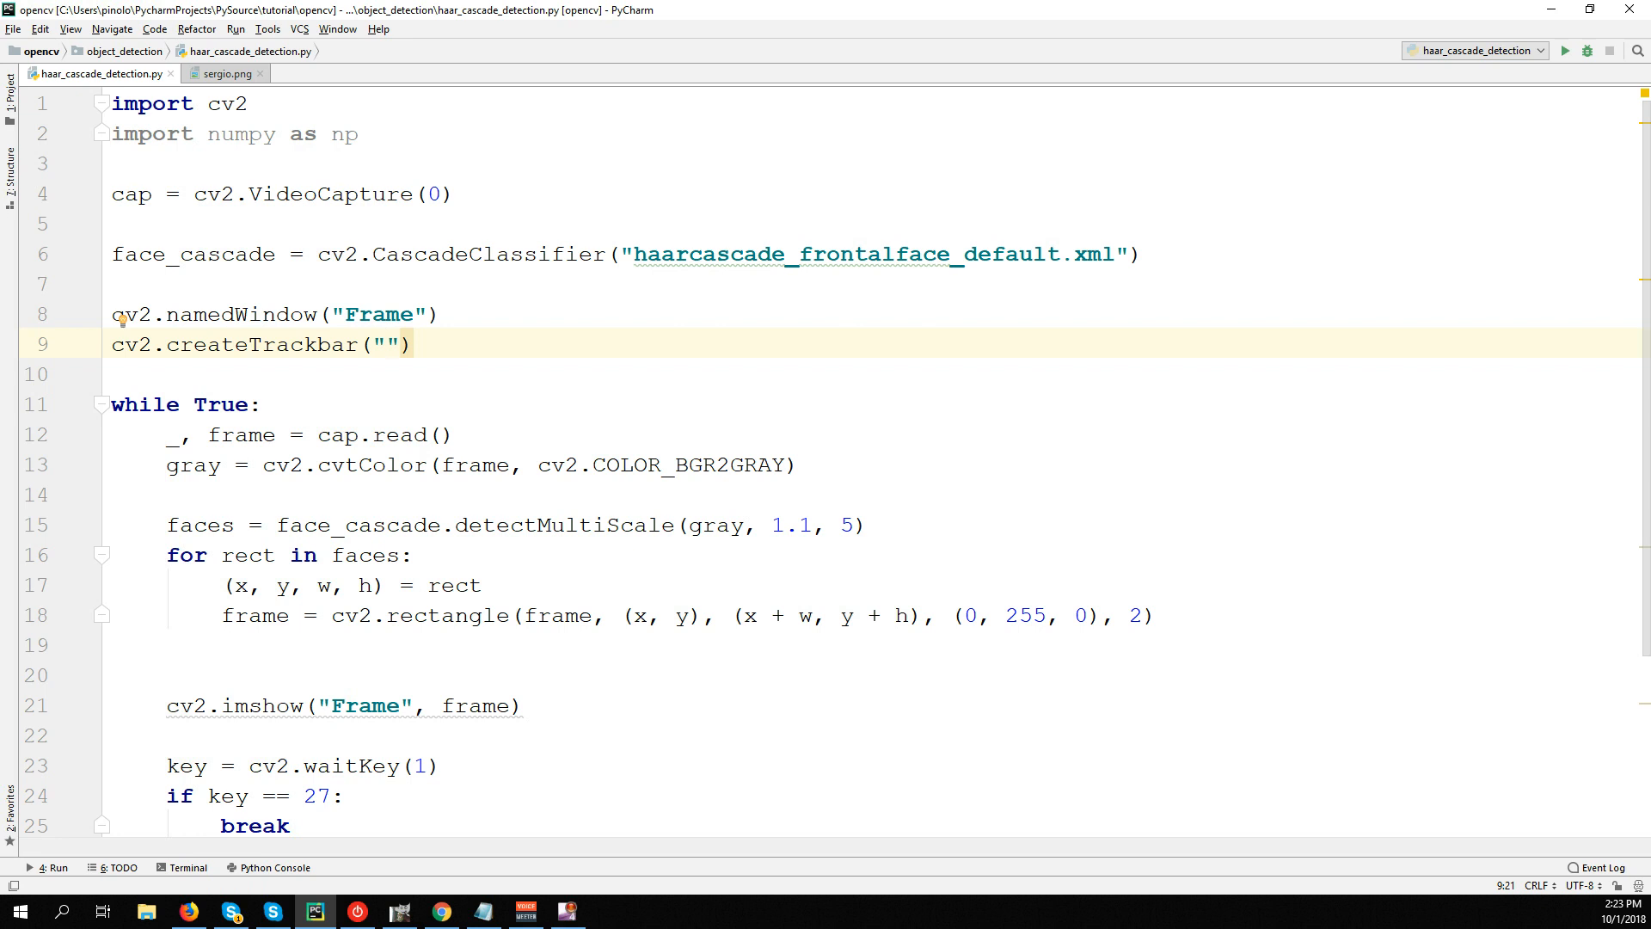
key("Backspace")
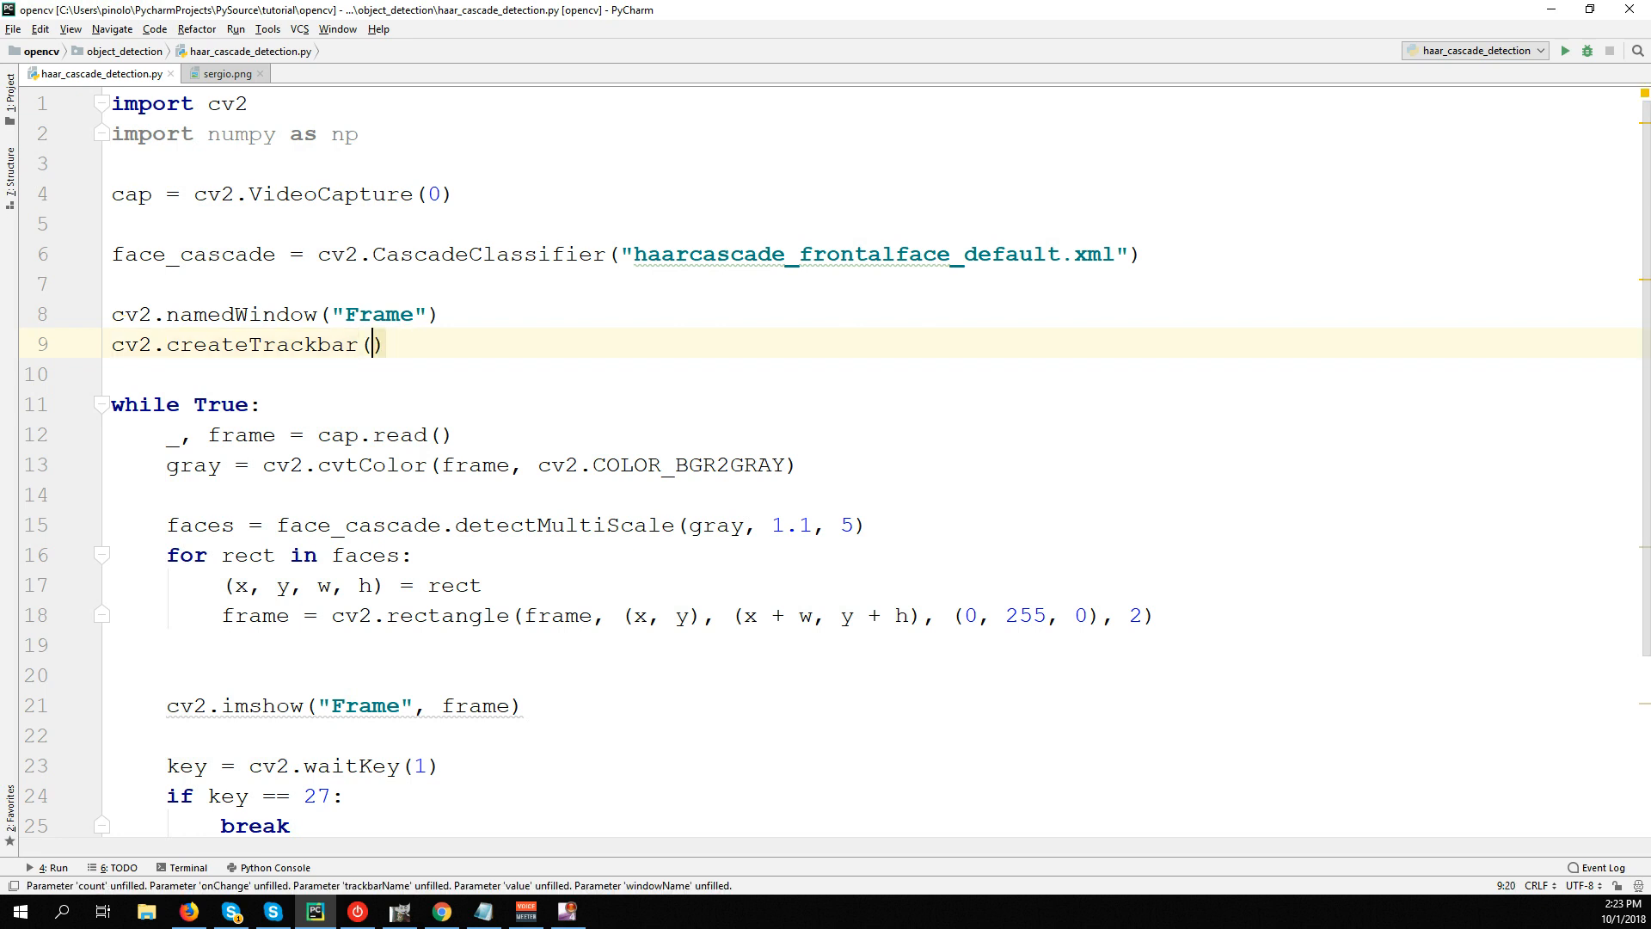
type("\"")
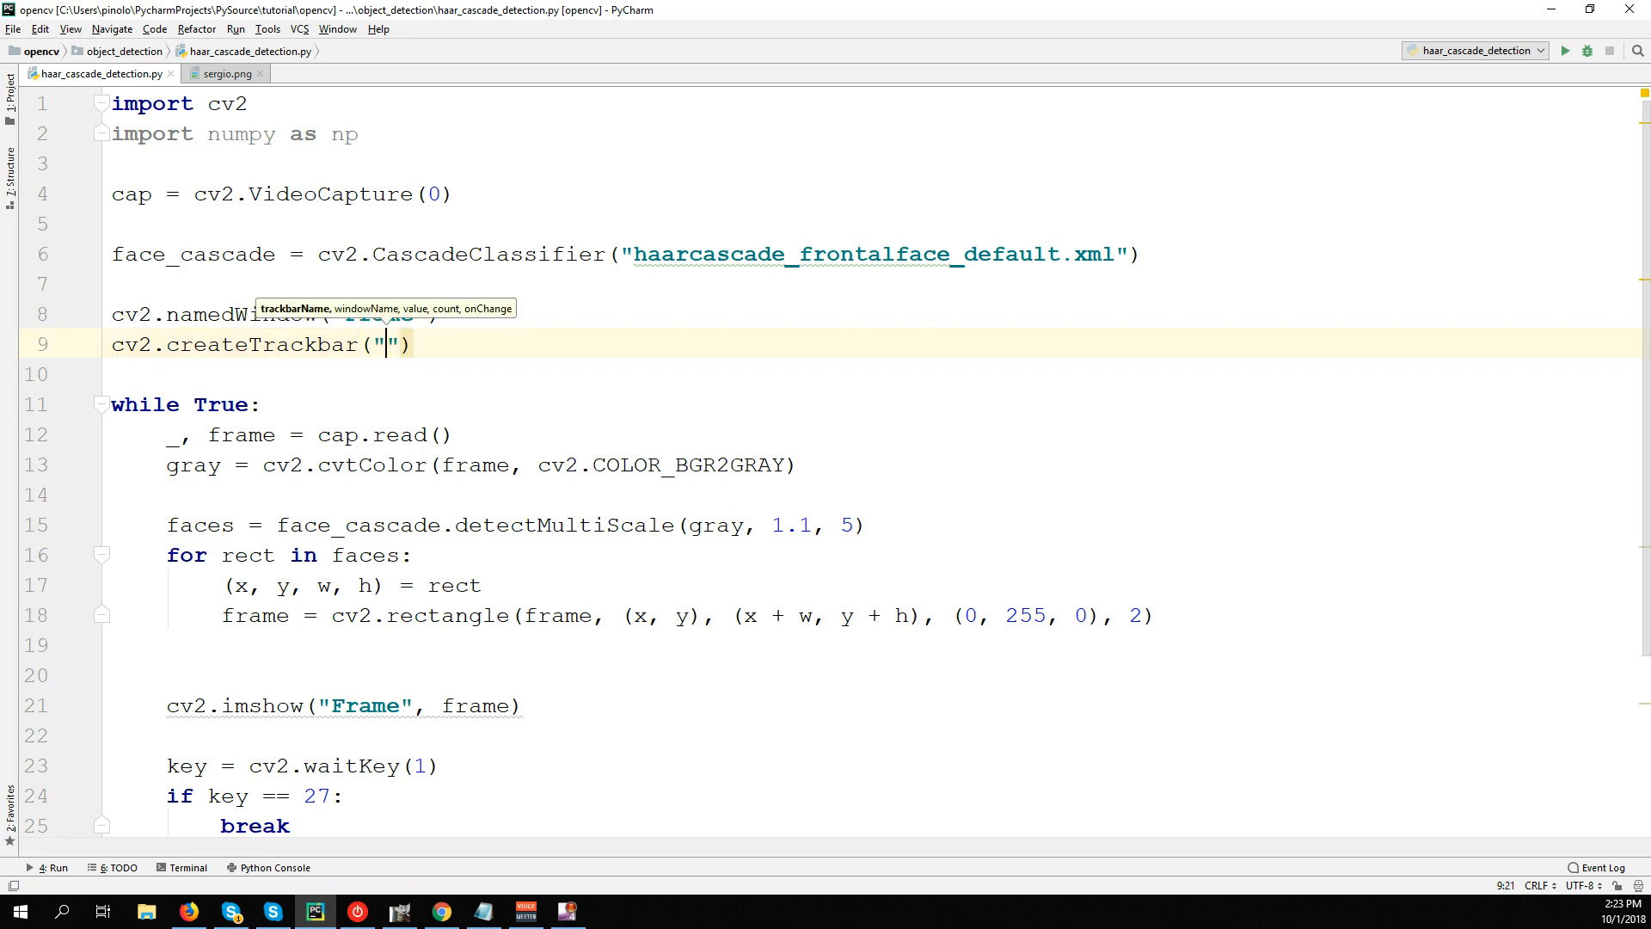
type("Scale")
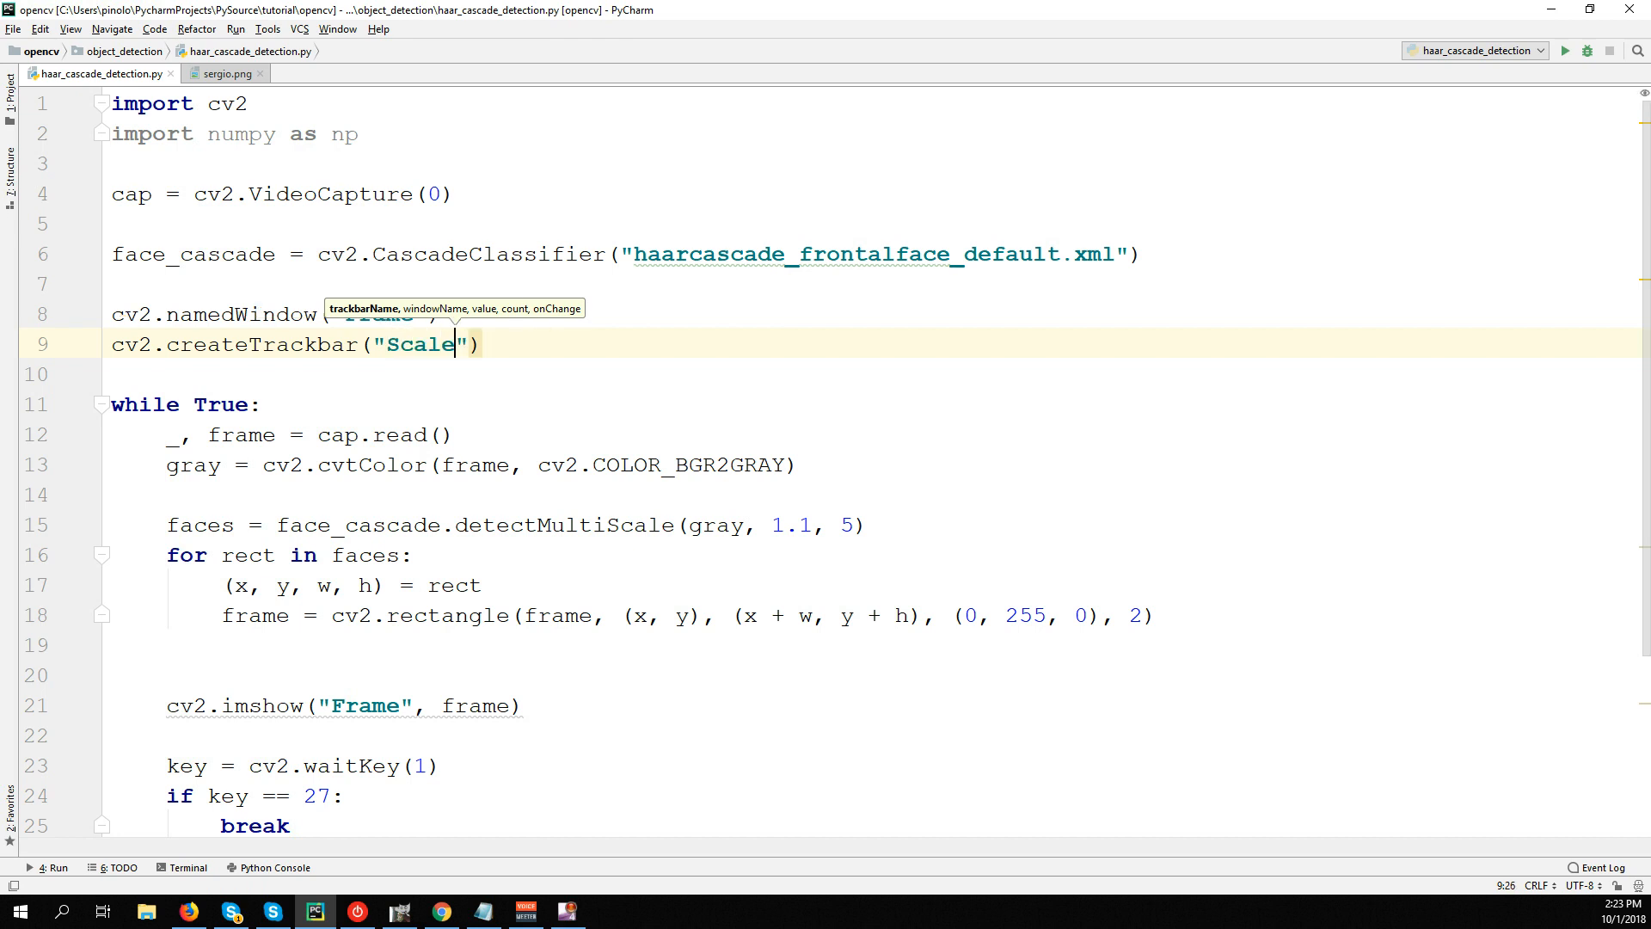
type(", \"Frame\",")
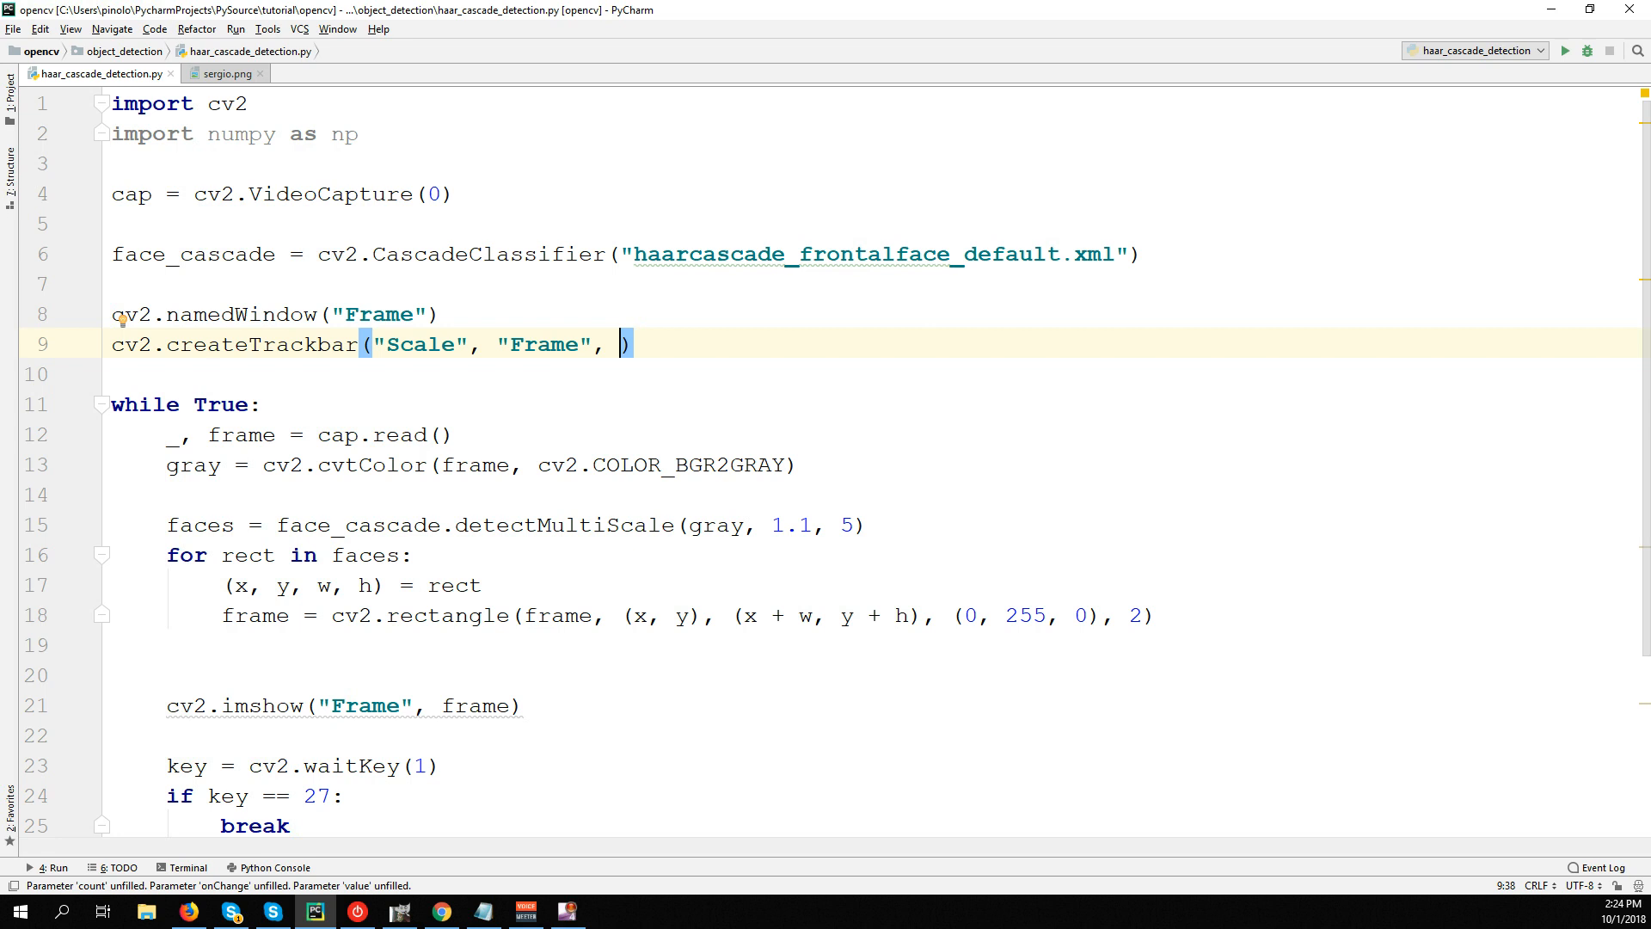
type("11")
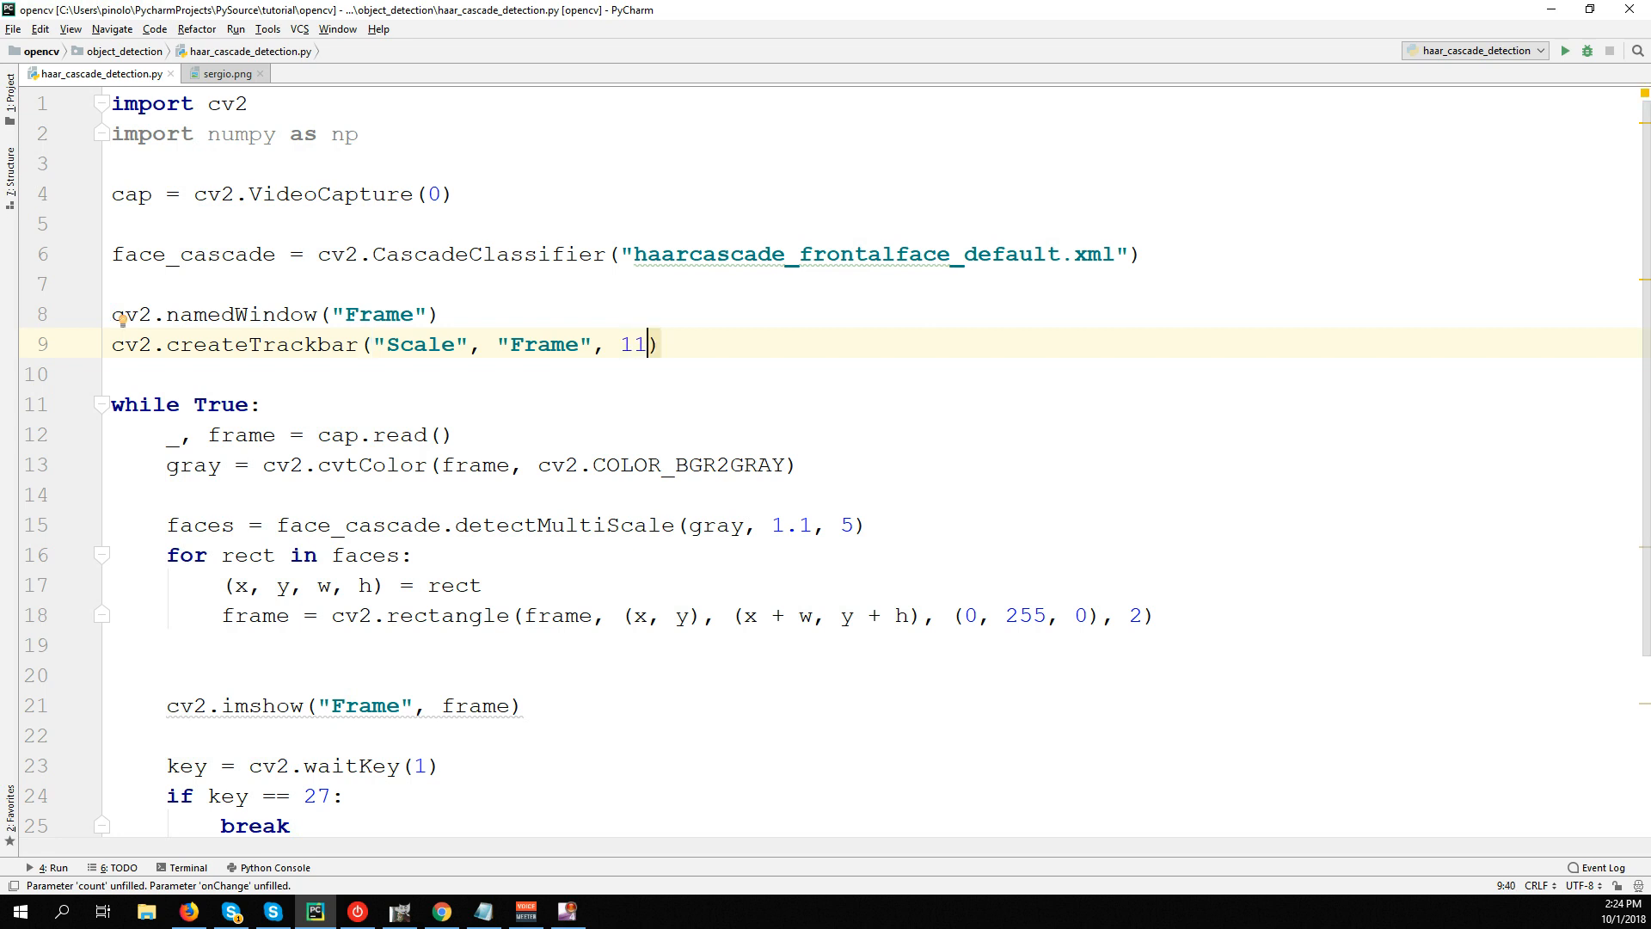
type(",")
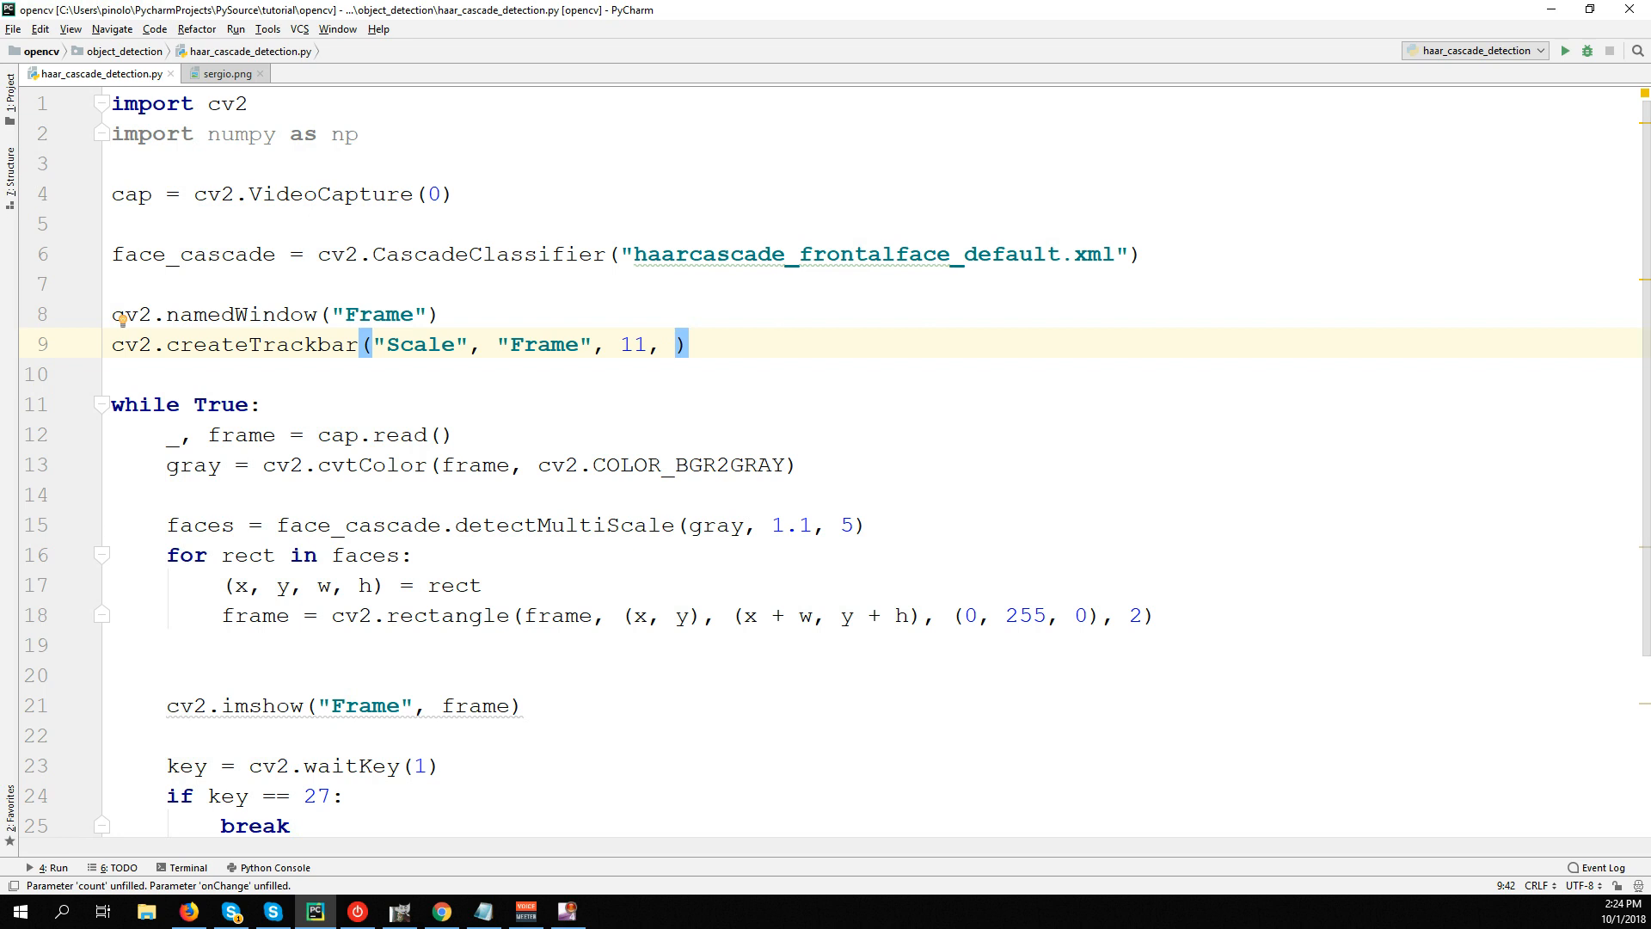
Finish the Scale trackbar call with maximum 20 and callback nothing.
type("2")
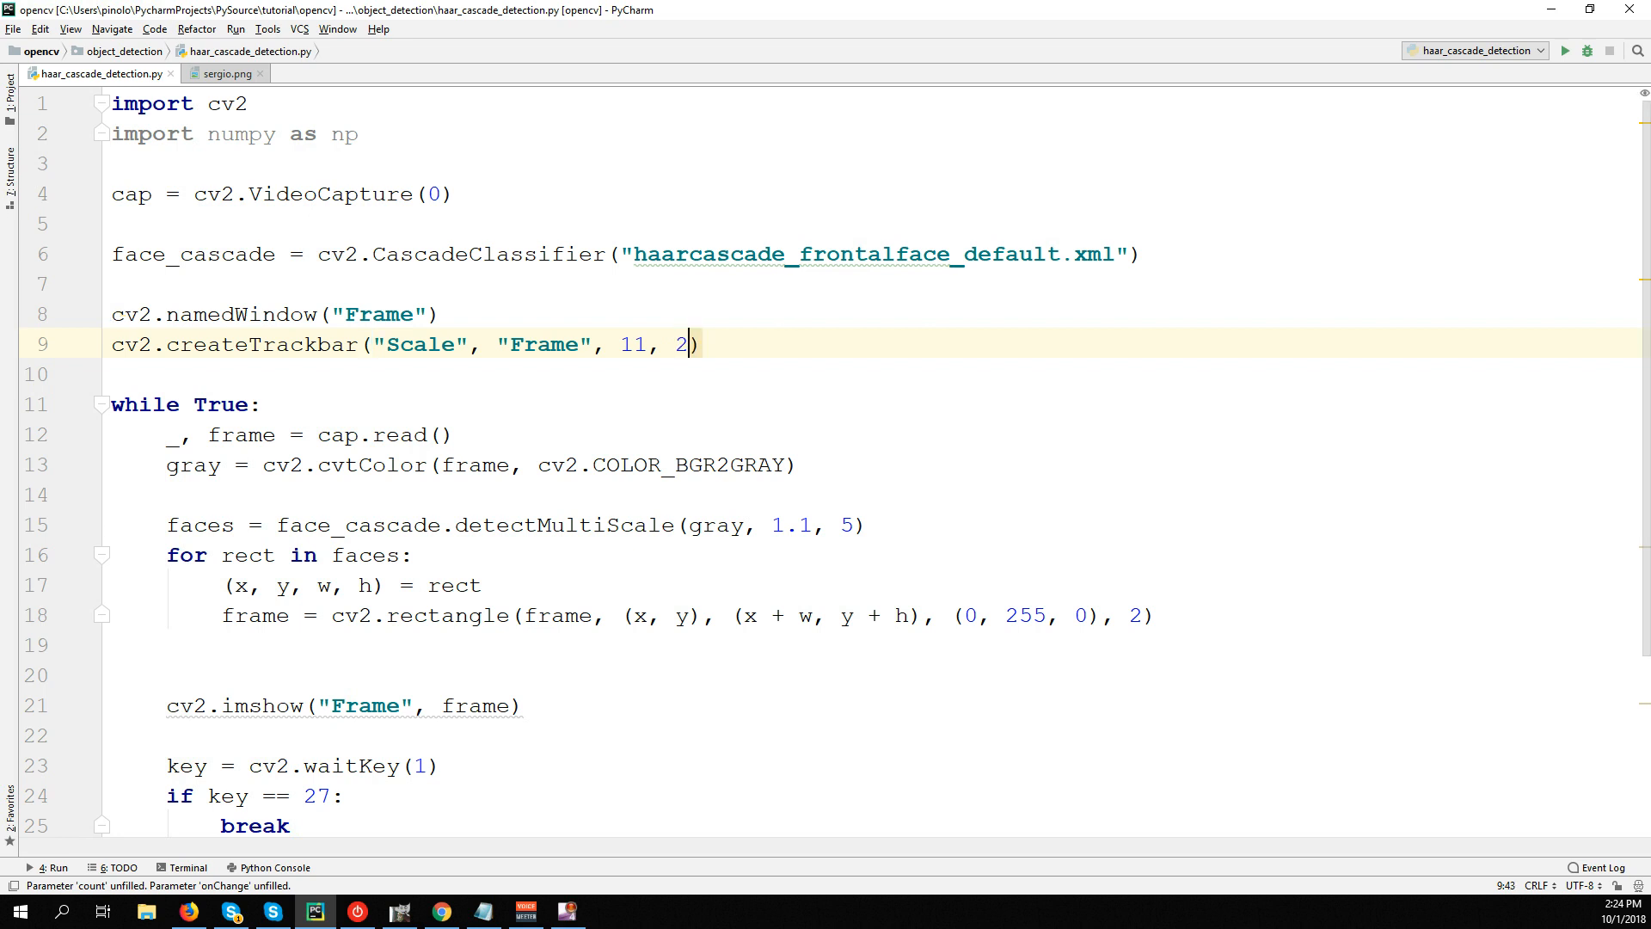
type("0")
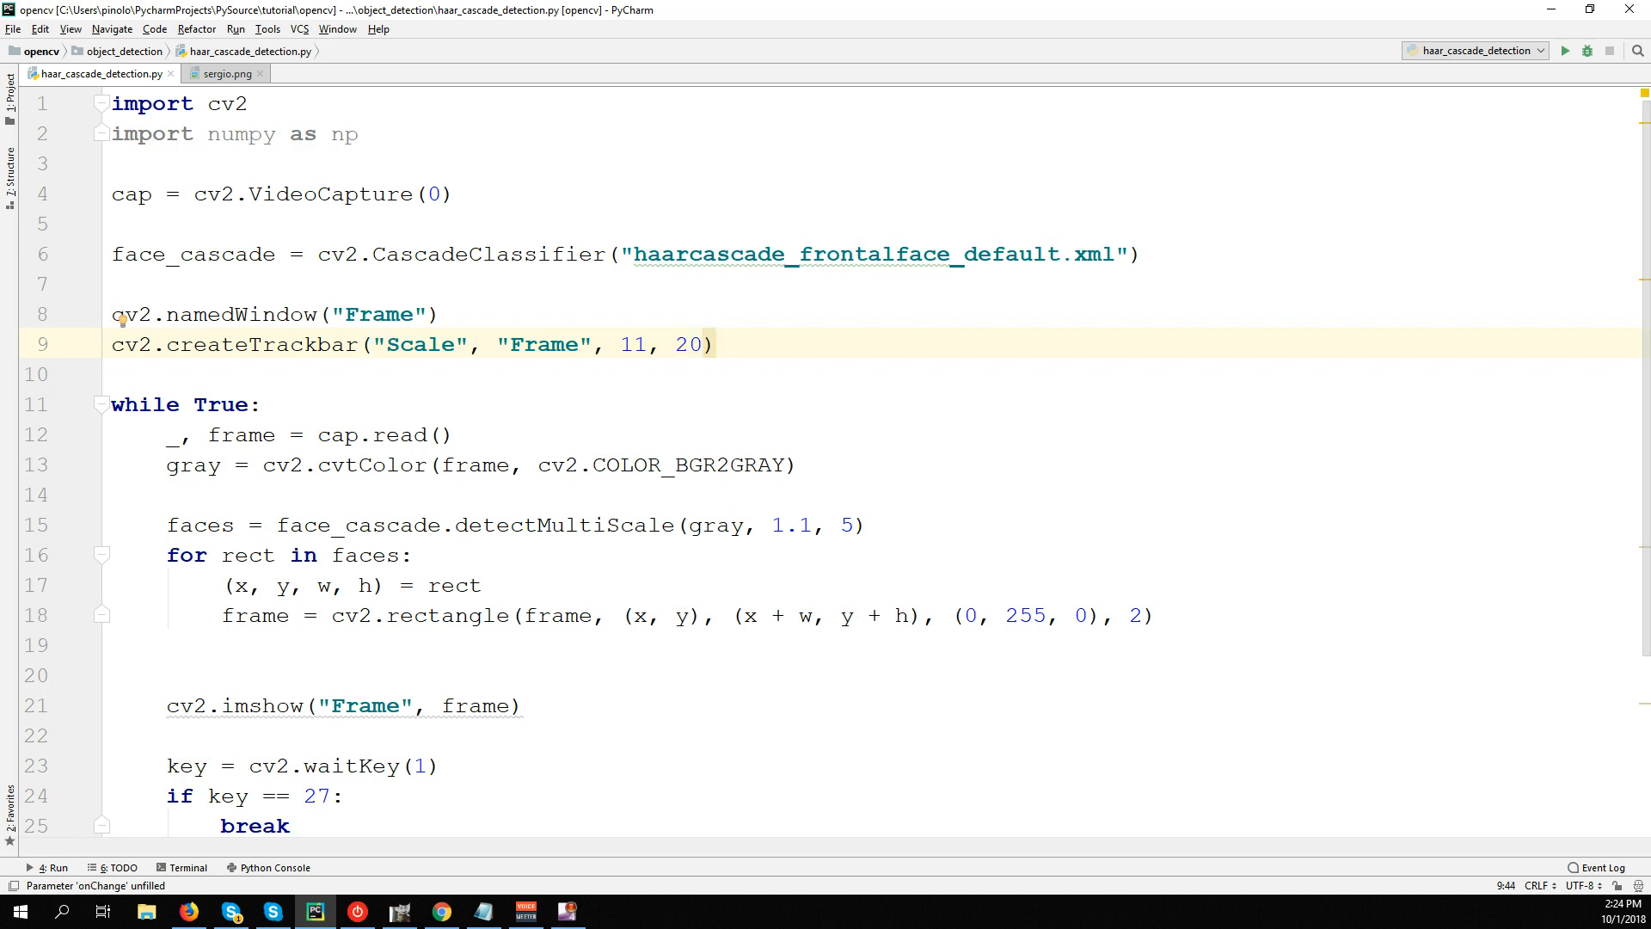
type(", nothing")
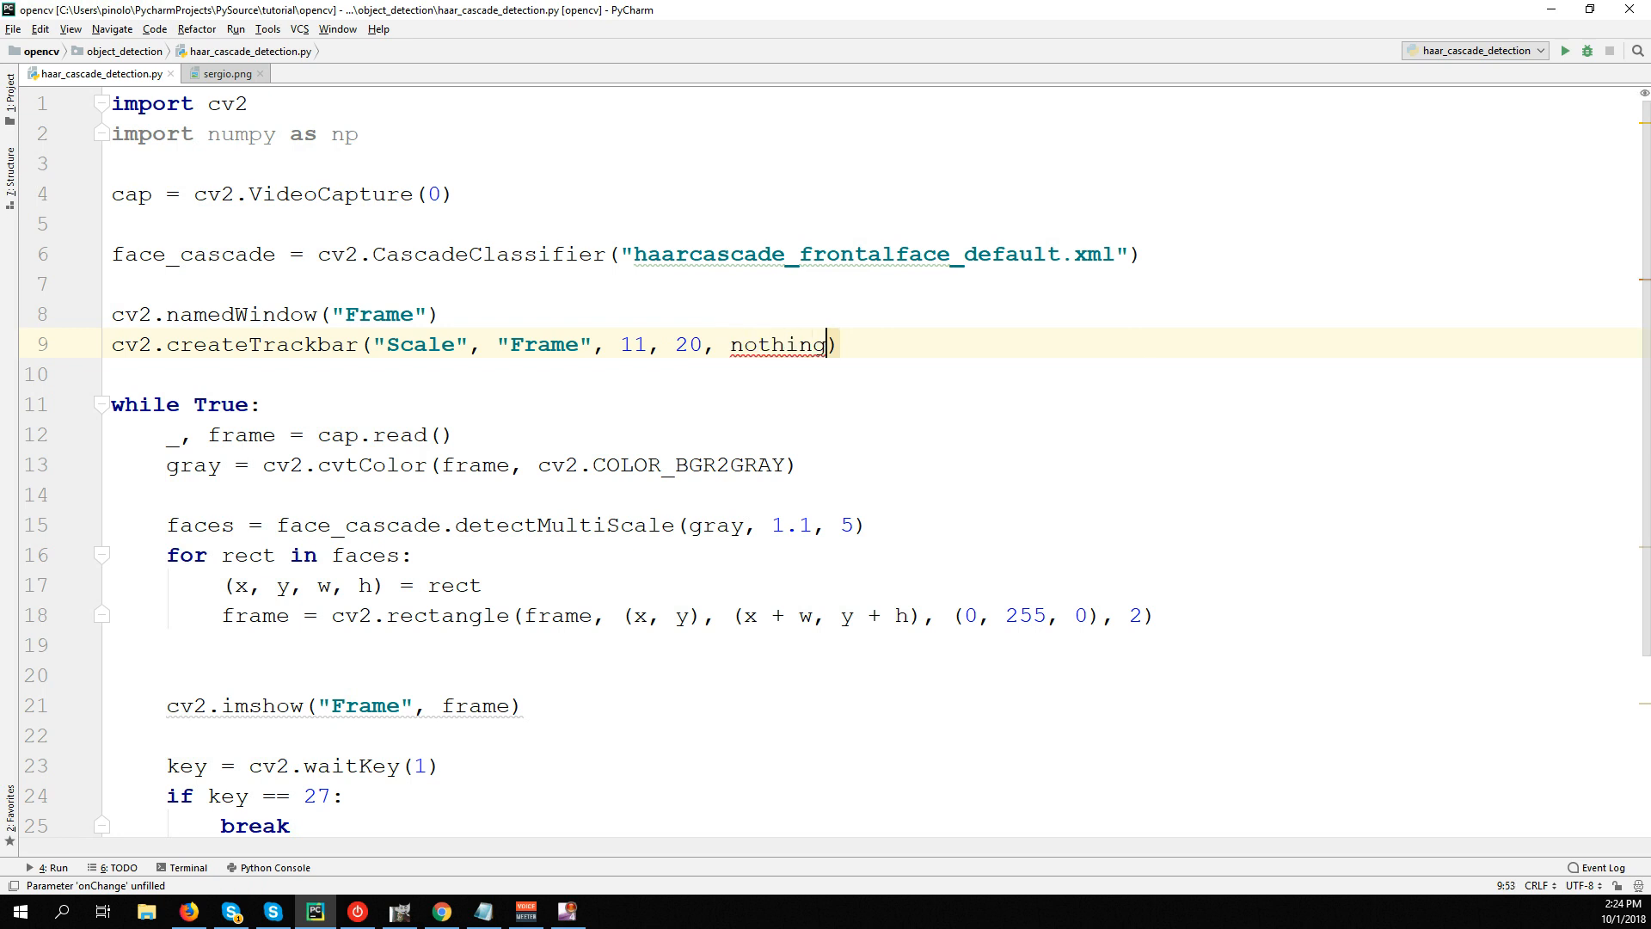
Define def nothing(x): pass below the imports as the trackbar callback.
left_click(449, 162)
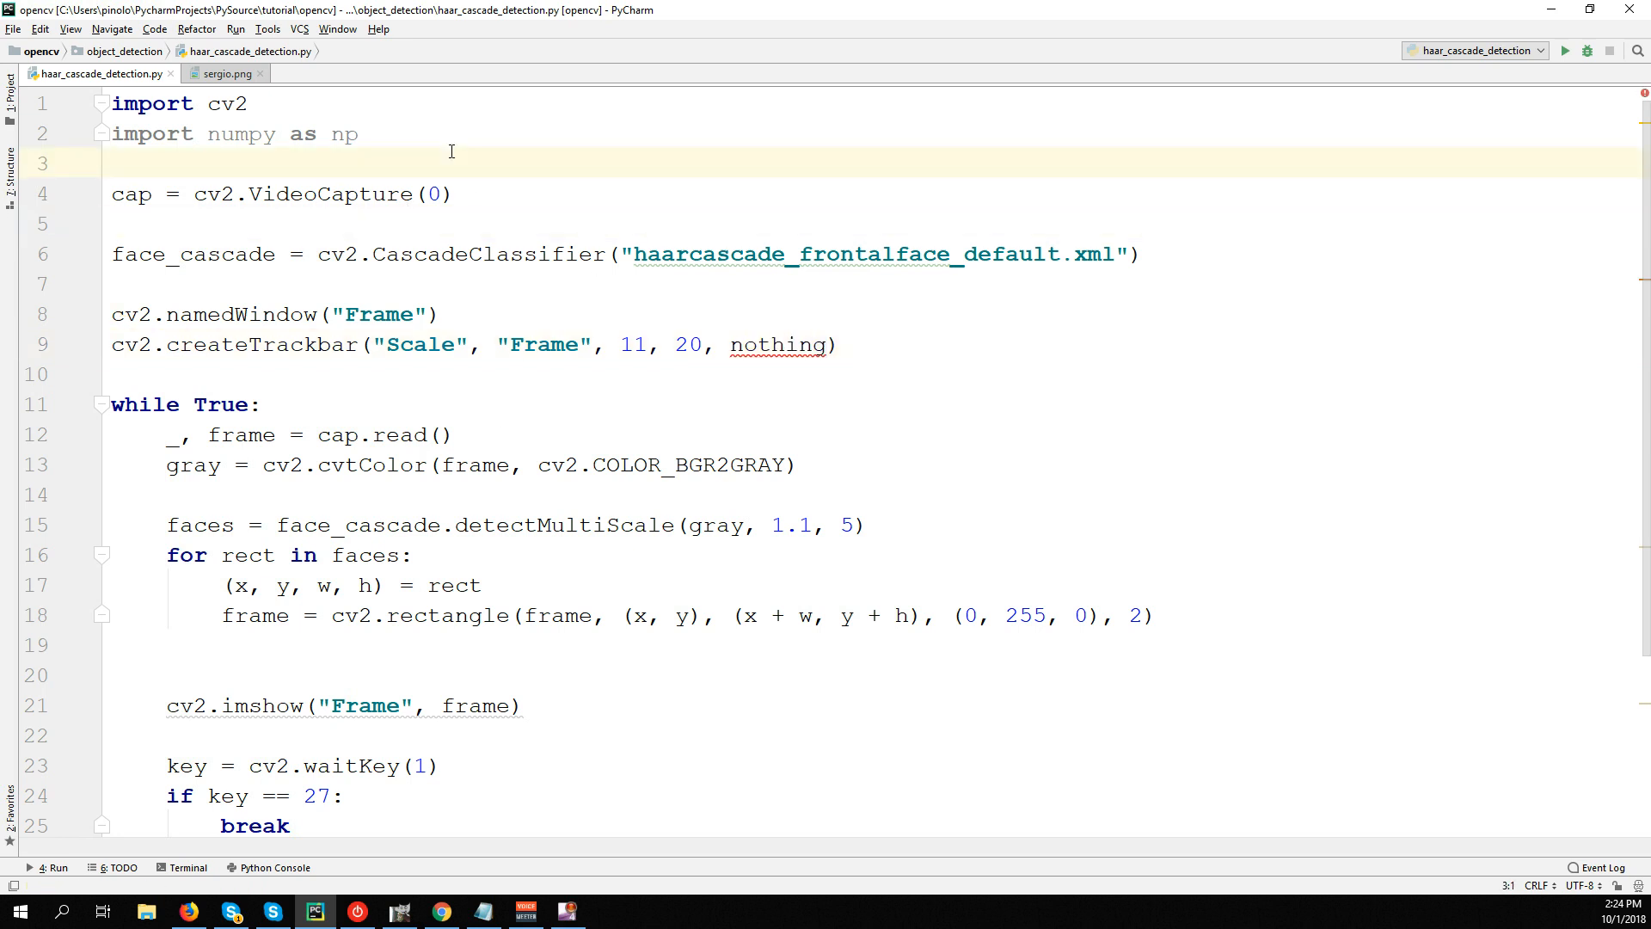
type("def")
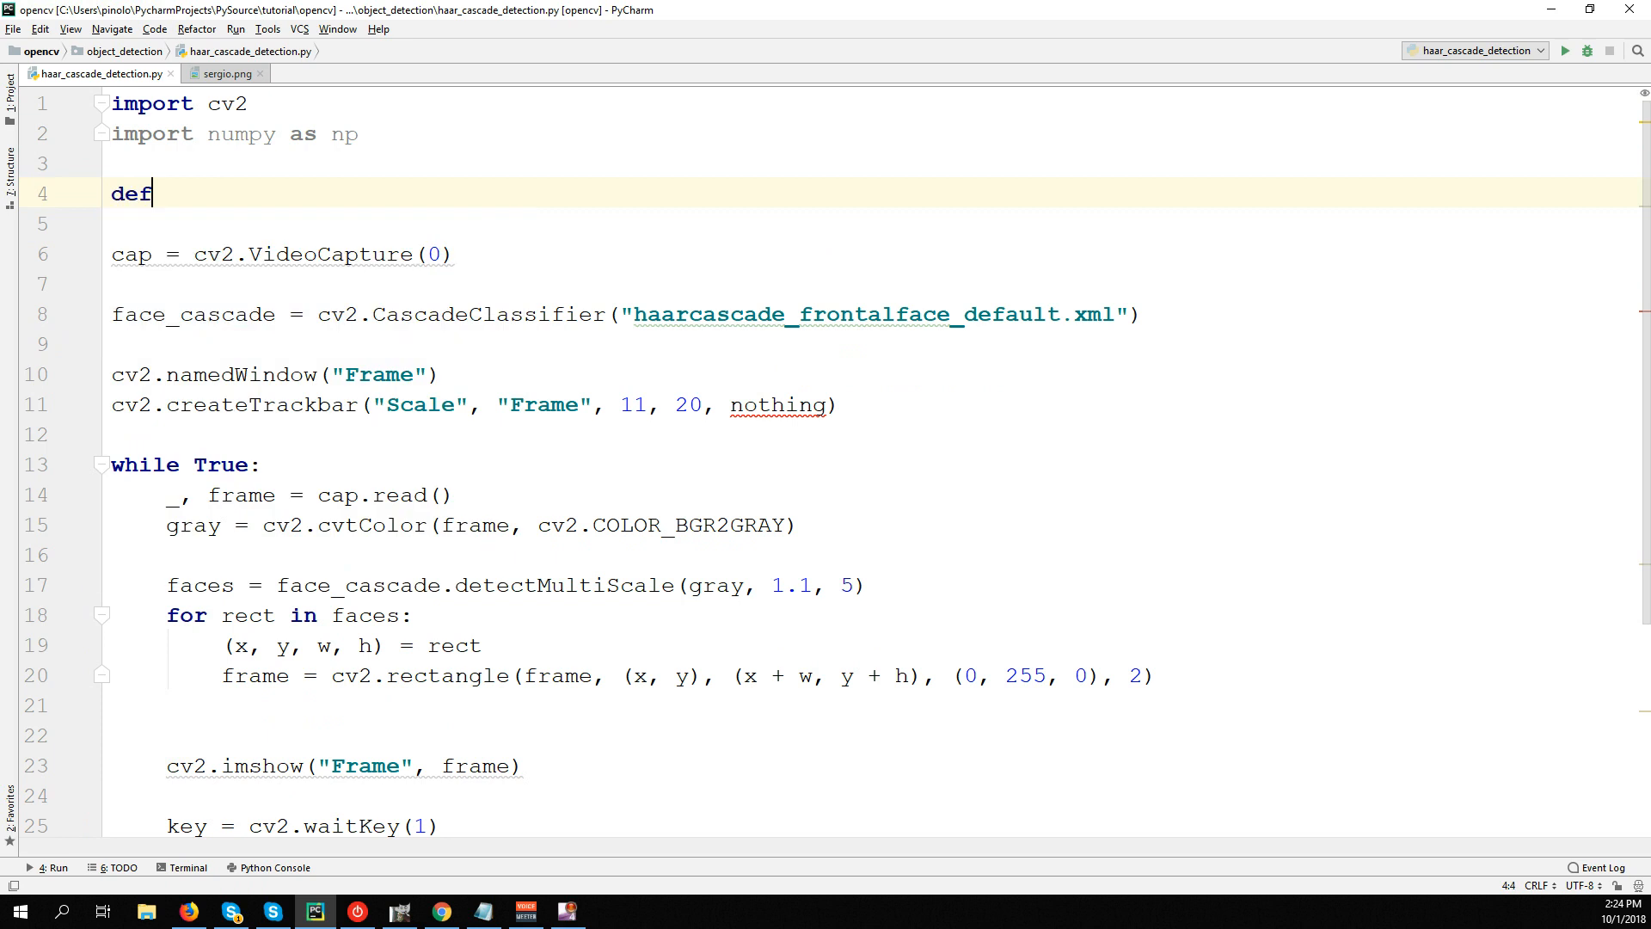
type("nothing ()")
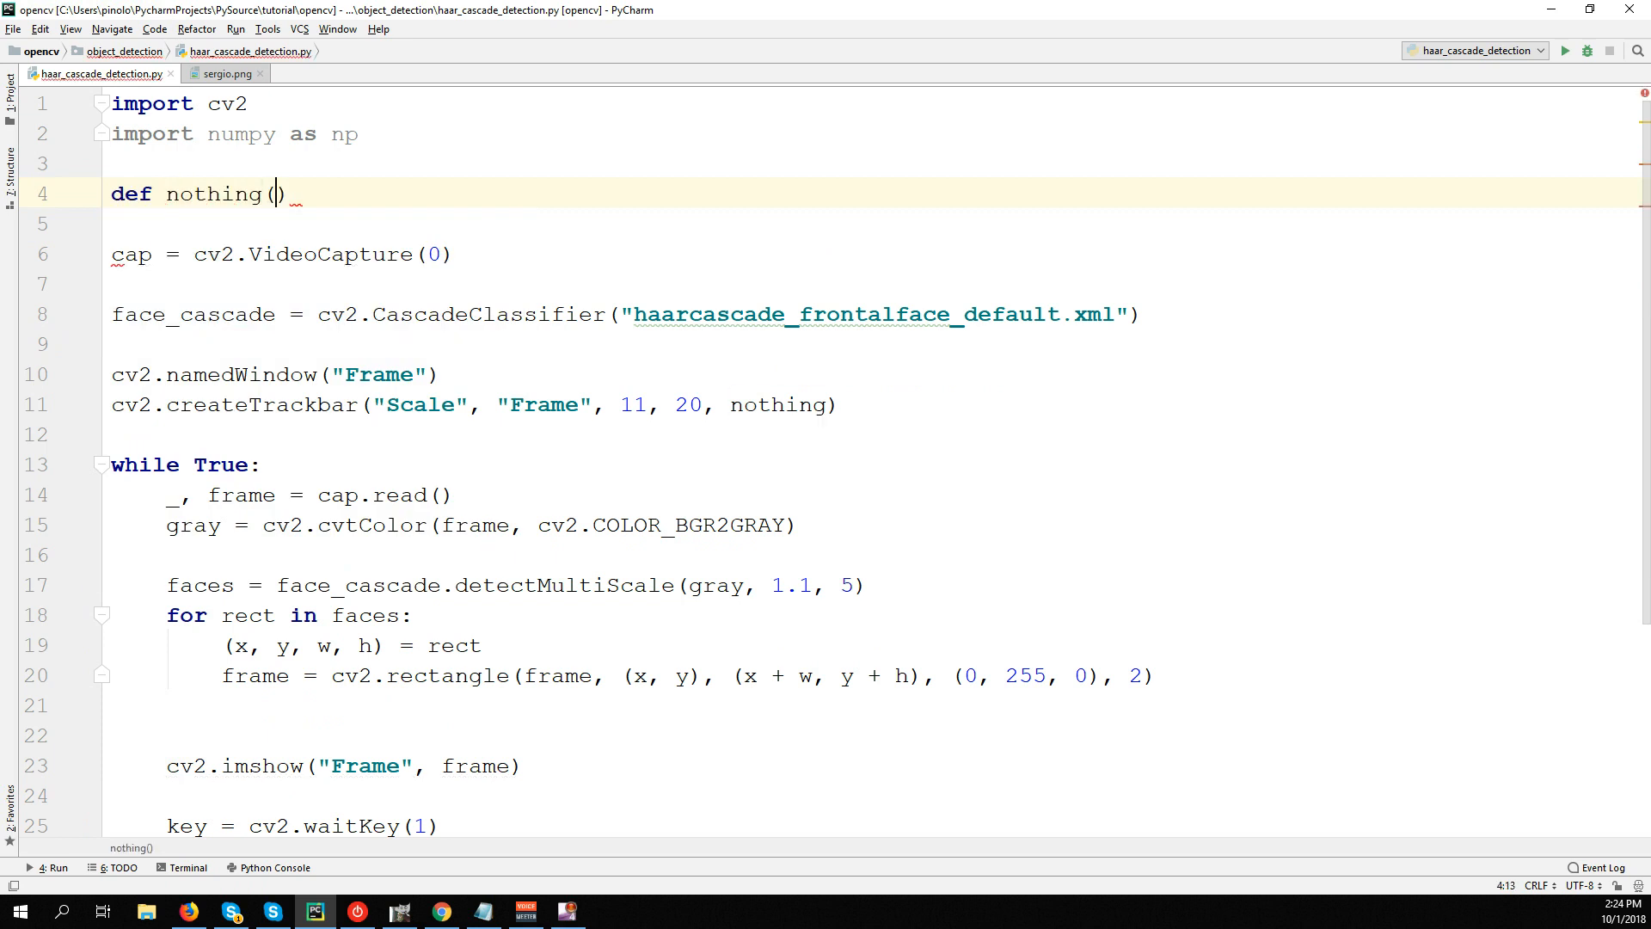
type("x):")
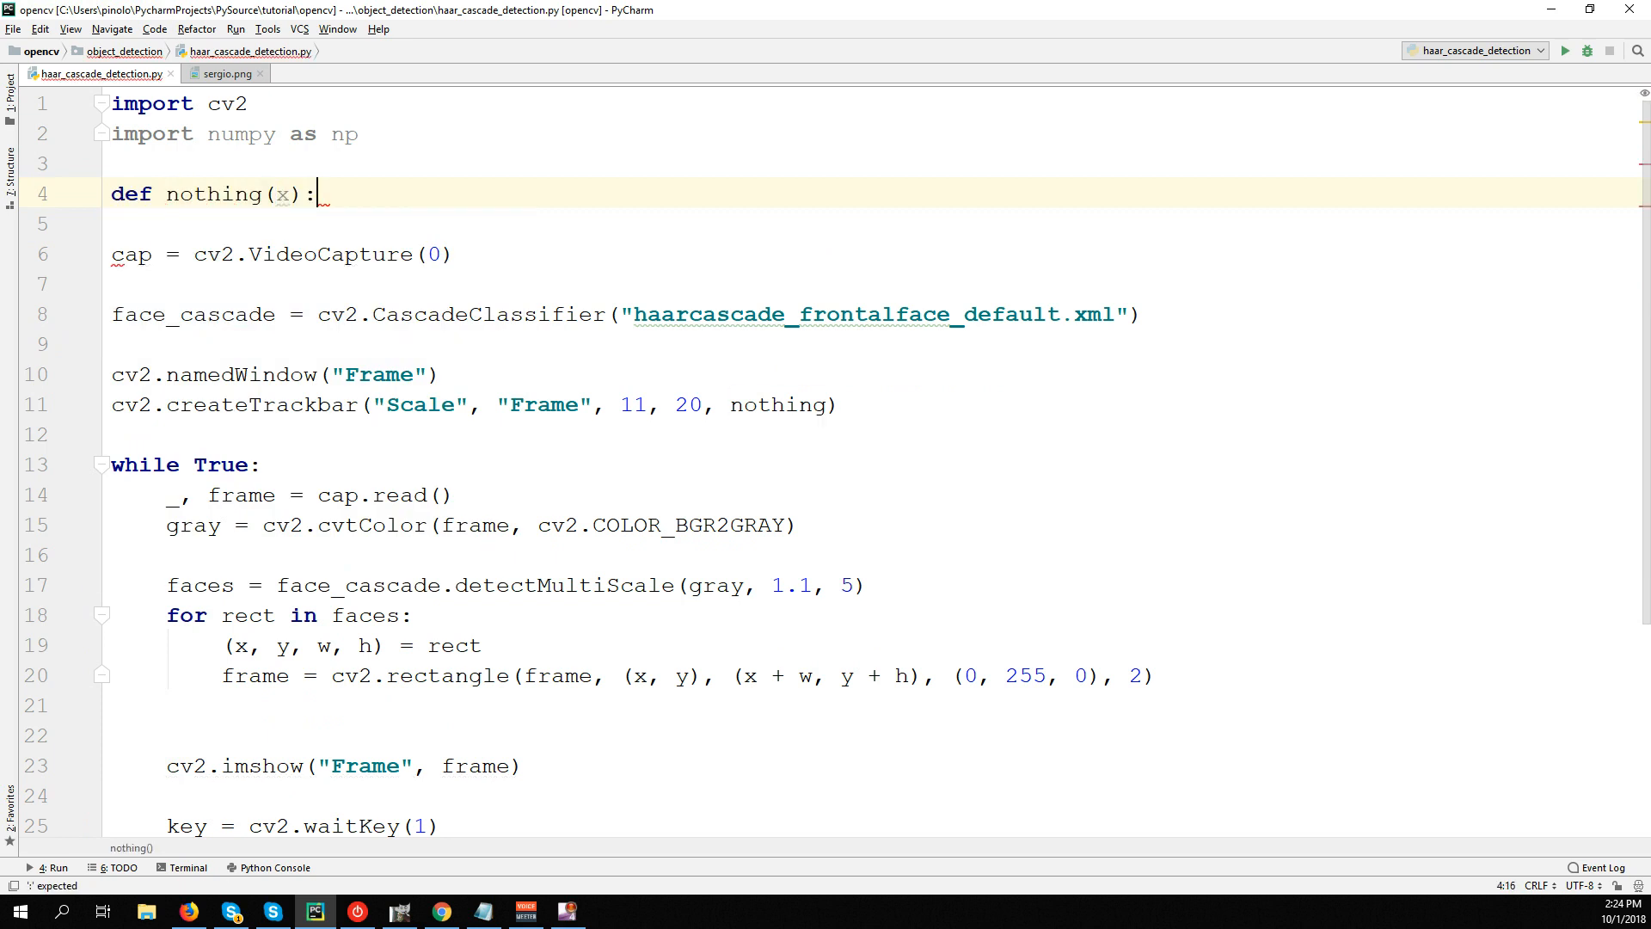
type("pass")
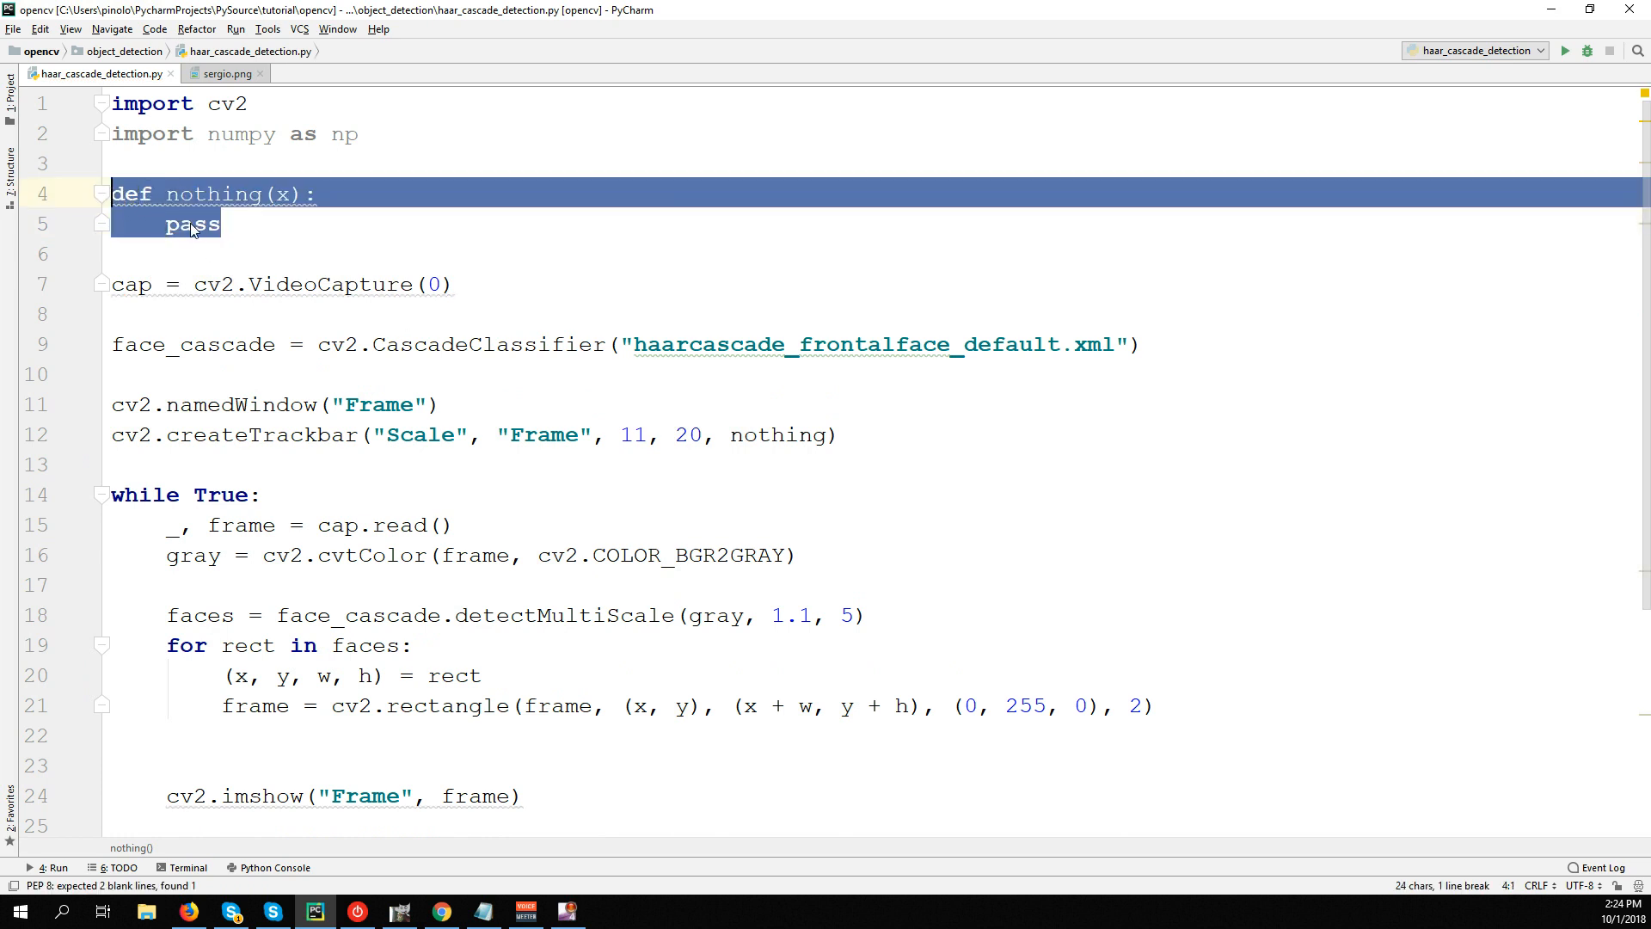
double_click(213, 194)
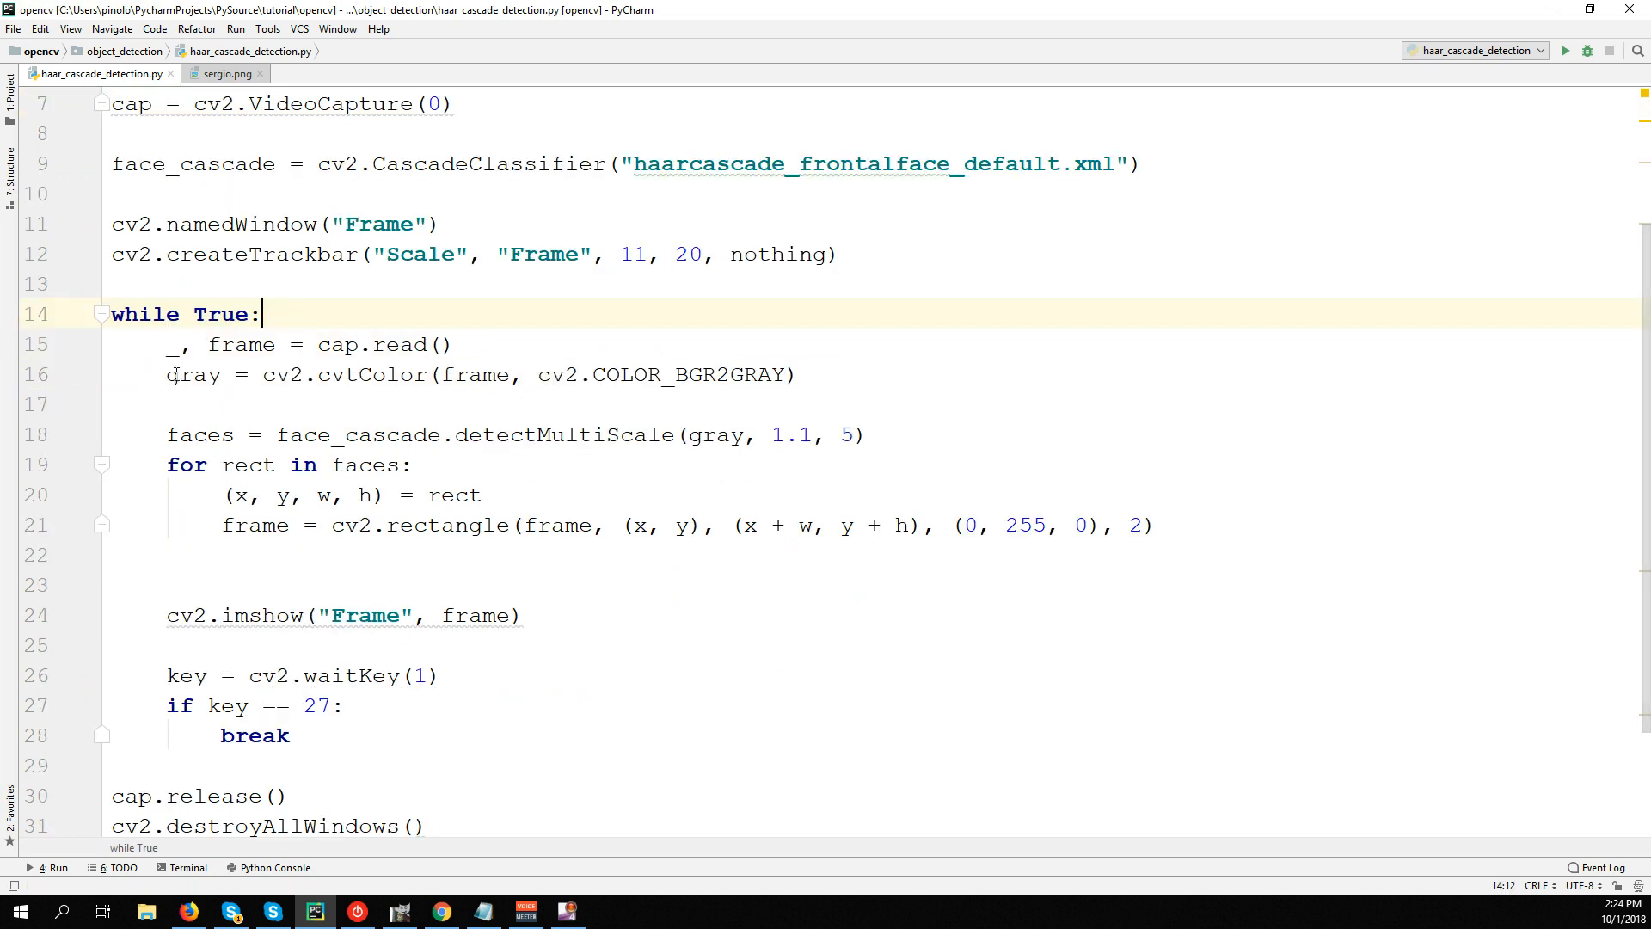
left_click(169, 403)
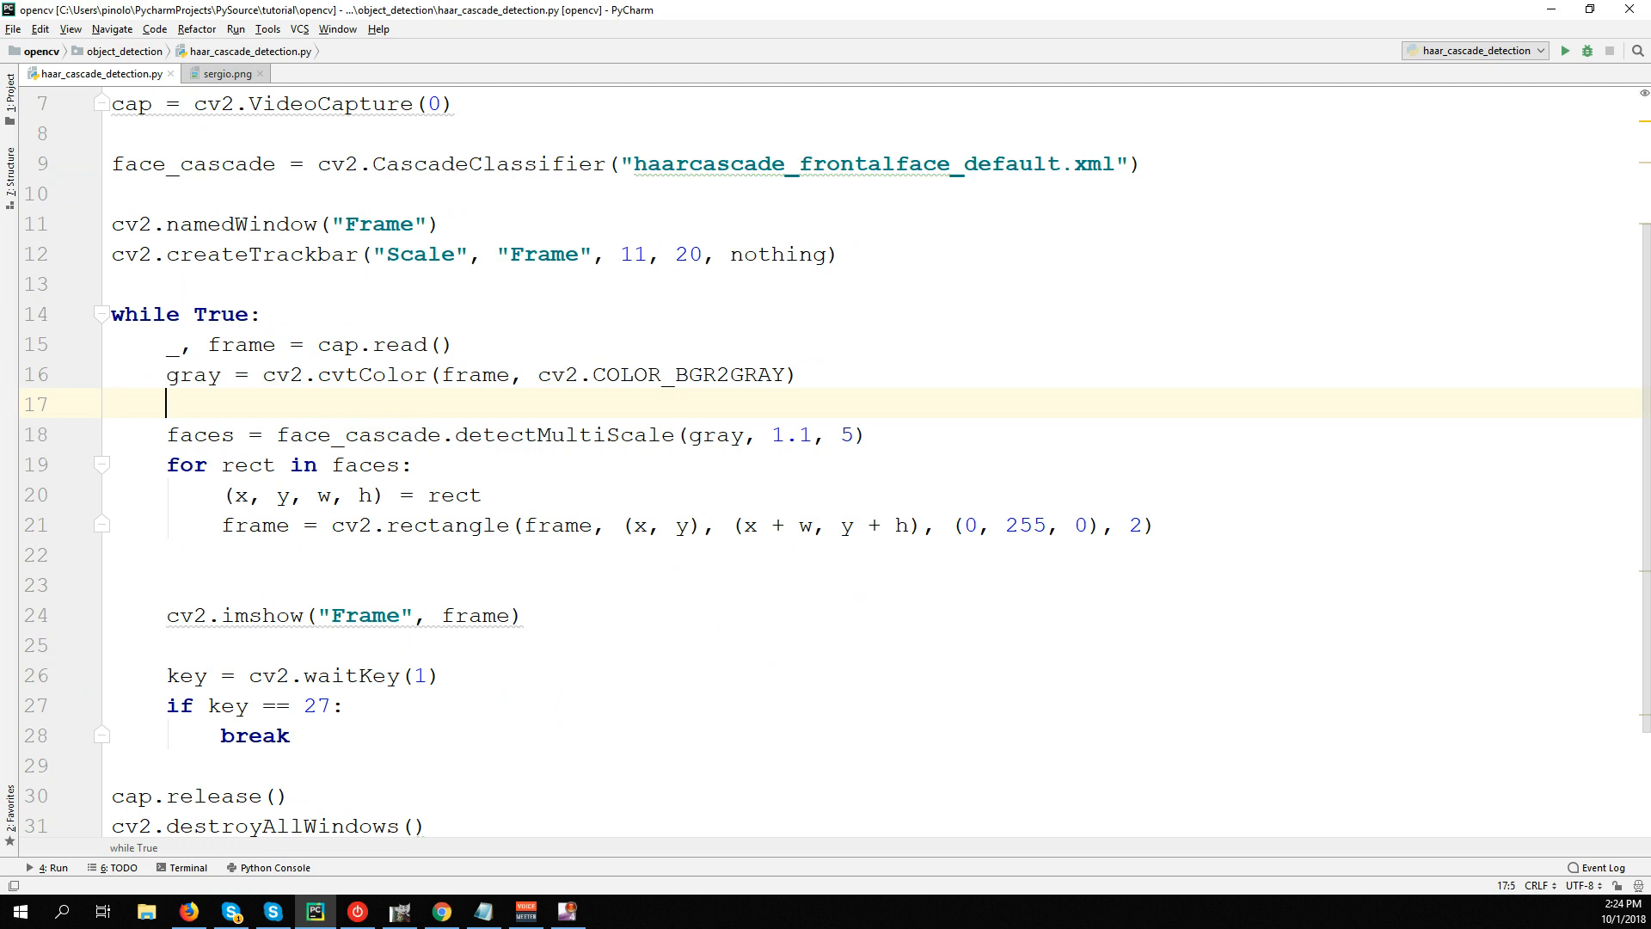
double_click(779, 255)
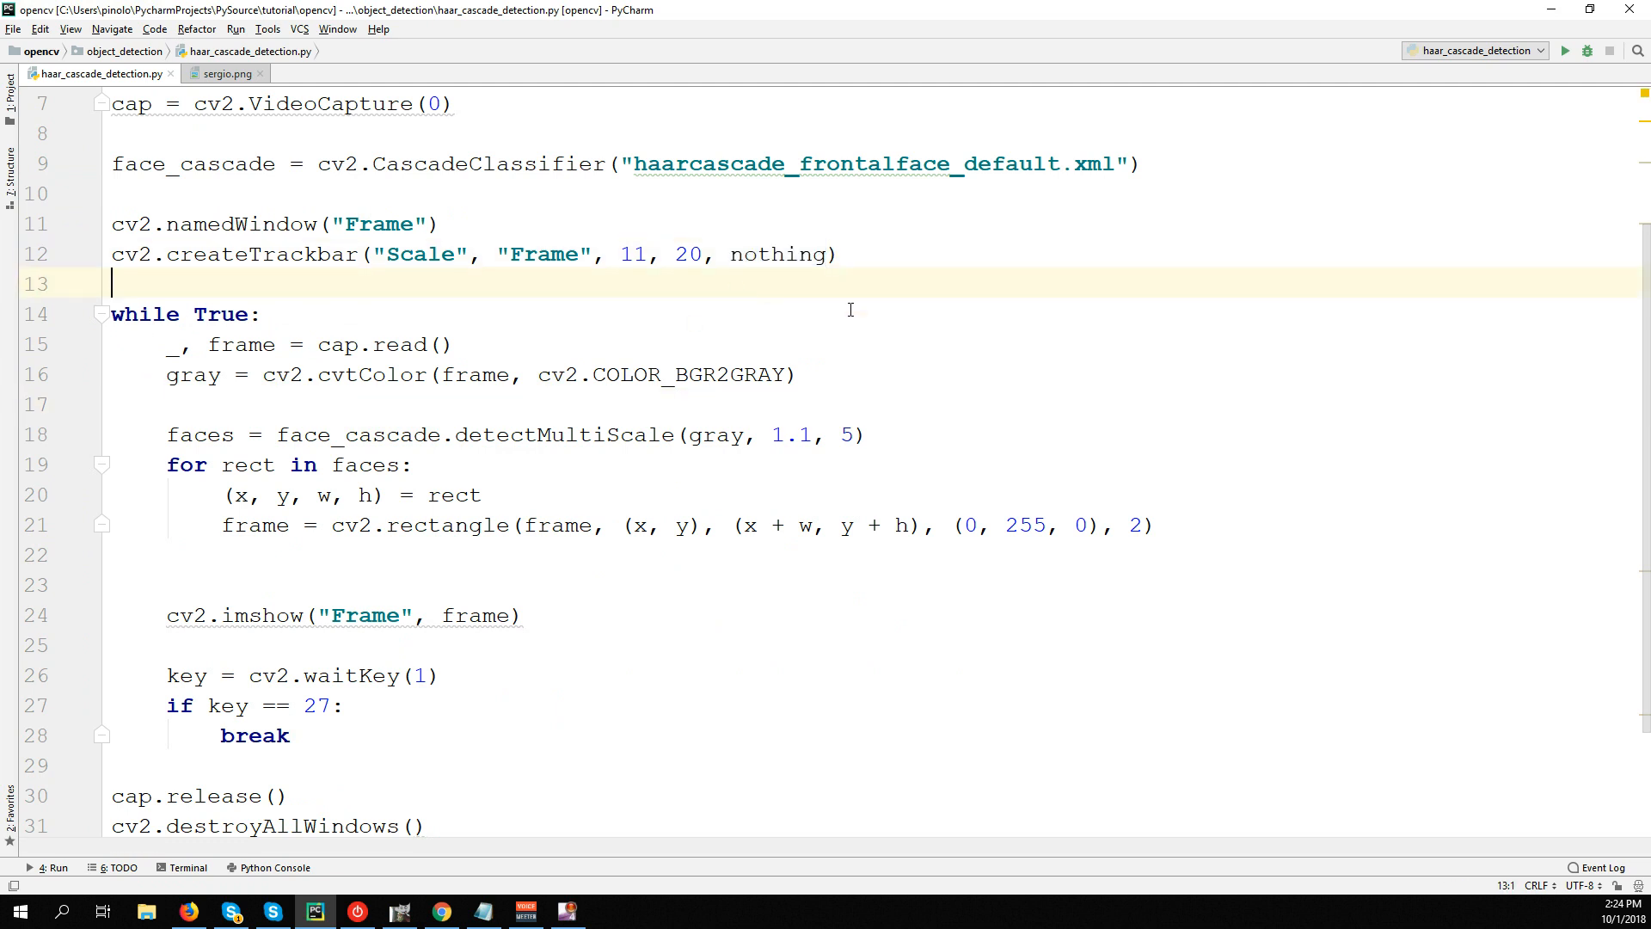
Duplicate the trackbar line into a Neighbours trackbar in Frame starting at 0, maximum 20.
left_click(798, 374)
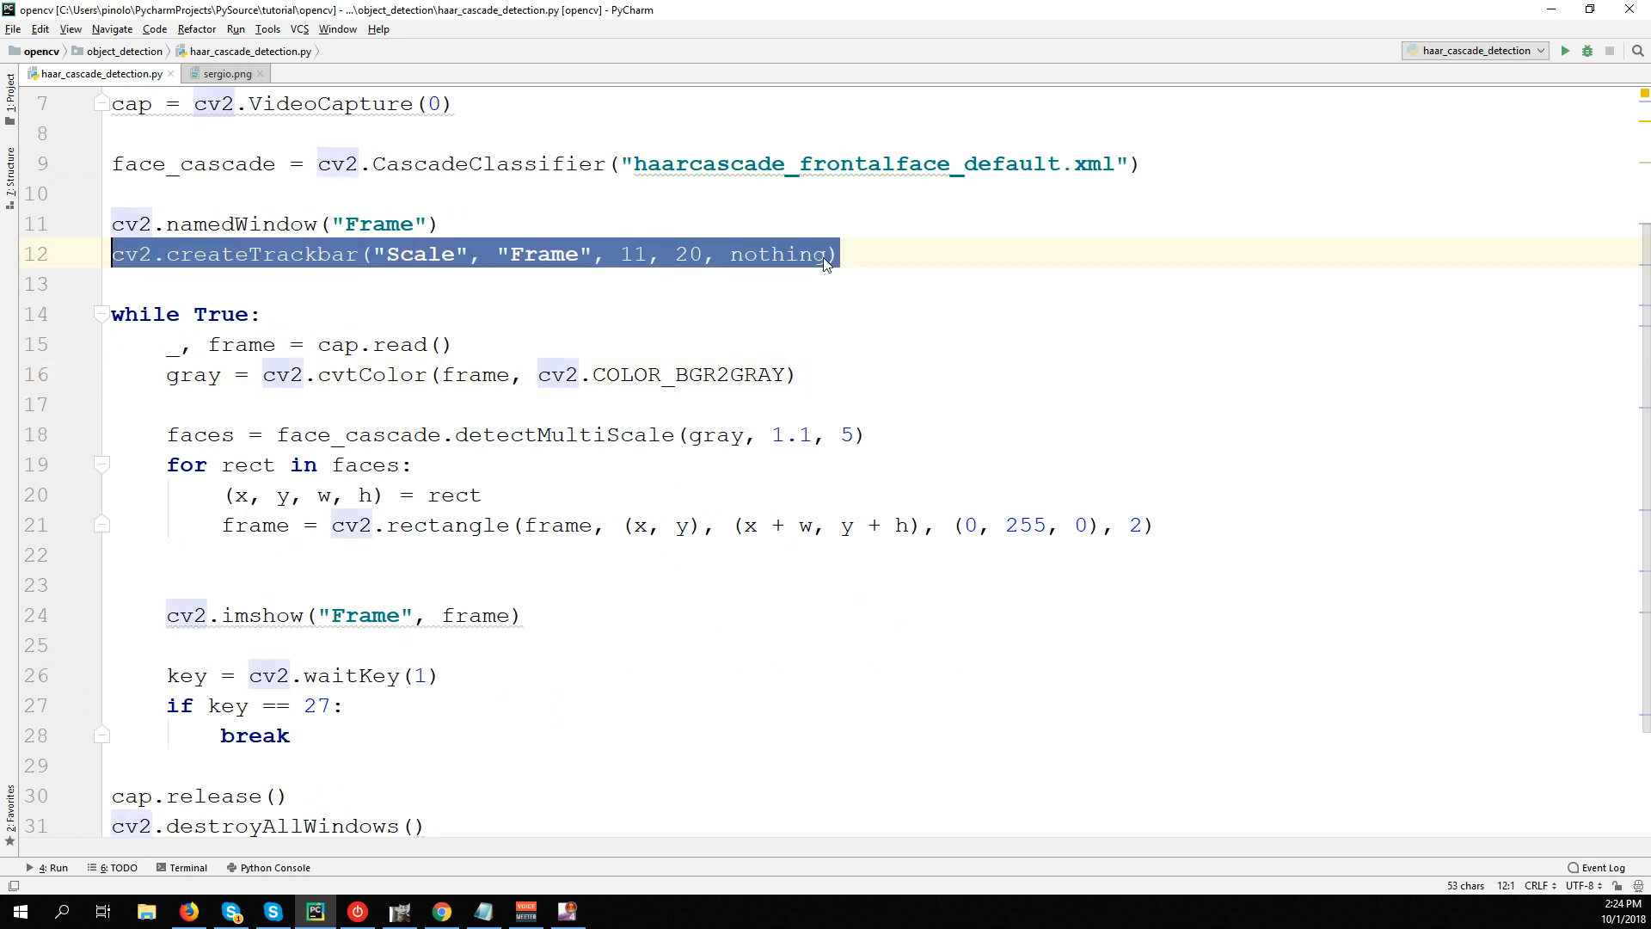
key("ctrl+d")
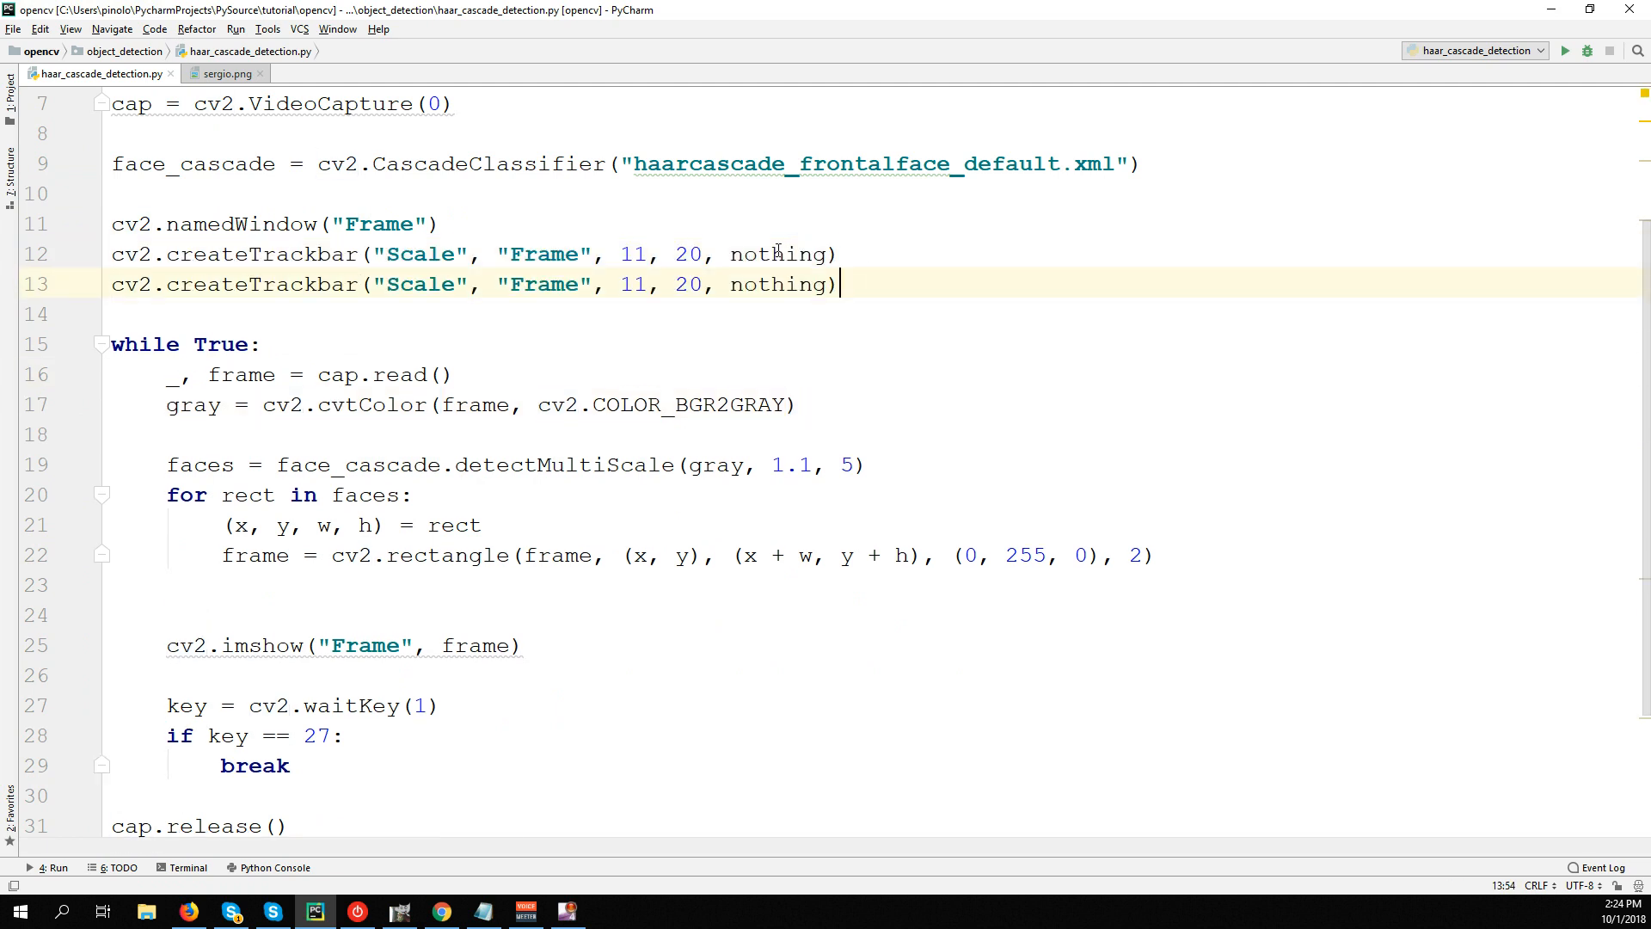
double_click(418, 284)
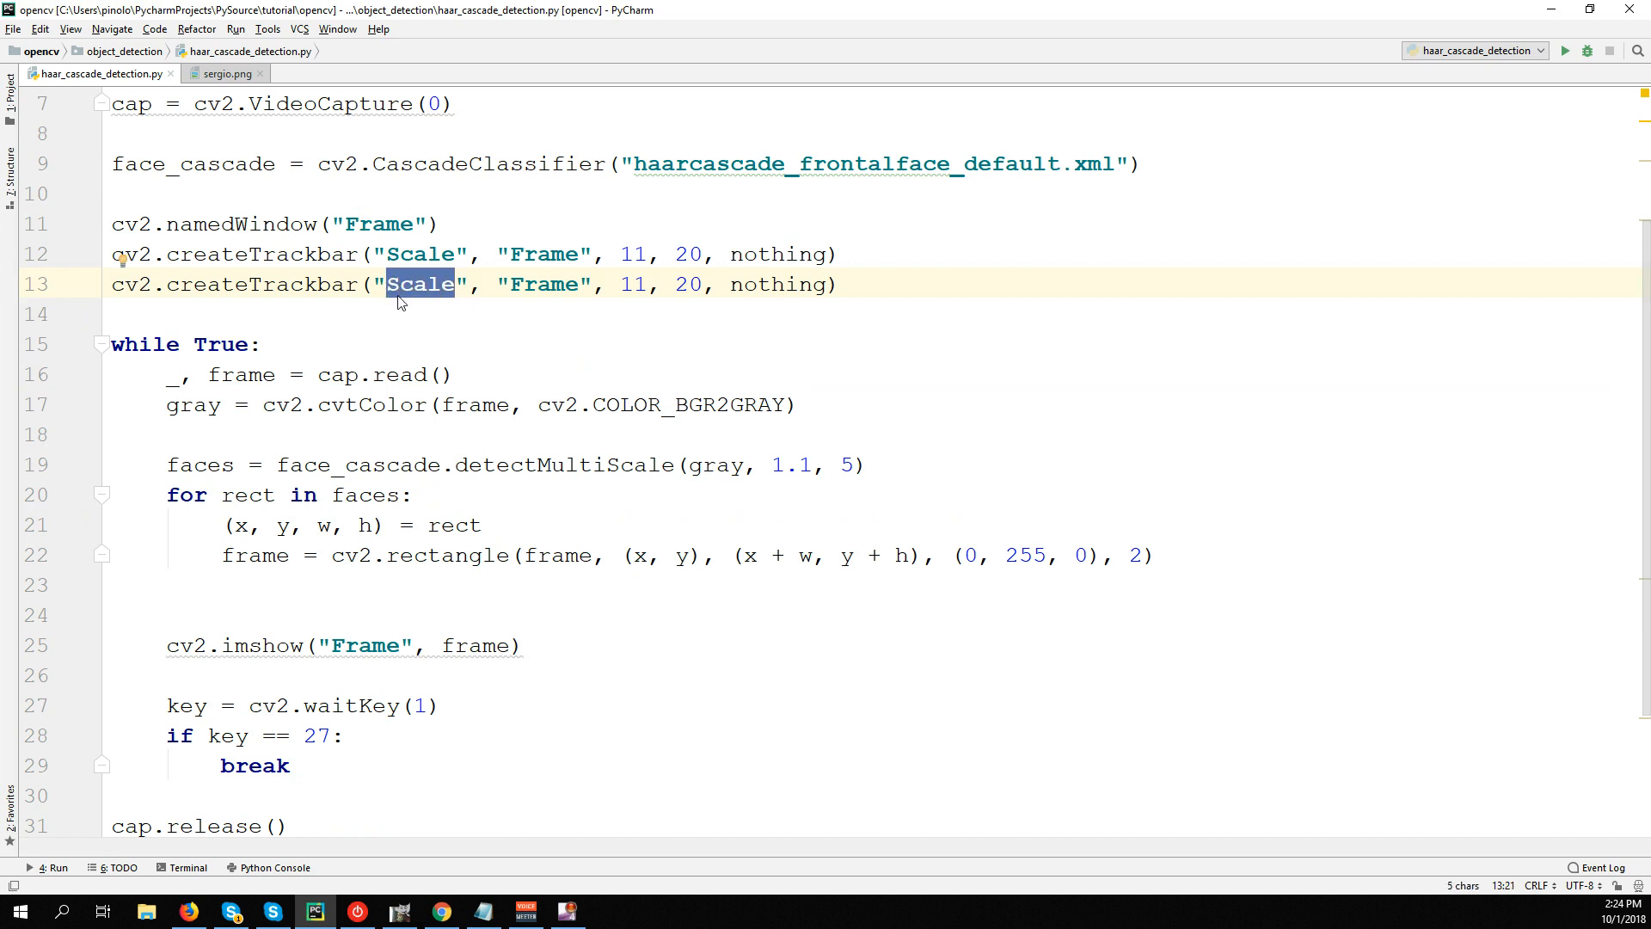
type("Nei")
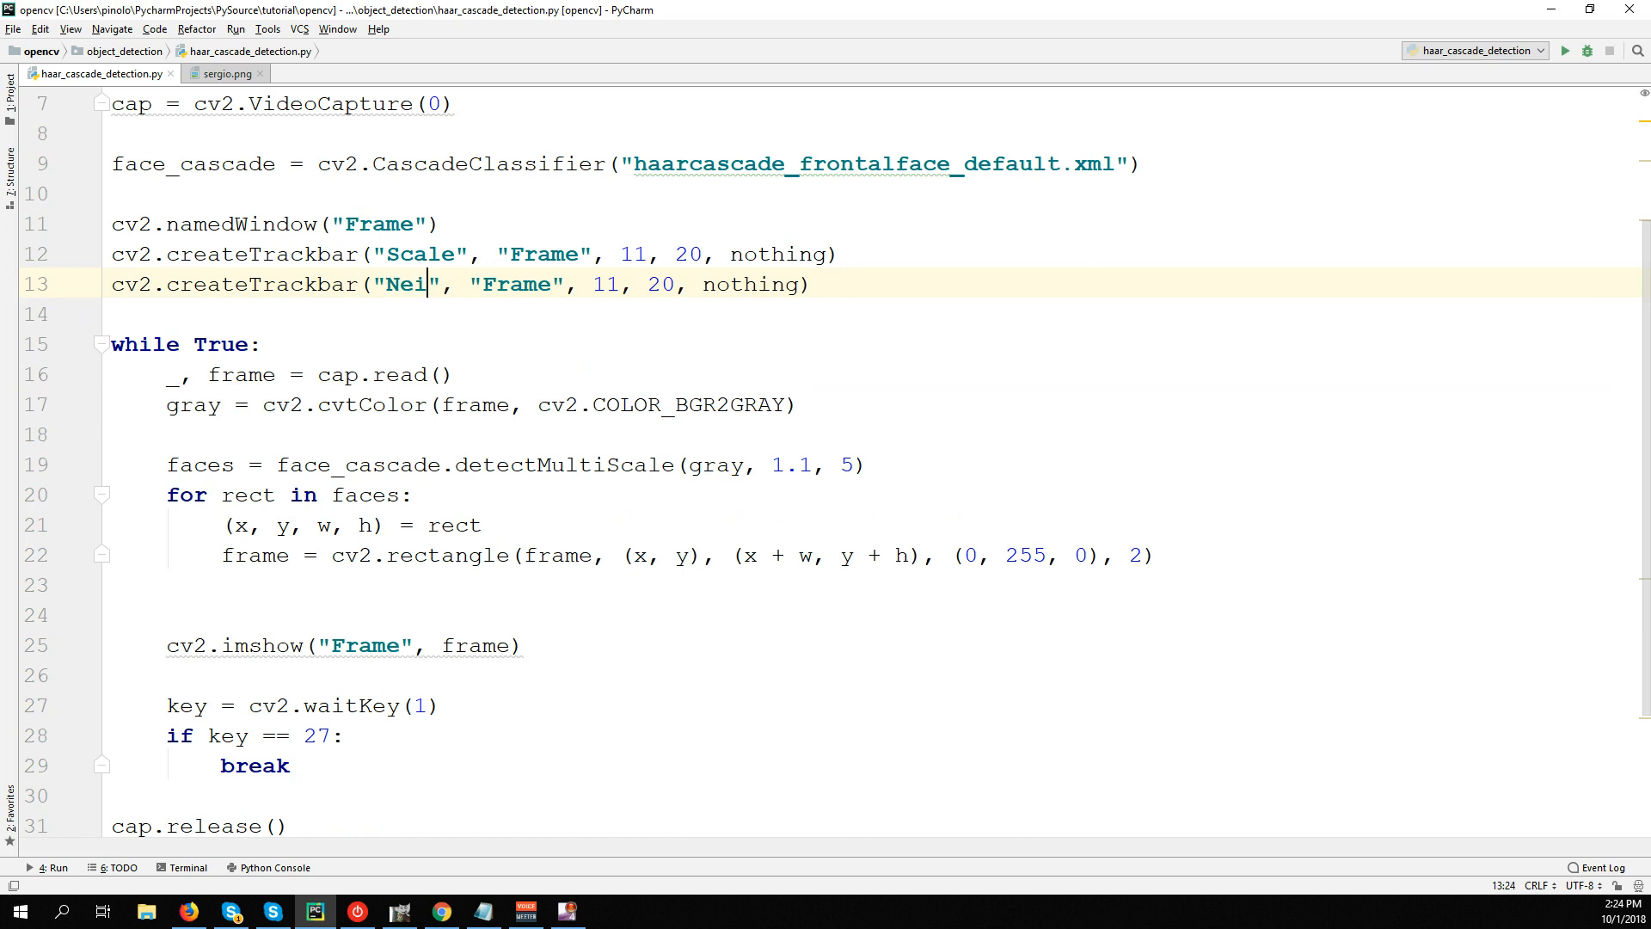
type("ghbours")
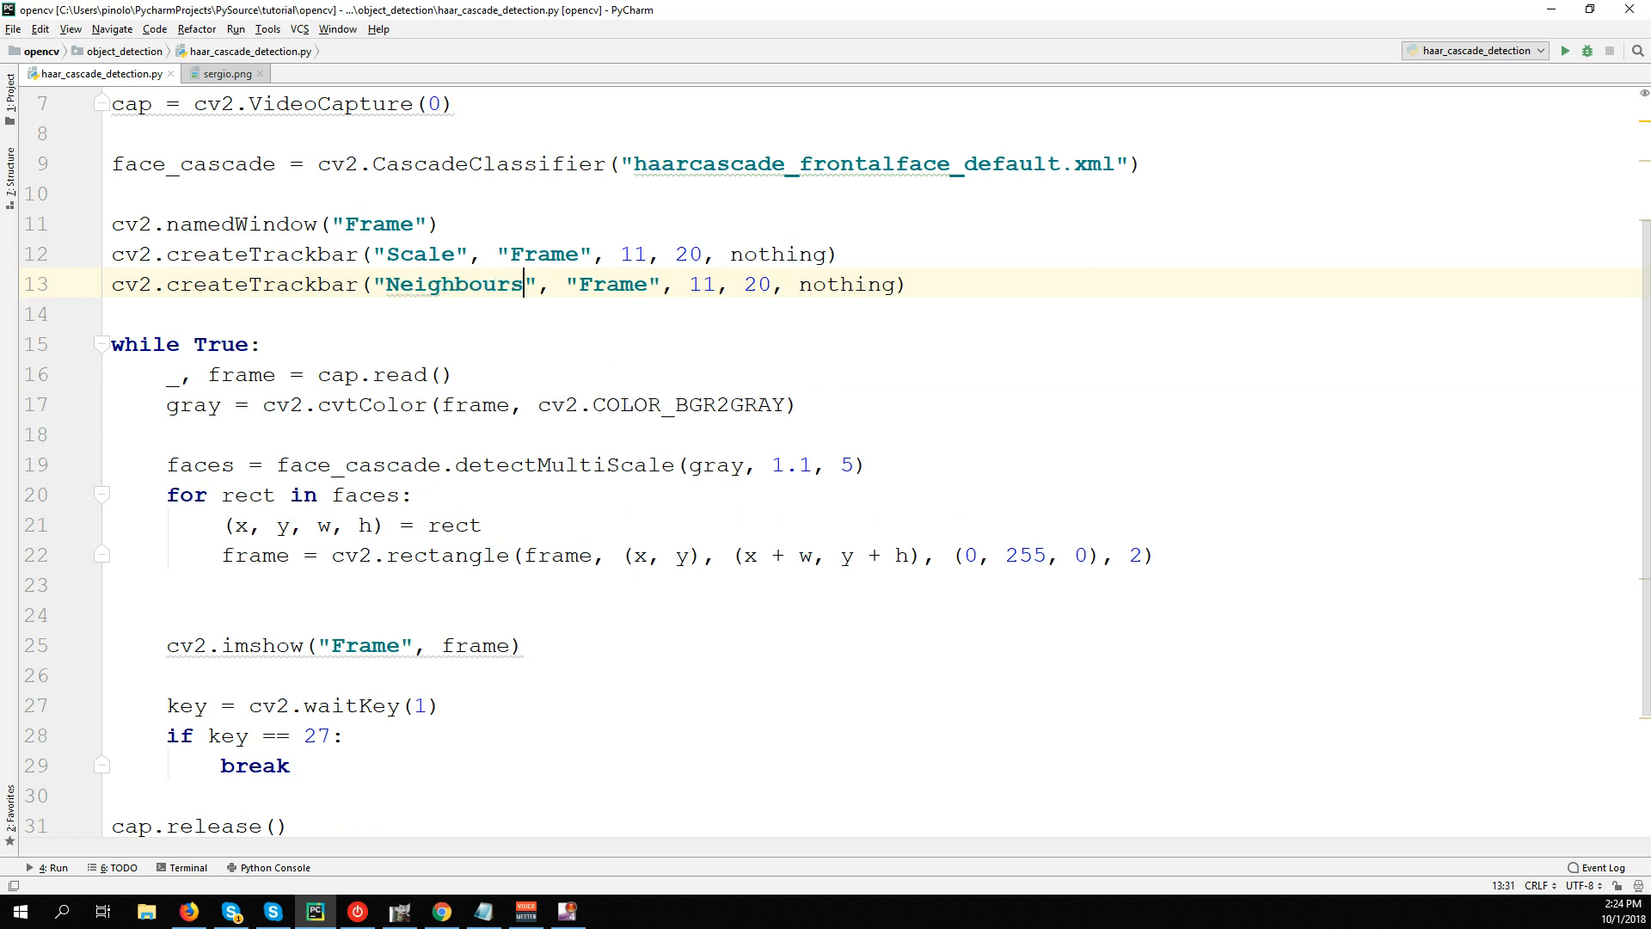
double_click(700, 283)
type("0")
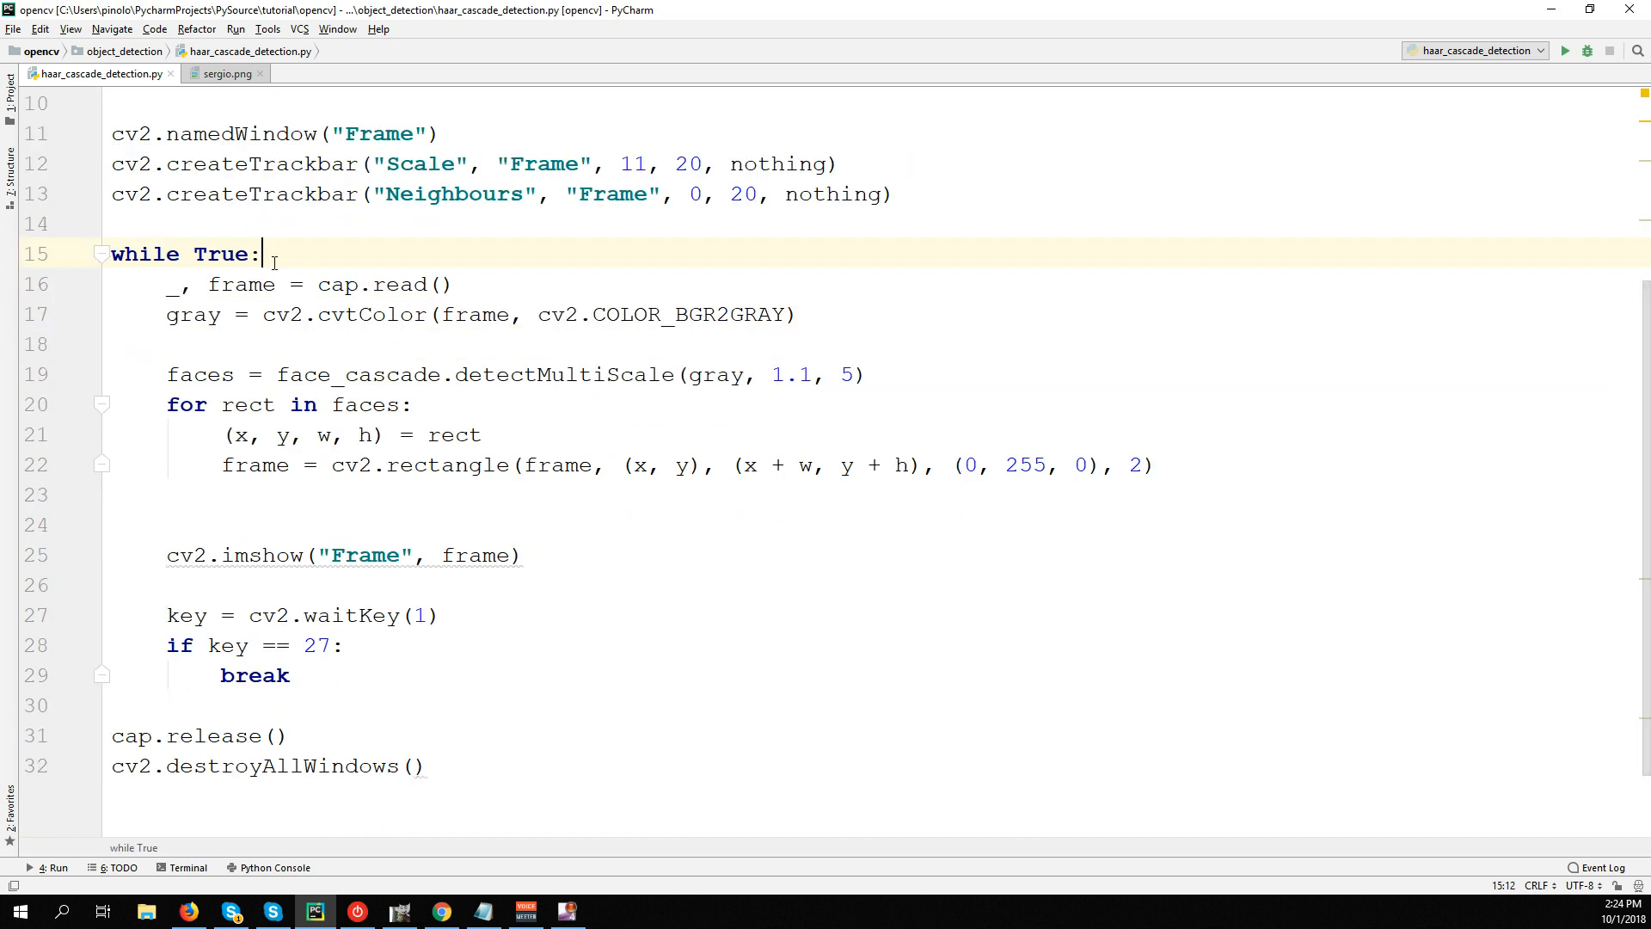
Read scale and neighbours each loop with cv2.getTrackbarPos("Scale"/"Neighbours", "Frame").
left_click(800, 313)
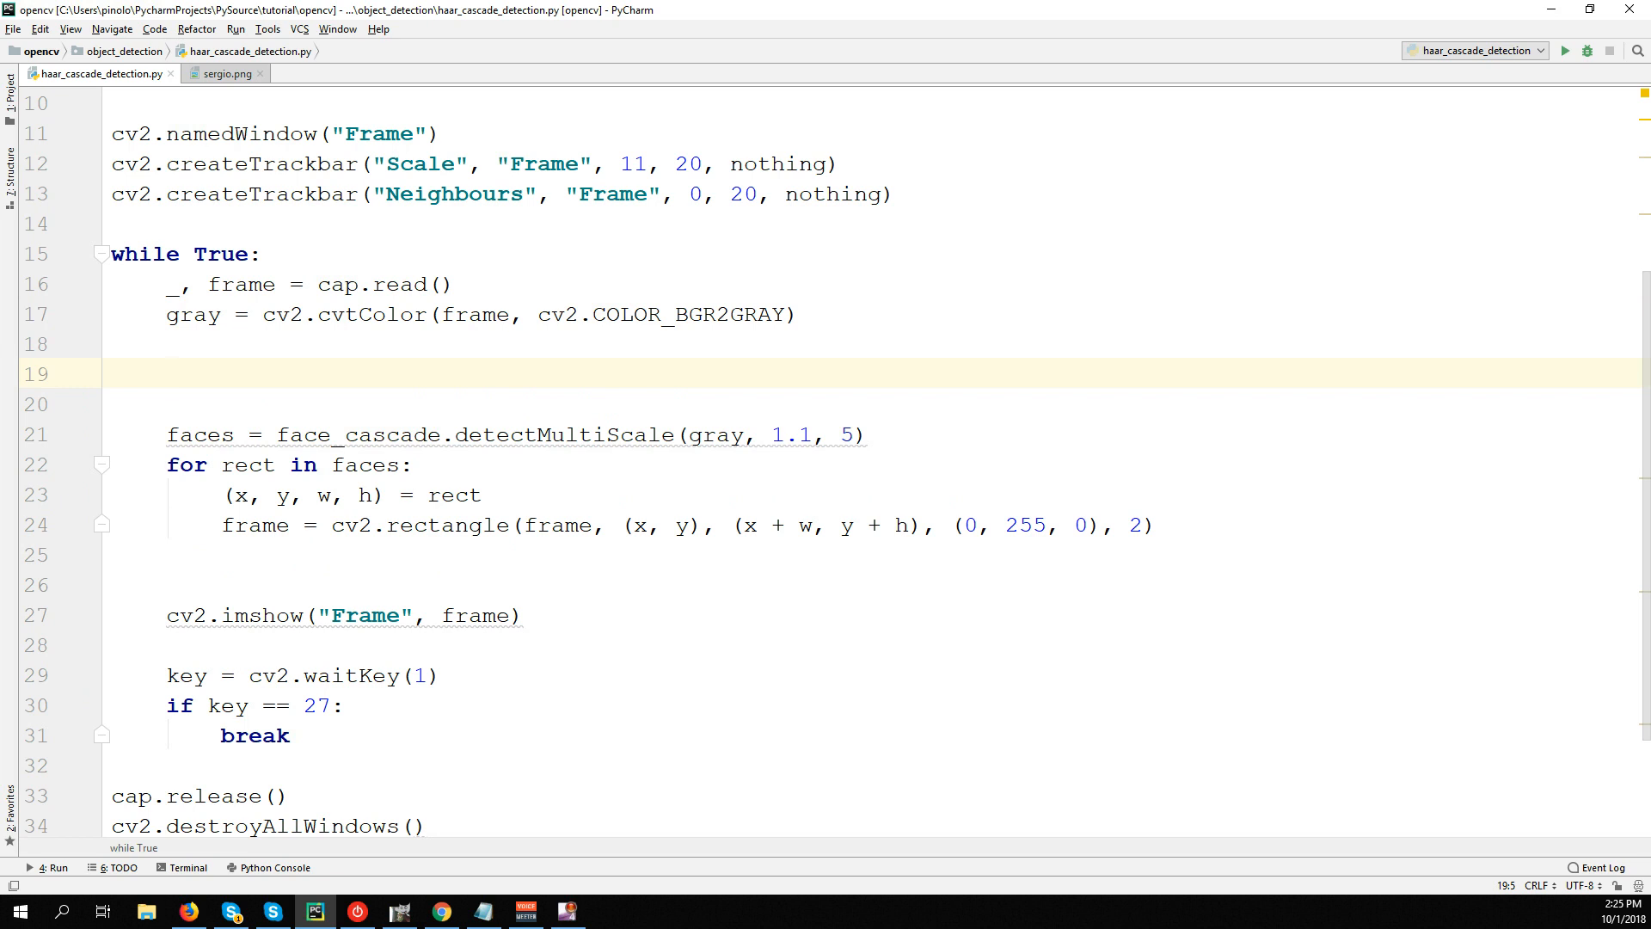
type("scale =")
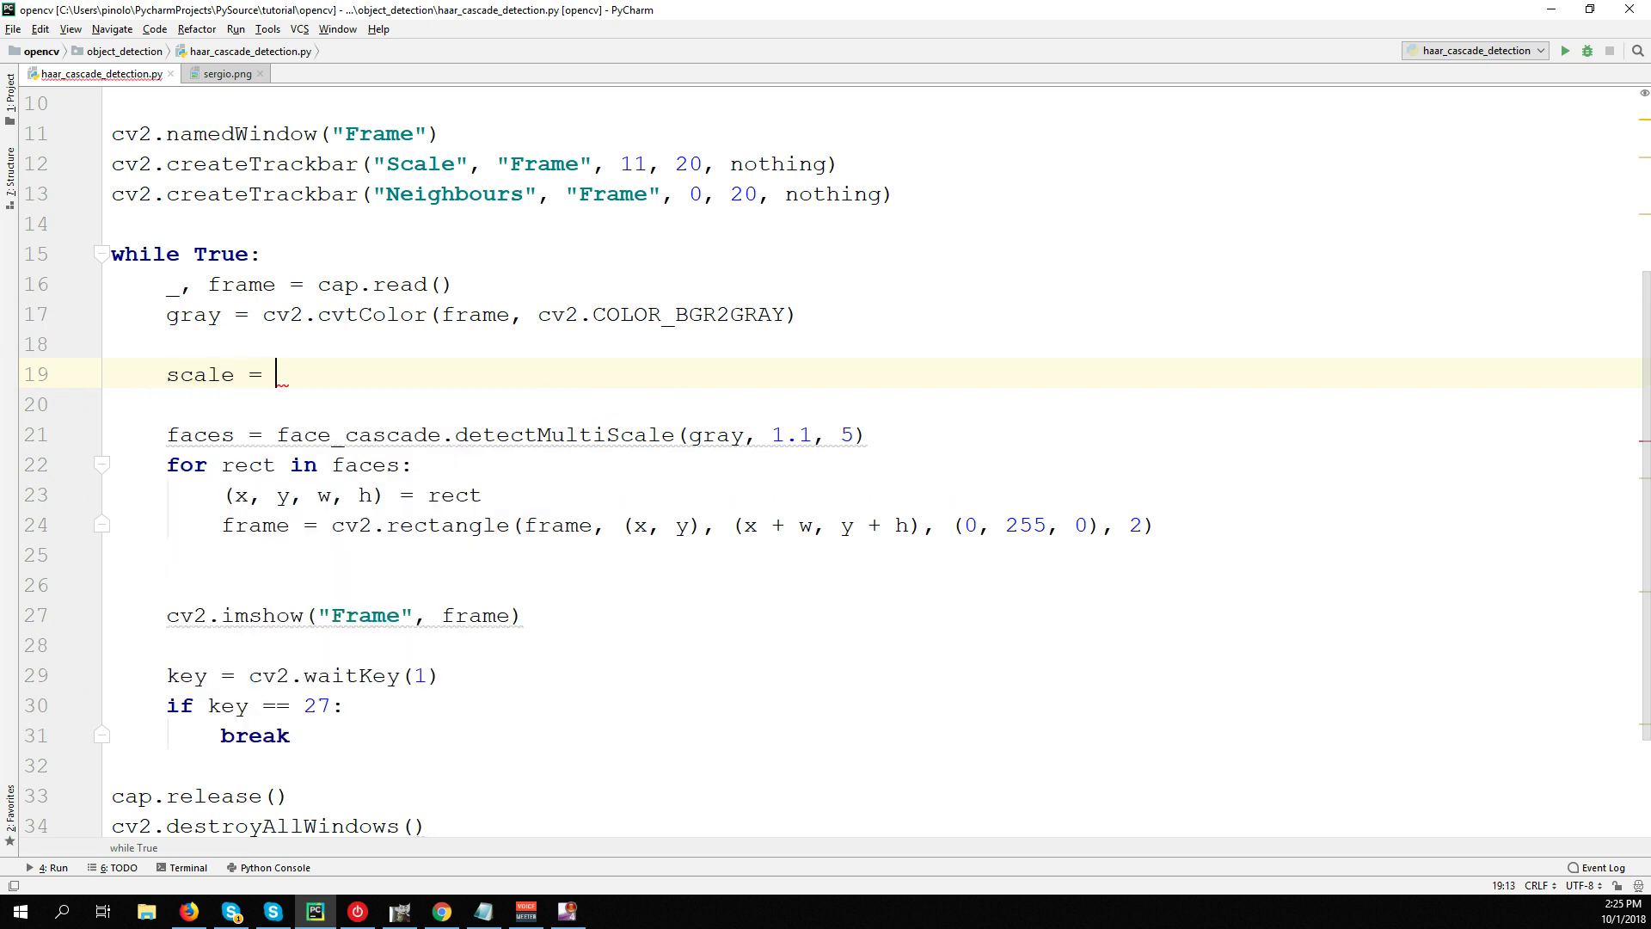
type("cv2.getTrackbarPos(\"")
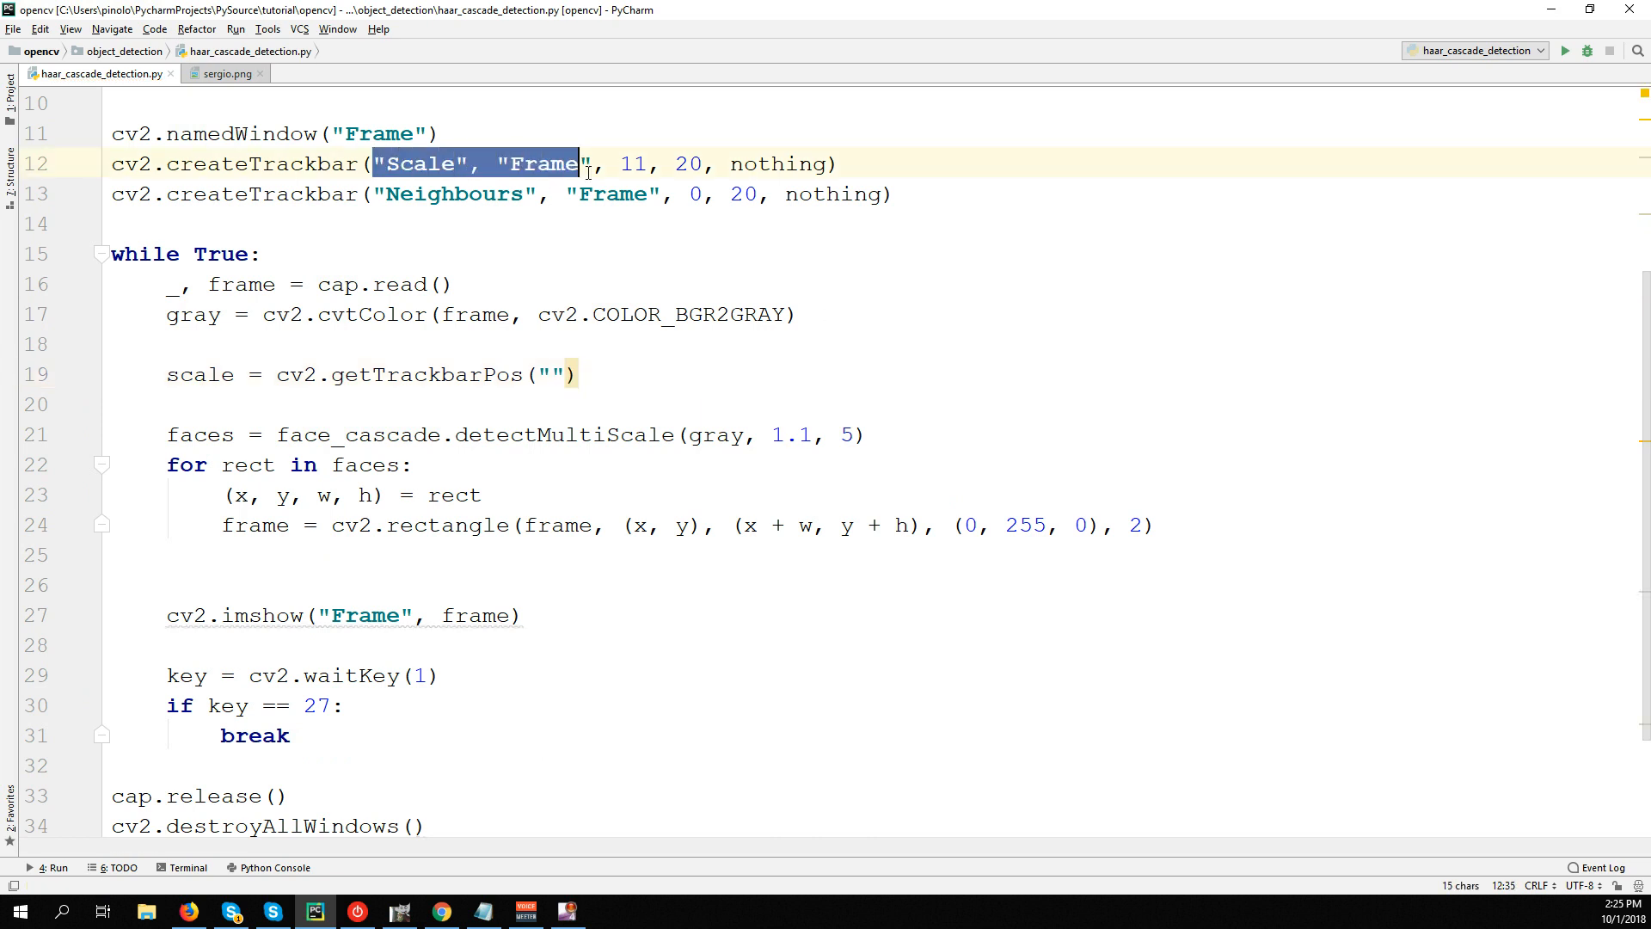
left_click(552, 373)
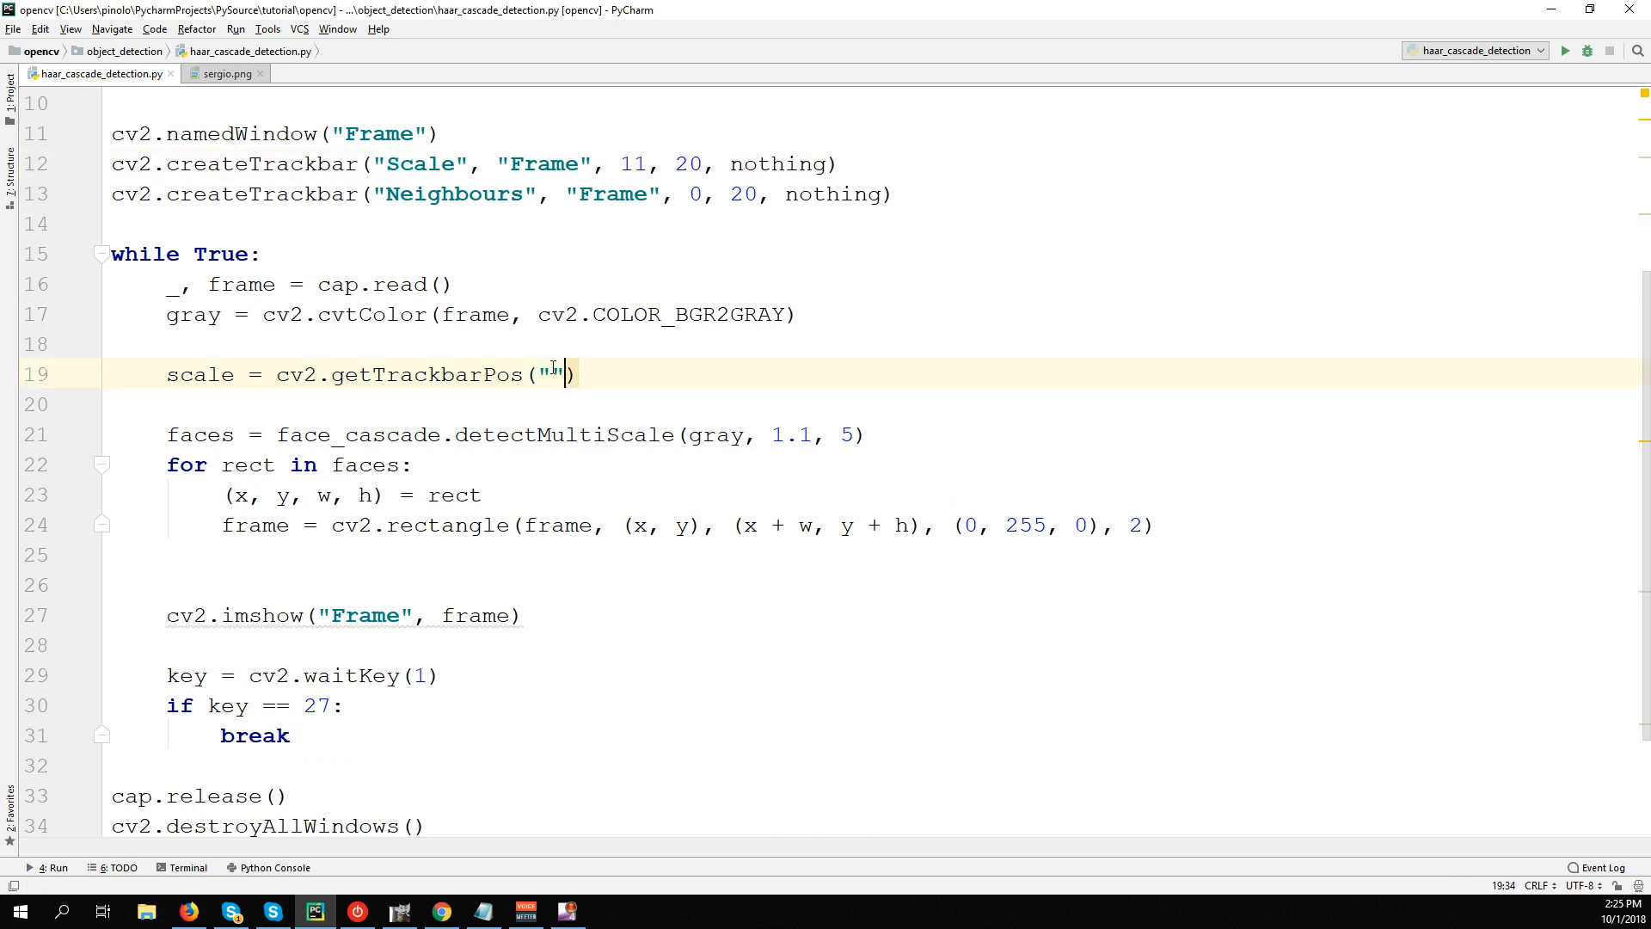
type("Scale\", \"Frame\"")
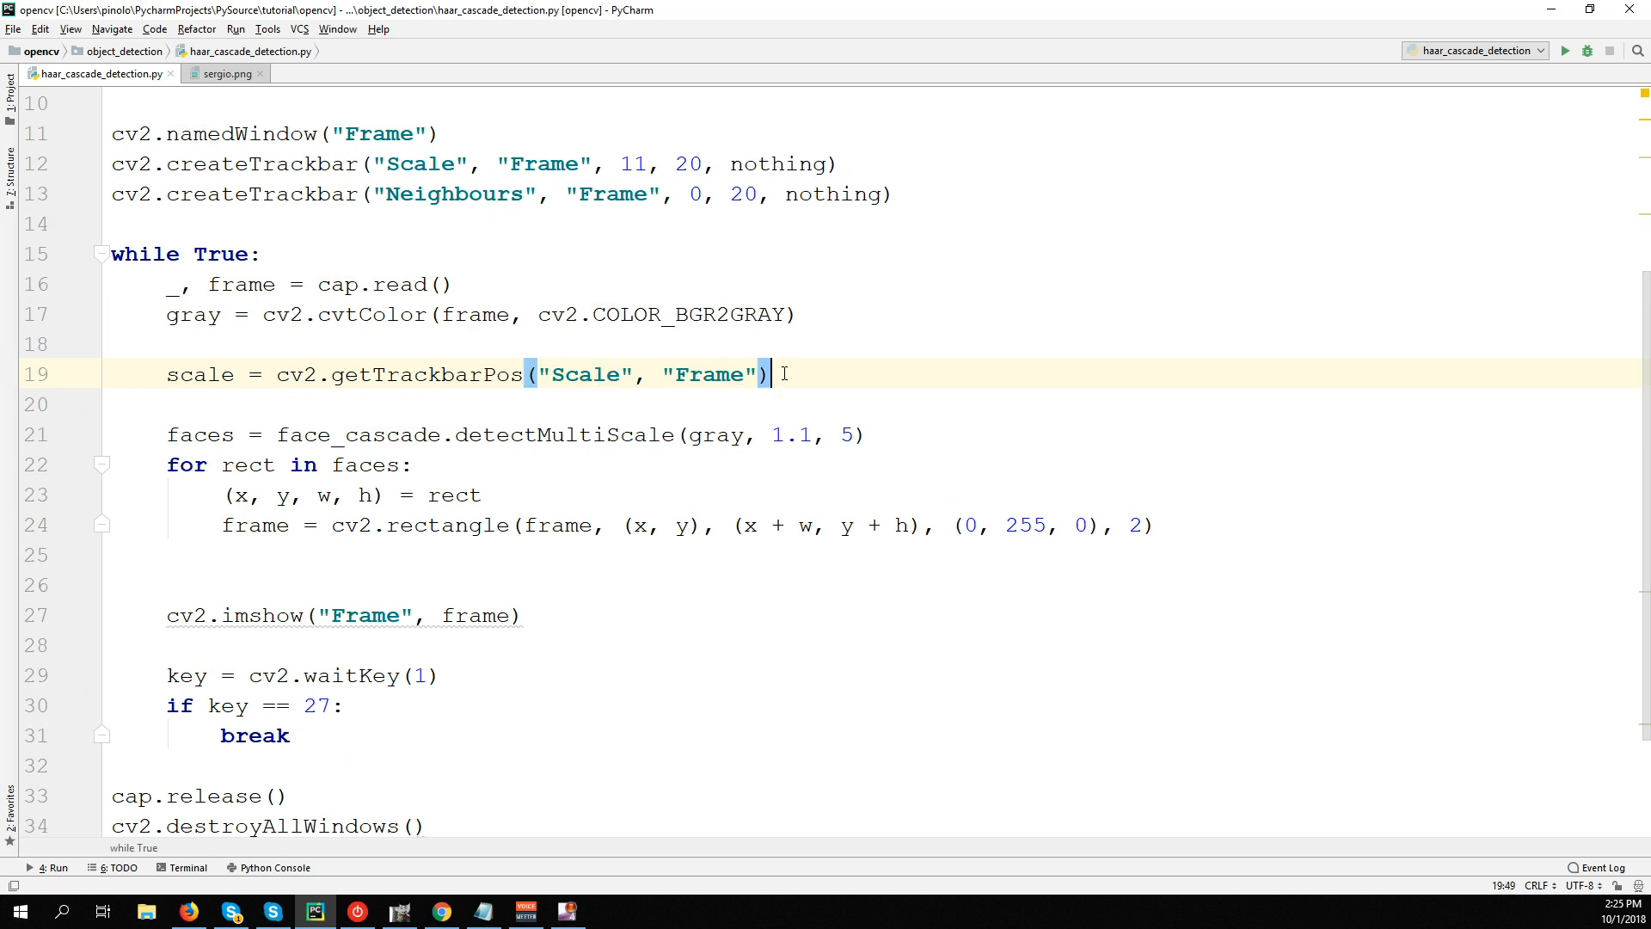
type("neighbours = cv2.getTrackbarPos(\"\"")
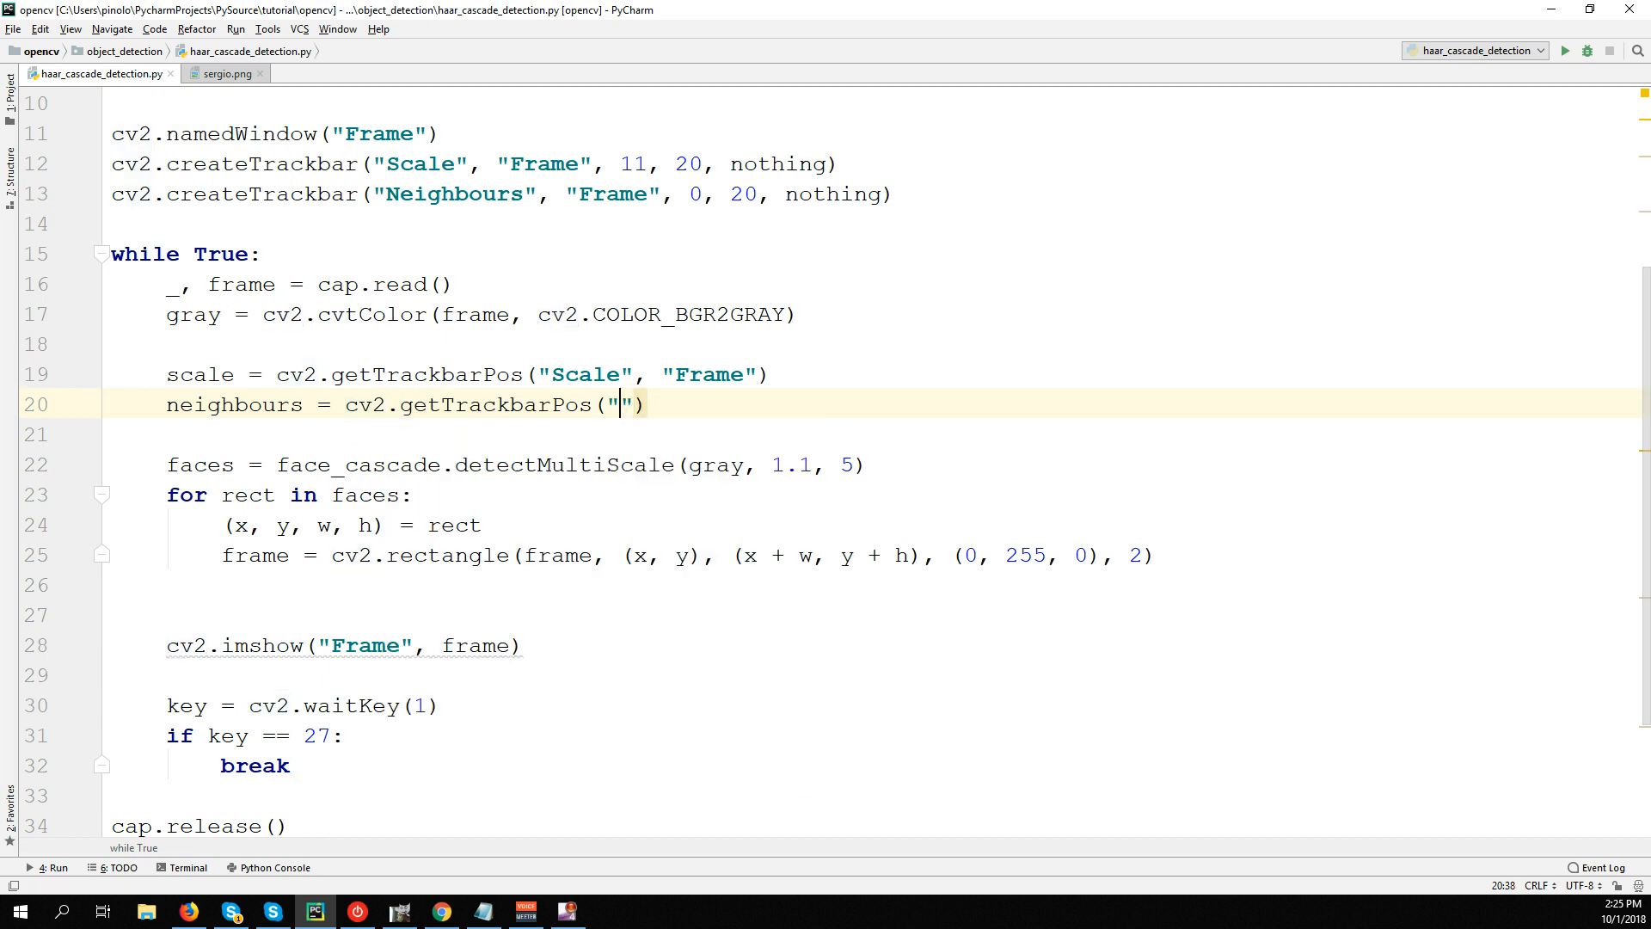
type("Neighbour")
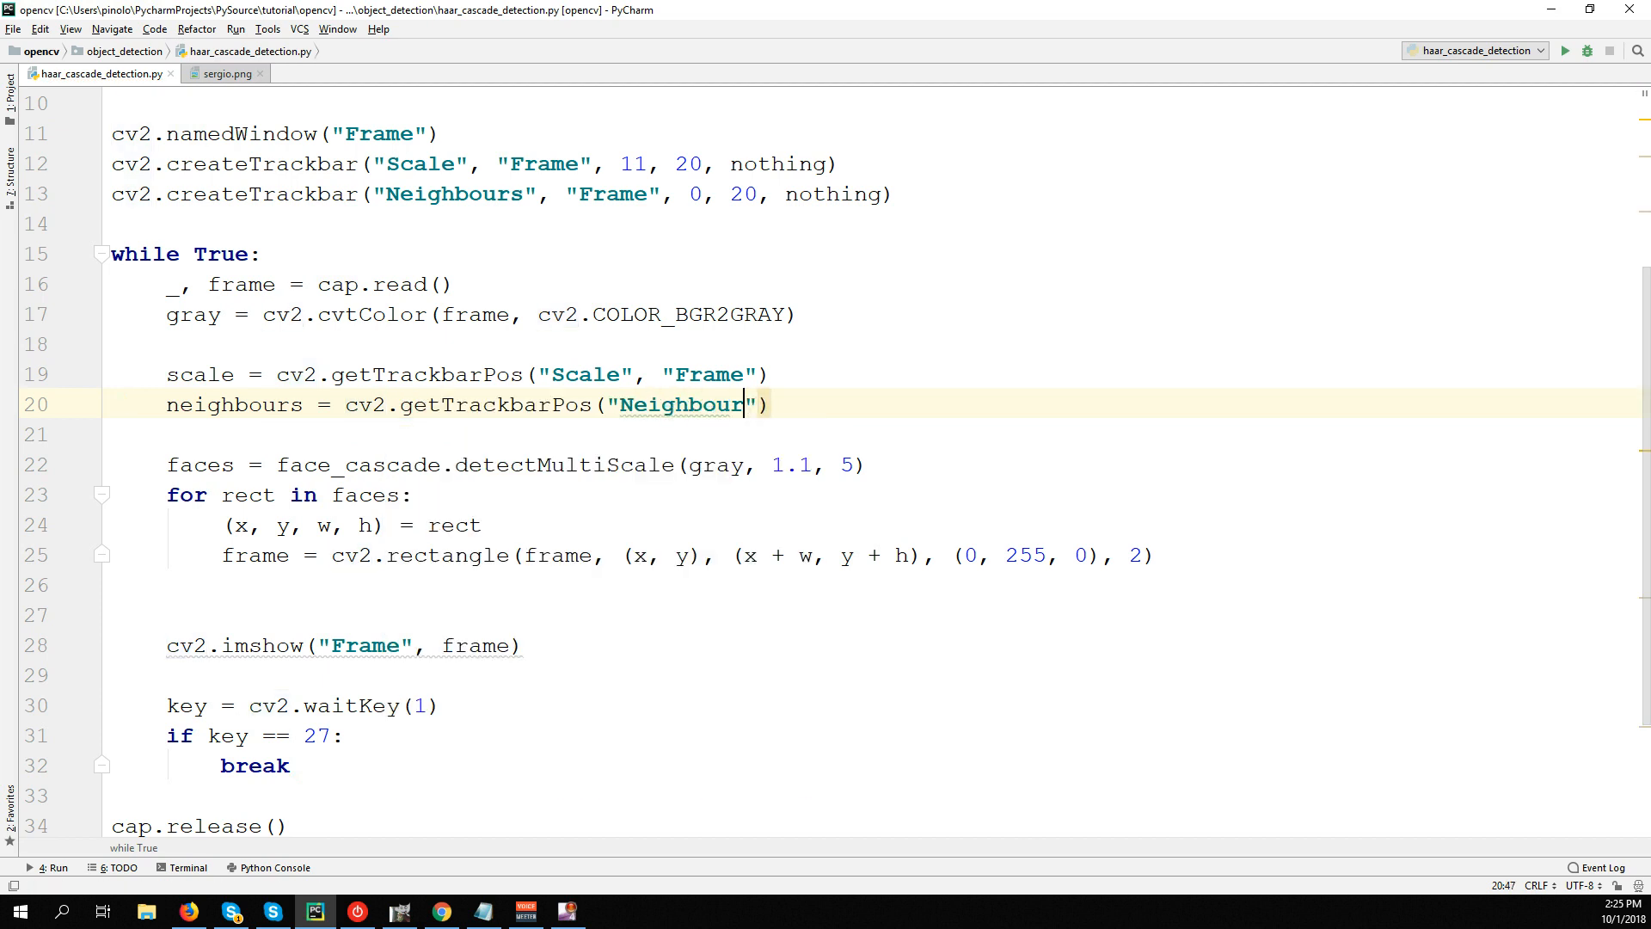
type("s\", \"Frame")
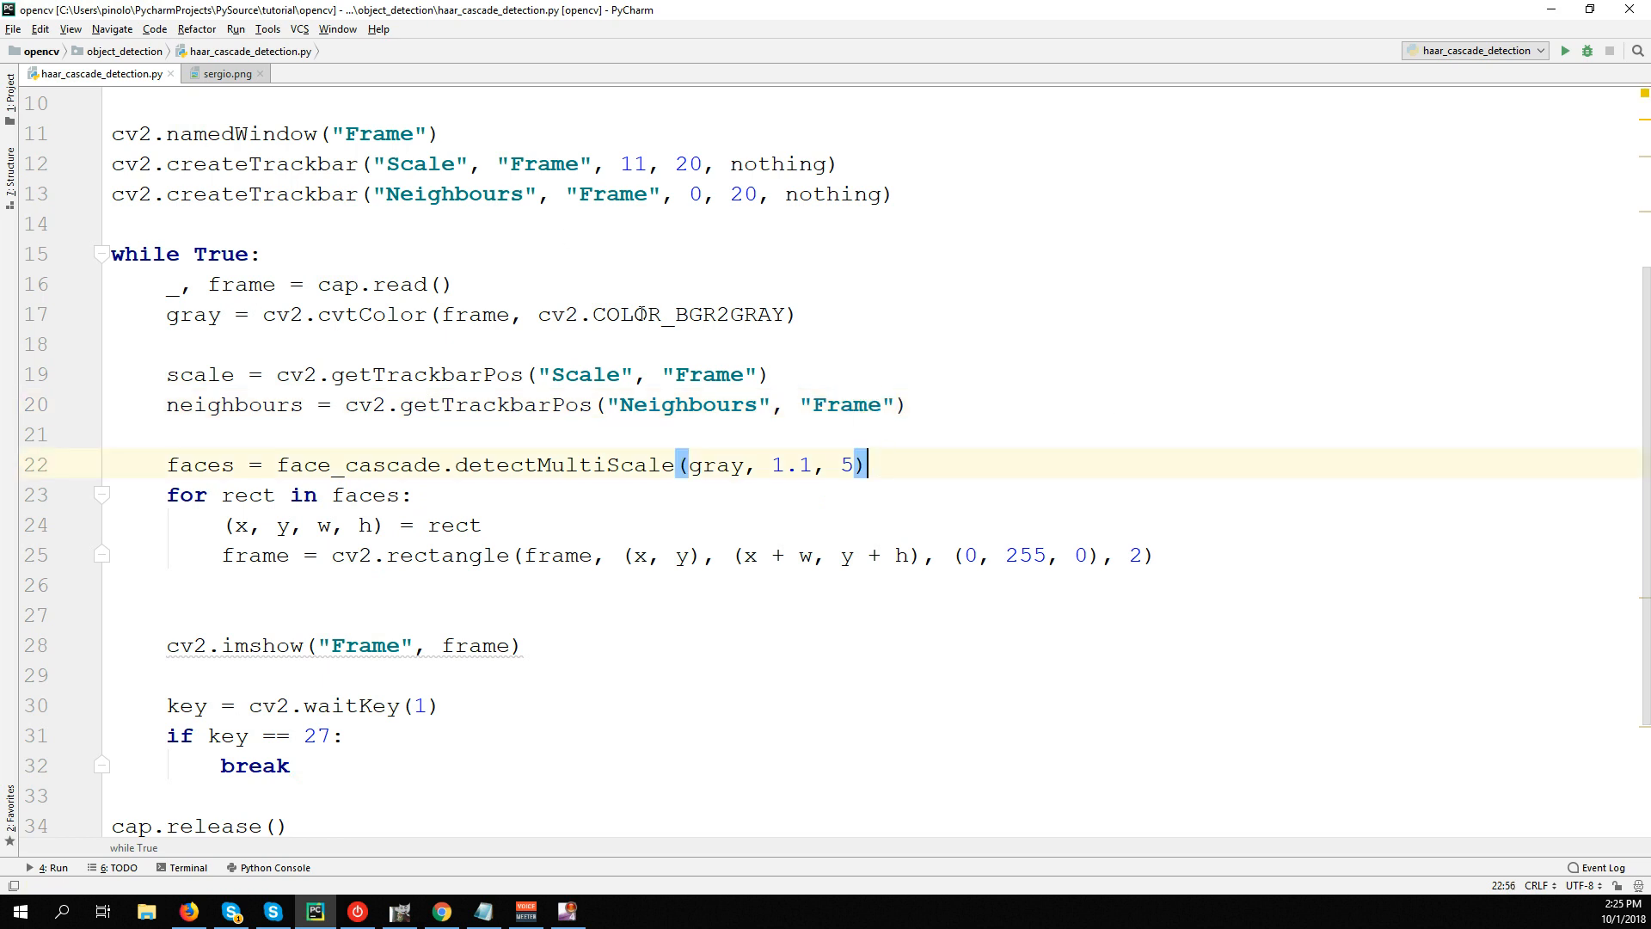
Use neighbours instead of 5 in detectMultiScale, keeping the 1.1 scale factor.
double_click(233, 405)
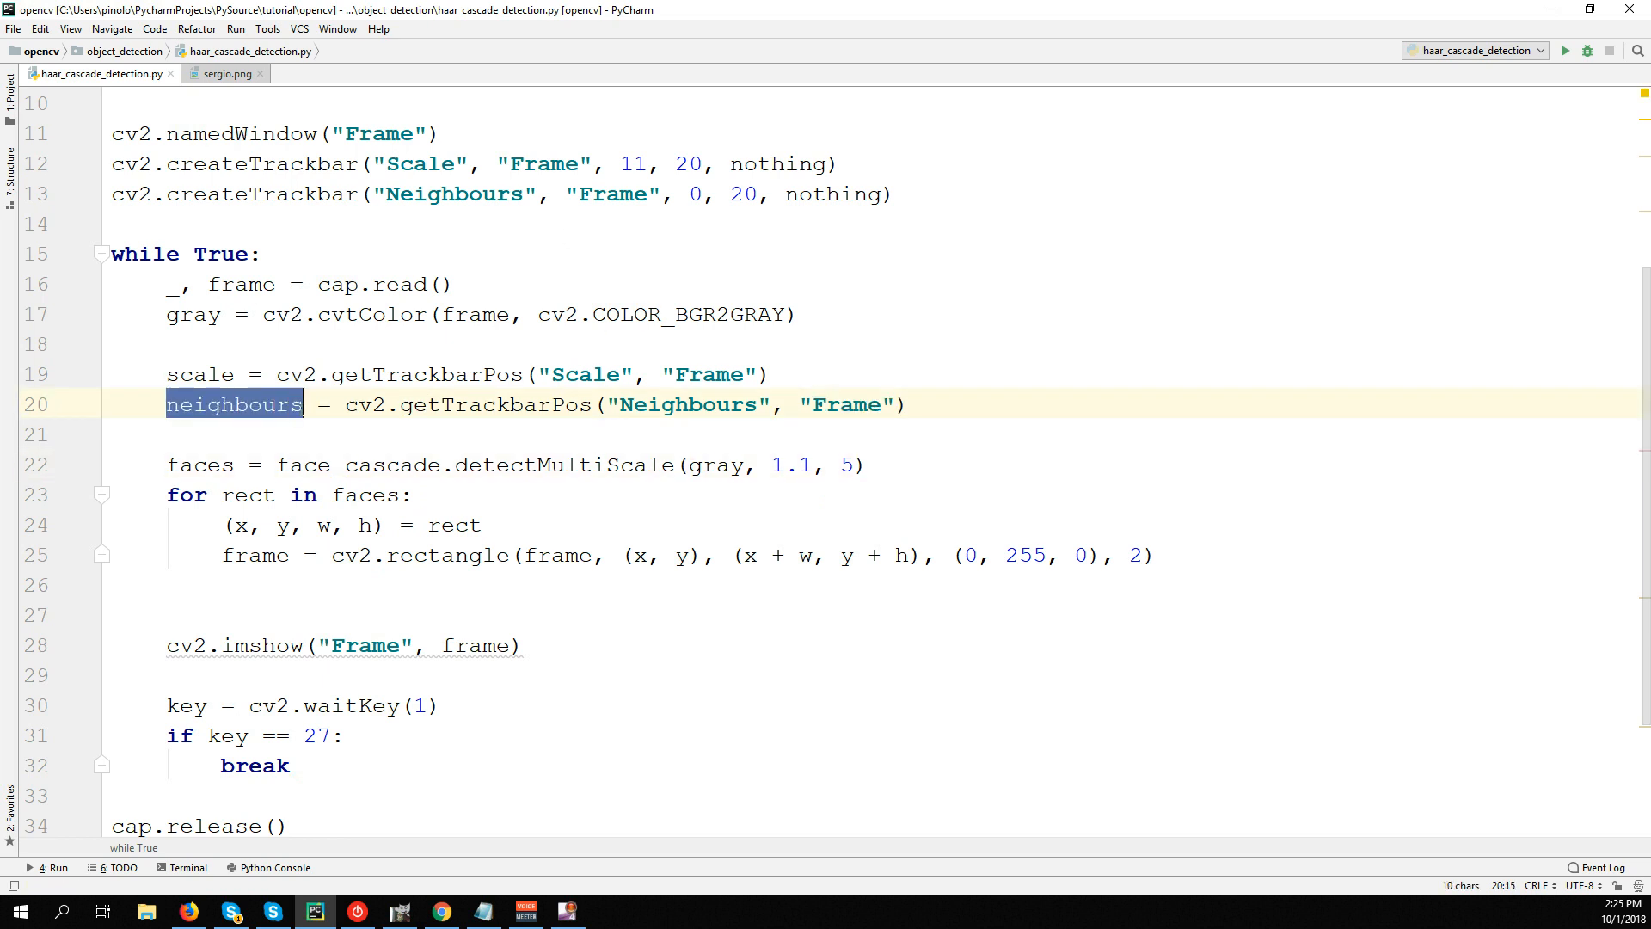
type("neighbours")
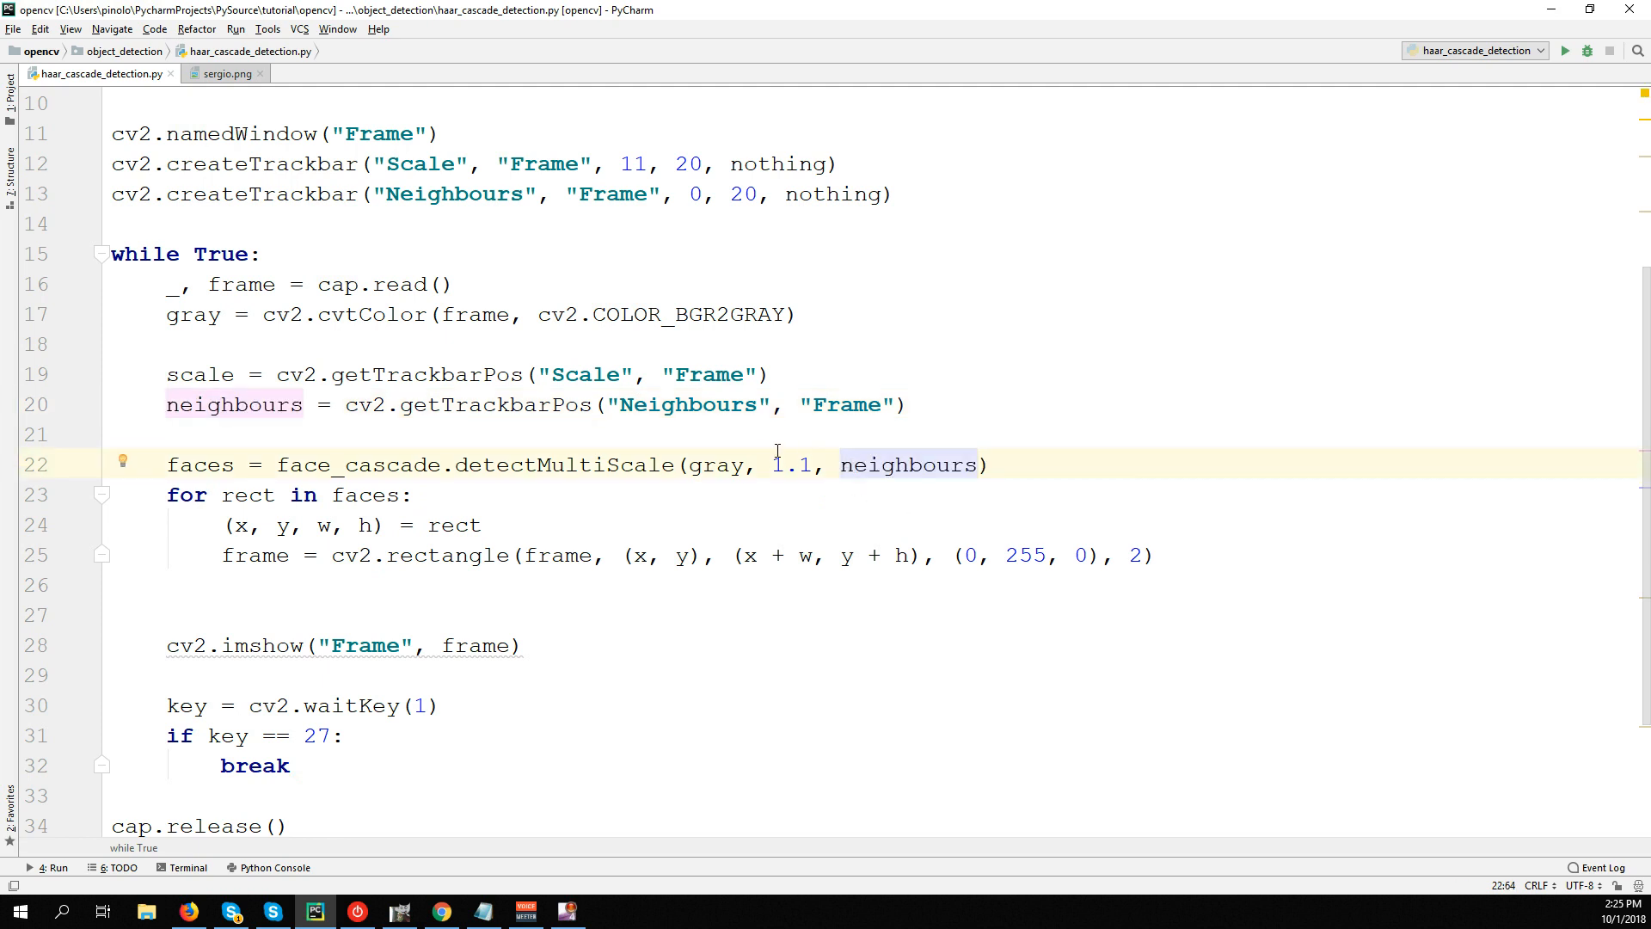
double_click(781, 465)
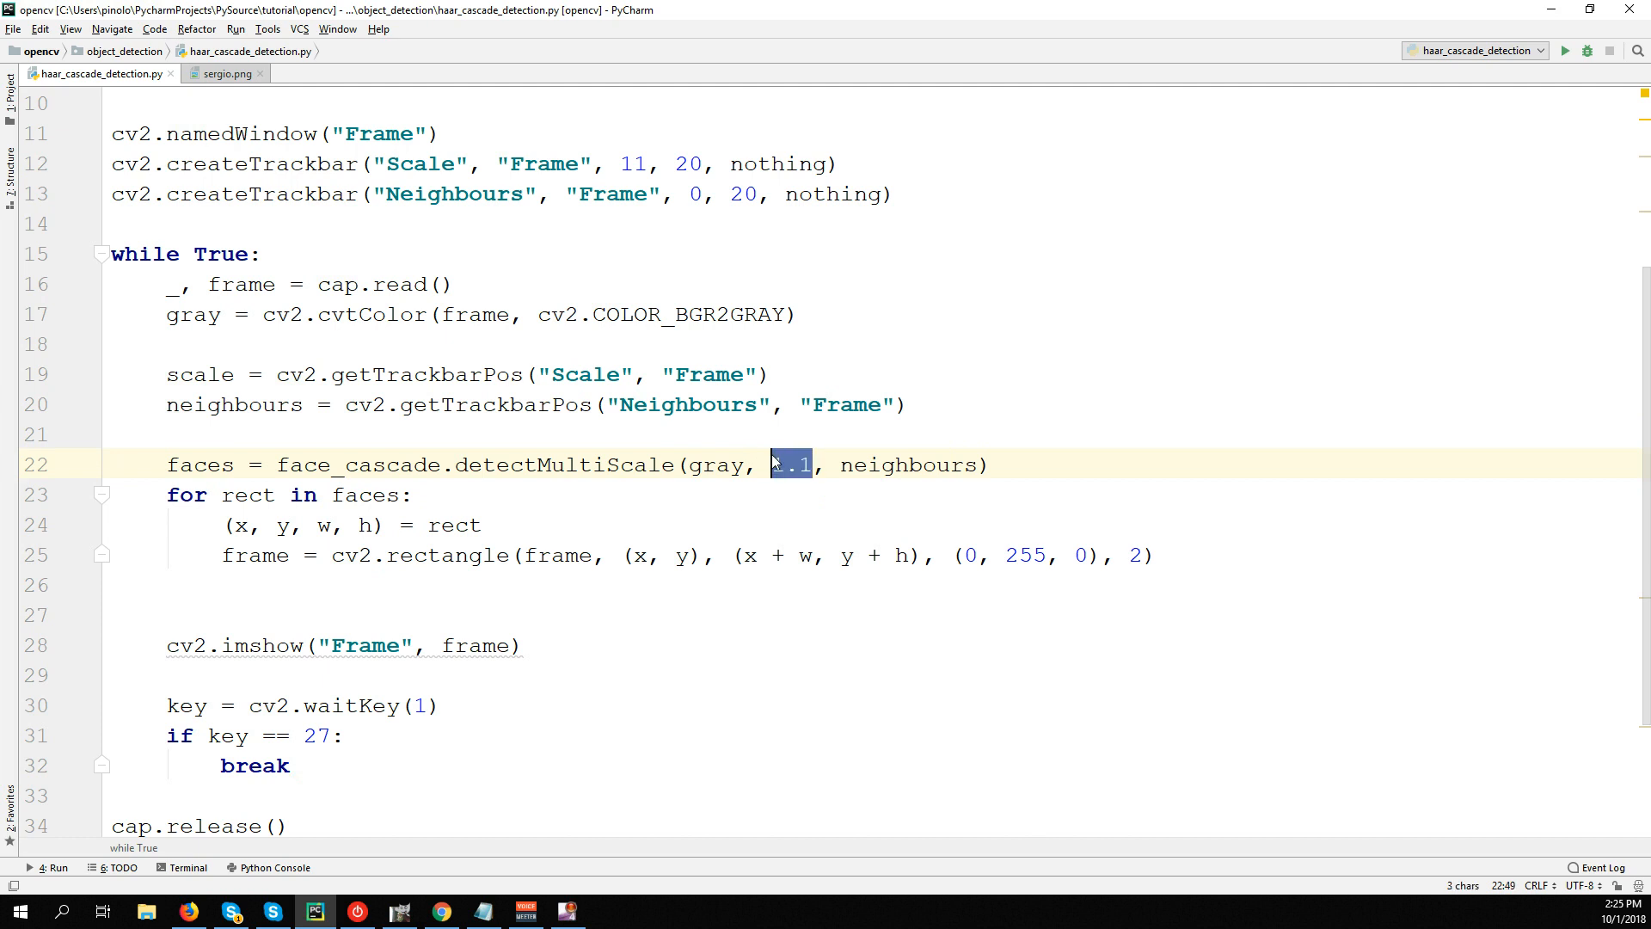
type("1")
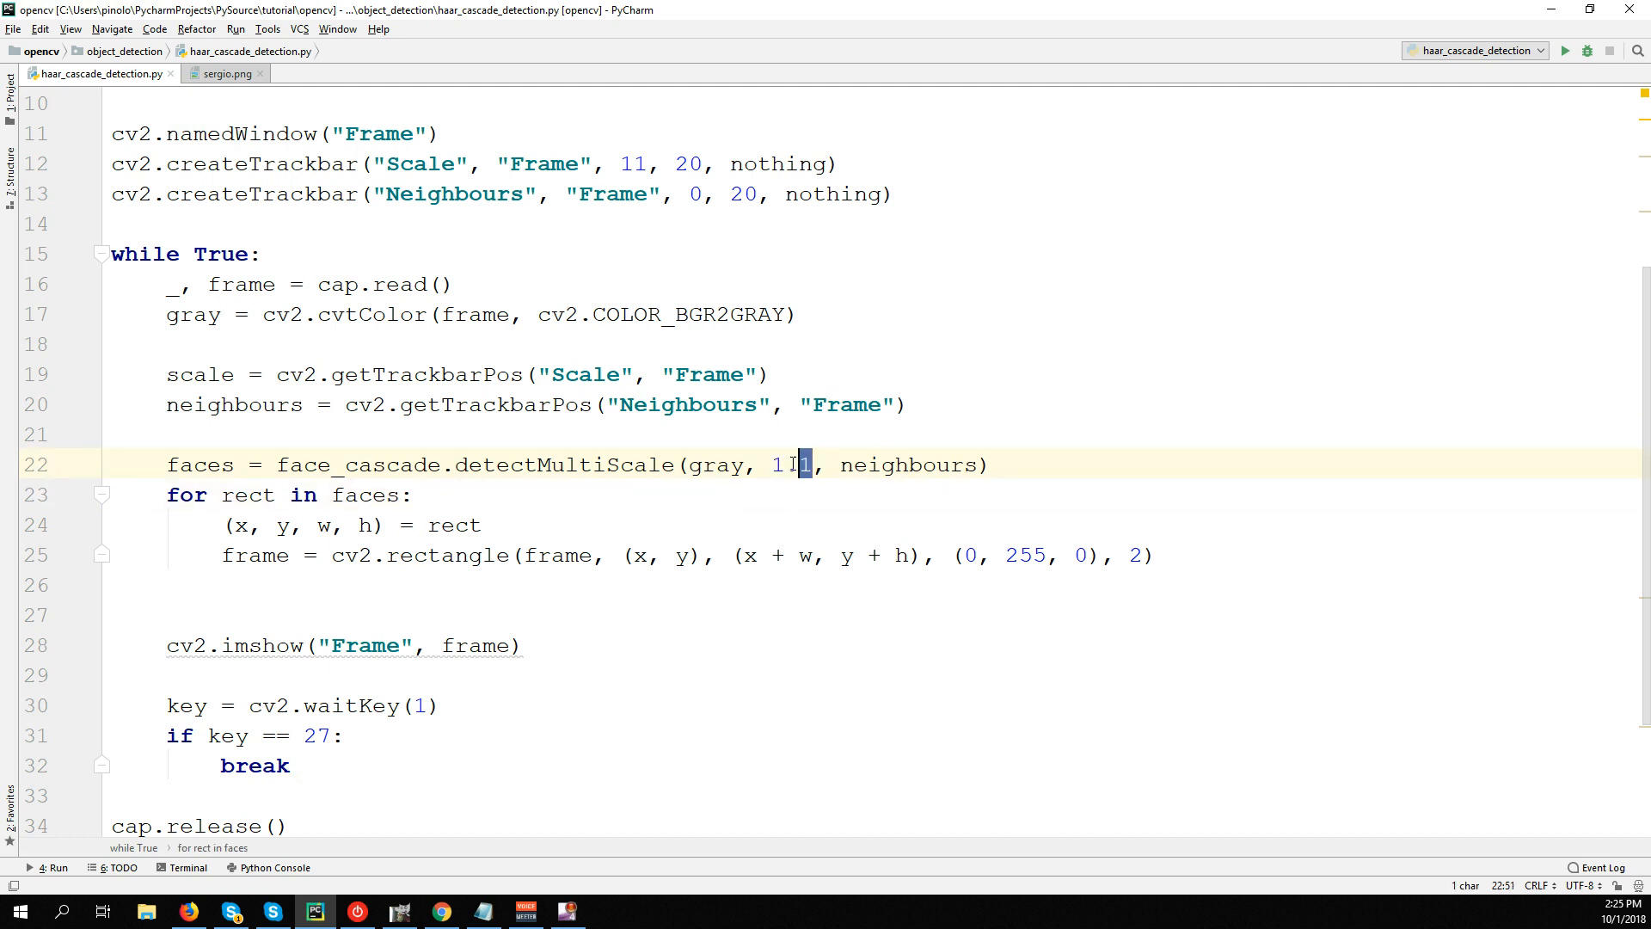
type("1.1")
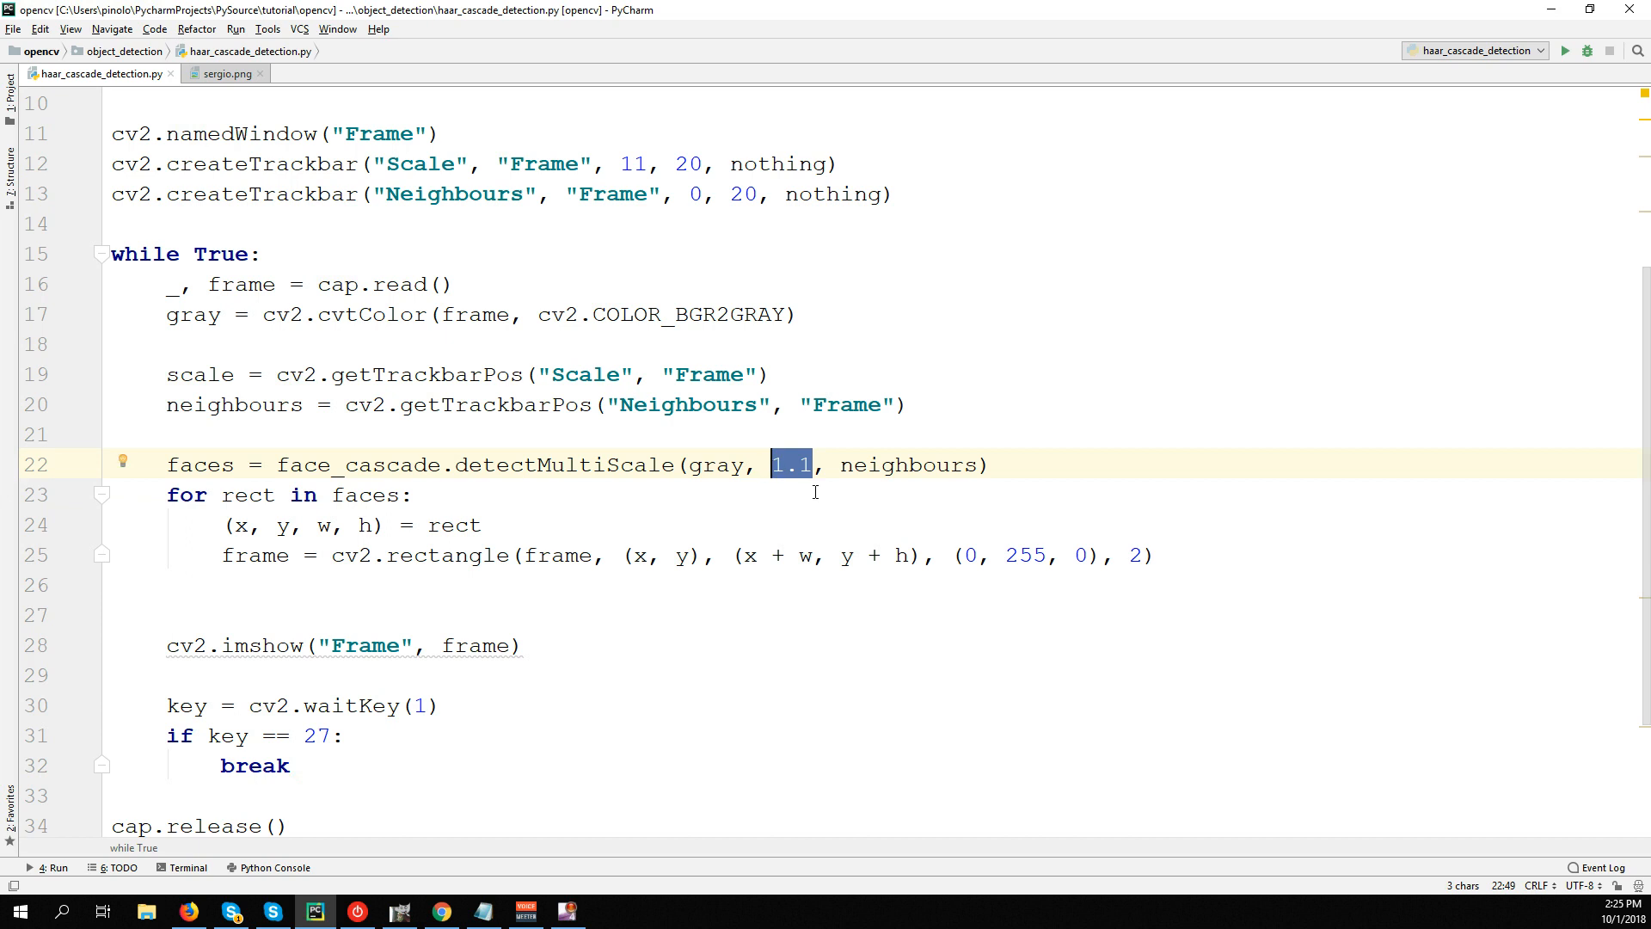
left_click(415, 495)
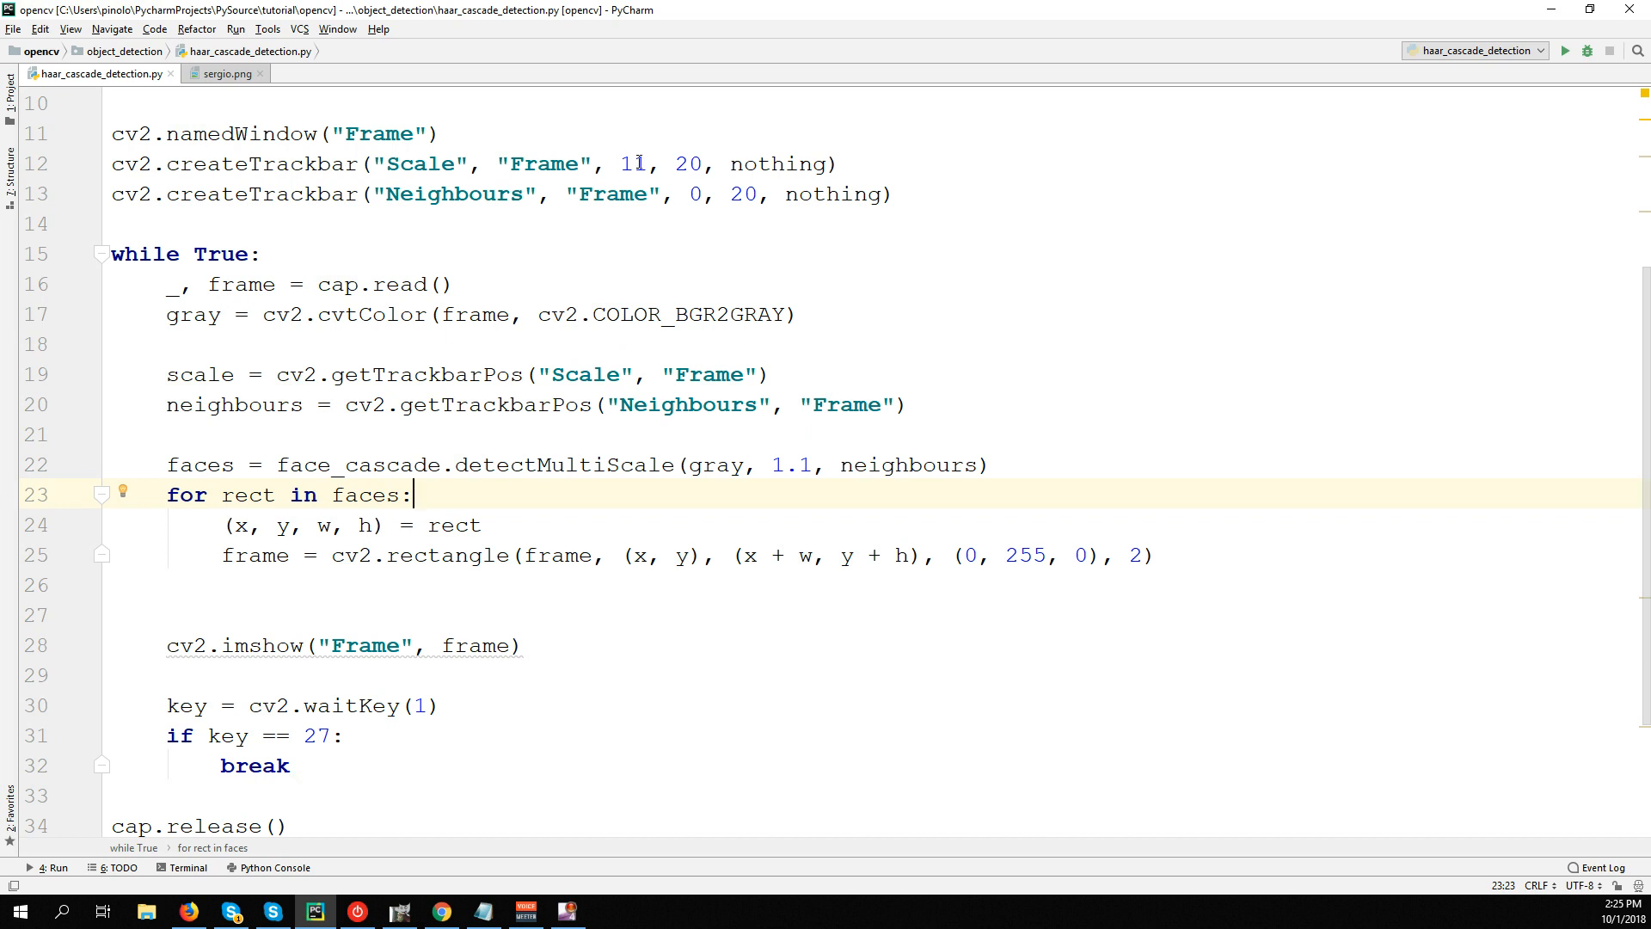
Try float Scale trackbar values 1.1, 20.0, run to hit an integer-expected TypeError, and stop.
left_click(631, 163)
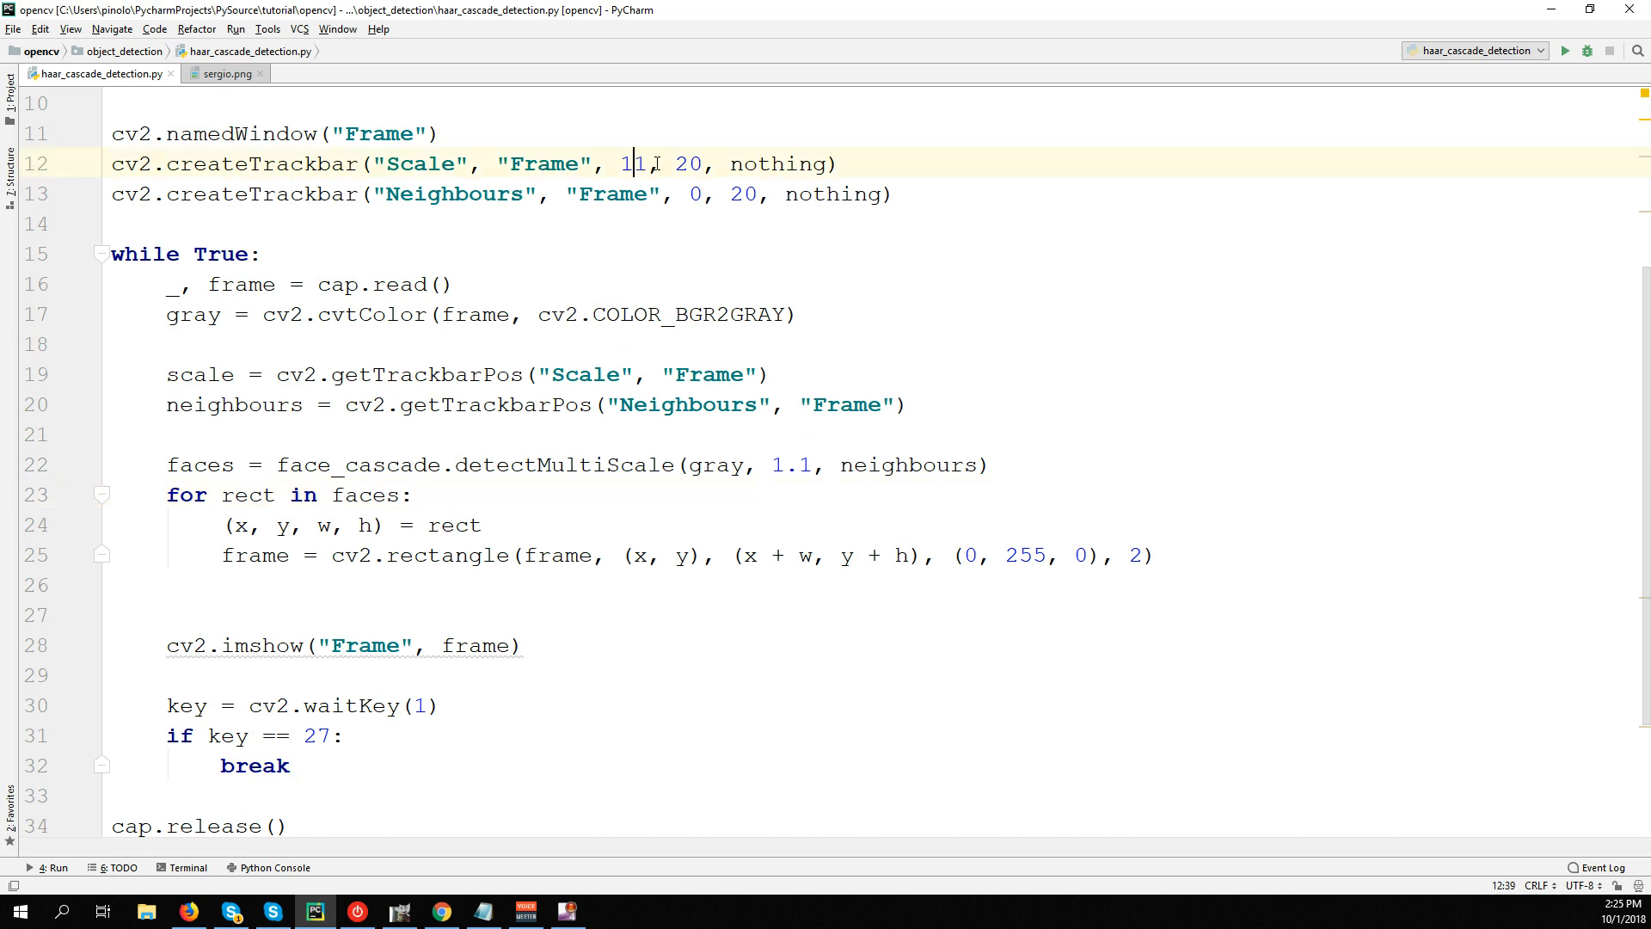
key("Backspace")
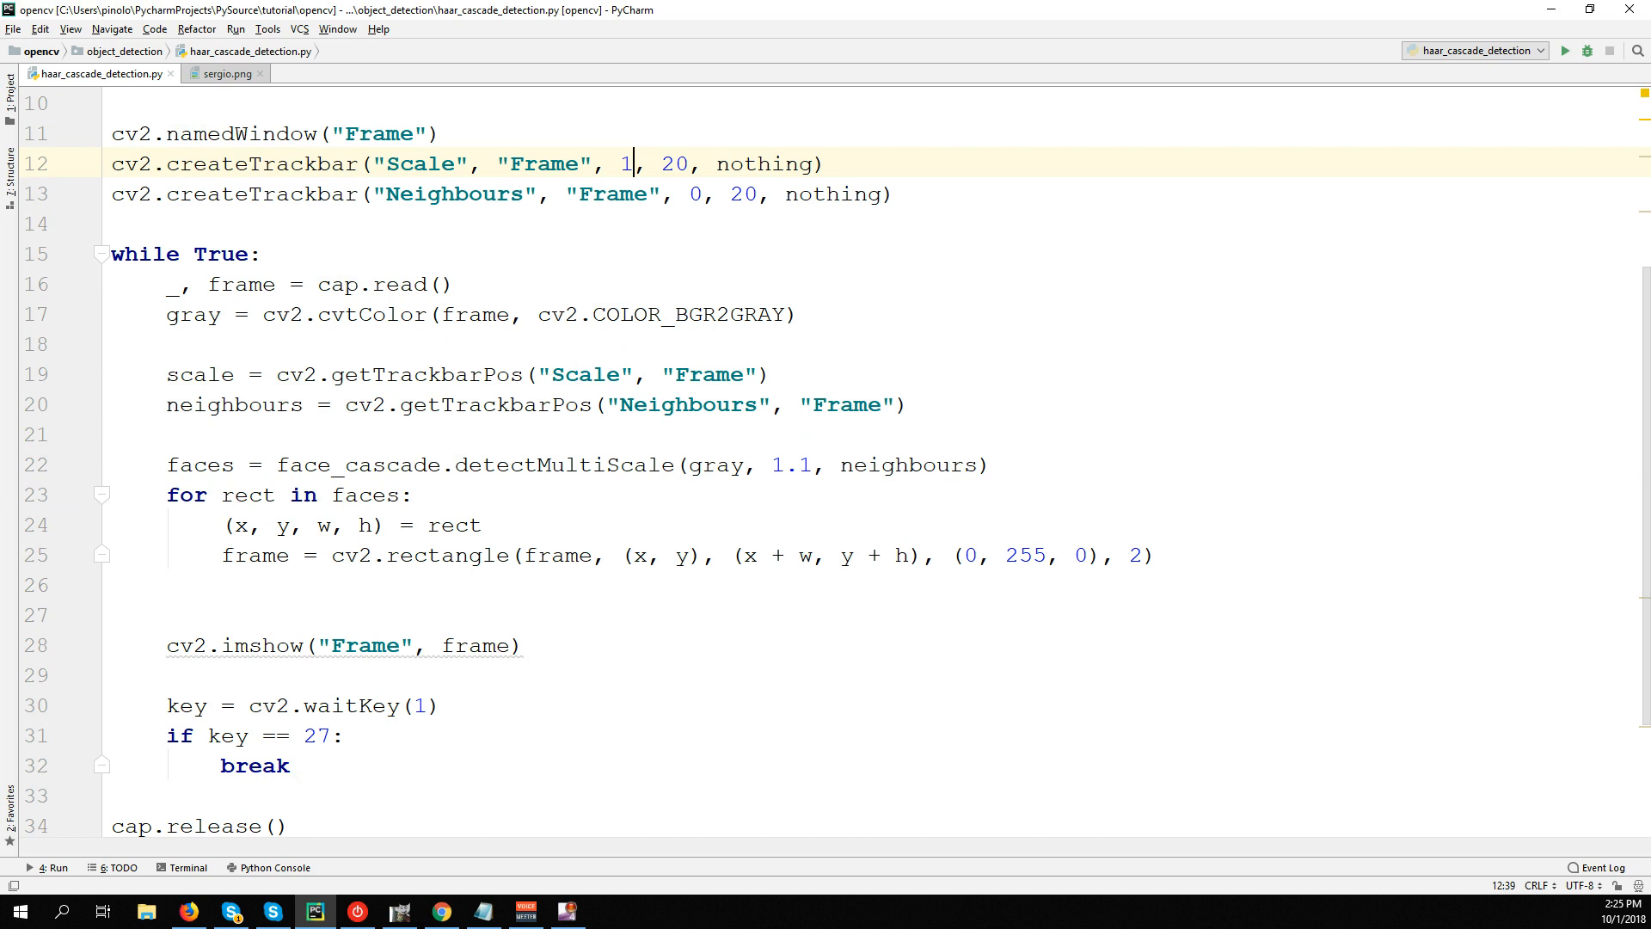
type(".1")
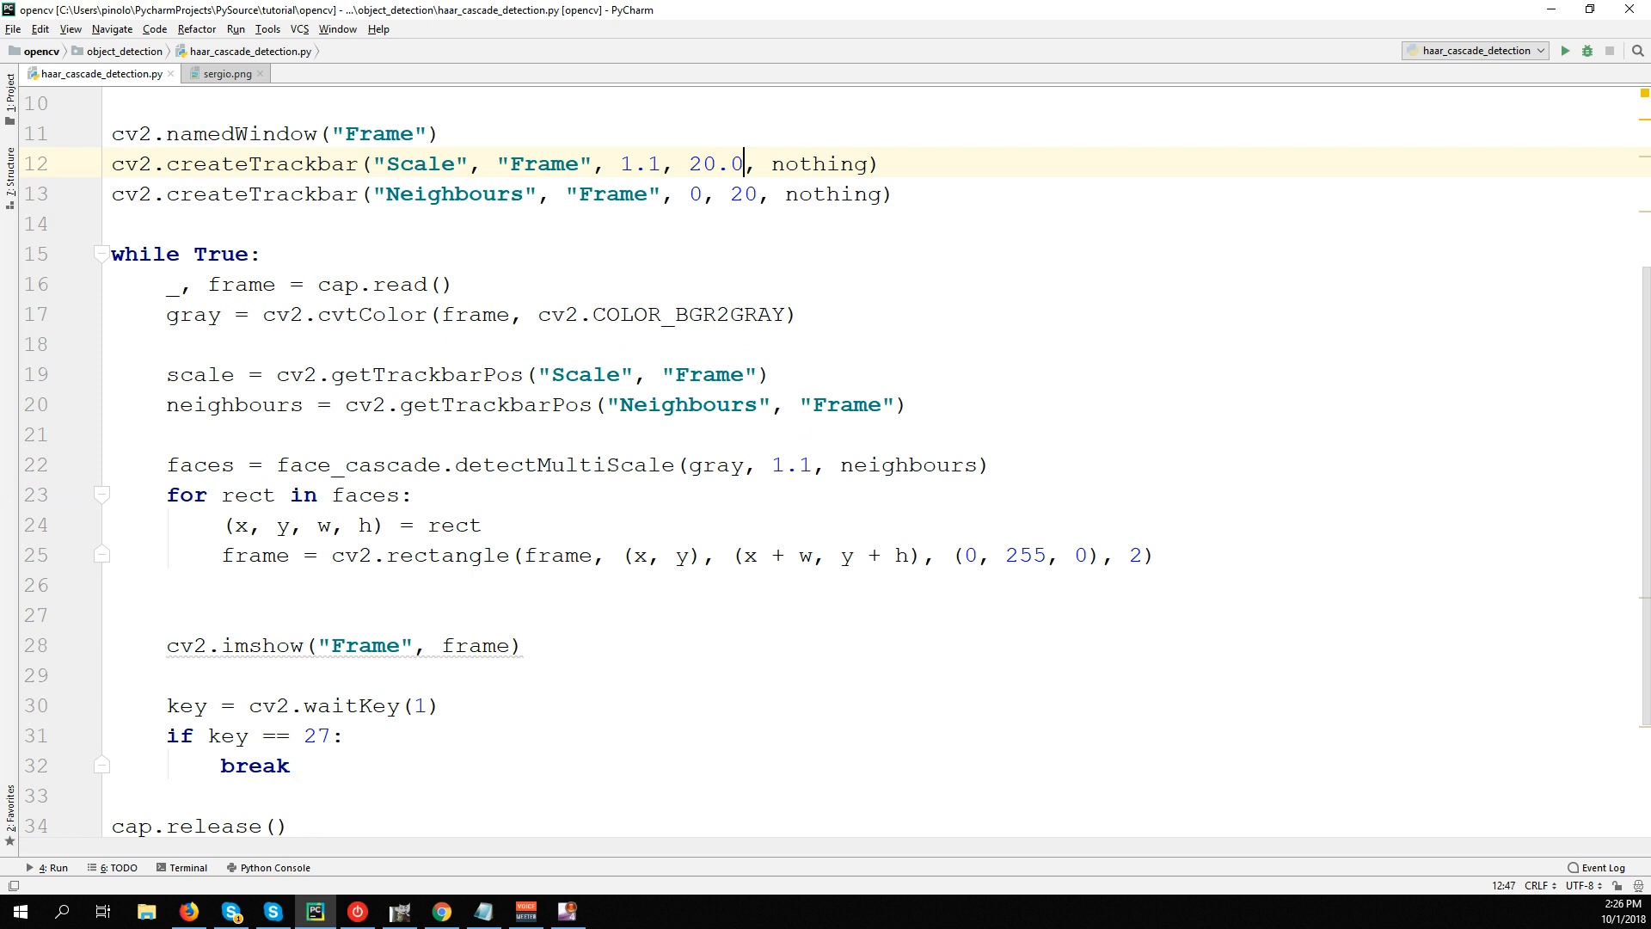
left_click(1565, 50)
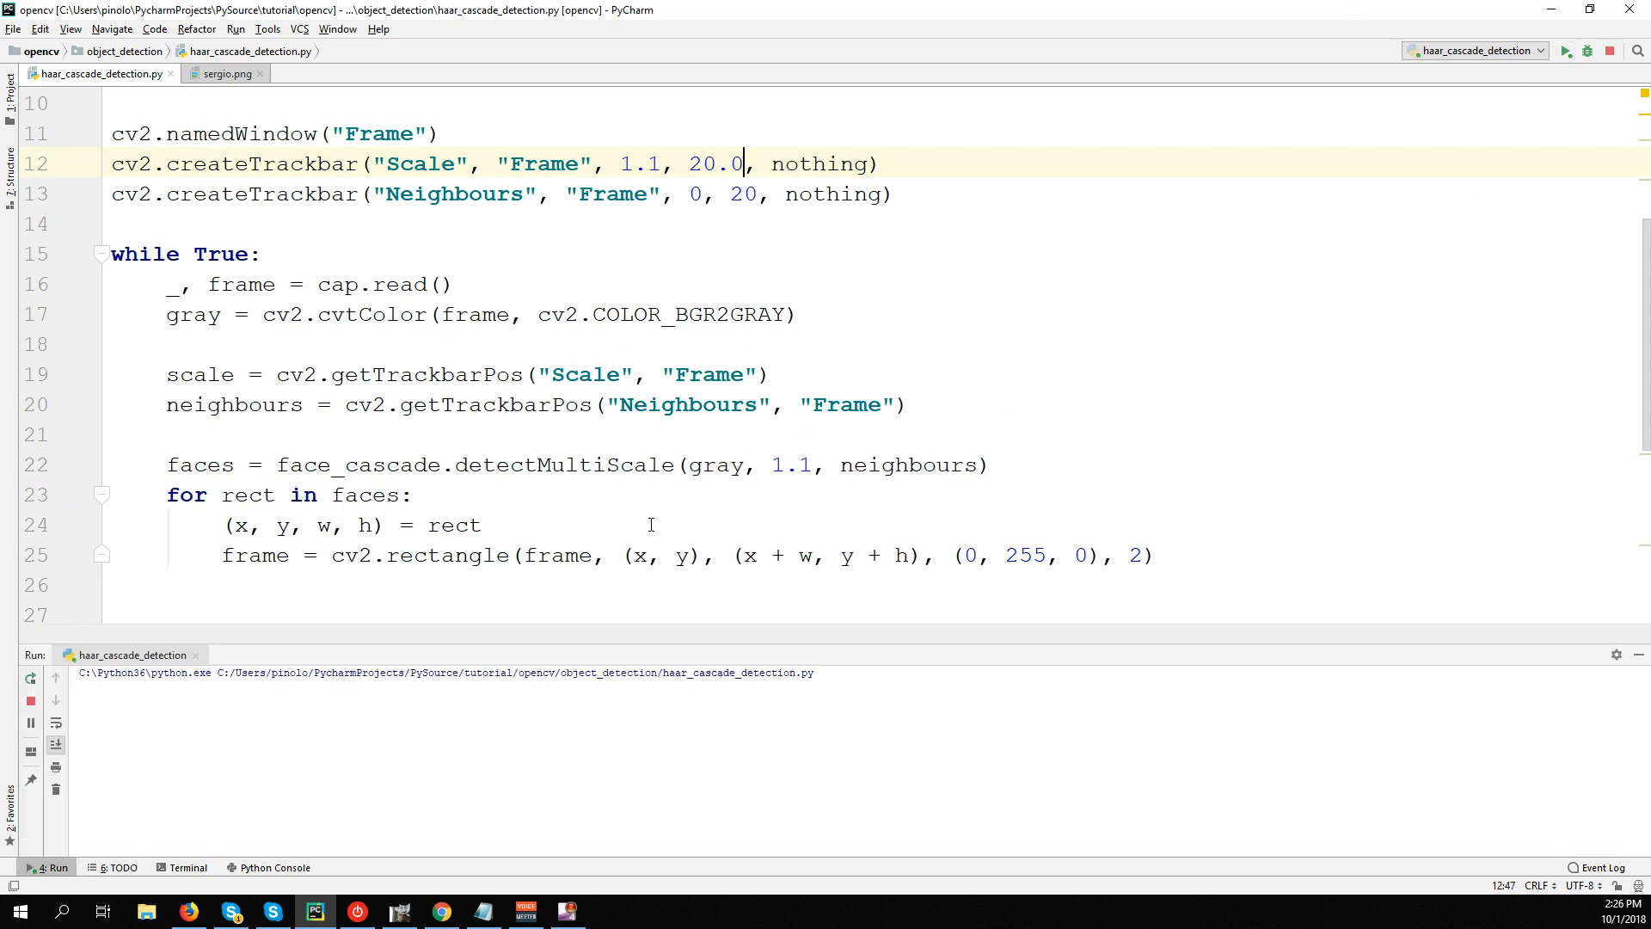
left_click(1567, 50)
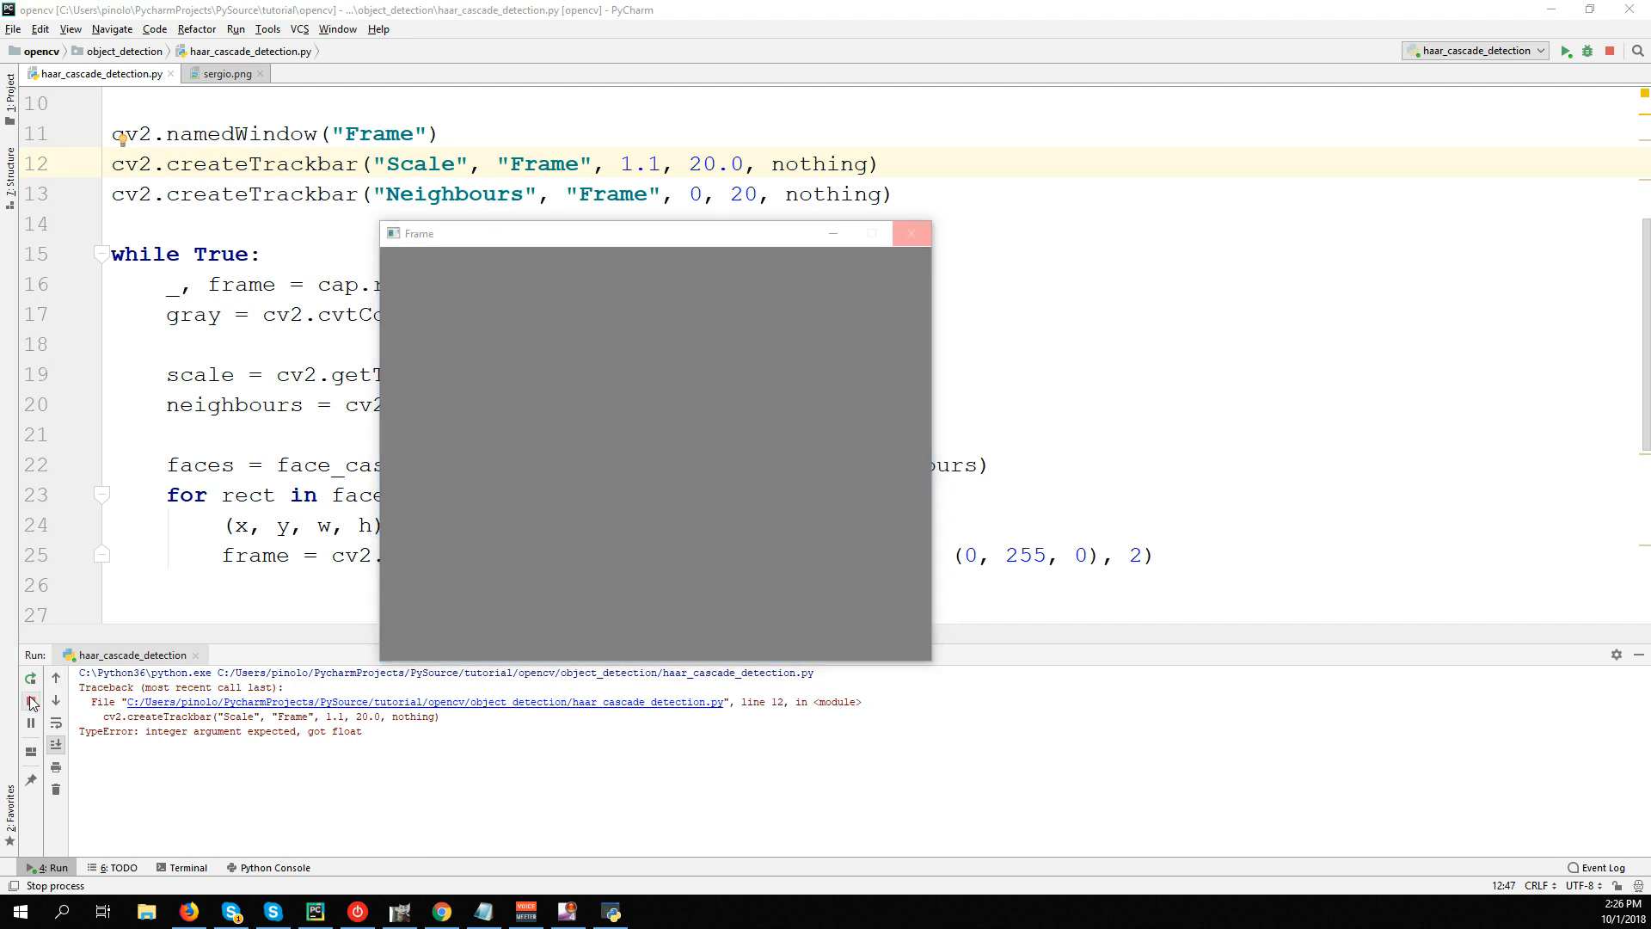
left_click(909, 232)
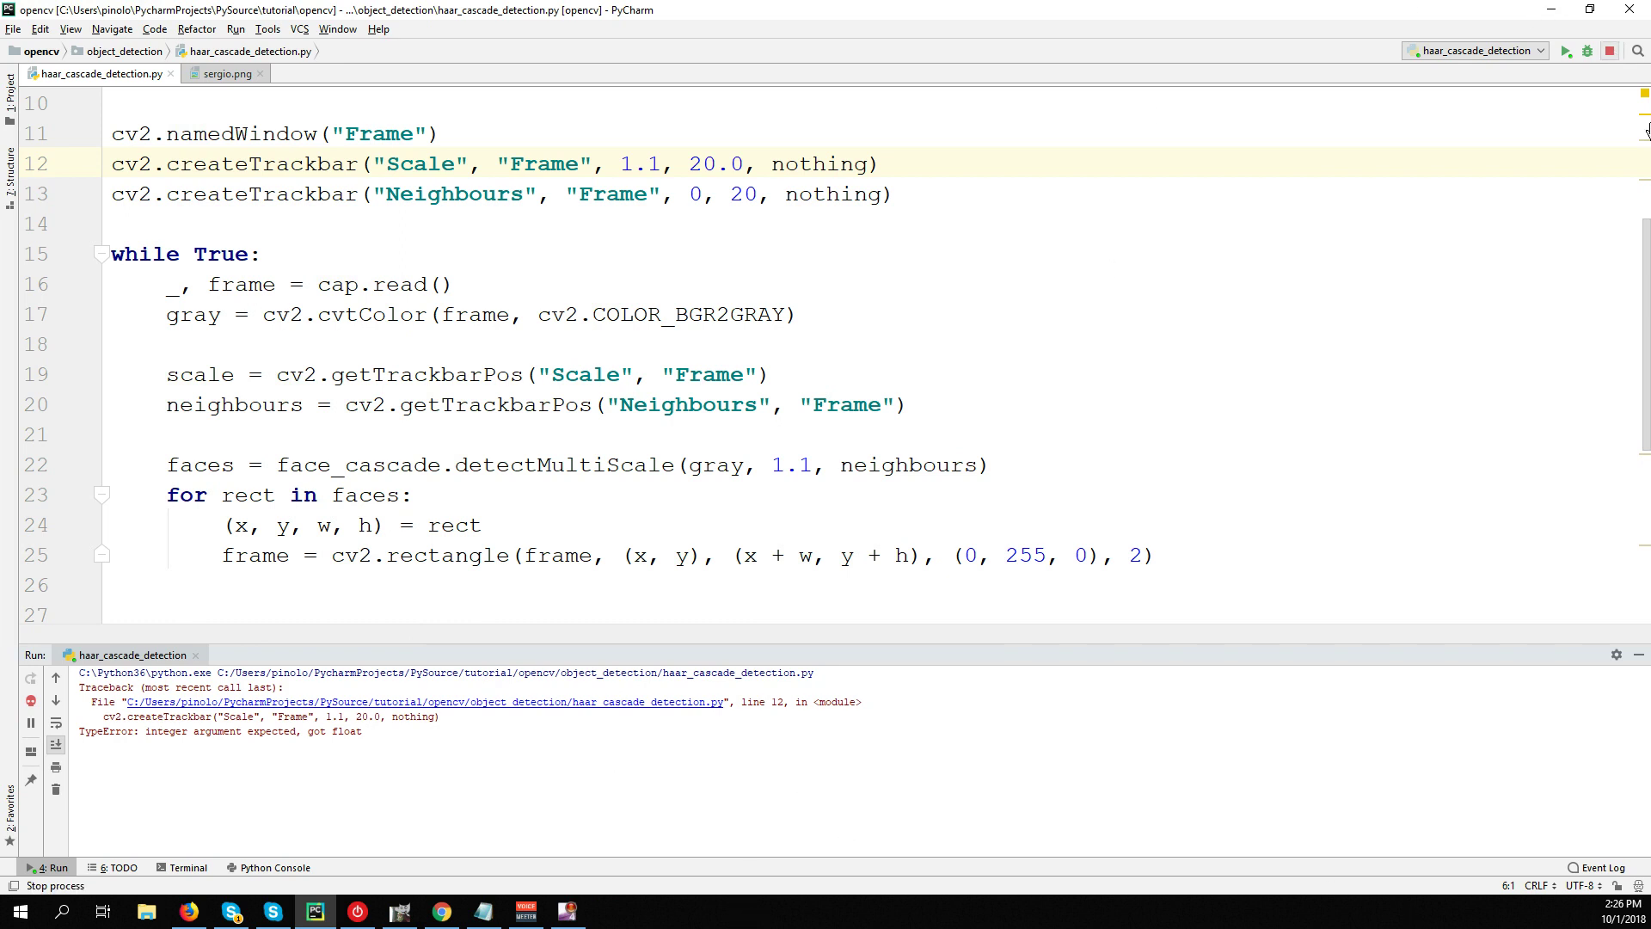
left_click(31, 700)
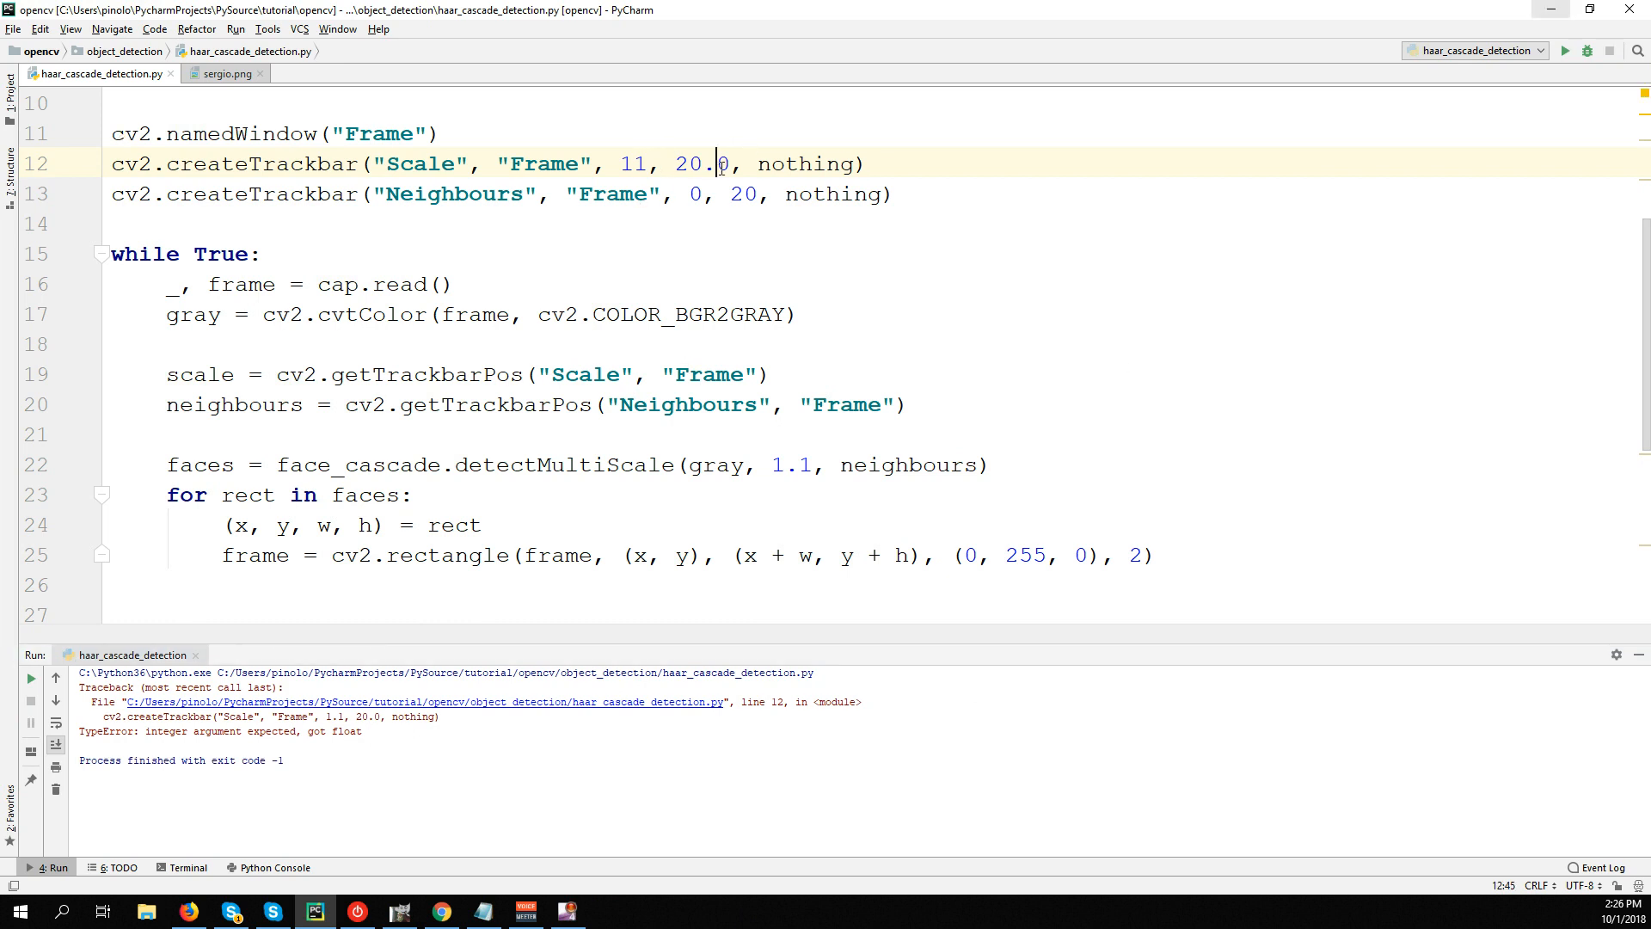
Restore Scale start 11, use scale/10 as the detectMultiScale factor, and run again.
key("Backspace")
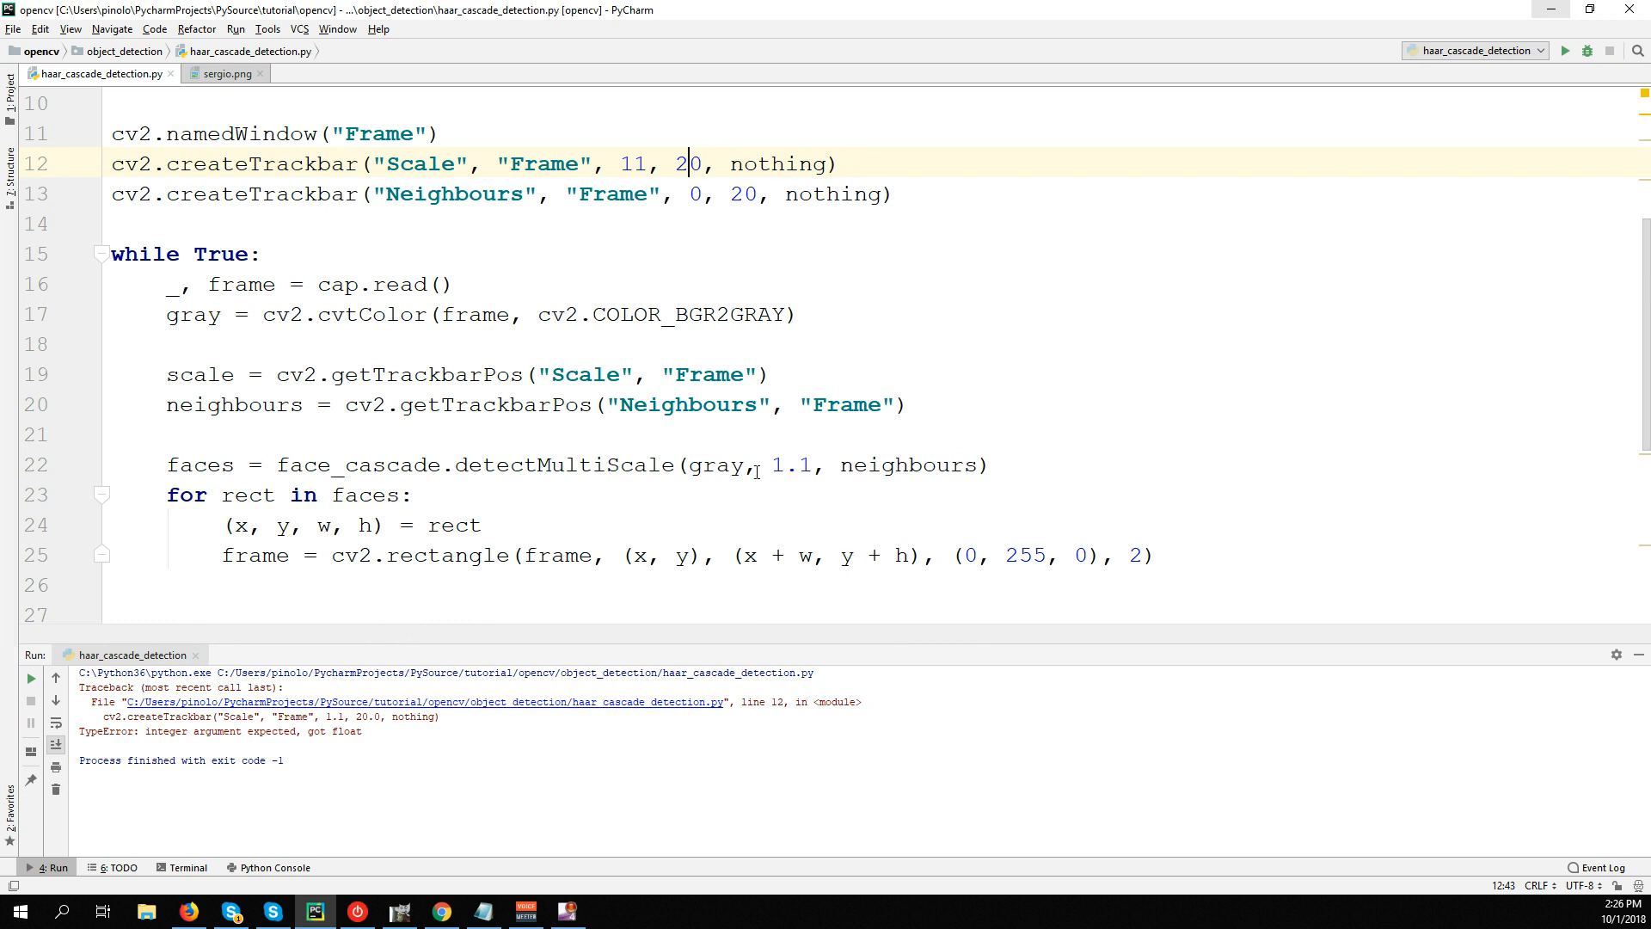
double_click(789, 464)
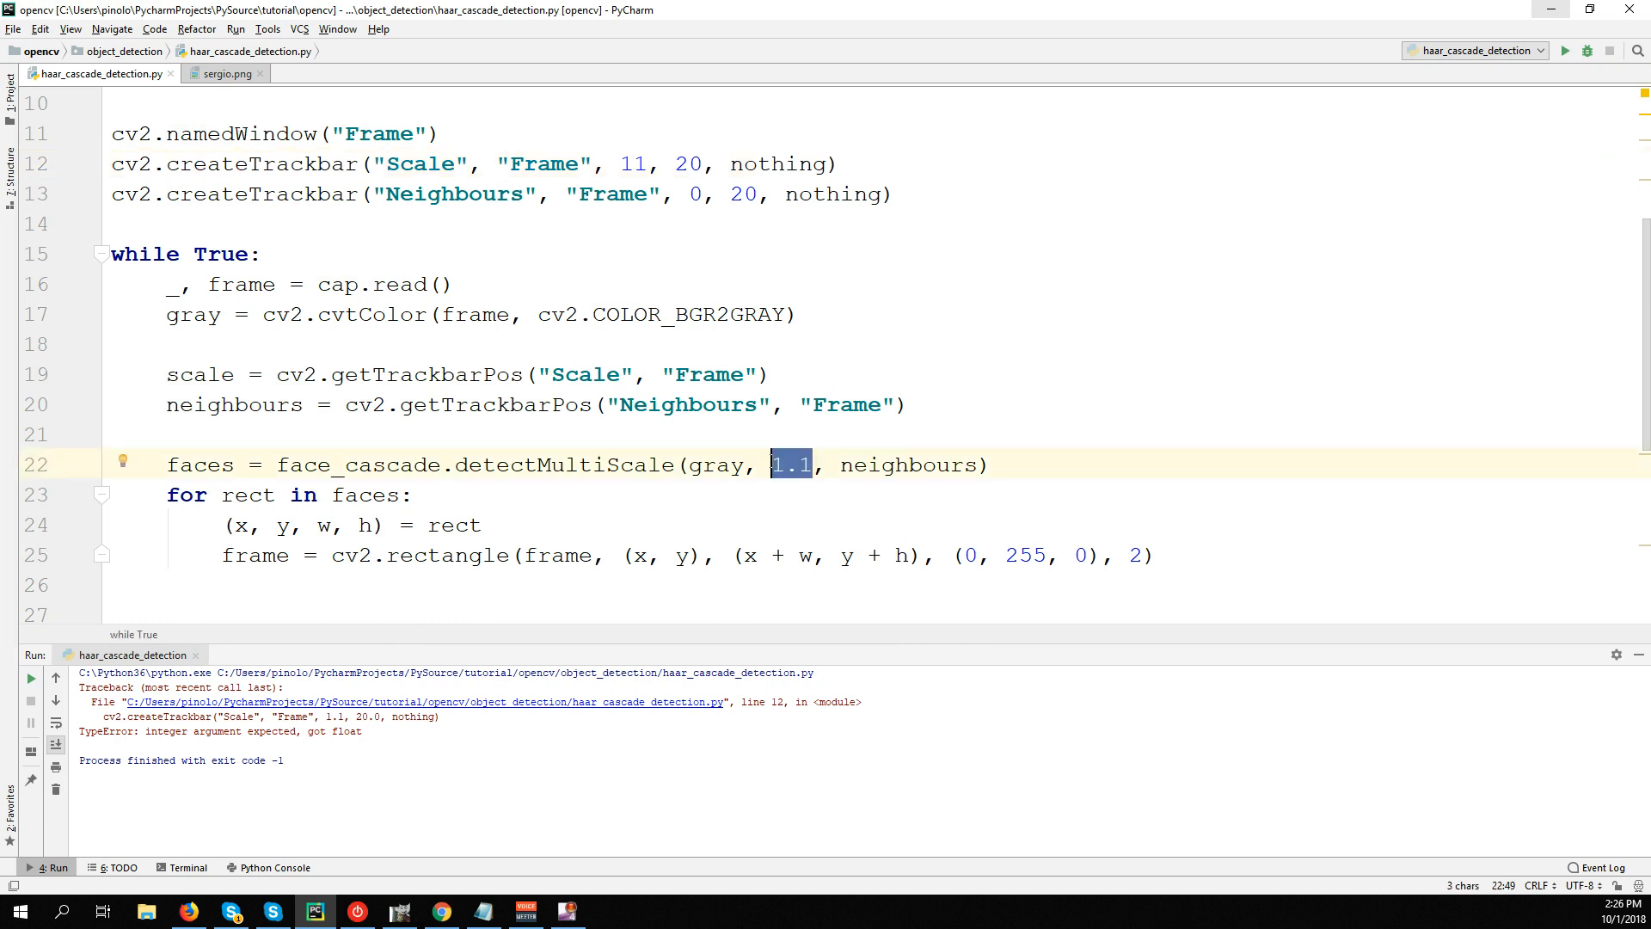
type("scale/")
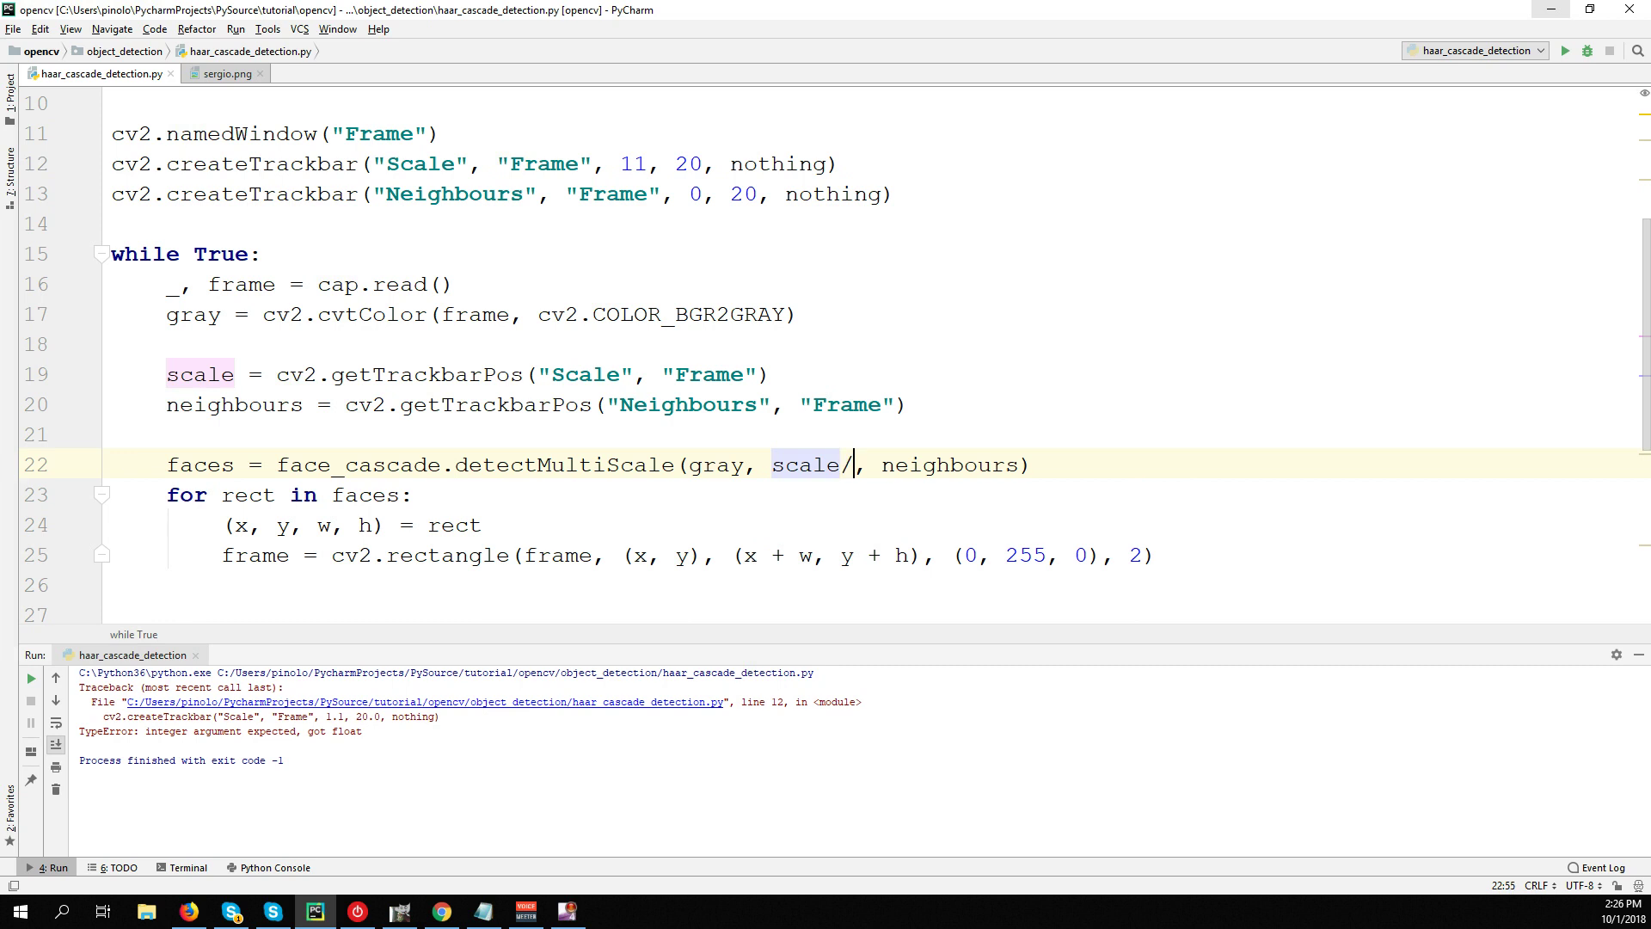
type("10")
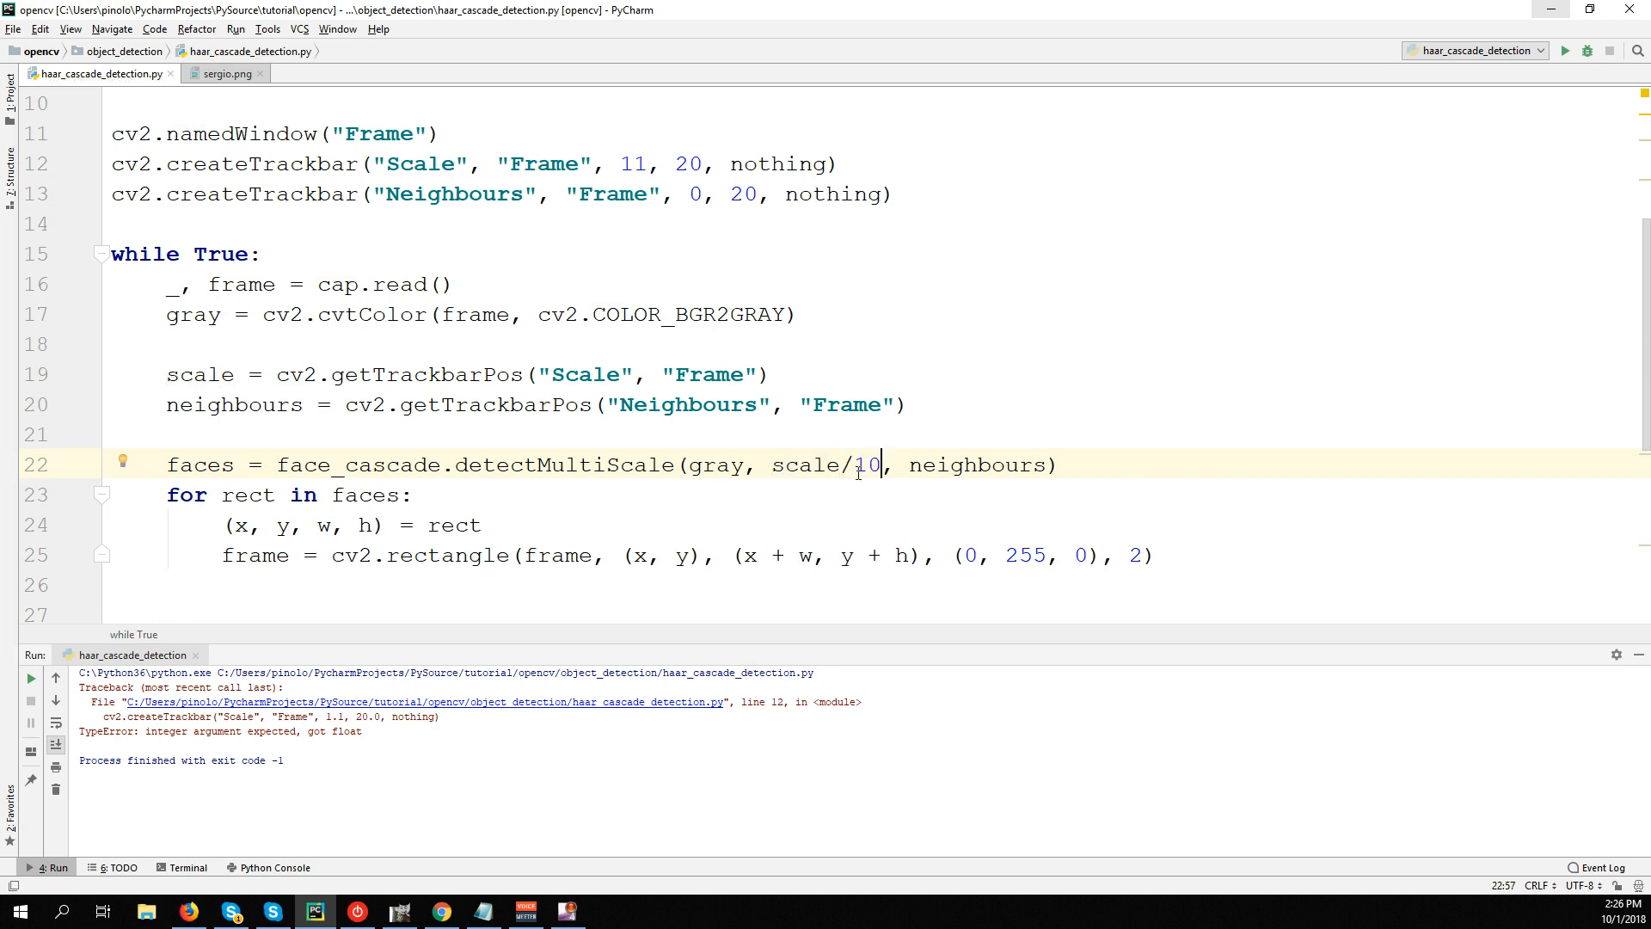
scroll("down", 3)
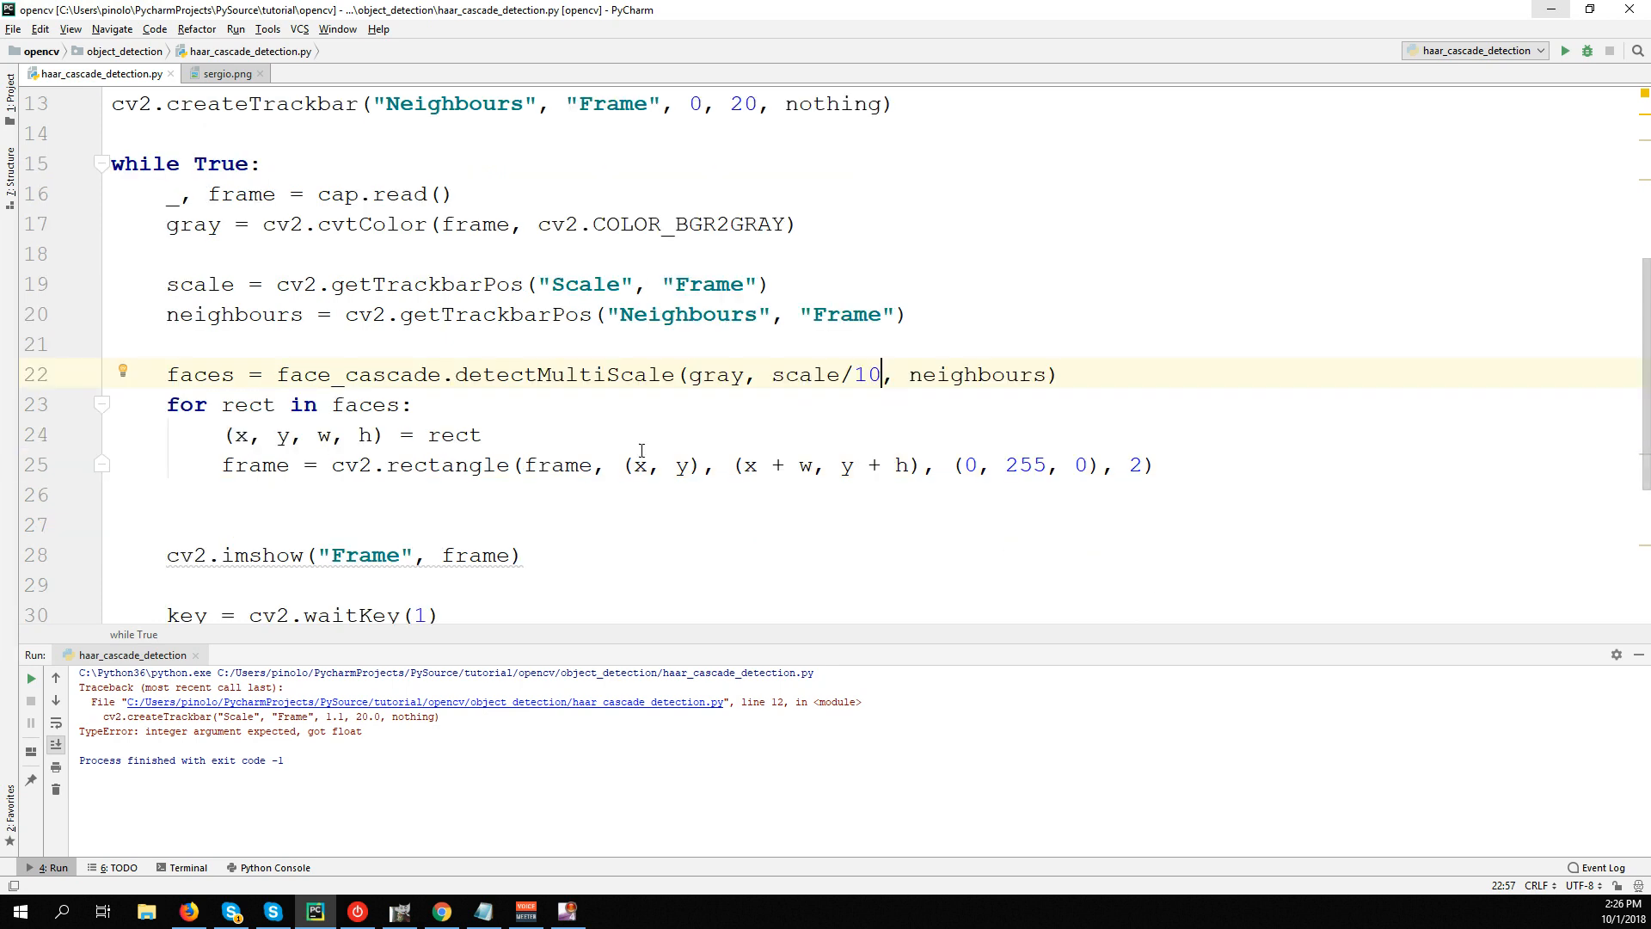
mouse_move(1639, 658)
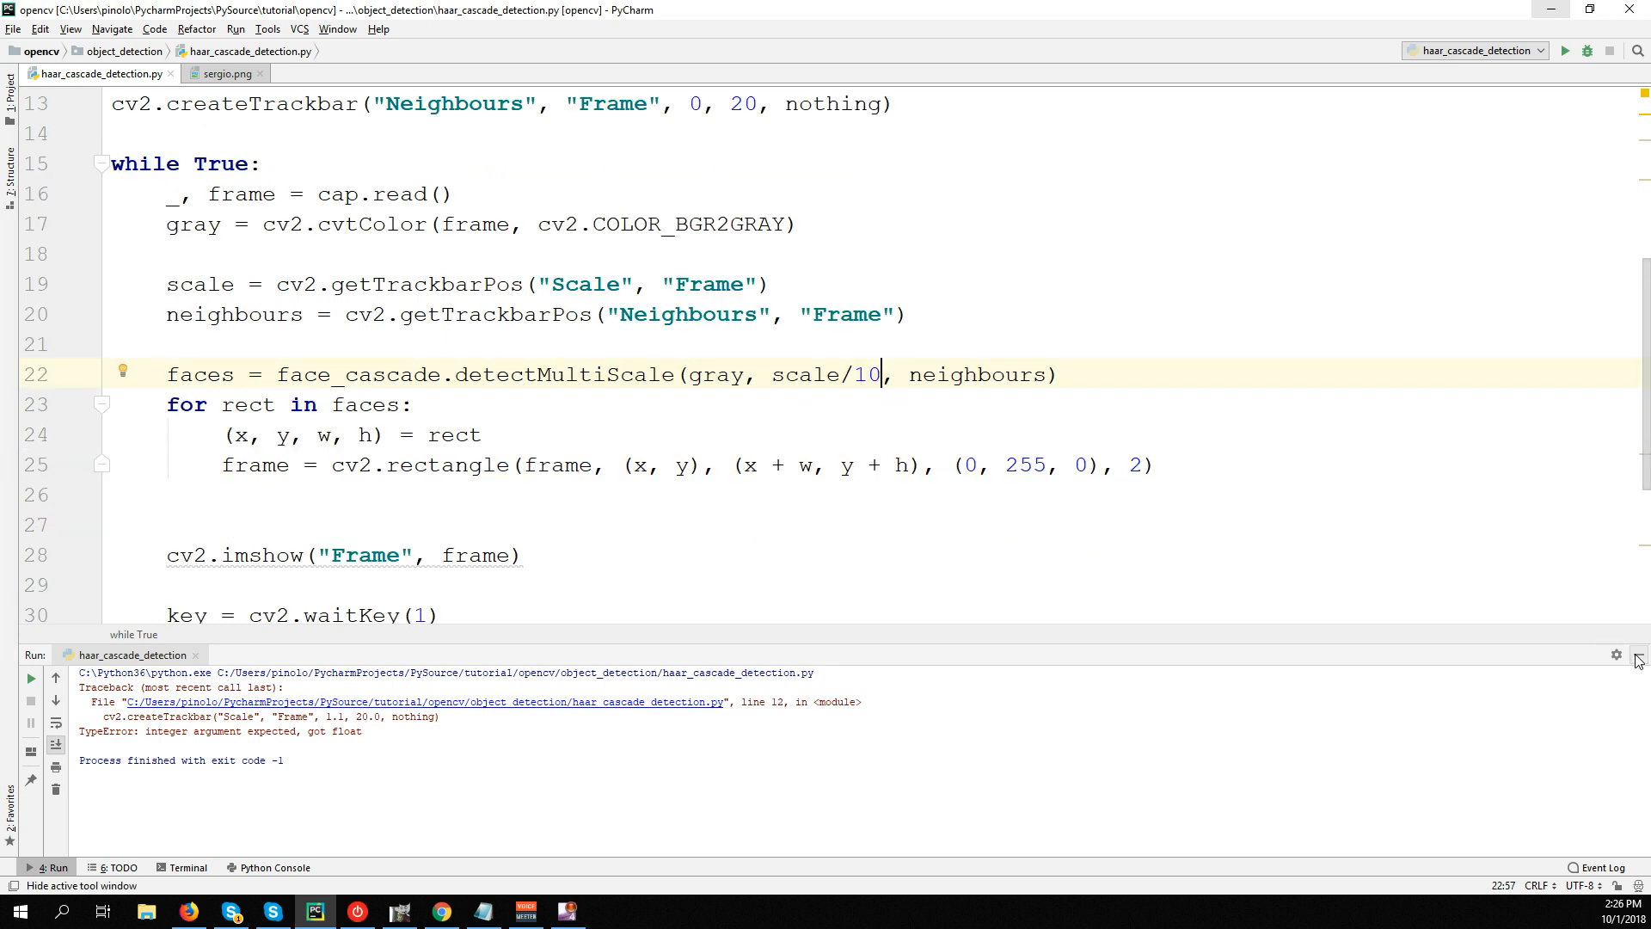
left_click(1565, 50)
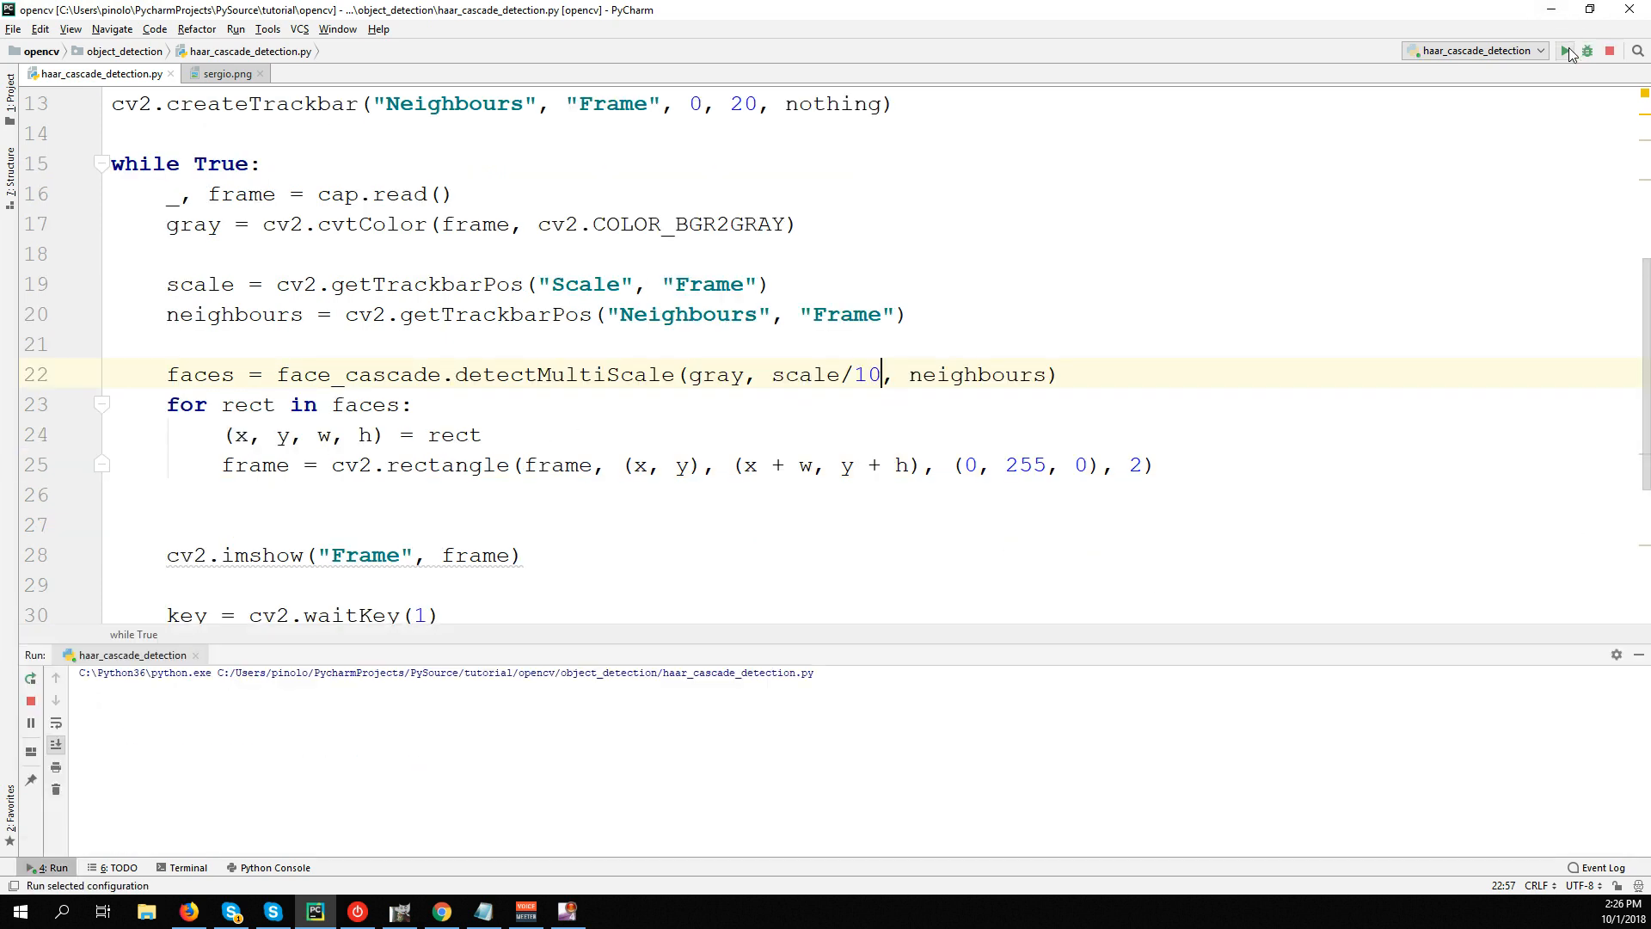
left_click(1566, 49)
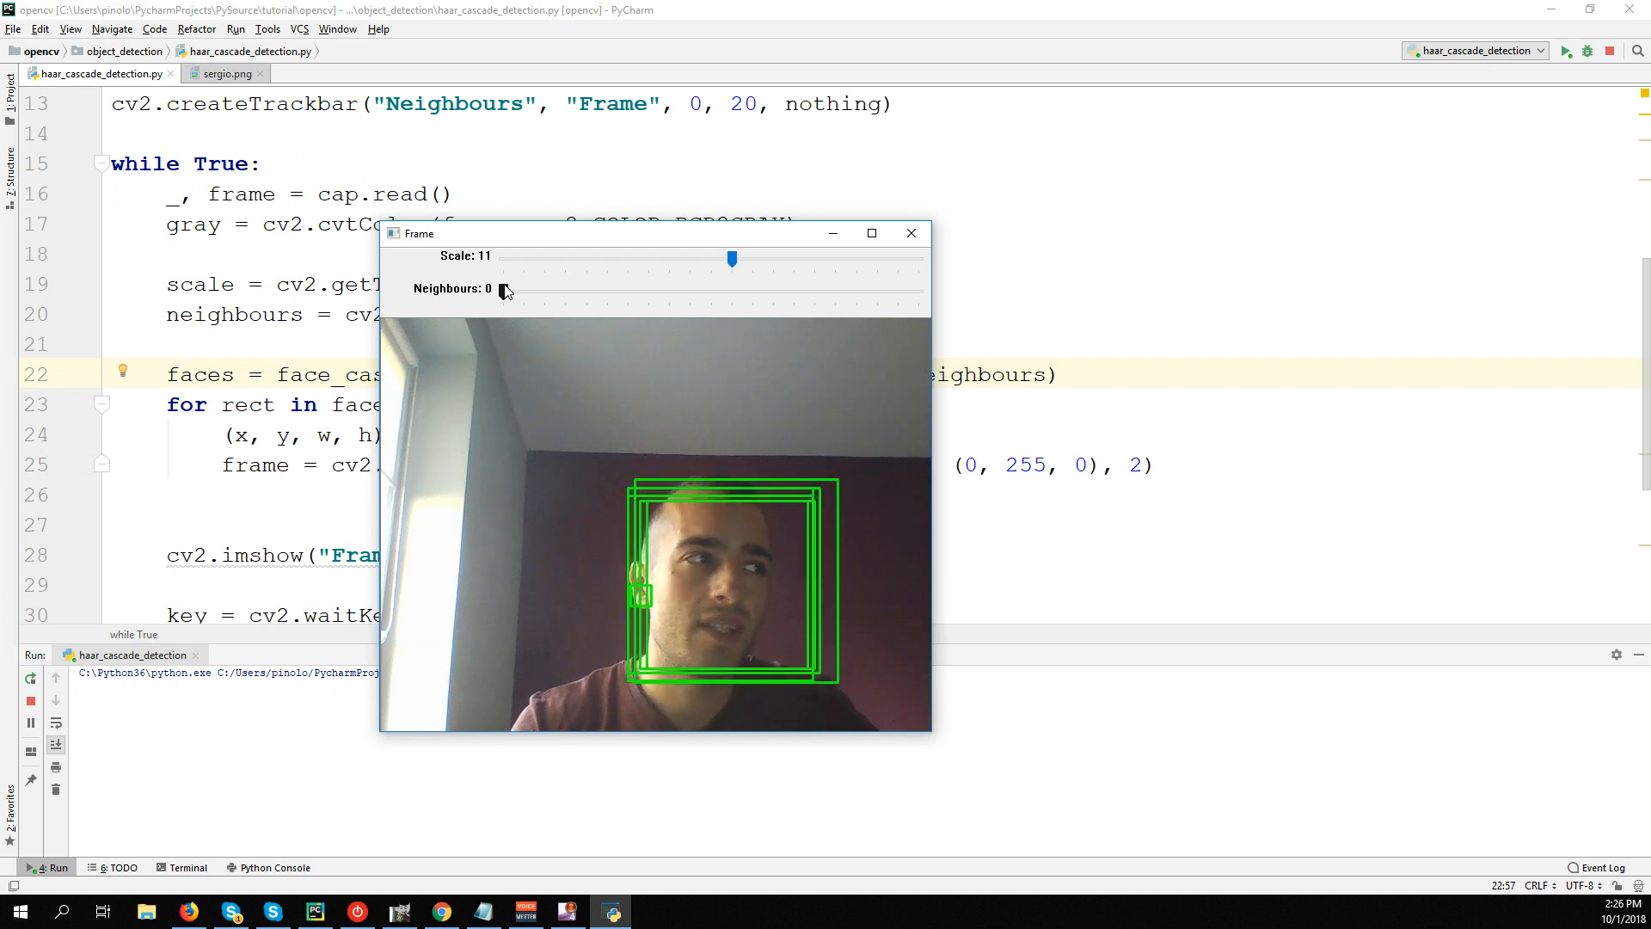
Drag the Neighbours trackbar through 0–6, comparing box counts at 0, 2, 3, 4, 5 and 6.
left_click_drag(504, 291, 541, 291)
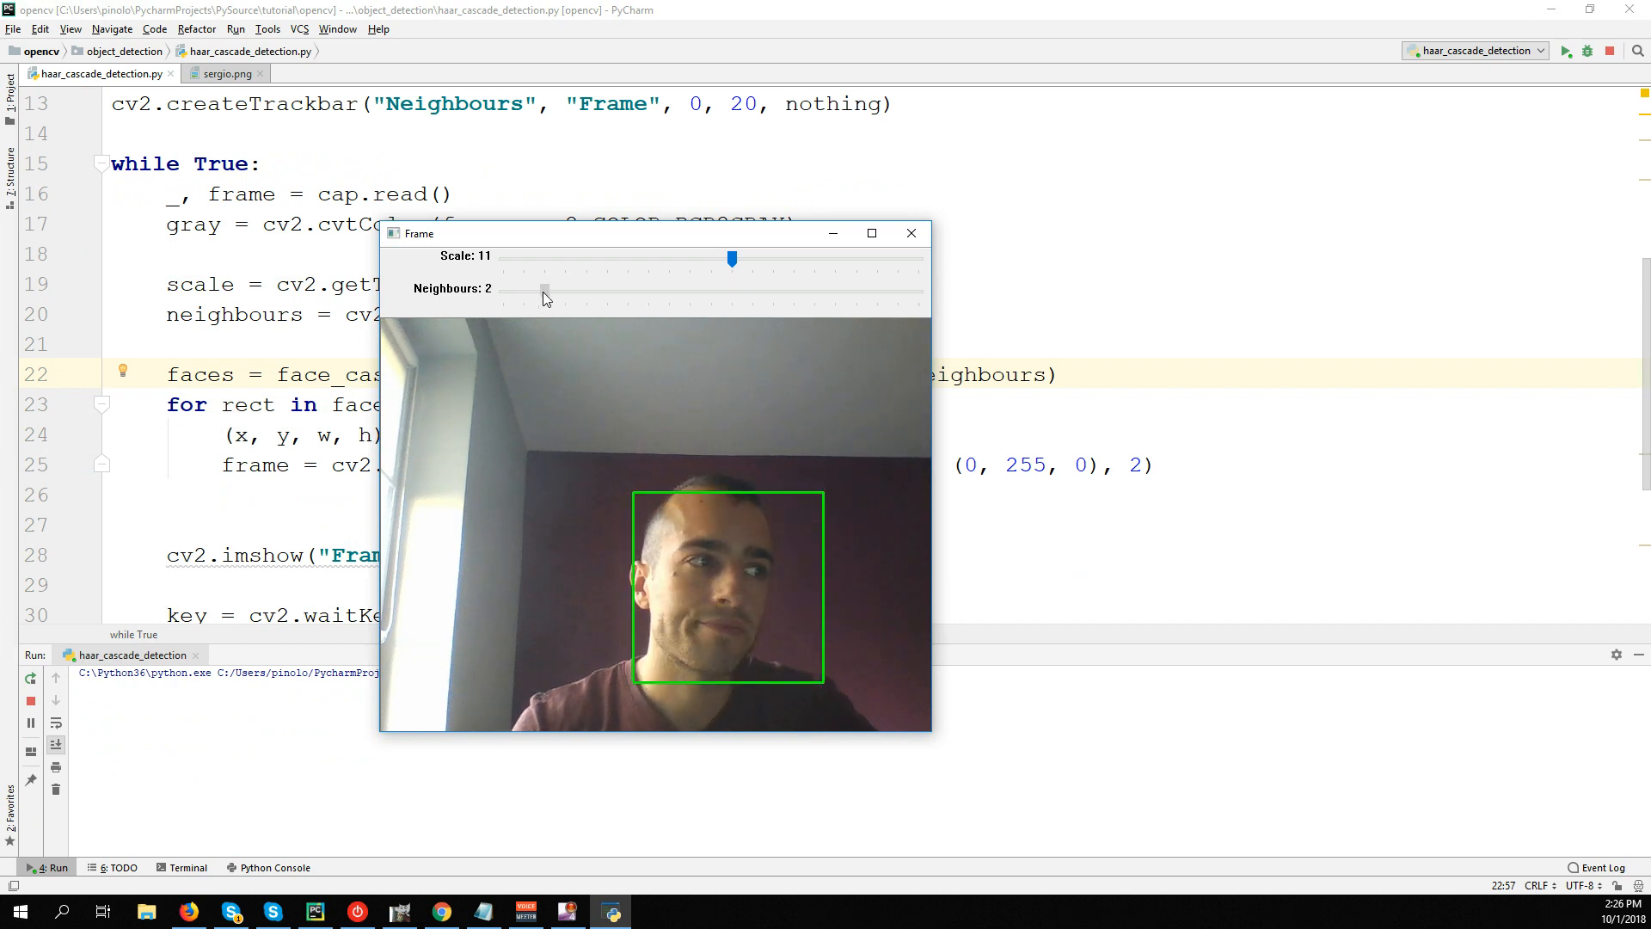
left_click_drag(545, 292, 566, 292)
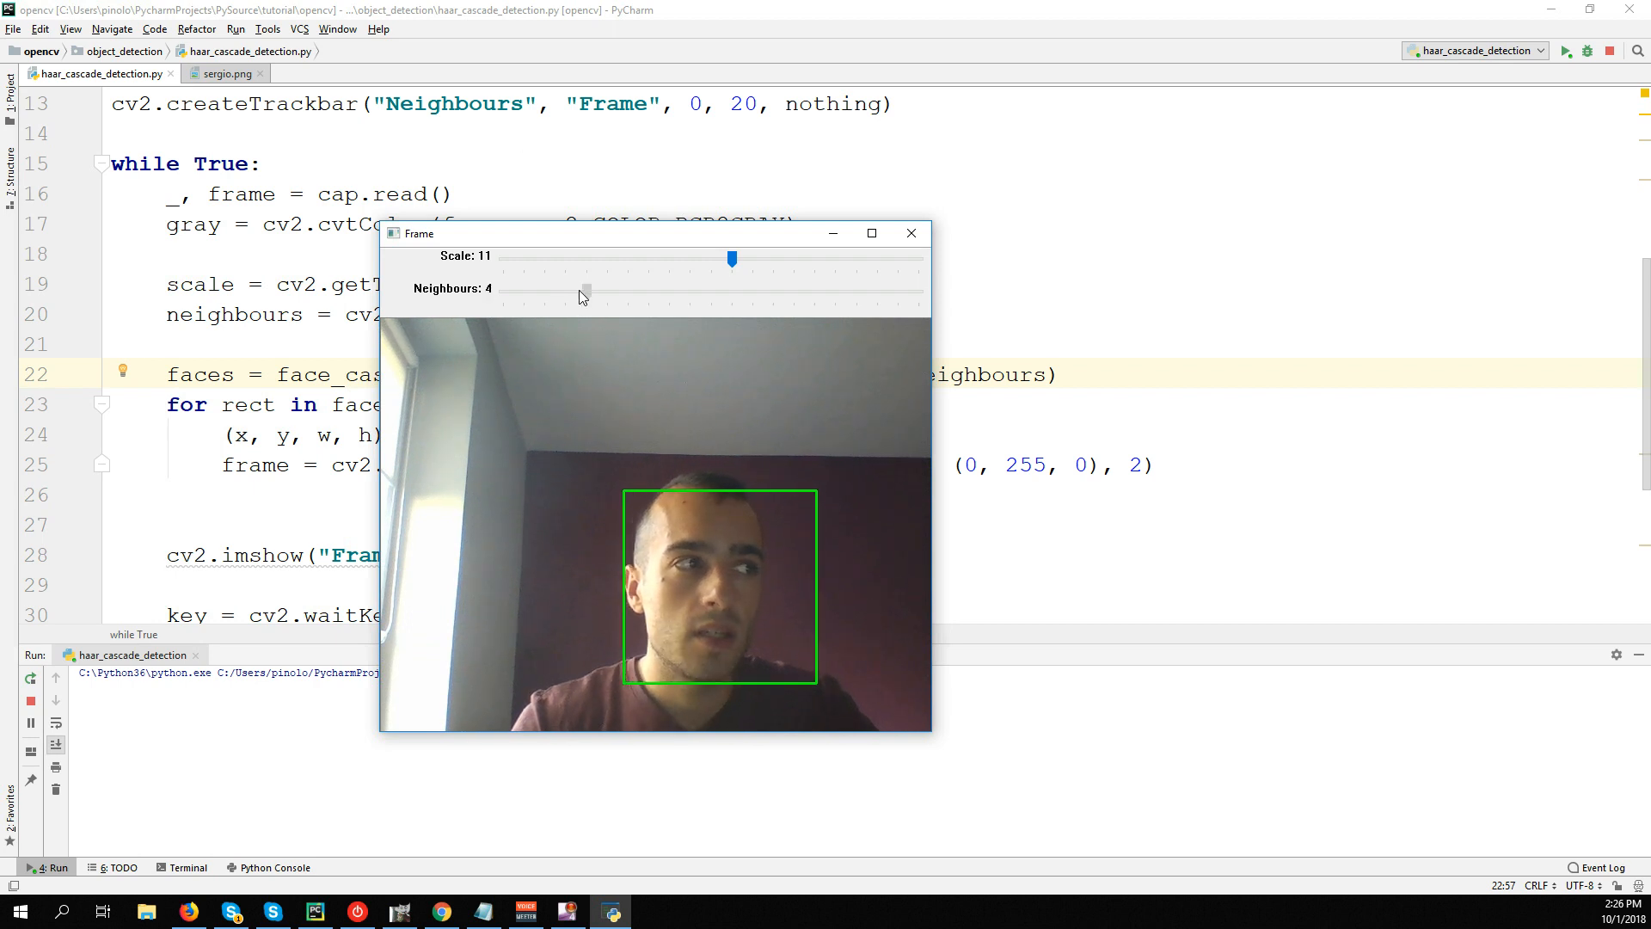
left_click_drag(585, 293, 607, 293)
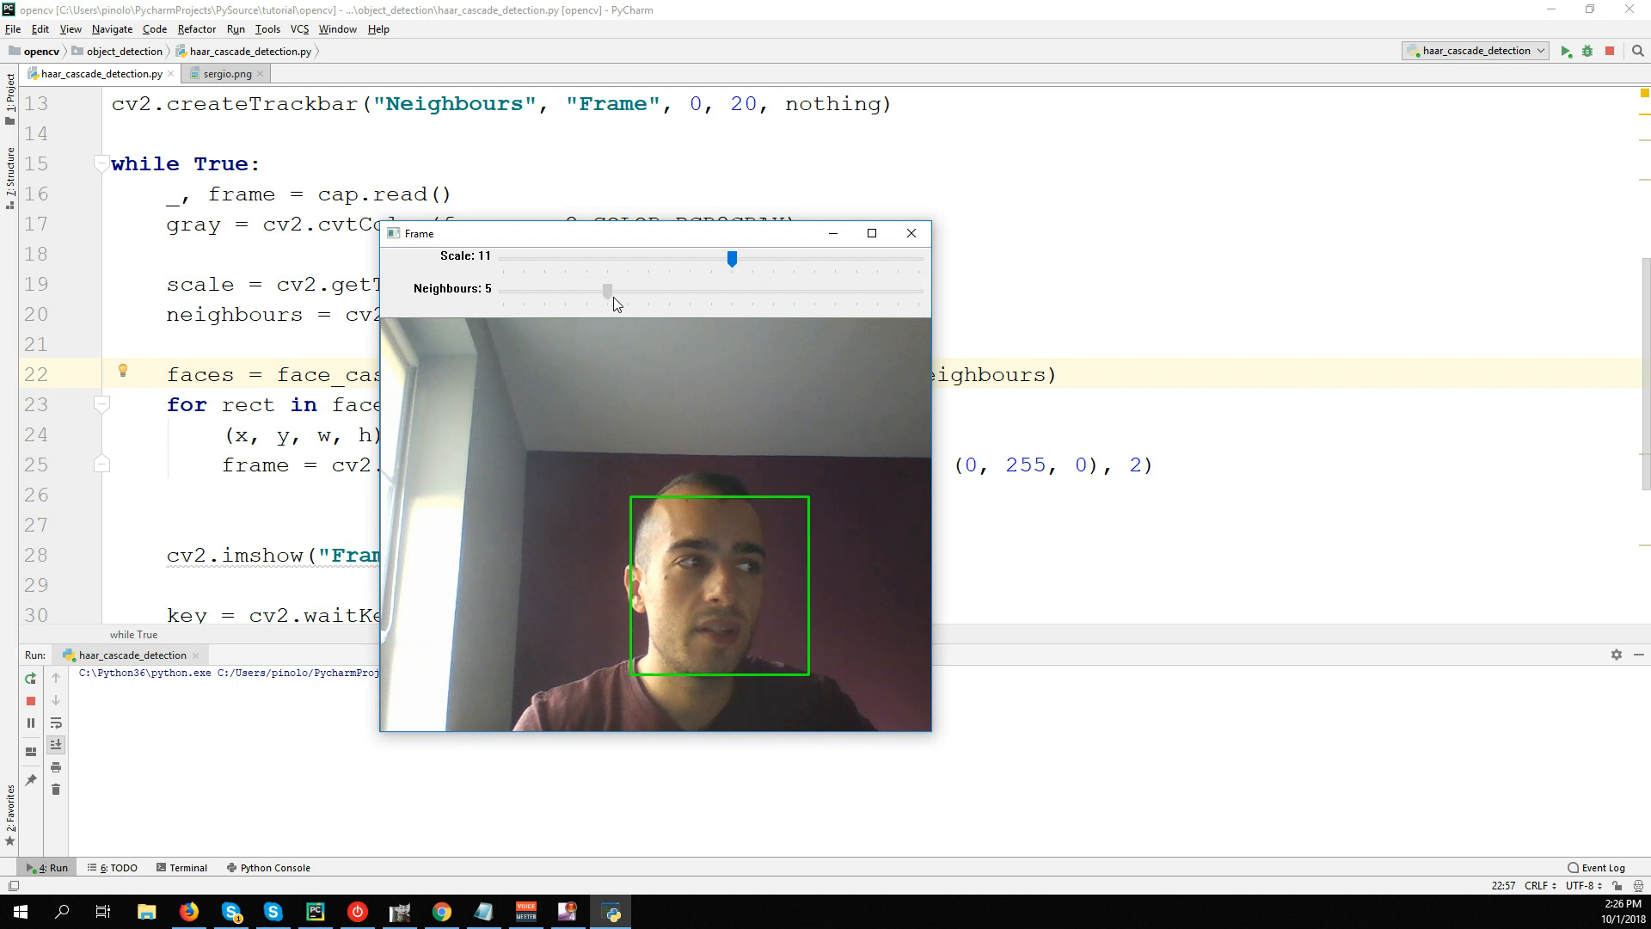
left_click_drag(608, 291, 626, 290)
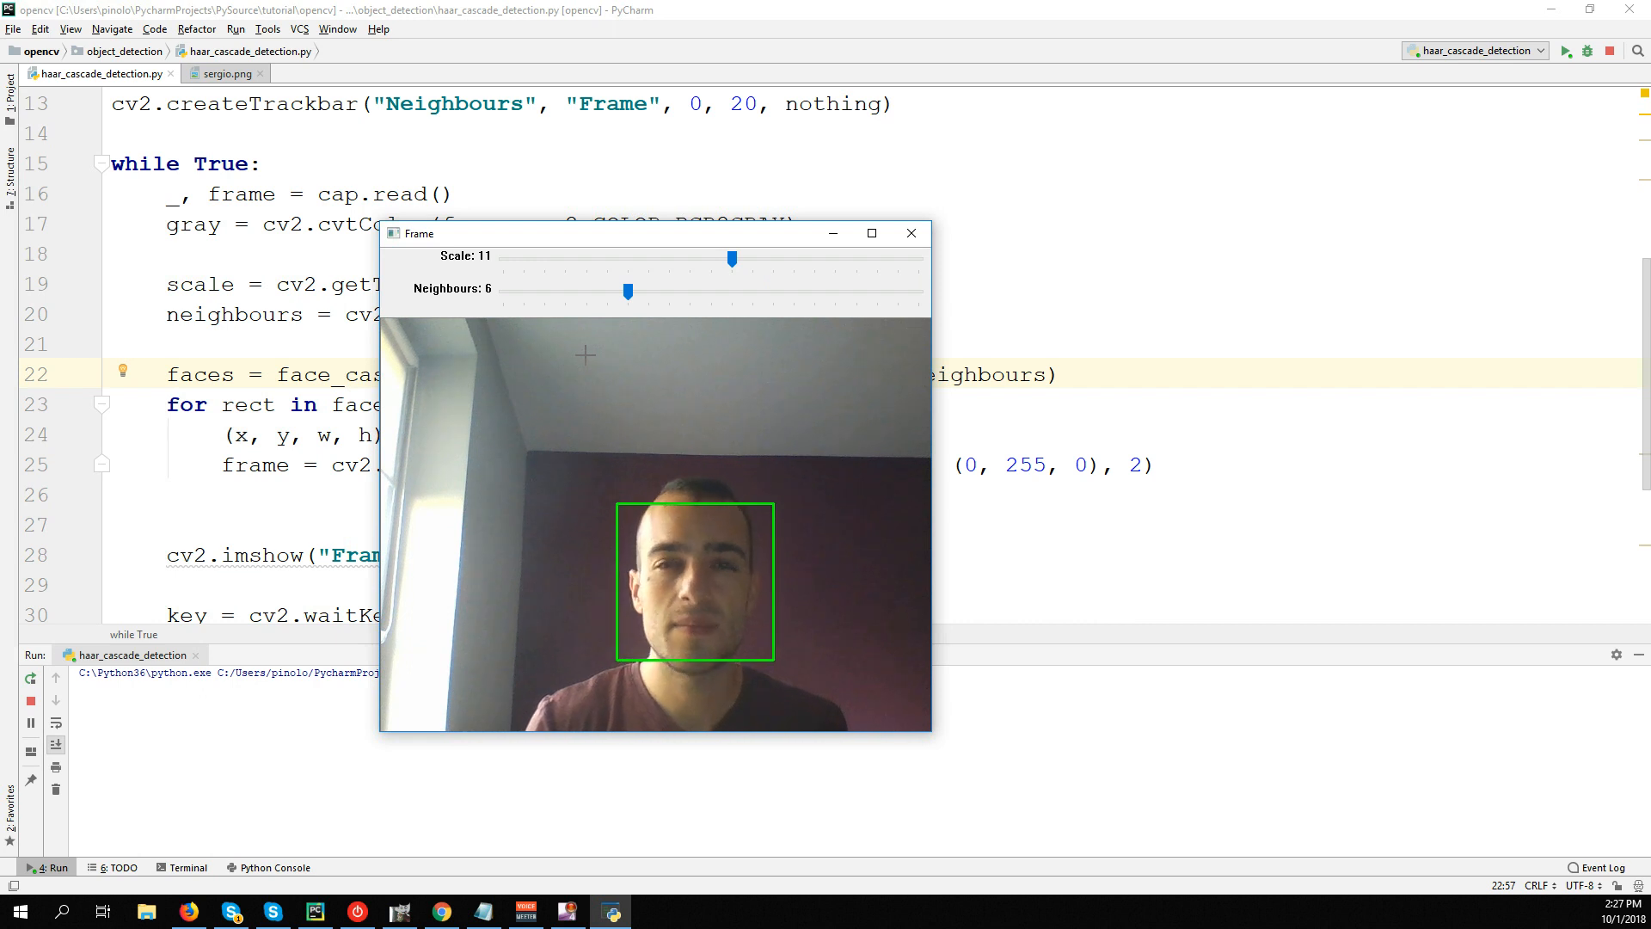
mouse_move(733, 296)
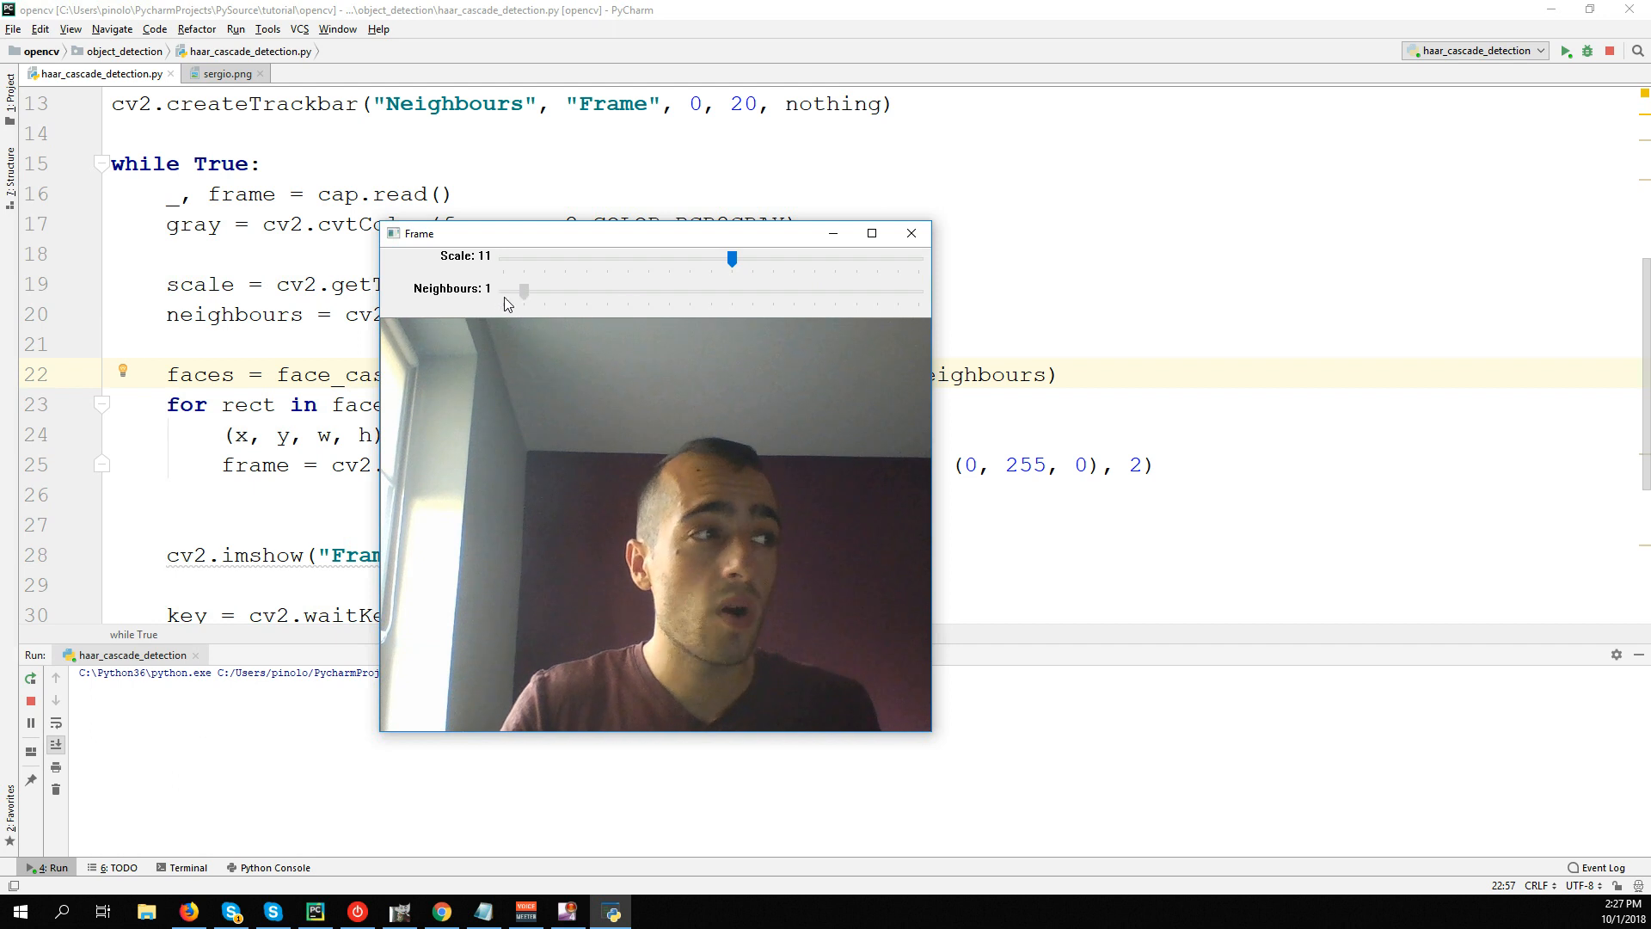
left_click_drag(525, 293, 504, 292)
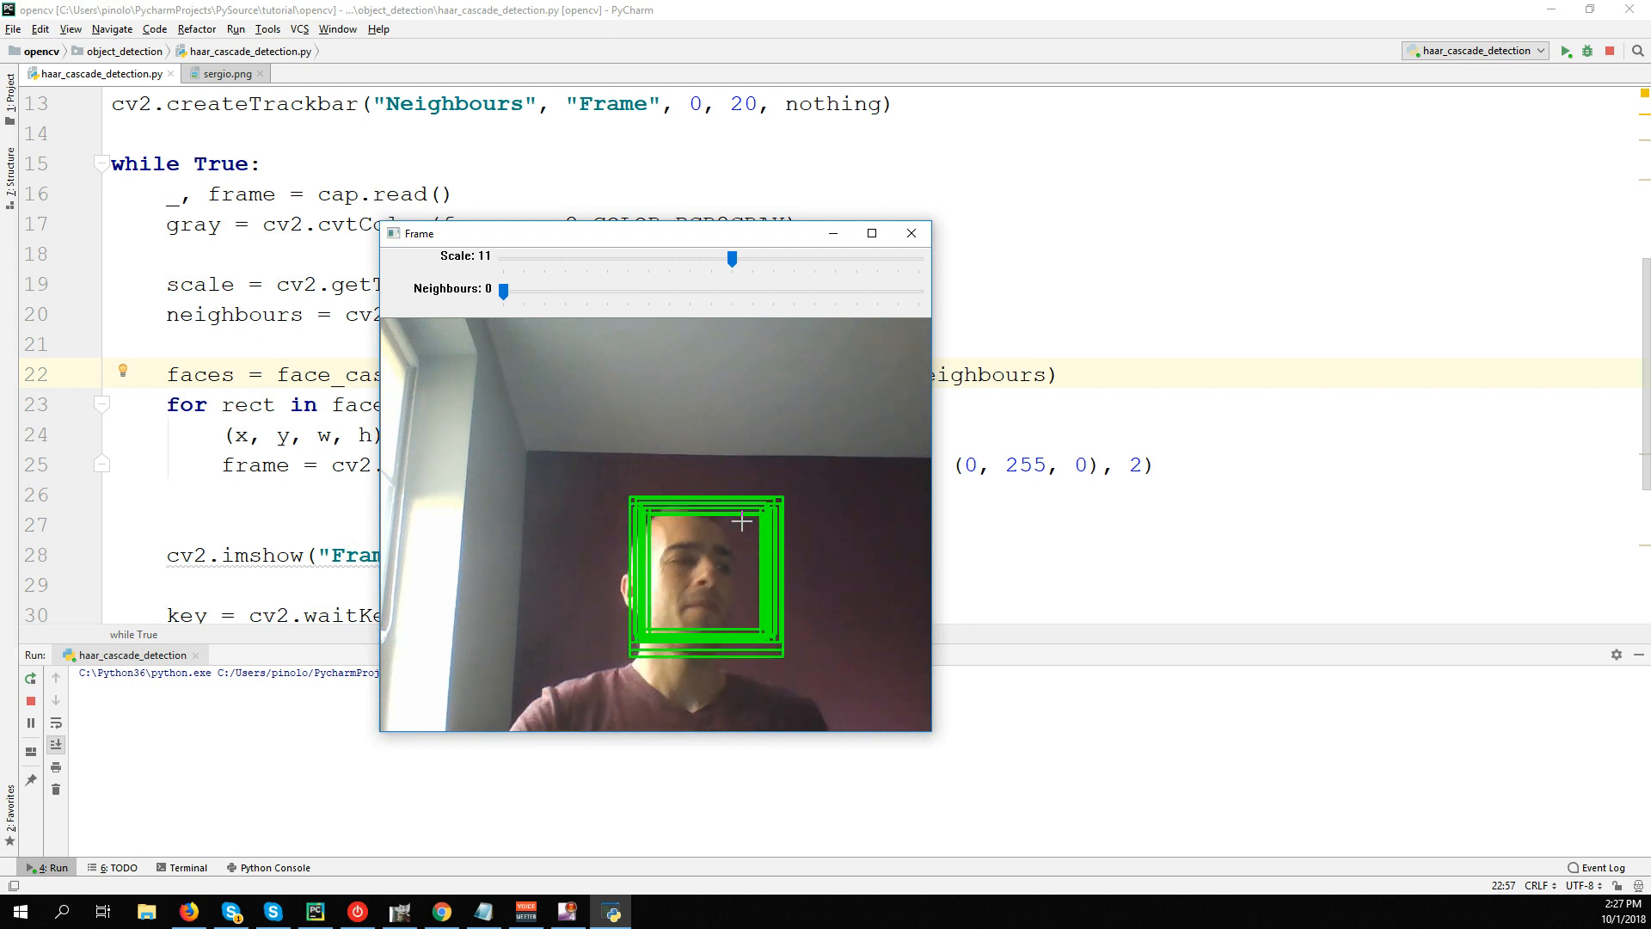
left_click_drag(503, 291, 546, 291)
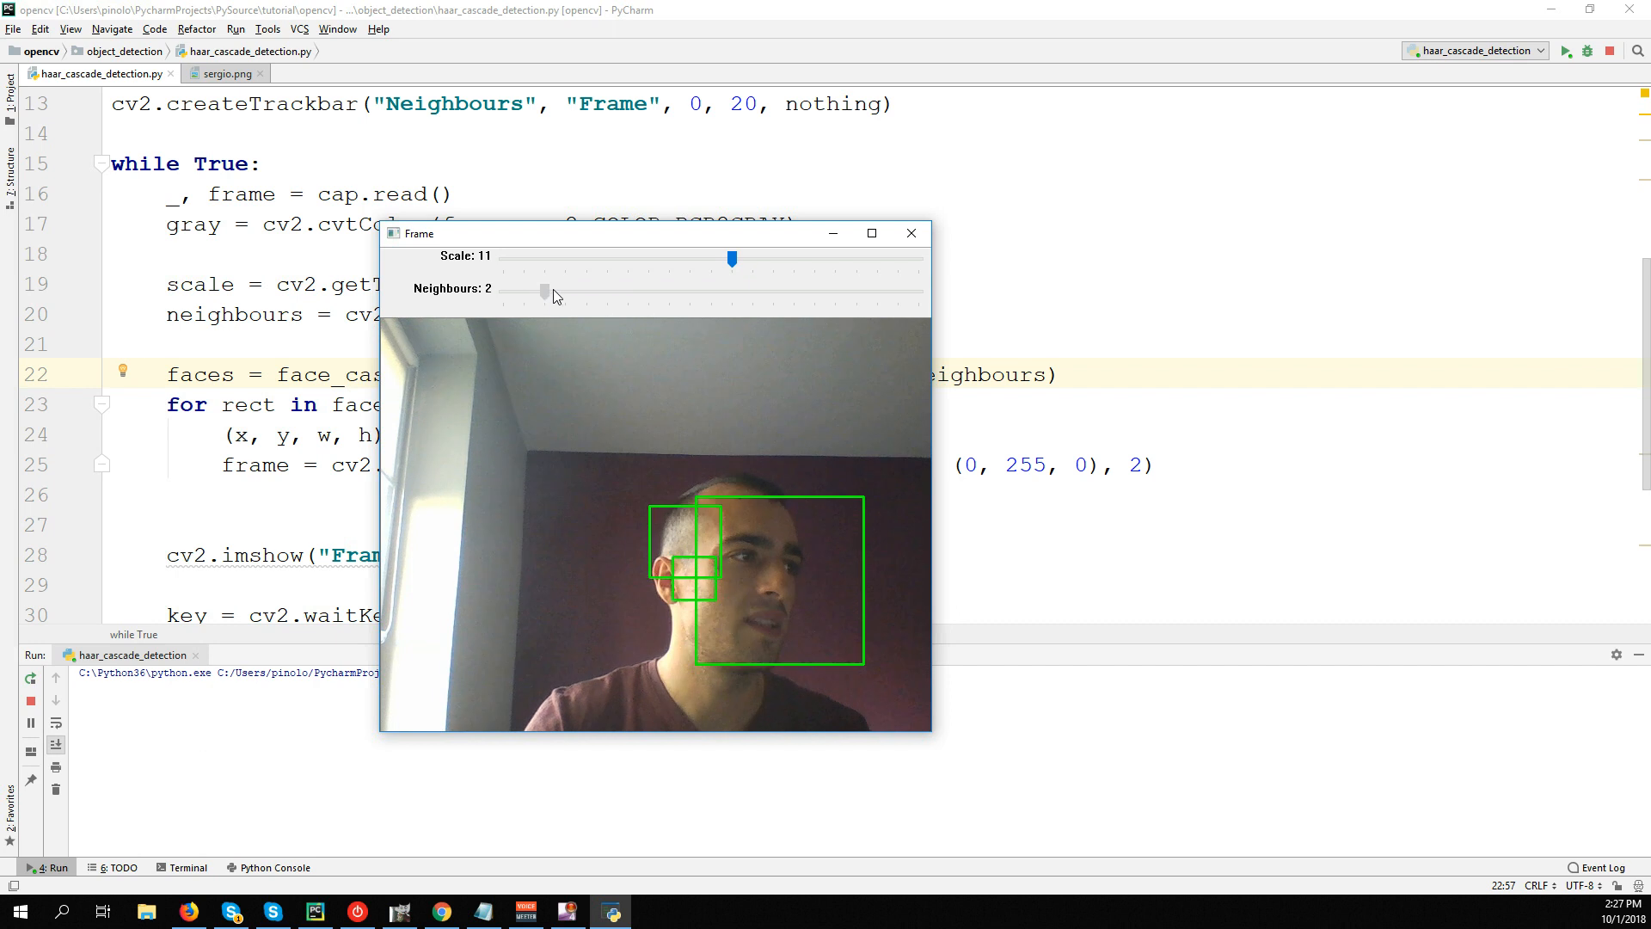
left_click_drag(545, 292, 566, 292)
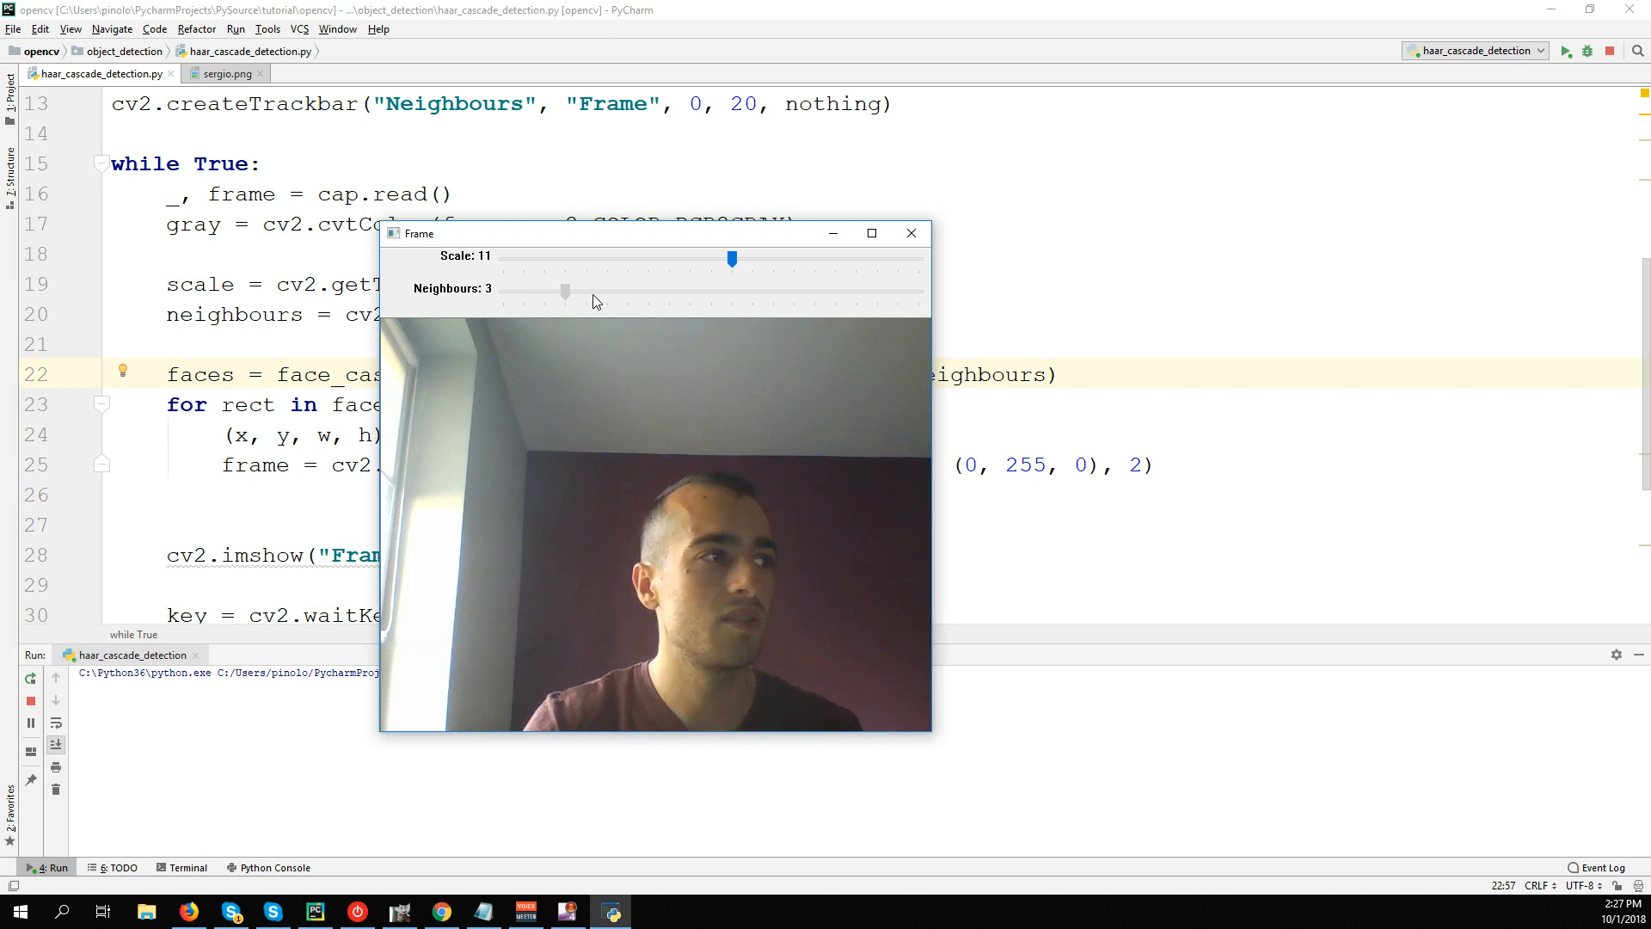
left_click_drag(566, 293, 584, 292)
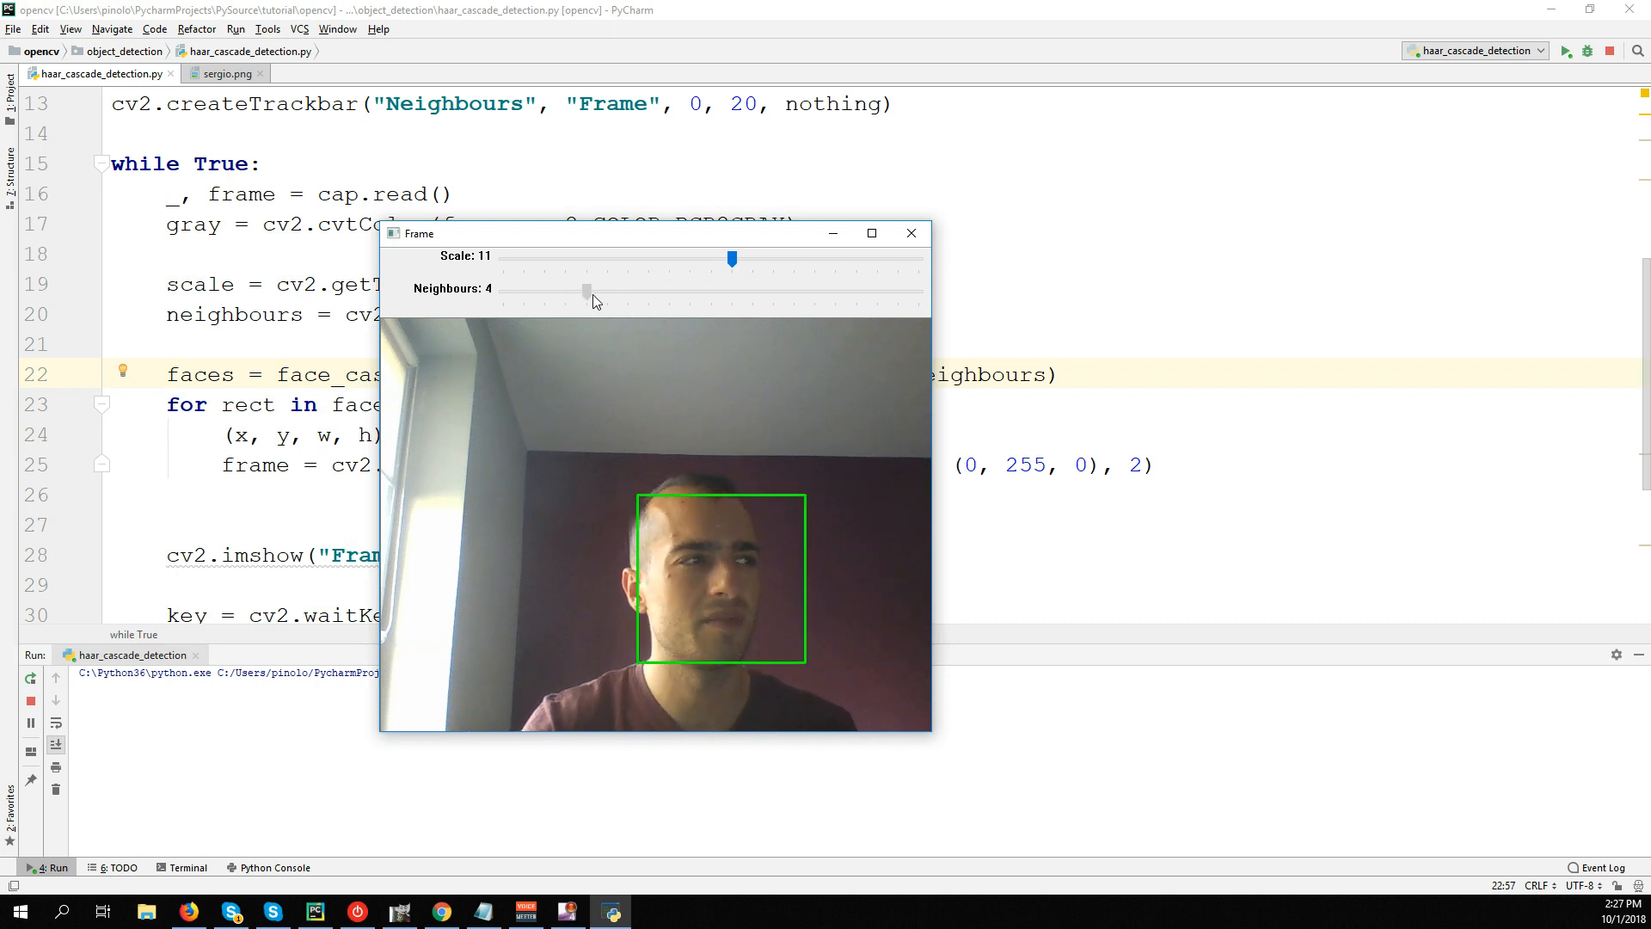
left_click_drag(588, 292, 607, 293)
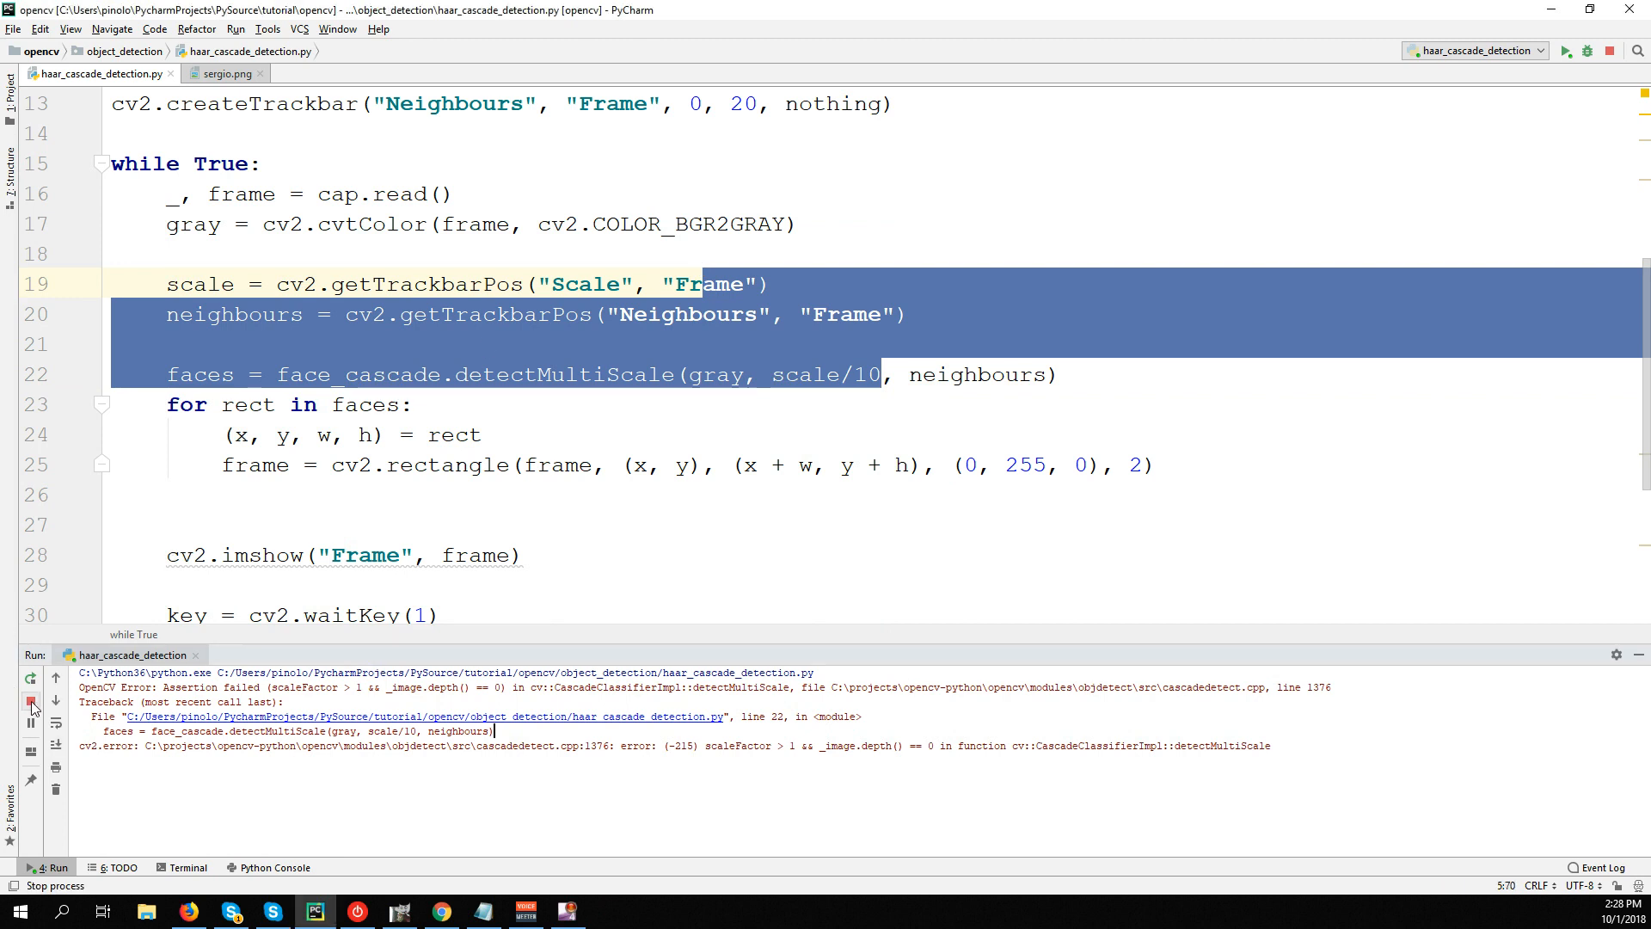
Stop the script, fix the scale factor at 1.3, and delete the Scale trackbar creation line.
left_click(29, 701)
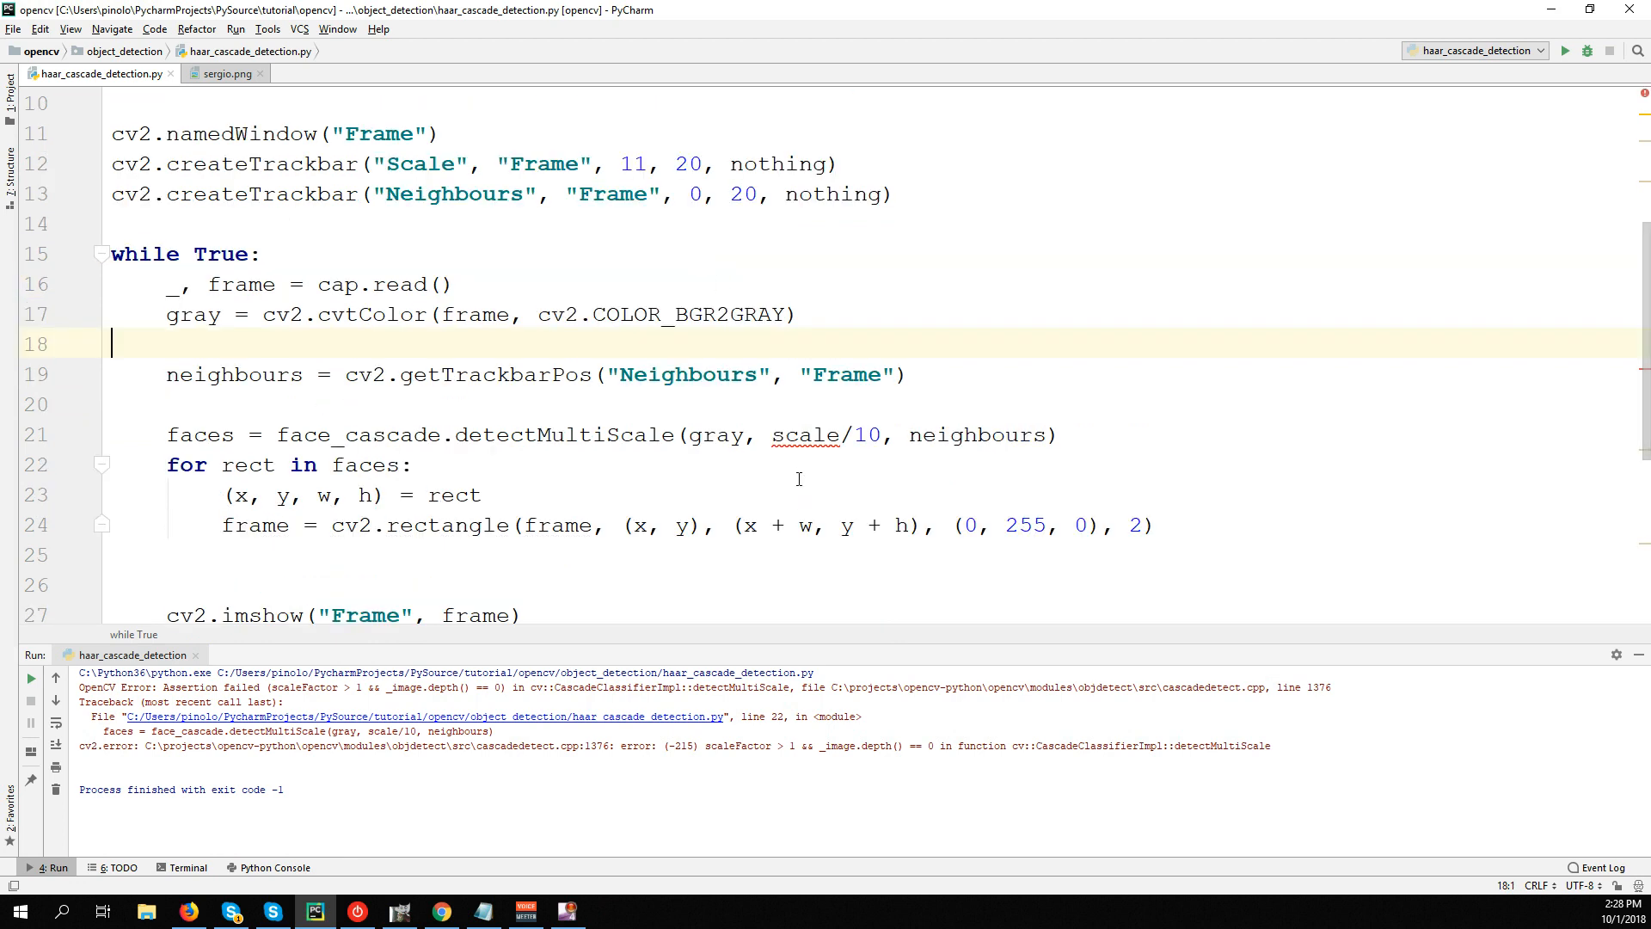
double_click(827, 435)
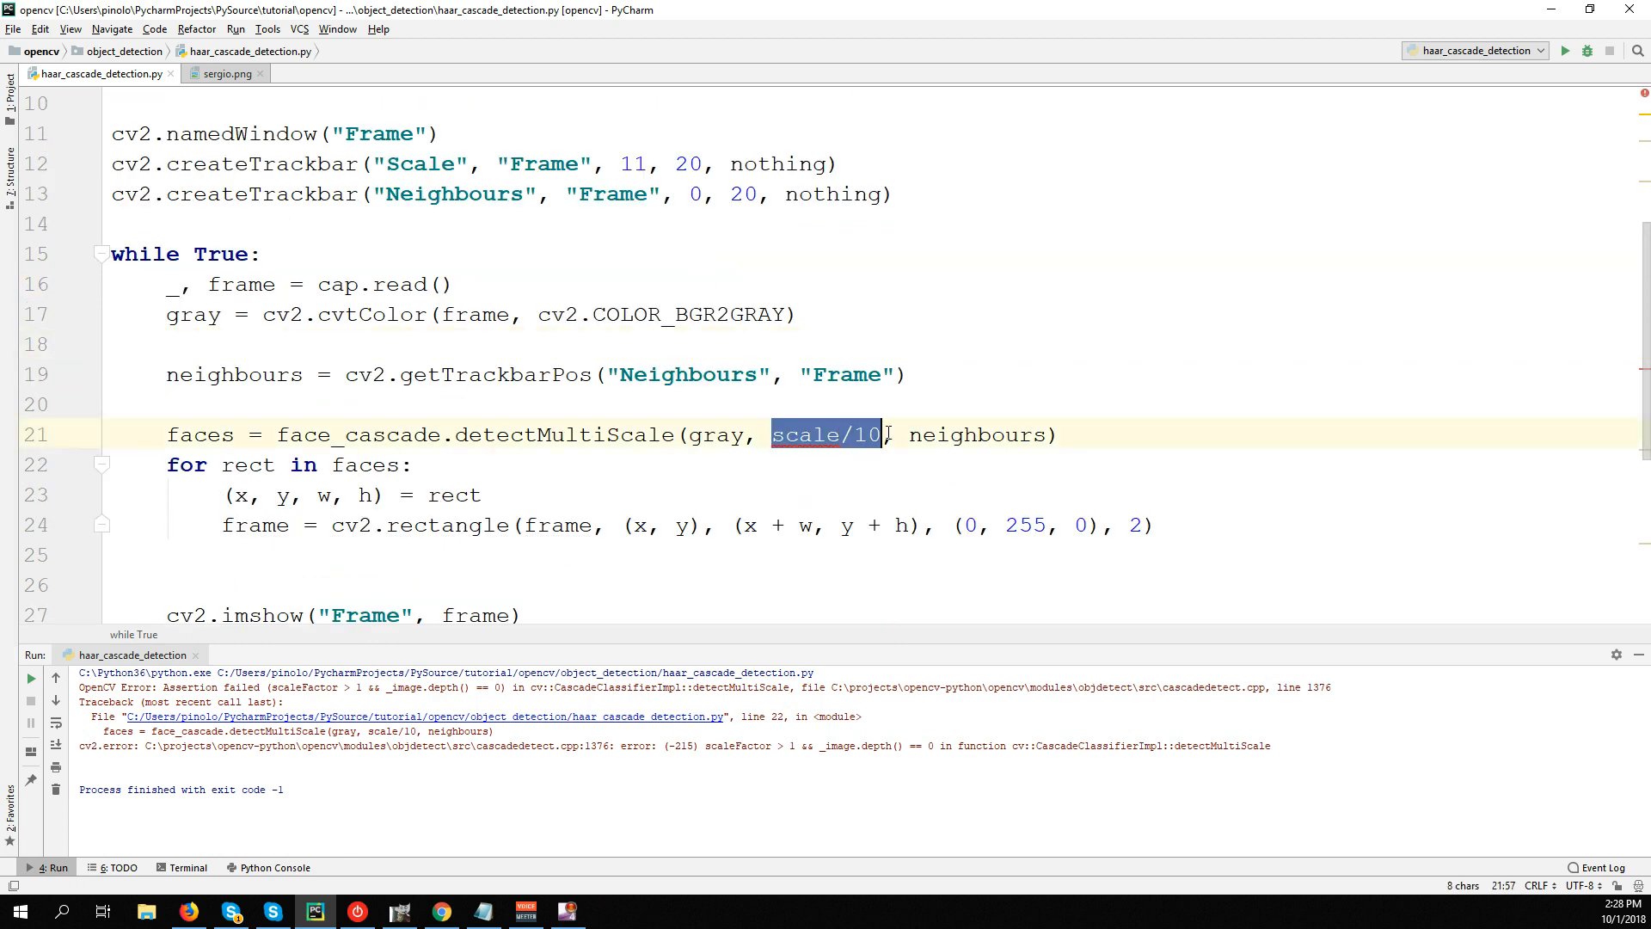
type("1.3")
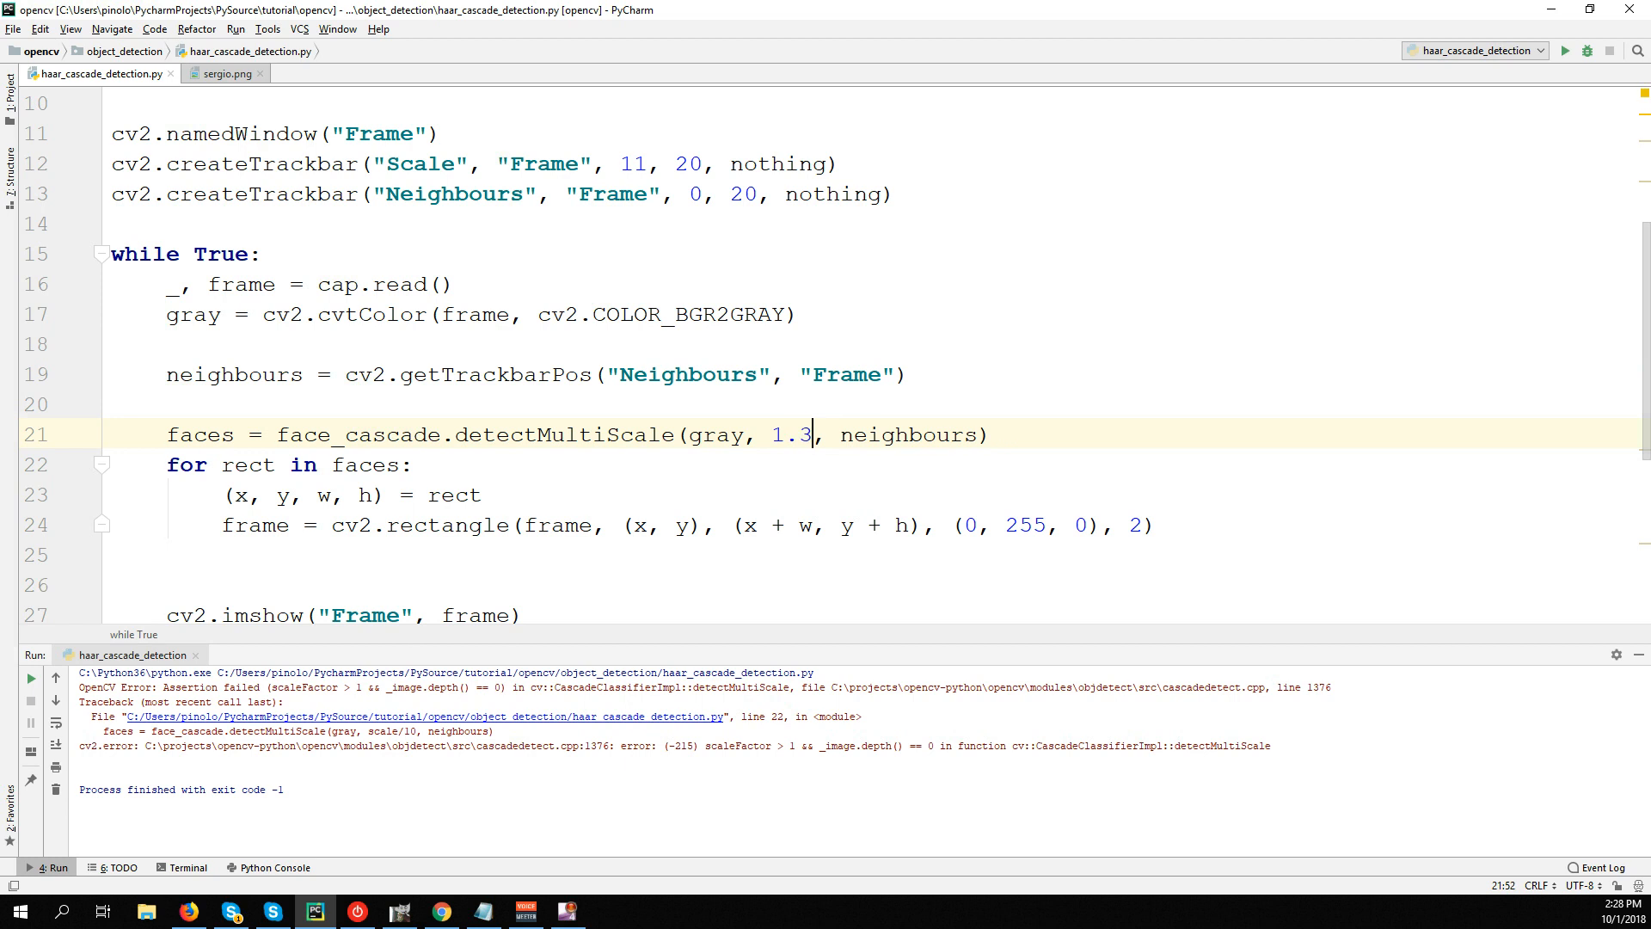
scroll("up", 3)
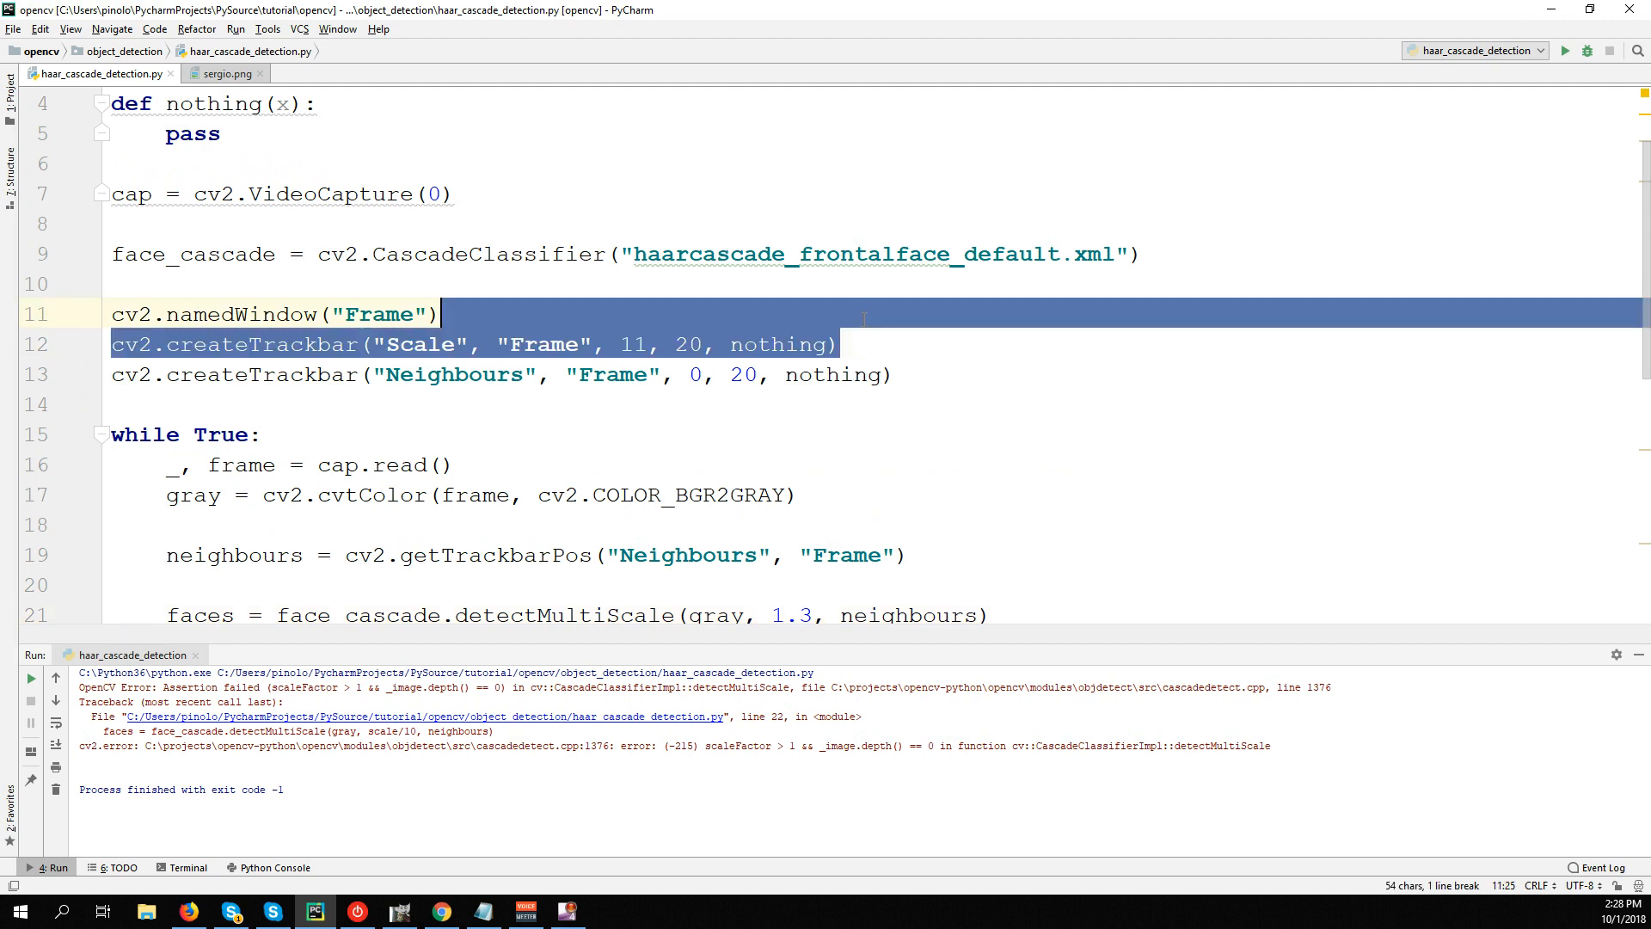
key("delete")
type("5")
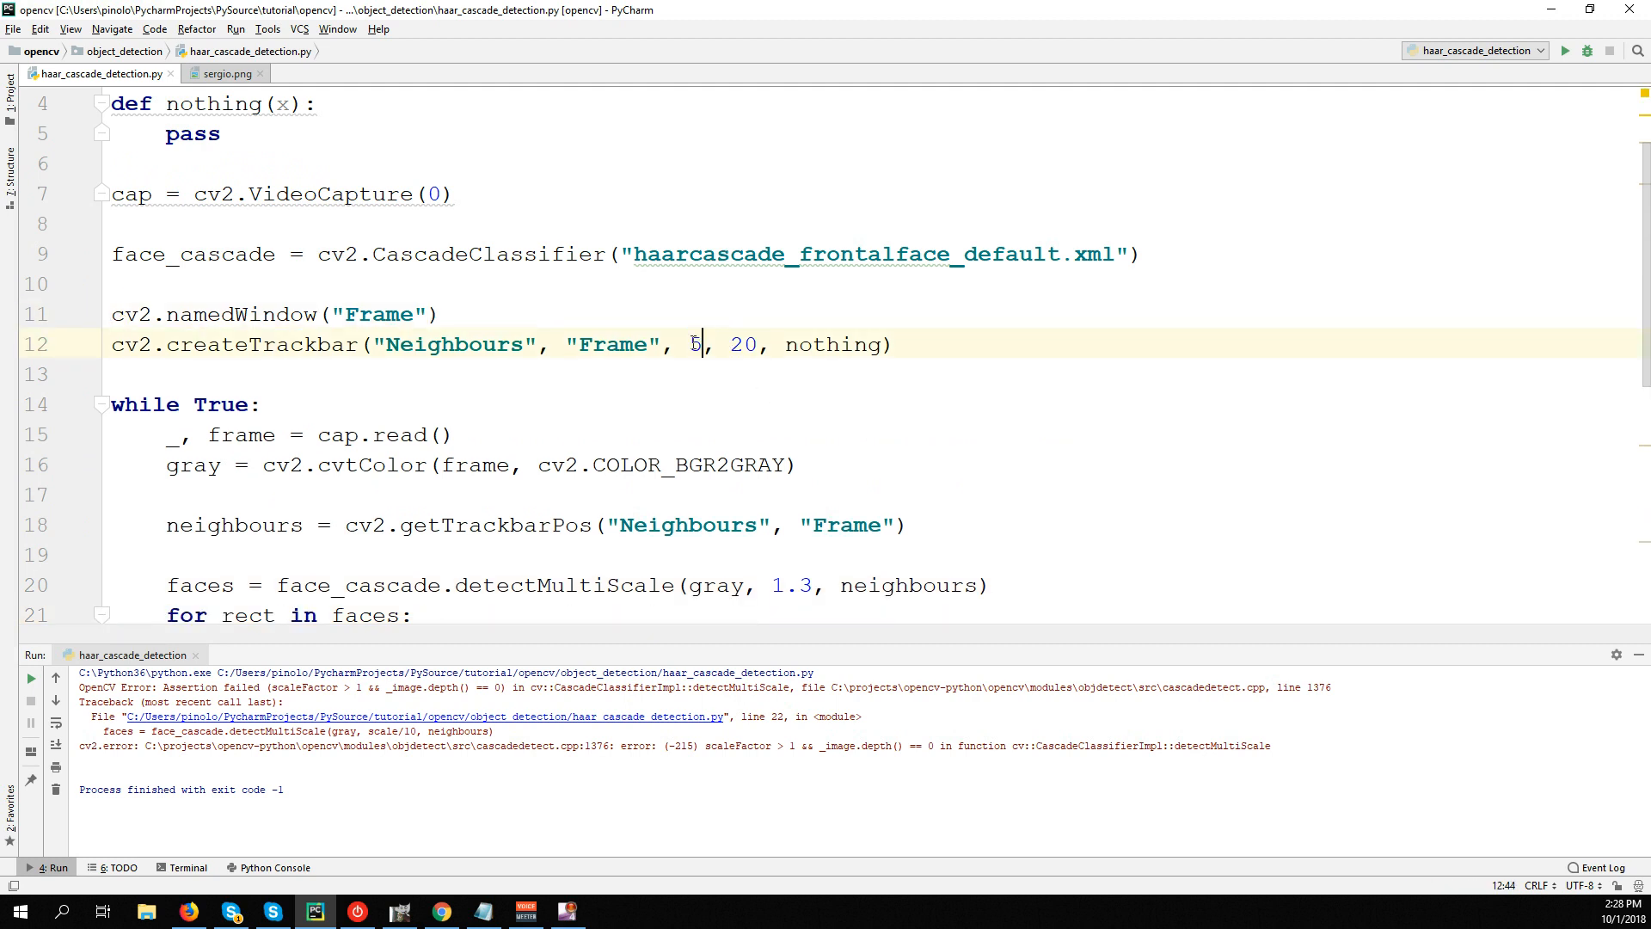
scroll("down", 3)
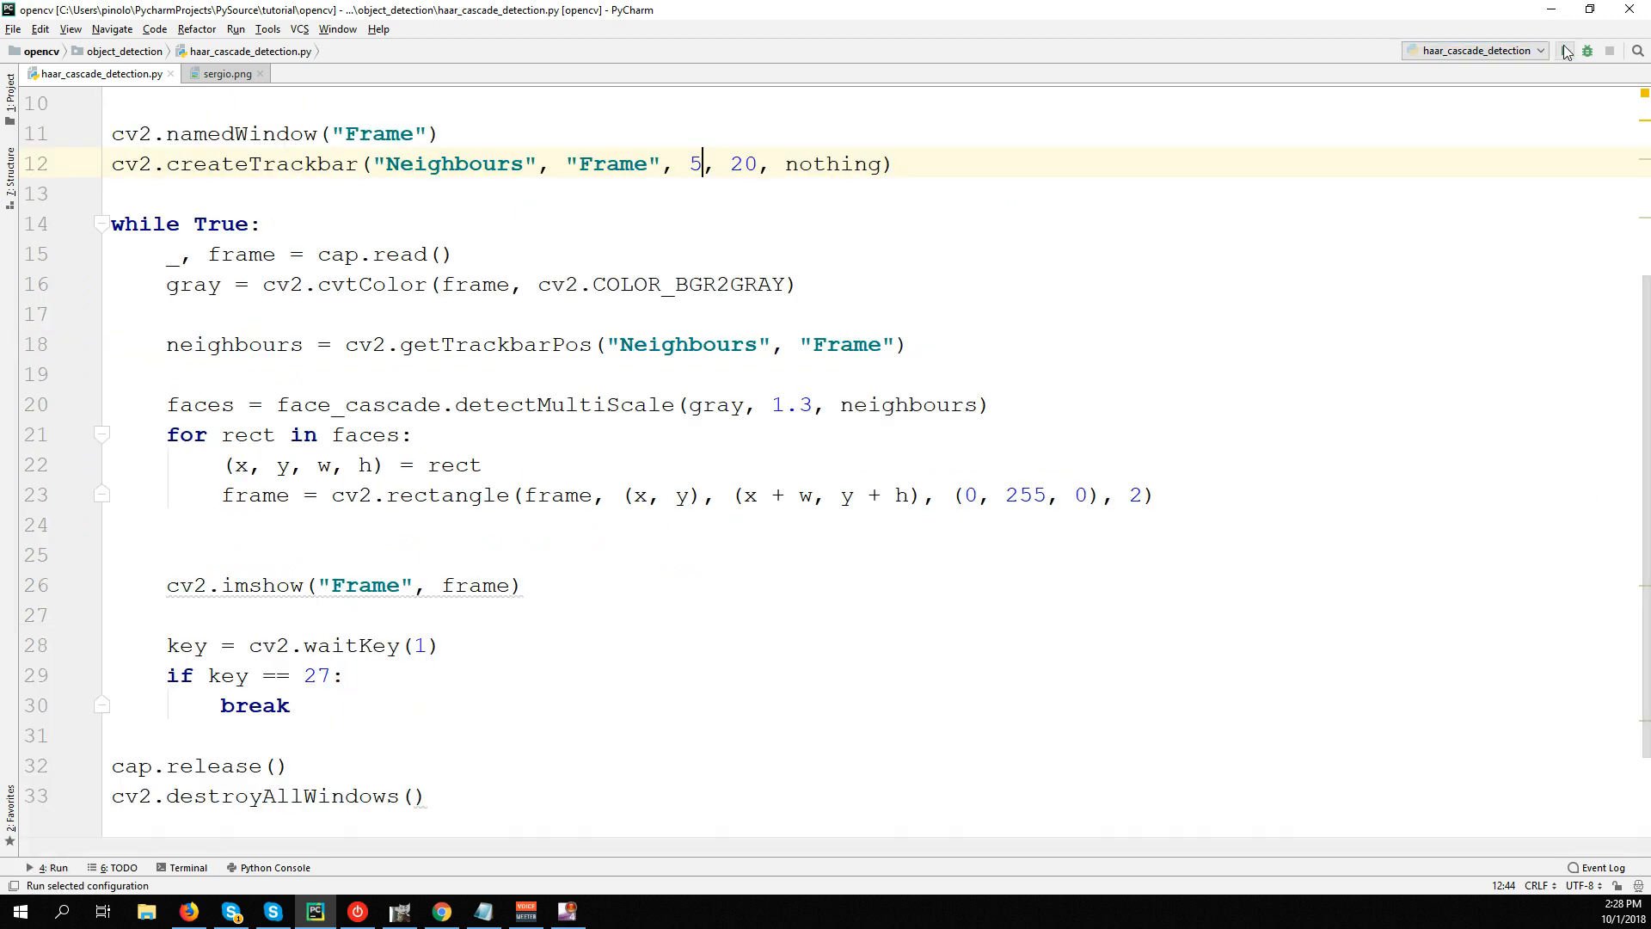
Run haar_cascade_detection.py with fixed scale 1.3 and Neighbours default 5.
left_click(1565, 50)
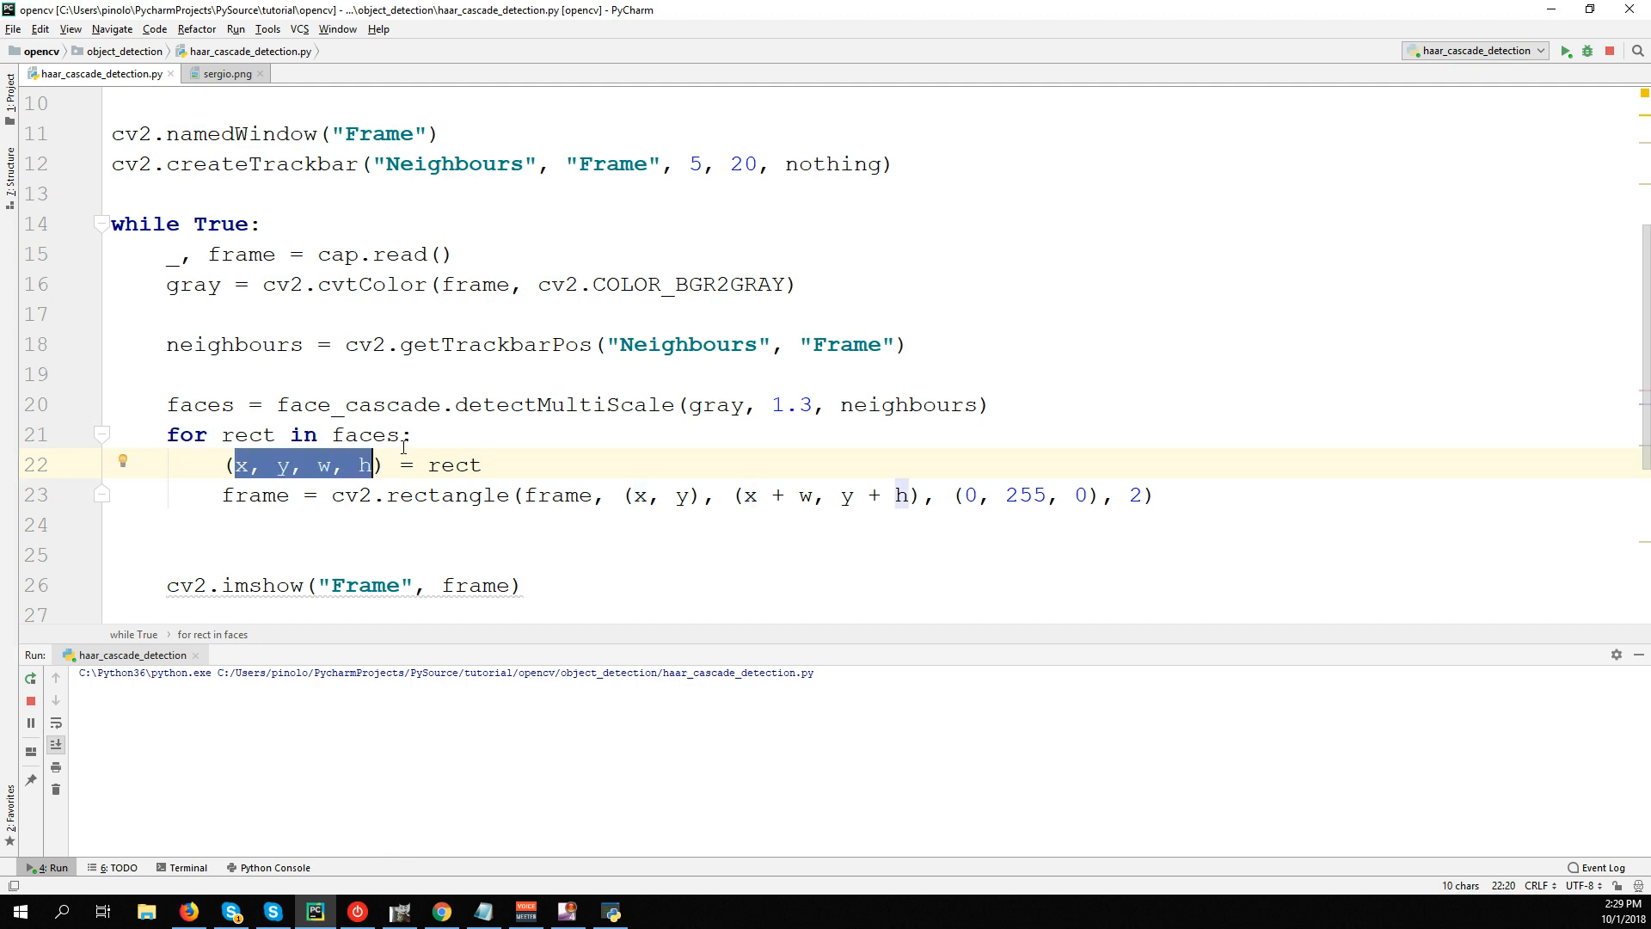
mouse_move(709, 600)
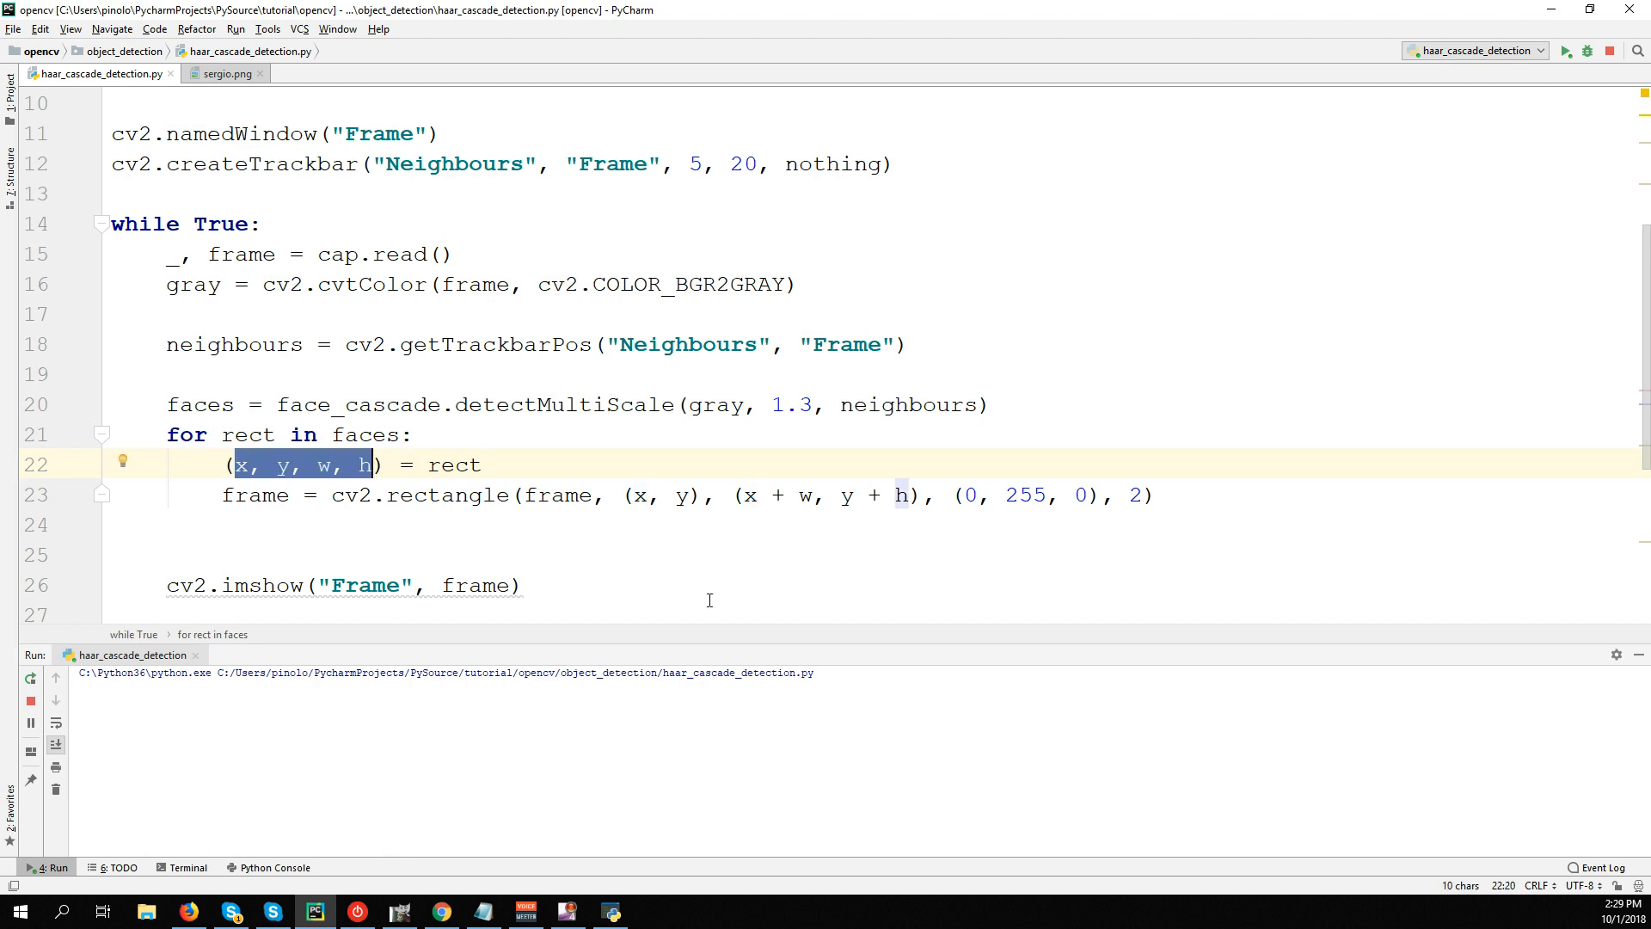